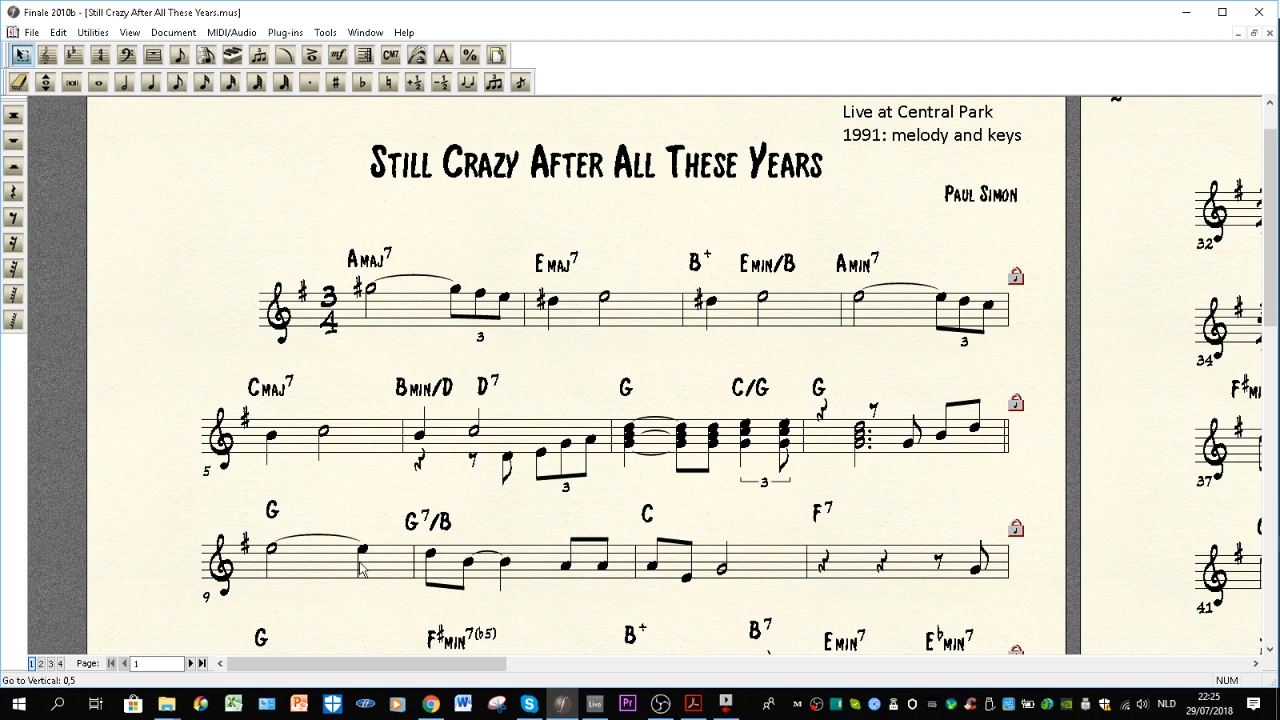
mouse_move(700, 625)
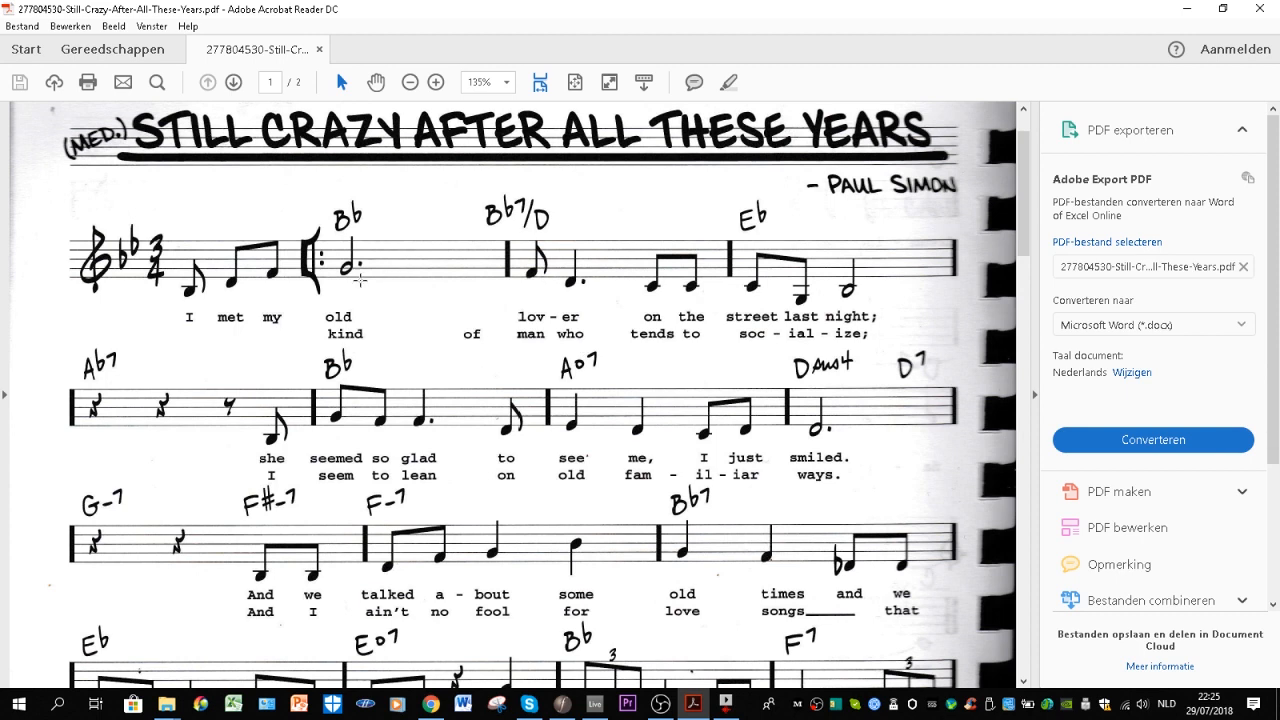
mouse_move(443, 238)
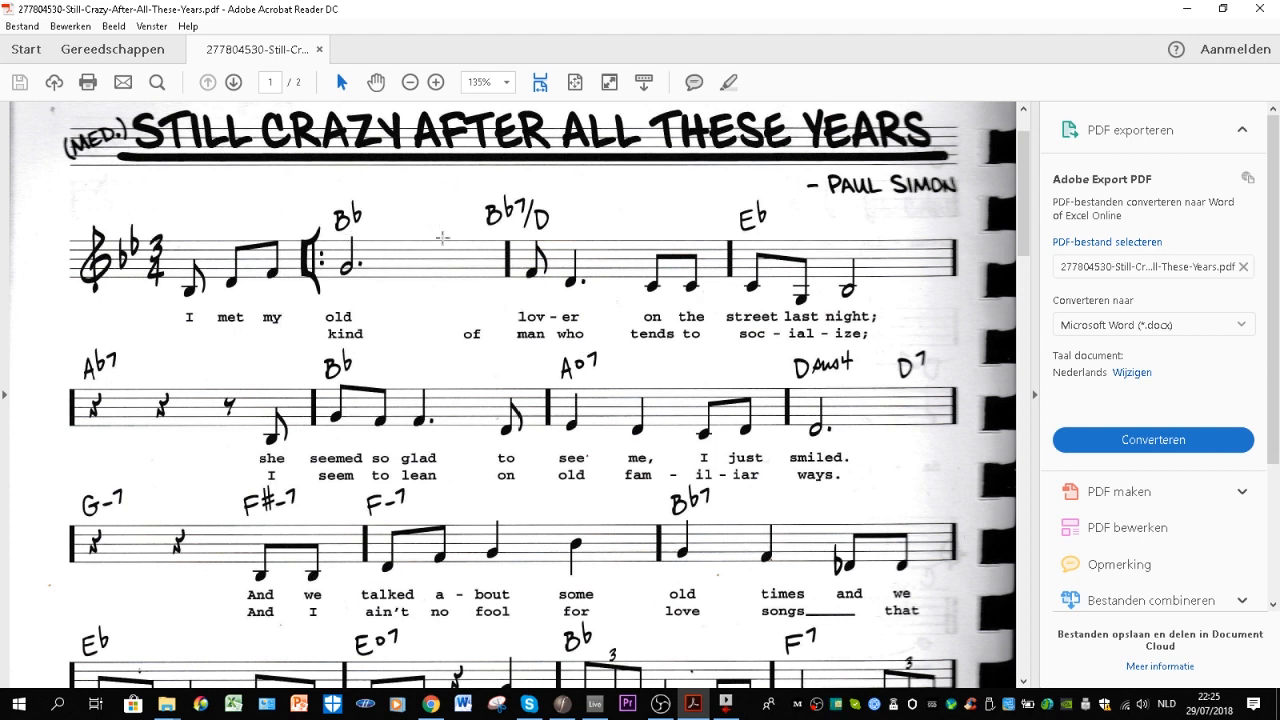
mouse_move(416, 377)
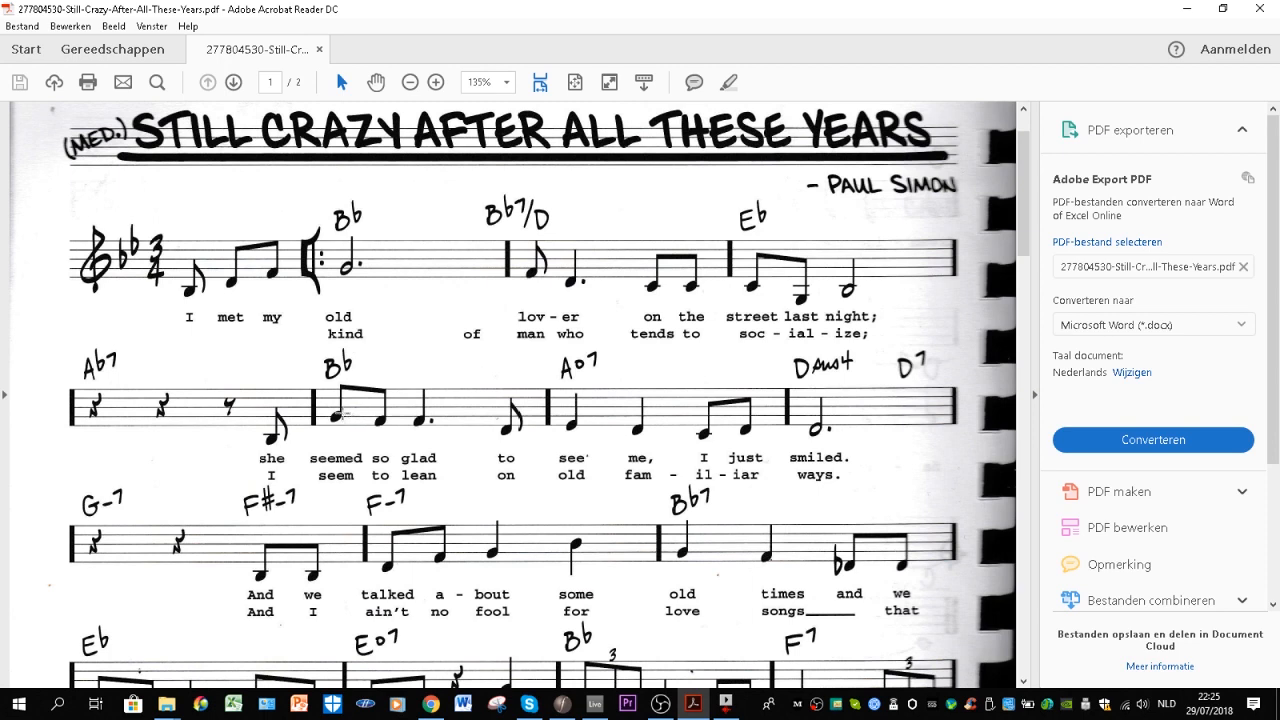
mouse_move(427, 340)
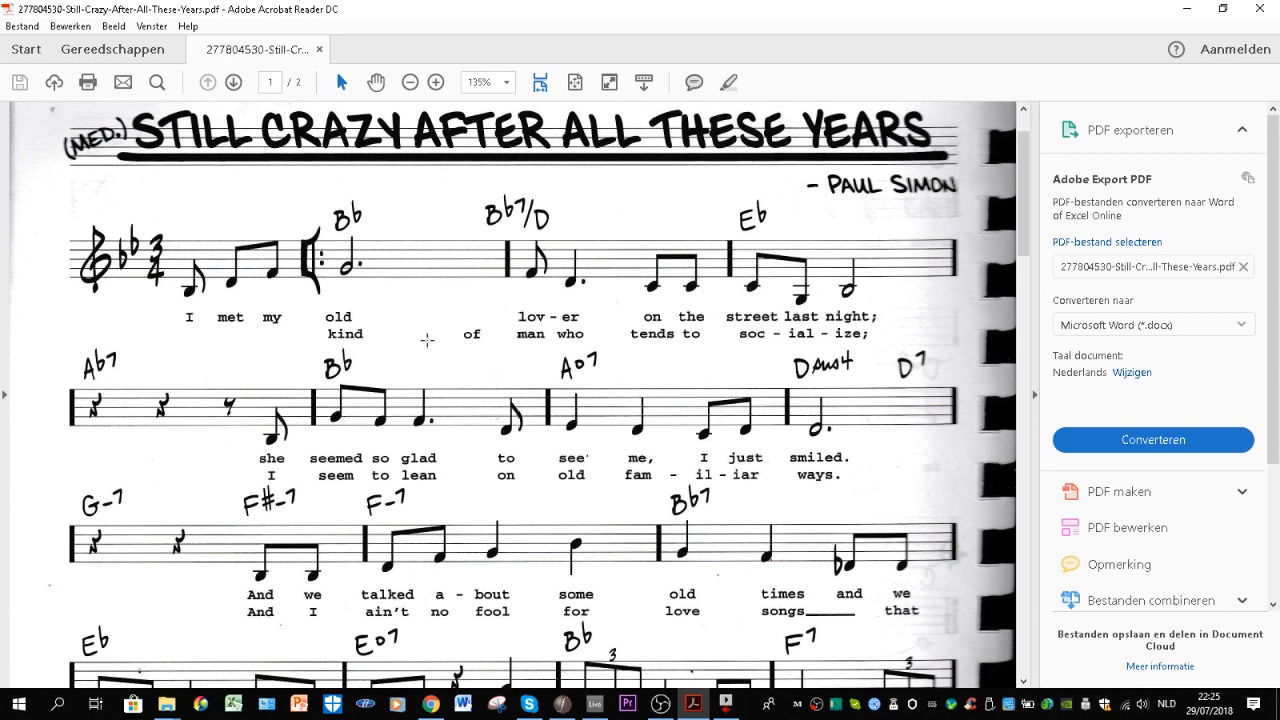
mouse_move(308, 191)
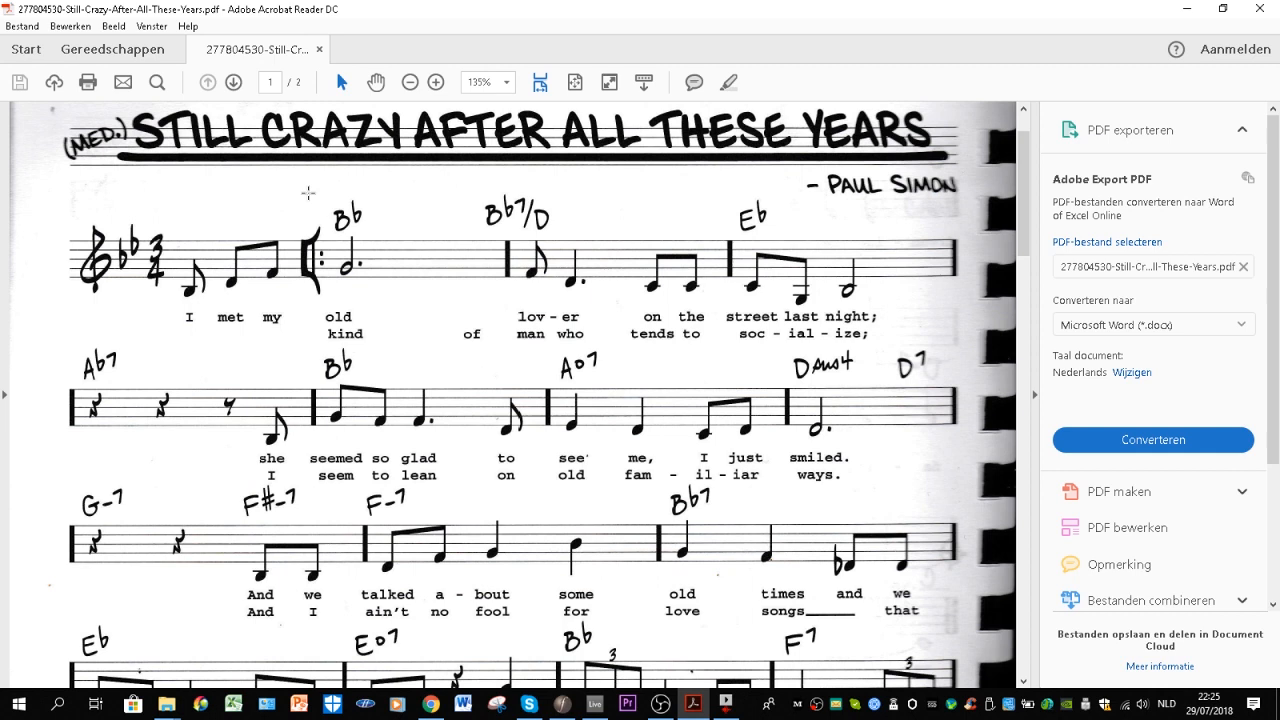
mouse_move(363, 235)
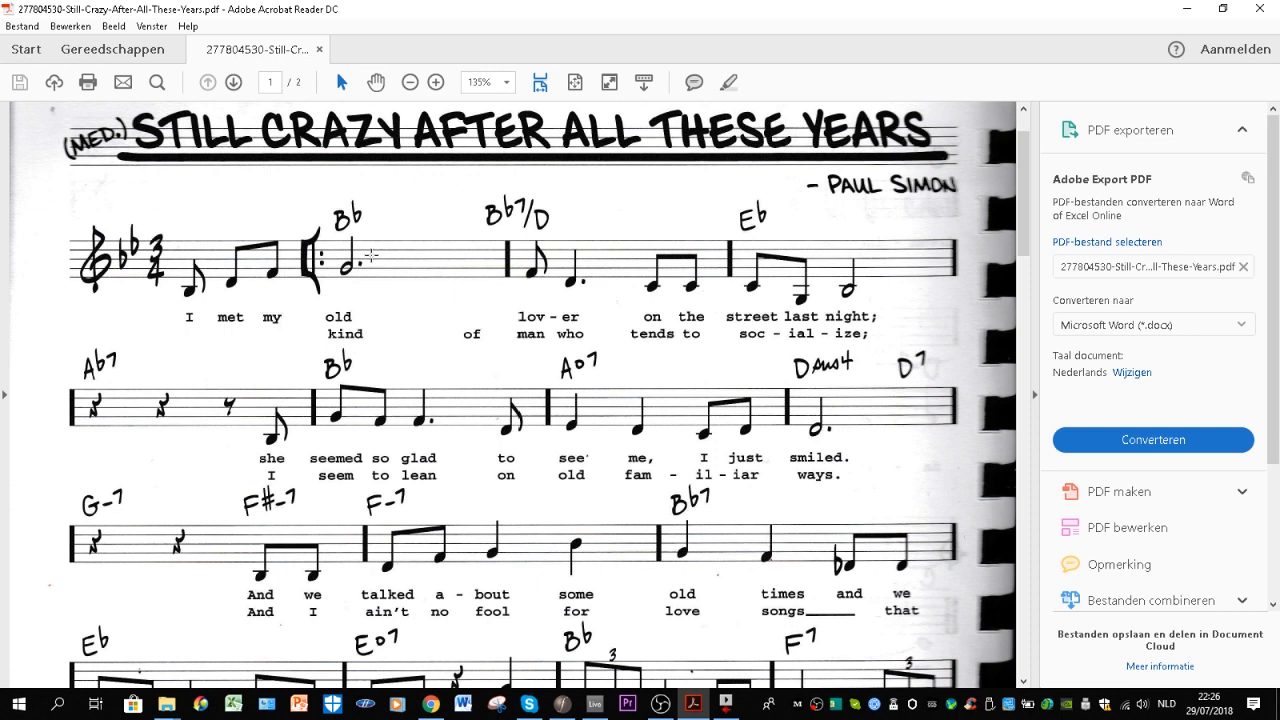
mouse_move(450, 303)
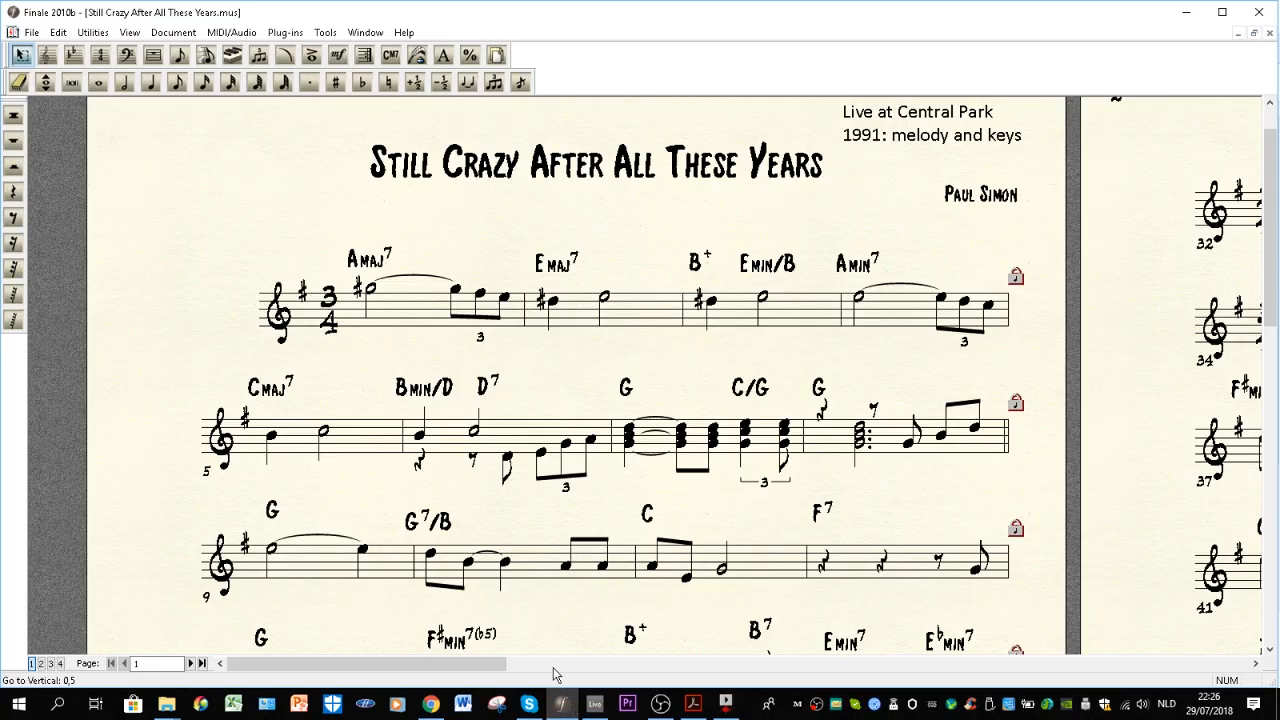
mouse_move(386, 277)
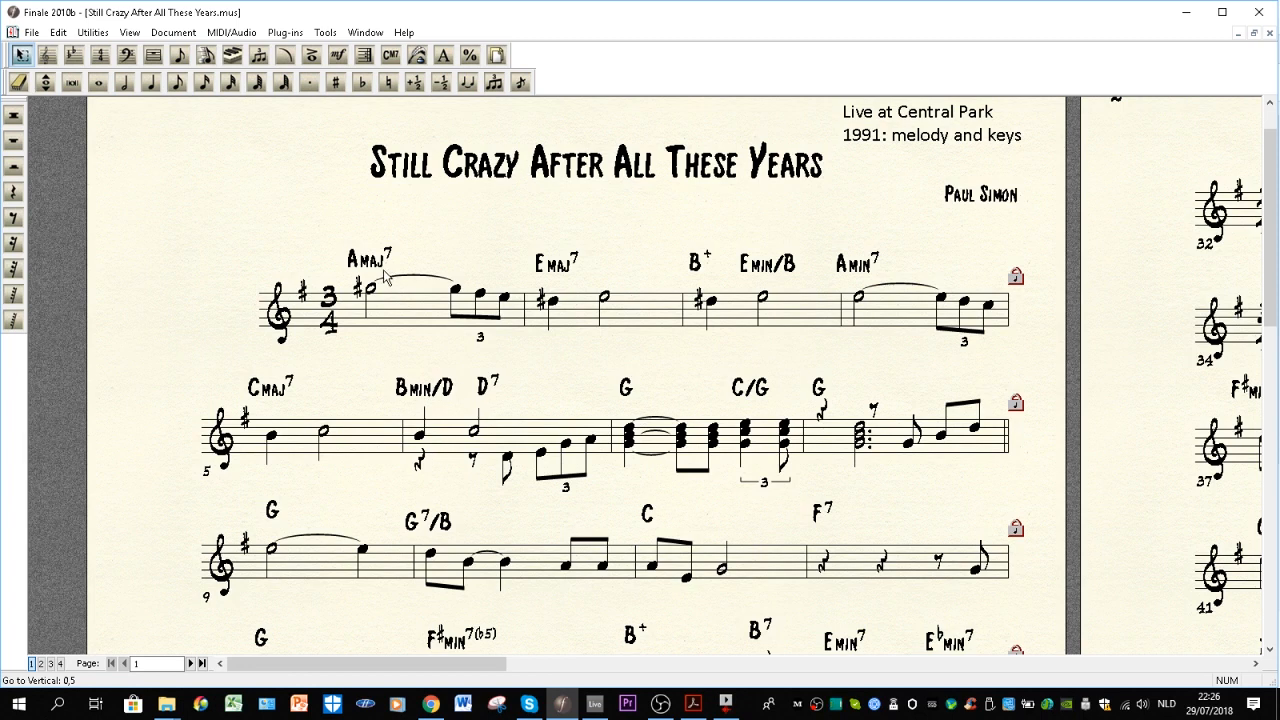
mouse_move(448, 340)
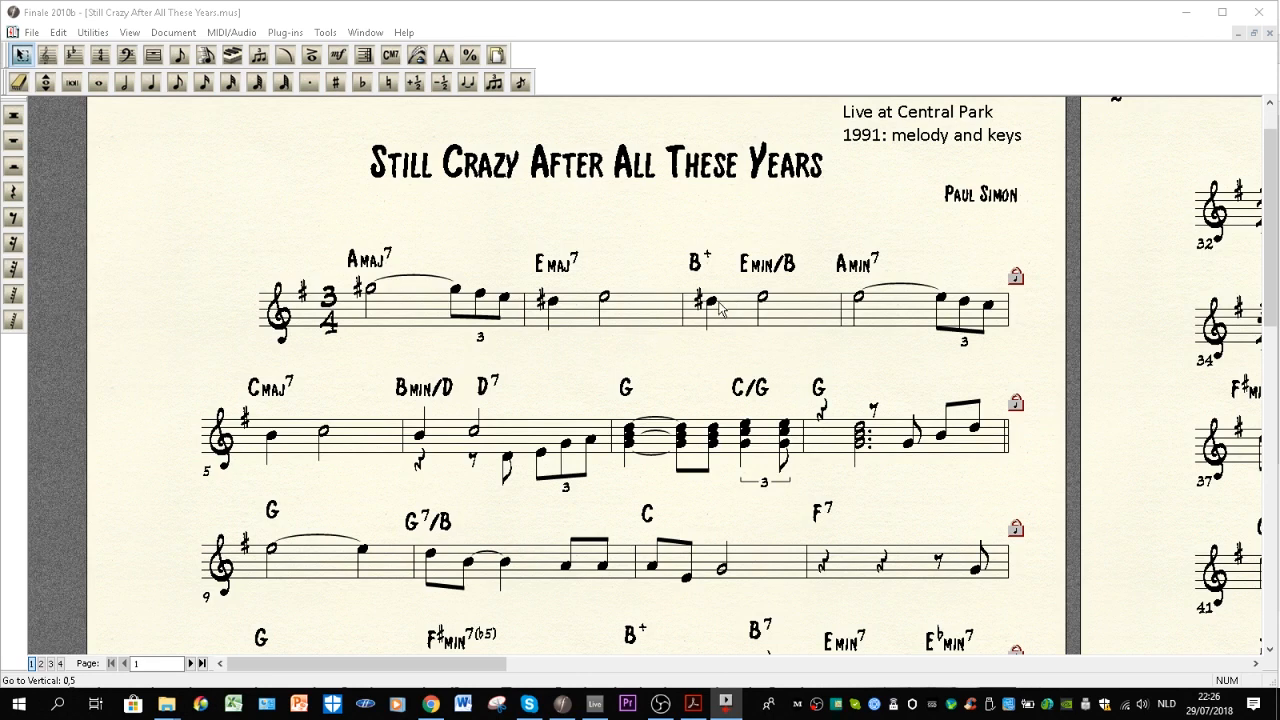
mouse_move(866, 305)
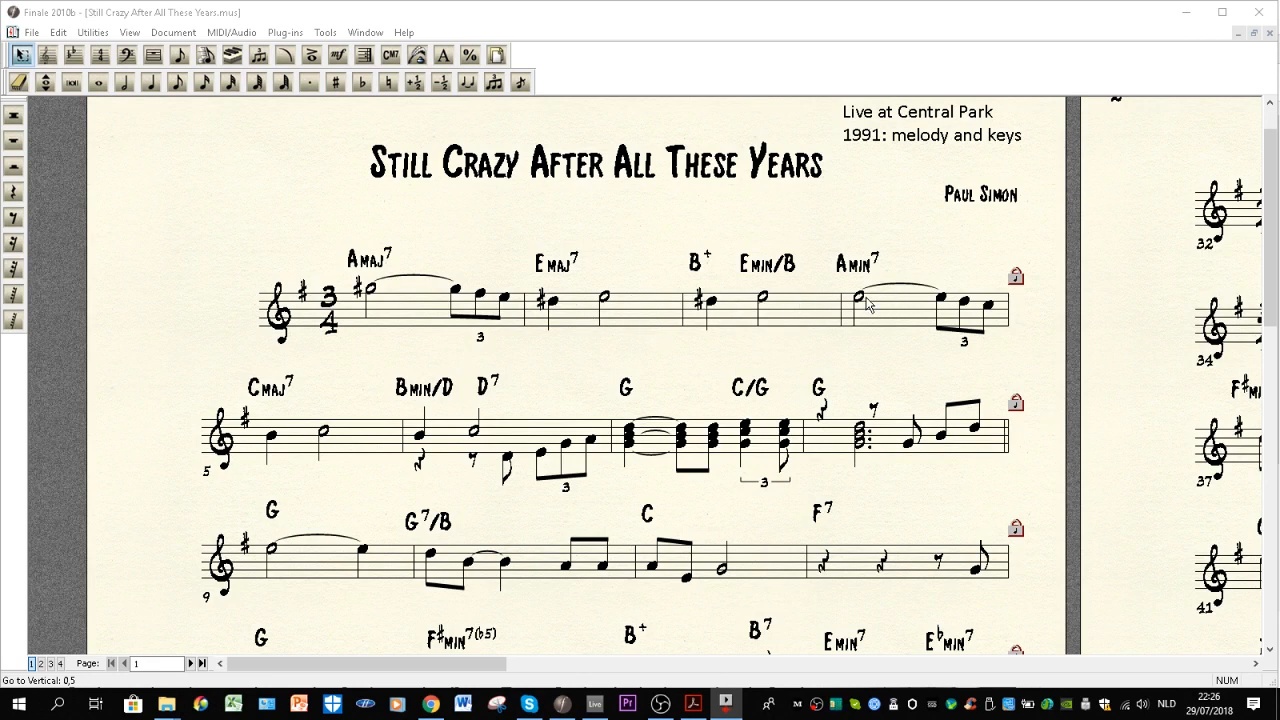
mouse_move(358, 433)
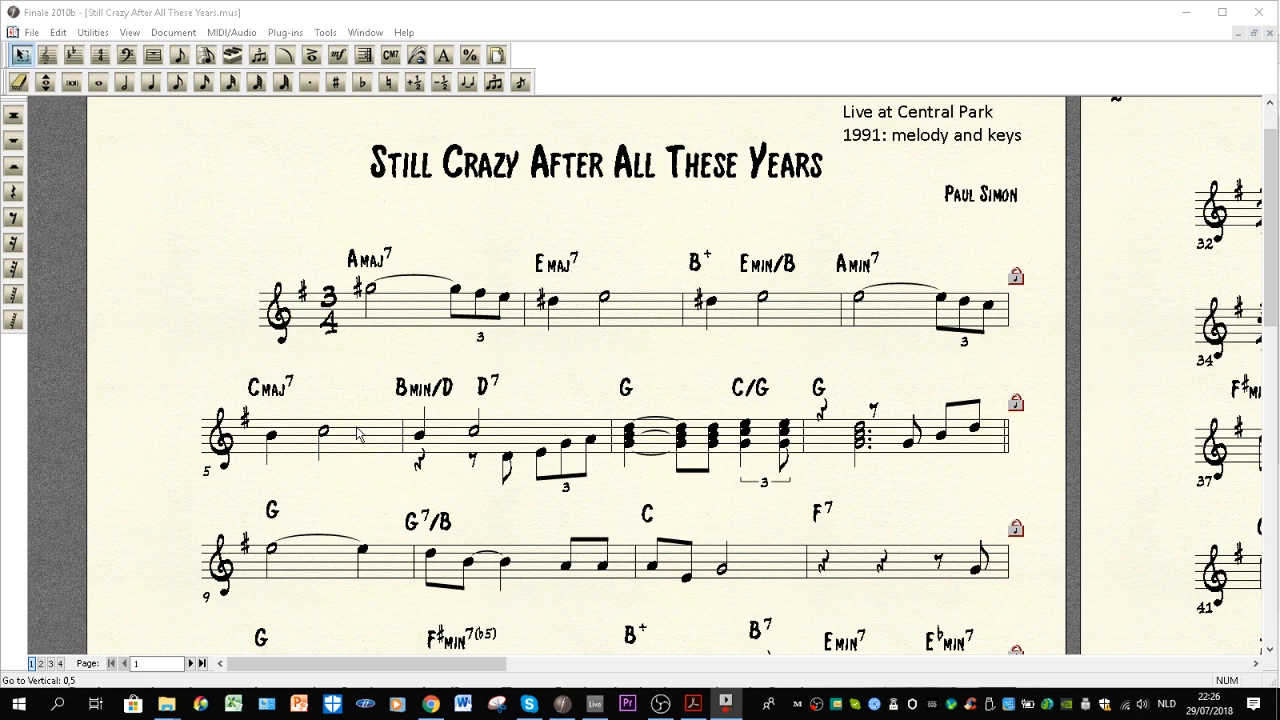
mouse_move(440, 453)
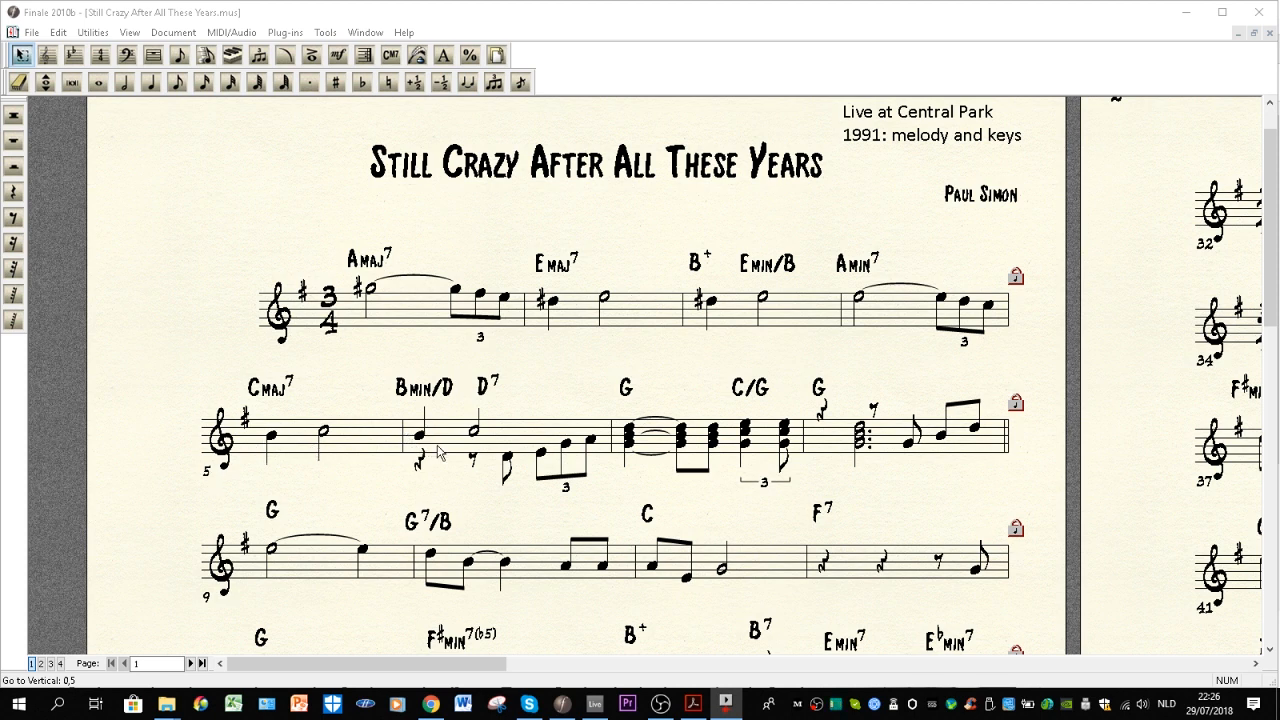
mouse_move(678, 476)
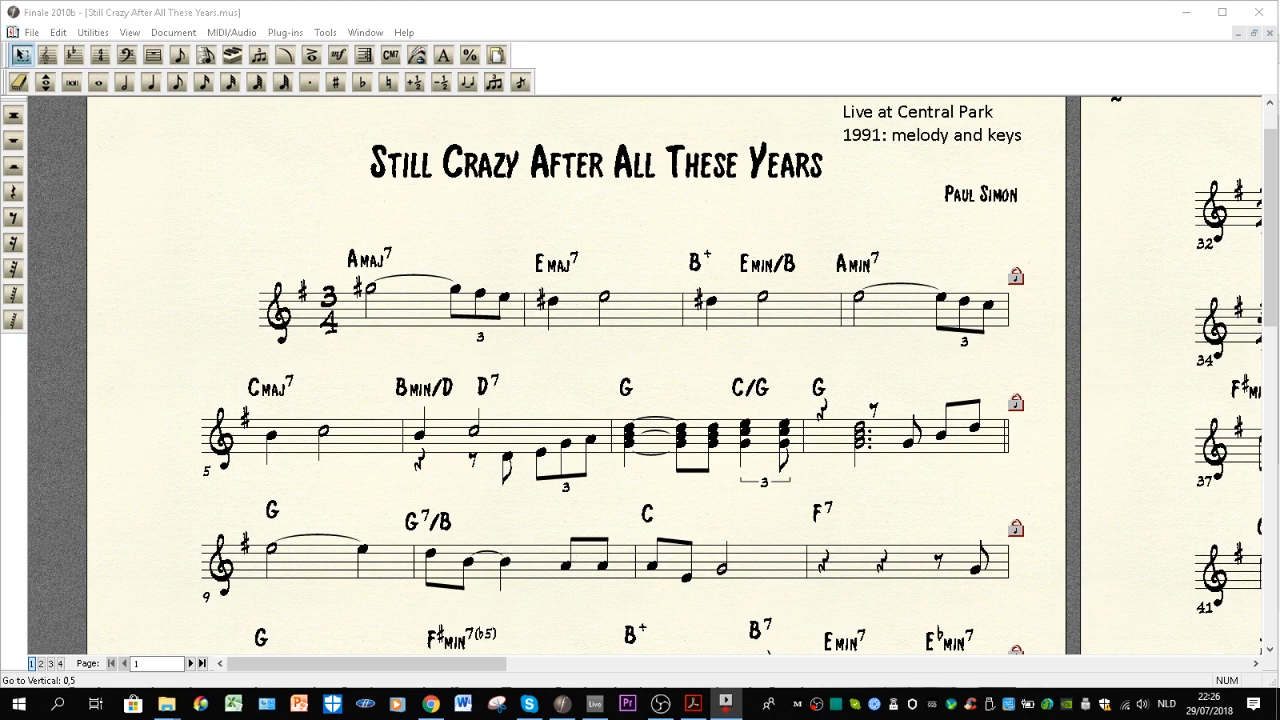
mouse_move(770, 355)
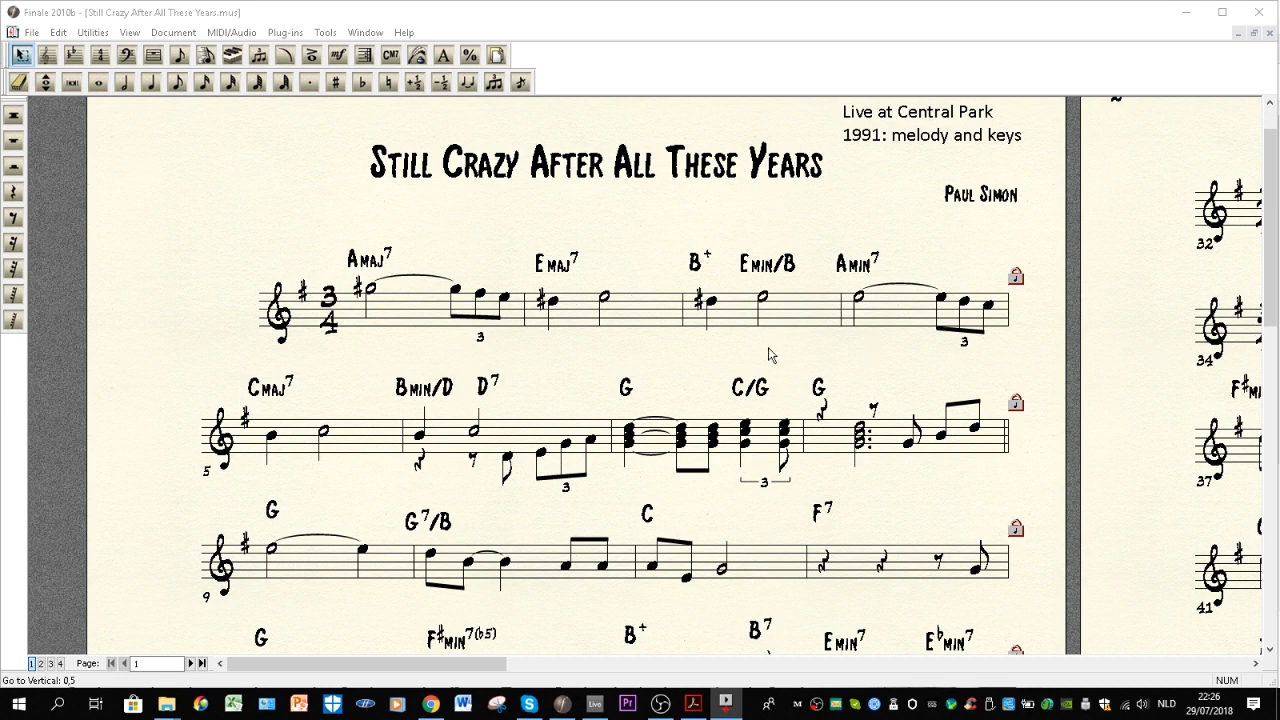
mouse_move(305, 280)
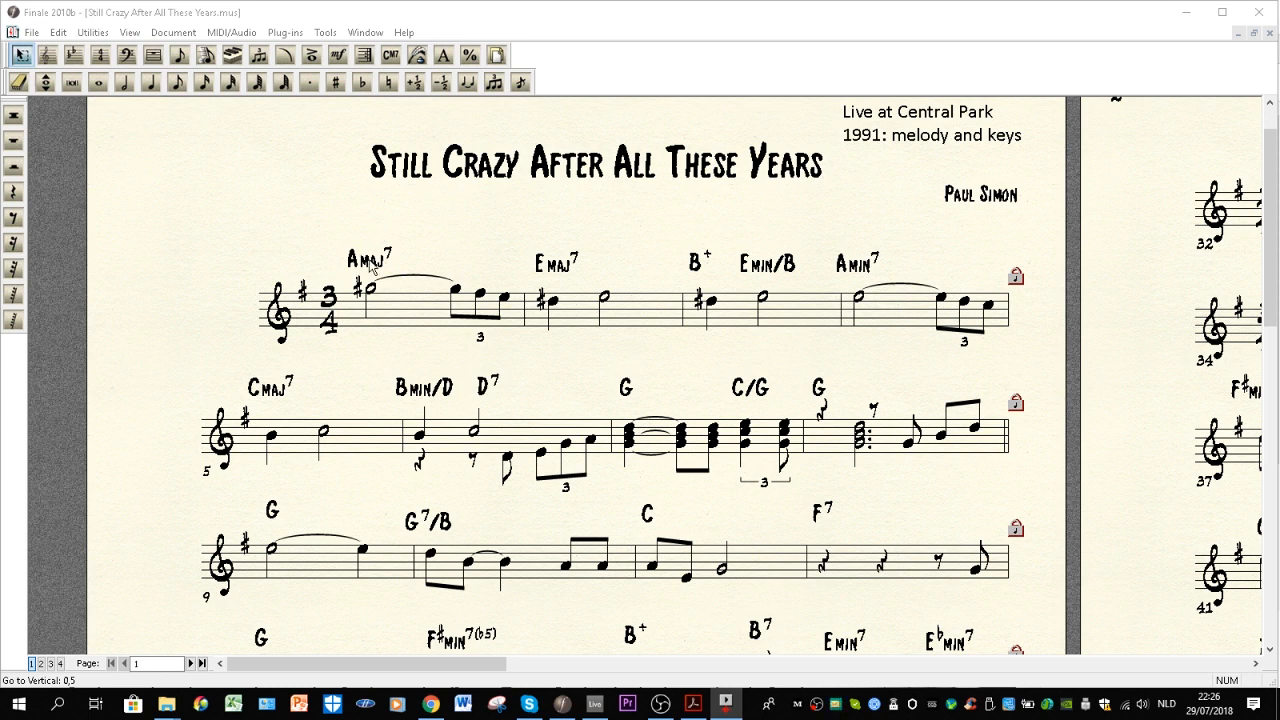
Step: Select the Amaj7 chord symbol in bar 1, then the D7 chord symbol in bar 6
click(368, 258)
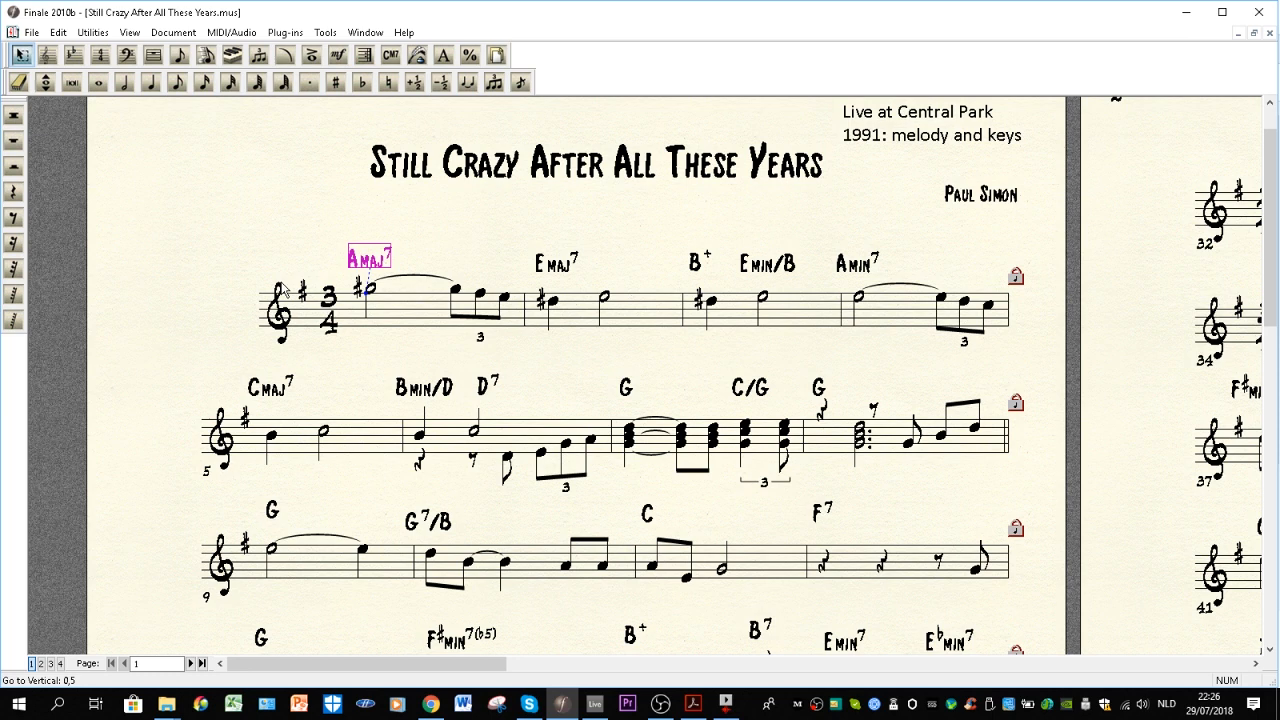
mouse_move(420, 331)
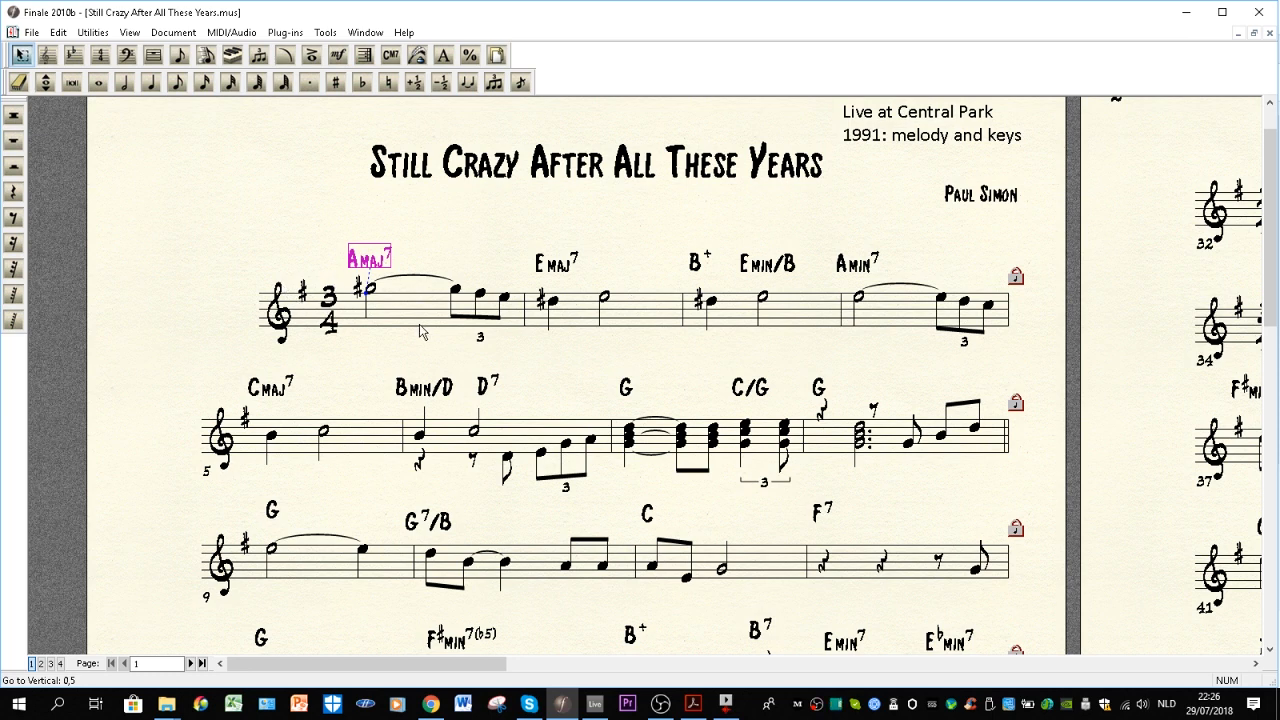
mouse_move(413, 319)
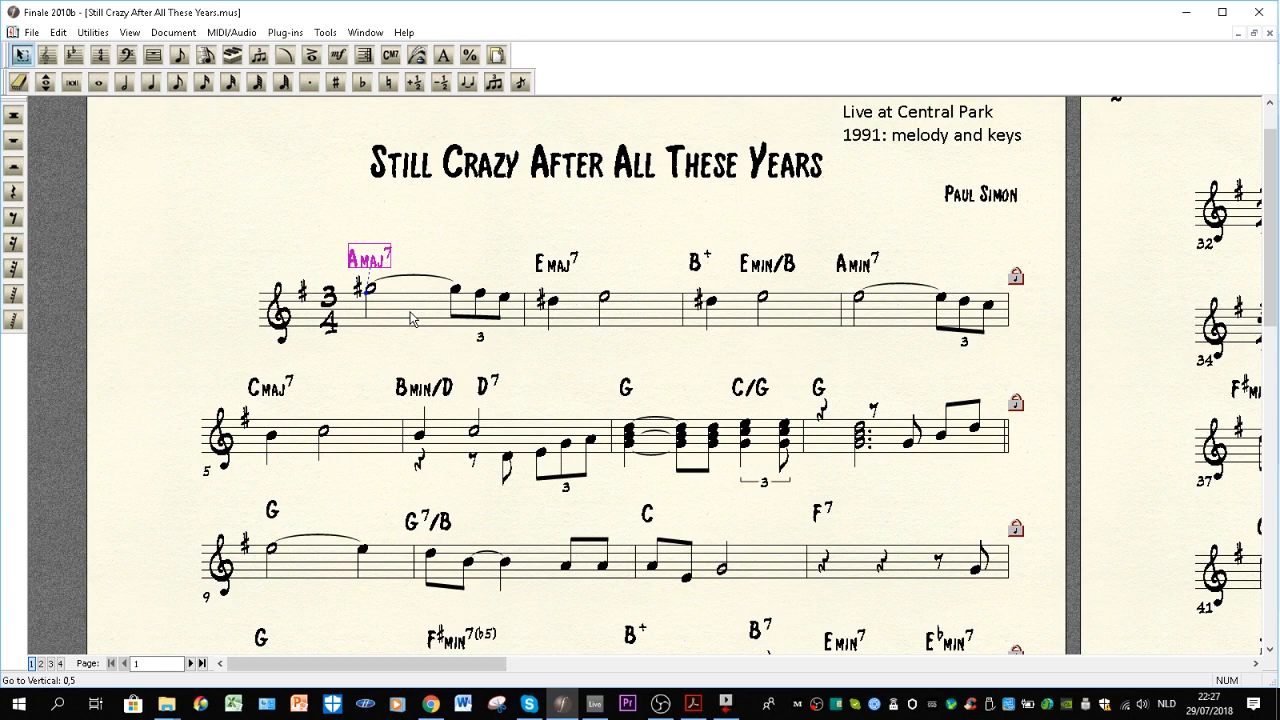
mouse_move(388, 331)
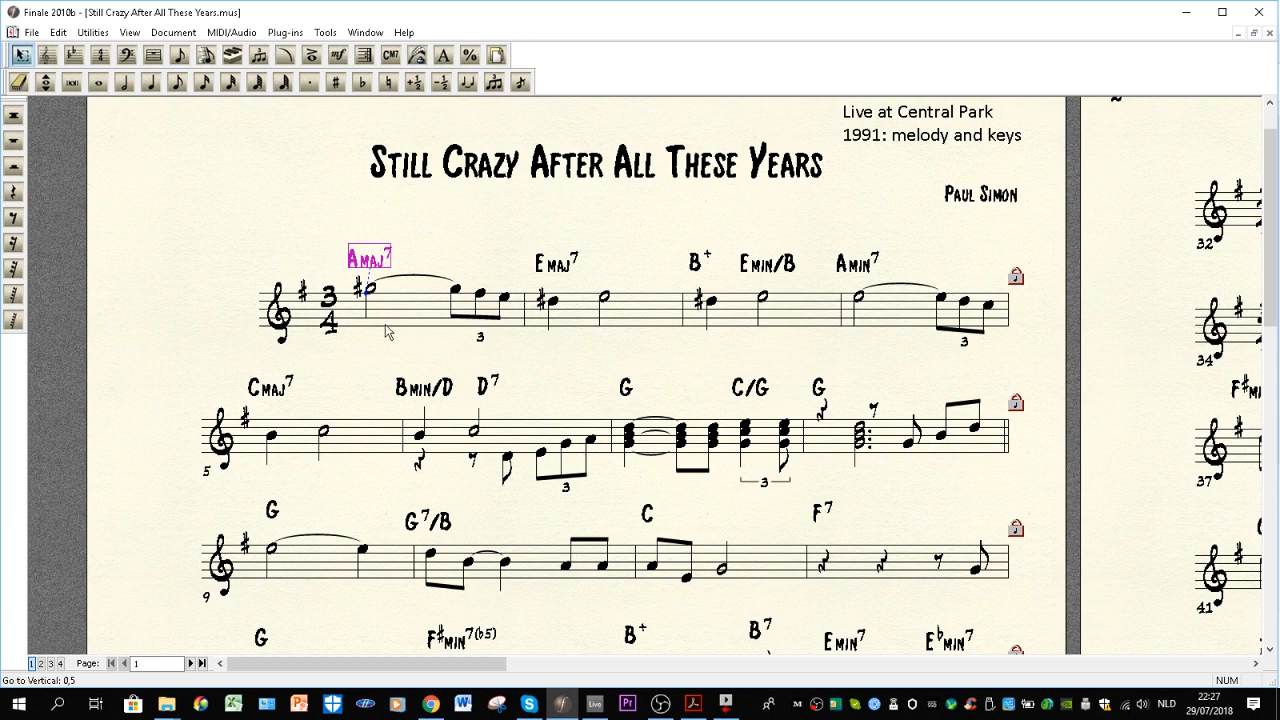
mouse_move(335, 277)
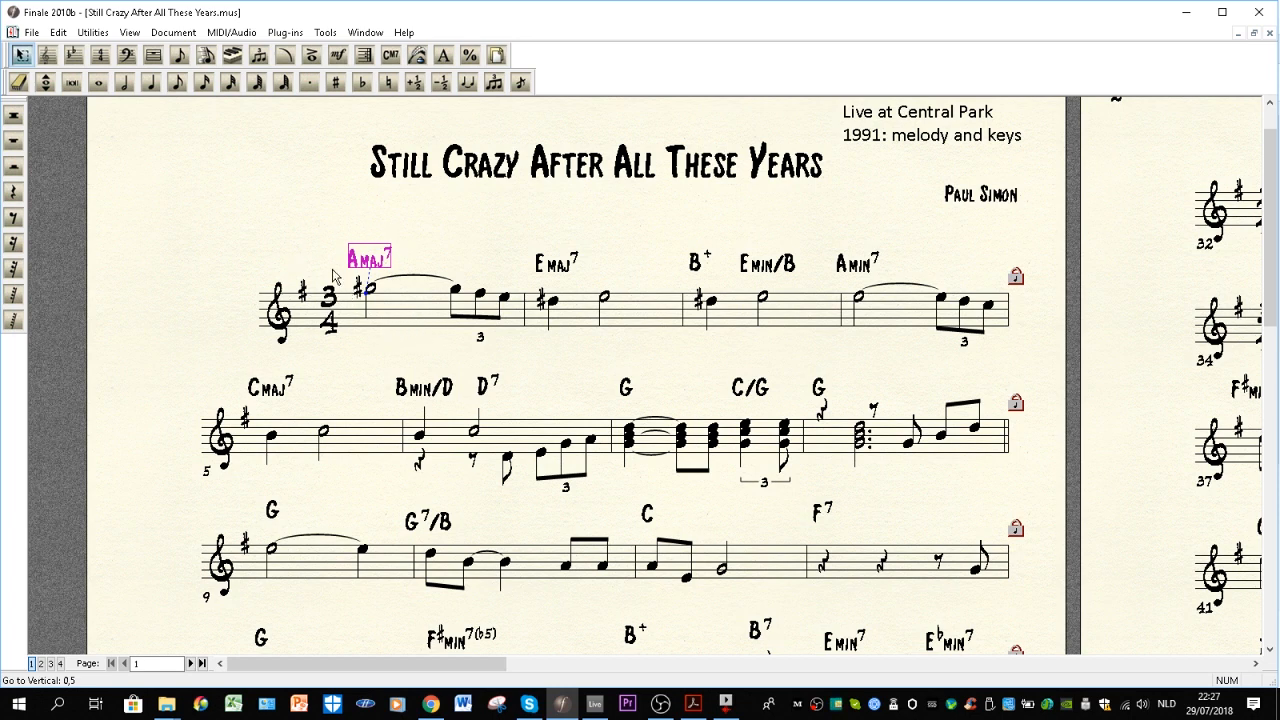
mouse_move(497, 247)
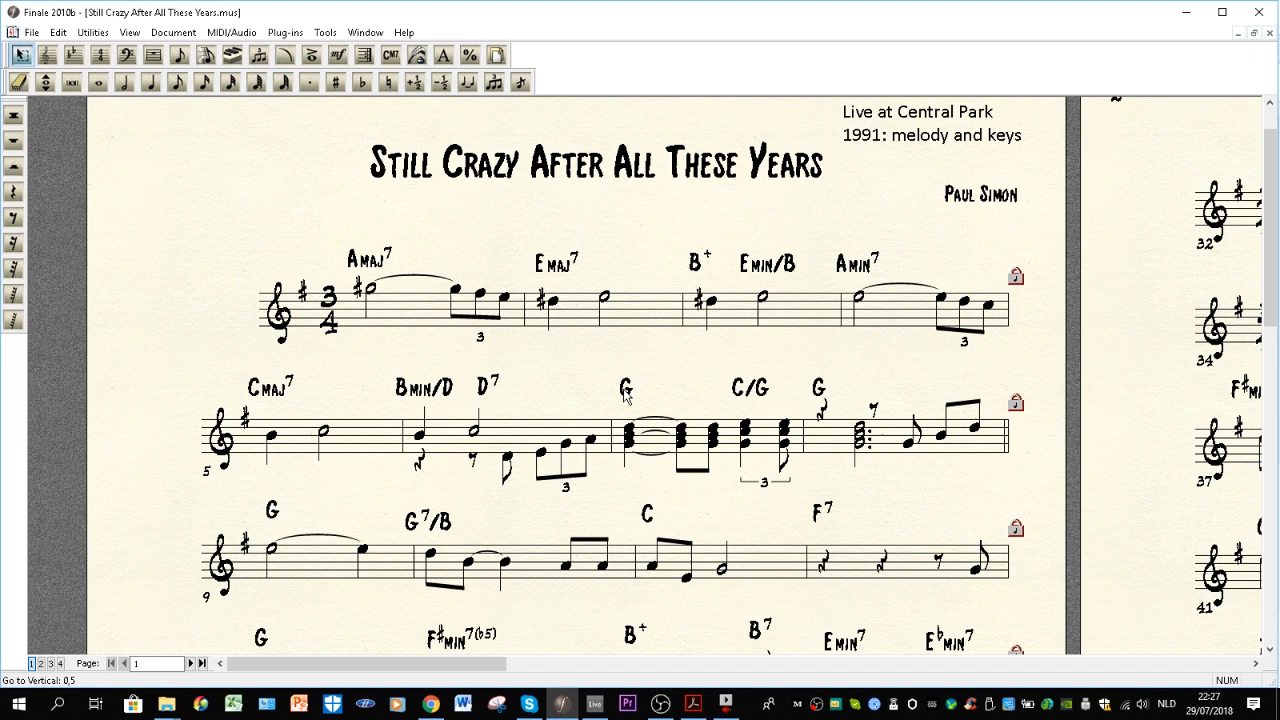
click(625, 386)
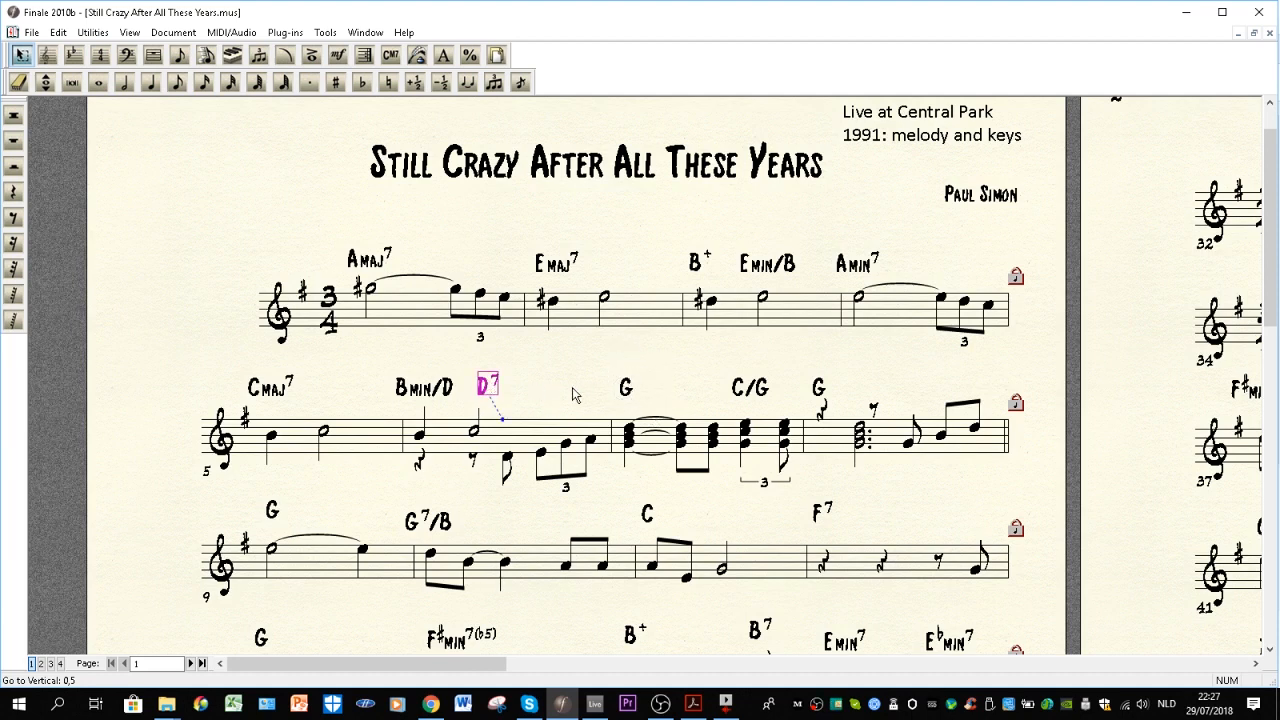
mouse_move(525, 390)
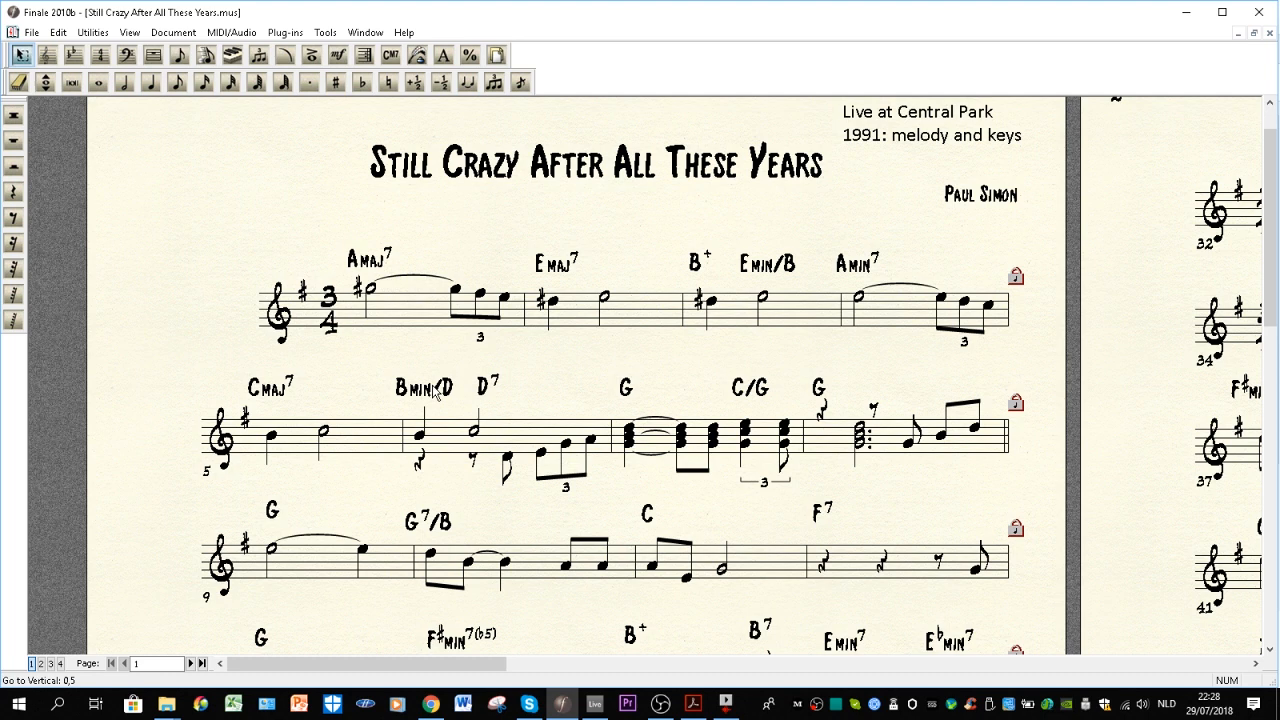
mouse_move(425, 390)
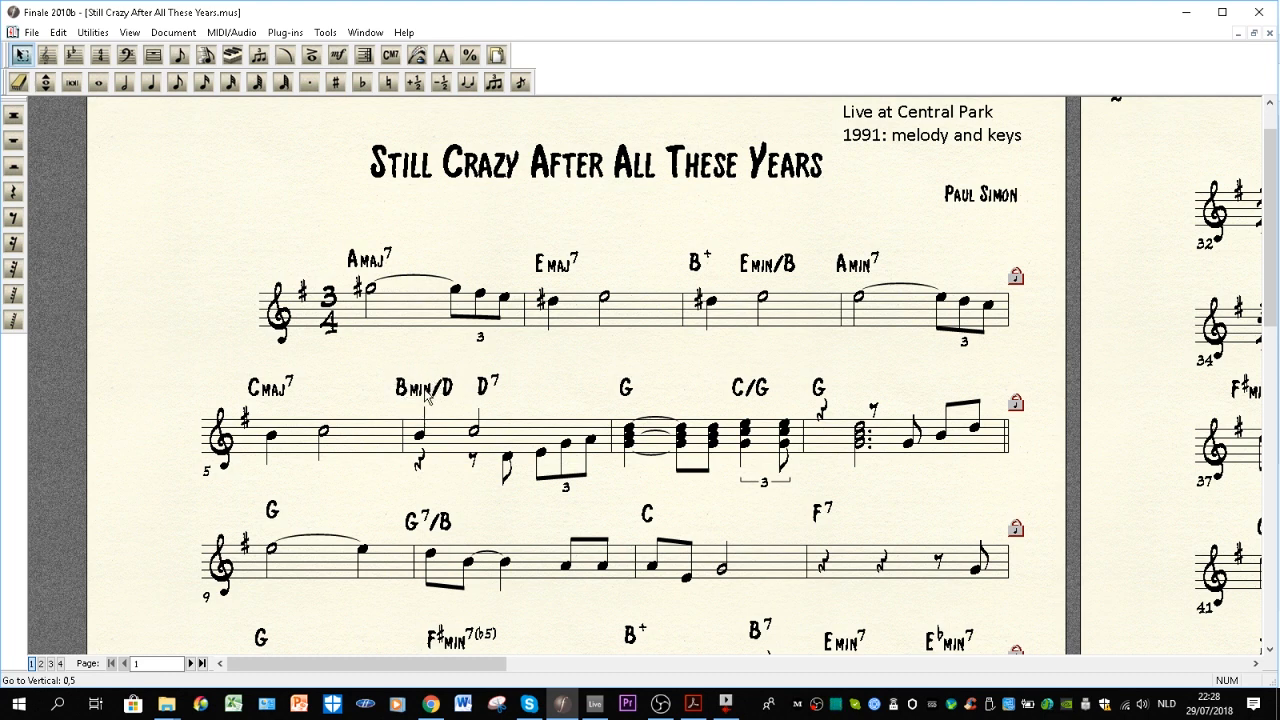
click(270, 387)
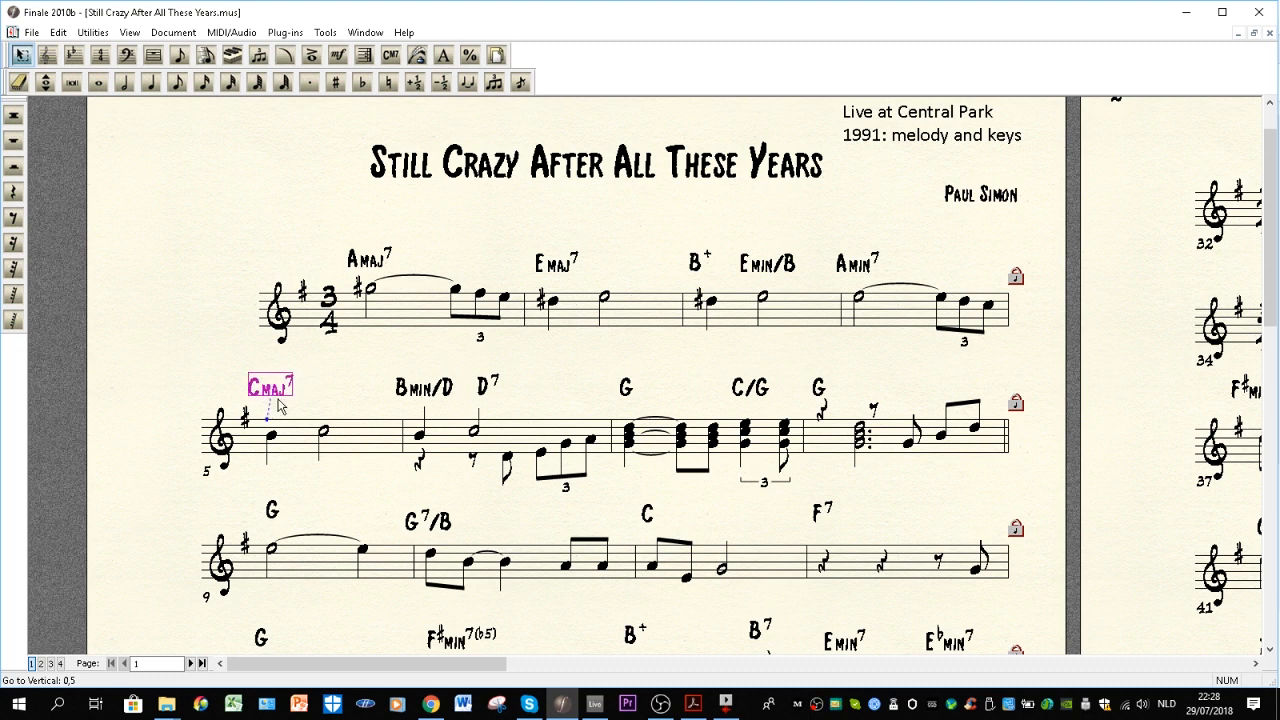
mouse_move(338, 370)
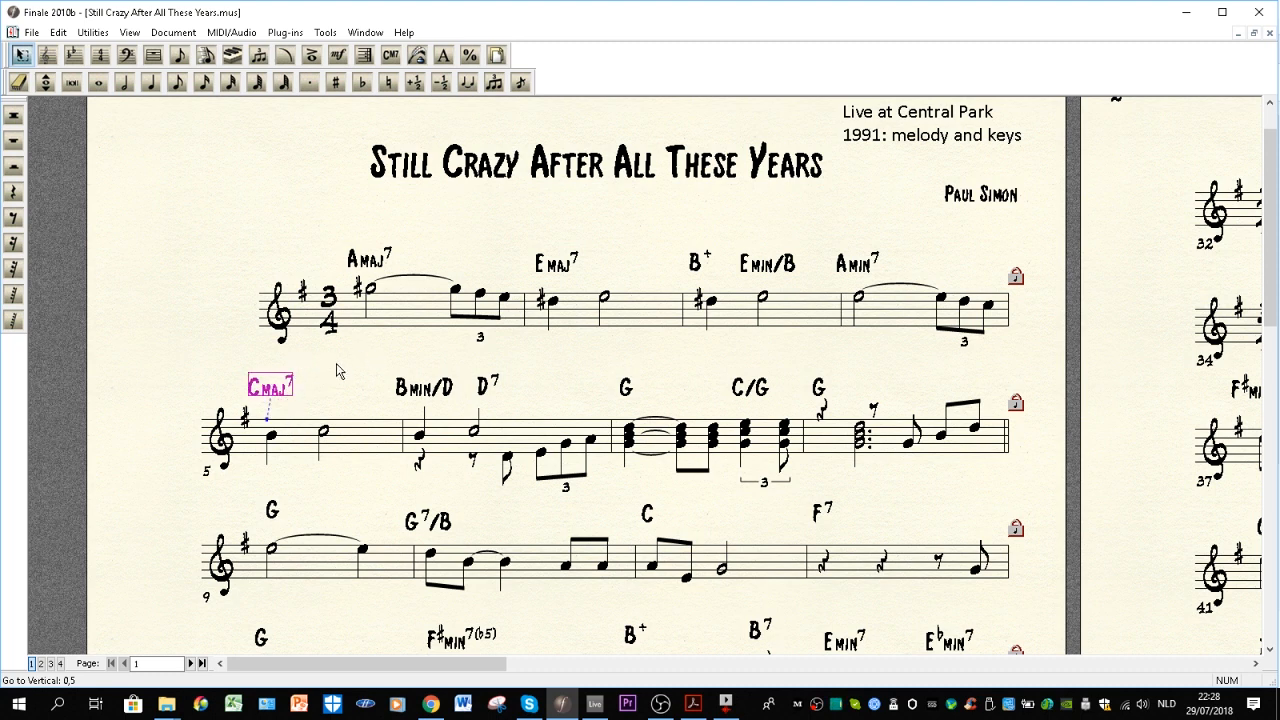
mouse_move(860, 277)
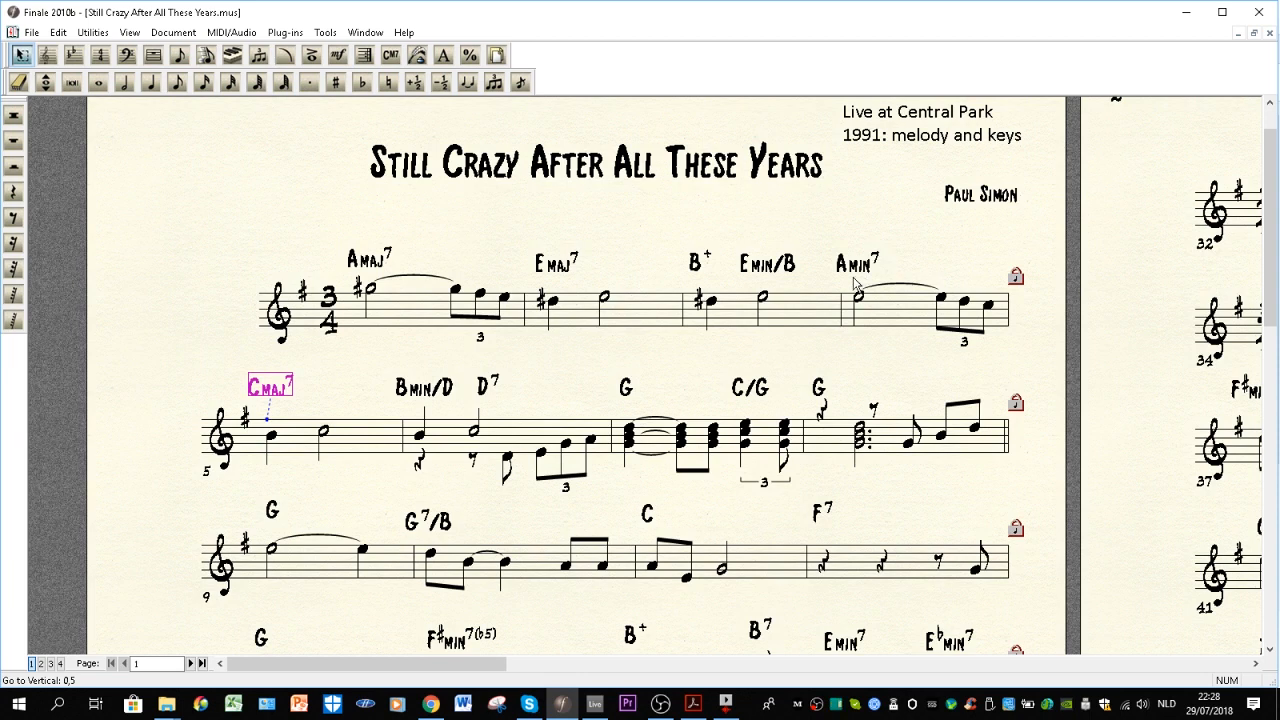
mouse_move(760, 280)
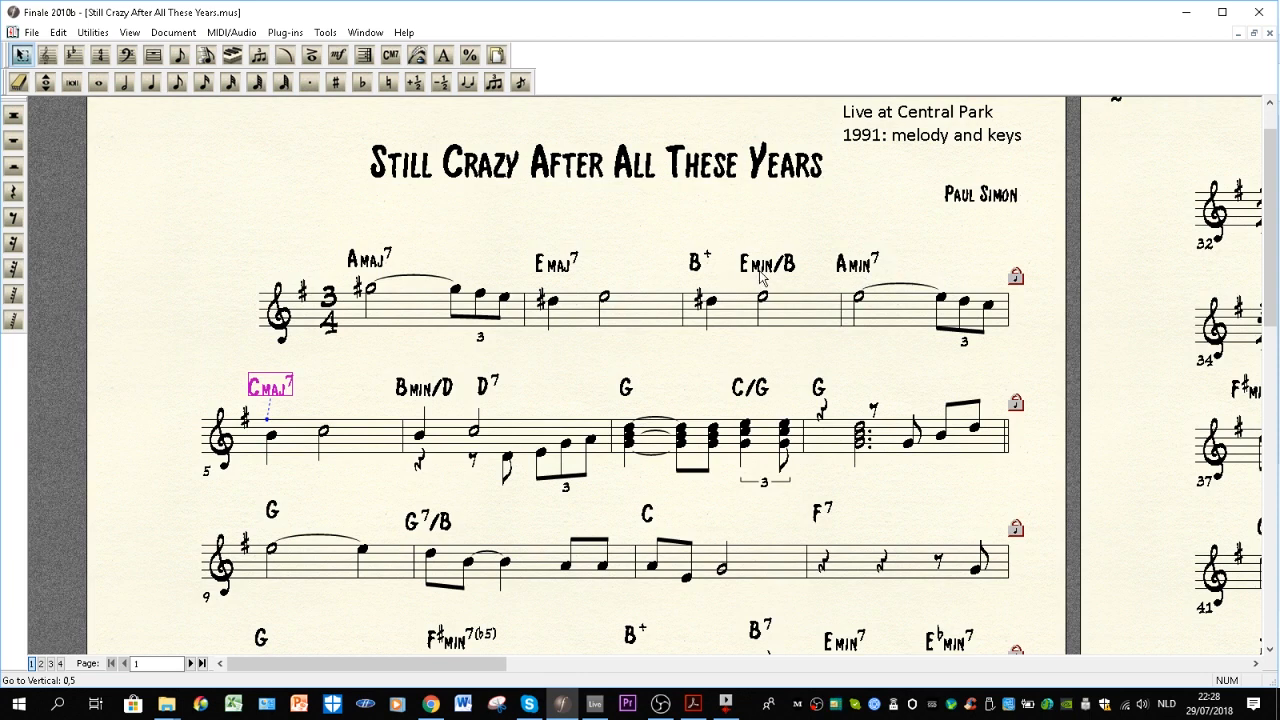
click(767, 262)
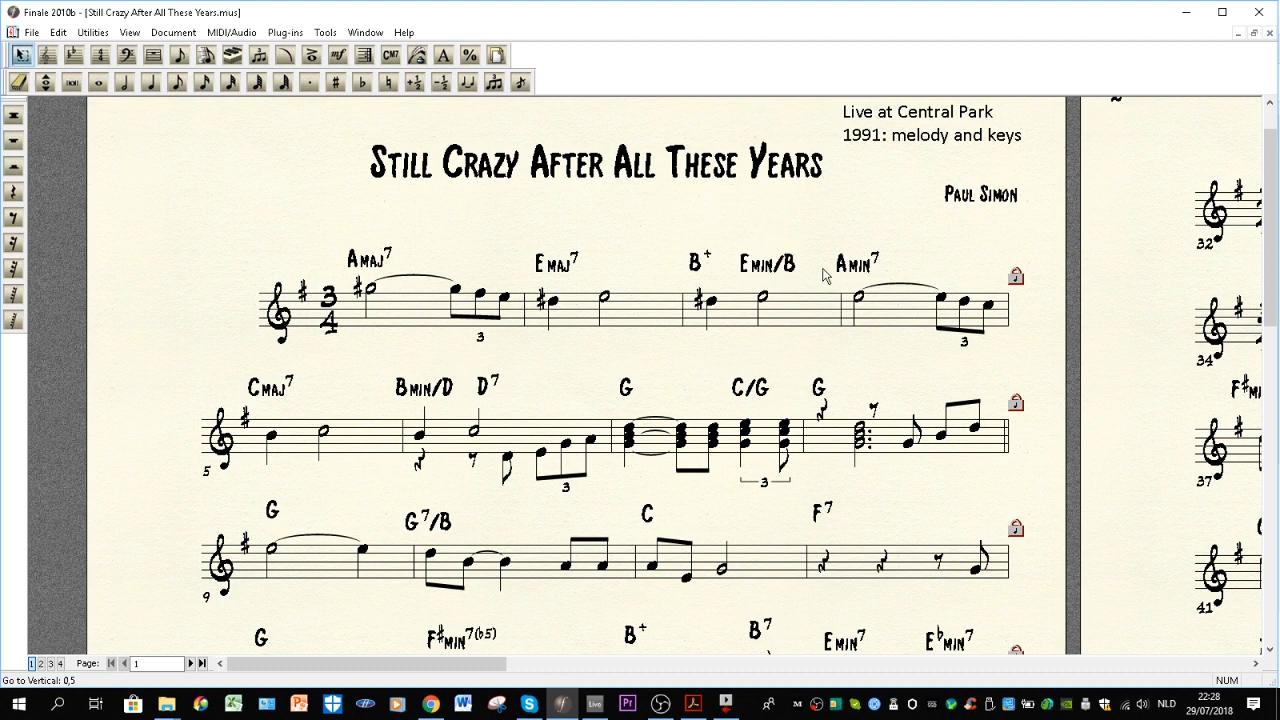
click(766, 263)
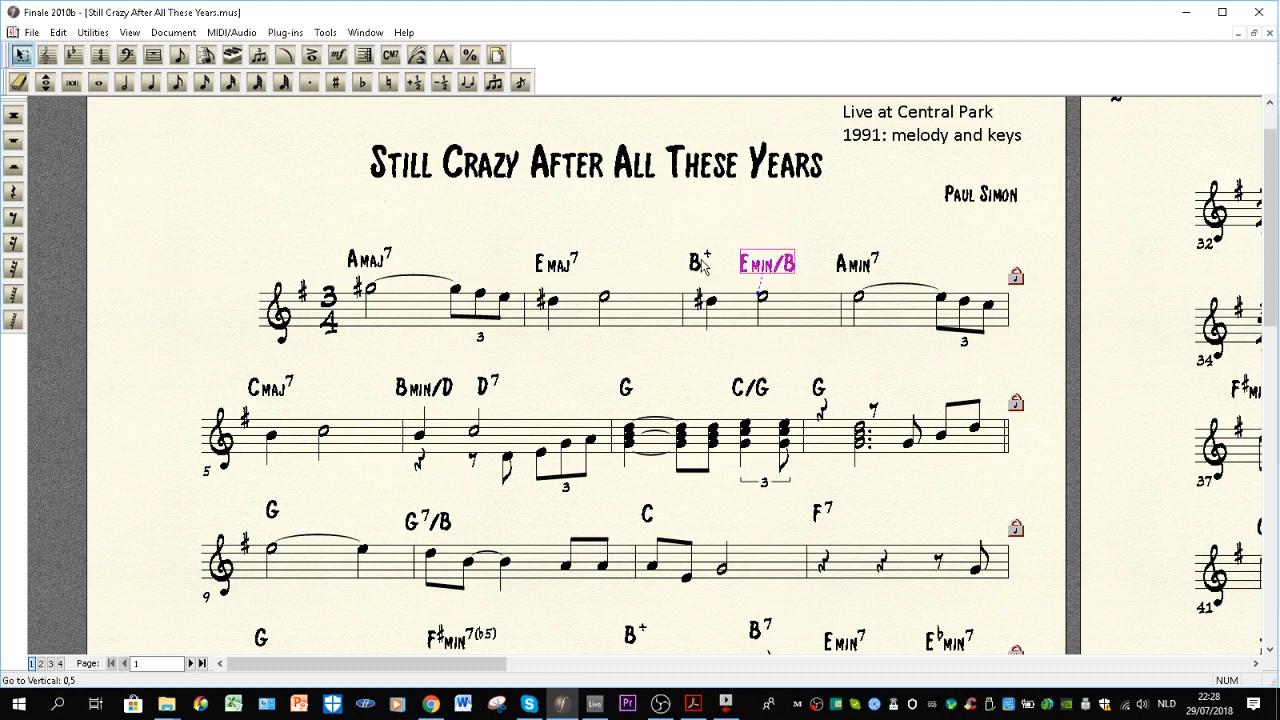
click(697, 262)
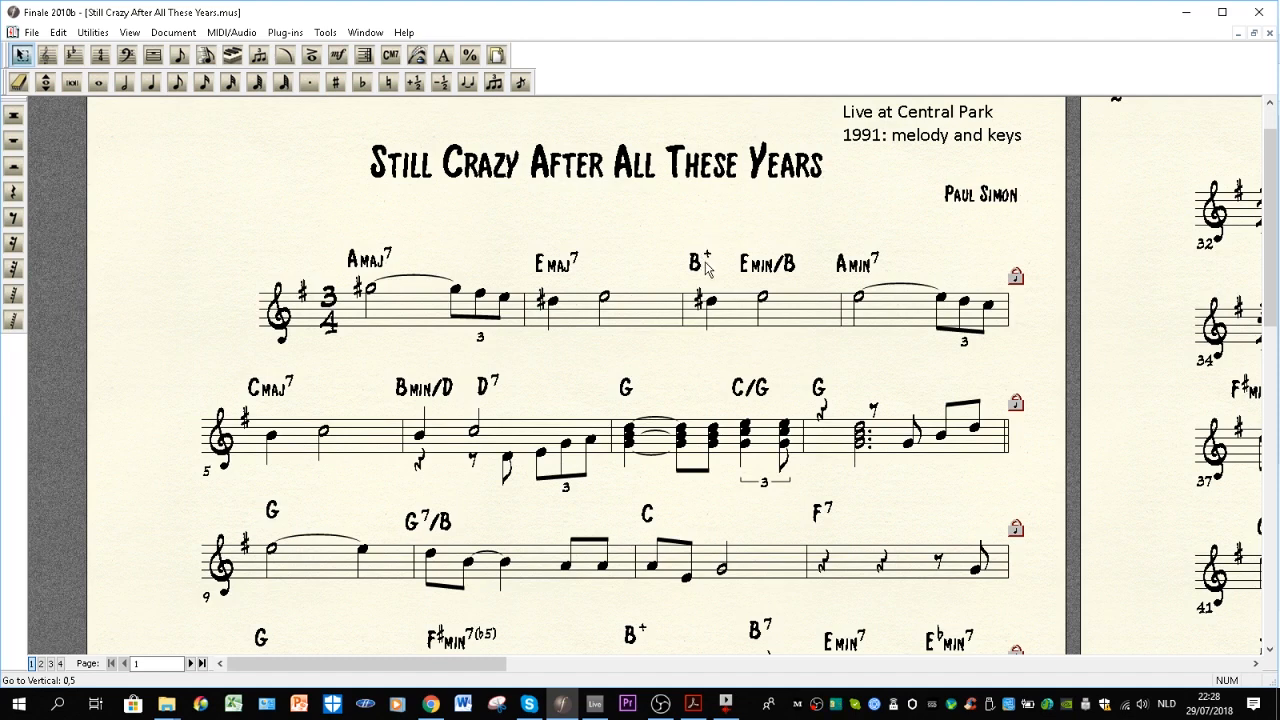
click(695, 261)
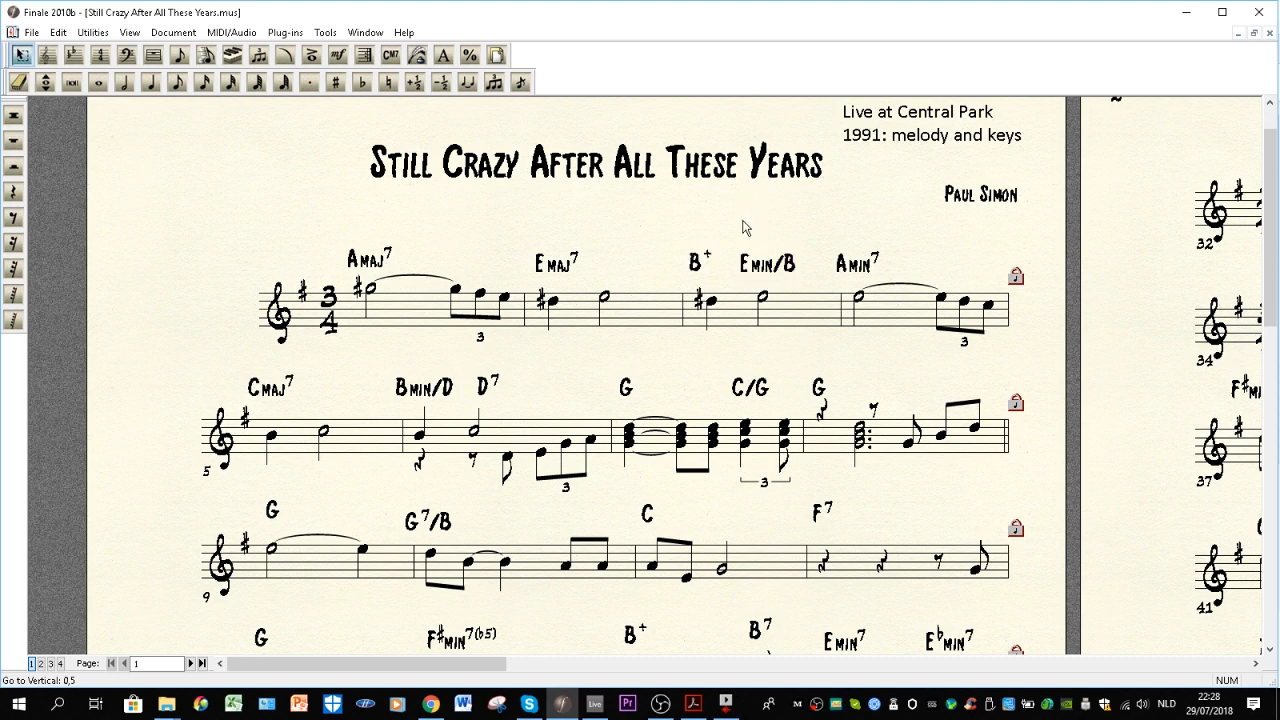
mouse_move(763, 280)
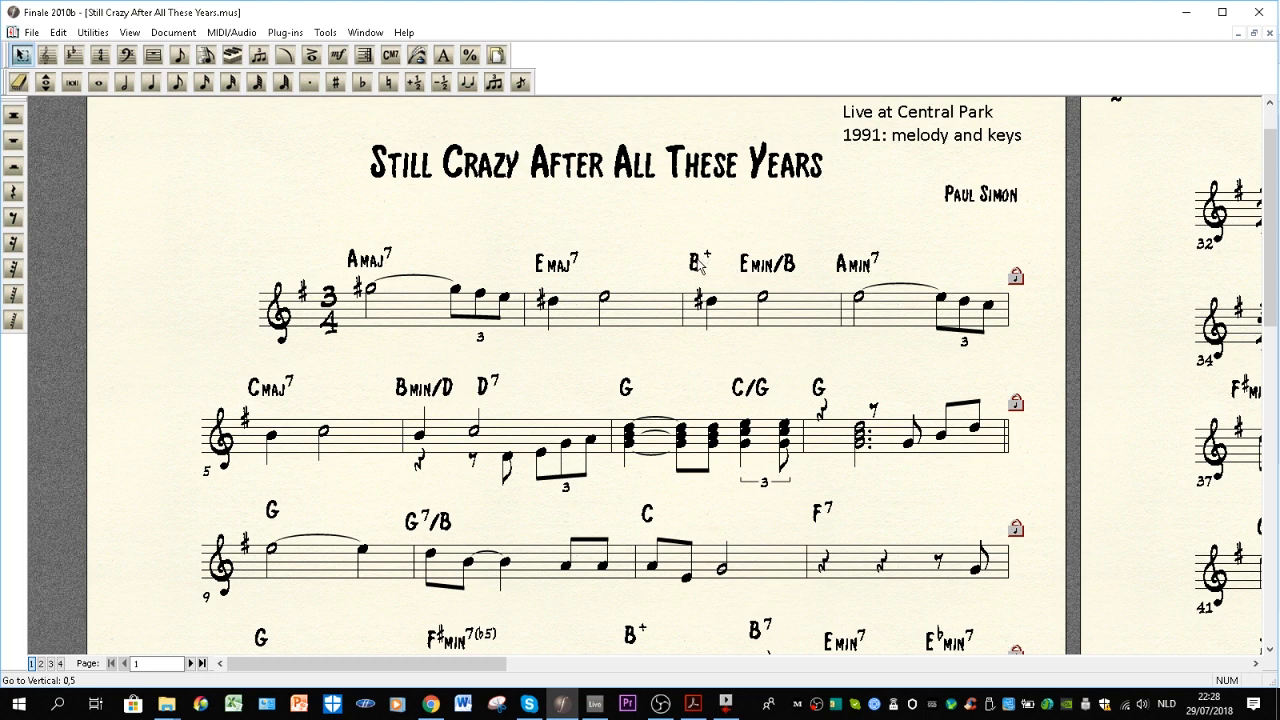
click(697, 261)
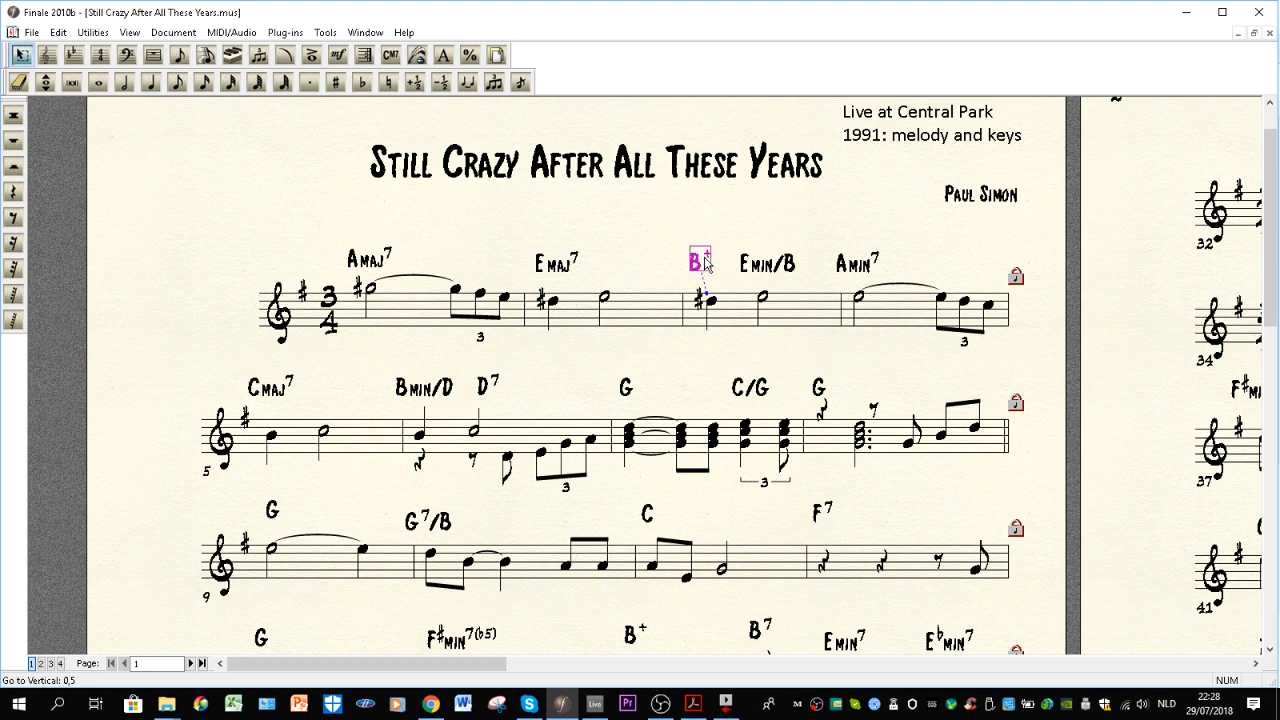
click(555, 263)
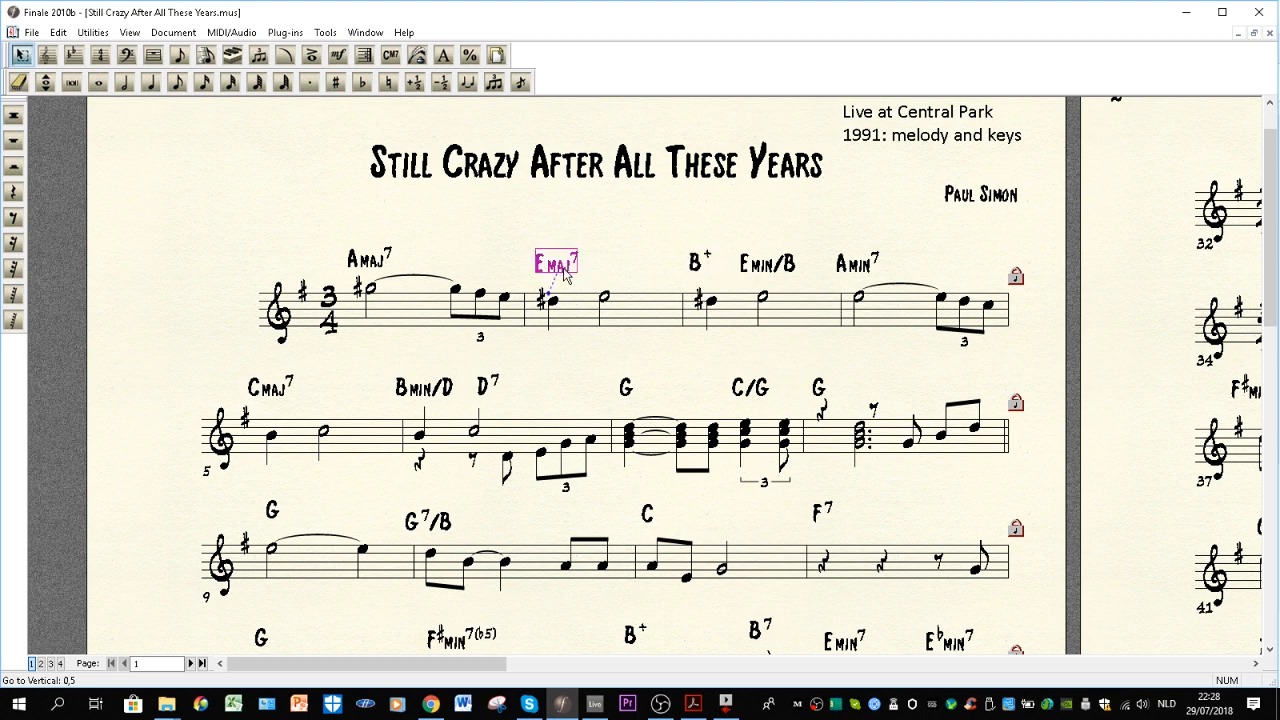
click(700, 260)
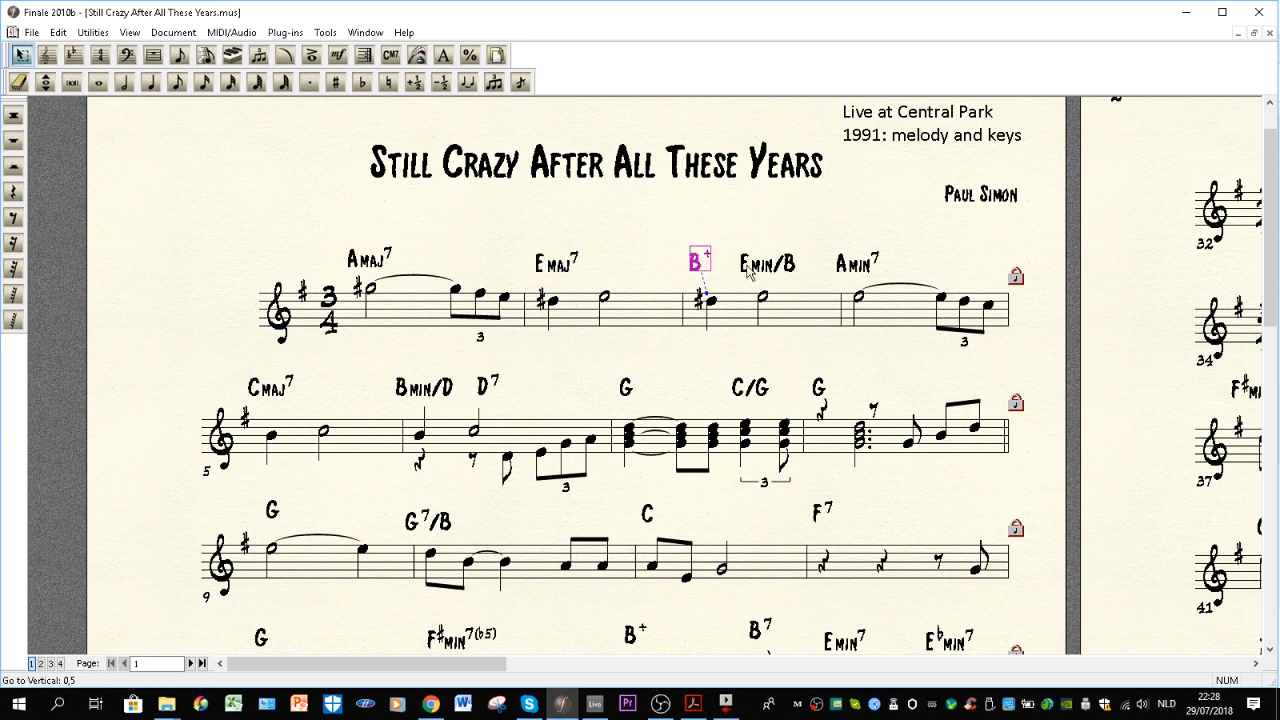
mouse_move(767, 278)
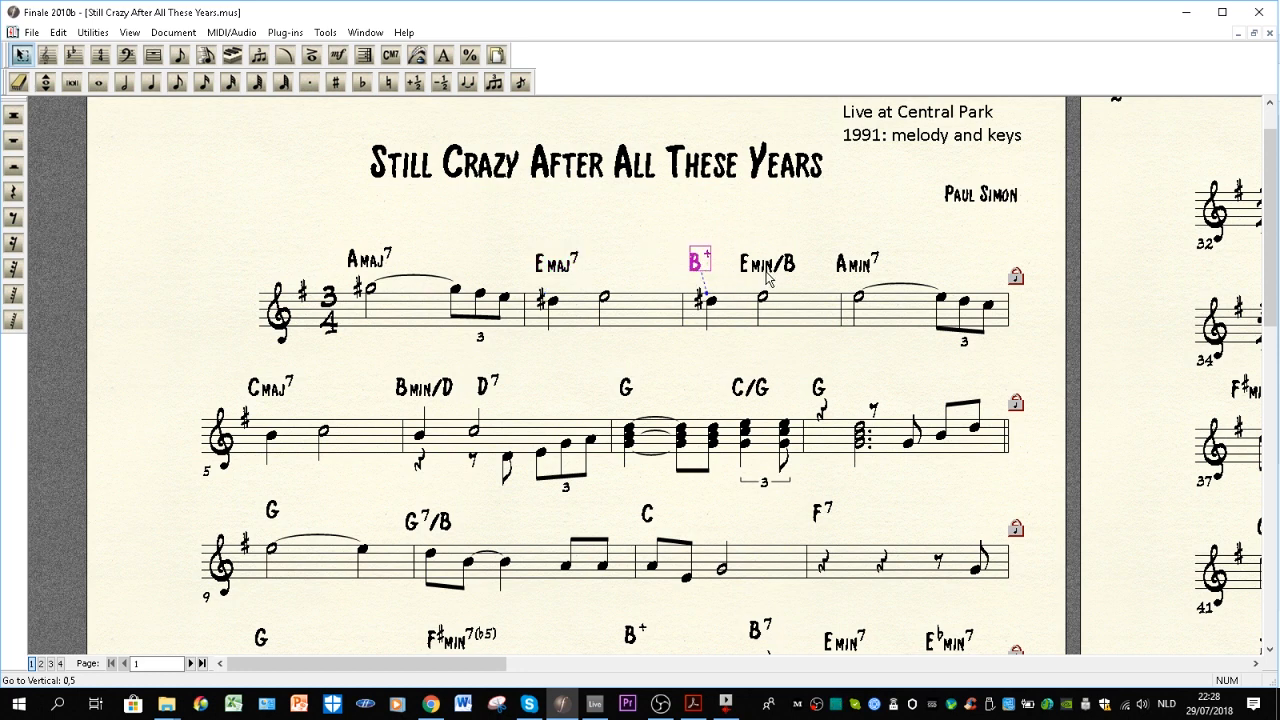
click(555, 262)
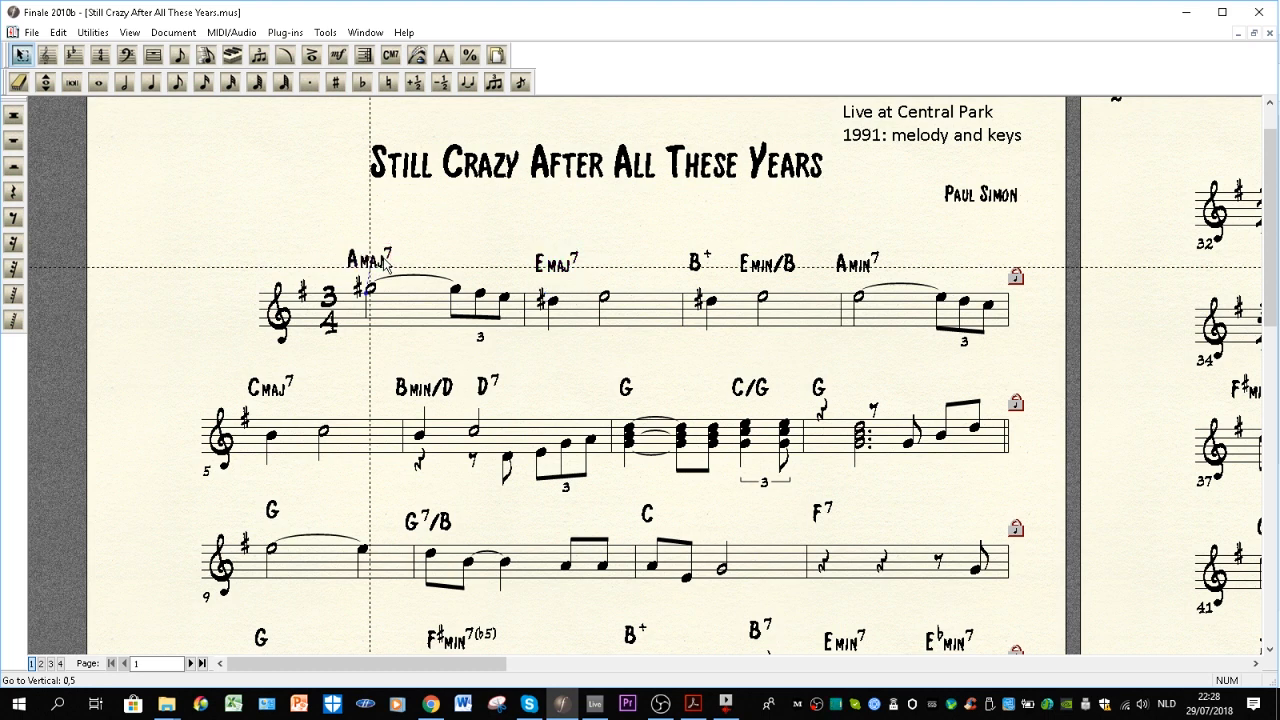
click(368, 258)
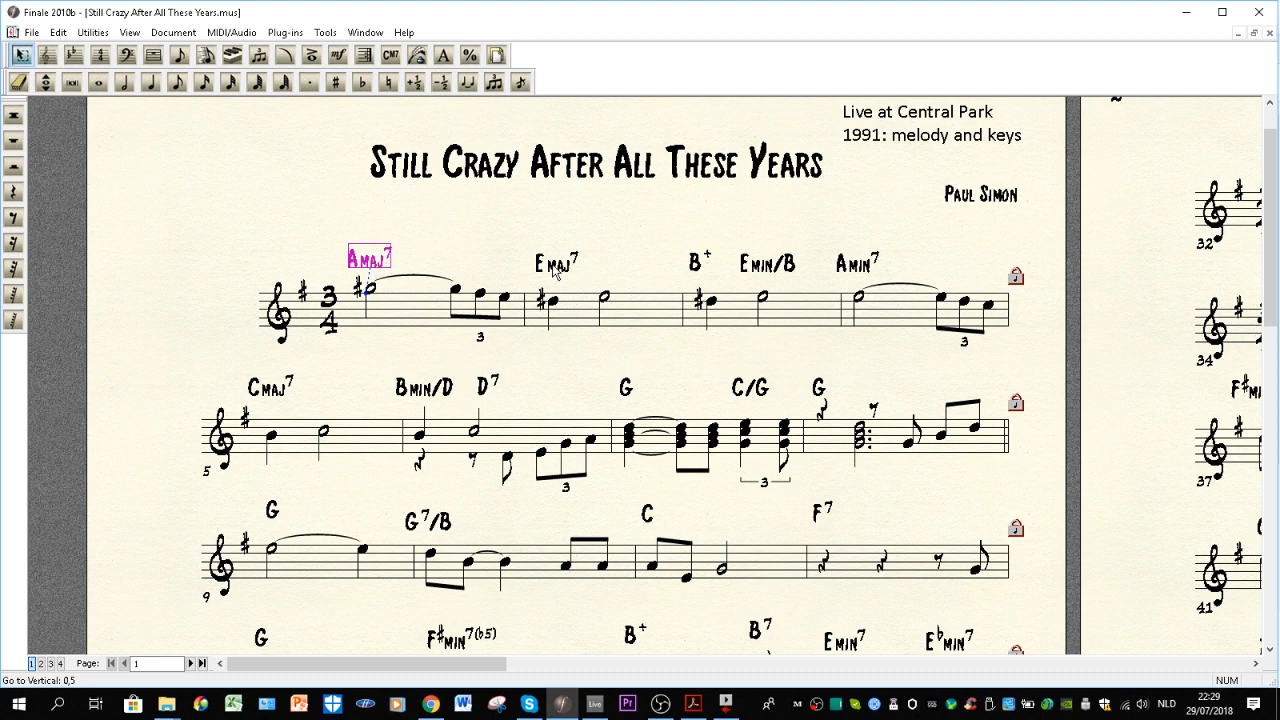
click(555, 263)
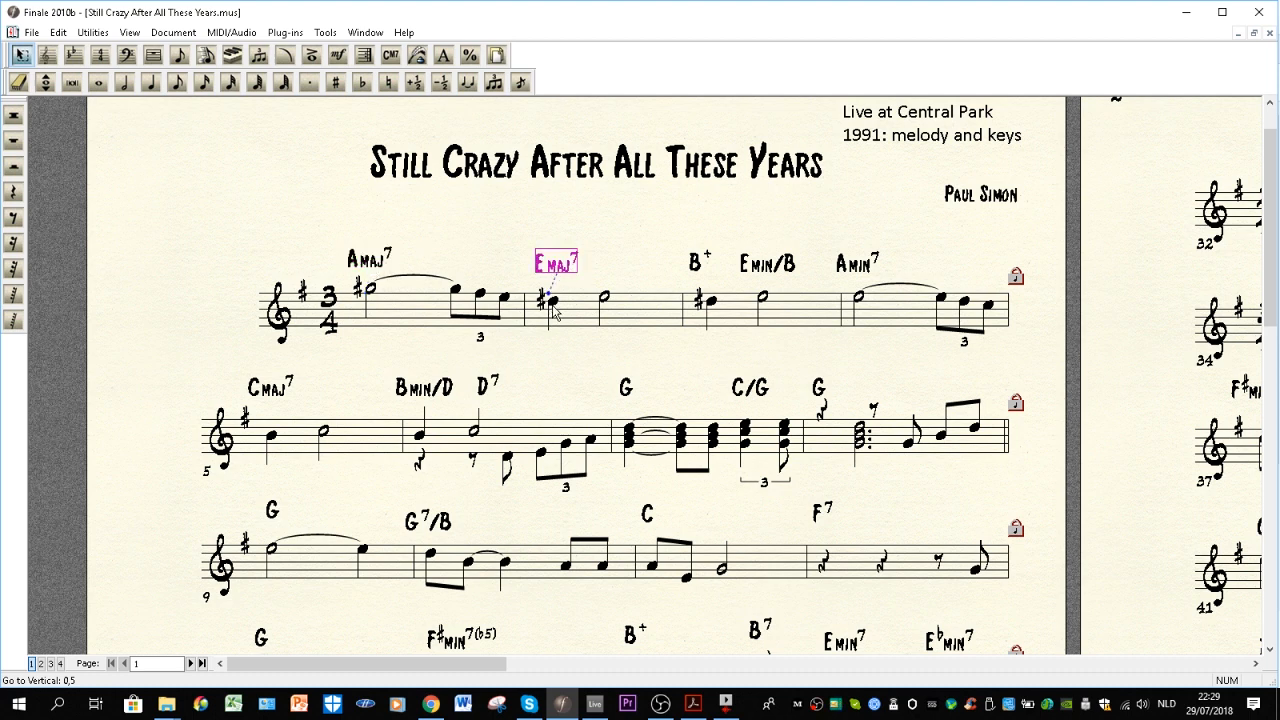
mouse_move(560, 277)
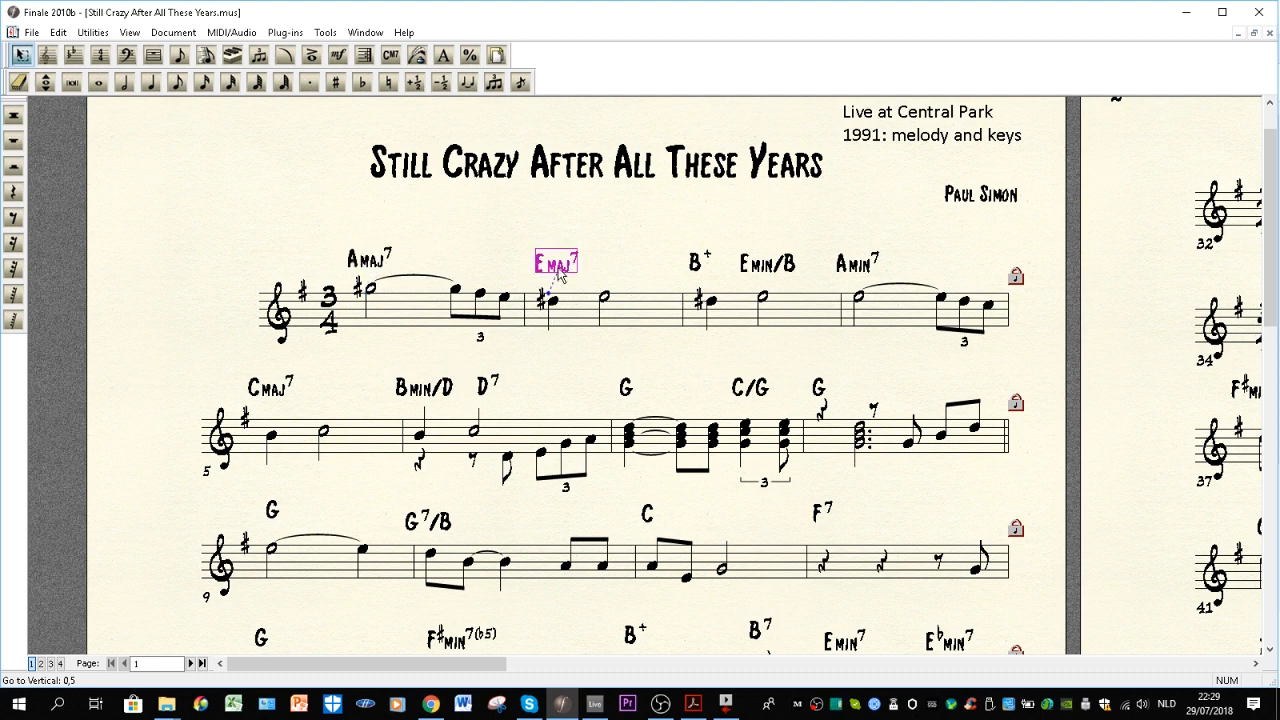
mouse_move(365, 265)
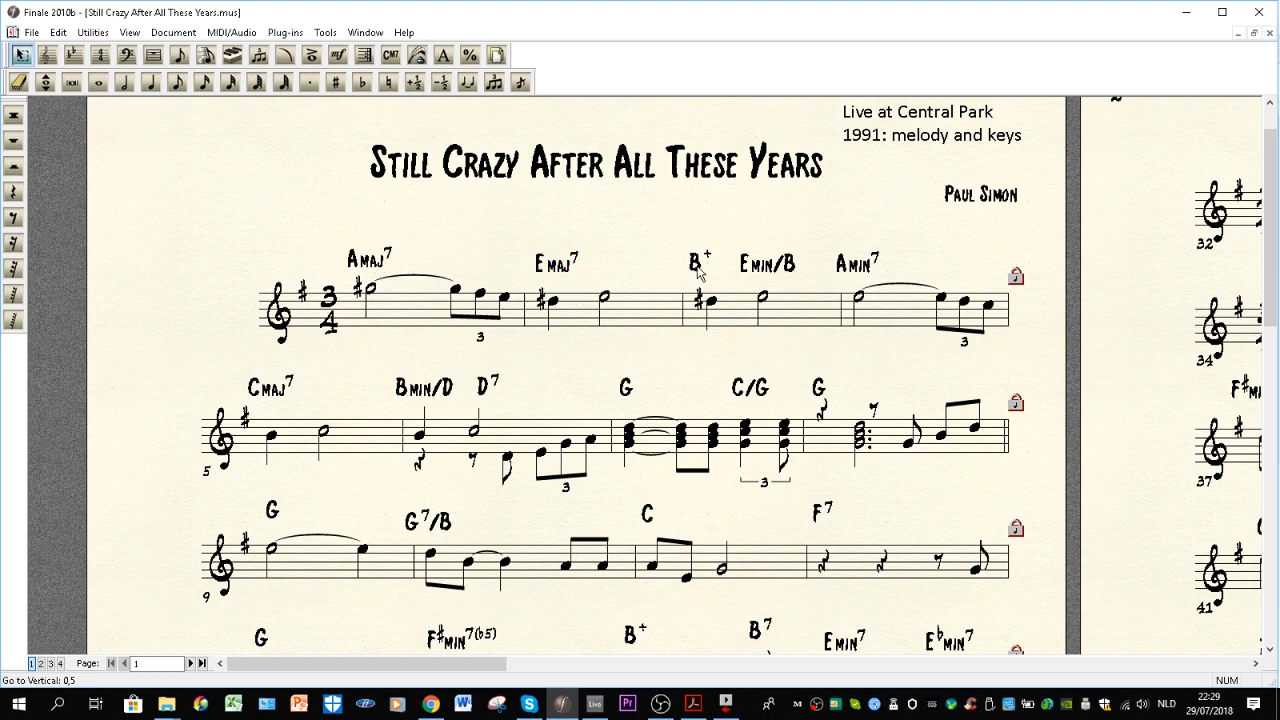
click(697, 262)
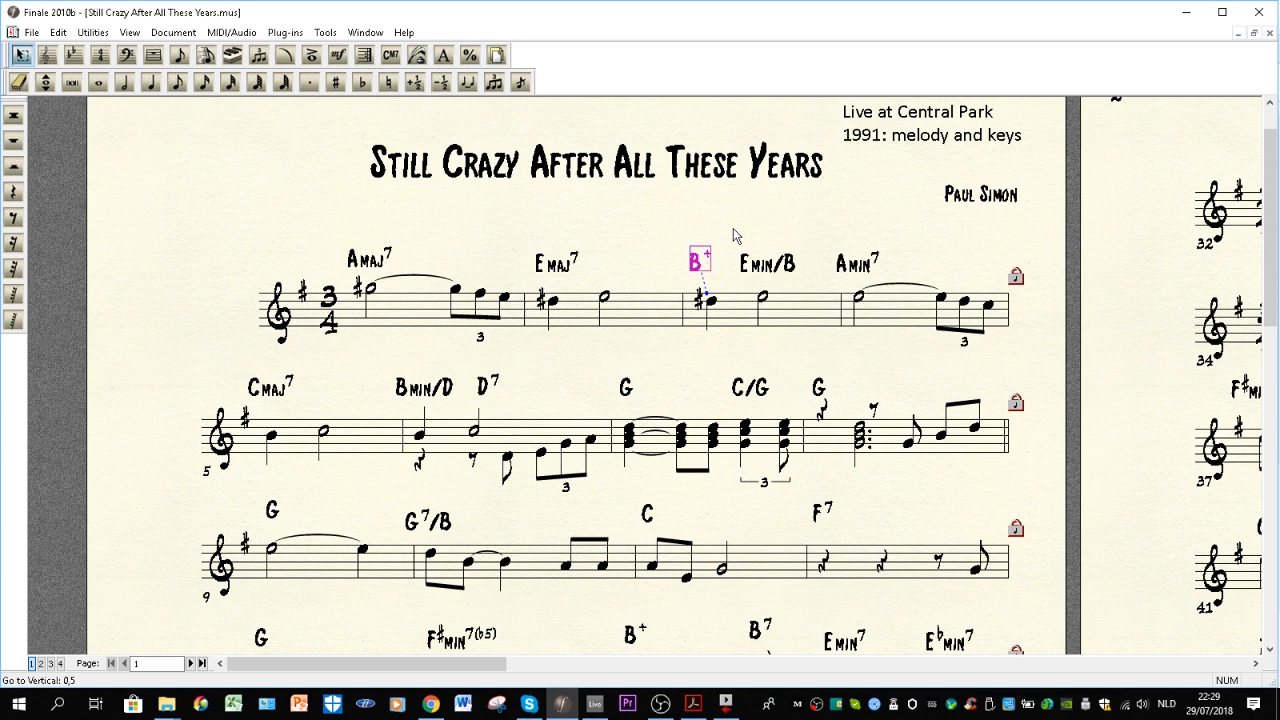
mouse_move(723, 262)
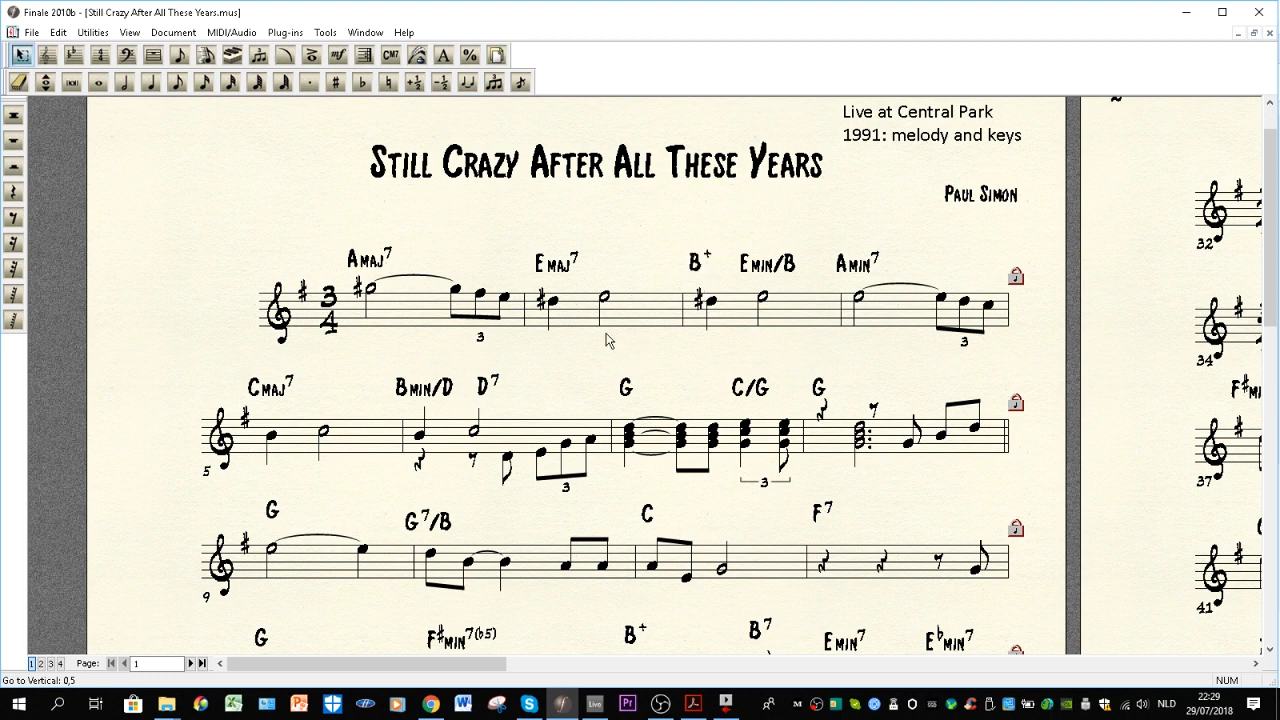
mouse_move(393, 293)
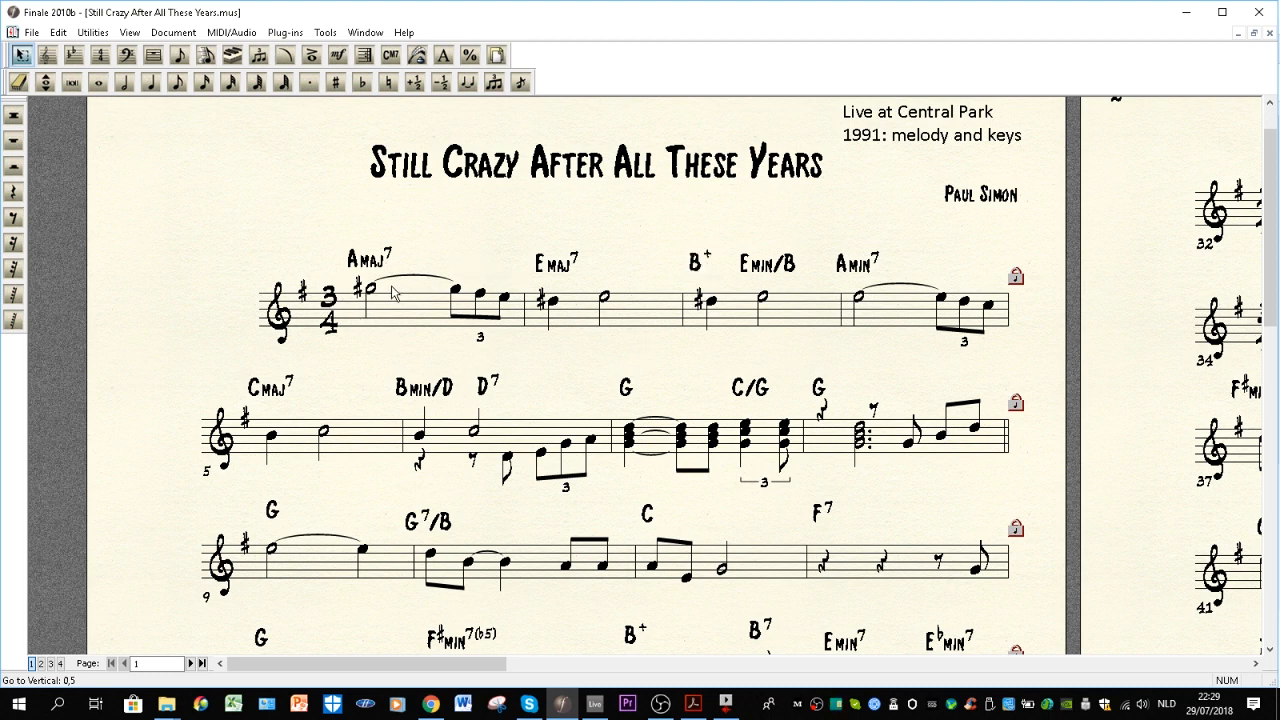
mouse_move(375, 295)
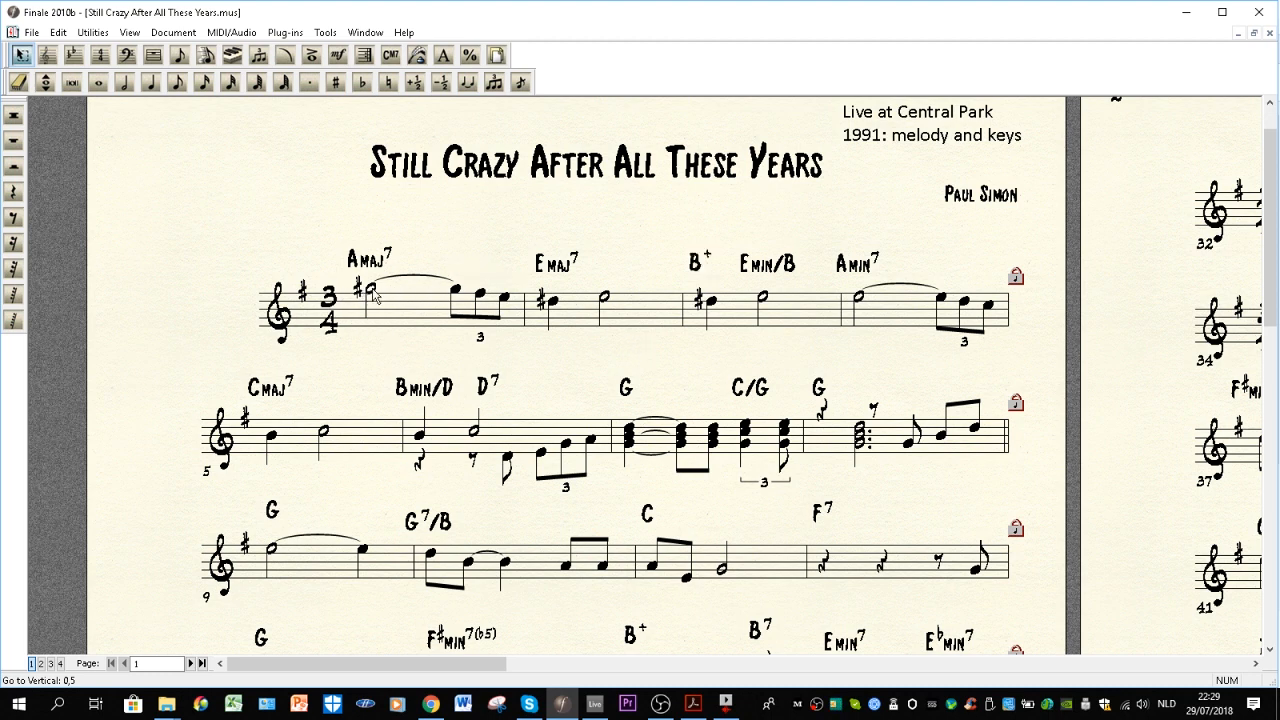
mouse_move(548, 310)
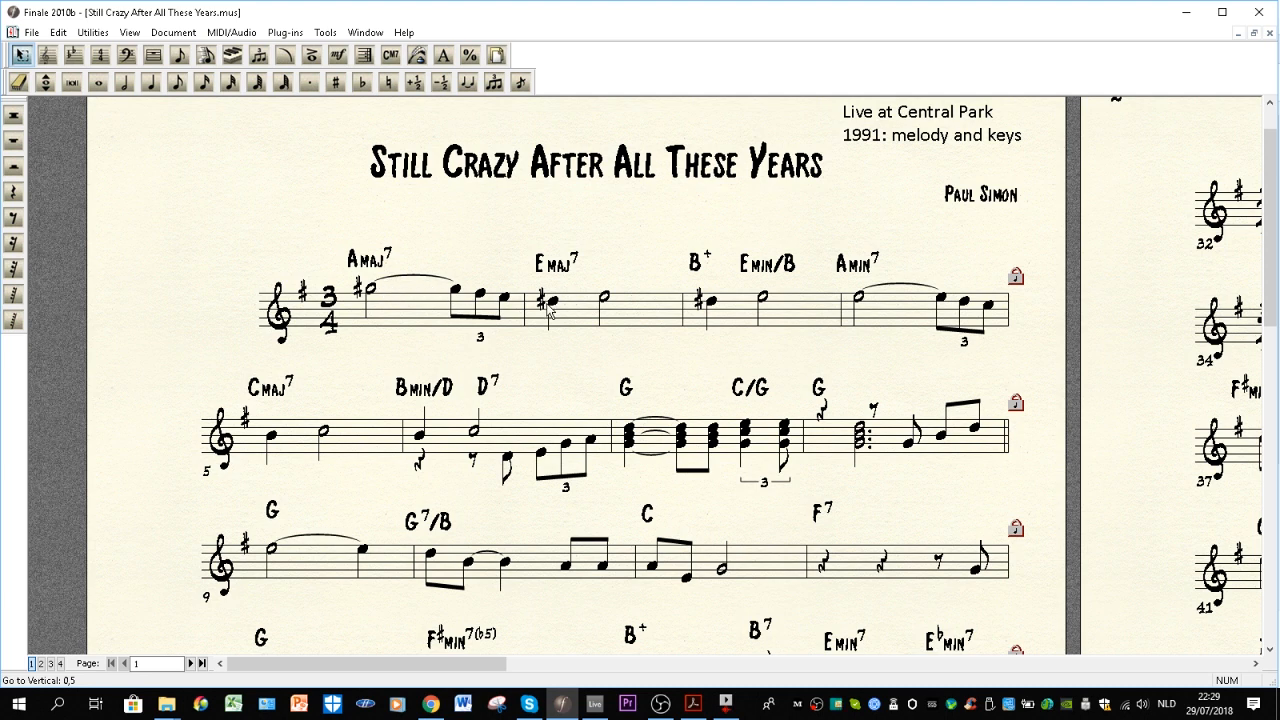
mouse_move(797, 307)
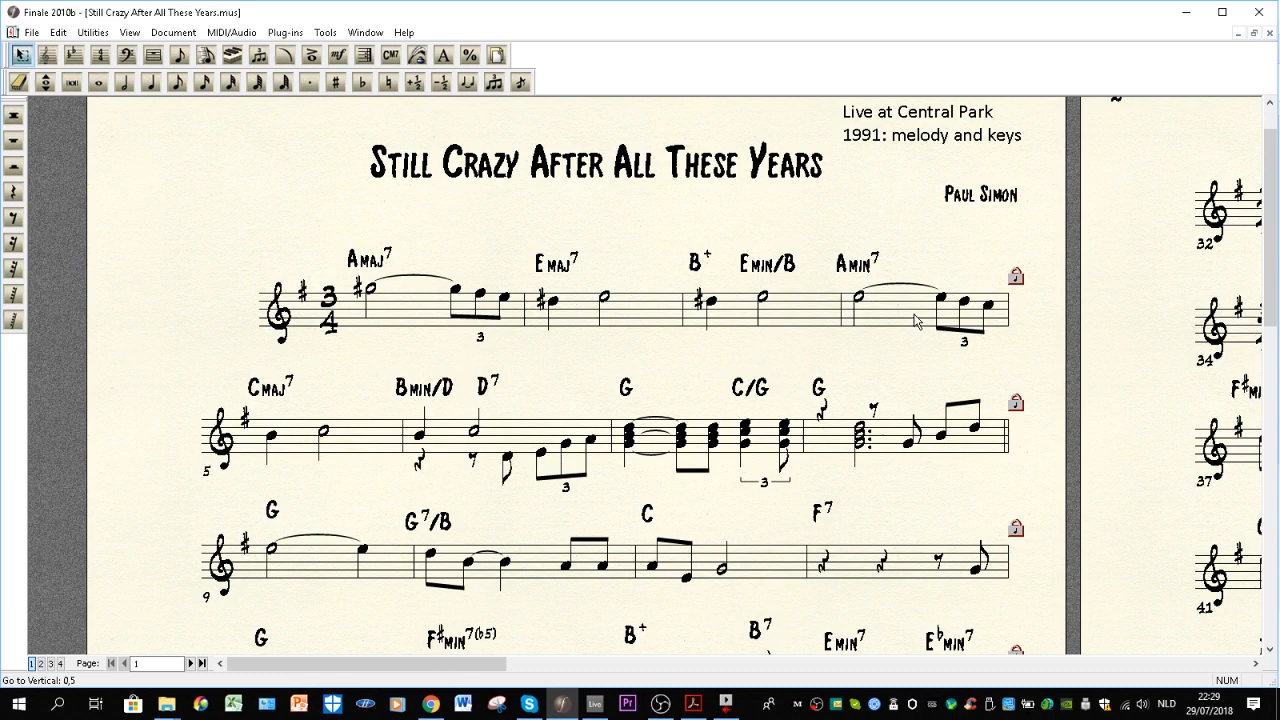
mouse_move(895, 318)
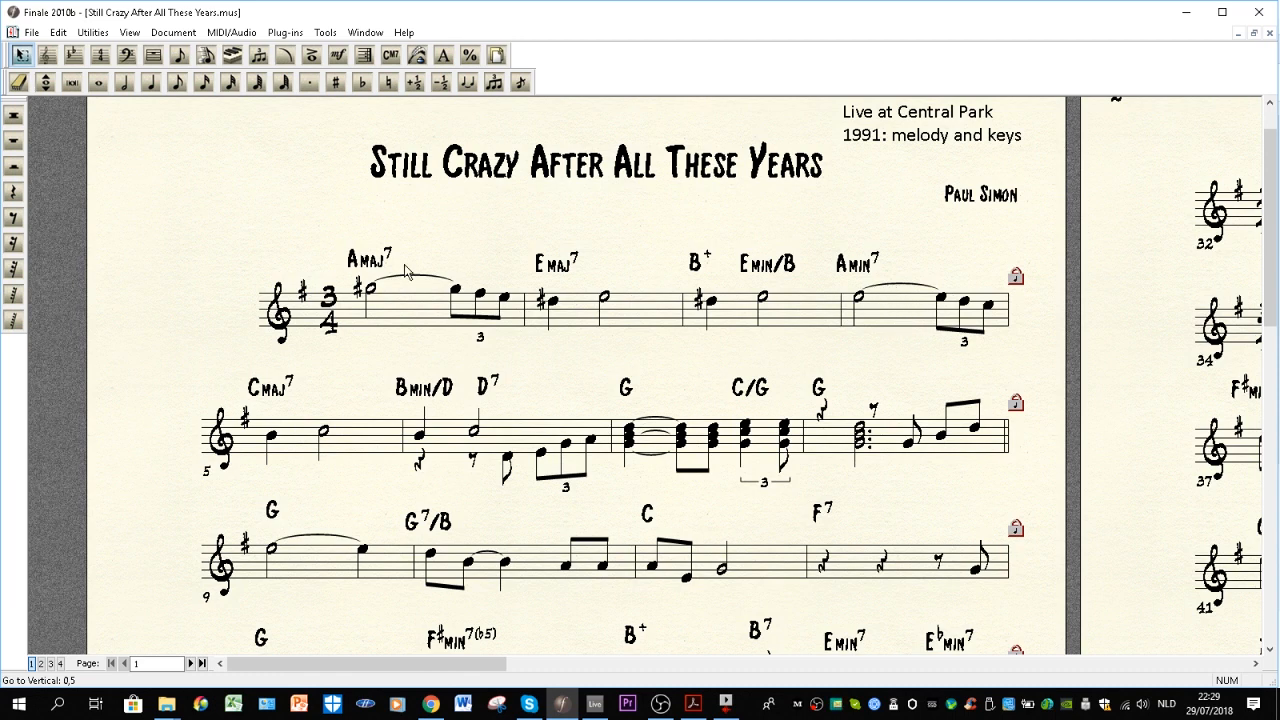
mouse_move(685, 376)
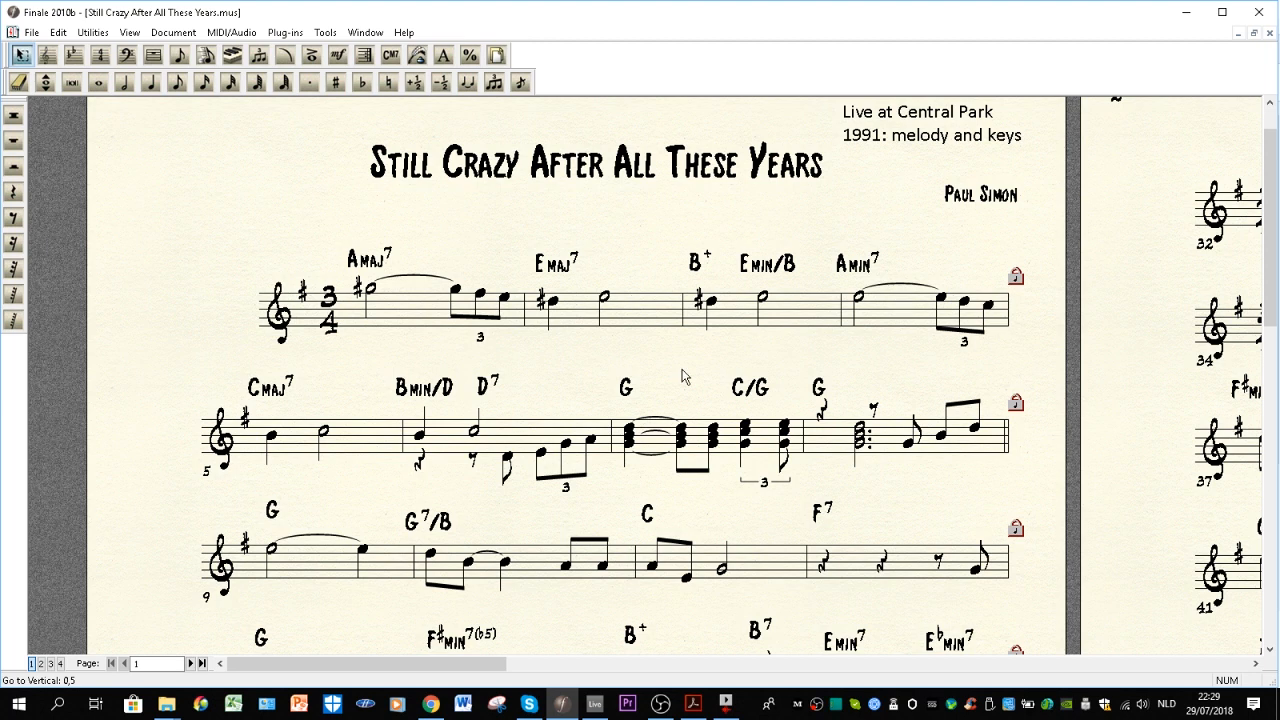
mouse_move(475, 438)
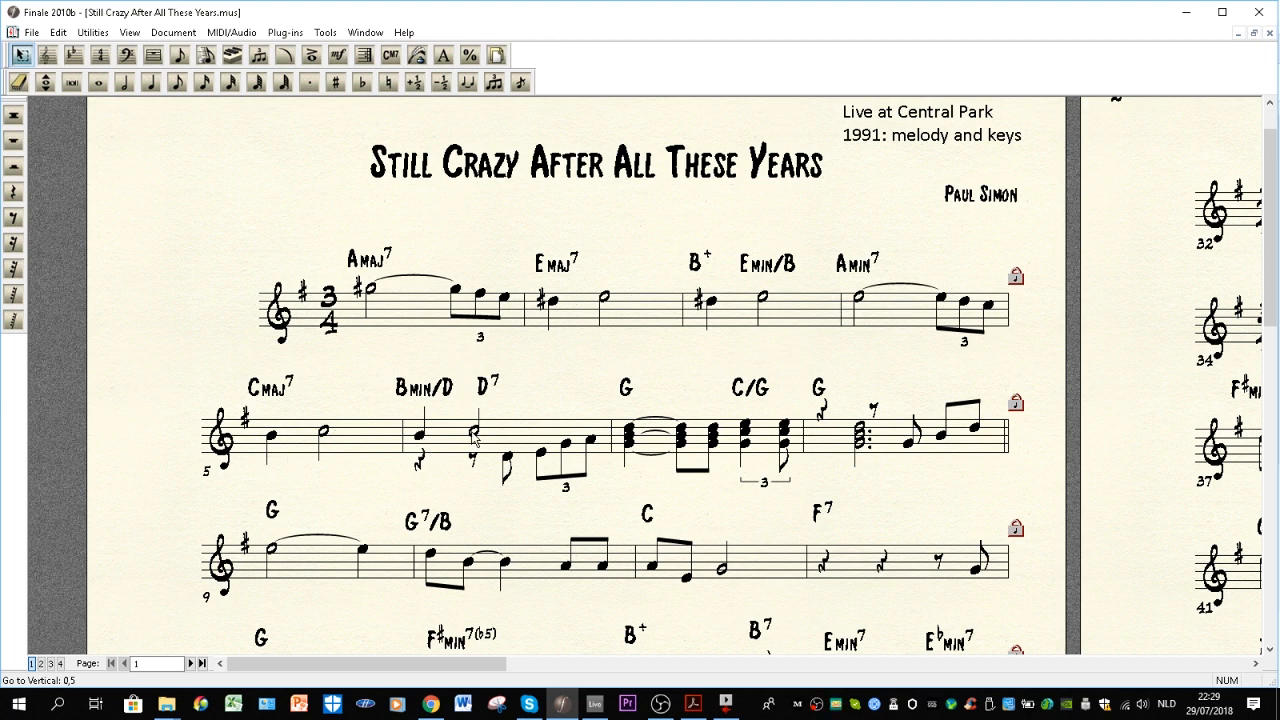
mouse_move(875, 265)
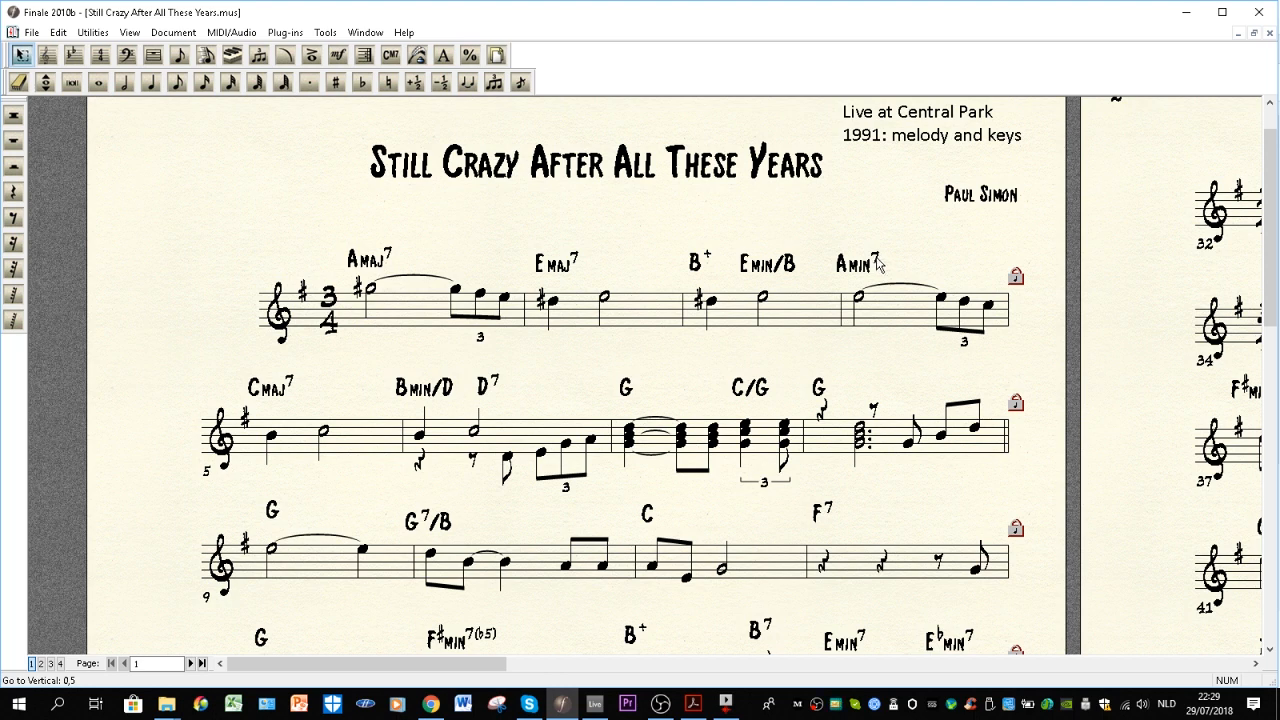
mouse_move(878, 265)
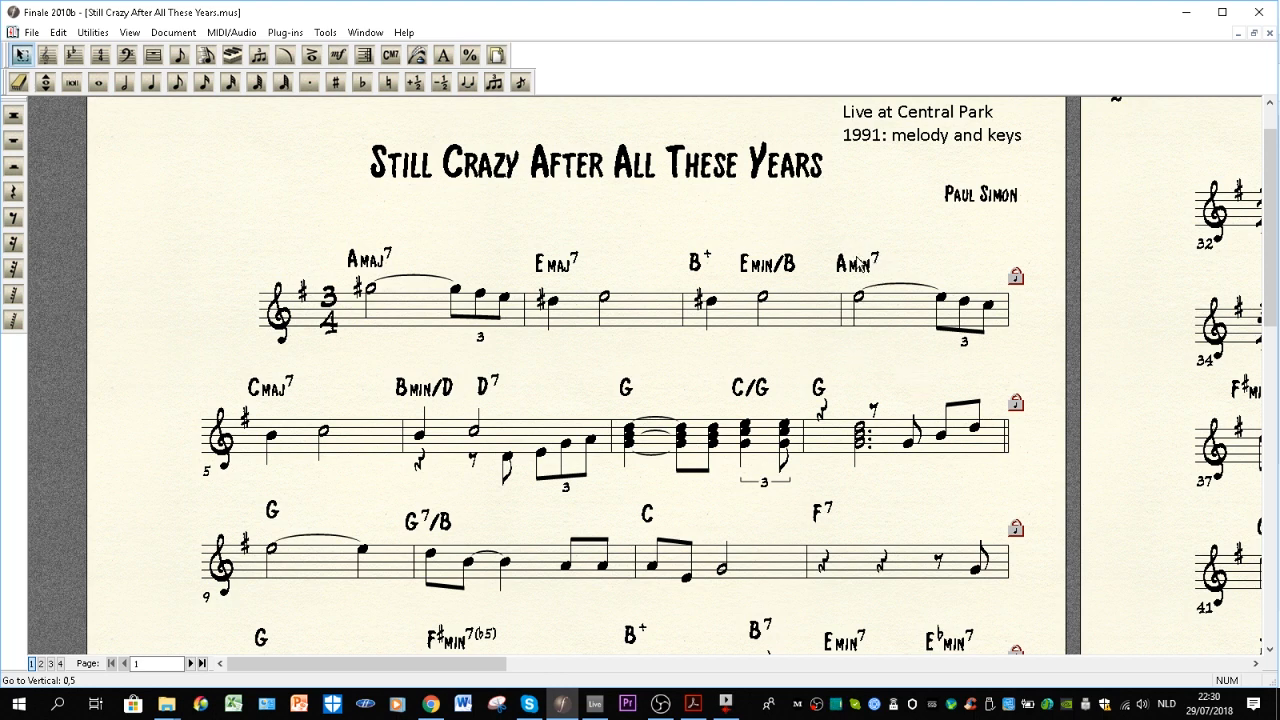
mouse_move(501, 475)
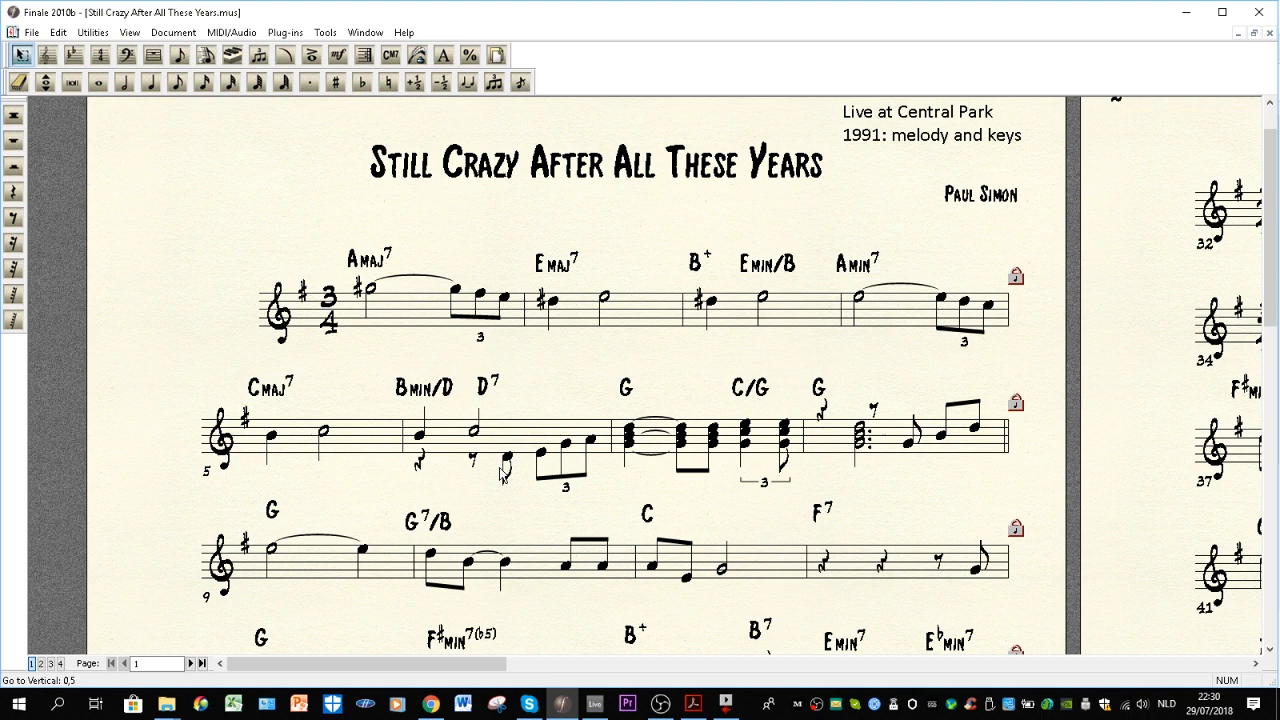
mouse_move(640, 455)
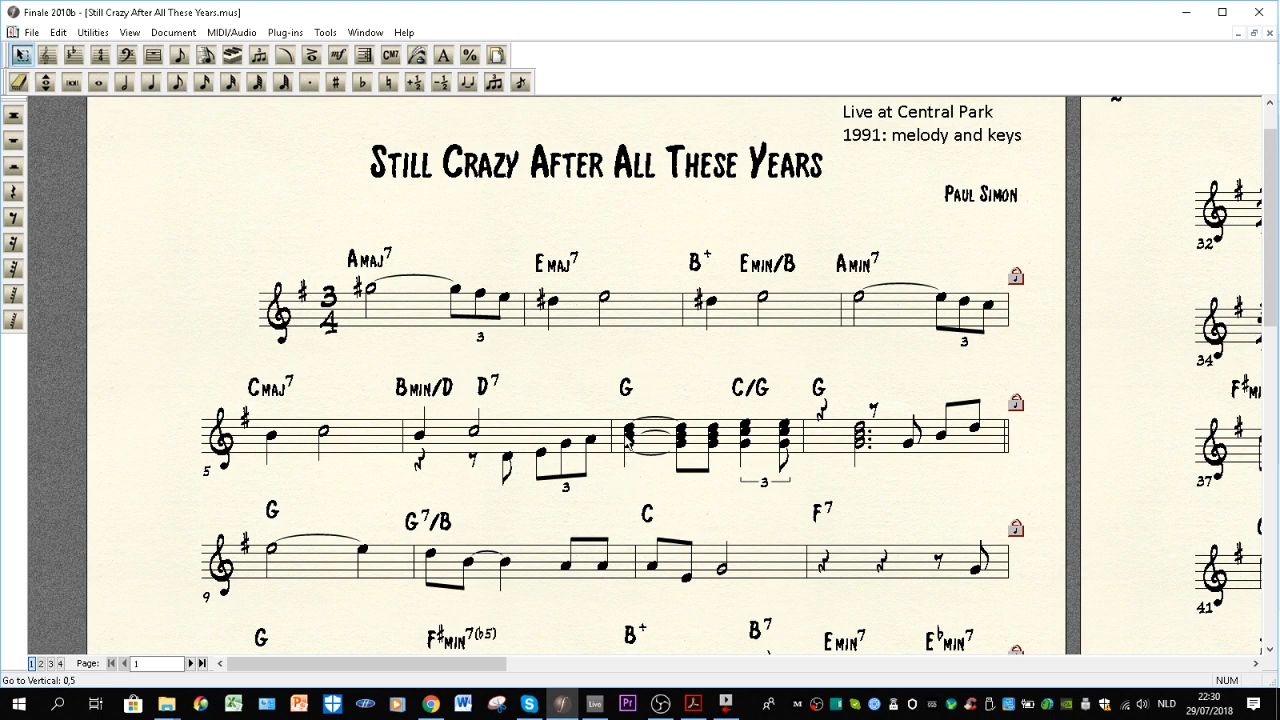
mouse_move(628, 448)
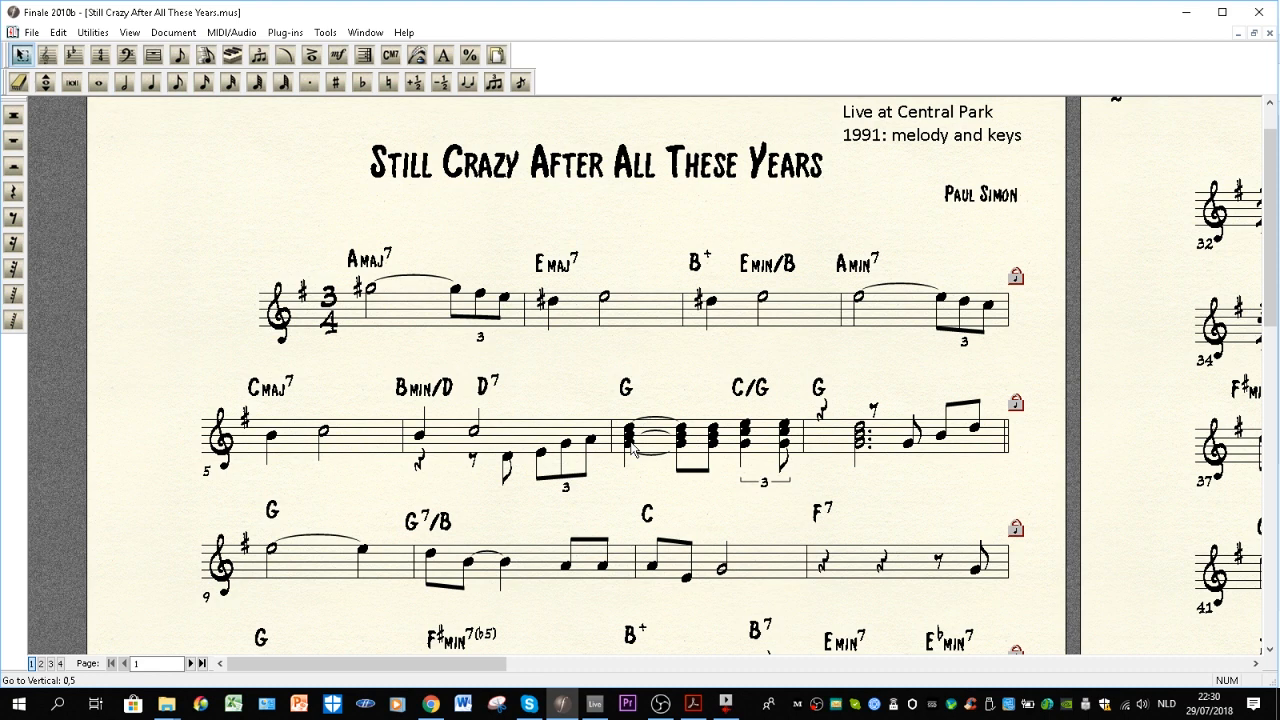
mouse_move(405, 288)
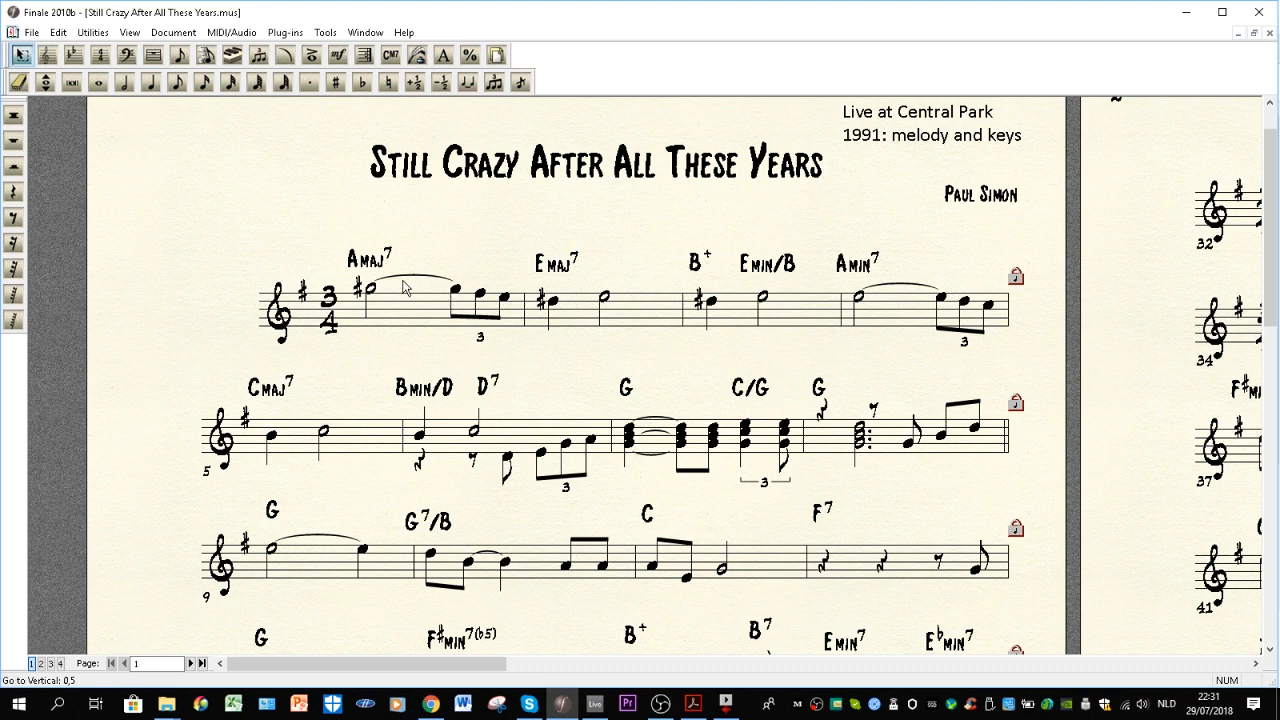
mouse_move(349, 315)
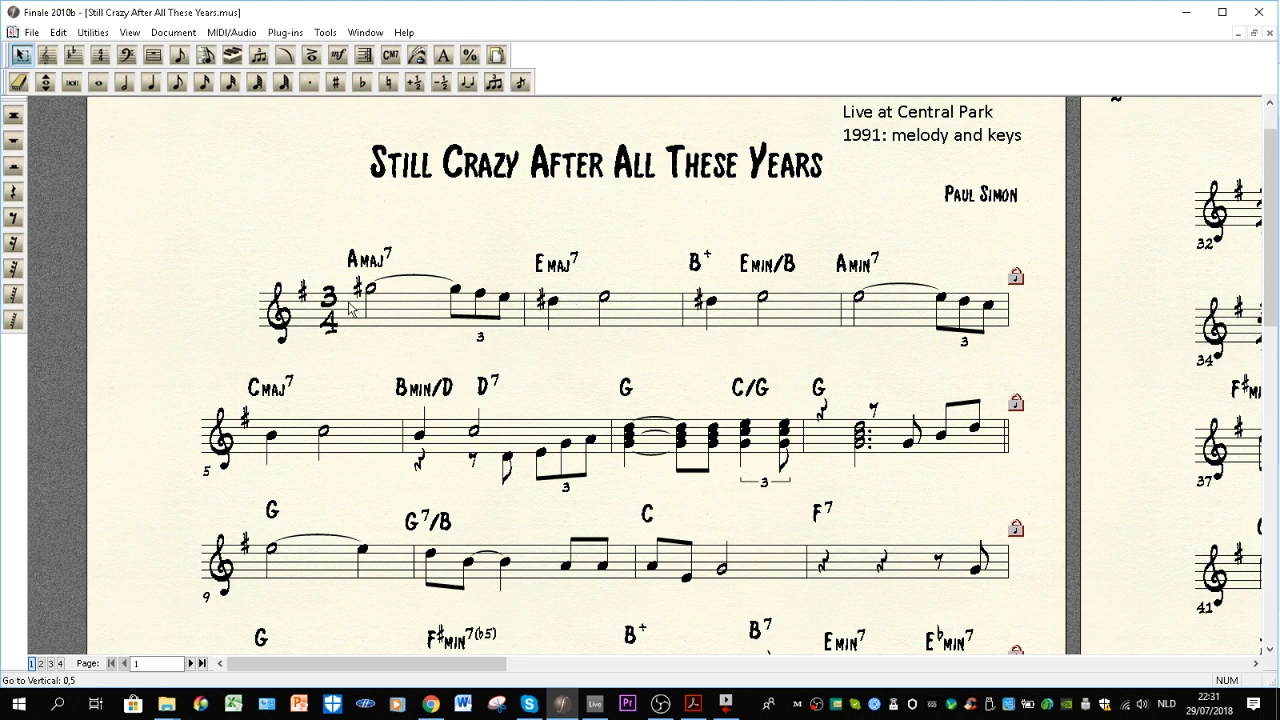
mouse_move(455, 248)
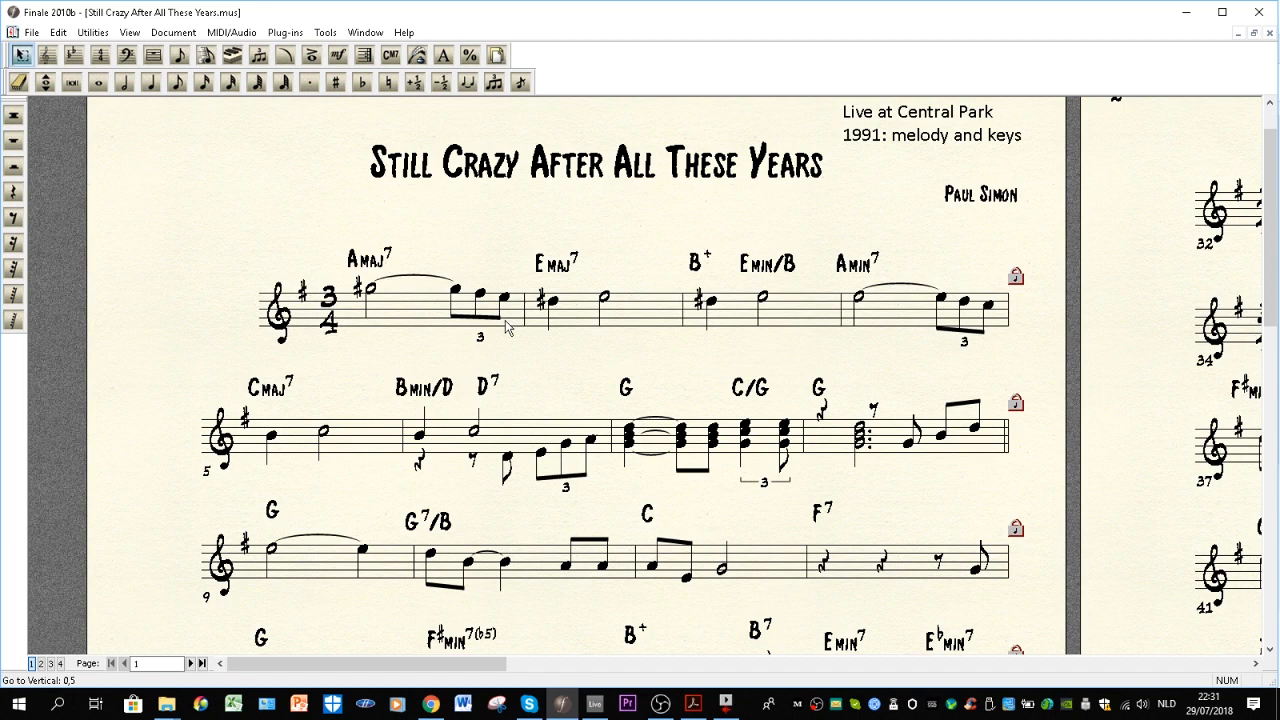
mouse_move(915, 293)
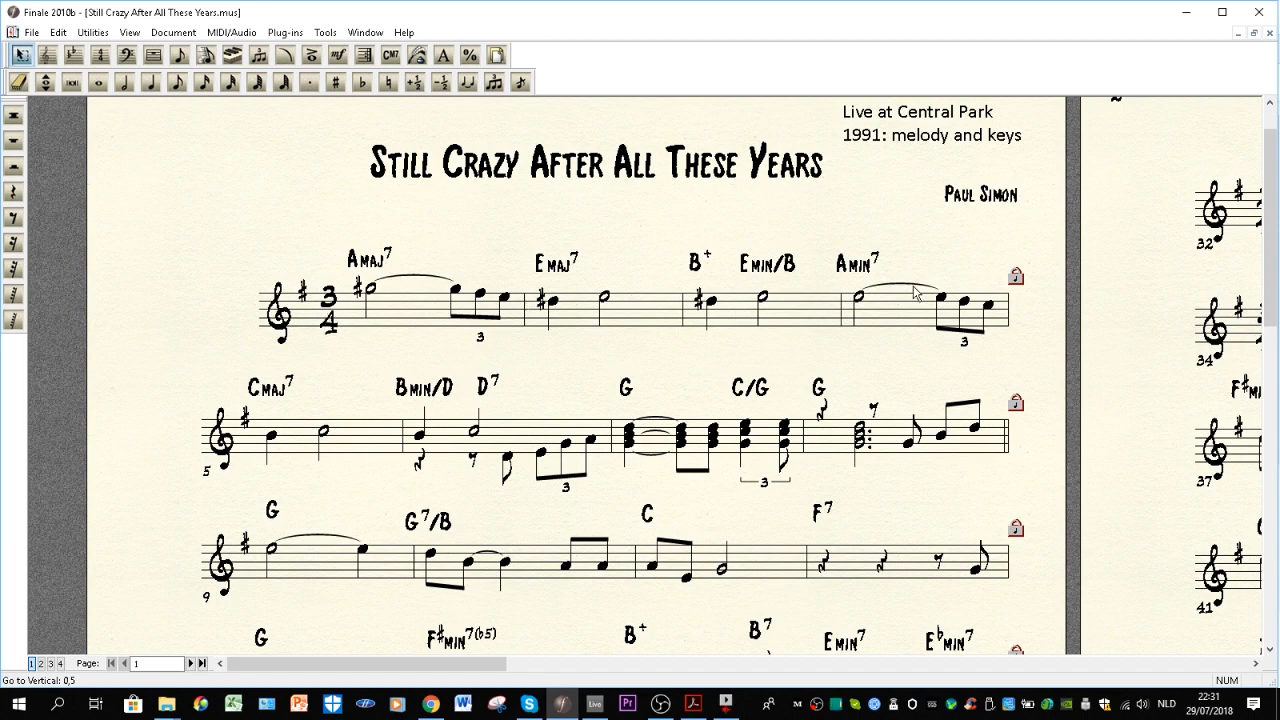
mouse_move(590, 234)
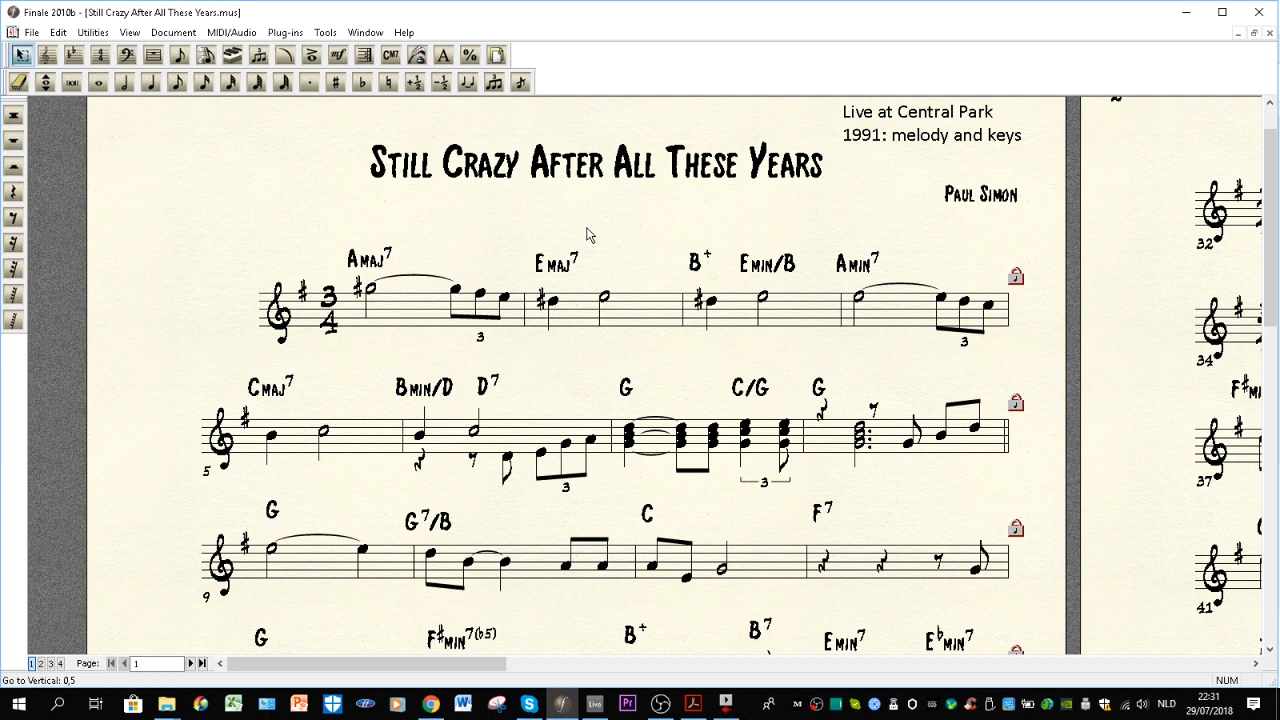
mouse_move(438, 318)
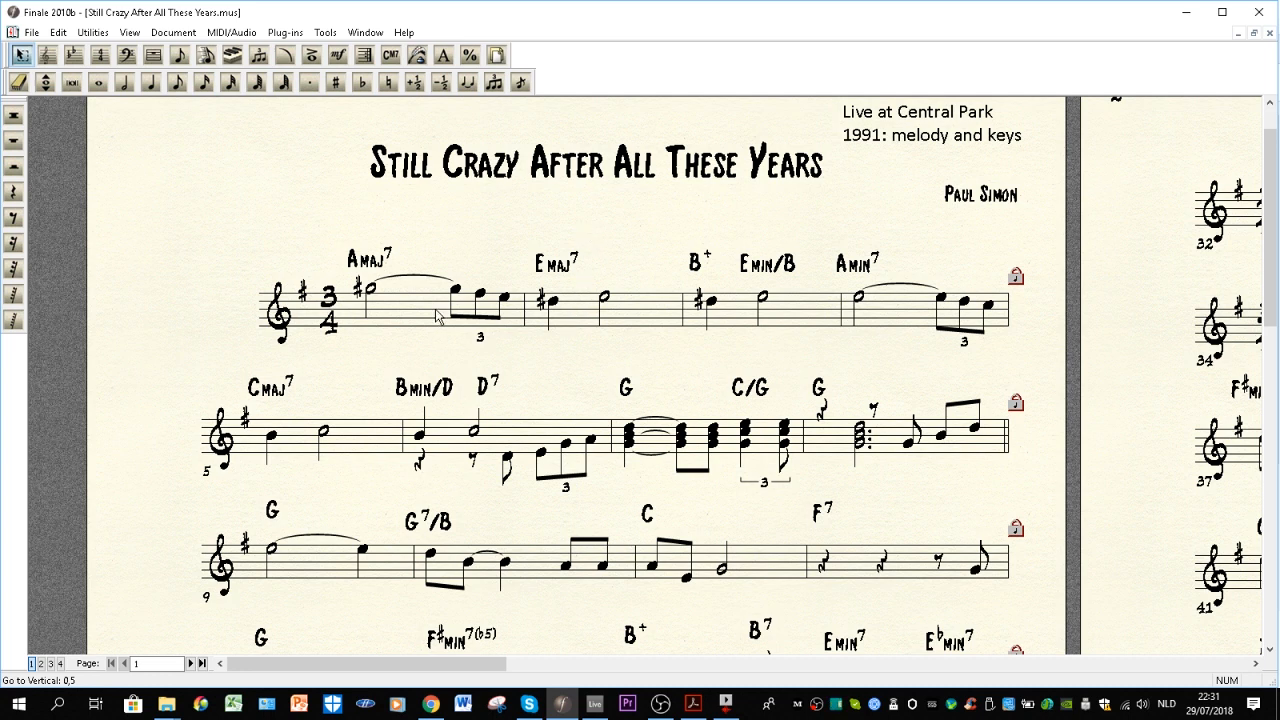
mouse_move(420, 318)
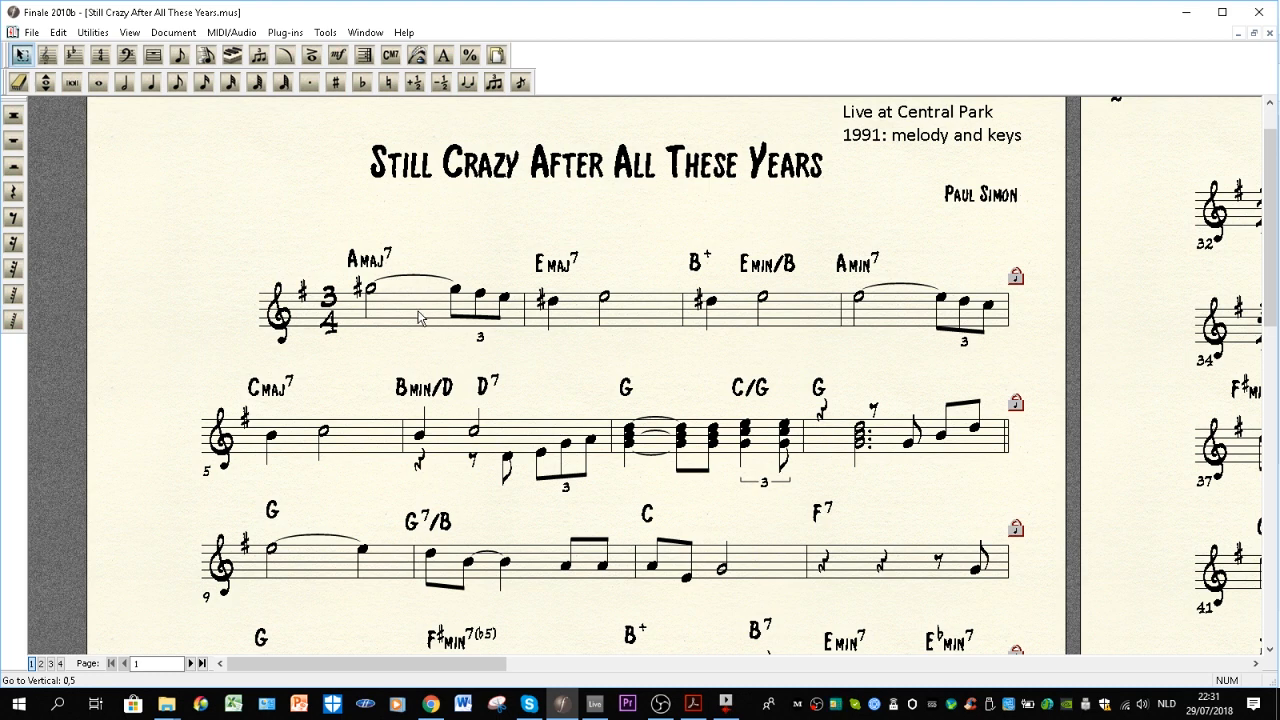
mouse_move(697, 272)
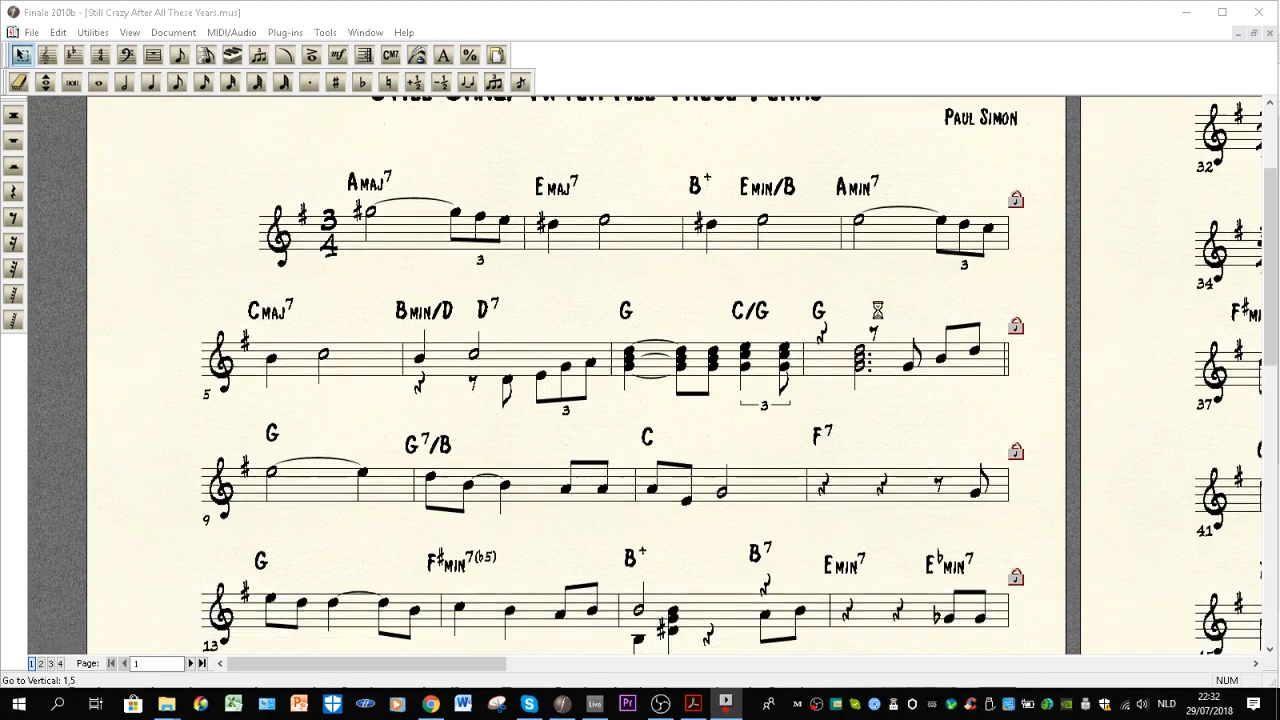
Step: Scroll the score down until the system beginning at bar 9 sits near the top
scroll(down, 3)
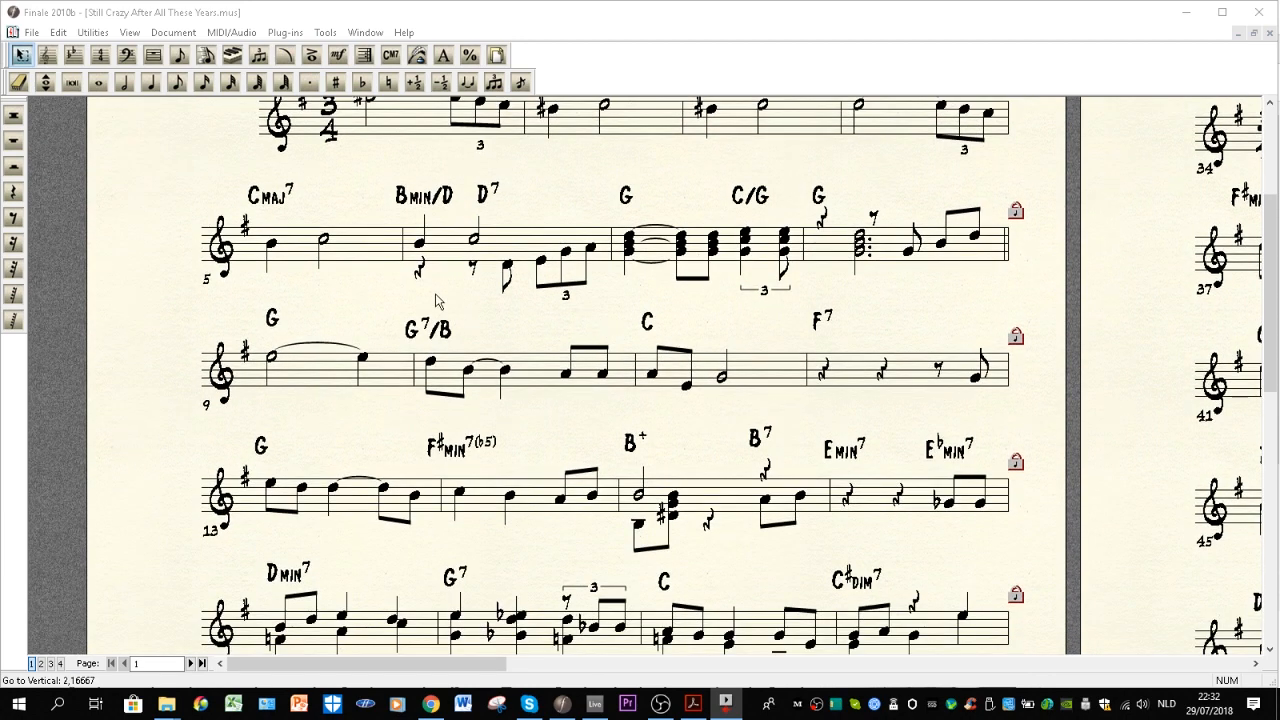
mouse_move(657, 267)
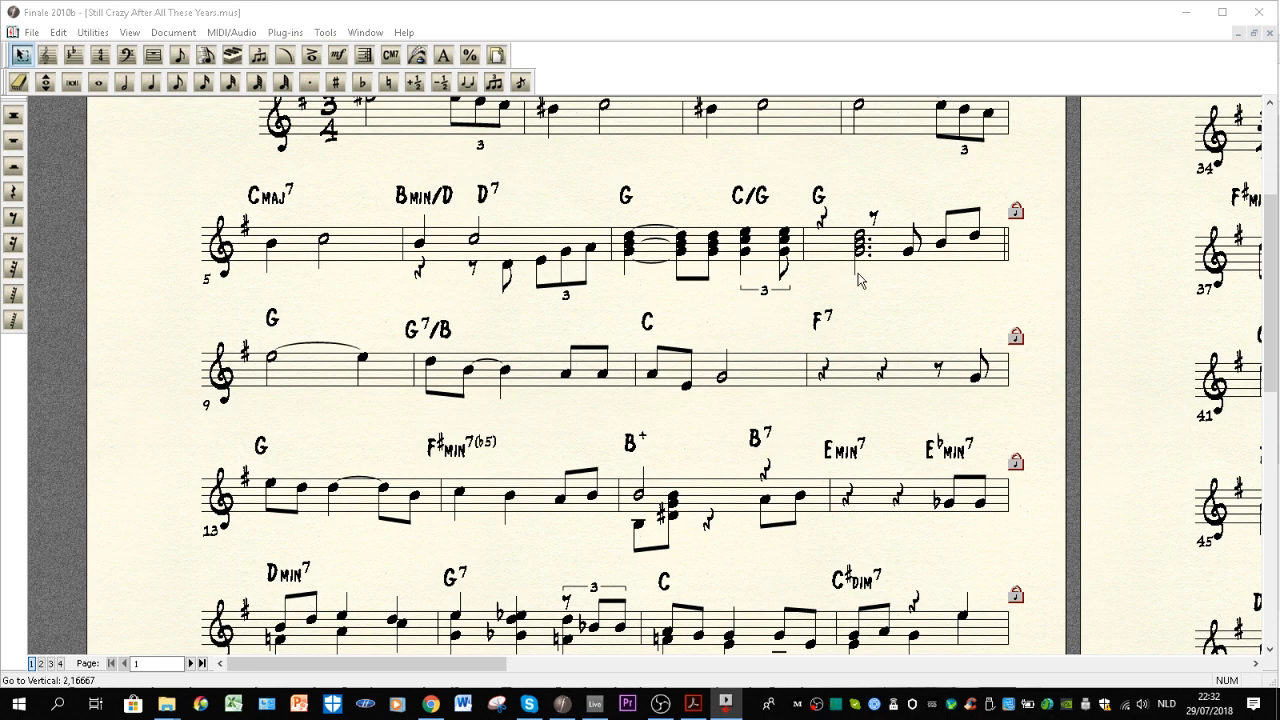
mouse_move(345, 388)
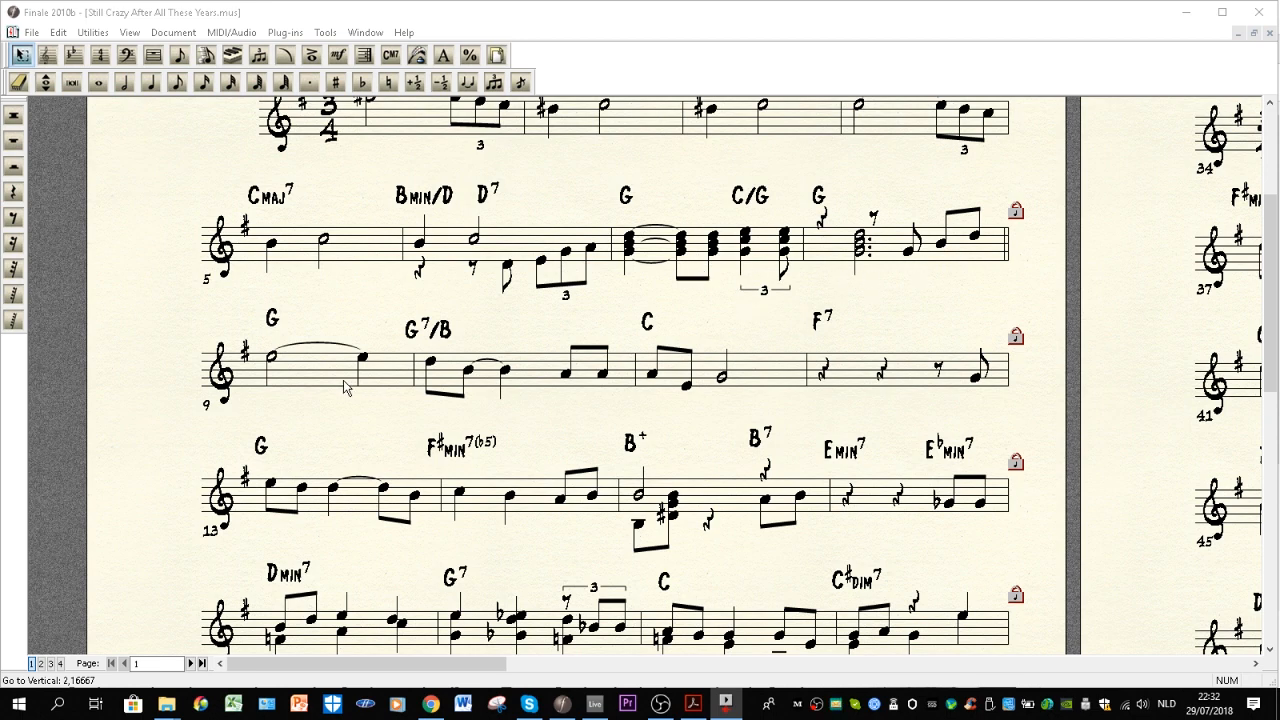
scroll(down, 3)
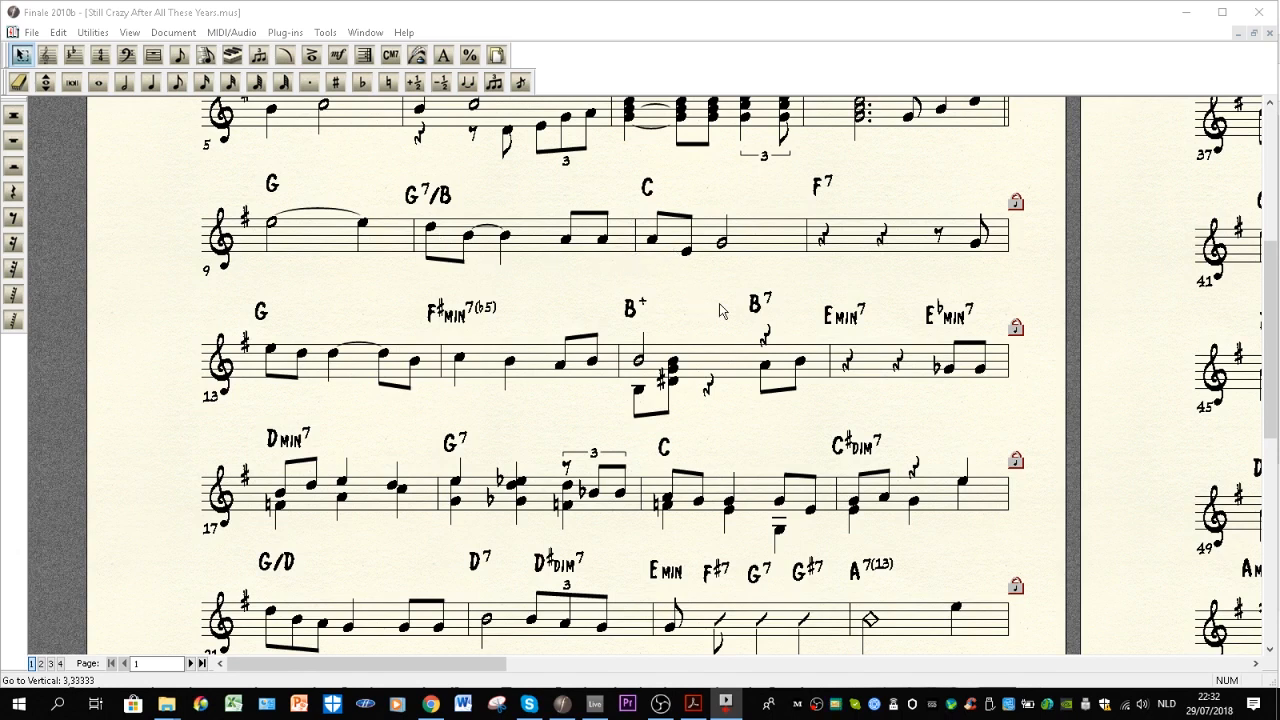
mouse_move(983, 252)
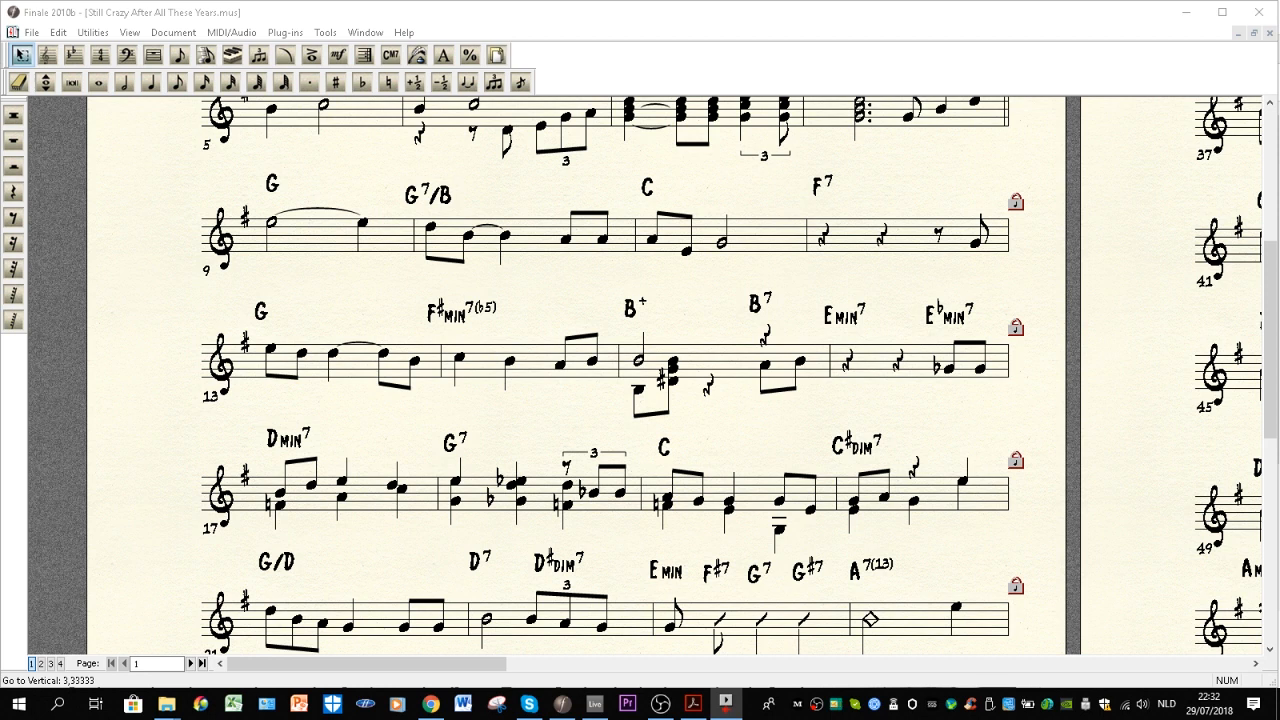
mouse_move(256, 236)
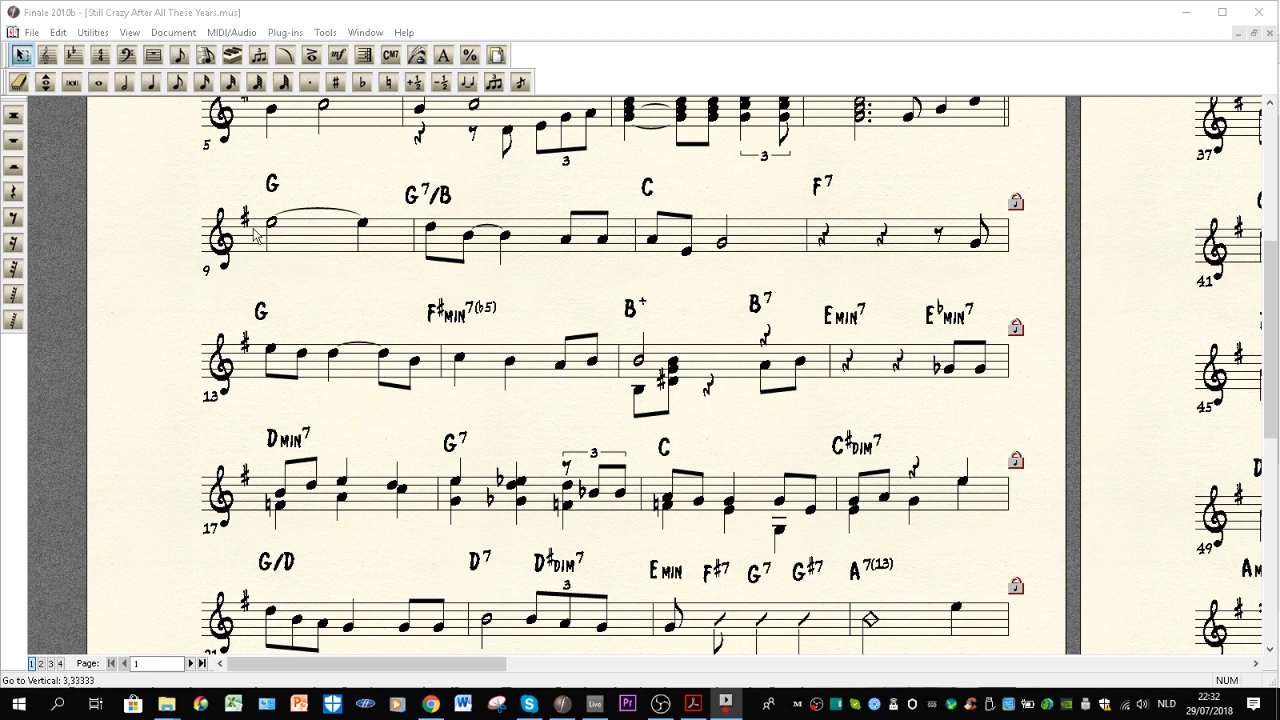
mouse_move(280, 193)
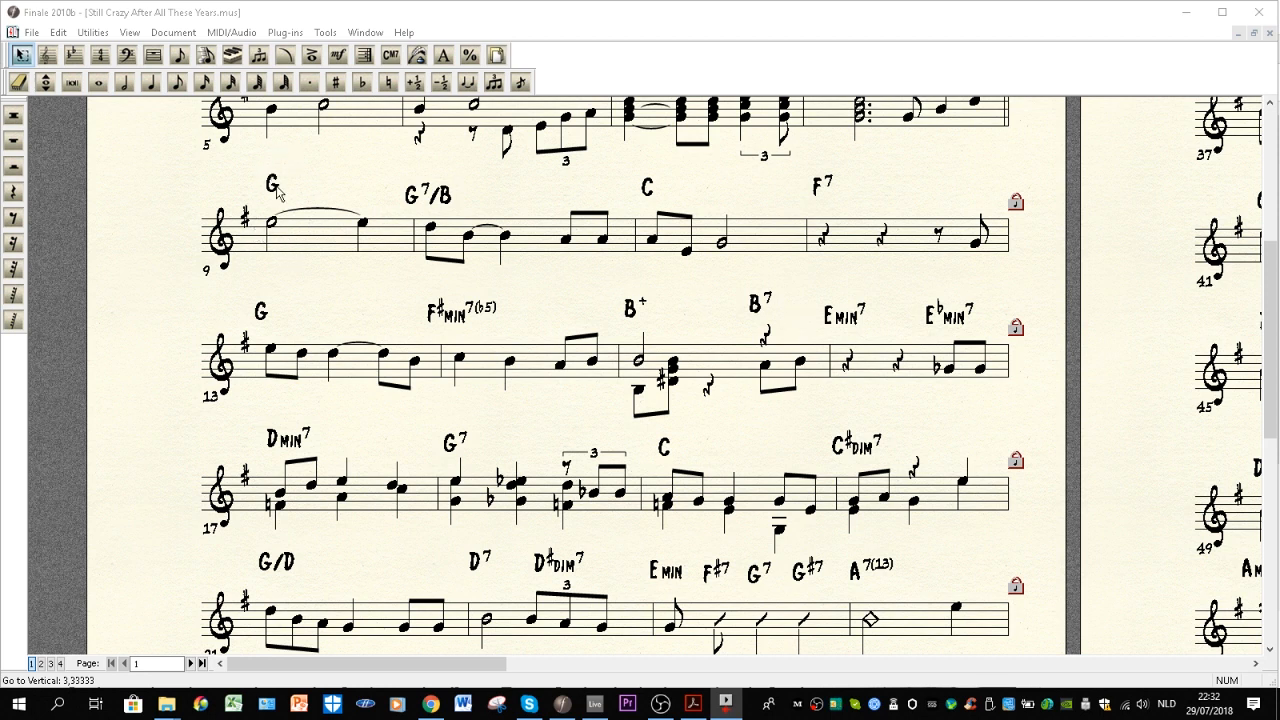
mouse_move(425, 200)
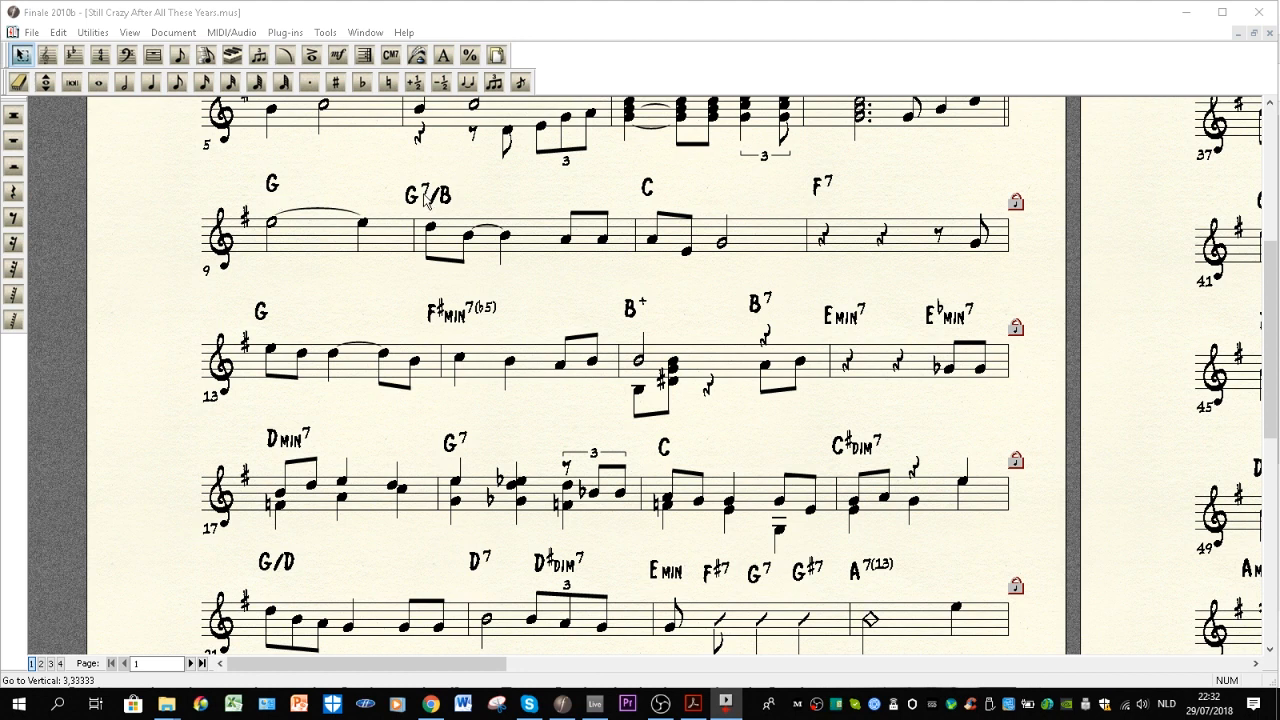
mouse_move(415, 208)
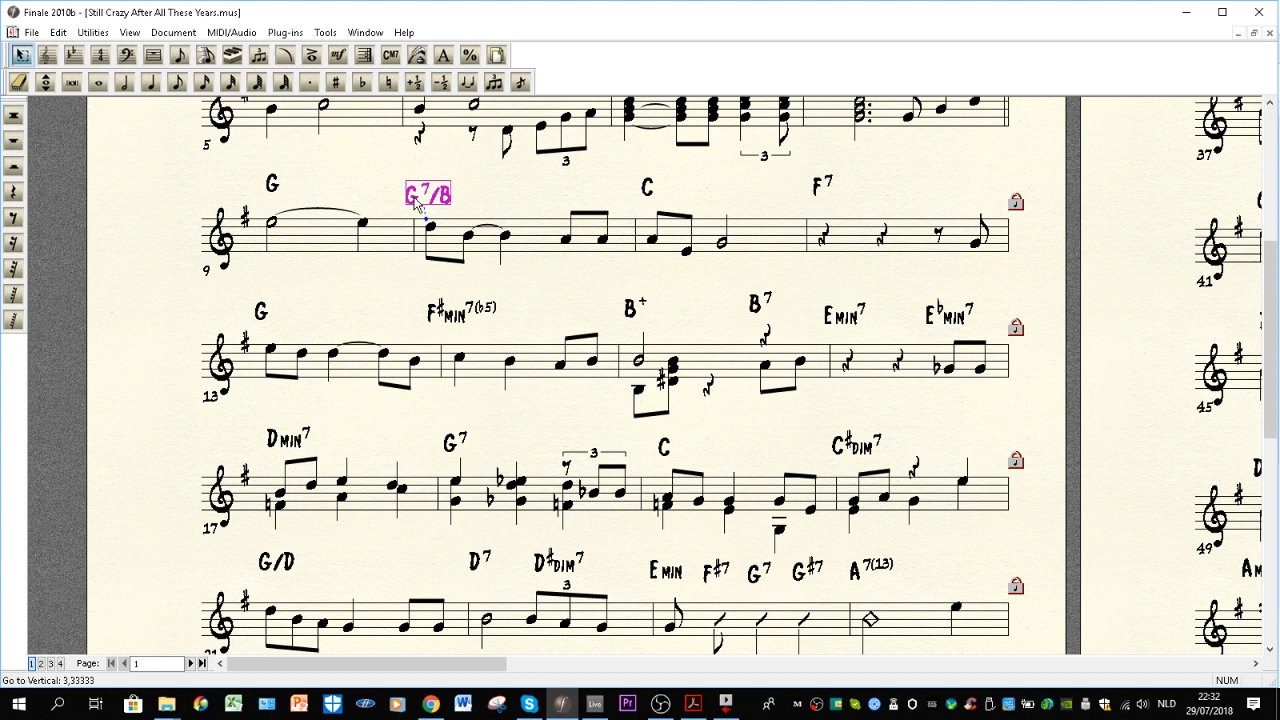
Step: Highlight the C chord symbol in bar 11
click(647, 188)
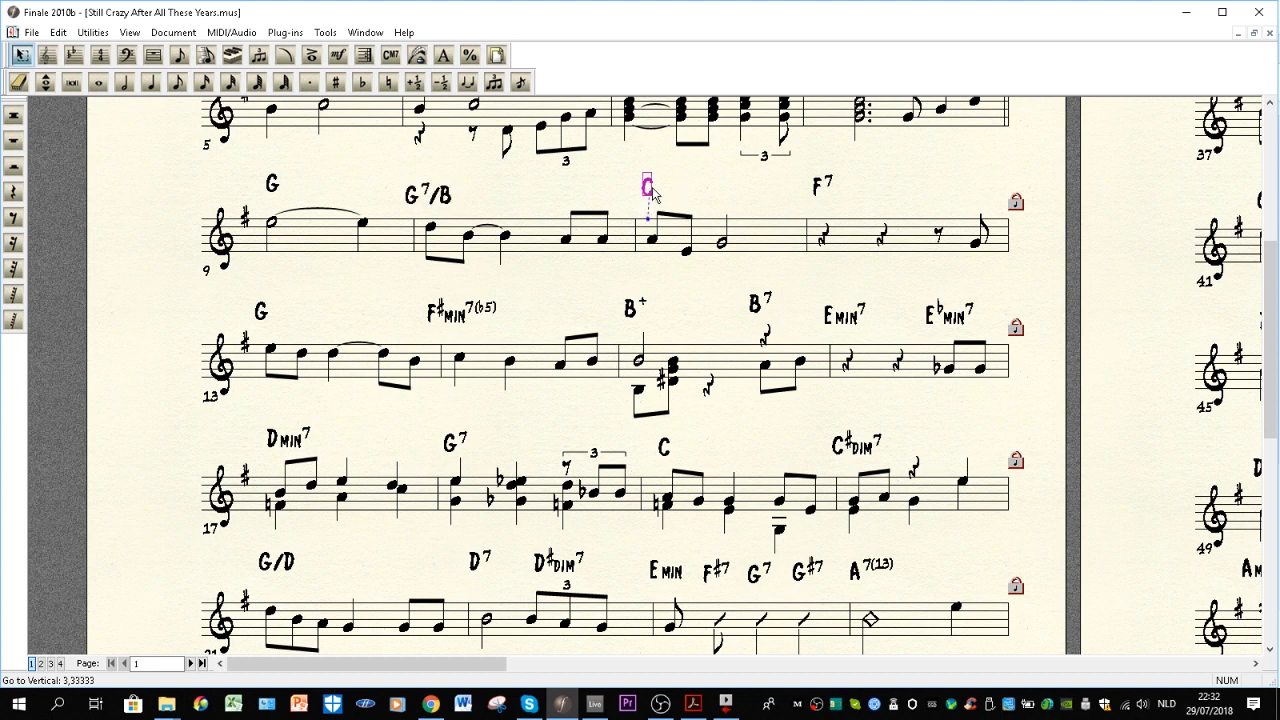
mouse_move(440, 197)
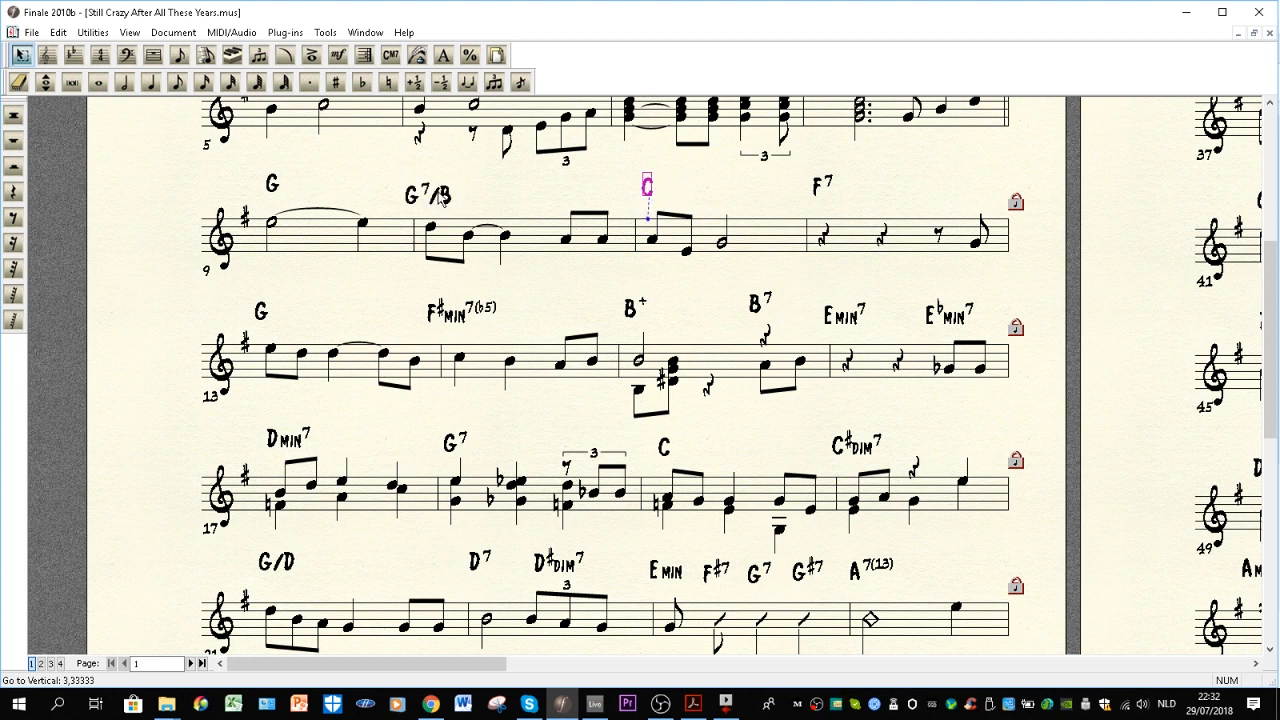
mouse_move(485, 228)
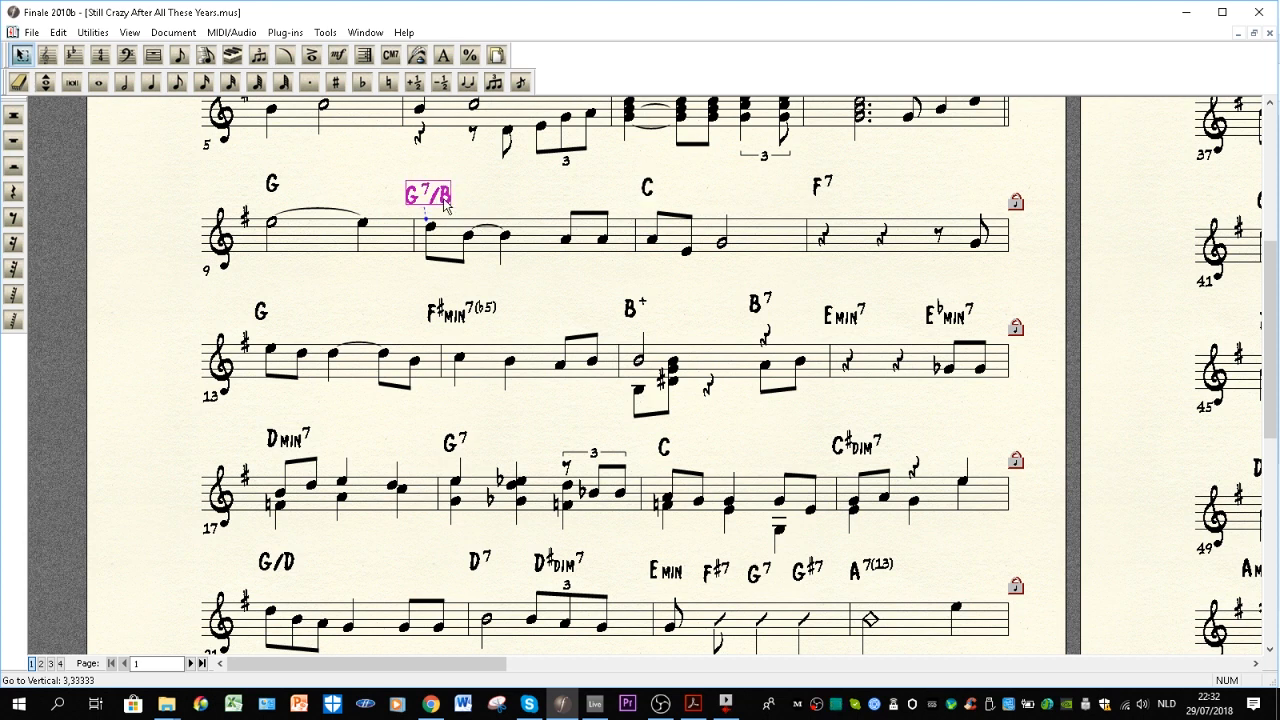
mouse_move(640, 205)
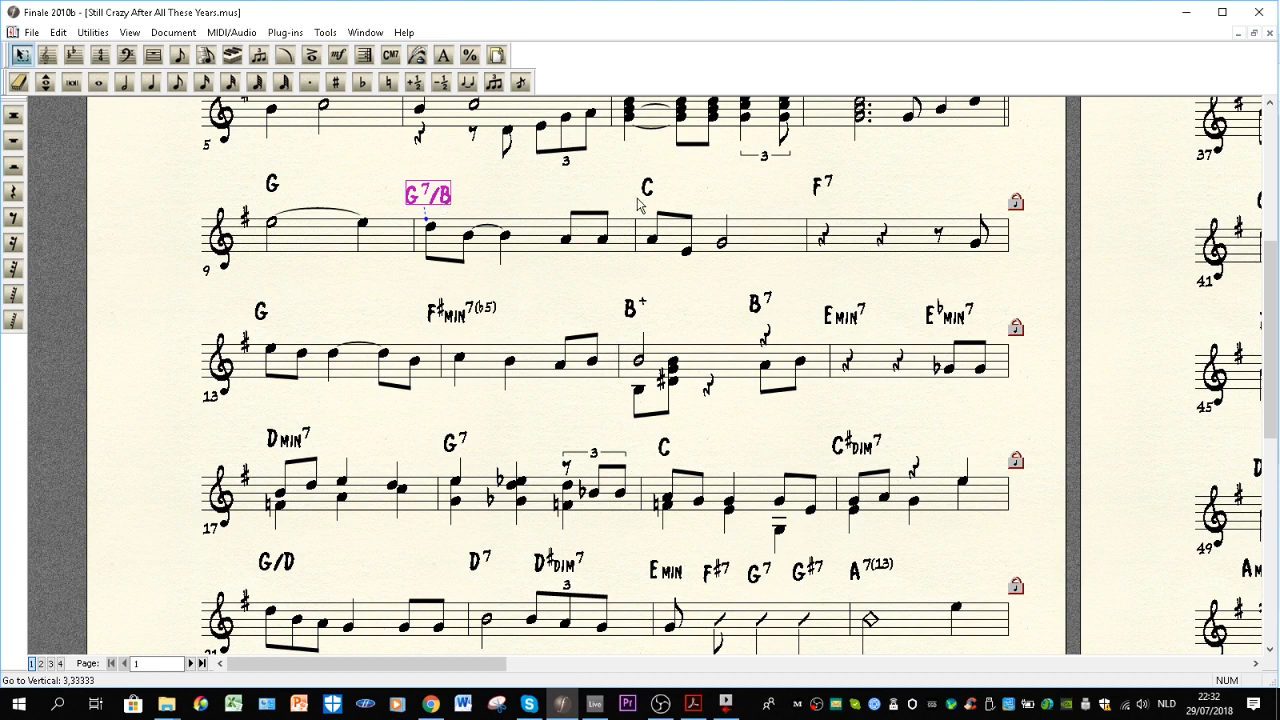
mouse_move(562, 258)
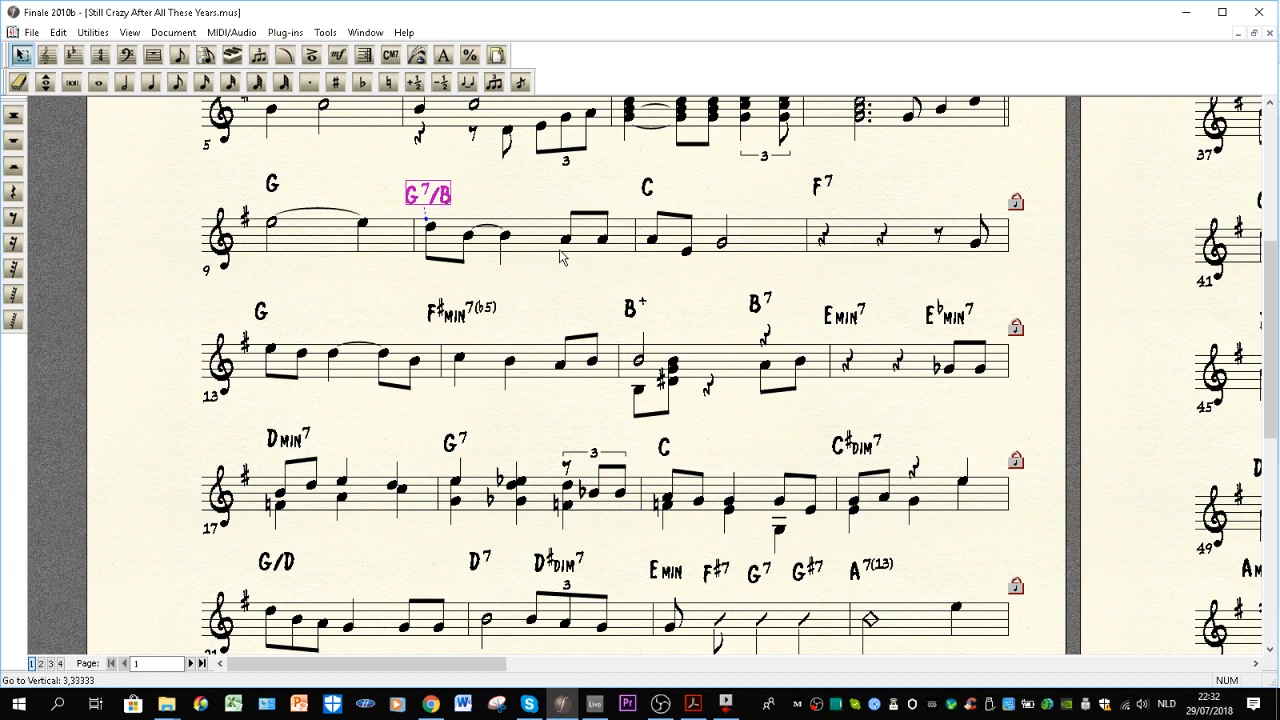
mouse_move(415, 217)
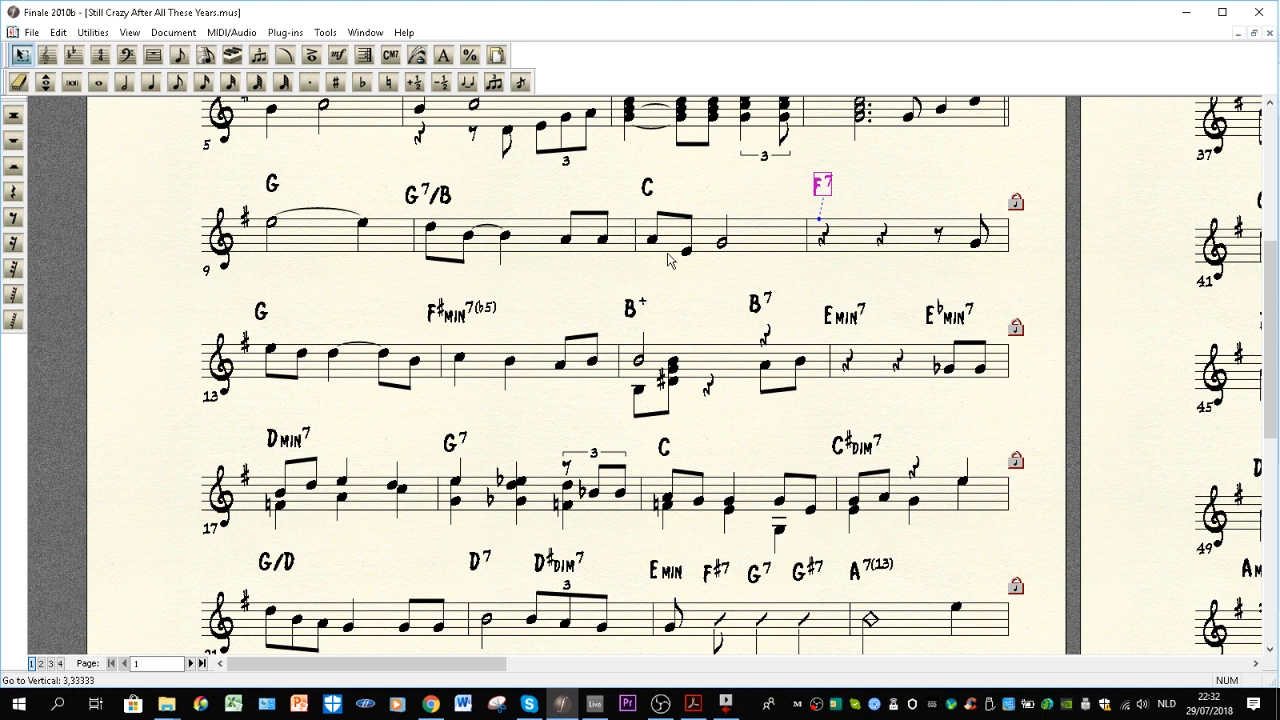
mouse_move(255, 322)
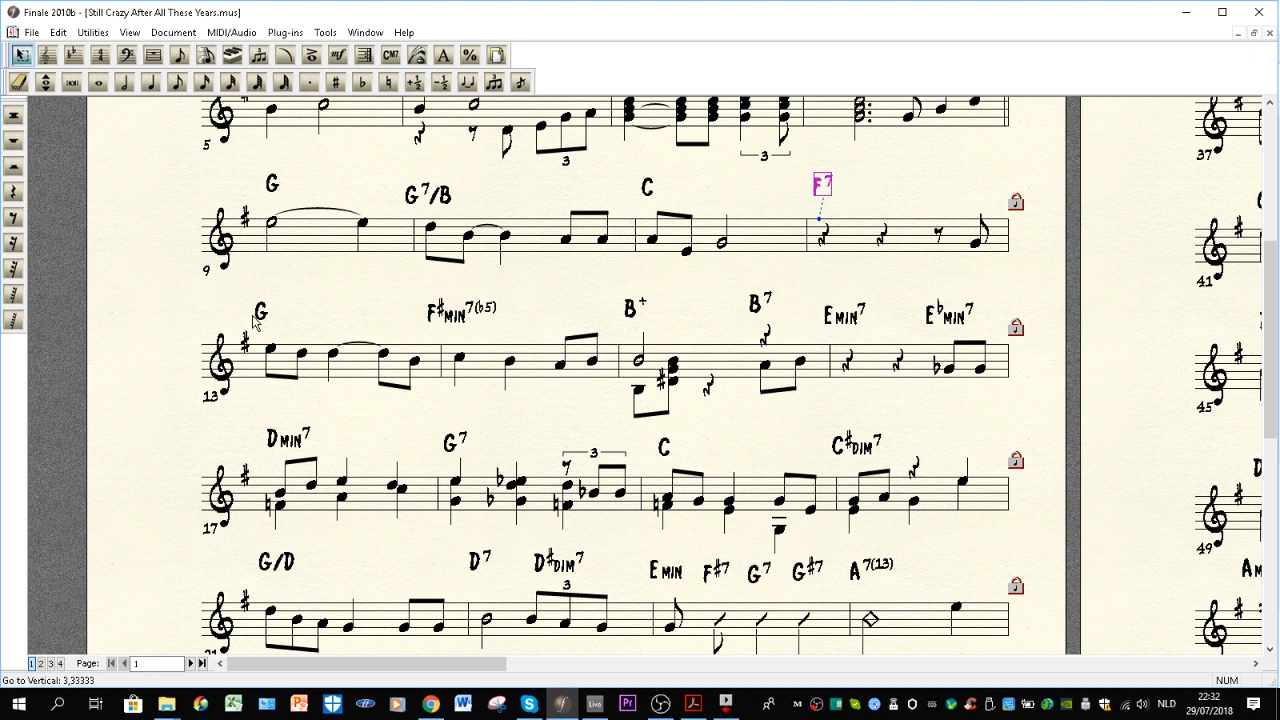
Step: Highlight the G chord symbol above bar 13
click(261, 308)
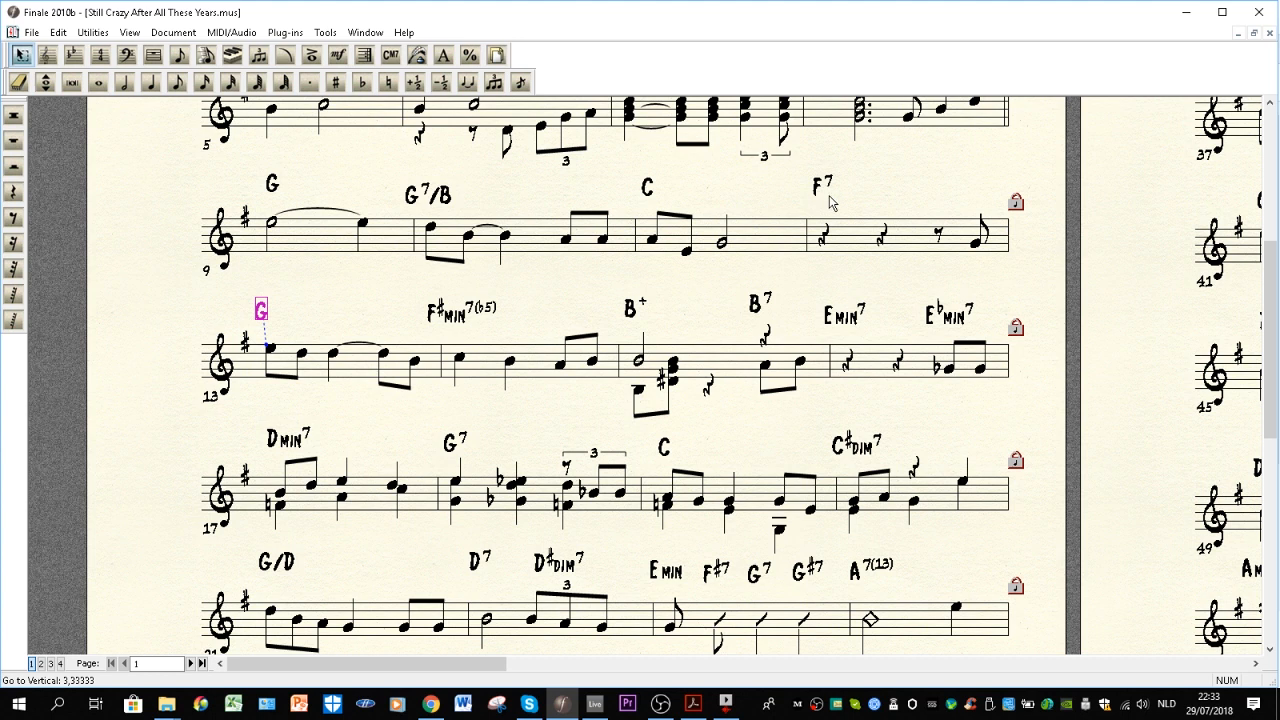
mouse_move(884, 196)
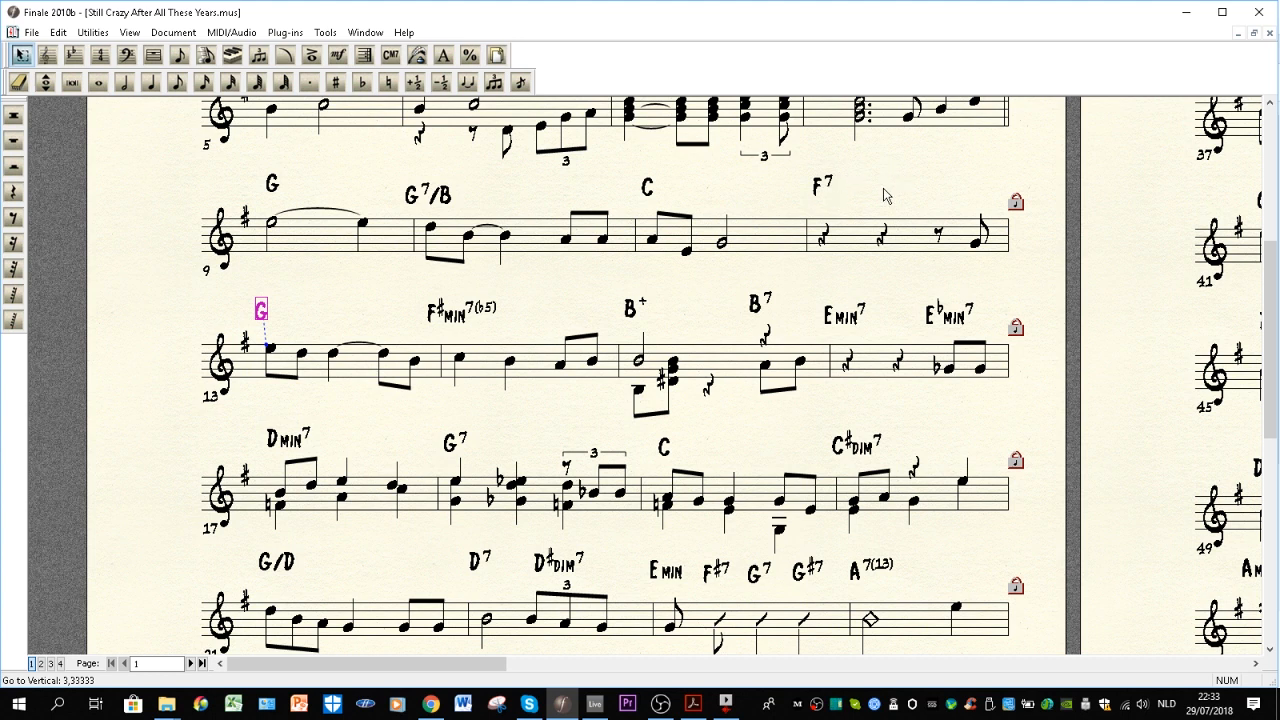
mouse_move(810, 200)
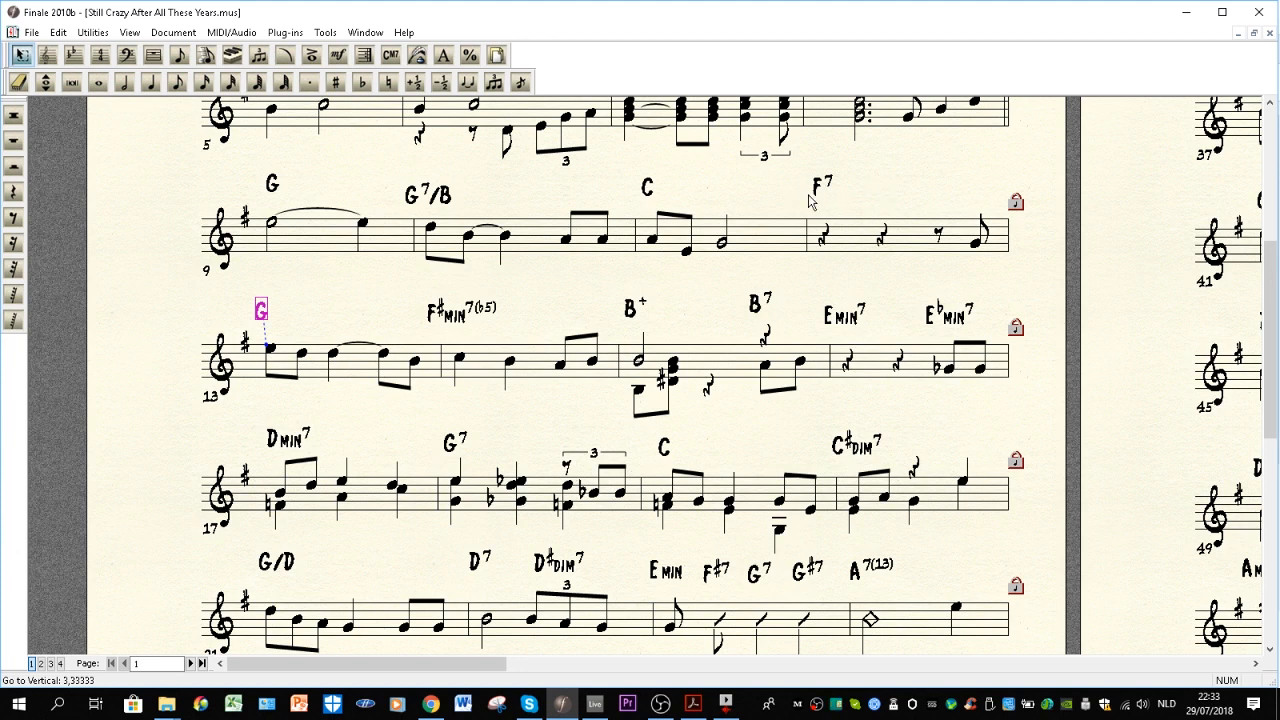
mouse_move(790, 248)
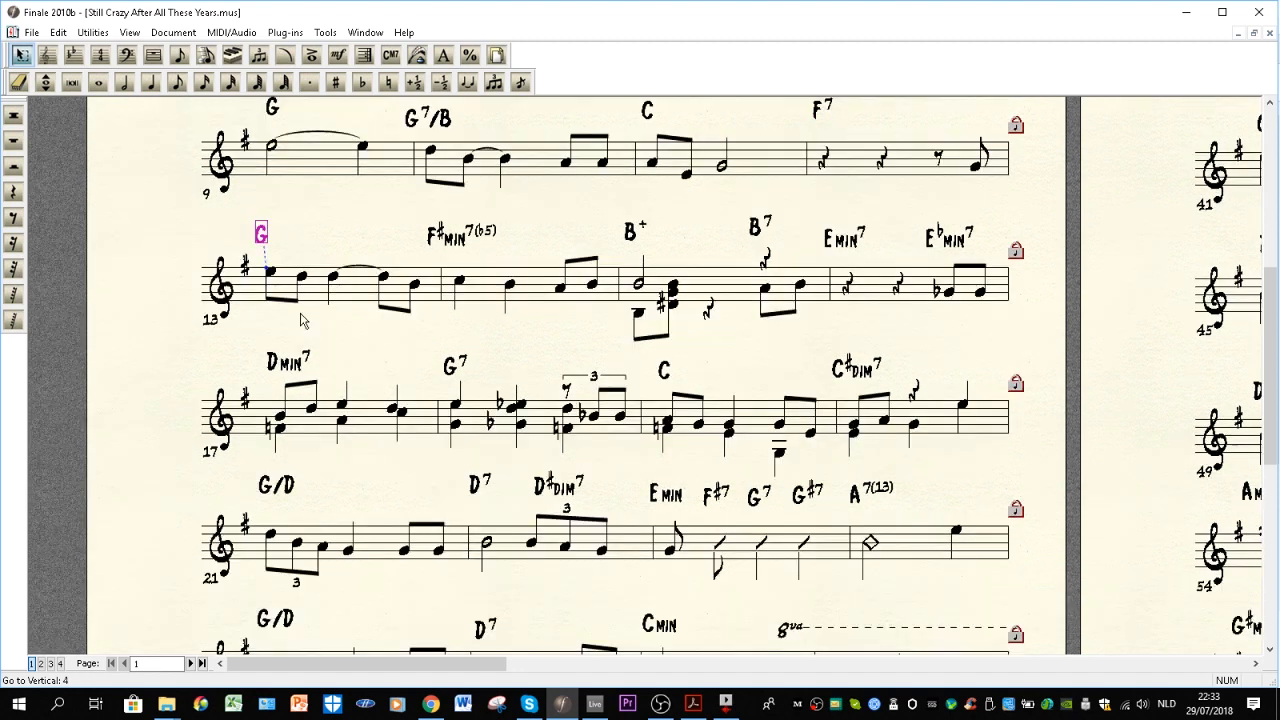
Step: Select the F♯min7(♭5) chord in bar 14, briefly check Emin7 in bar 16, then reselect F♯min7(♭5)
scroll(down, 3)
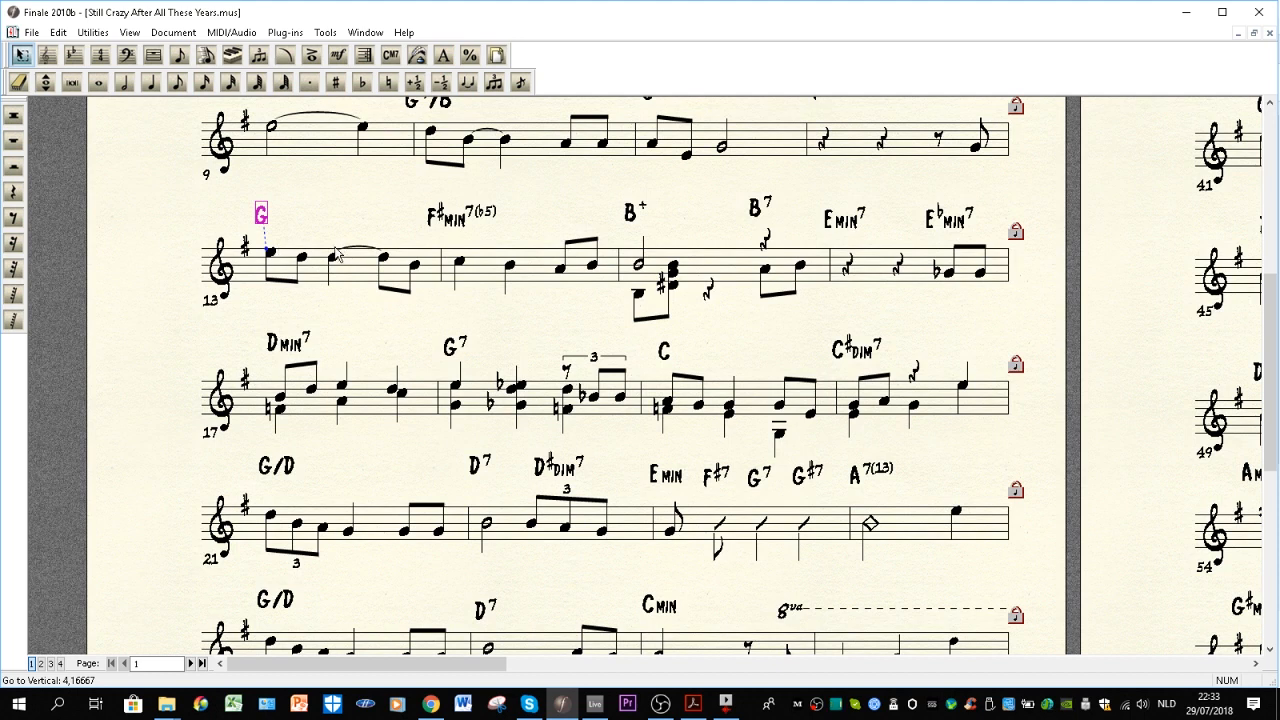
click(460, 215)
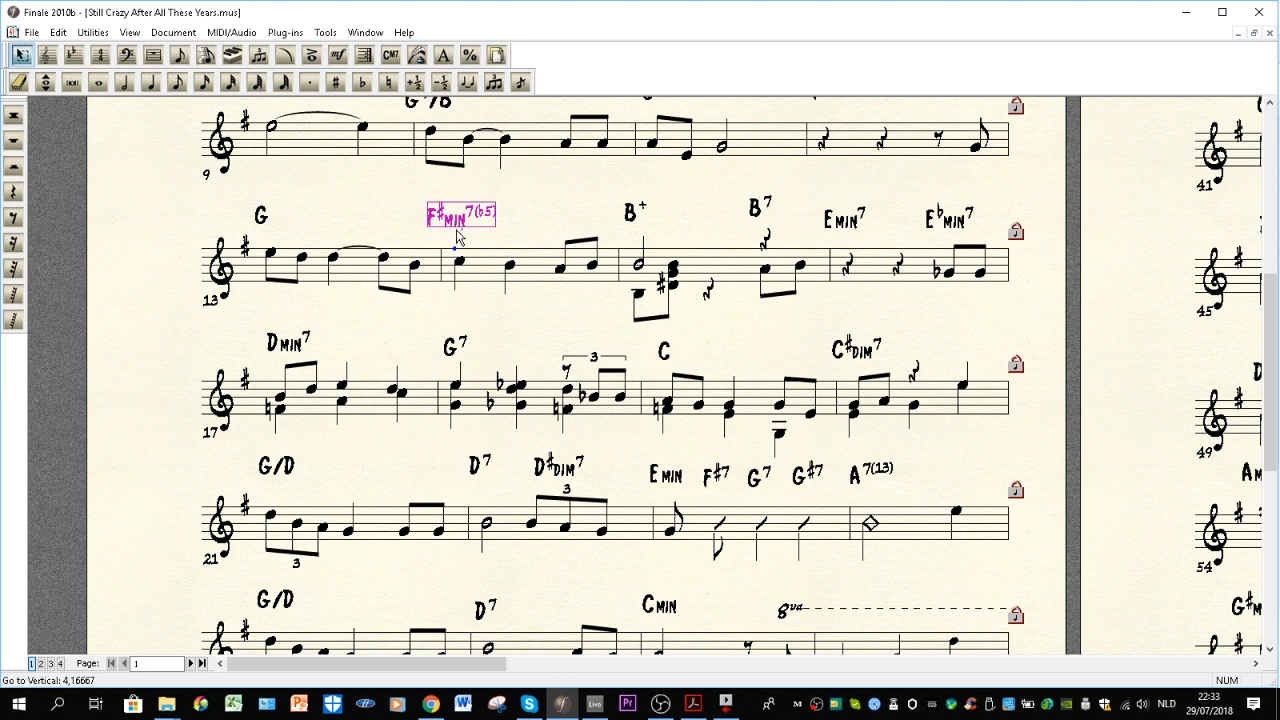
mouse_move(432, 229)
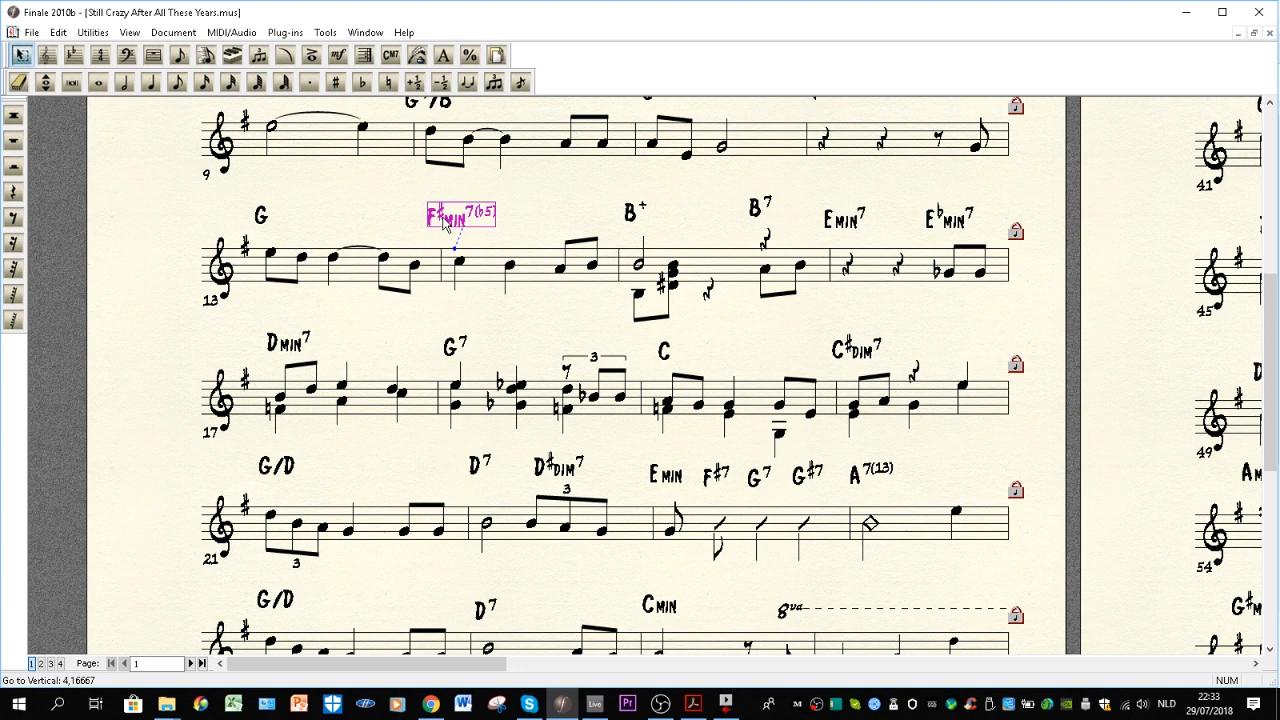
mouse_move(605, 224)
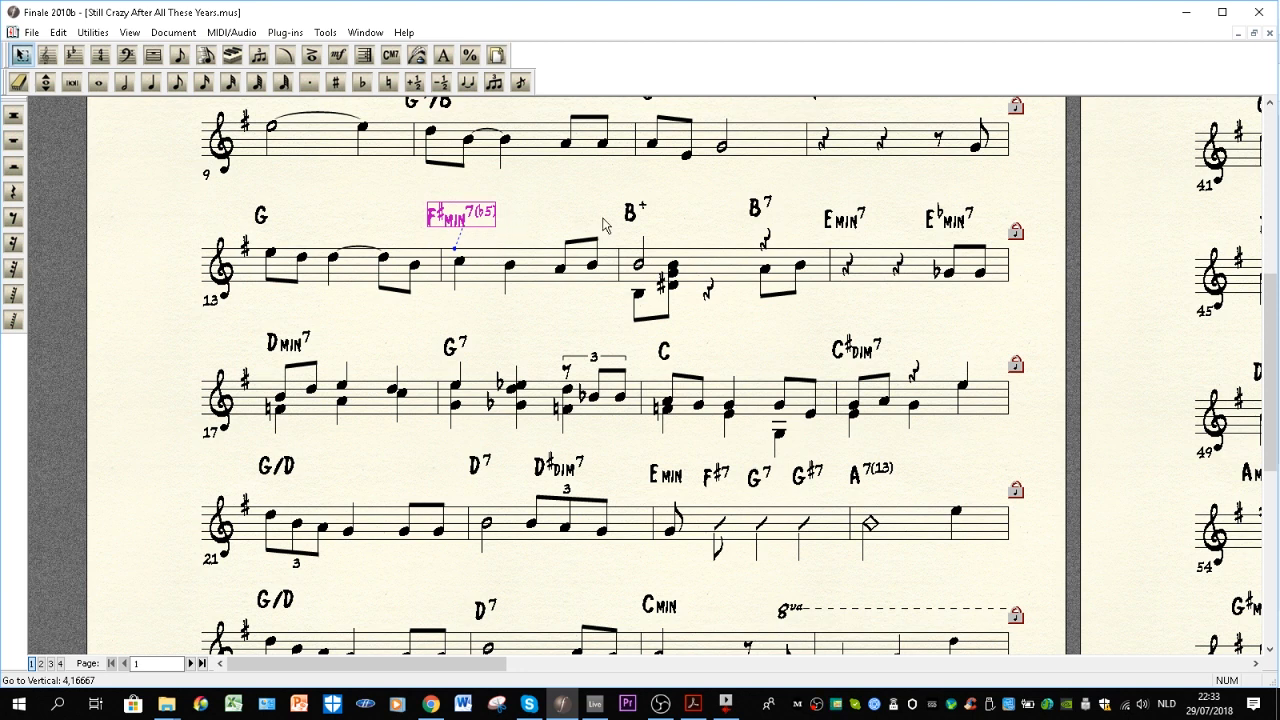
mouse_move(483, 222)
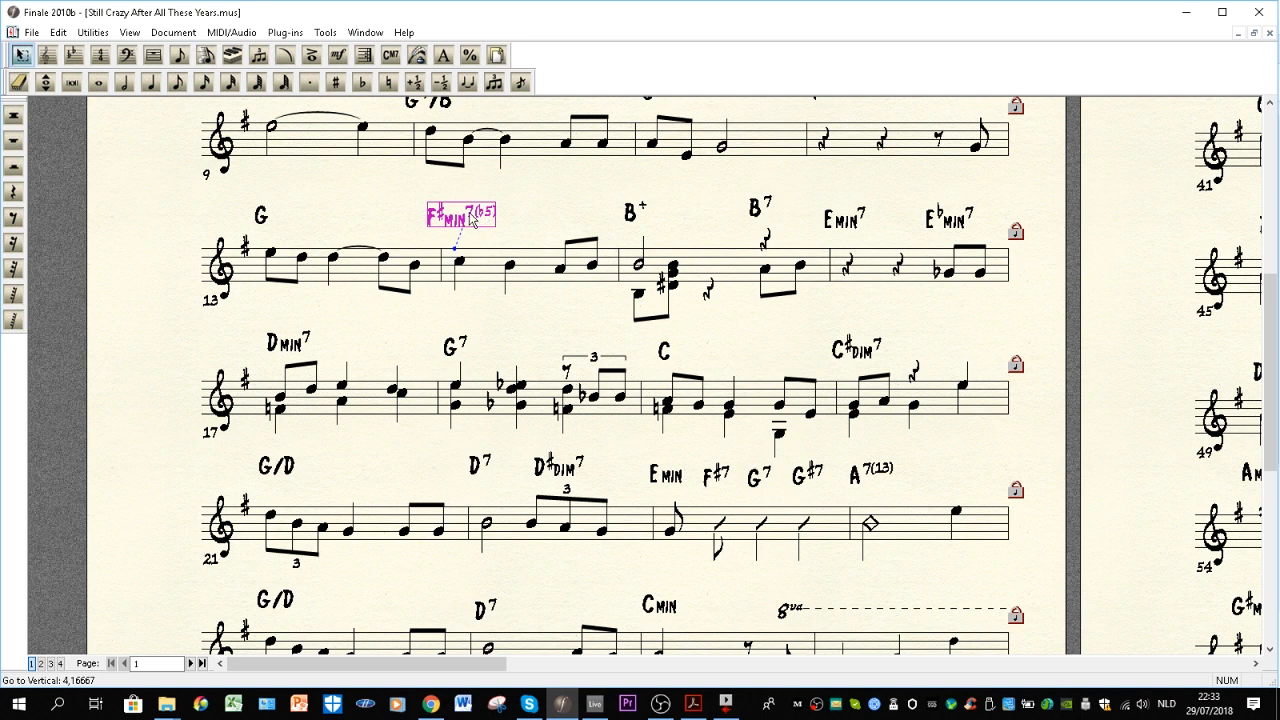
click(843, 217)
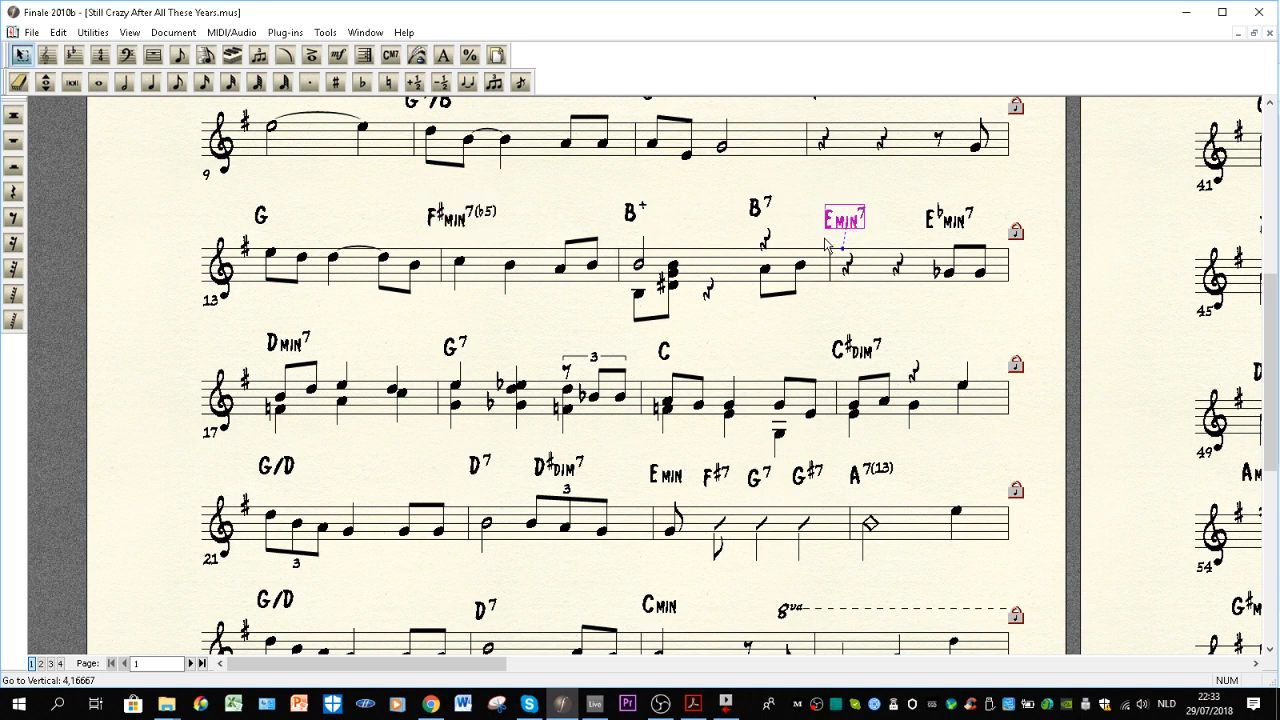
mouse_move(452, 240)
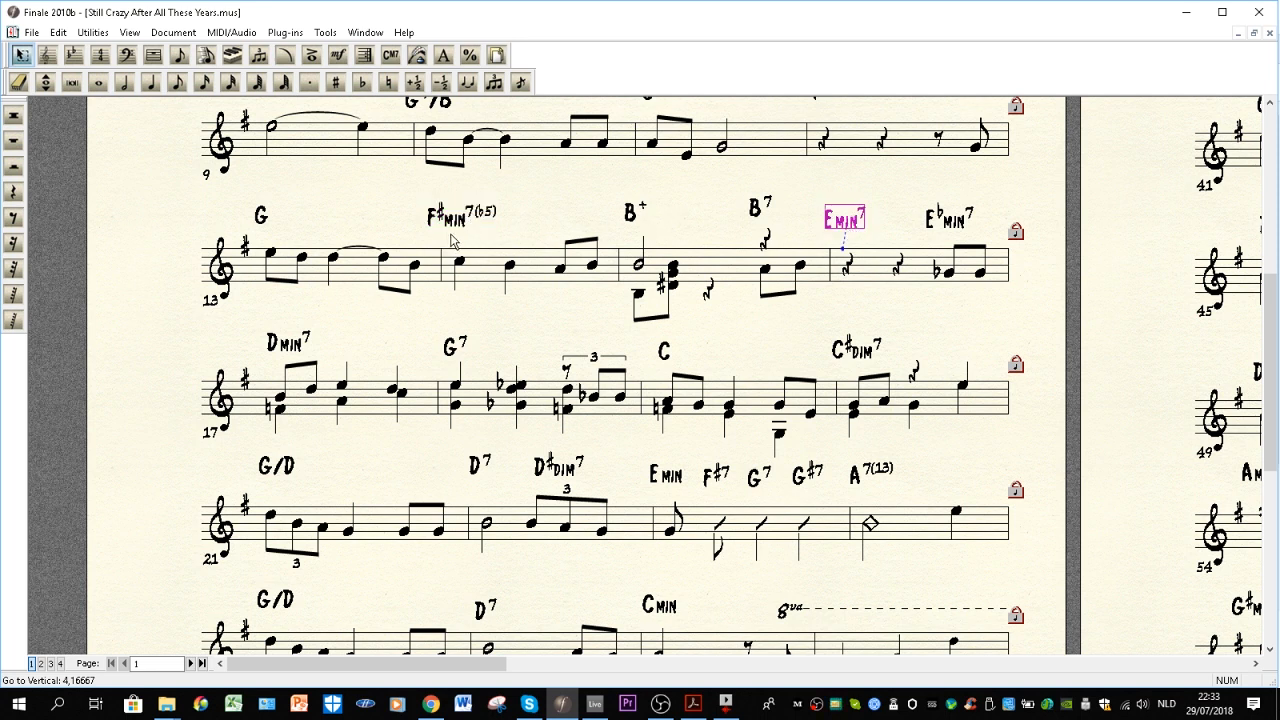
mouse_move(471, 234)
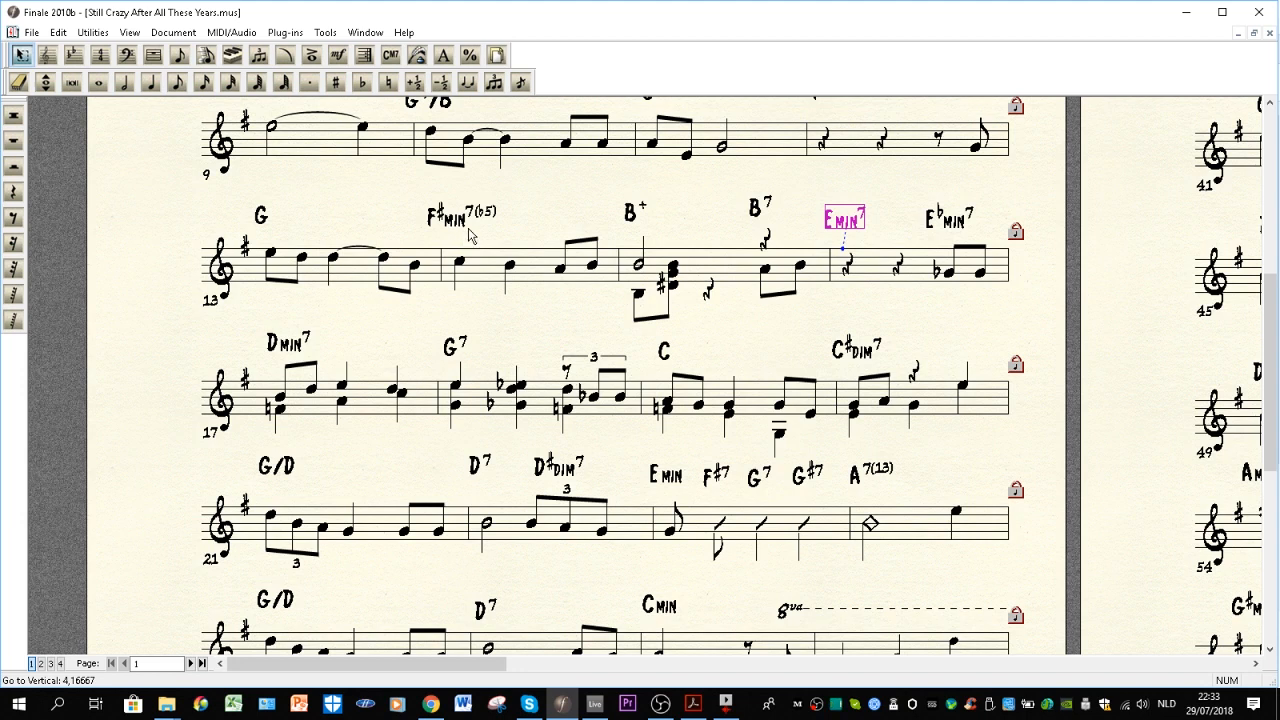
mouse_move(470, 232)
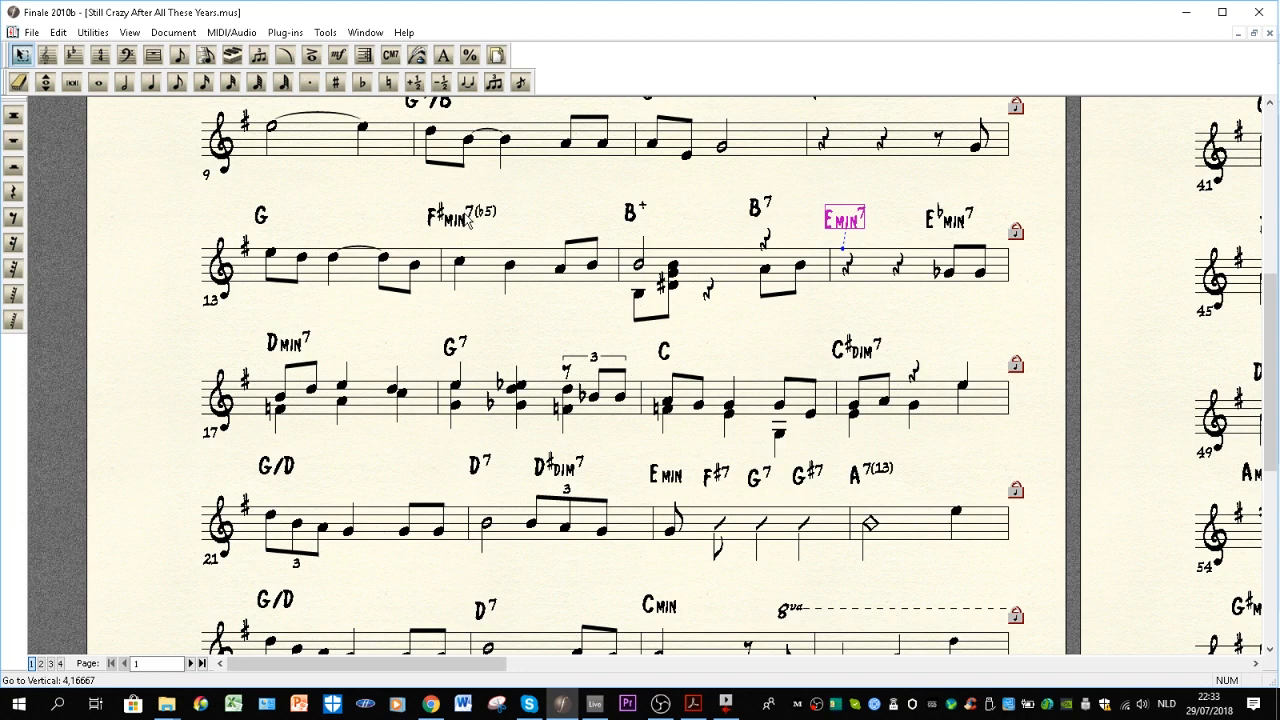
click(459, 214)
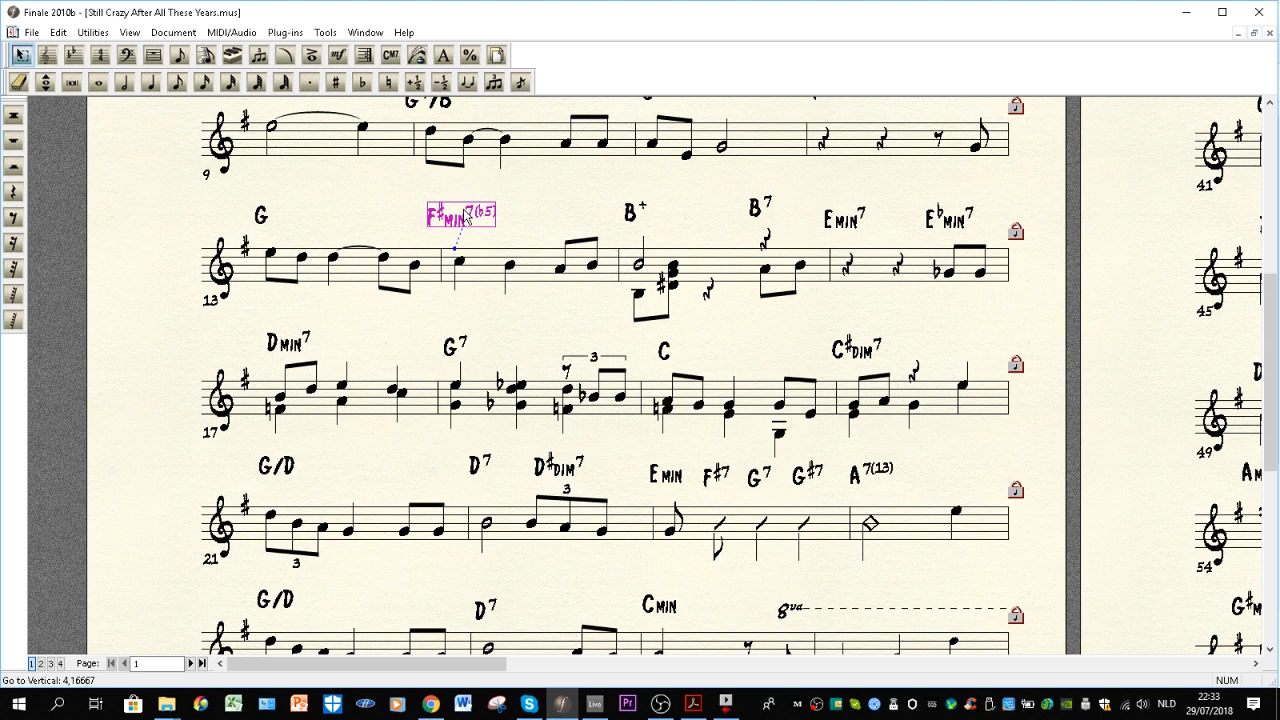
mouse_move(267, 227)
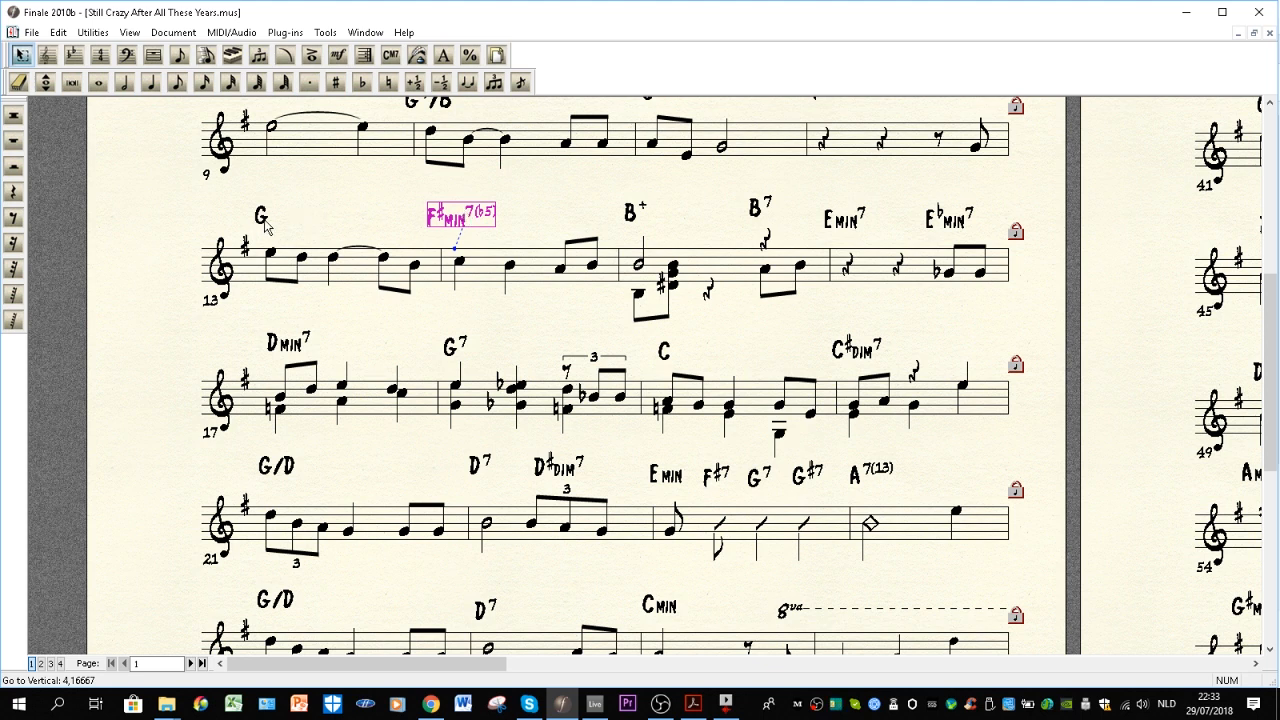
mouse_move(470, 222)
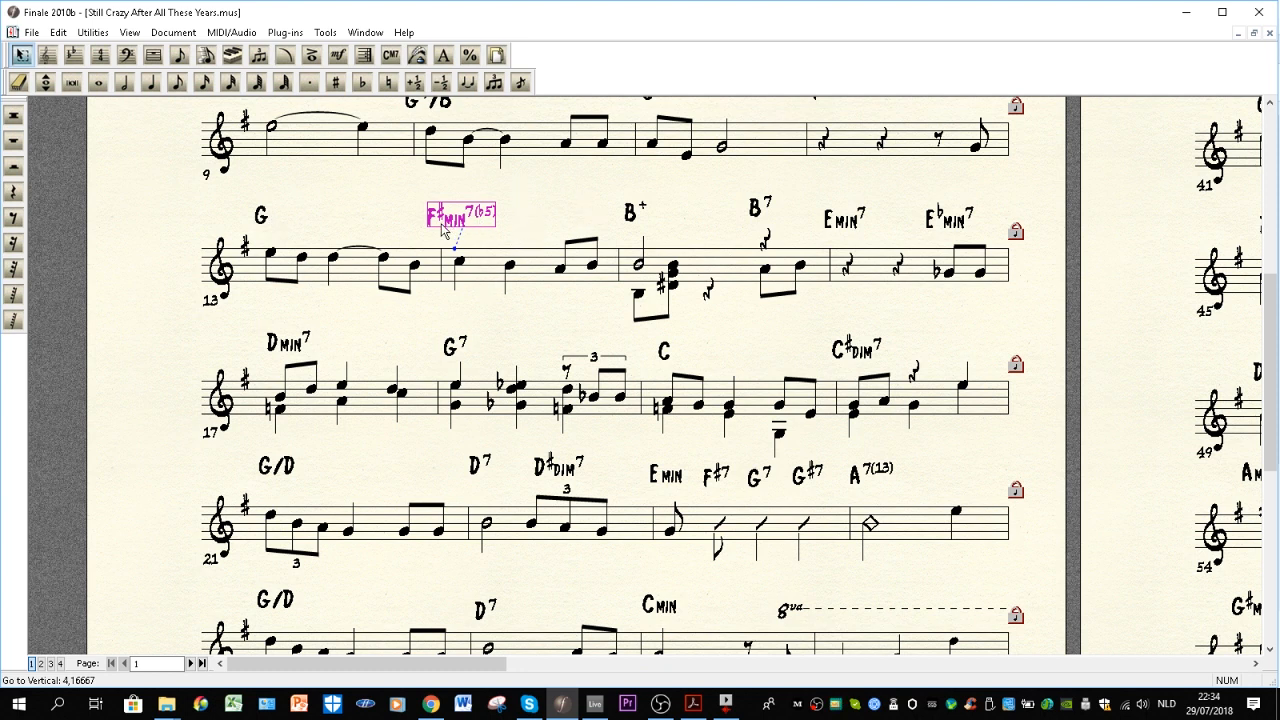
mouse_move(490, 230)
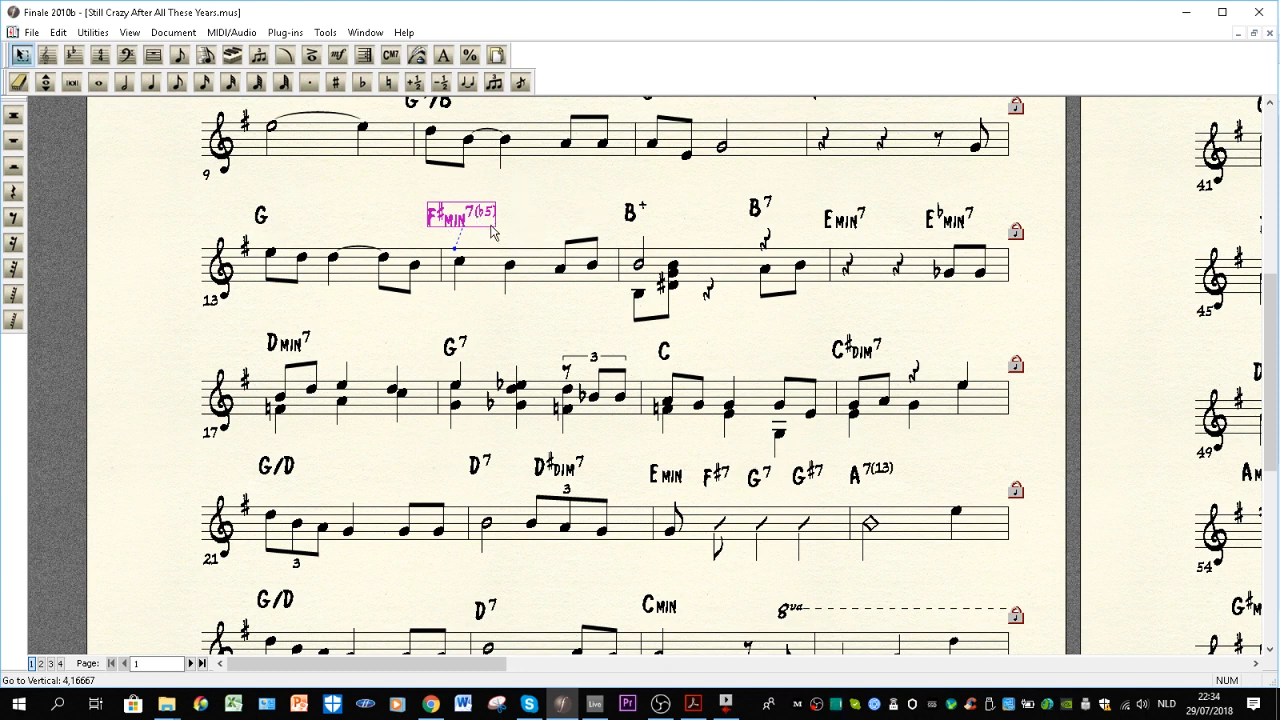
Step: Scroll down slightly, bringing bars 25–28 with G/D, D7 and Cmin into view
scroll(down, 3)
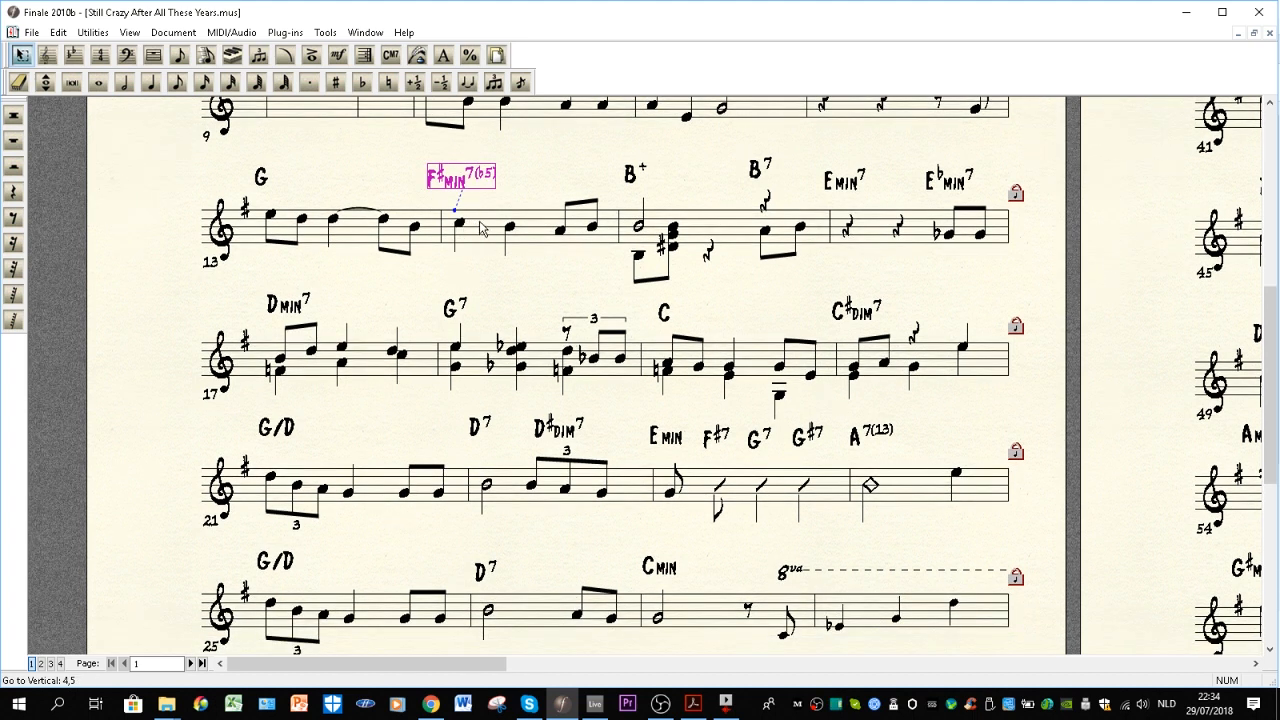
mouse_move(595, 258)
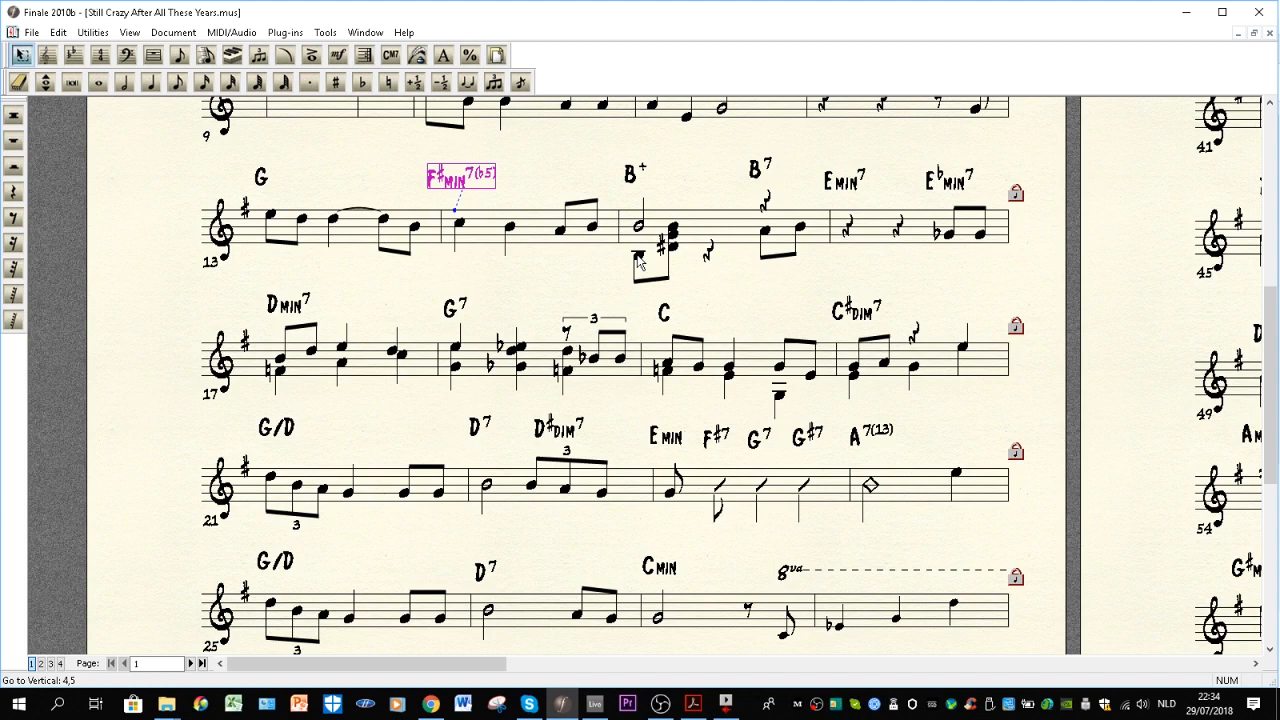
mouse_move(855, 280)
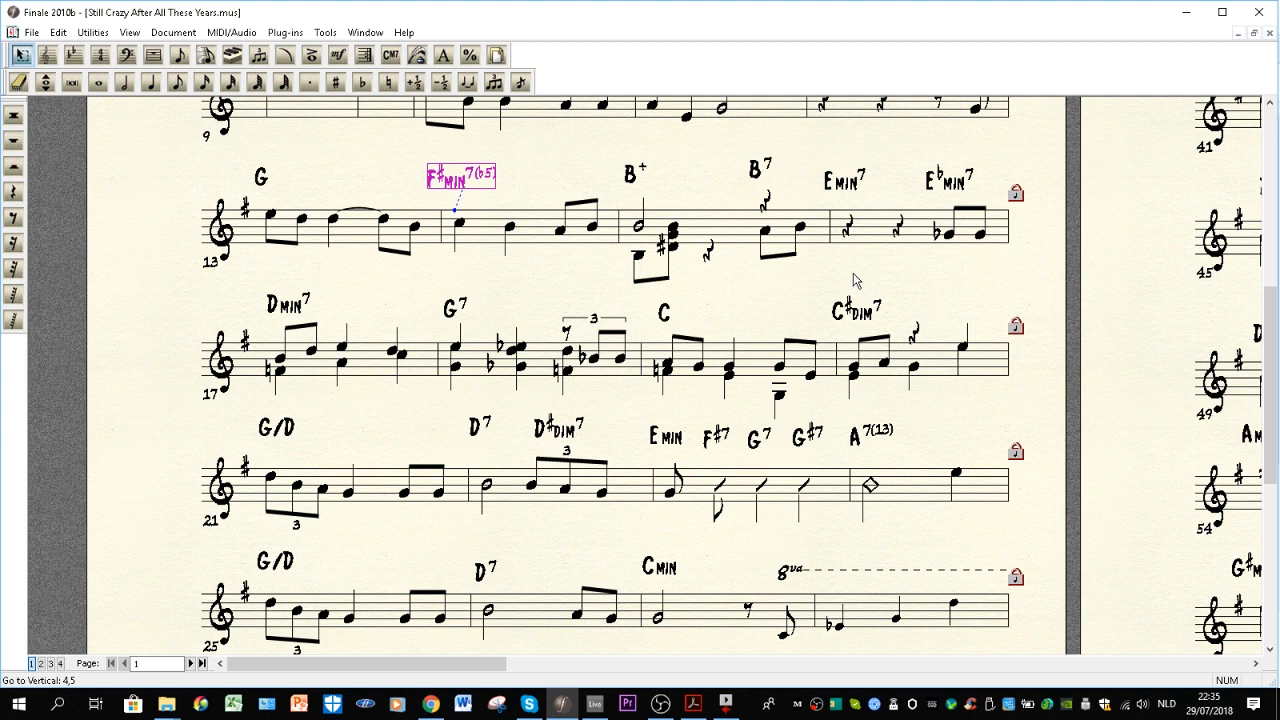
mouse_move(875, 272)
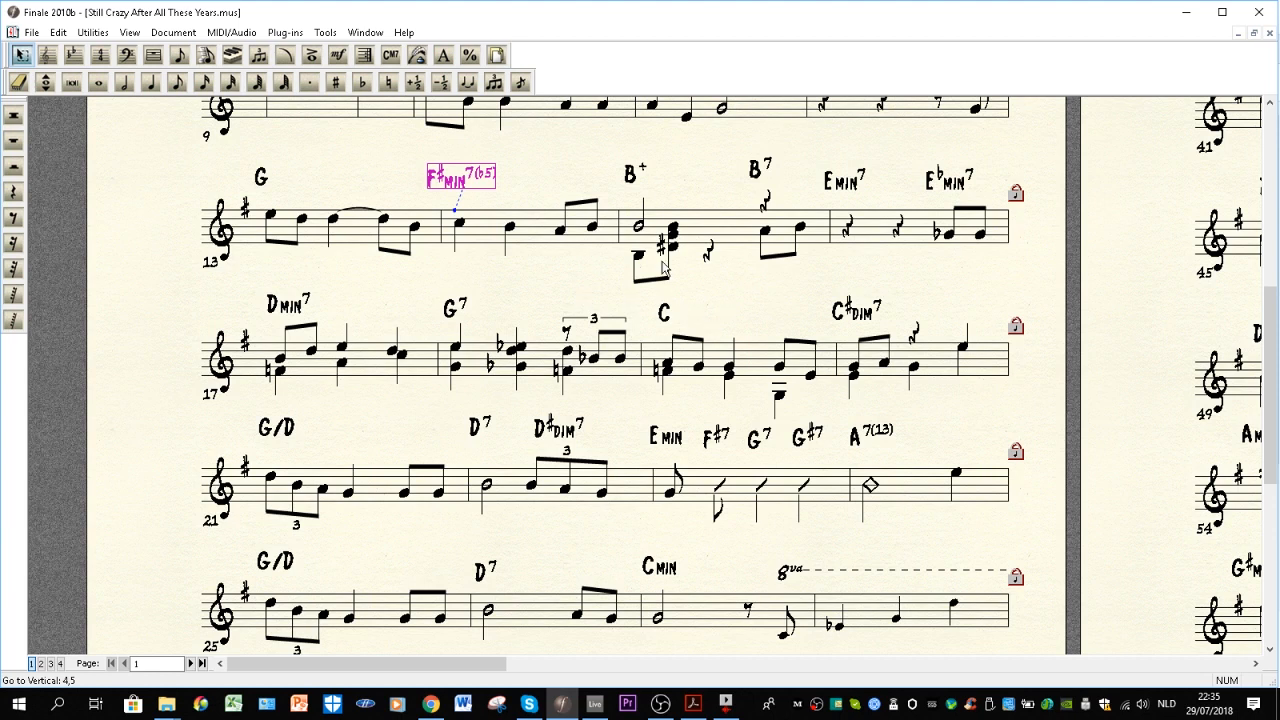
mouse_move(810, 268)
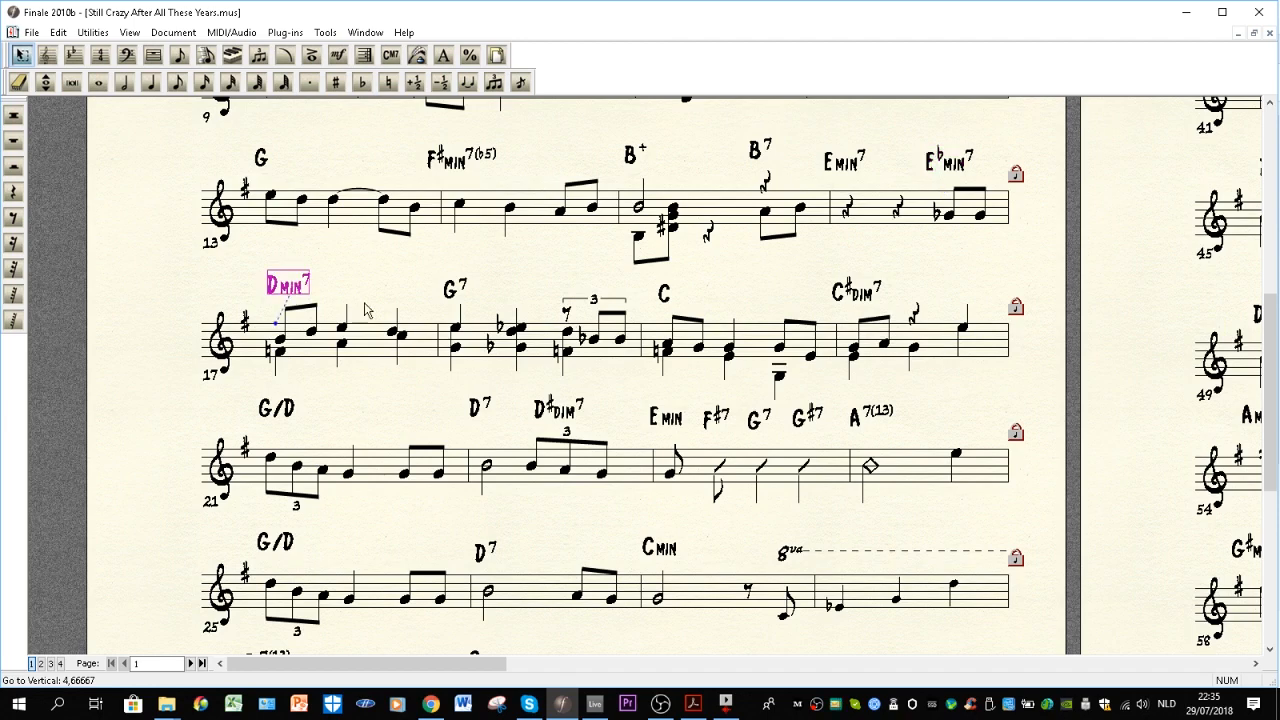
Step: Scroll down and highlight the C chord symbol above bar 19
scroll(down, 3)
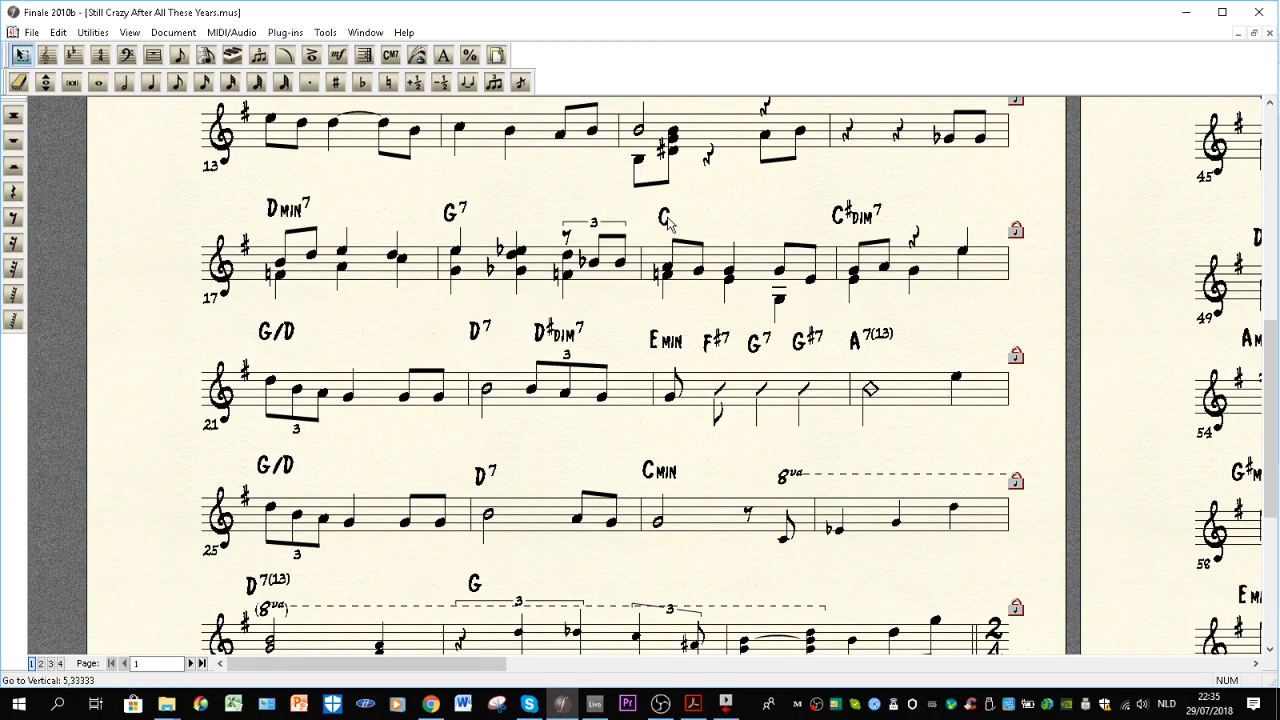
click(663, 216)
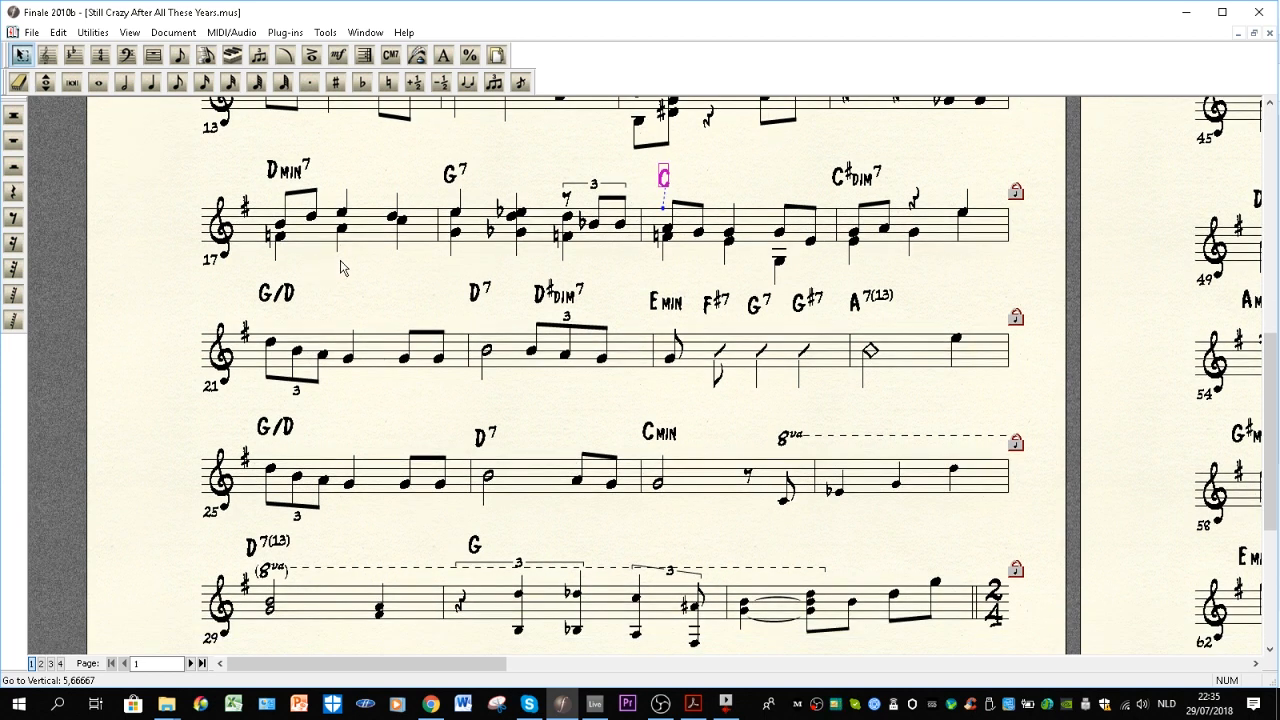
mouse_move(445, 283)
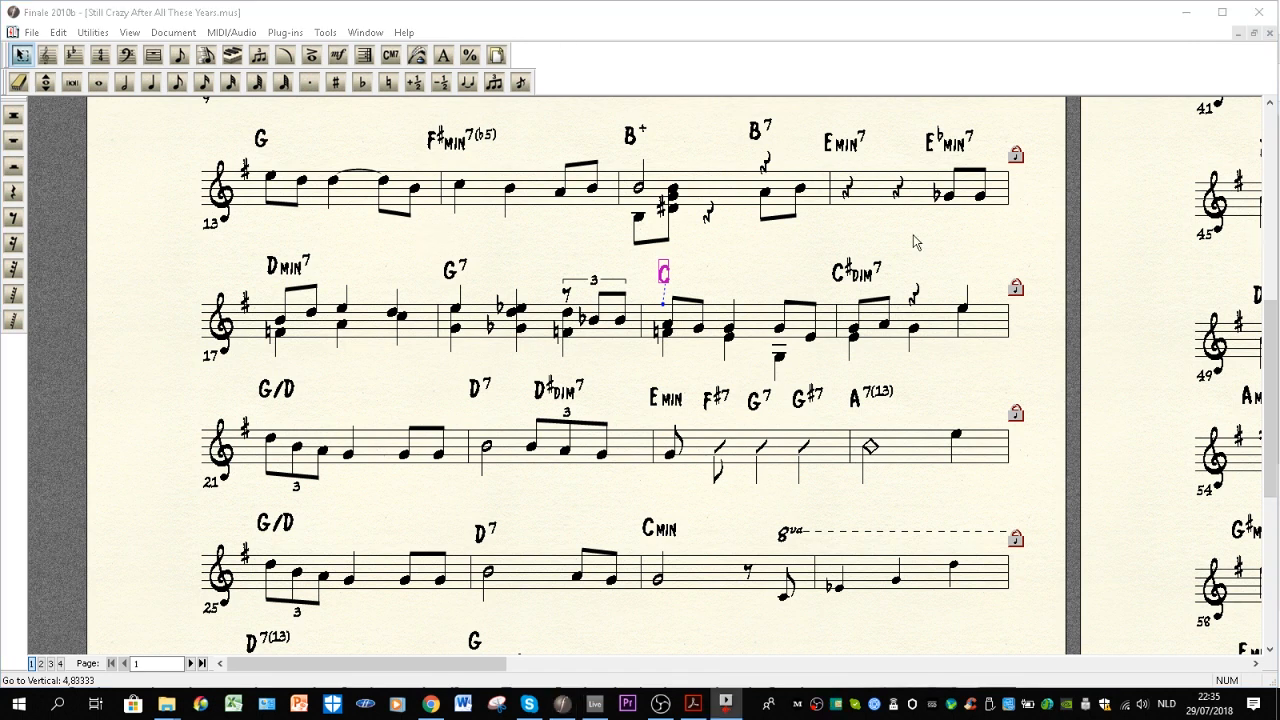
mouse_move(643, 210)
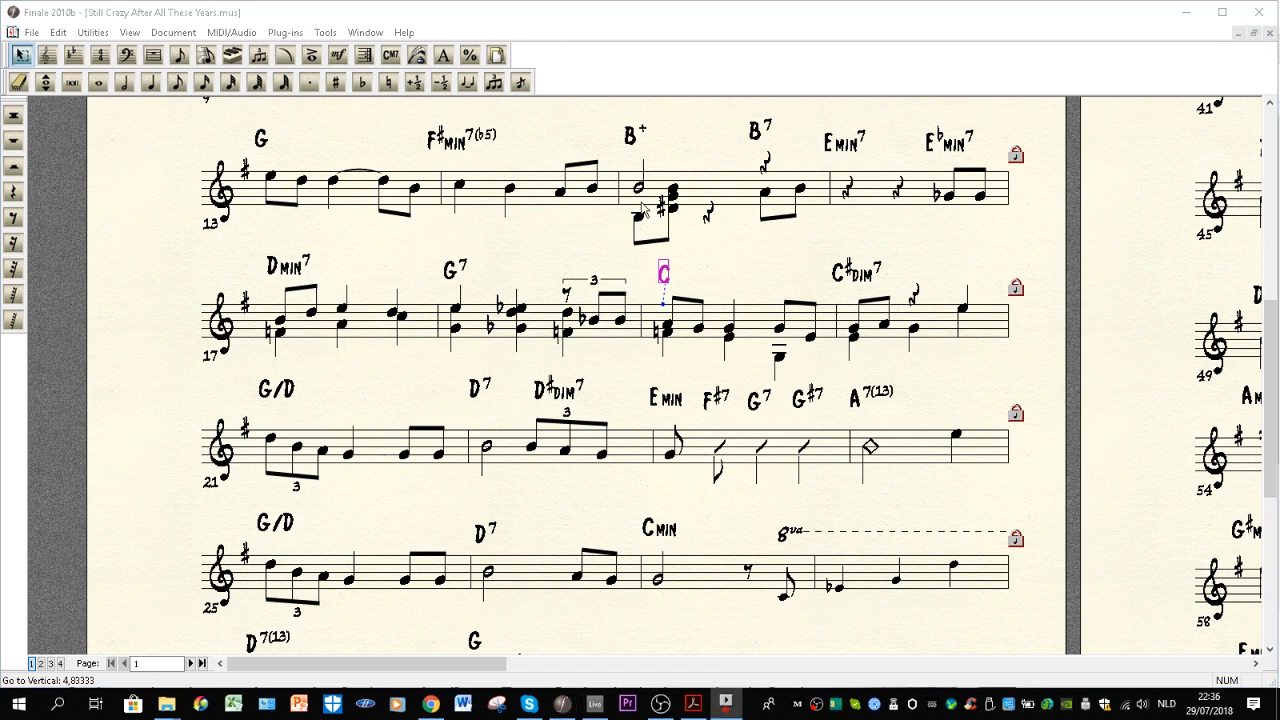
mouse_move(849, 205)
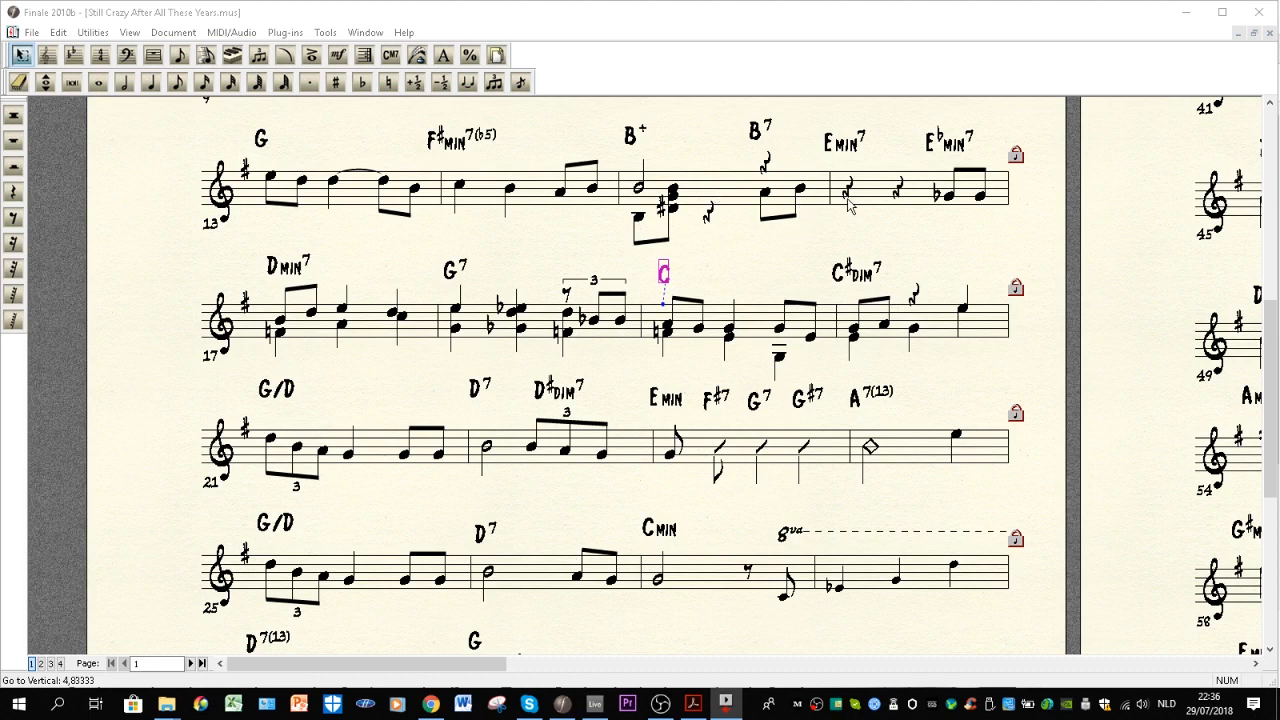
mouse_move(242, 308)
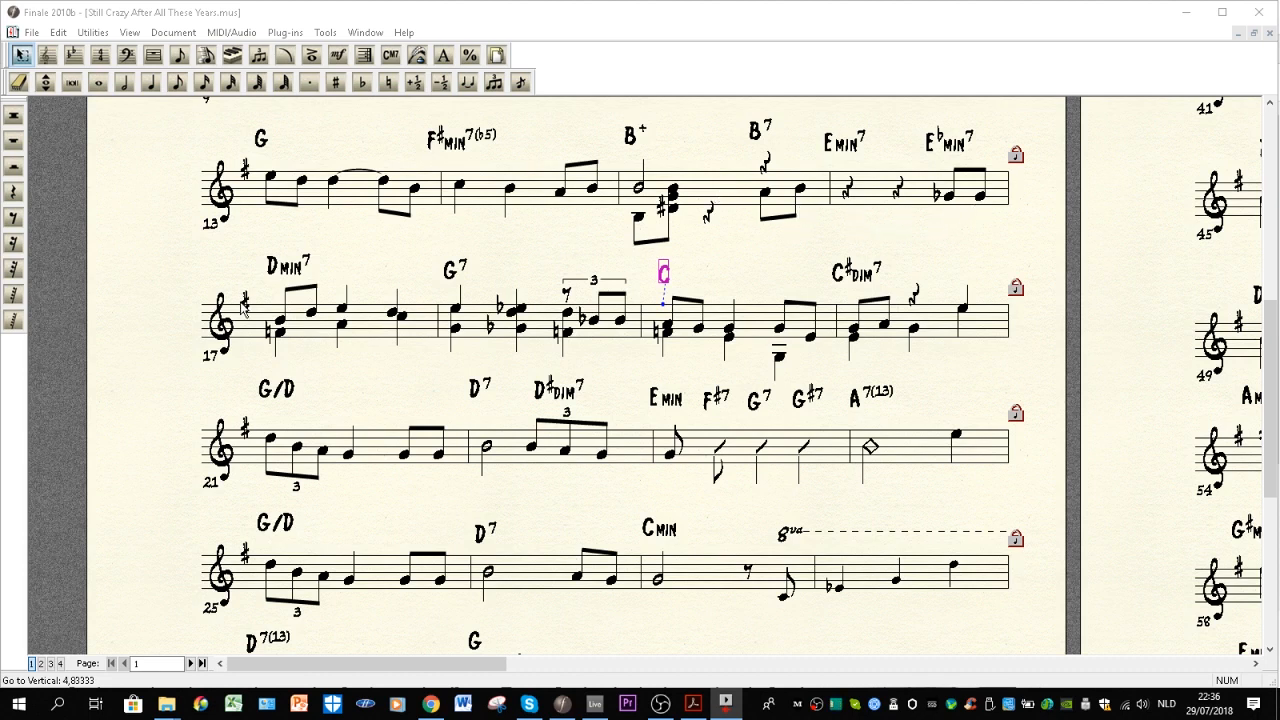
mouse_move(503, 322)
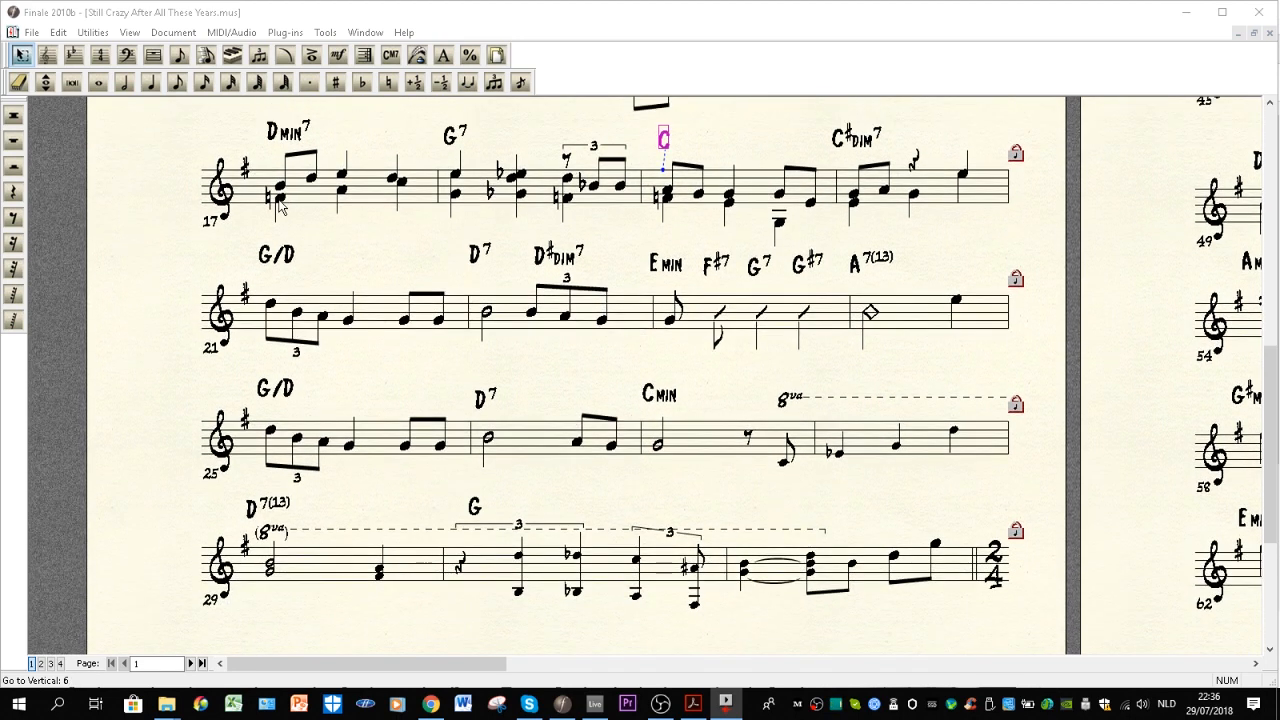
mouse_move(300, 175)
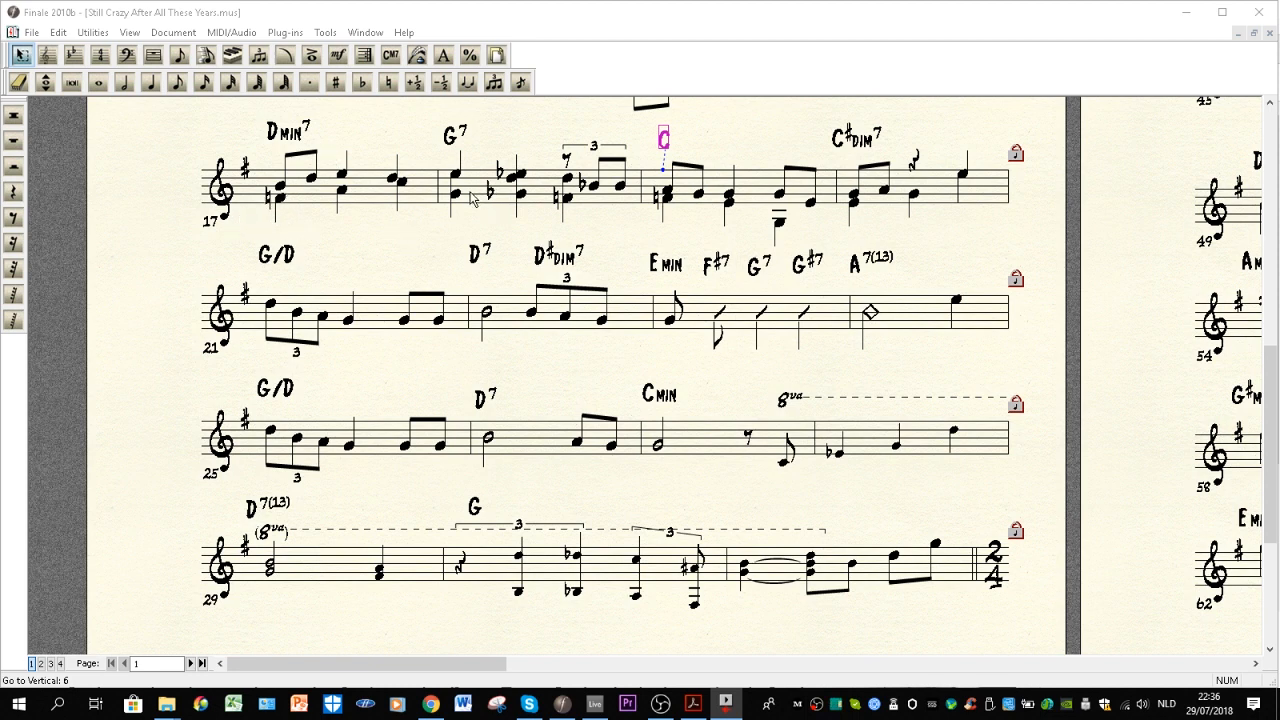
mouse_move(475, 151)
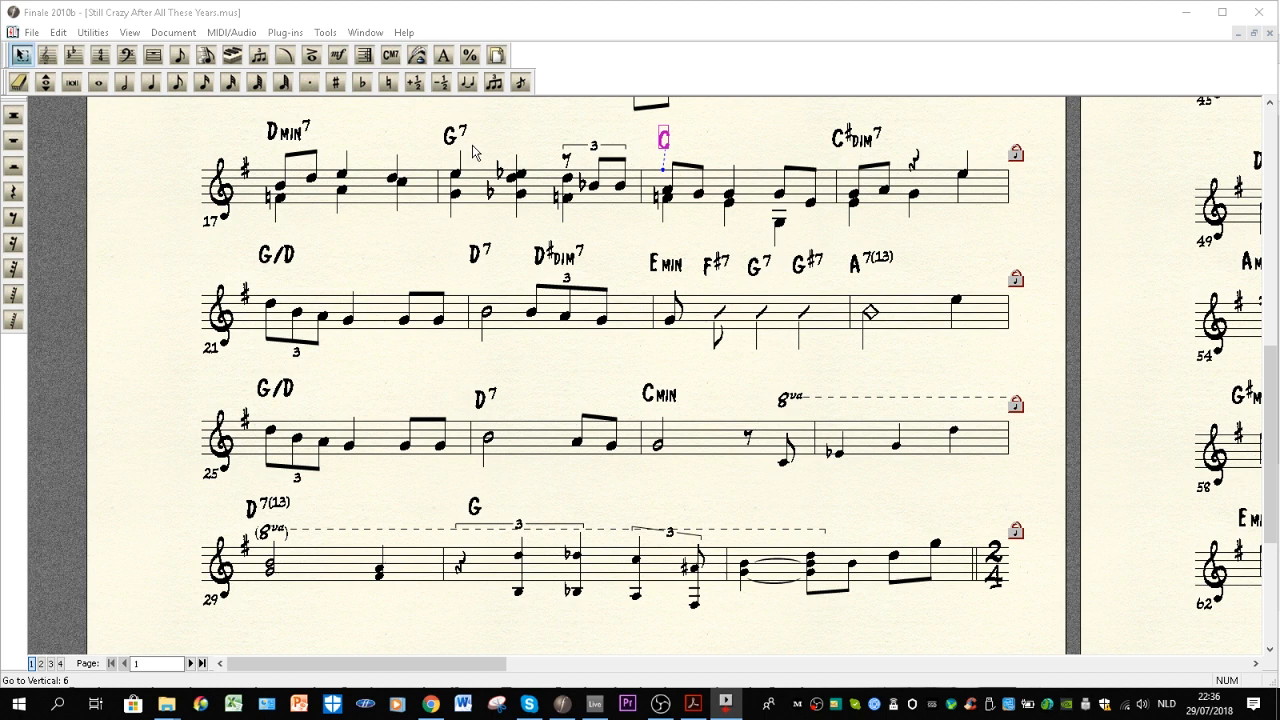
mouse_move(520, 177)
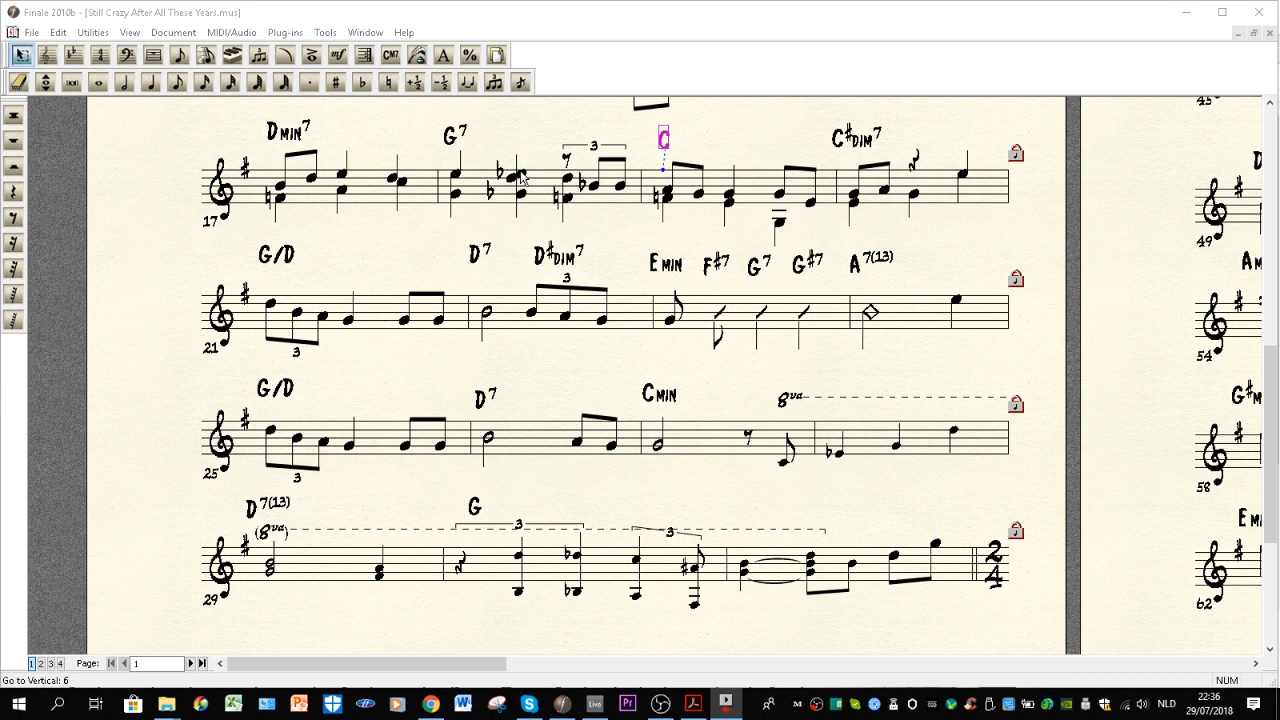
mouse_move(463, 205)
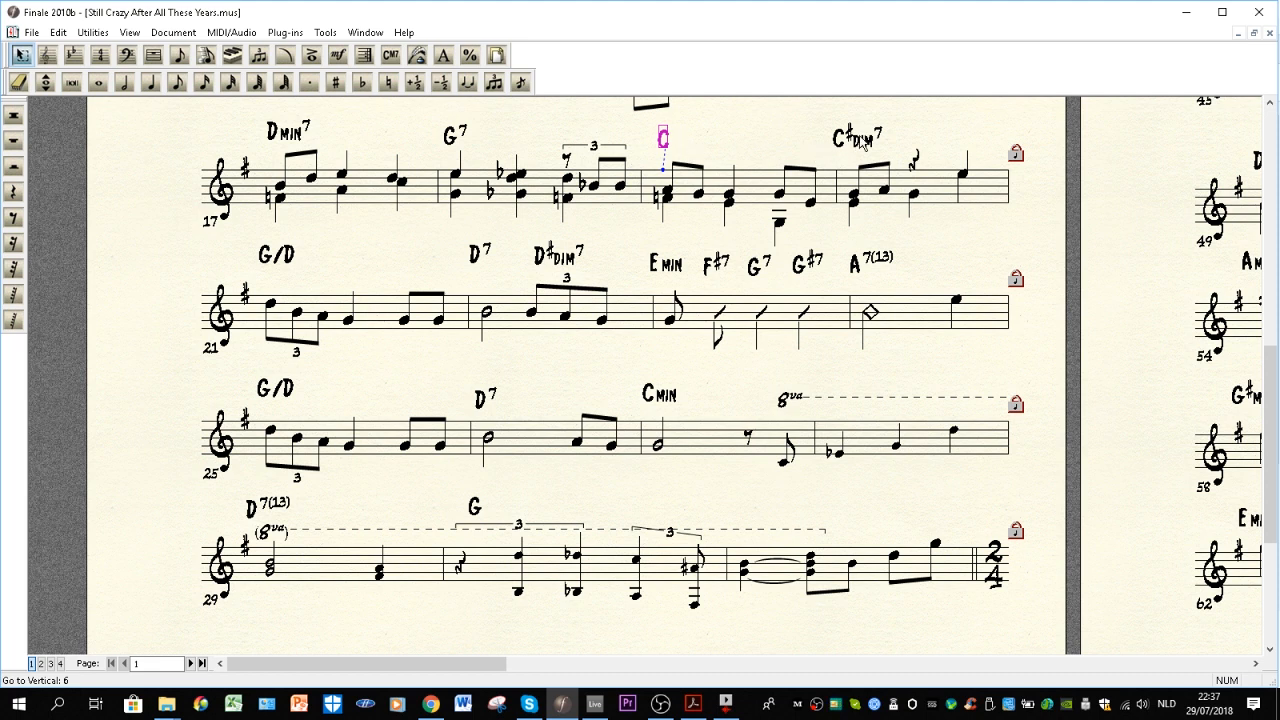
Step: Highlight the C♯dim7 chord in bar 20, then the G/D chord in bar 21
click(855, 137)
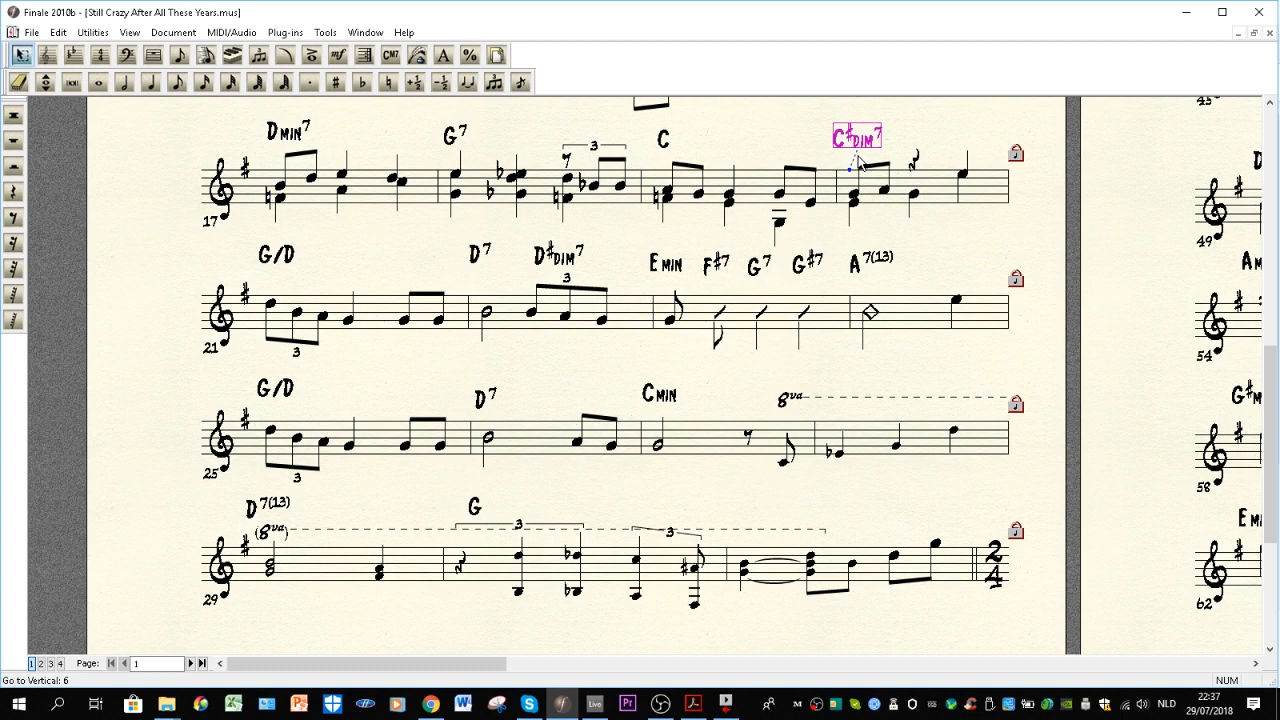
scroll(down, 3)
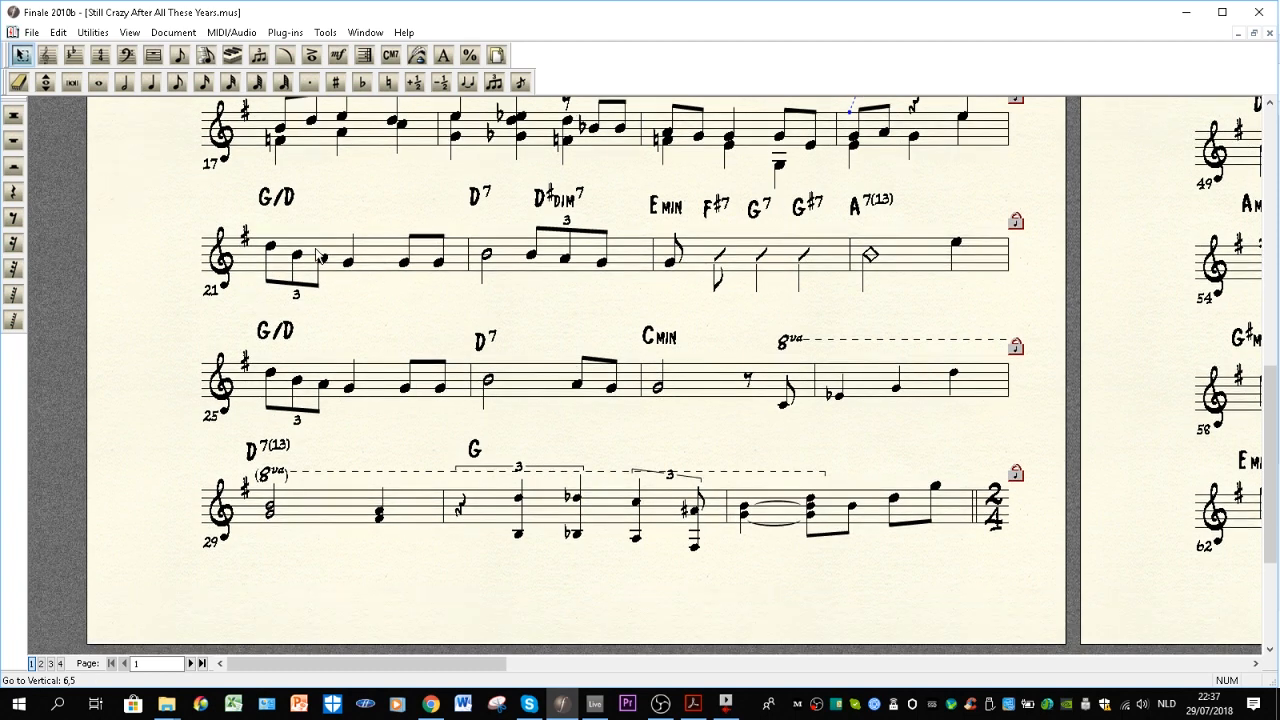
click(276, 196)
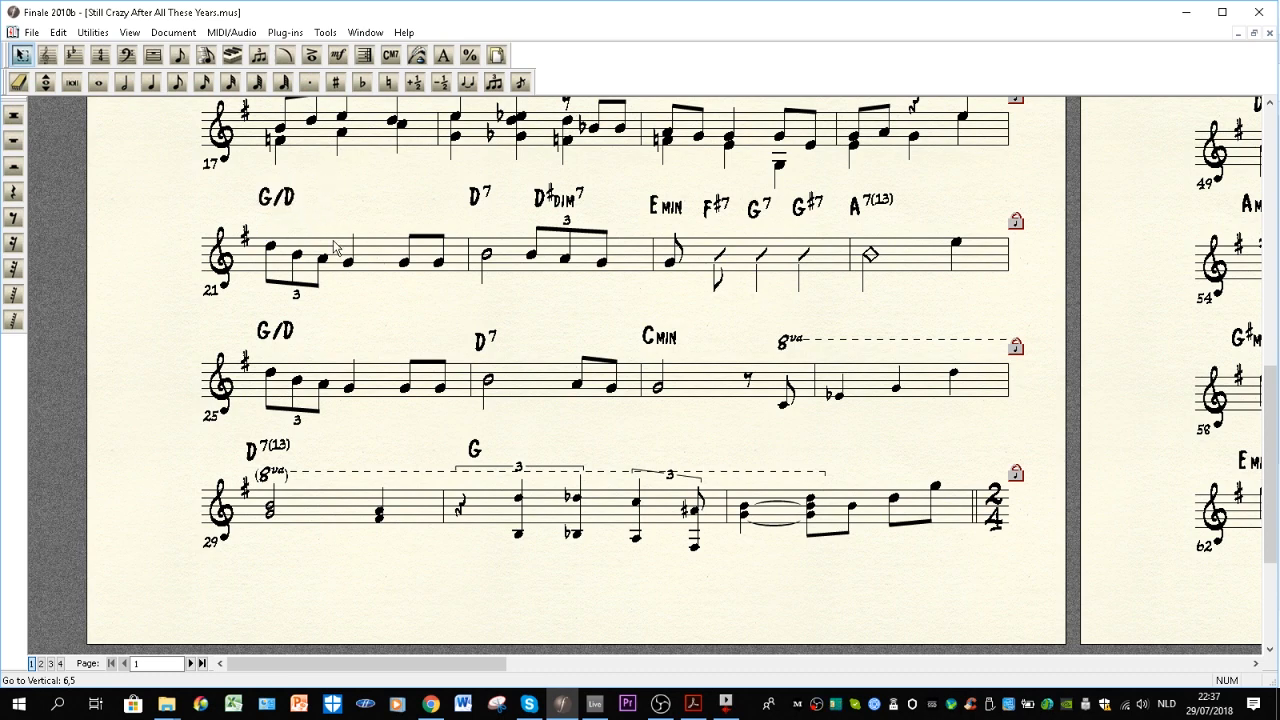
mouse_move(335, 232)
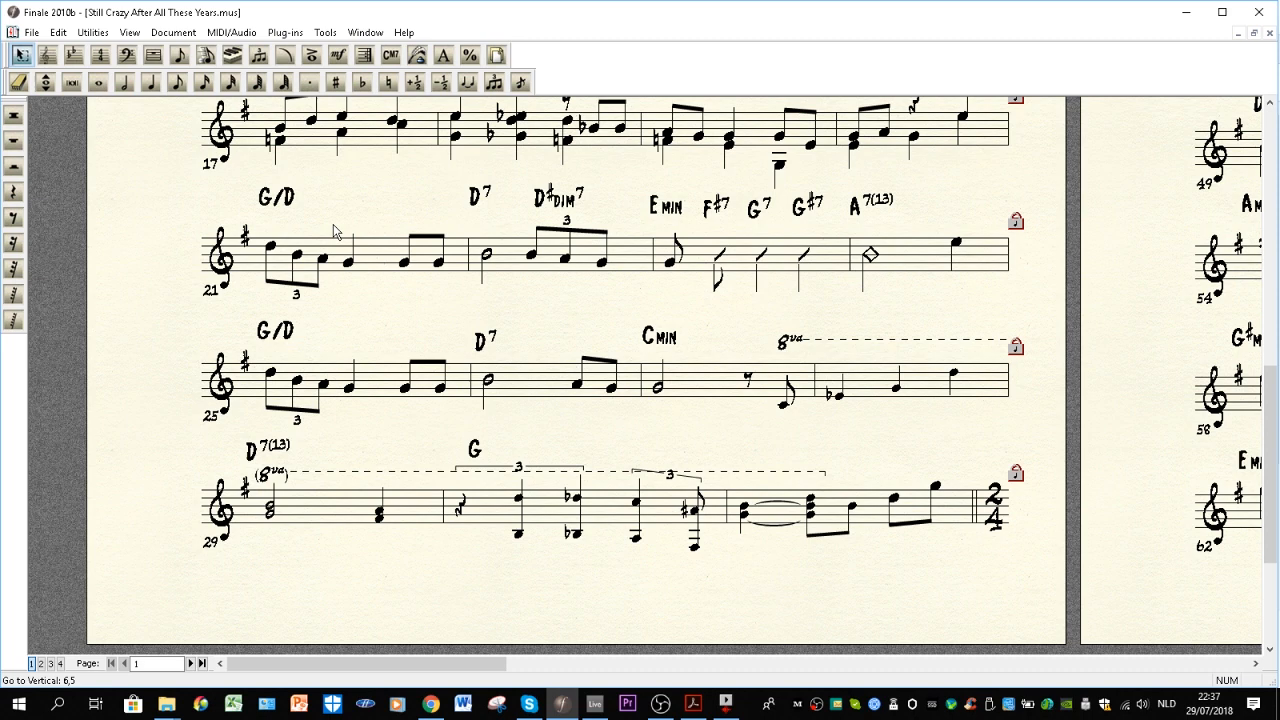
mouse_move(295, 209)
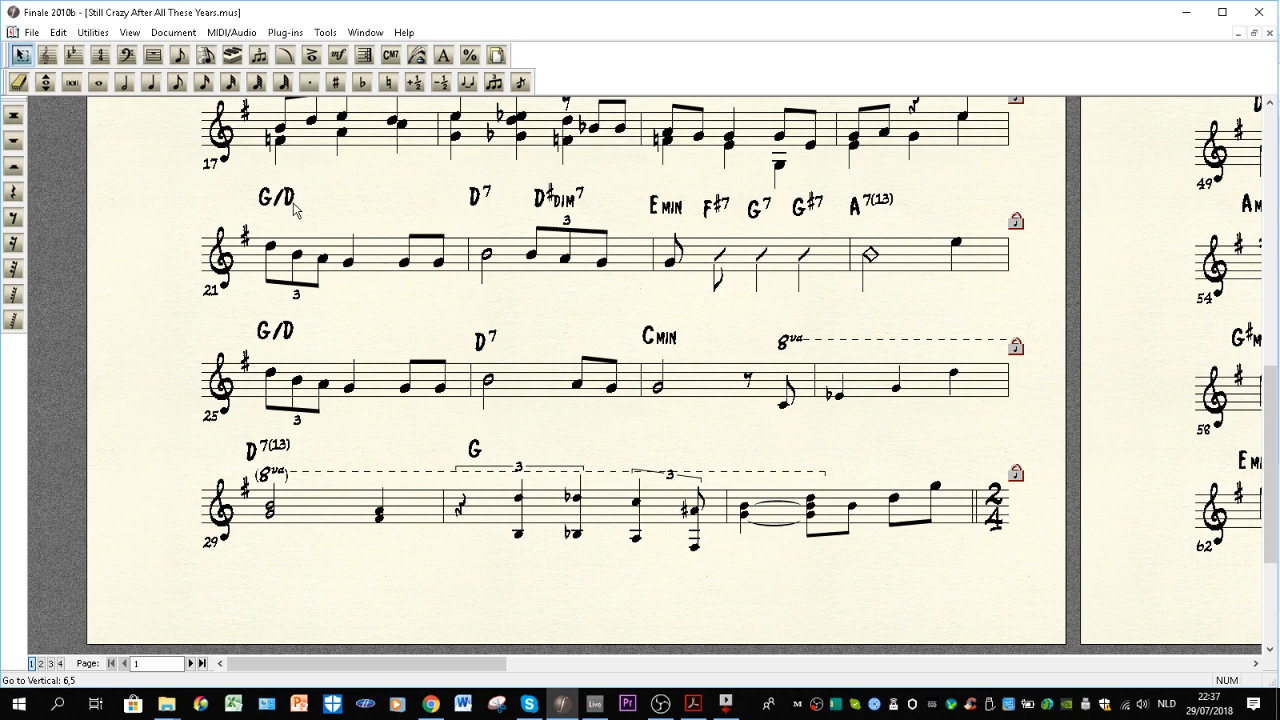
click(275, 196)
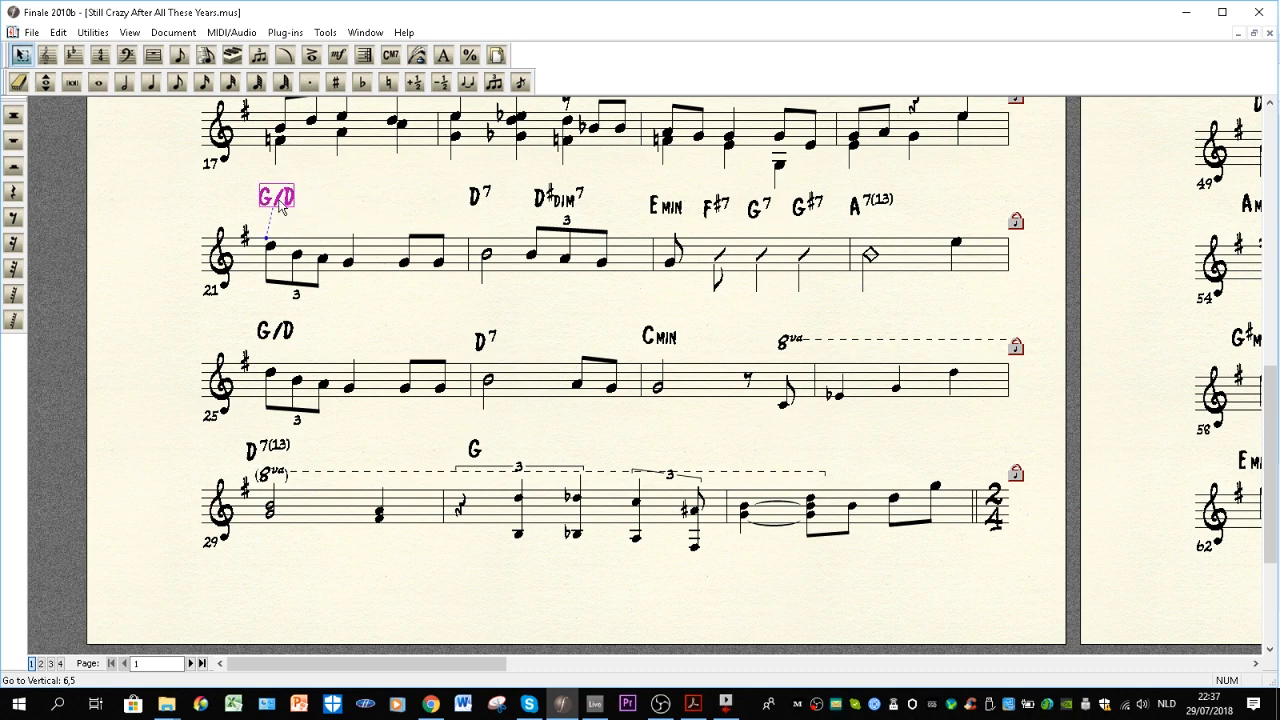
Step: Highlight the D7 and D♯dim7 chords in bar 22, then Emin in bar 23
click(478, 194)
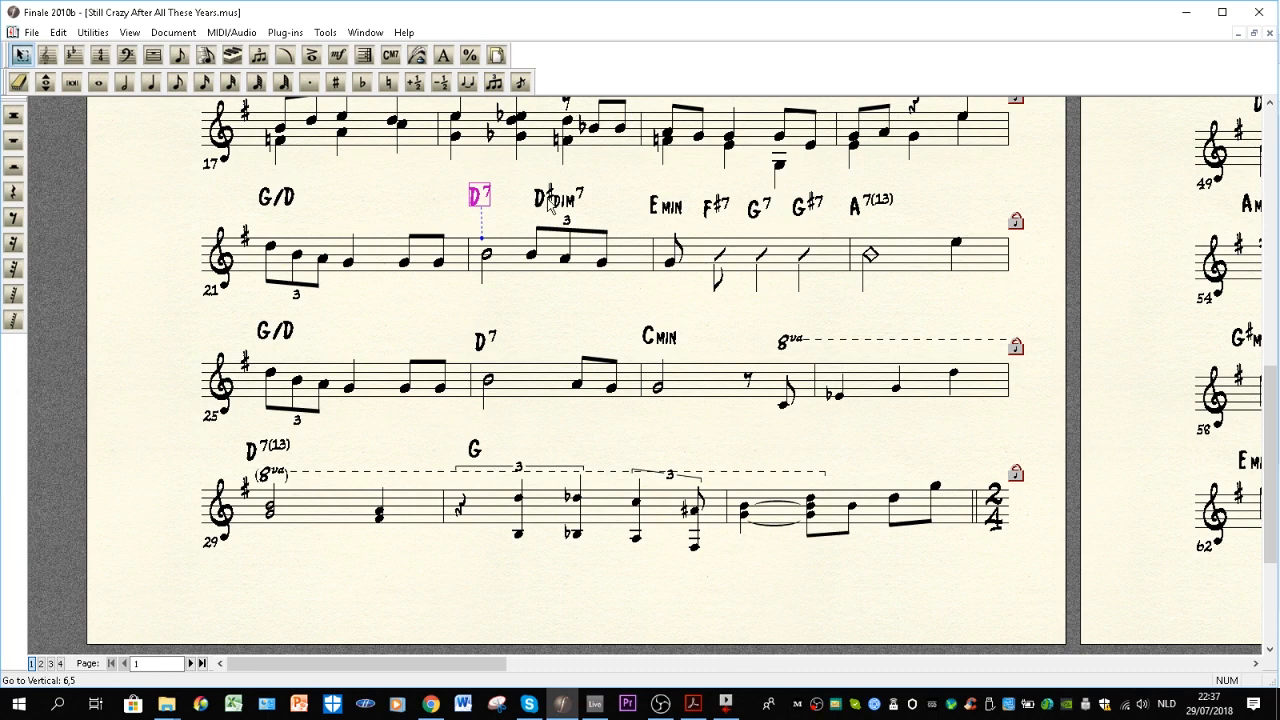
click(557, 195)
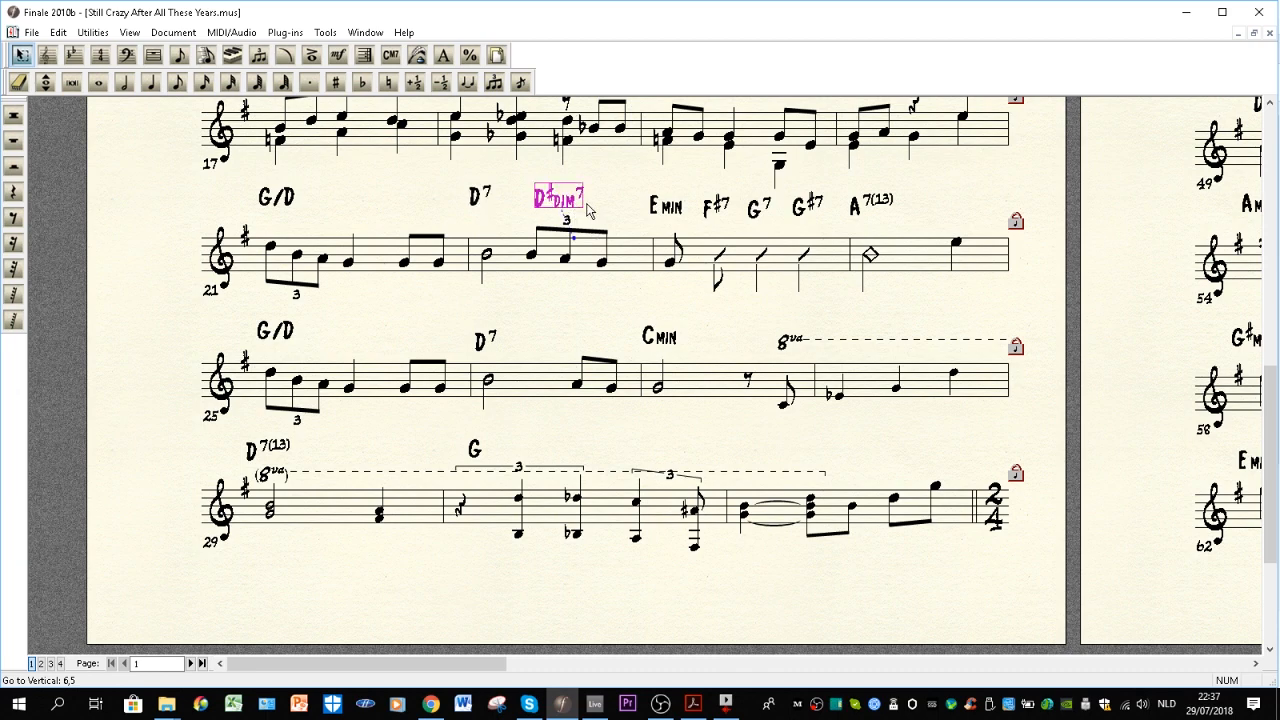
mouse_move(667, 222)
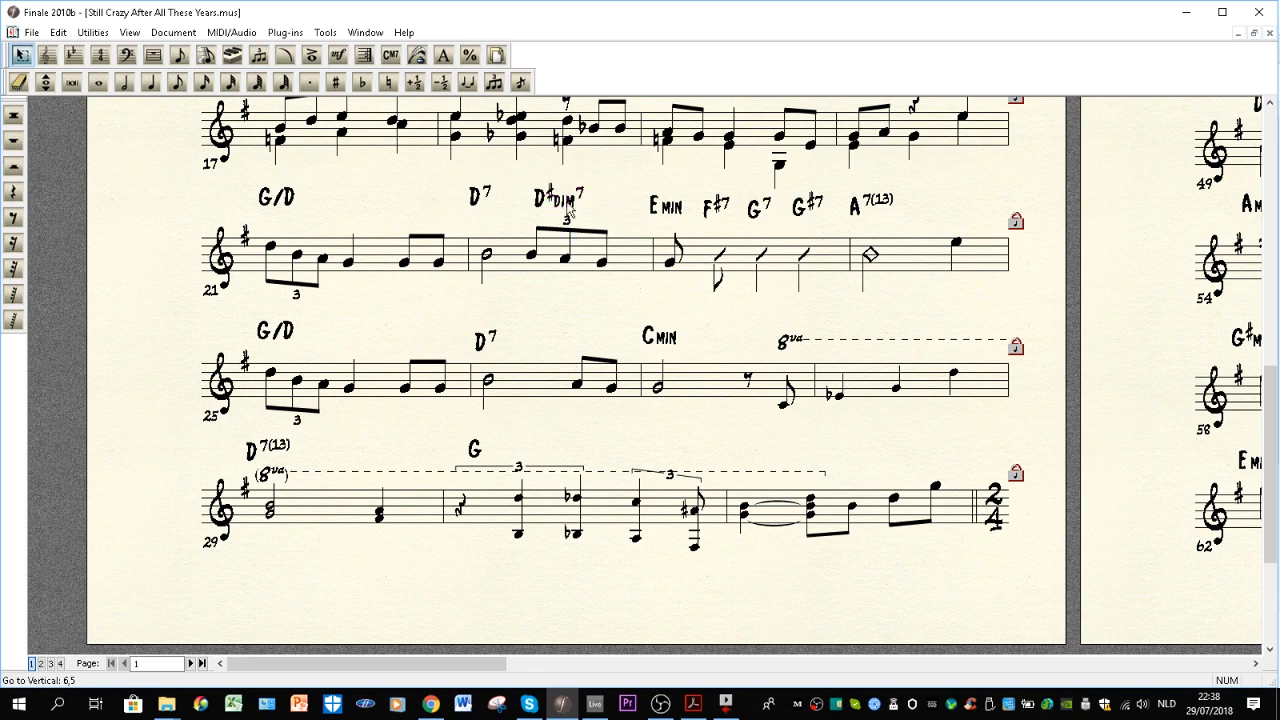
click(557, 196)
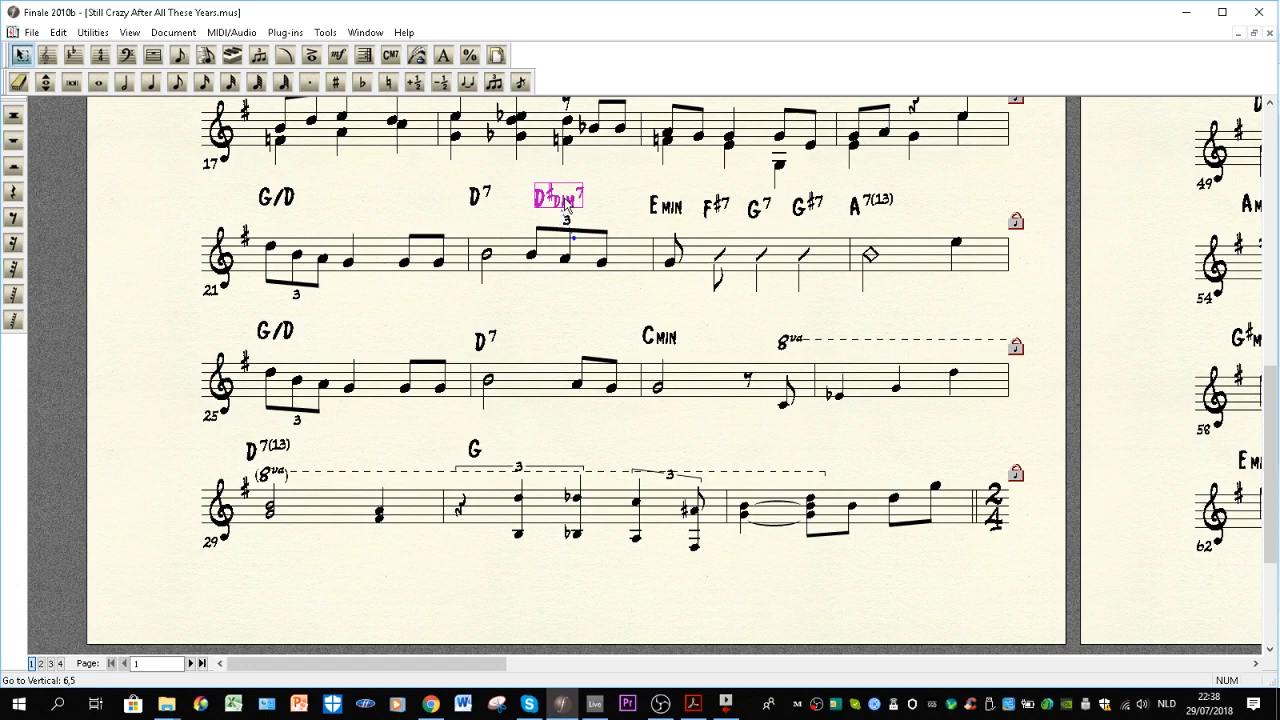
mouse_move(558, 210)
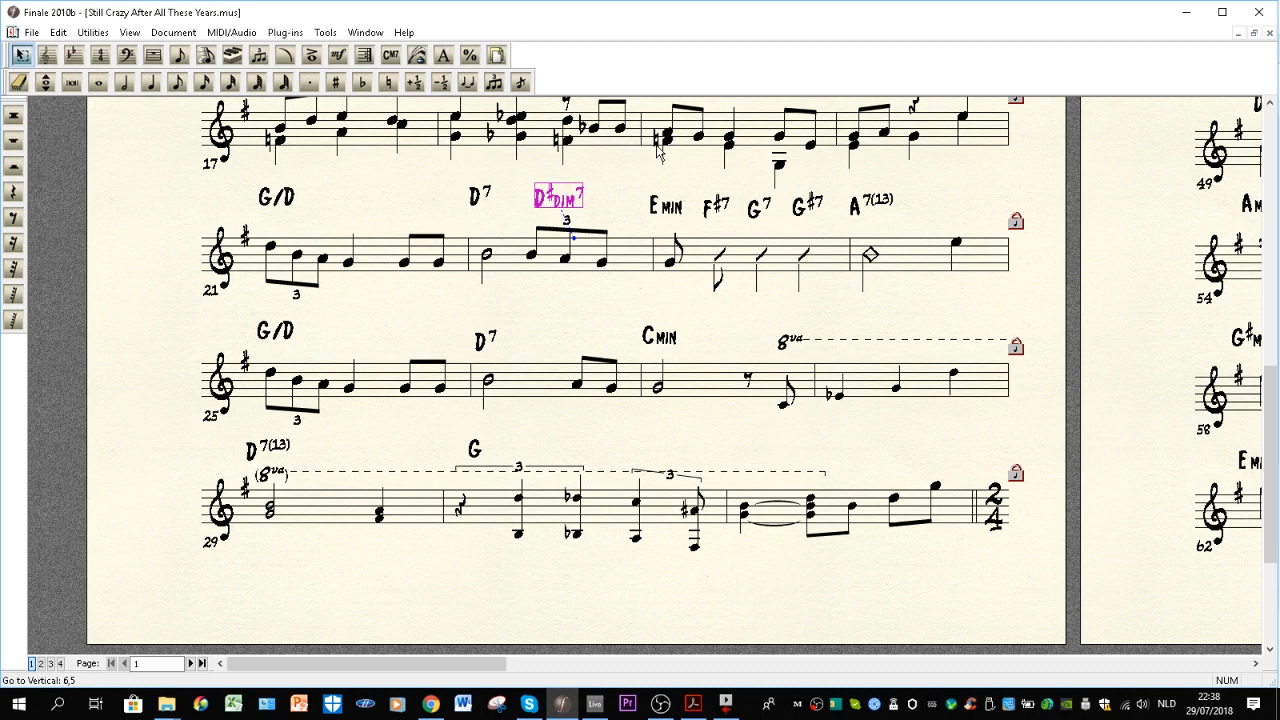
click(665, 205)
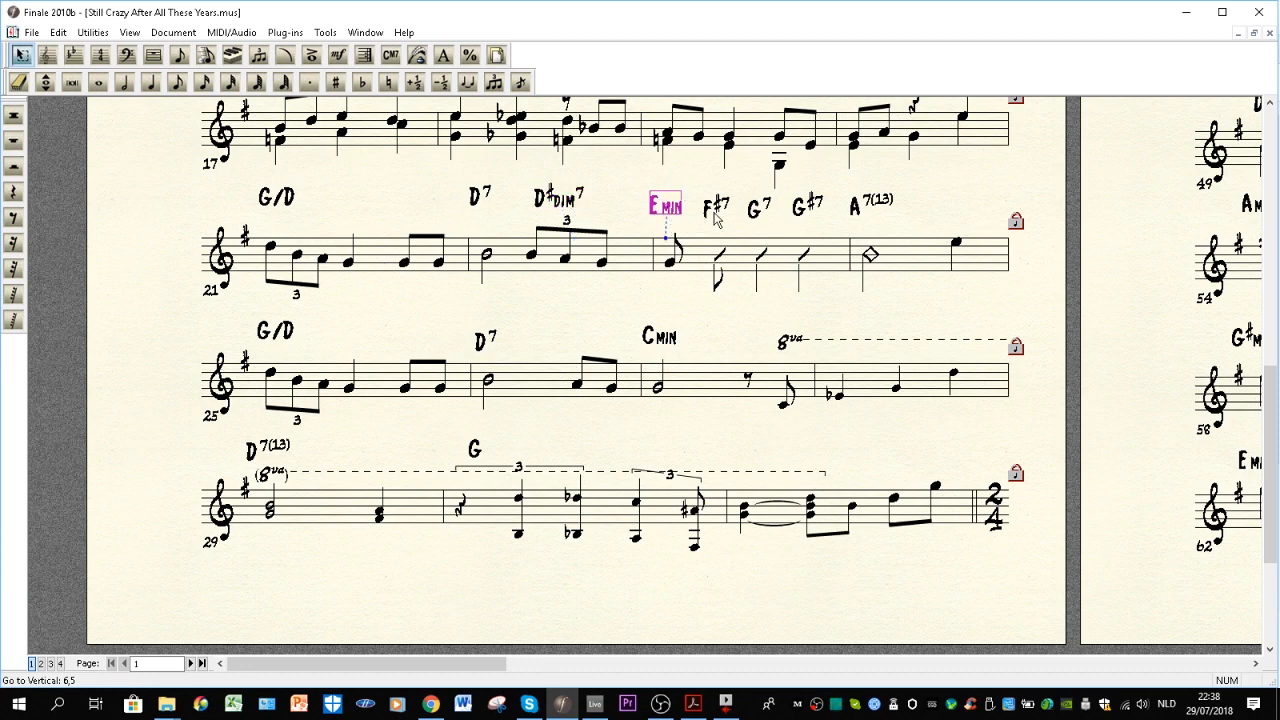
mouse_move(862, 218)
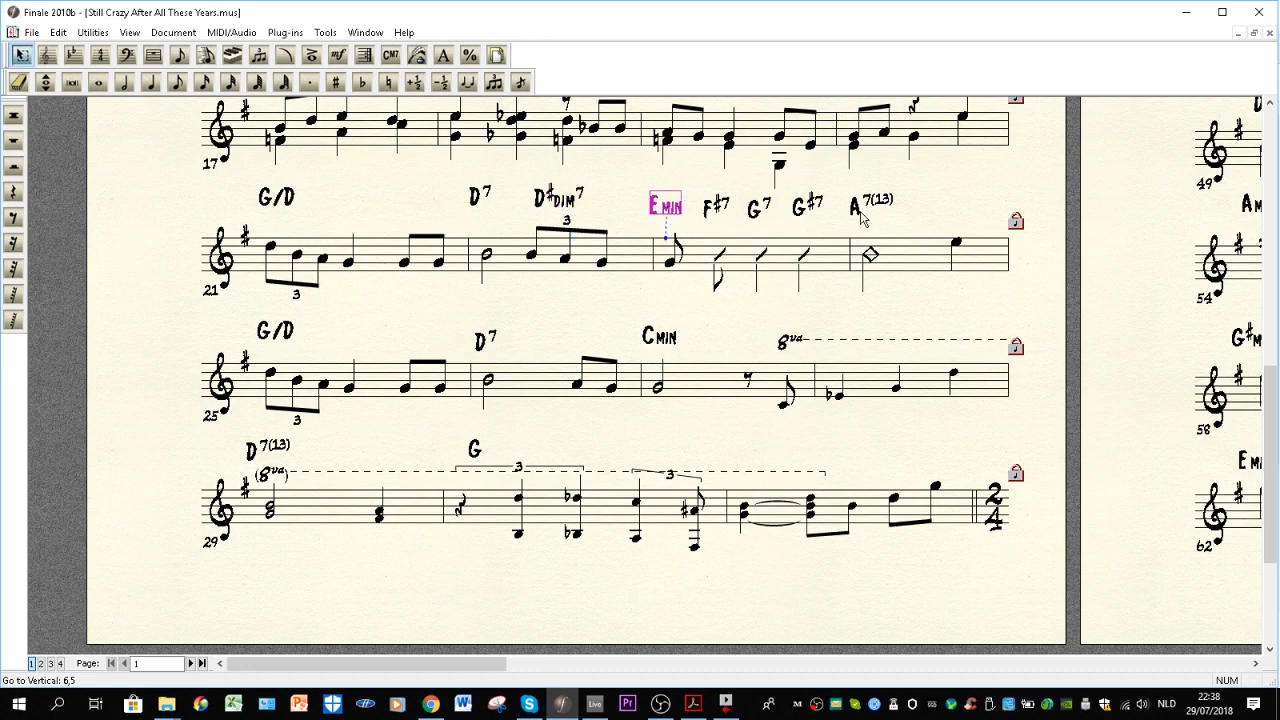
mouse_move(850, 208)
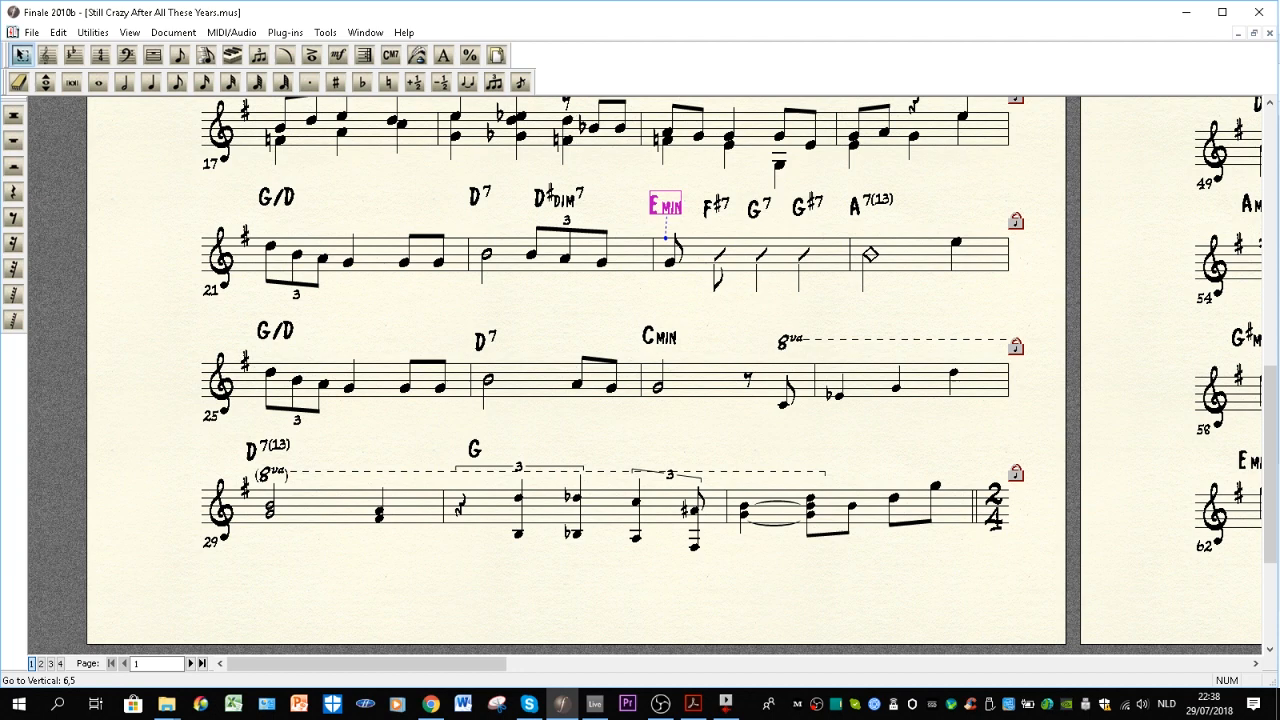
mouse_move(724, 361)
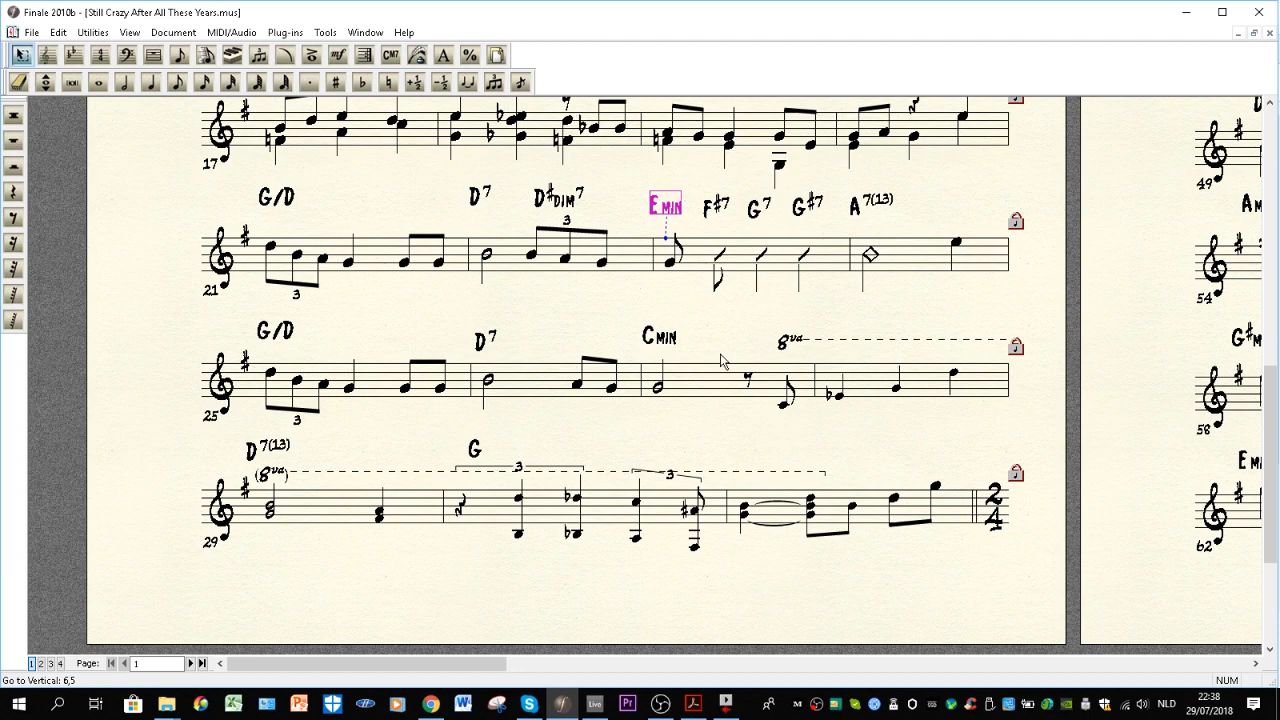
mouse_move(217, 295)
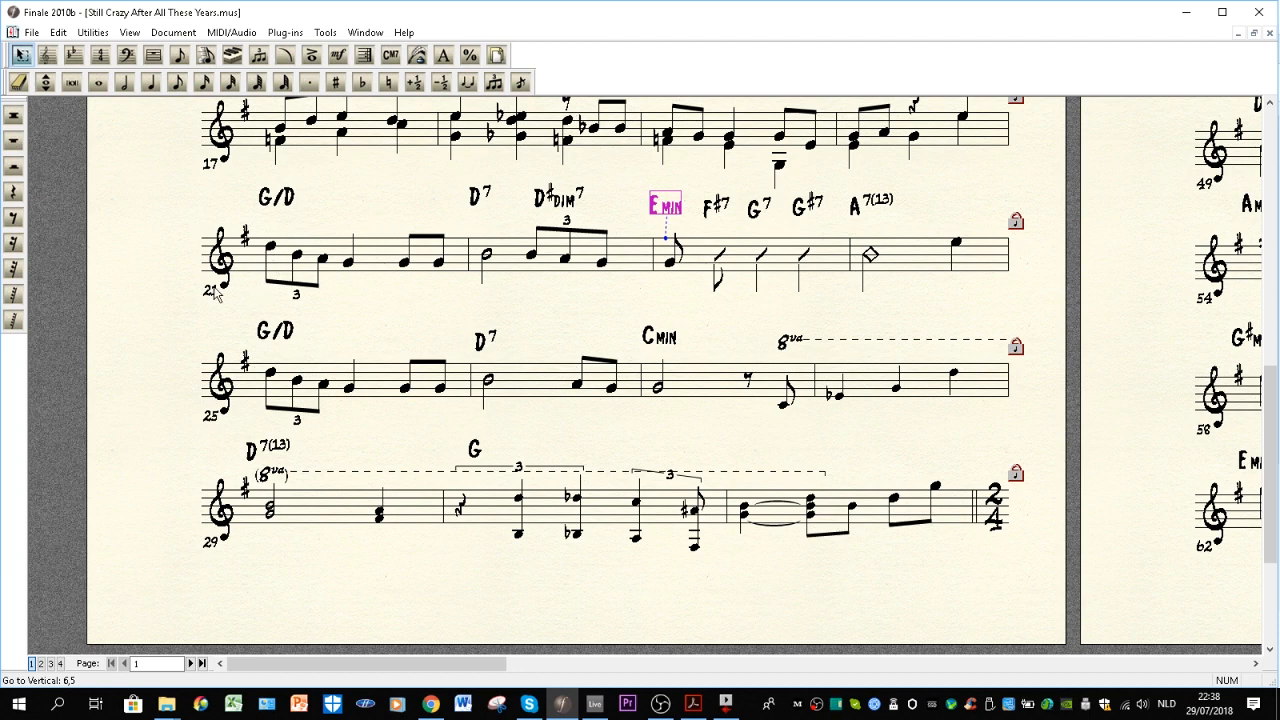
mouse_move(803, 288)
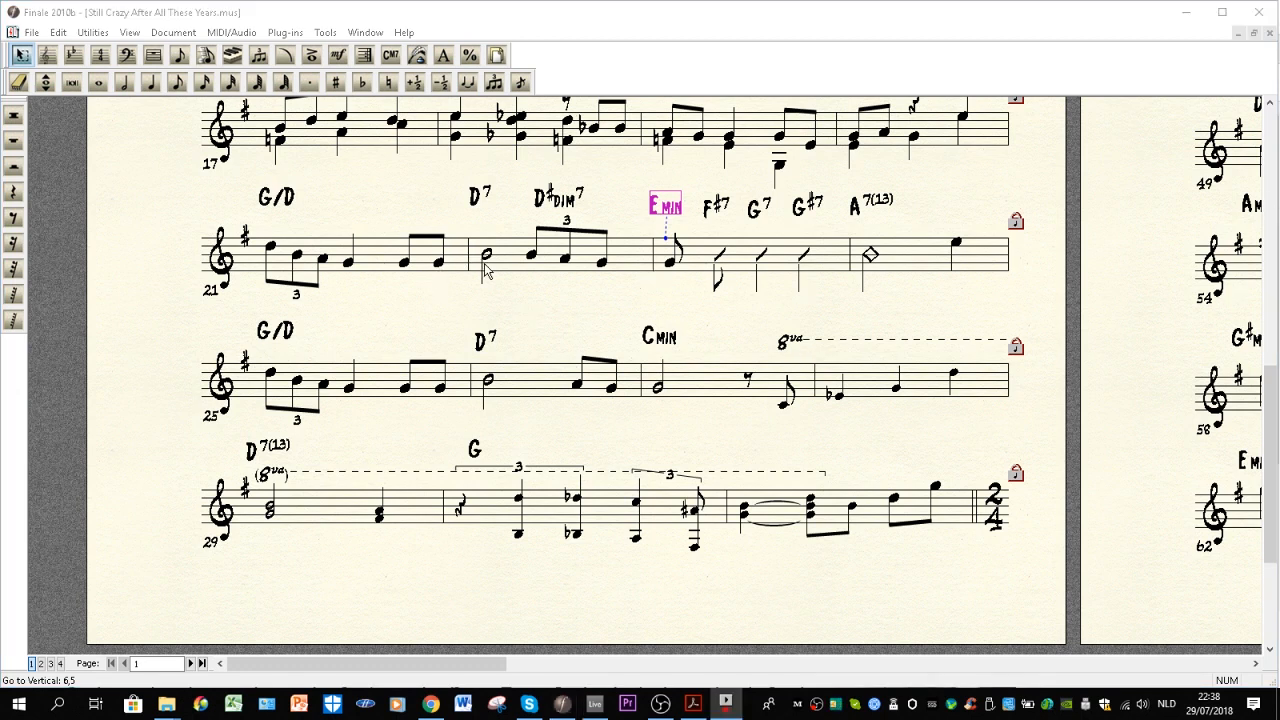
mouse_move(685, 272)
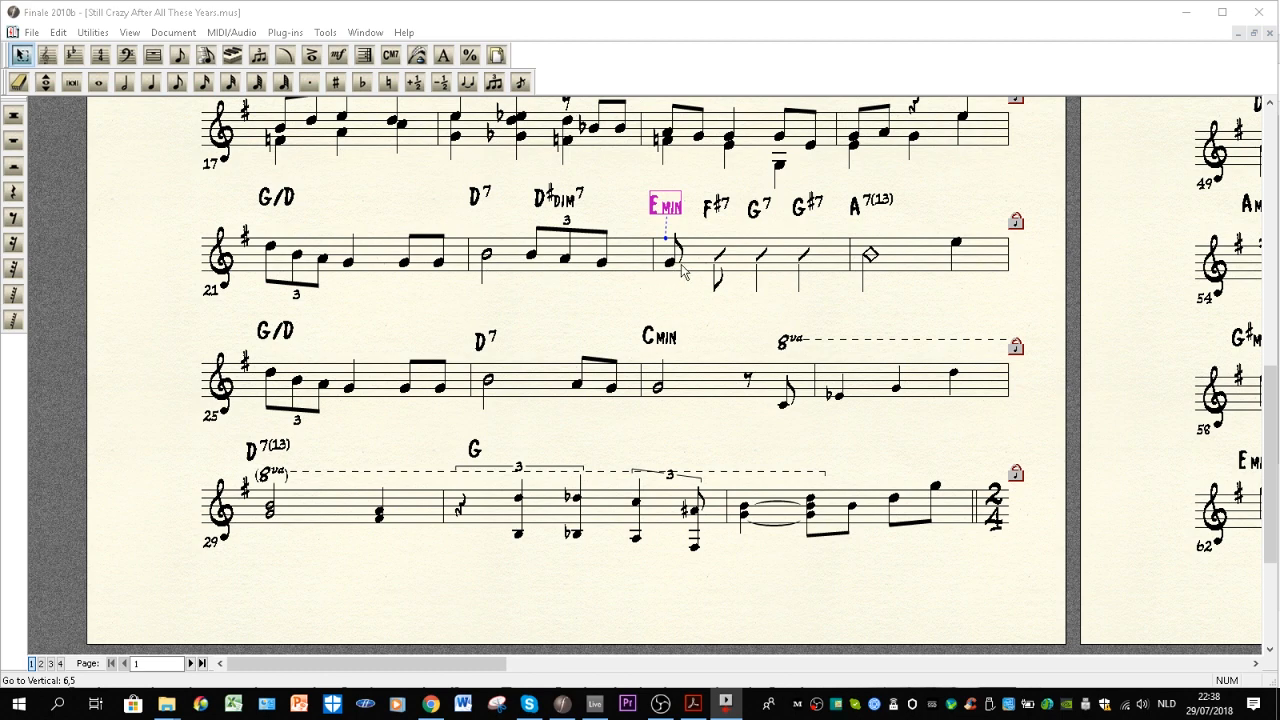
mouse_move(888, 268)
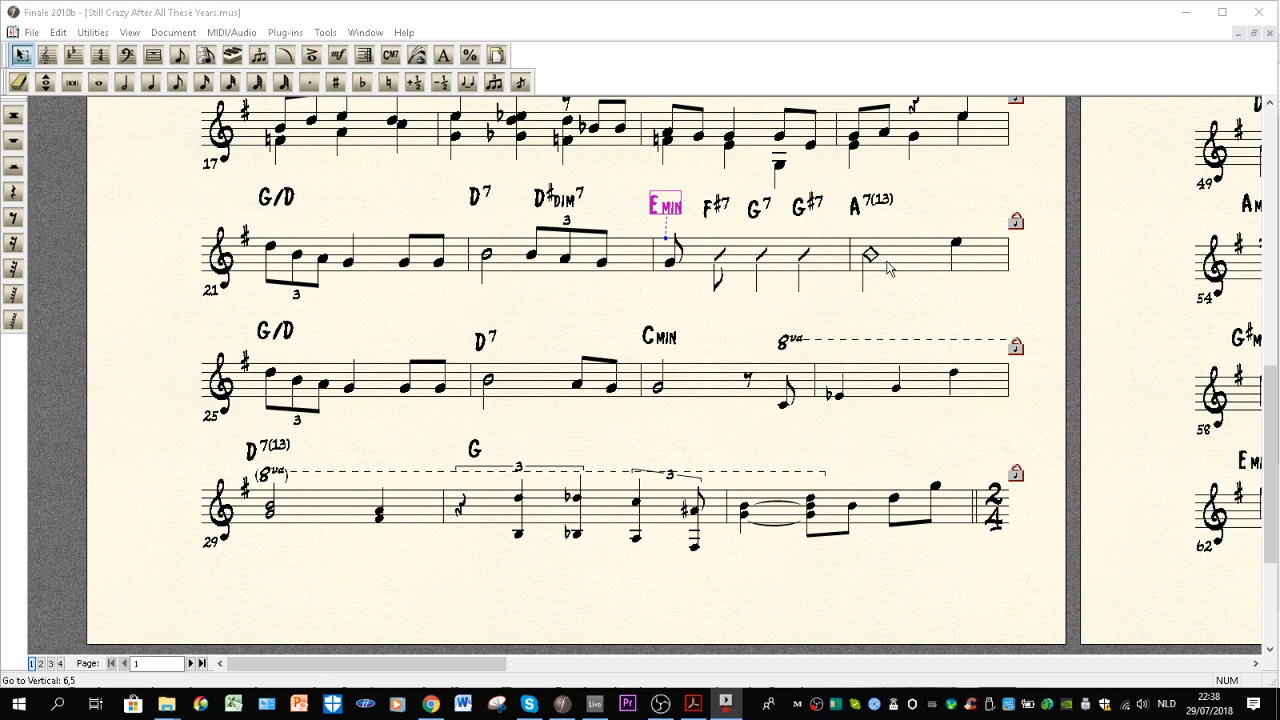
mouse_move(303, 380)
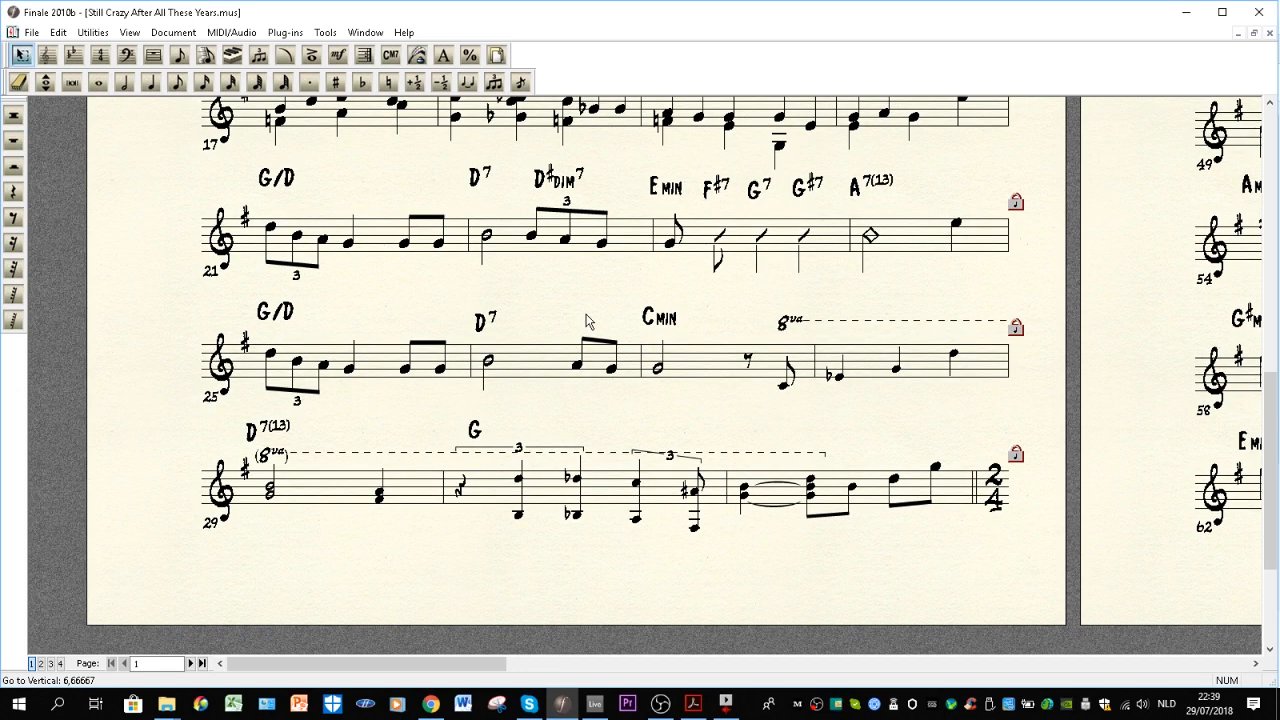
mouse_move(678, 354)
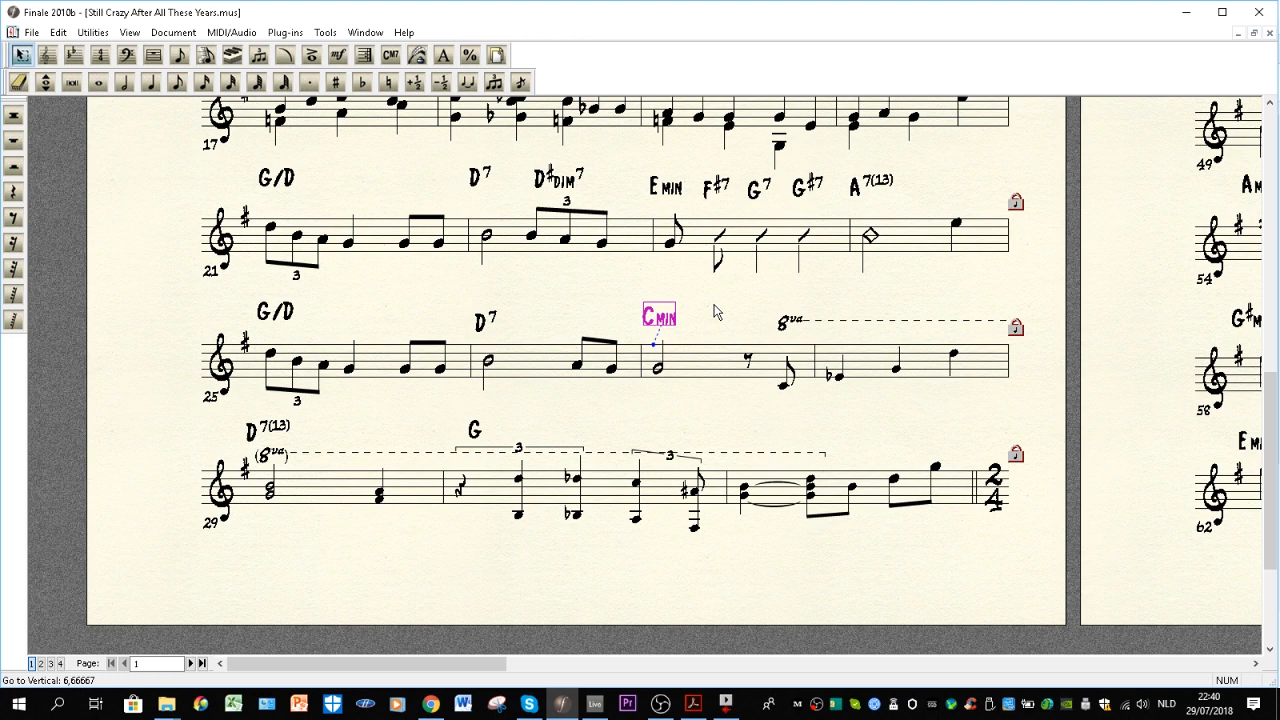
mouse_move(800, 434)
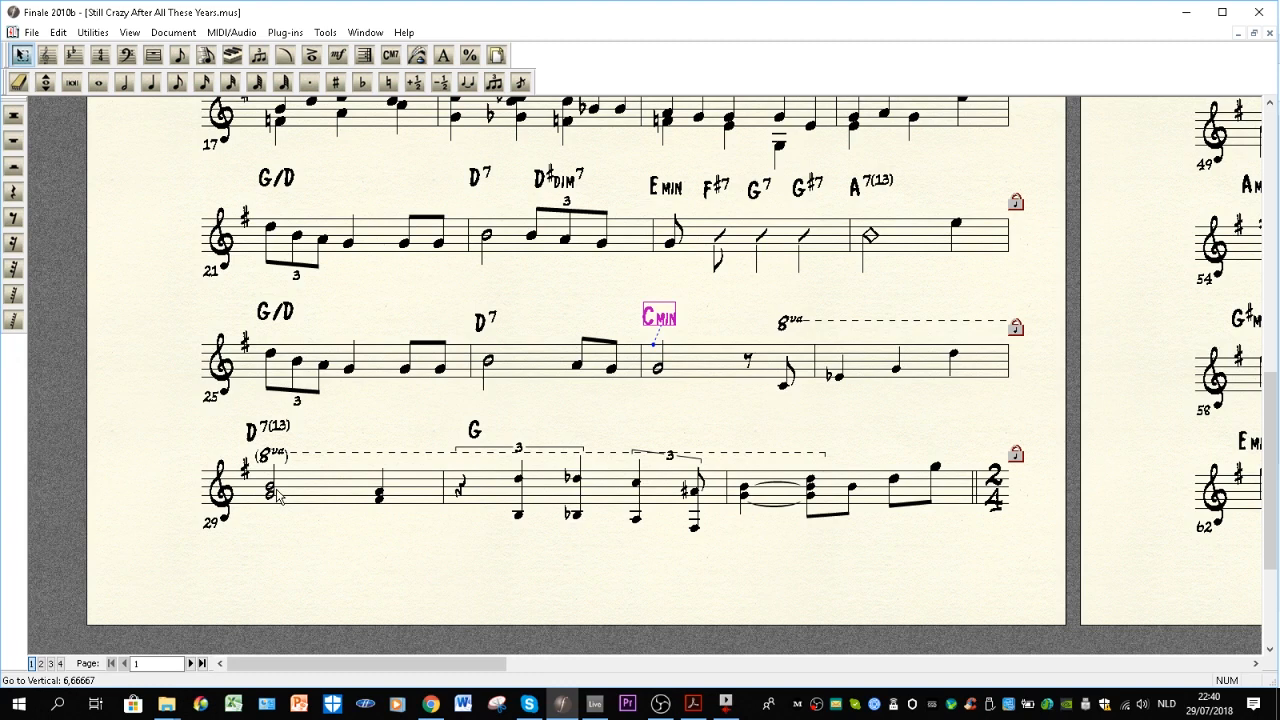
mouse_move(479, 437)
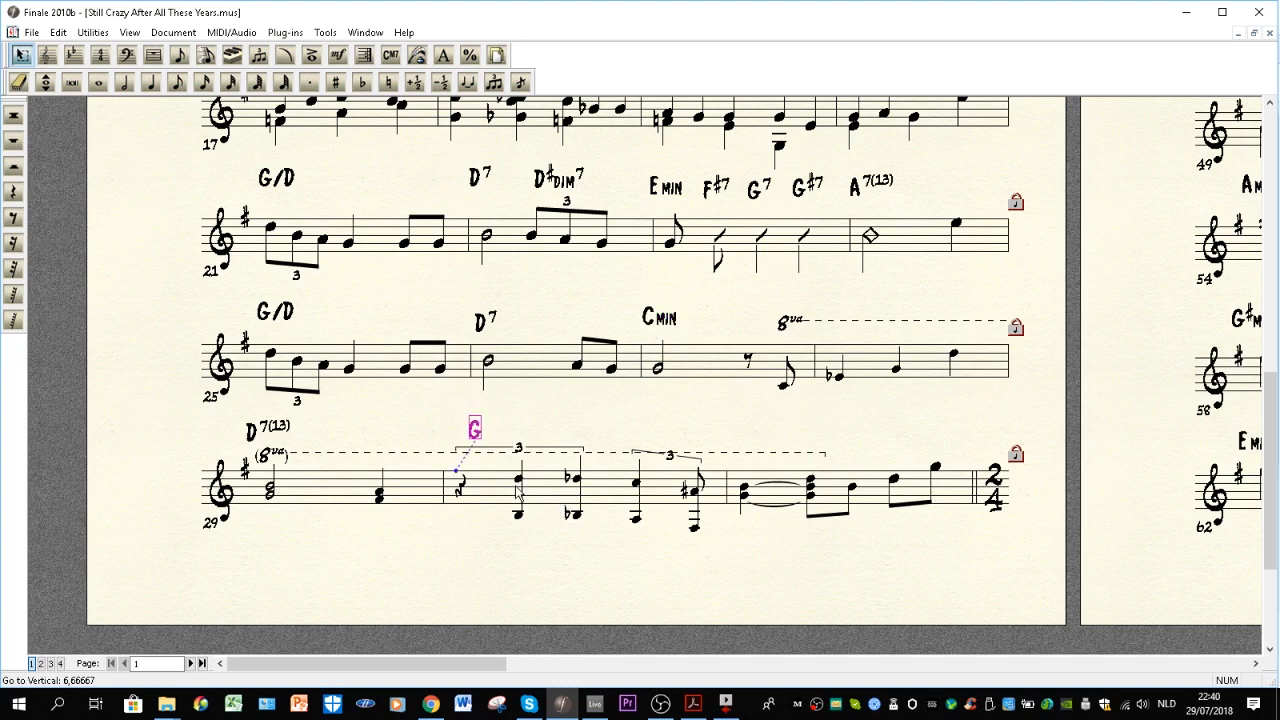
mouse_move(618, 350)
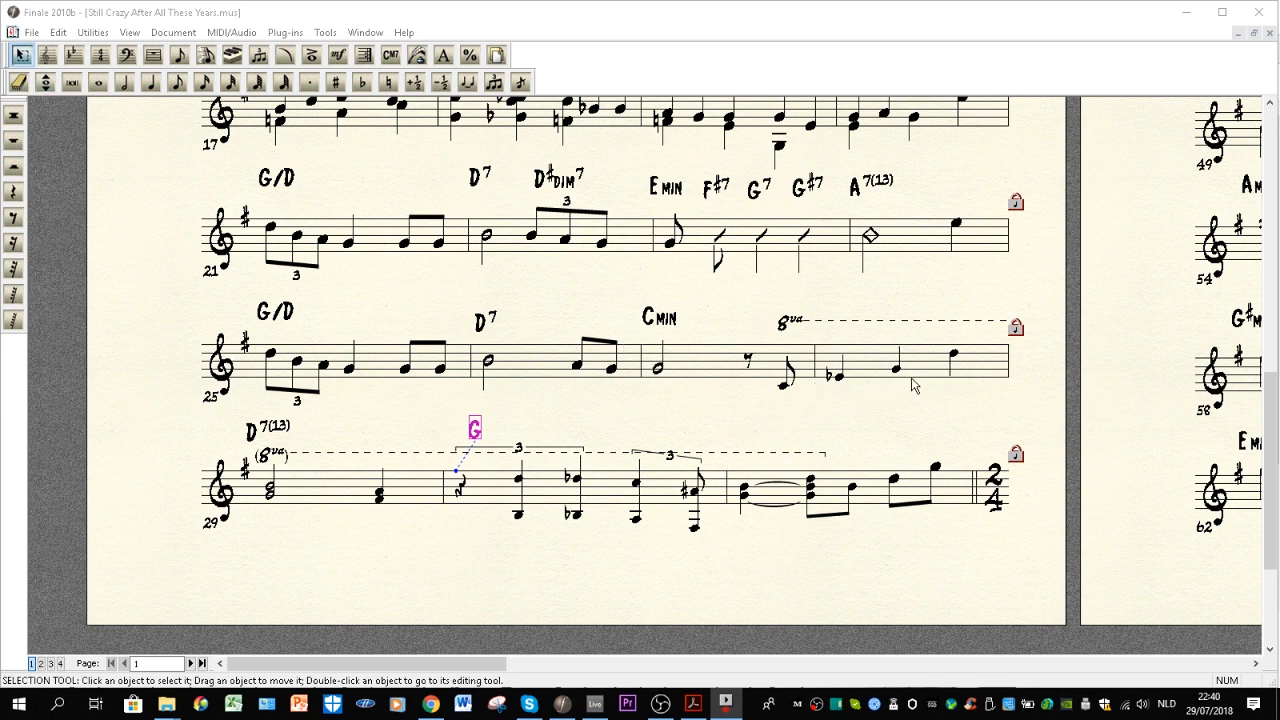
mouse_move(326, 490)
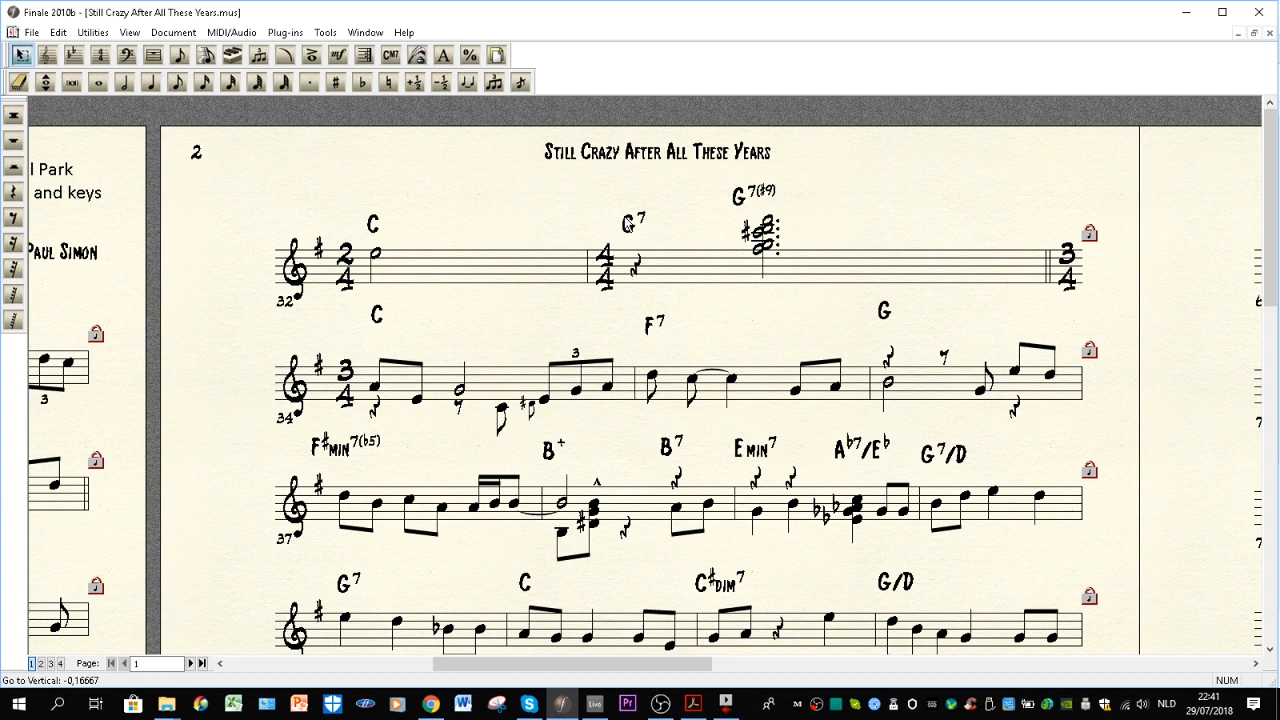
mouse_move(528, 223)
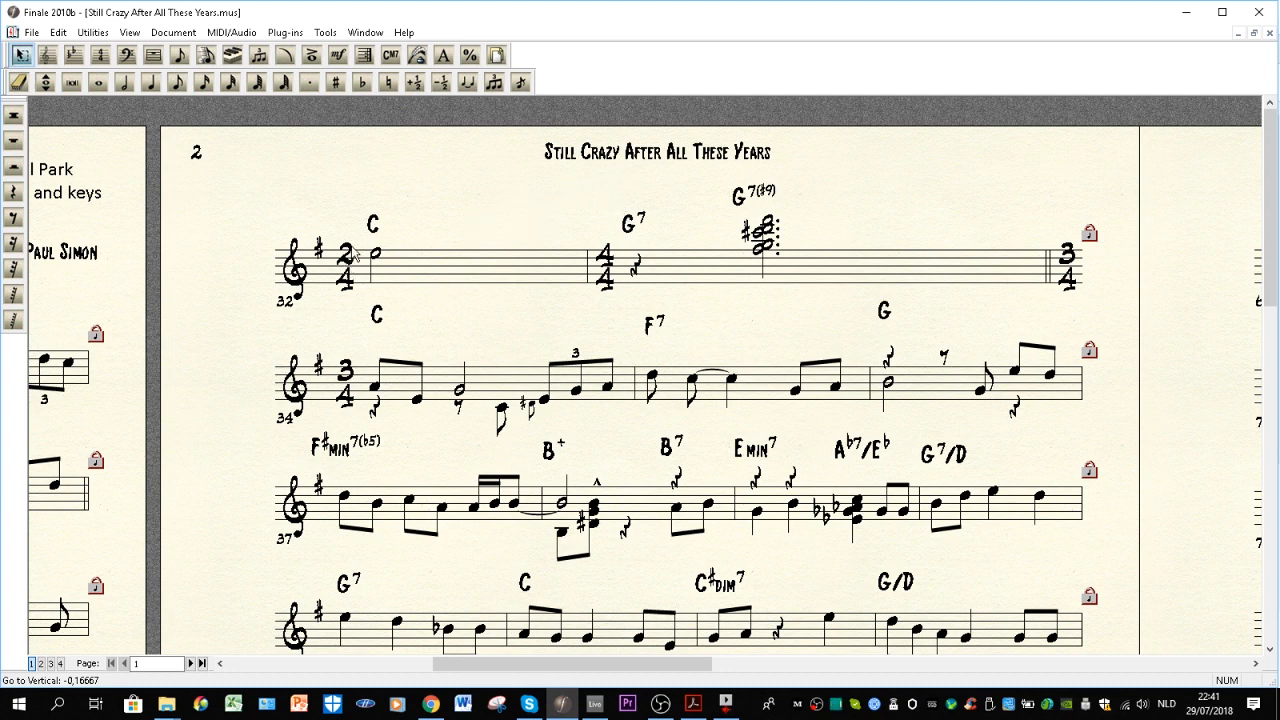
mouse_move(378, 262)
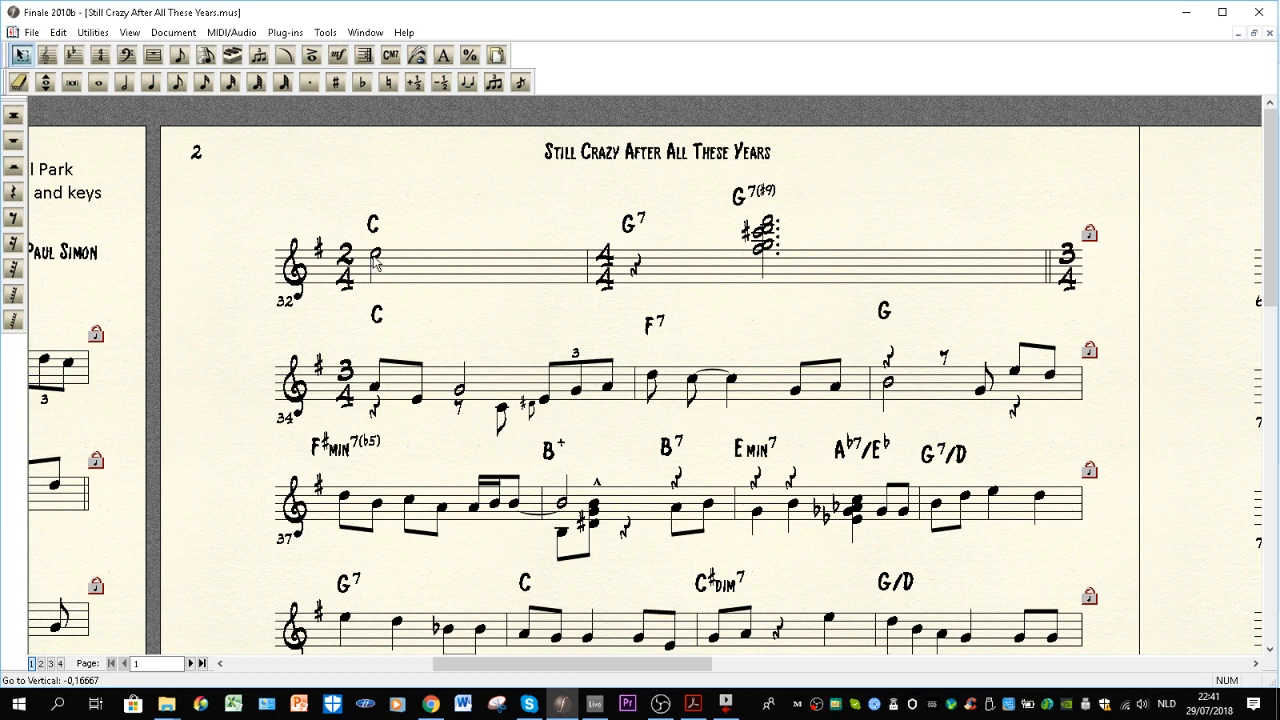
mouse_move(390, 273)
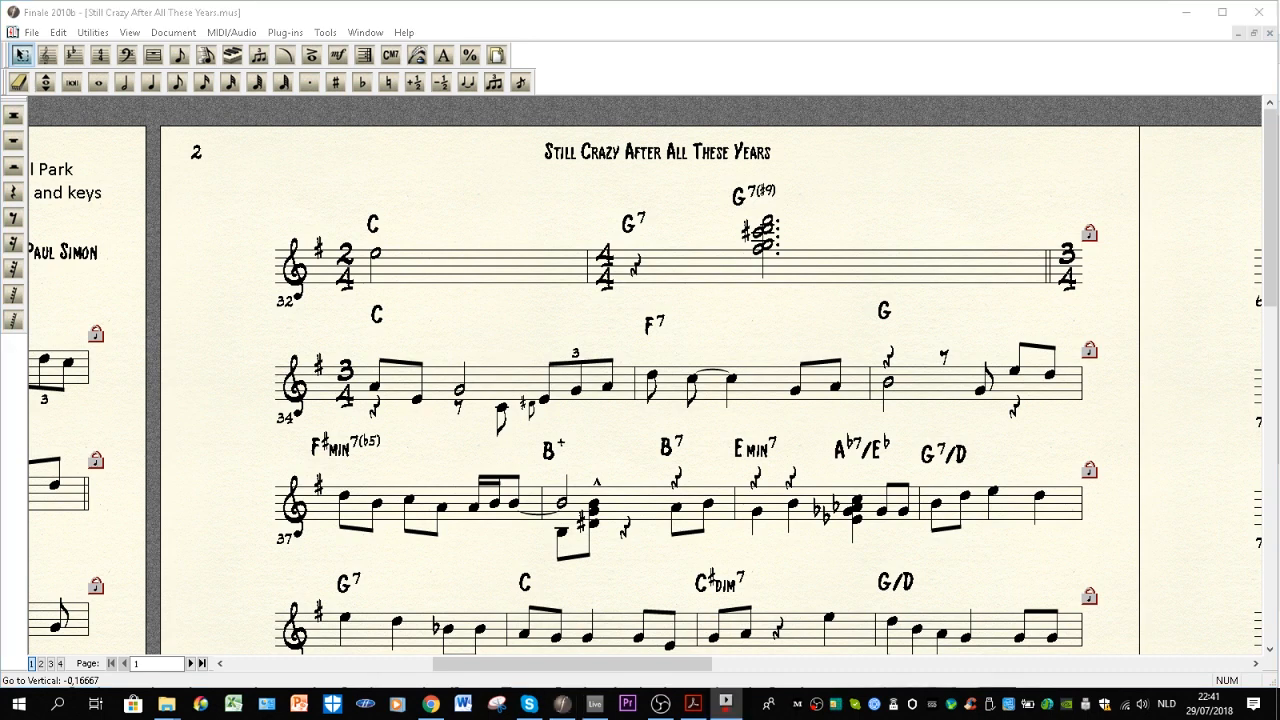
mouse_move(618, 280)
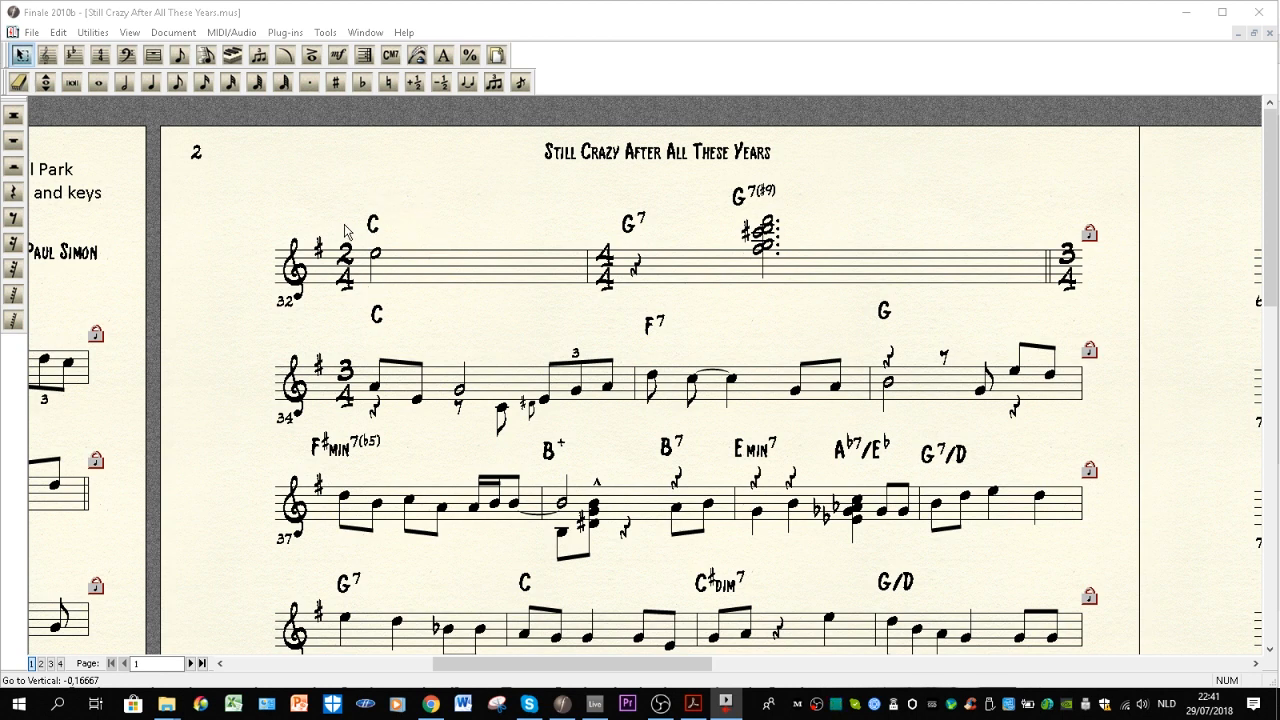
mouse_move(361, 256)
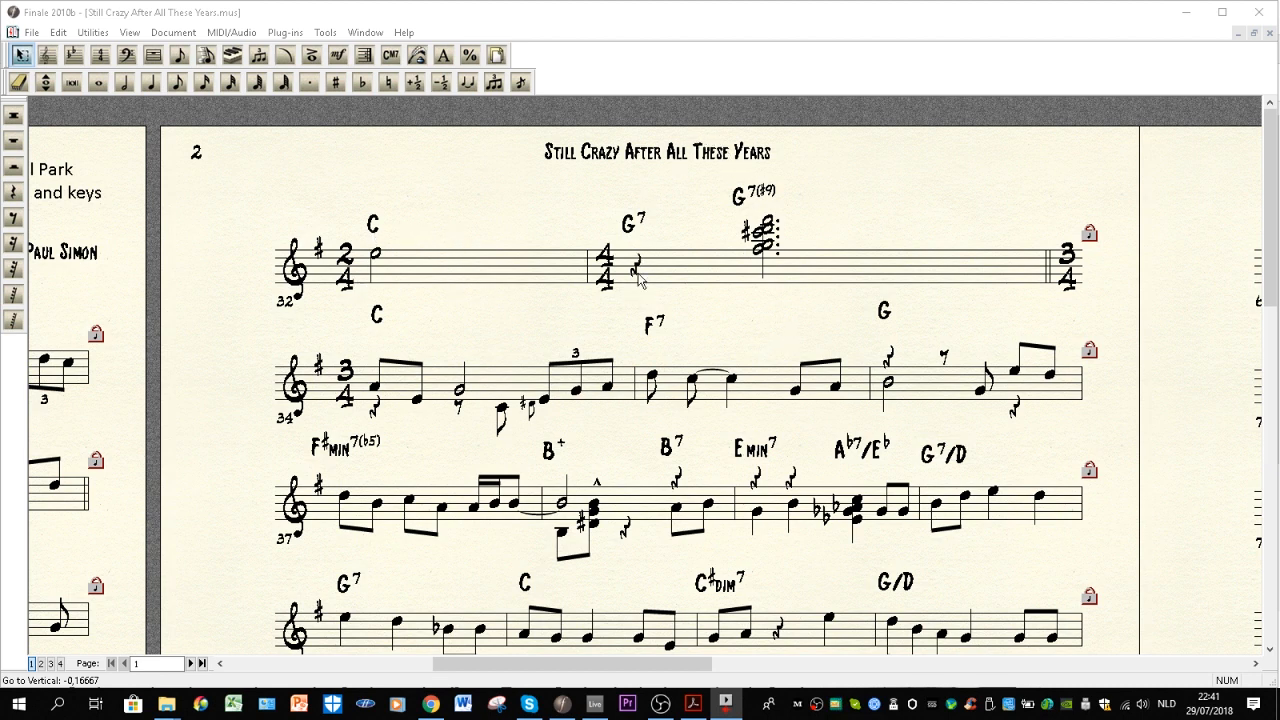
mouse_move(645, 275)
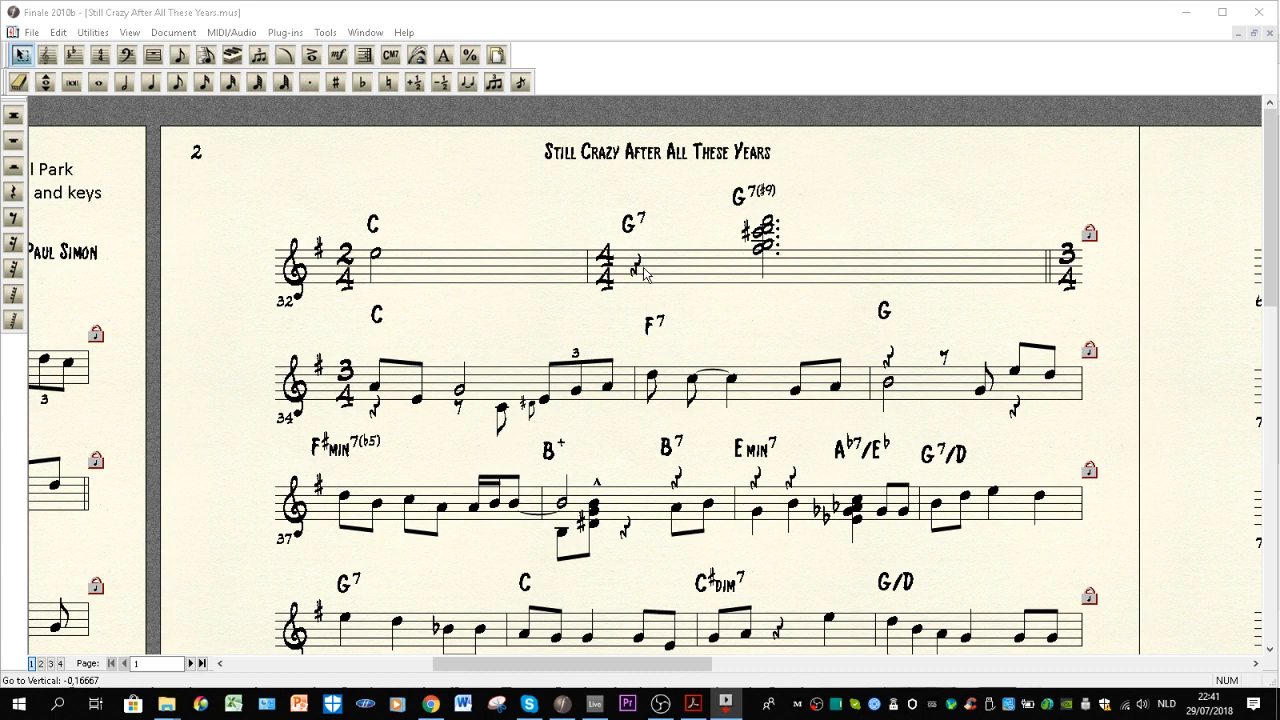
mouse_move(653, 262)
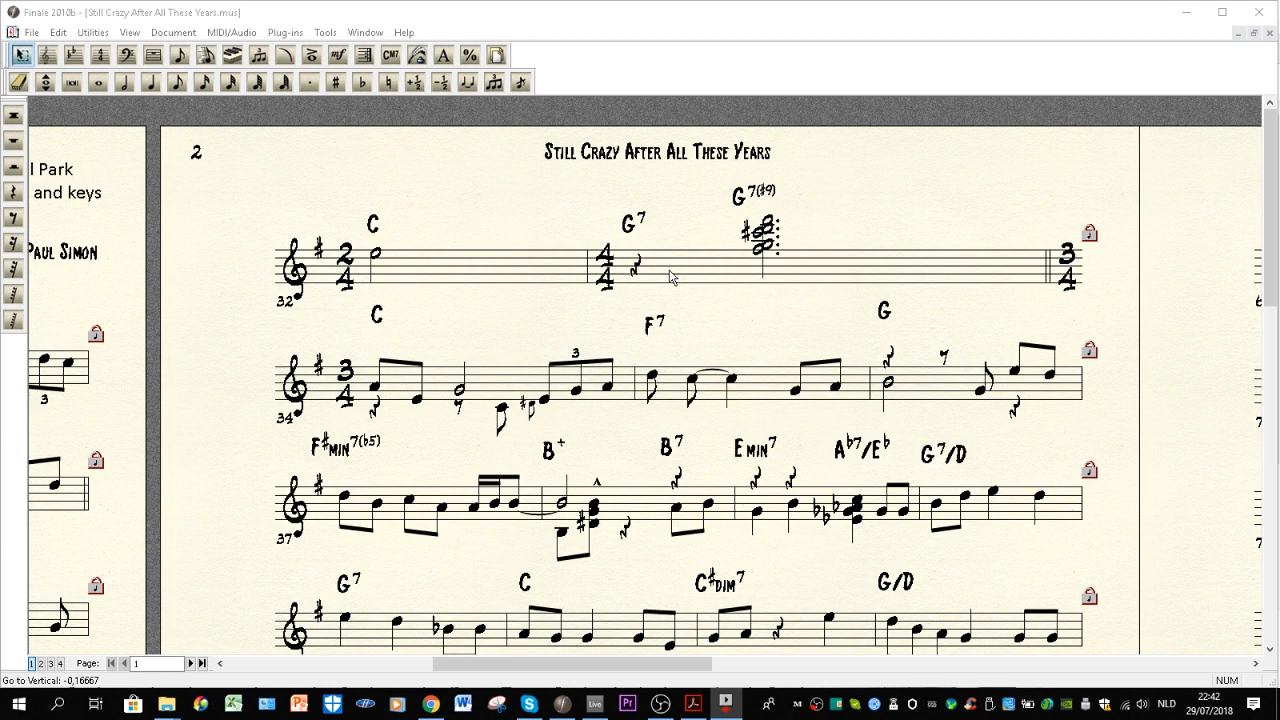
mouse_move(646, 170)
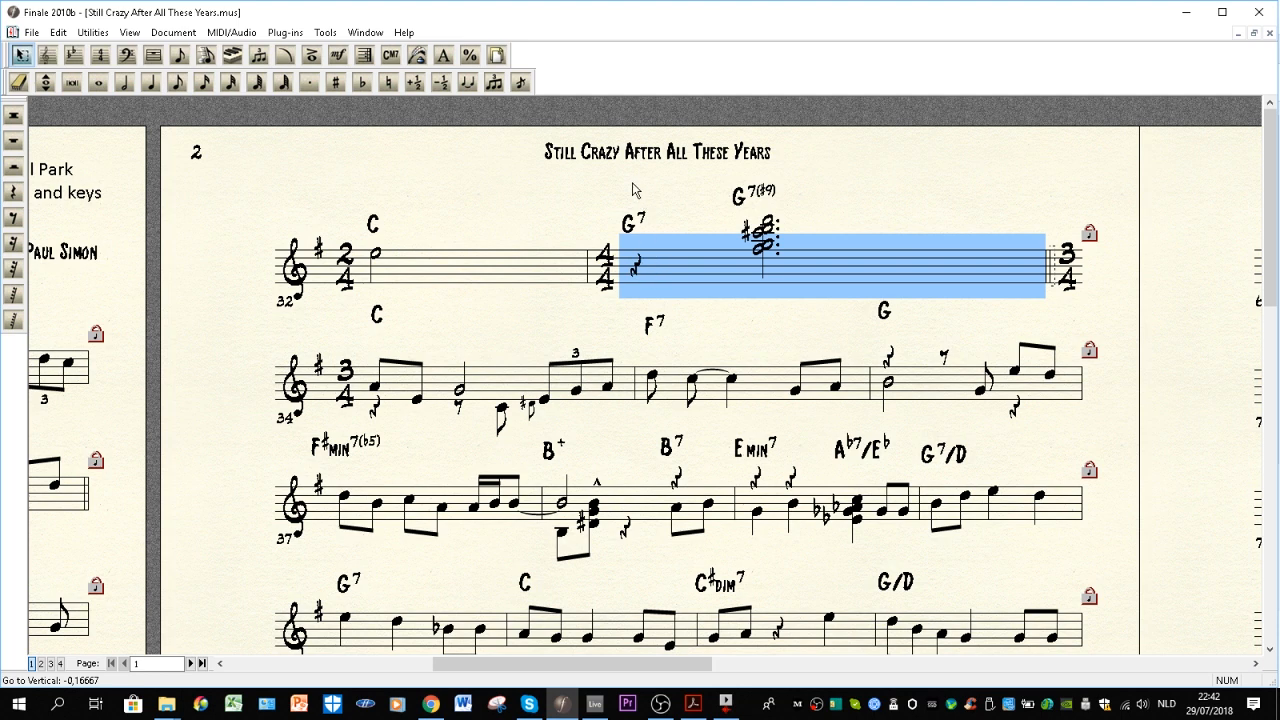
mouse_move(640, 270)
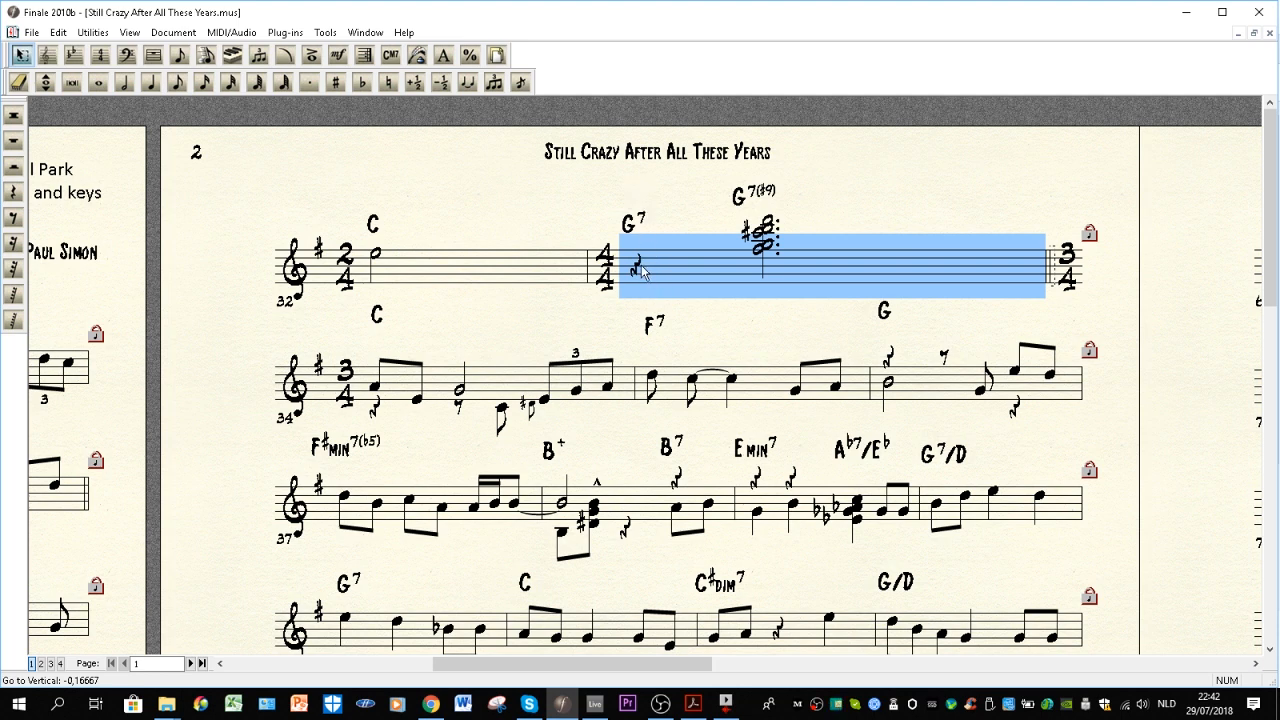
mouse_move(665, 277)
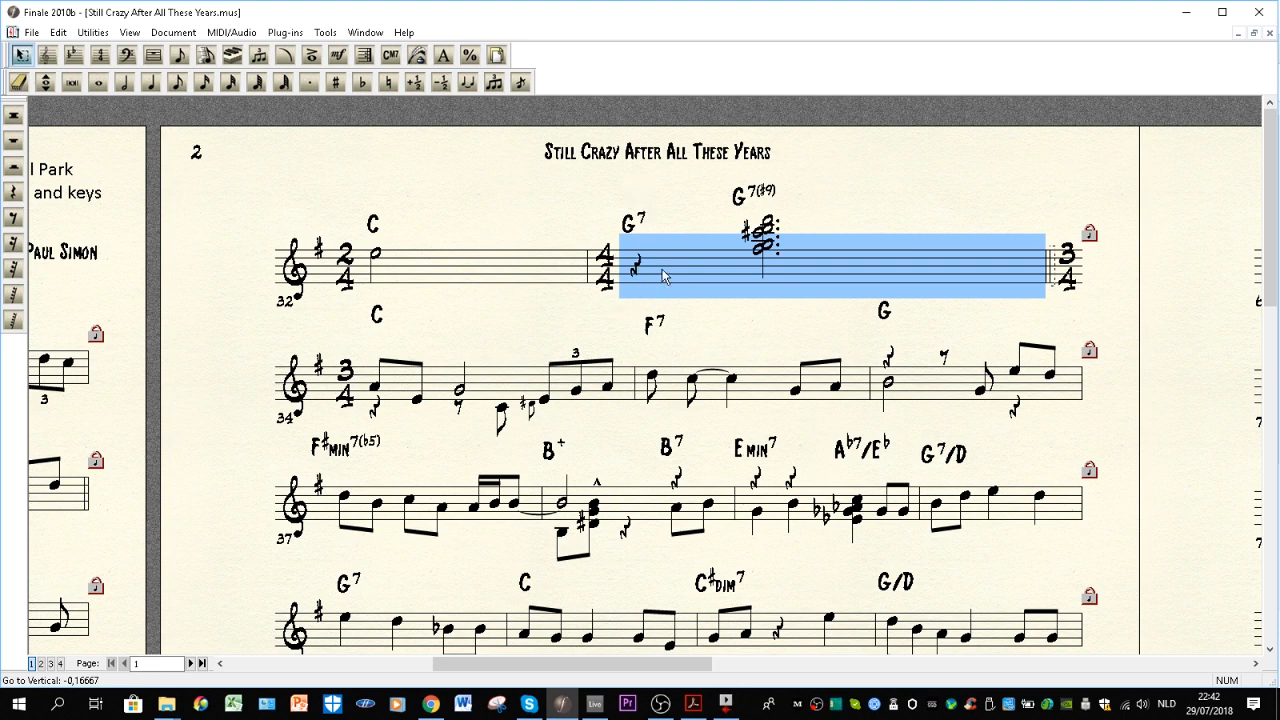
mouse_move(690, 277)
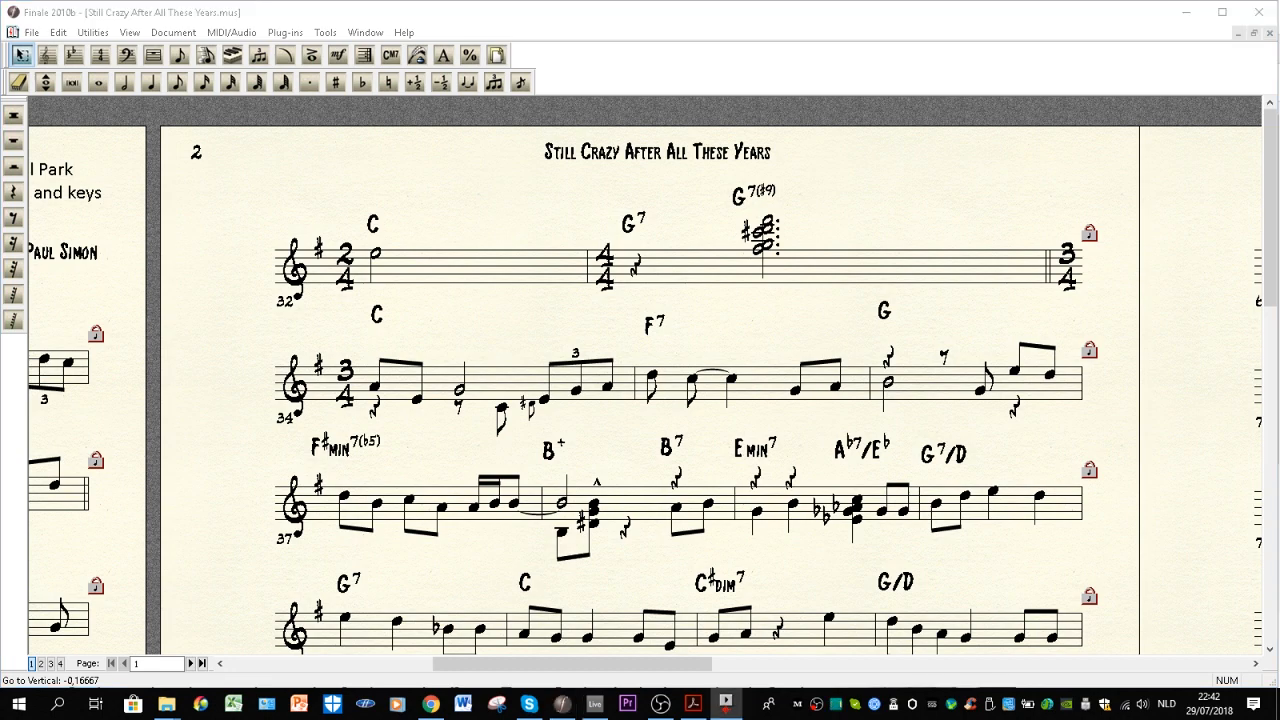
scroll(down, 3)
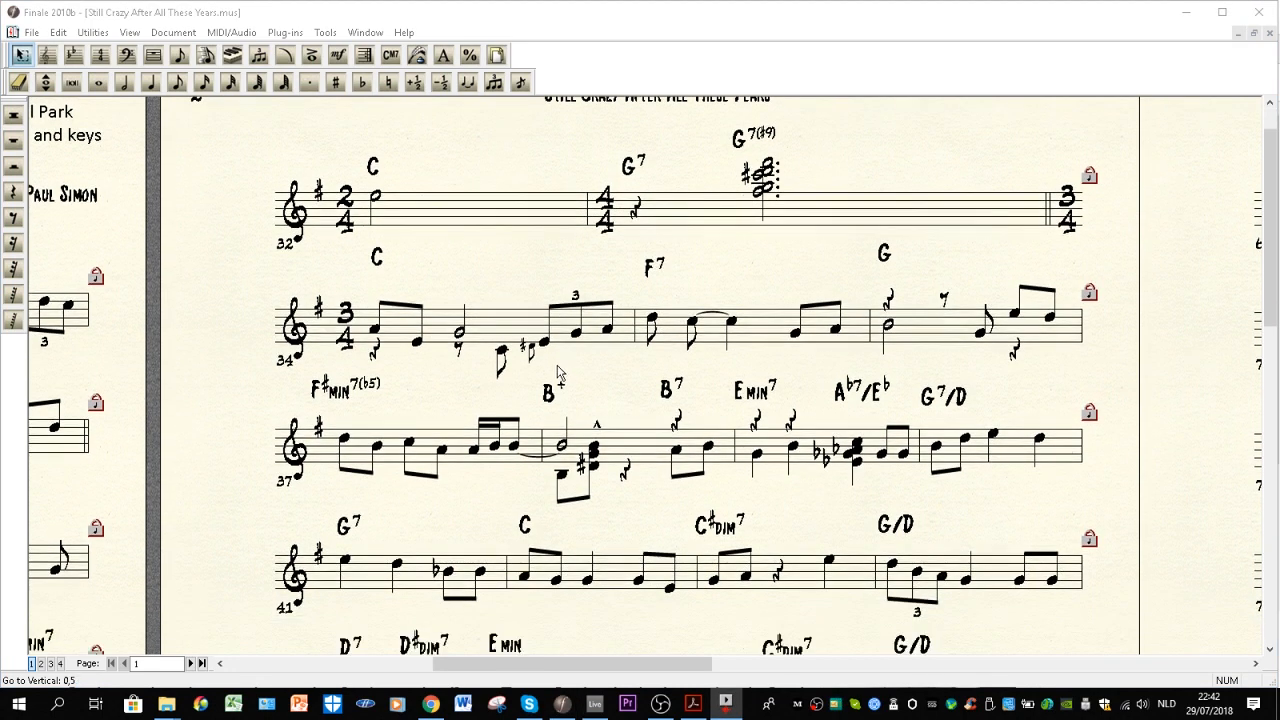
Step: Scroll down page 2 until bars 45–52, with the D7 and G9 chords, appear
scroll(down, 3)
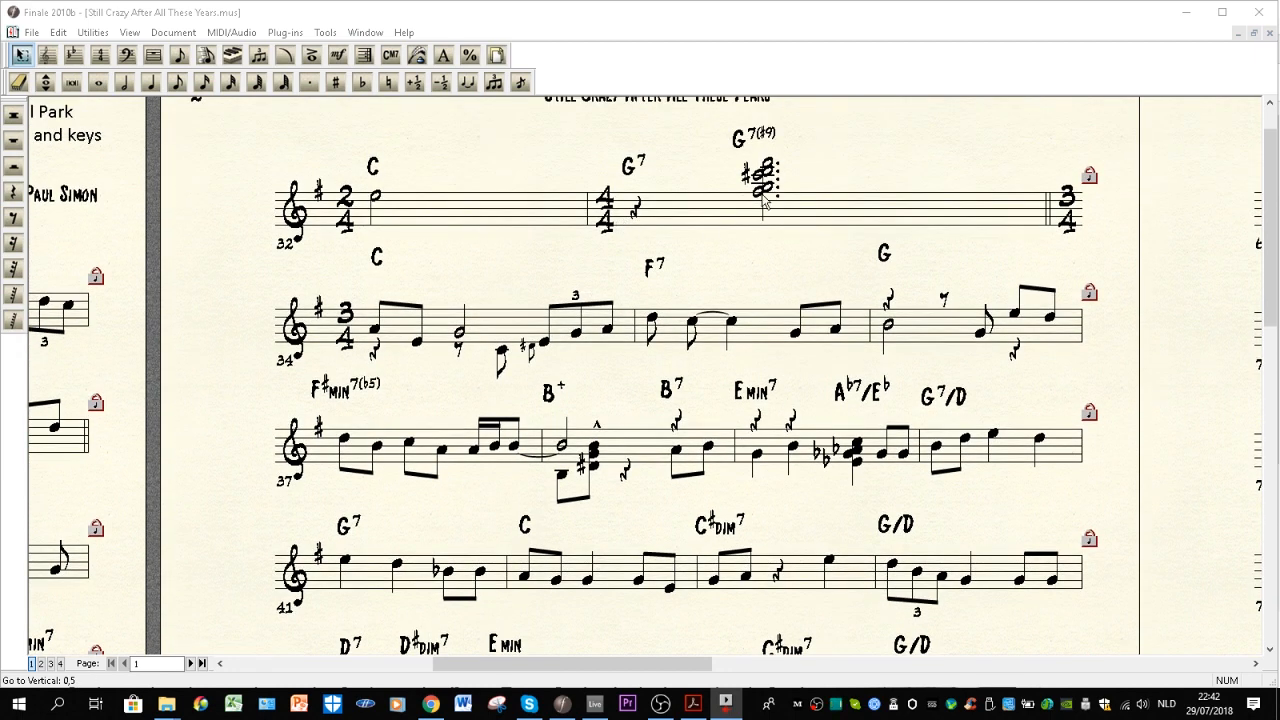
scroll(down, 3)
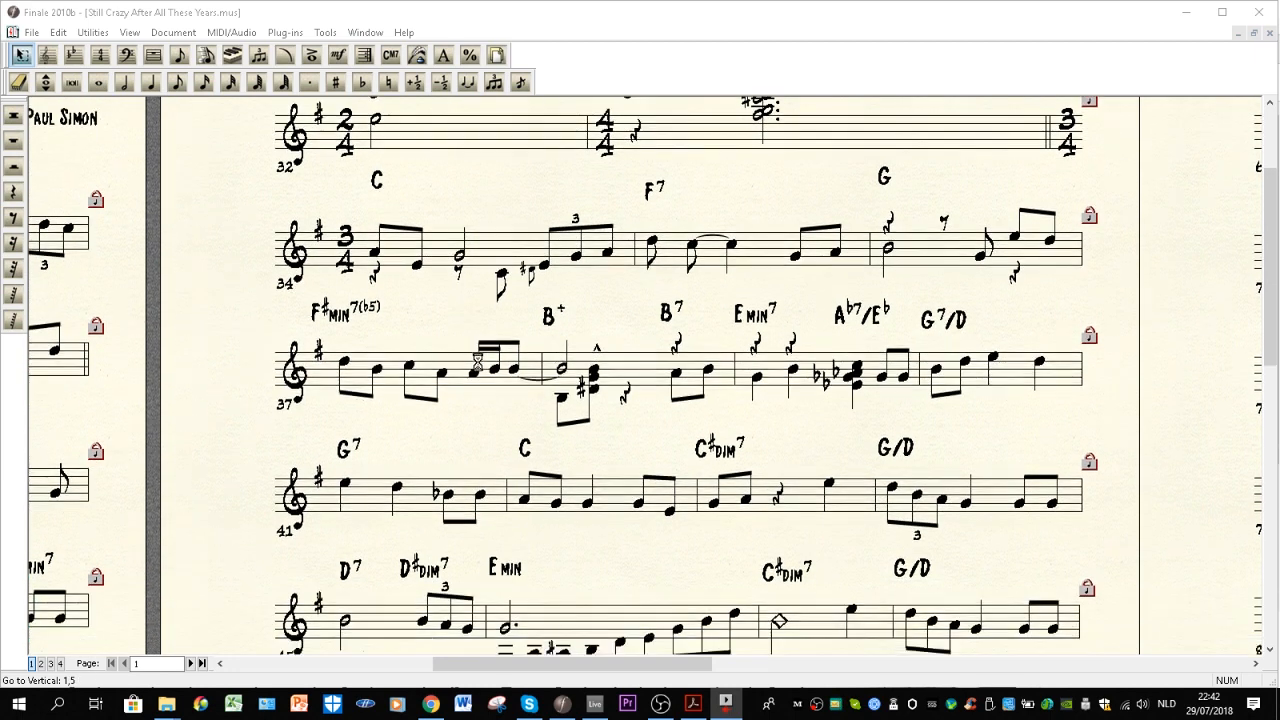
scroll(down, 3)
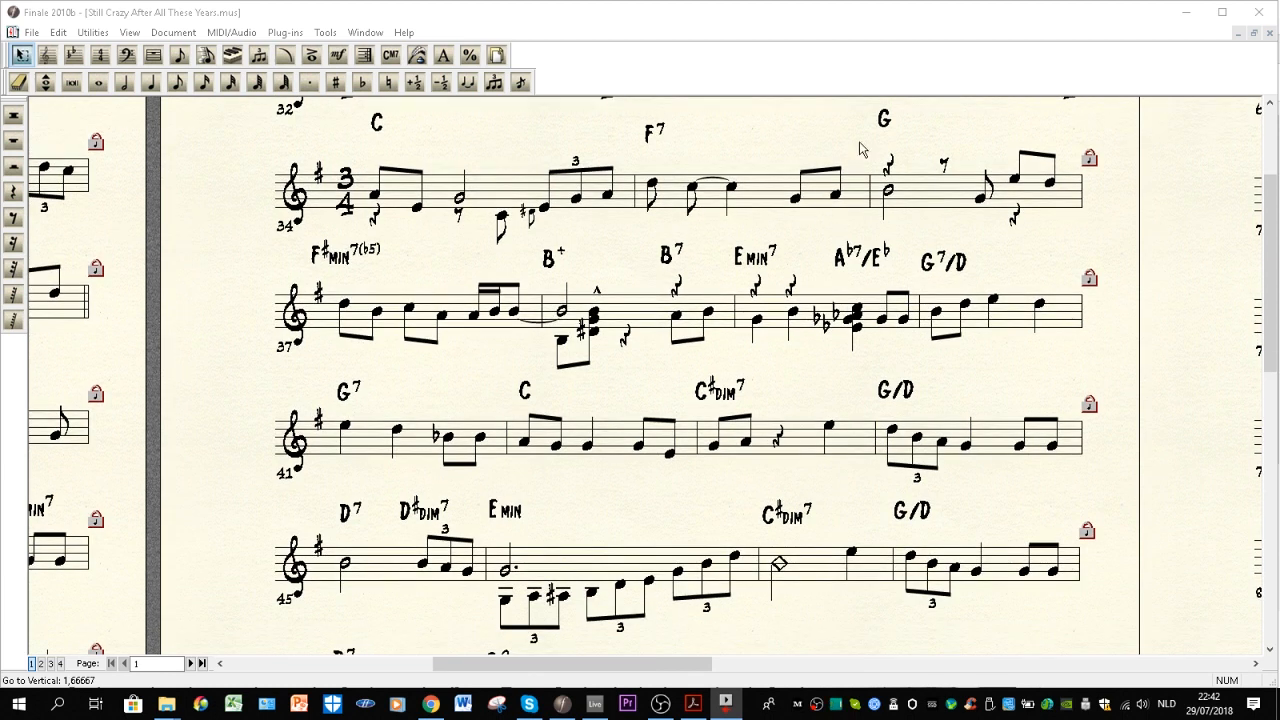
mouse_move(390, 328)
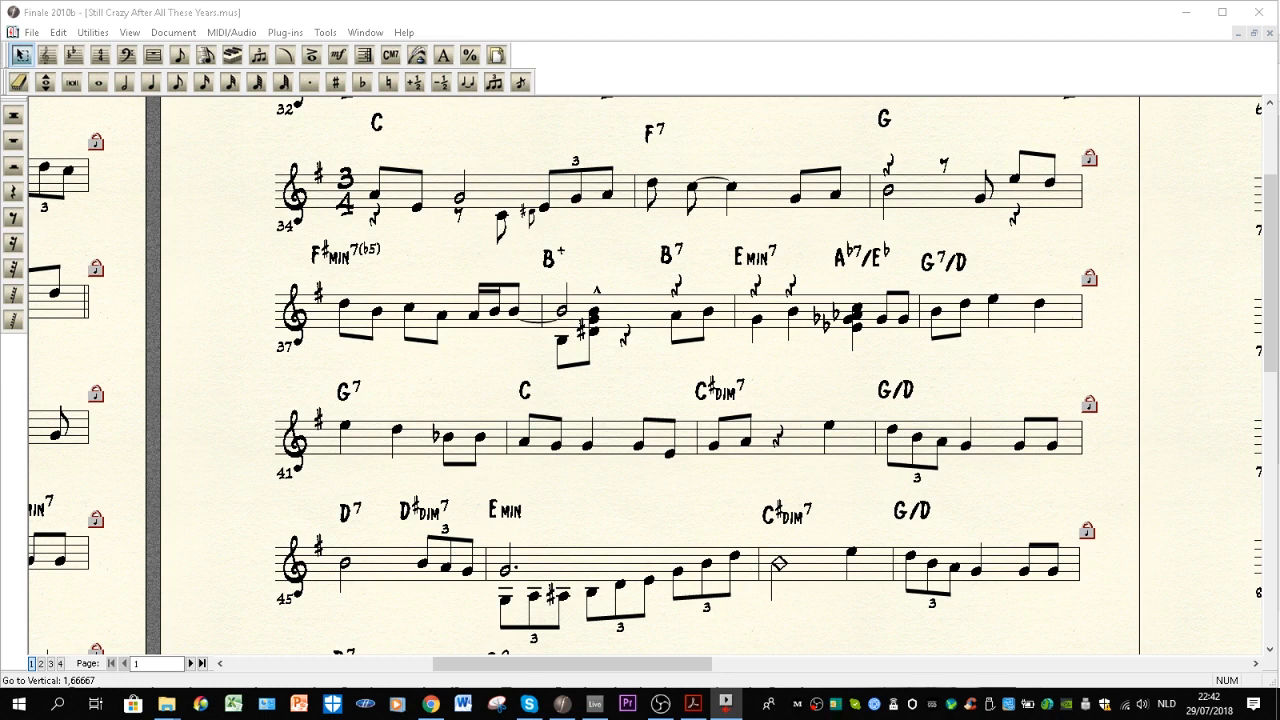
mouse_move(1067, 317)
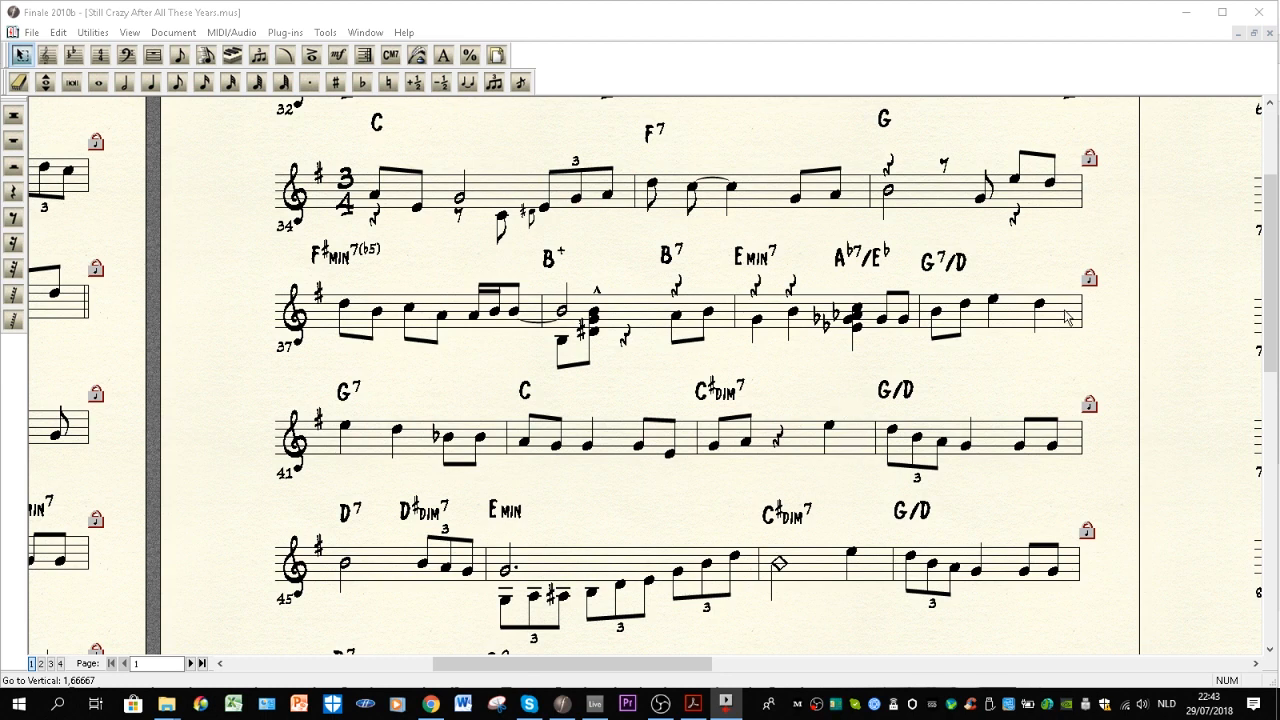
scroll(down, 3)
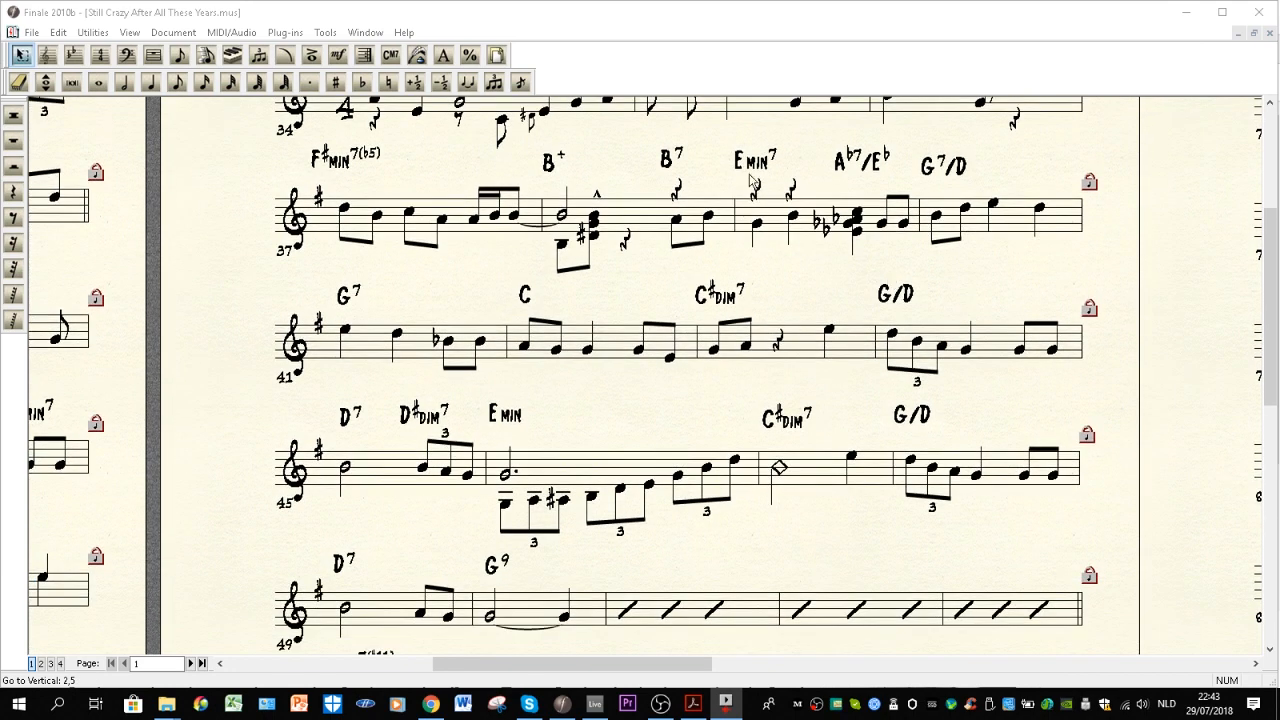
mouse_move(752, 168)
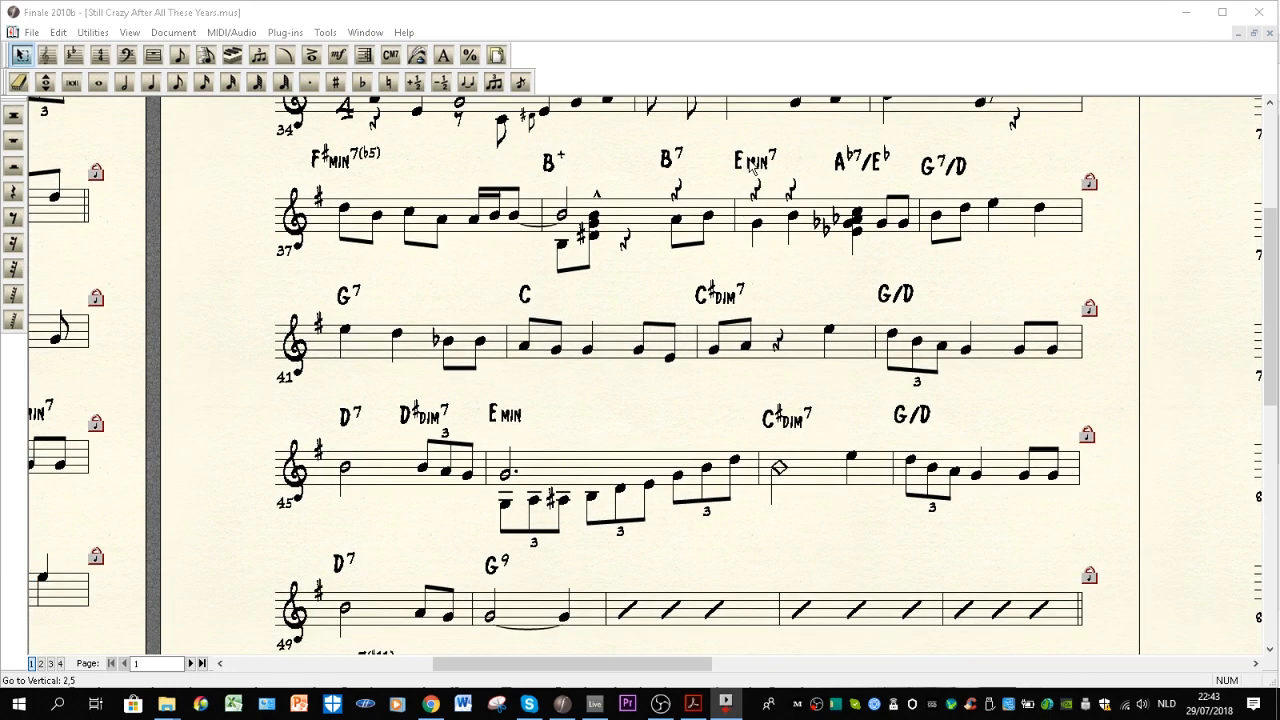
click(753, 159)
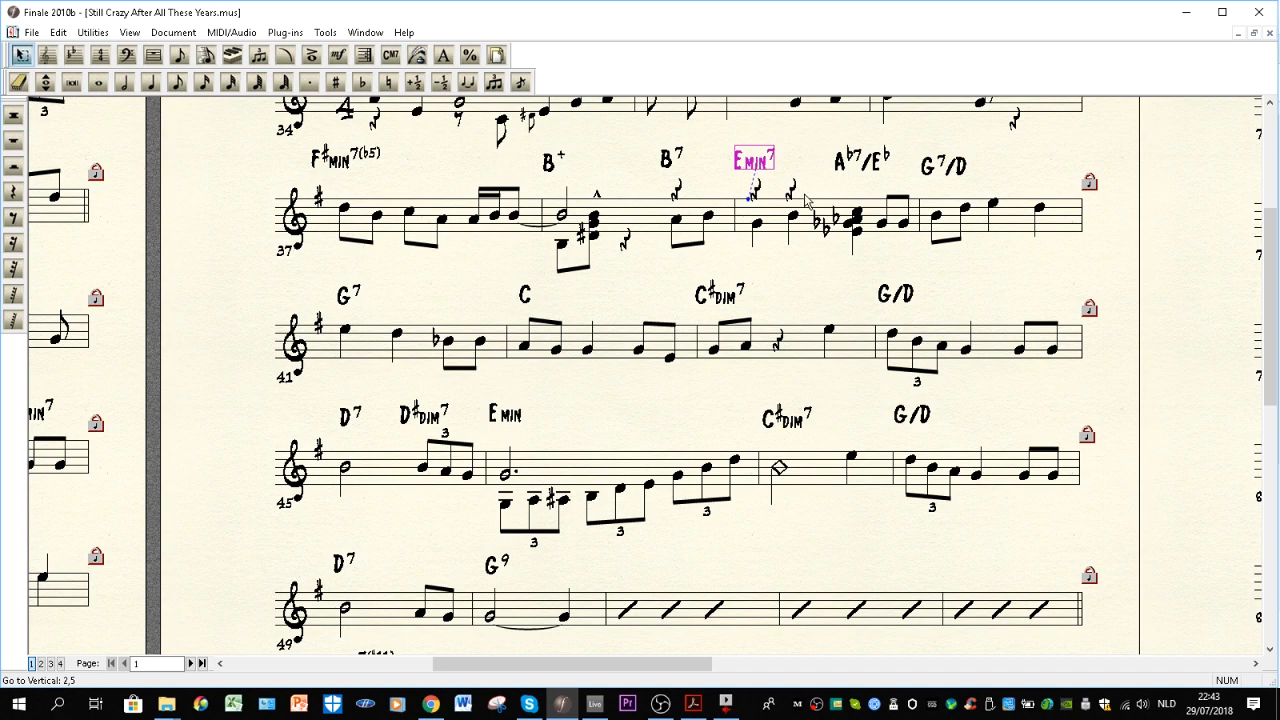
mouse_move(875, 177)
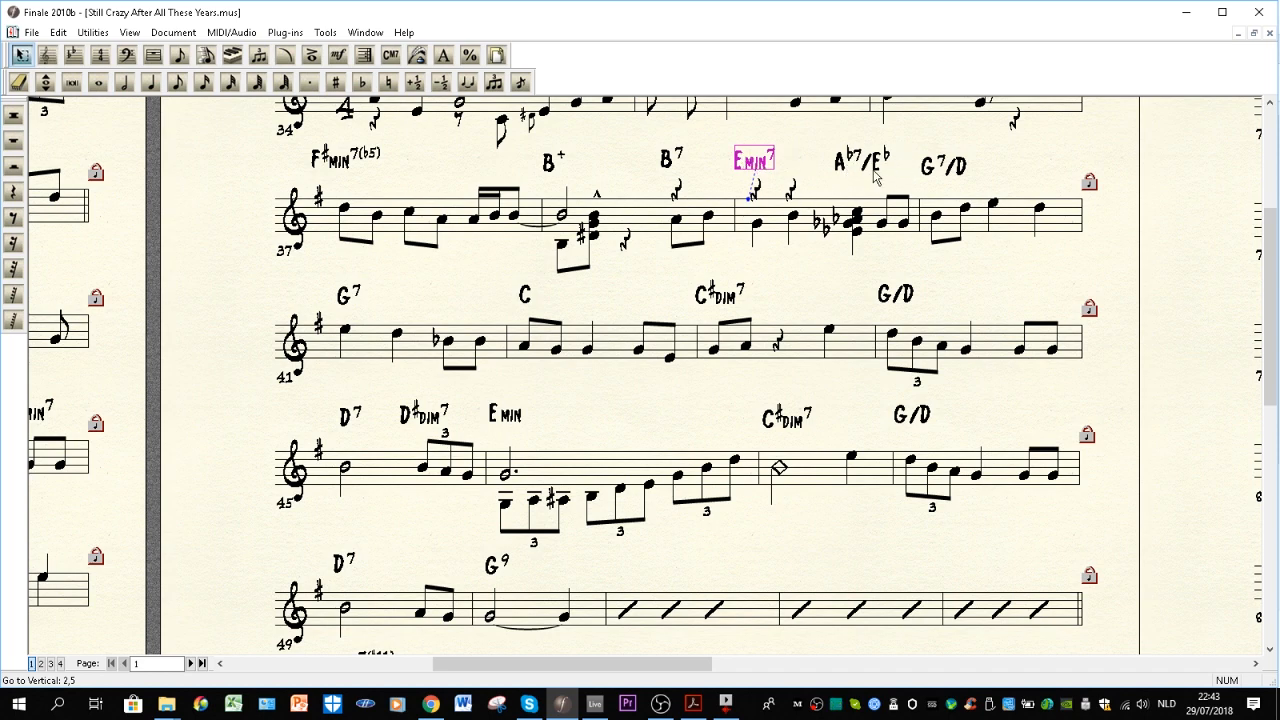
mouse_move(968, 178)
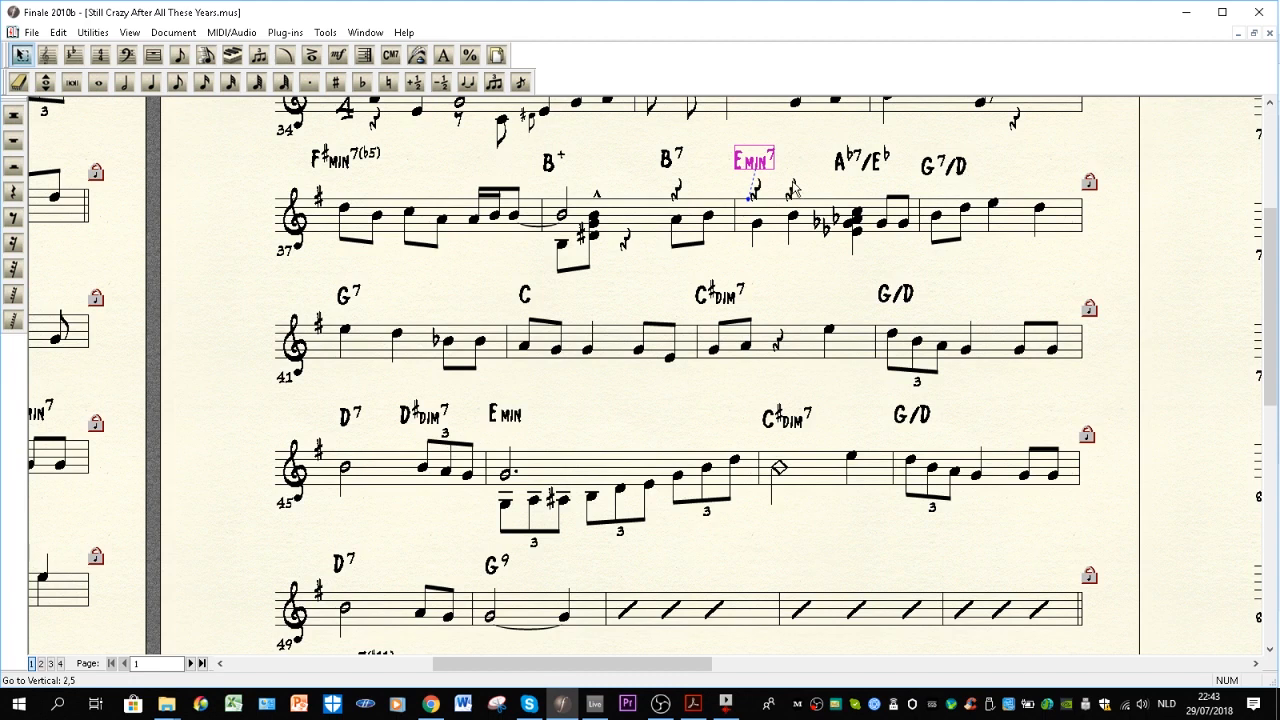
mouse_move(935, 178)
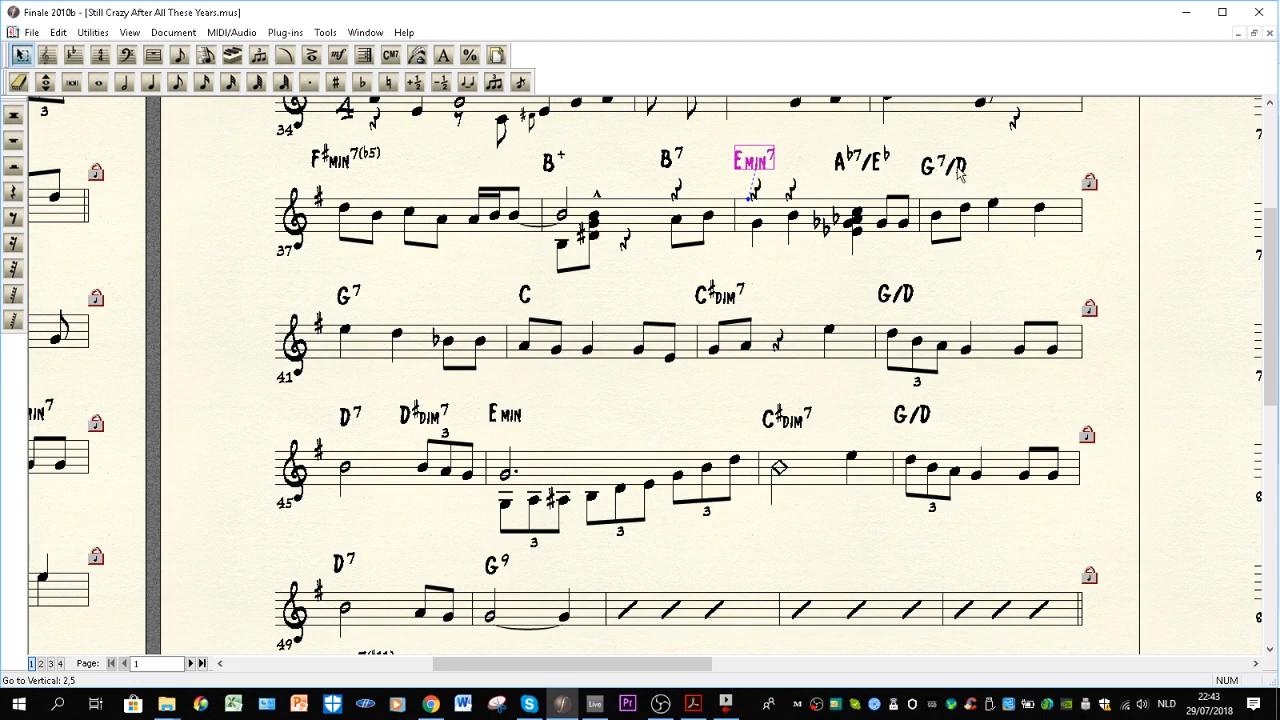
mouse_move(960, 180)
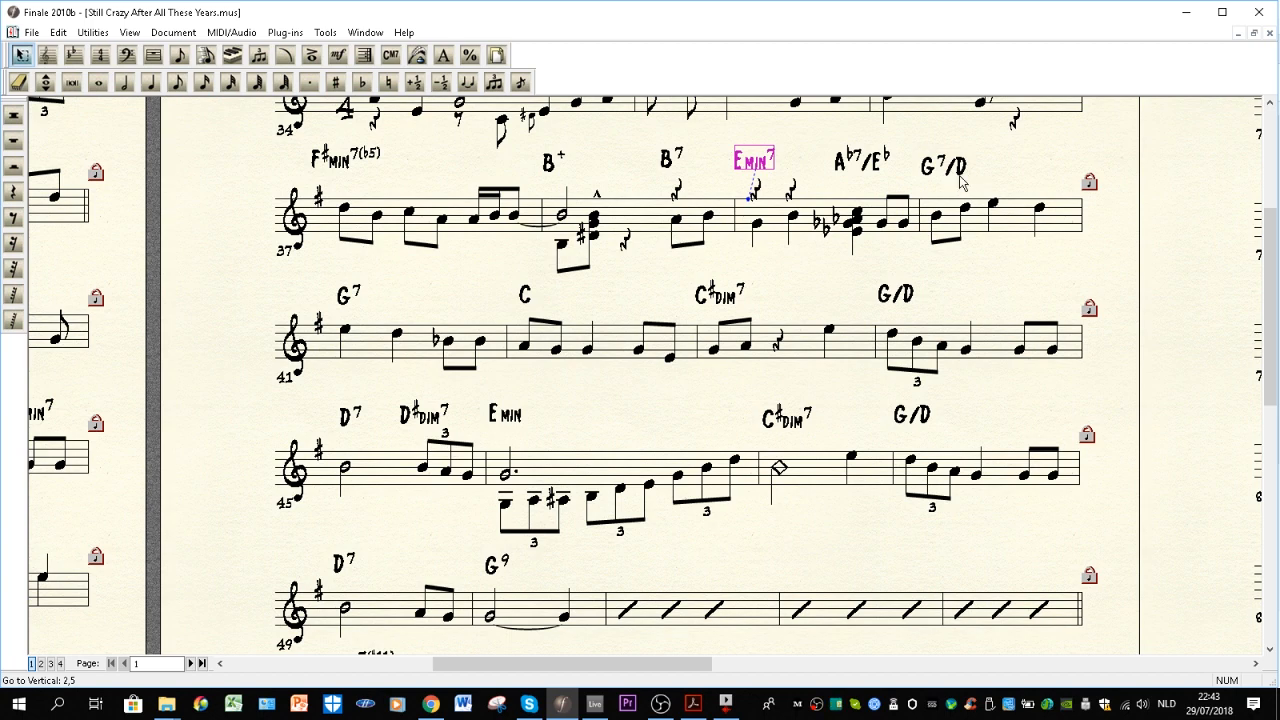
mouse_move(880, 172)
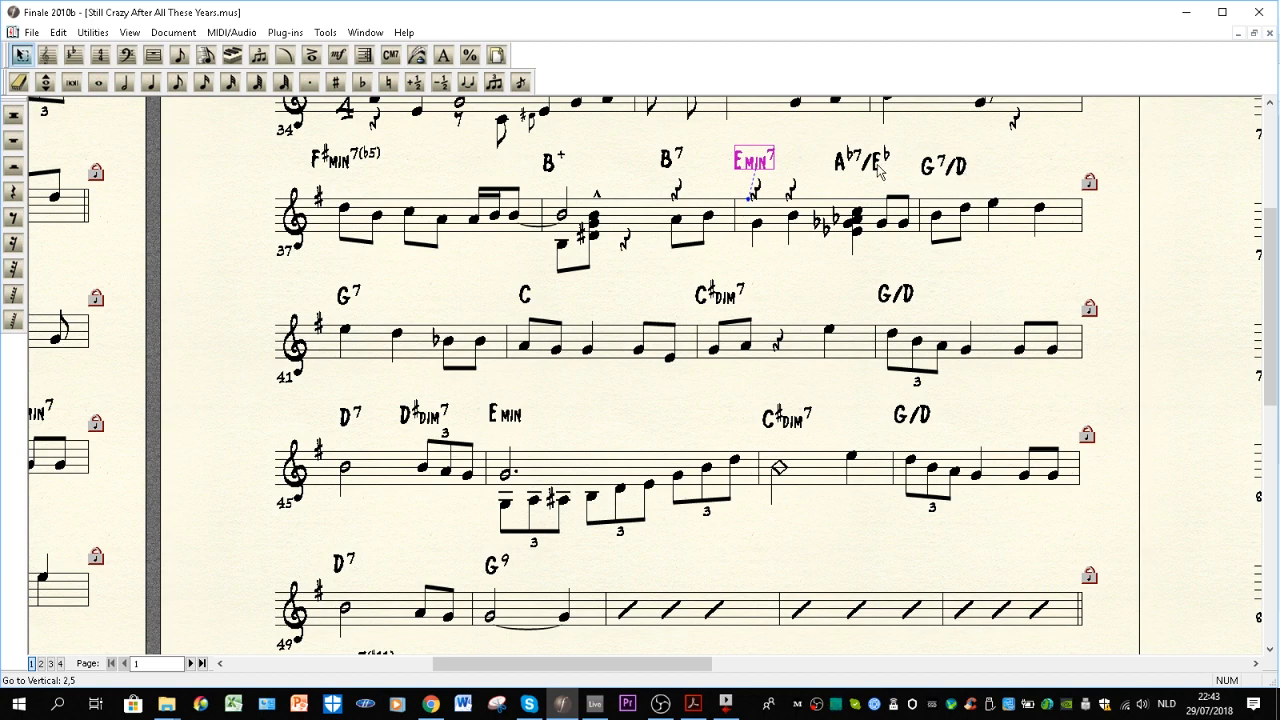
mouse_move(850, 168)
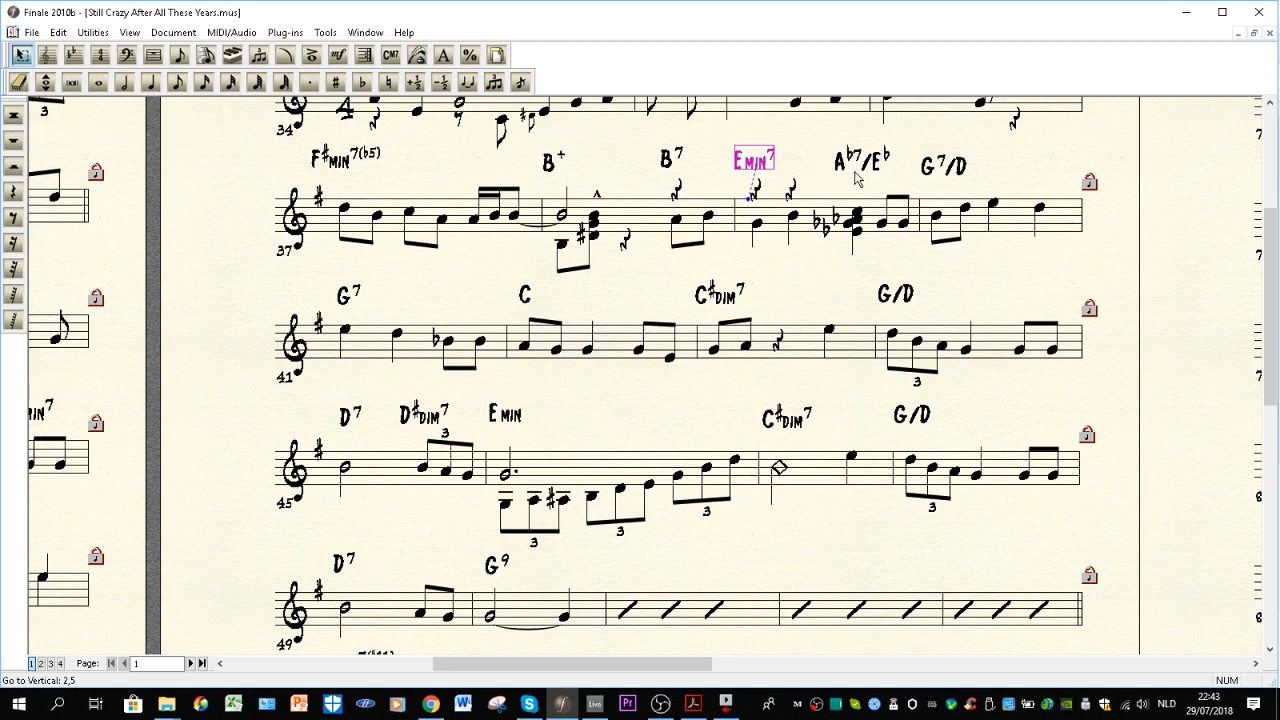
mouse_move(845, 170)
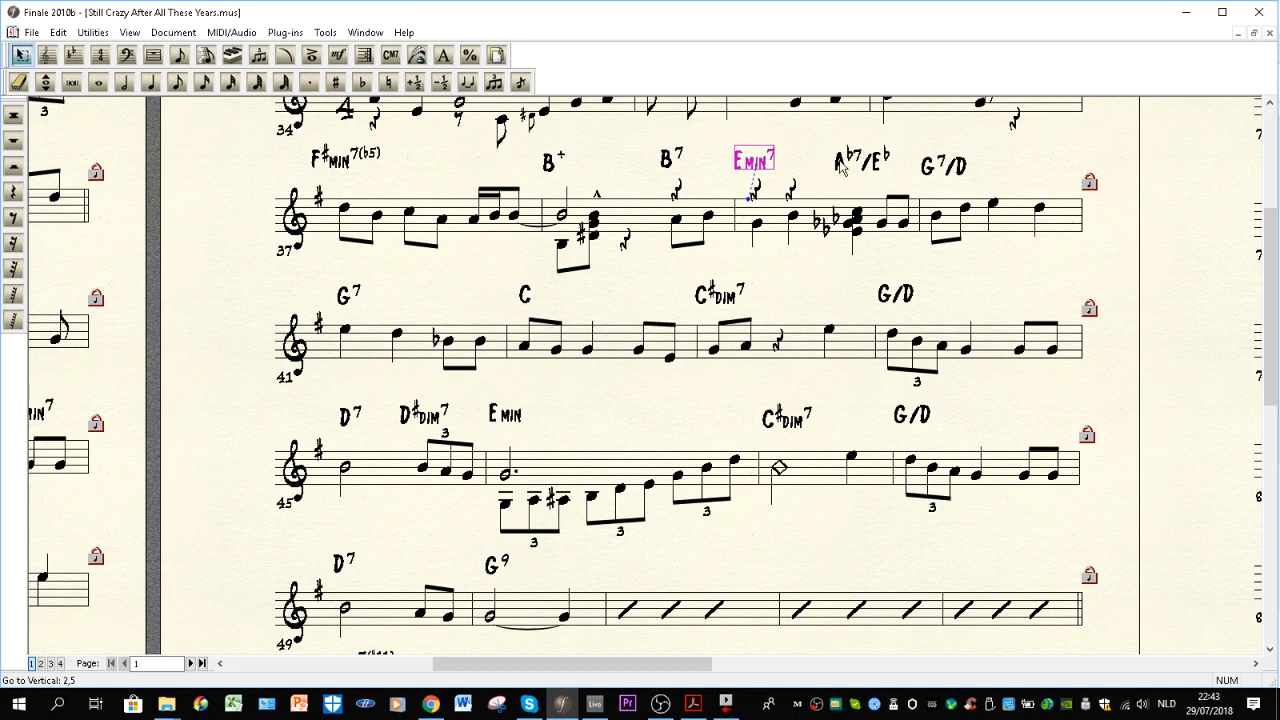
mouse_move(938, 180)
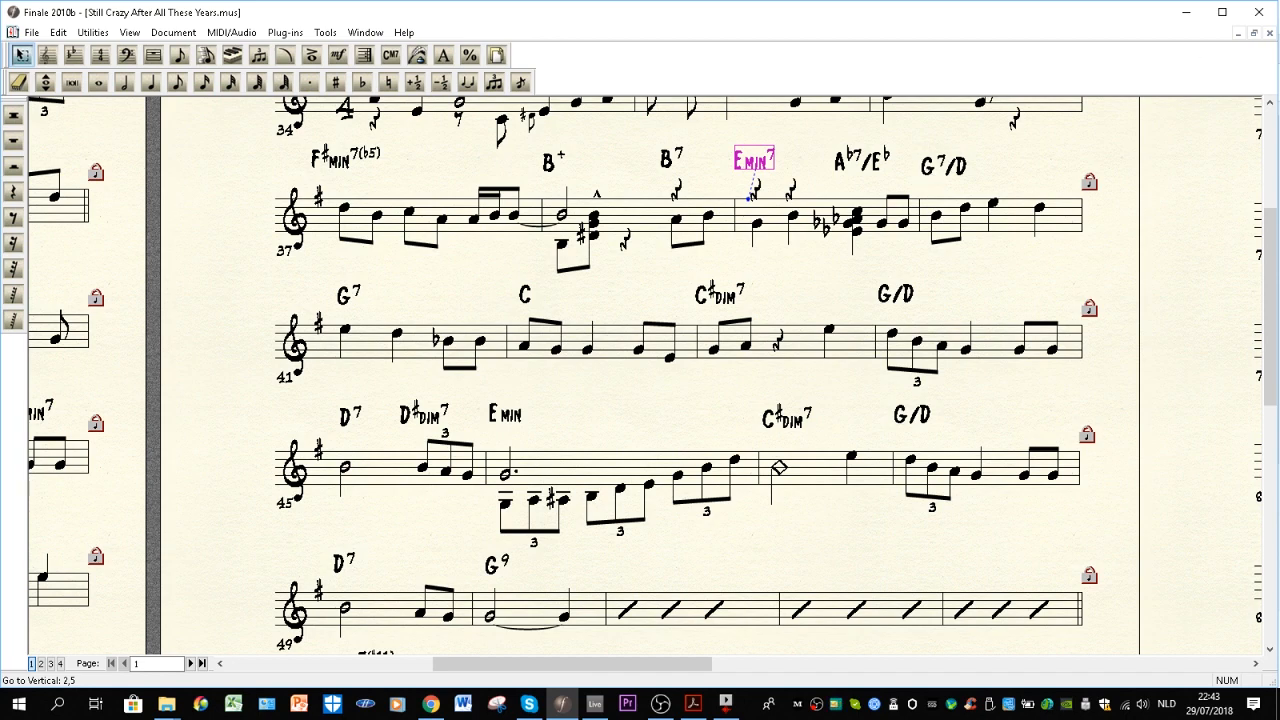
mouse_move(923, 261)
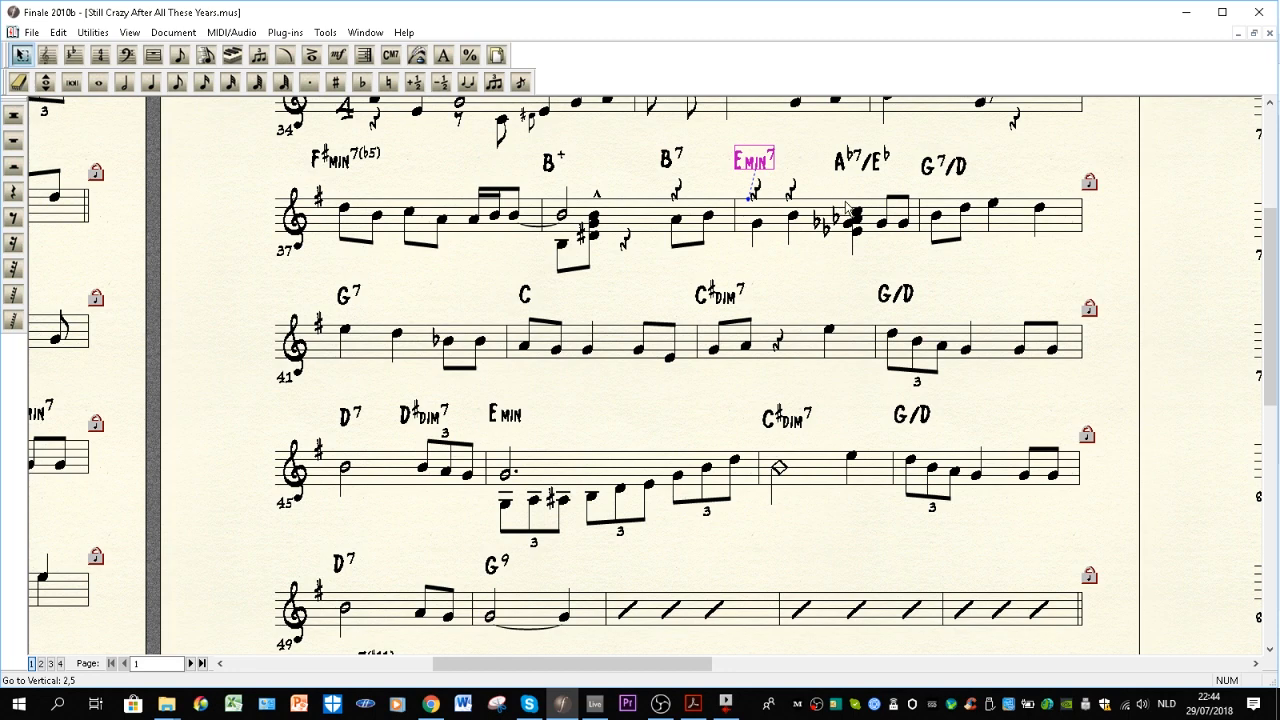
mouse_move(854, 167)
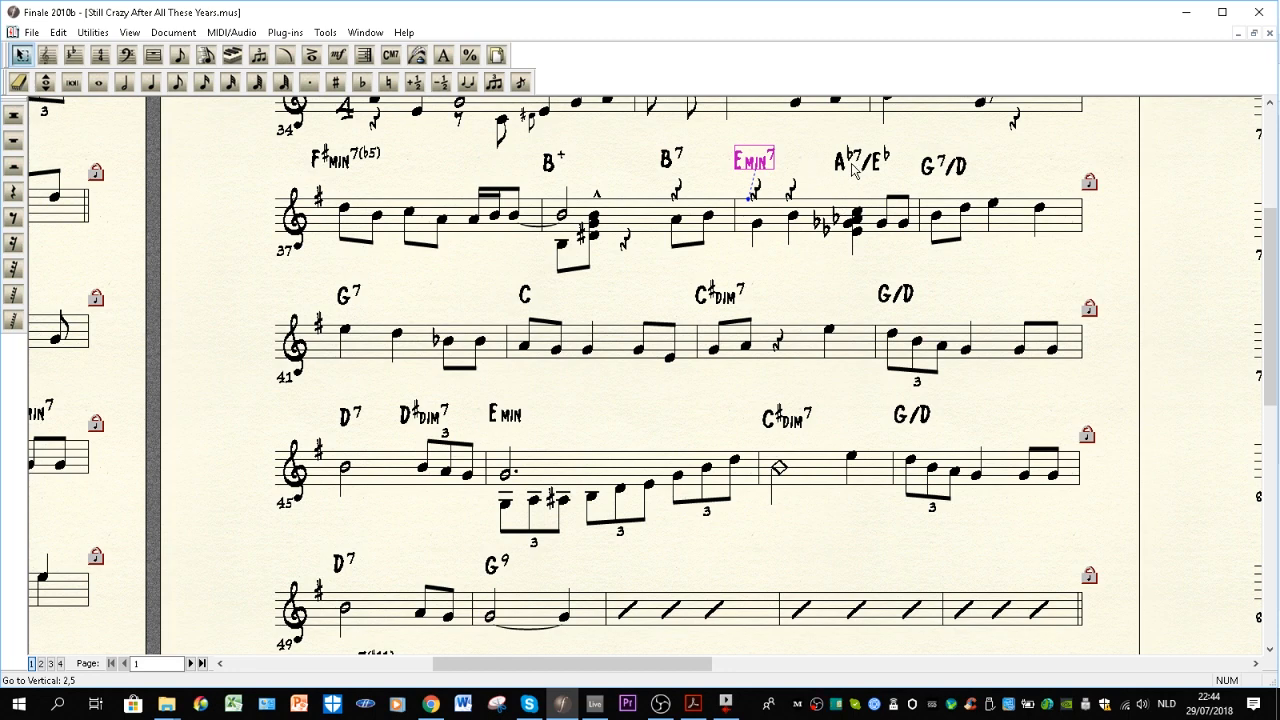
mouse_move(837, 190)
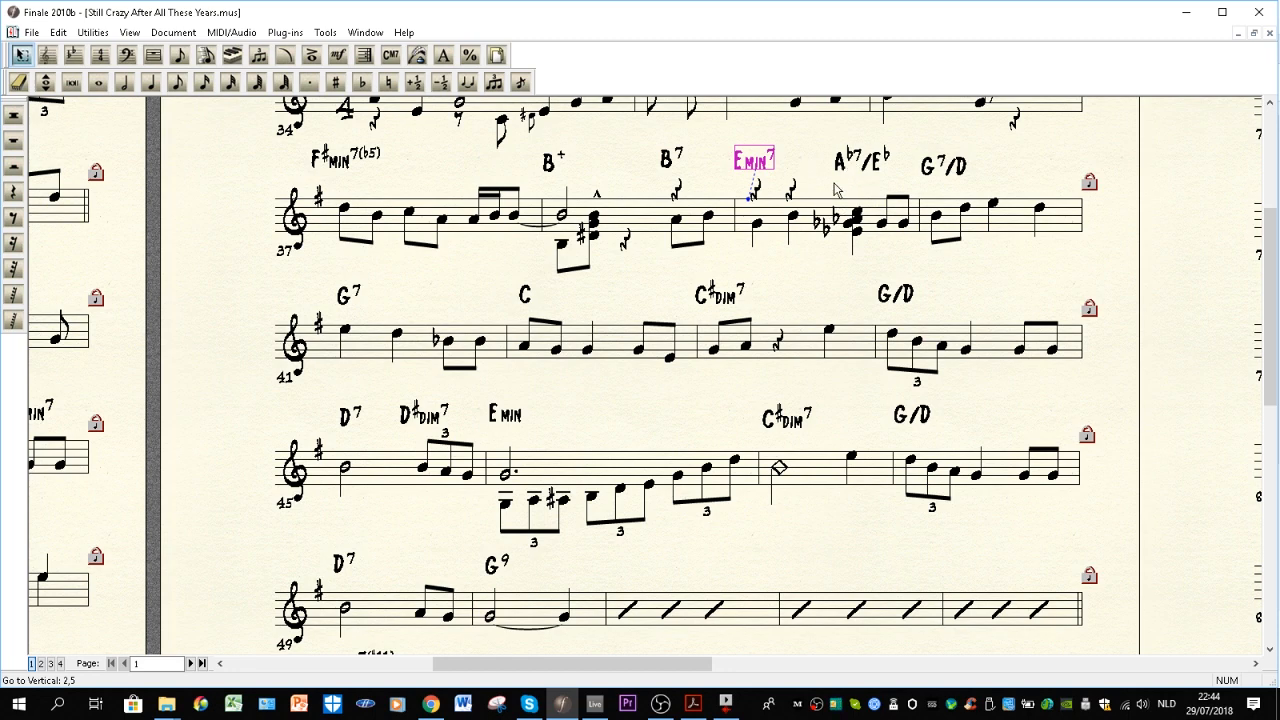
mouse_move(928, 134)
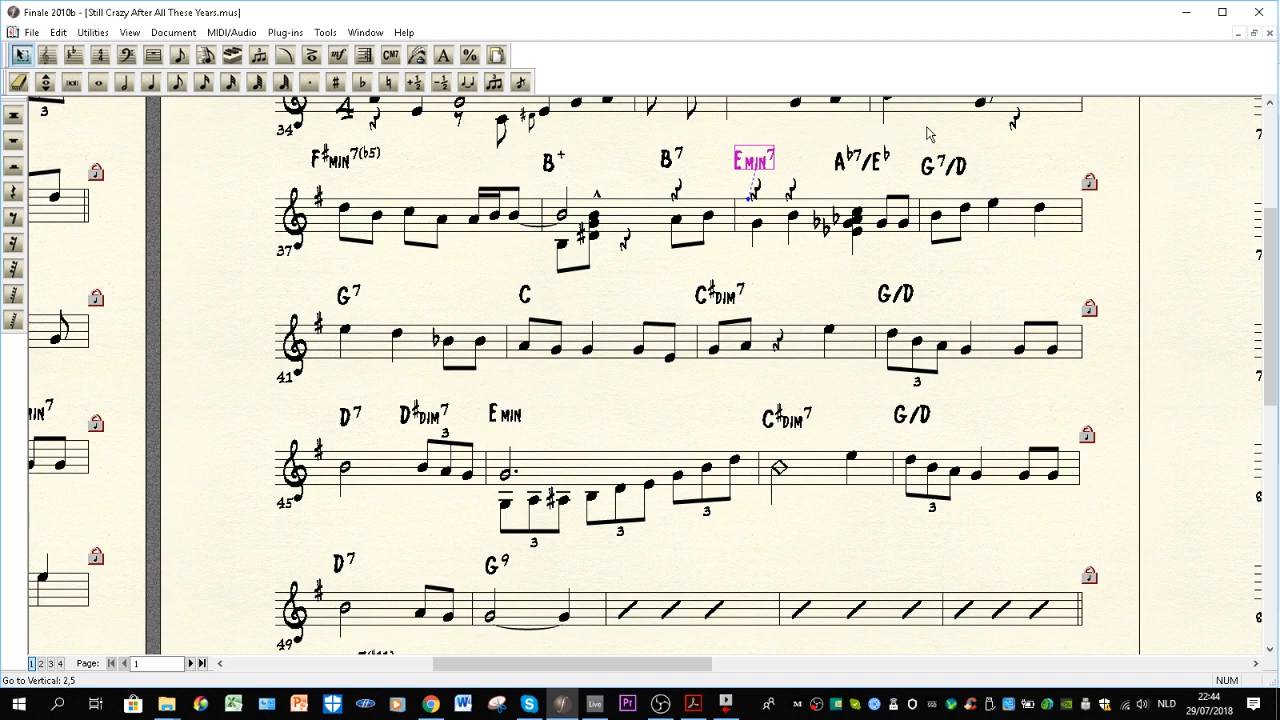
mouse_move(848, 168)
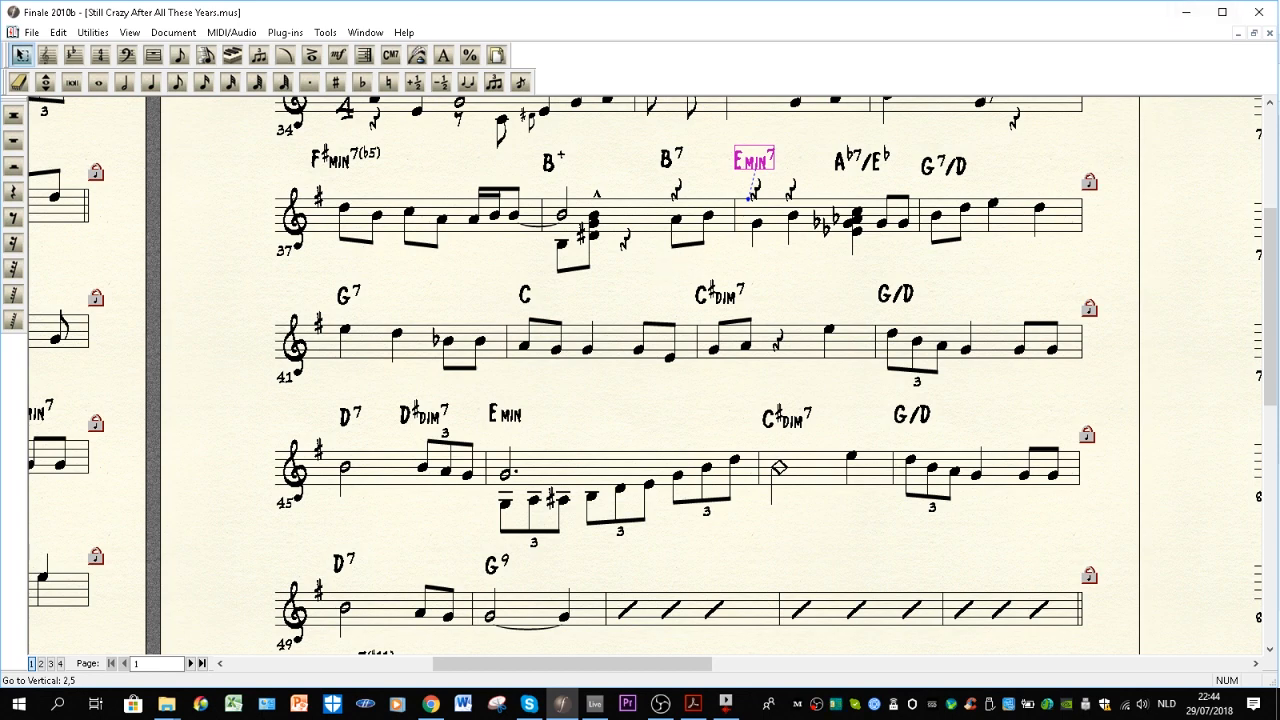
mouse_move(672, 293)
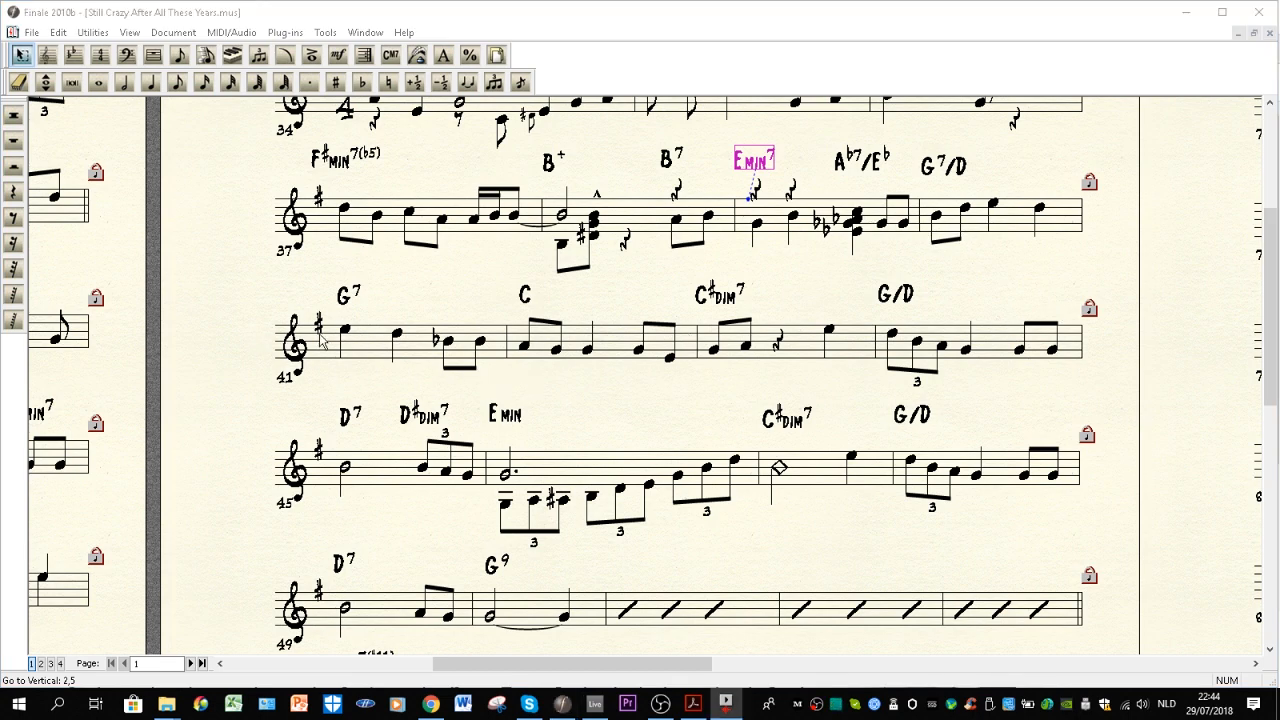
Step: Scroll down toward bar 65 and select bar 50 with the G9 chord
scroll(down, 3)
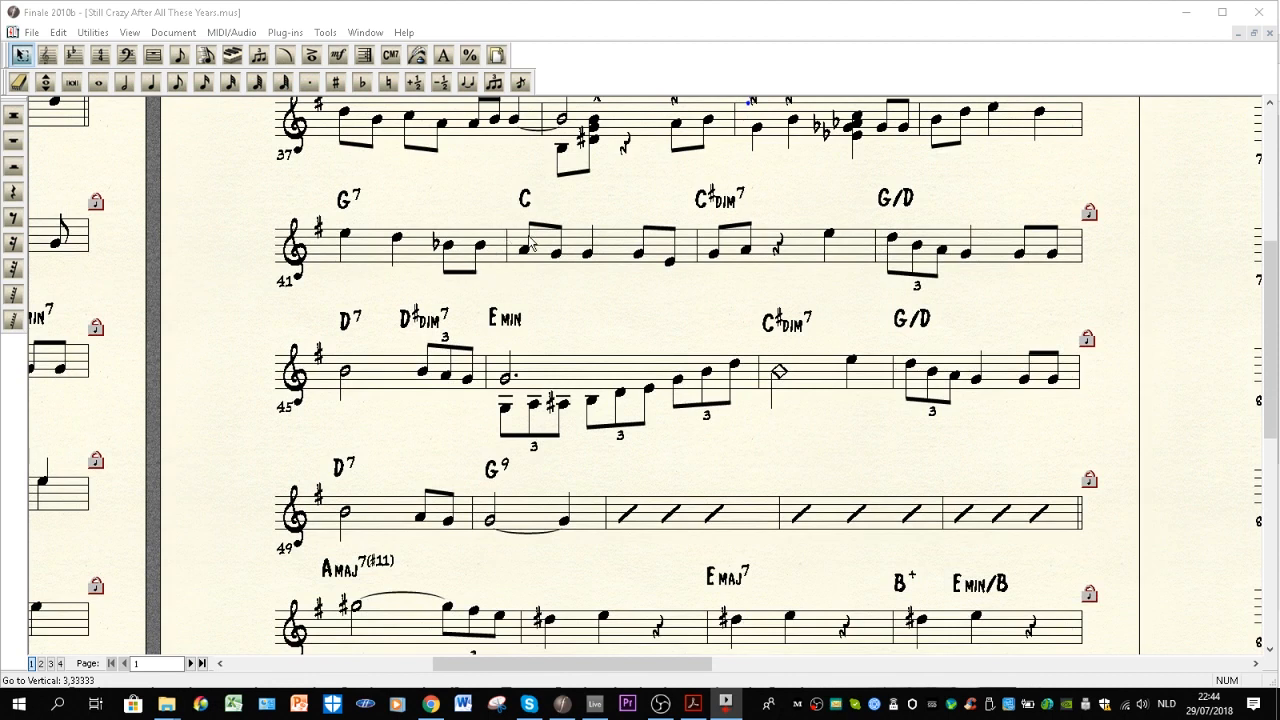
mouse_move(708, 256)
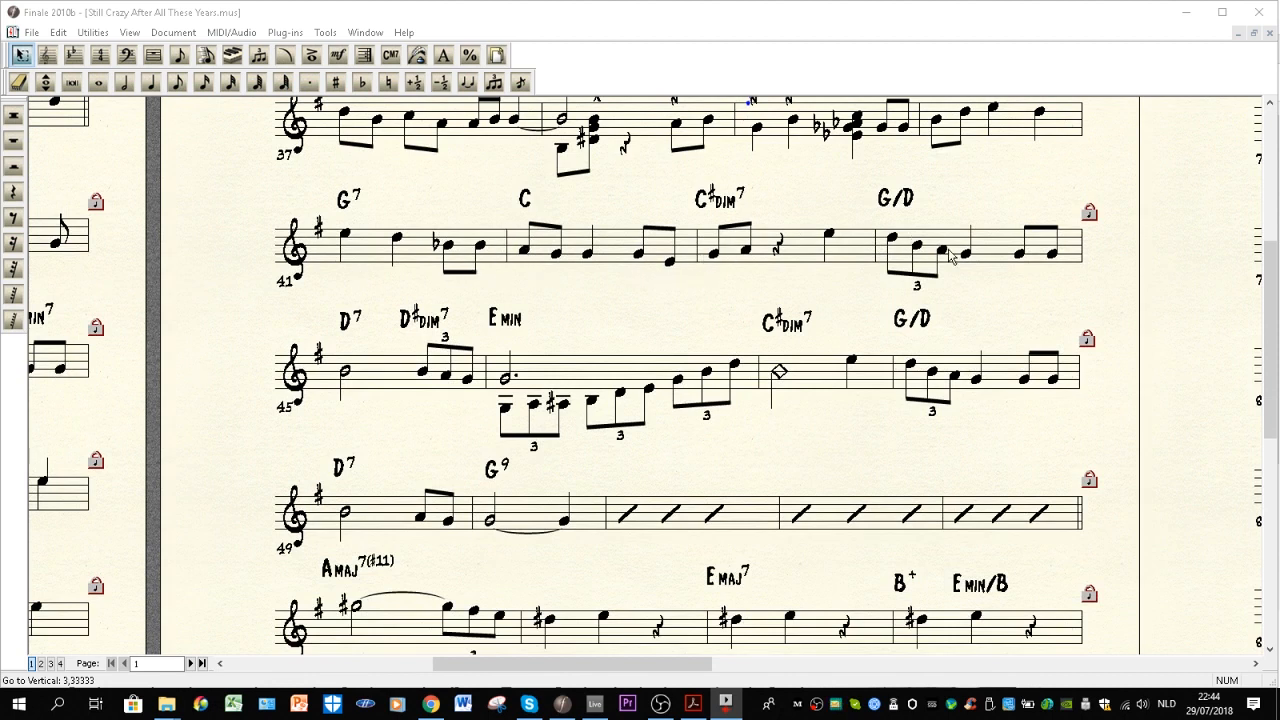
scroll(down, 3)
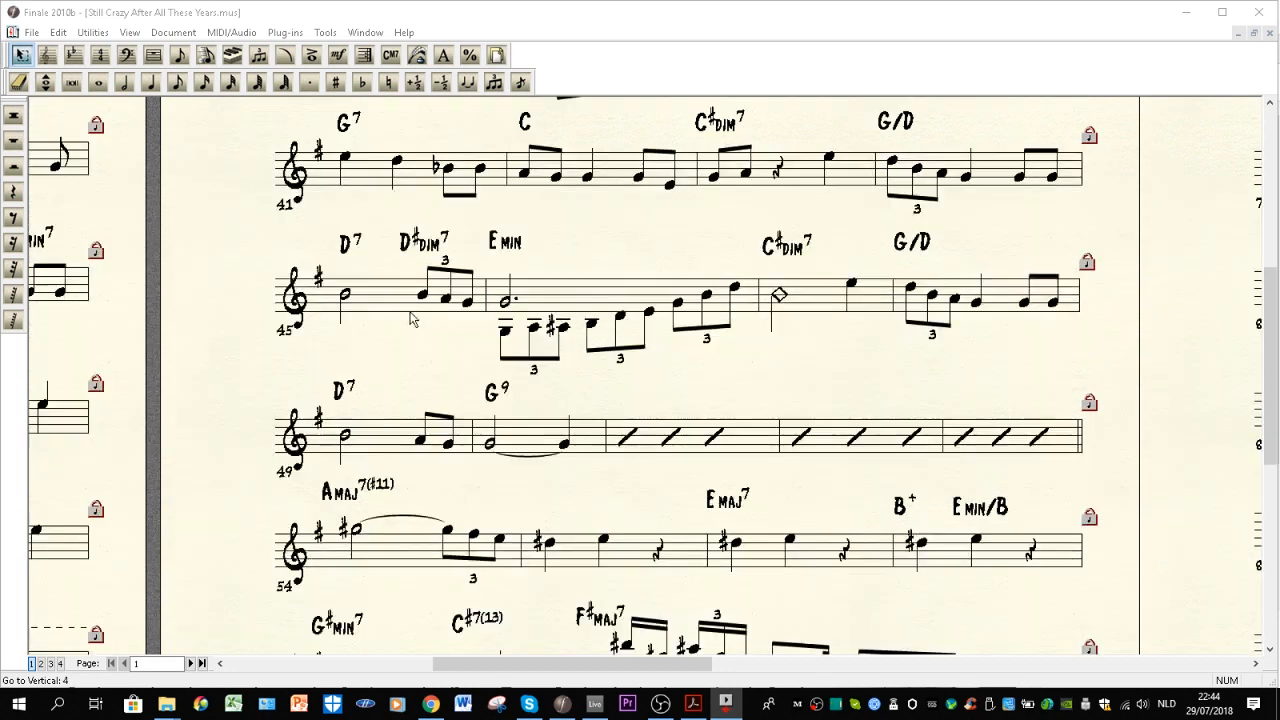
mouse_move(500, 350)
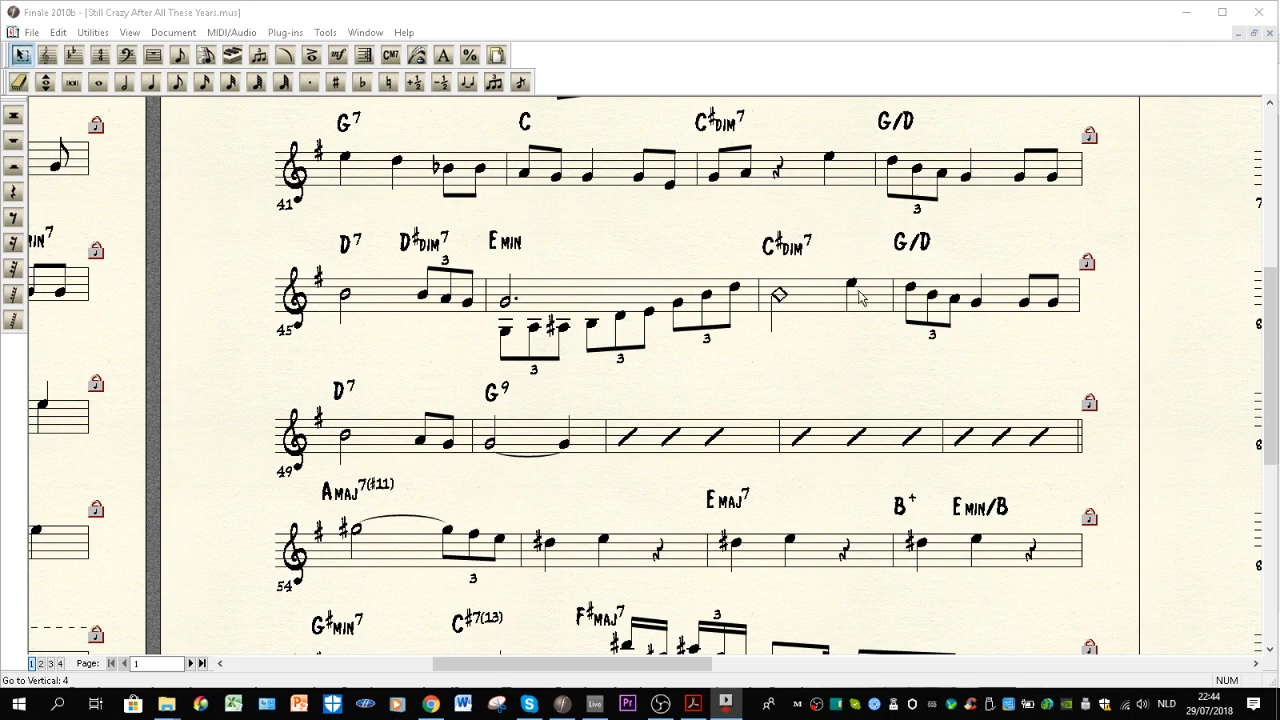
scroll(down, 3)
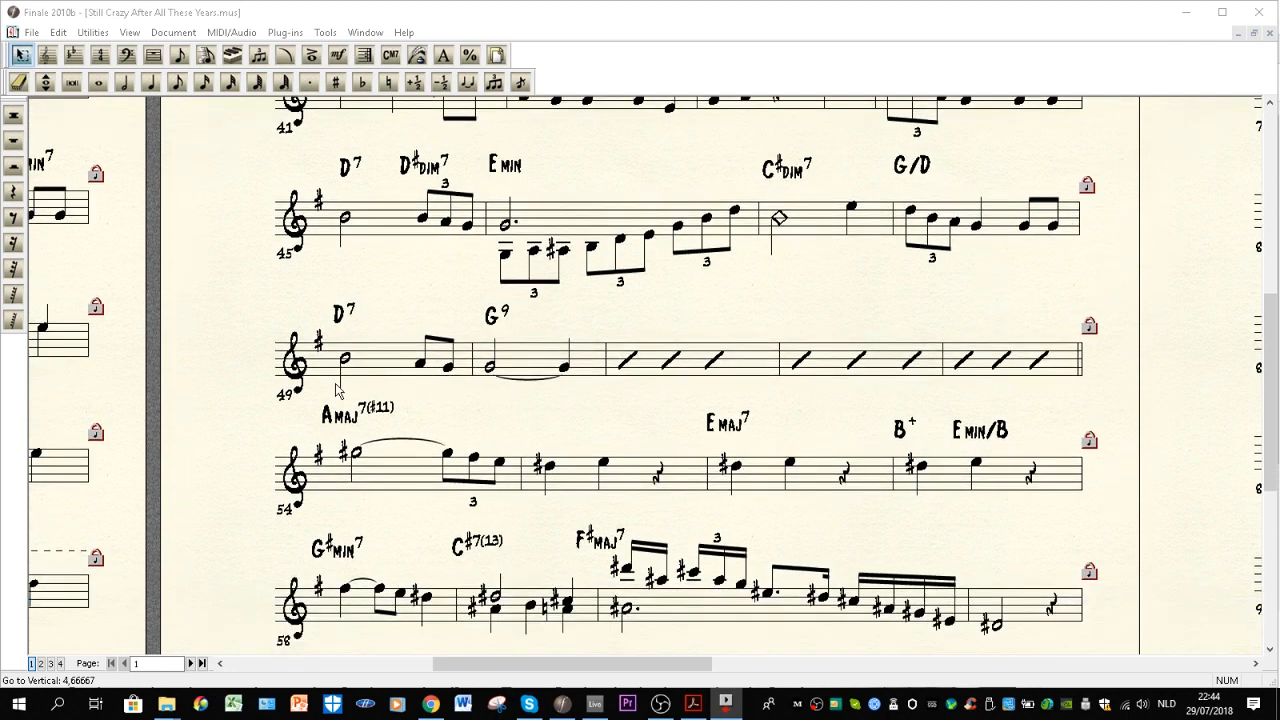
scroll(down, 3)
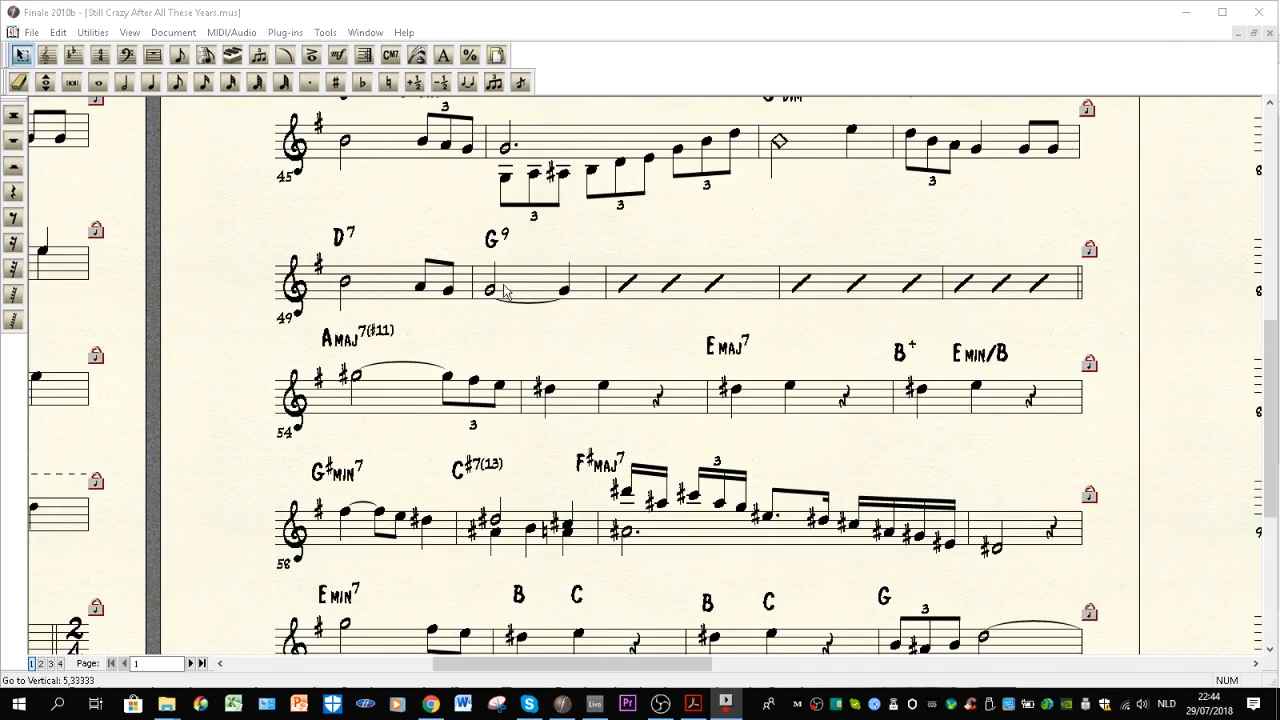
click(538, 283)
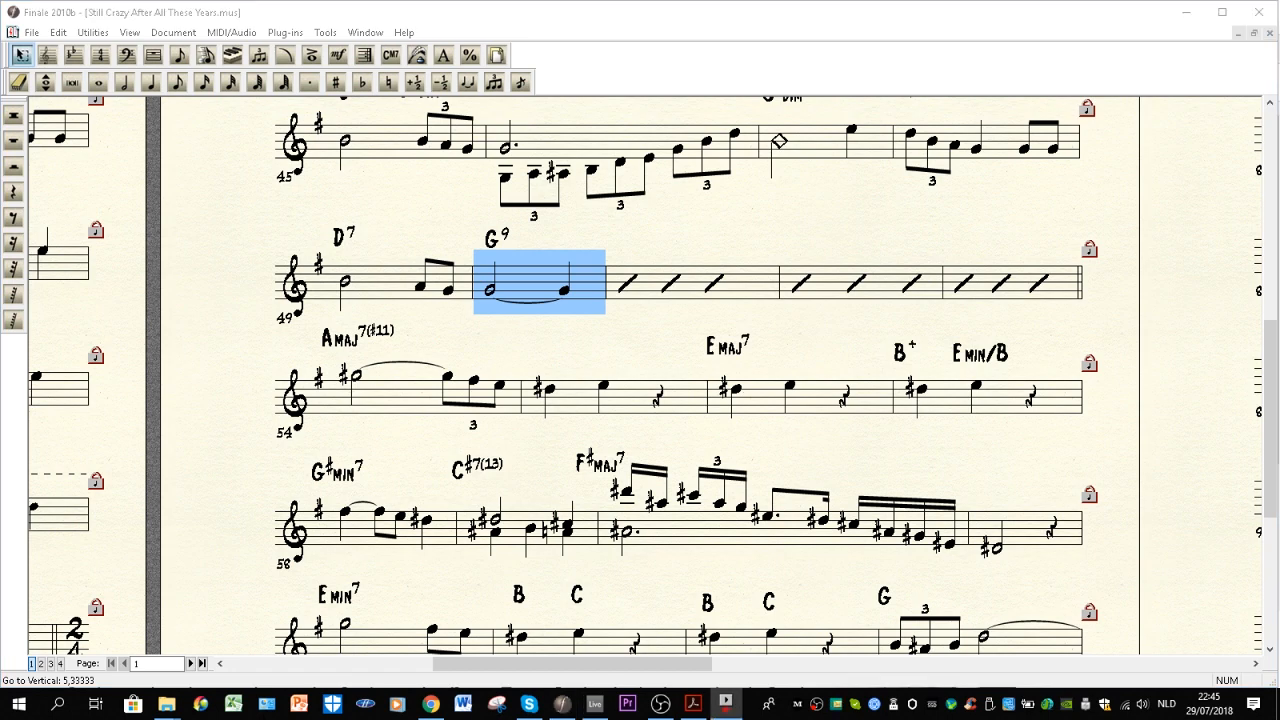
mouse_move(793, 245)
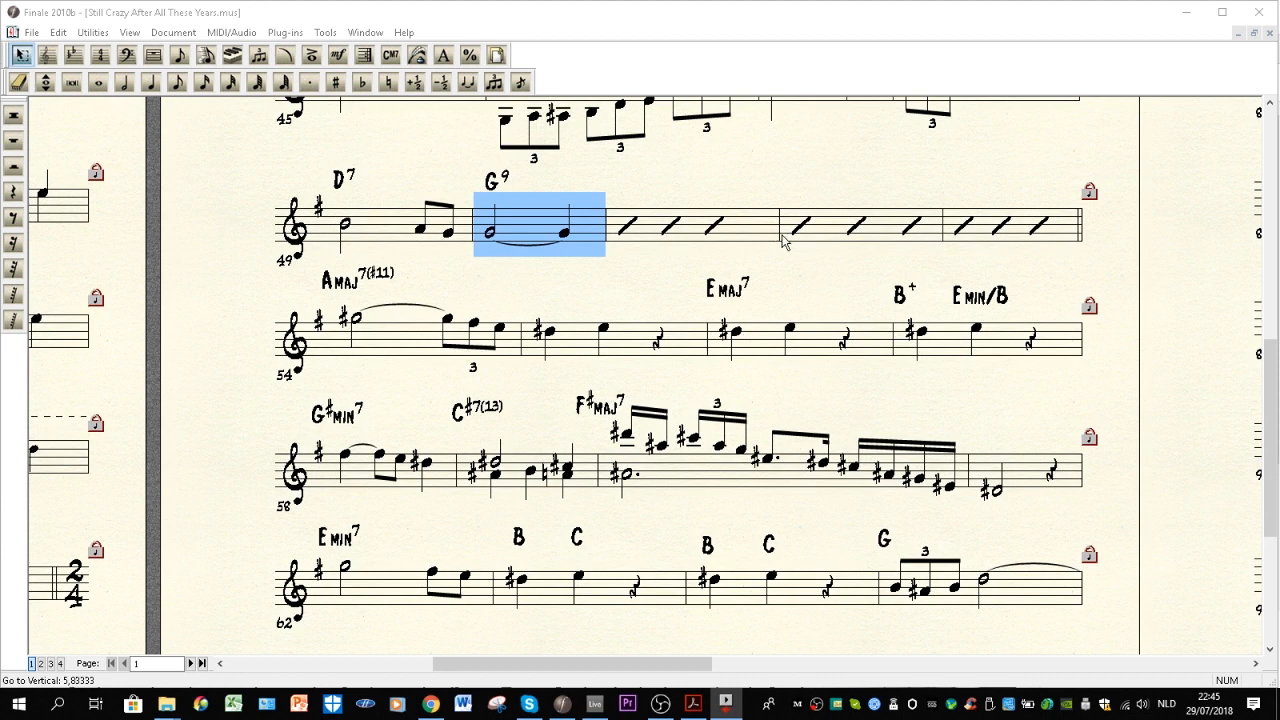
mouse_move(360, 265)
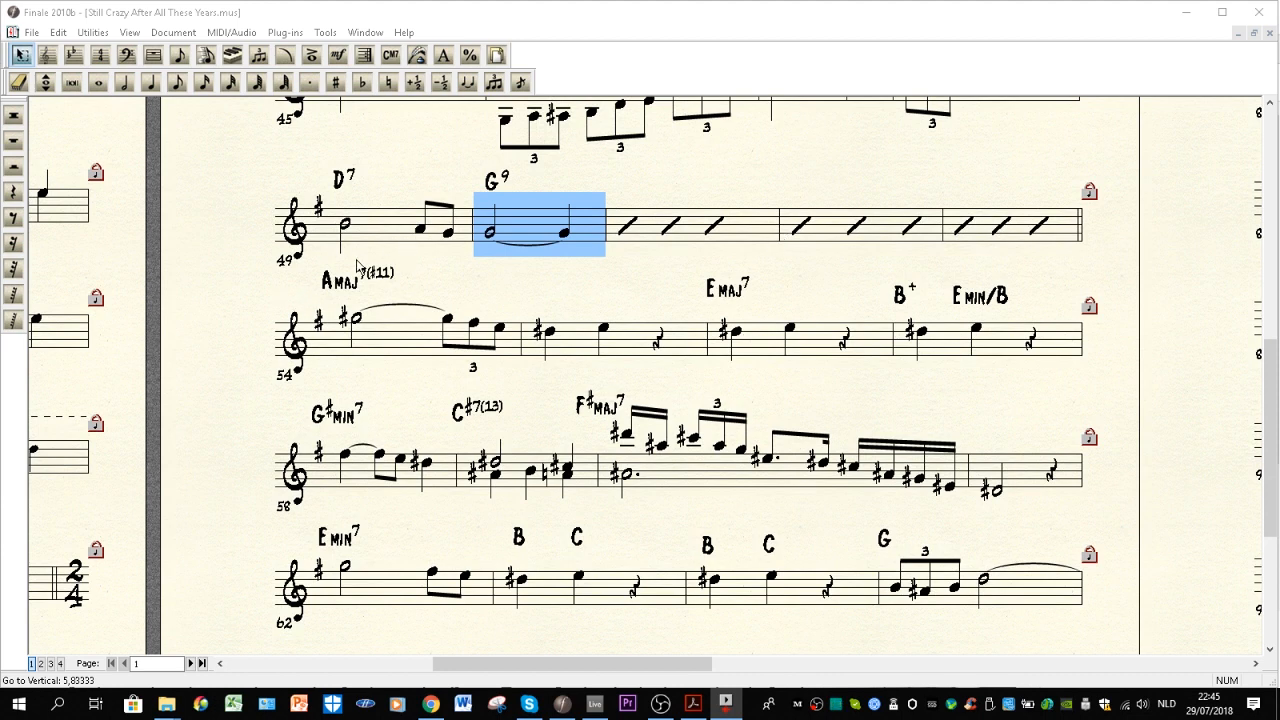
mouse_move(365, 283)
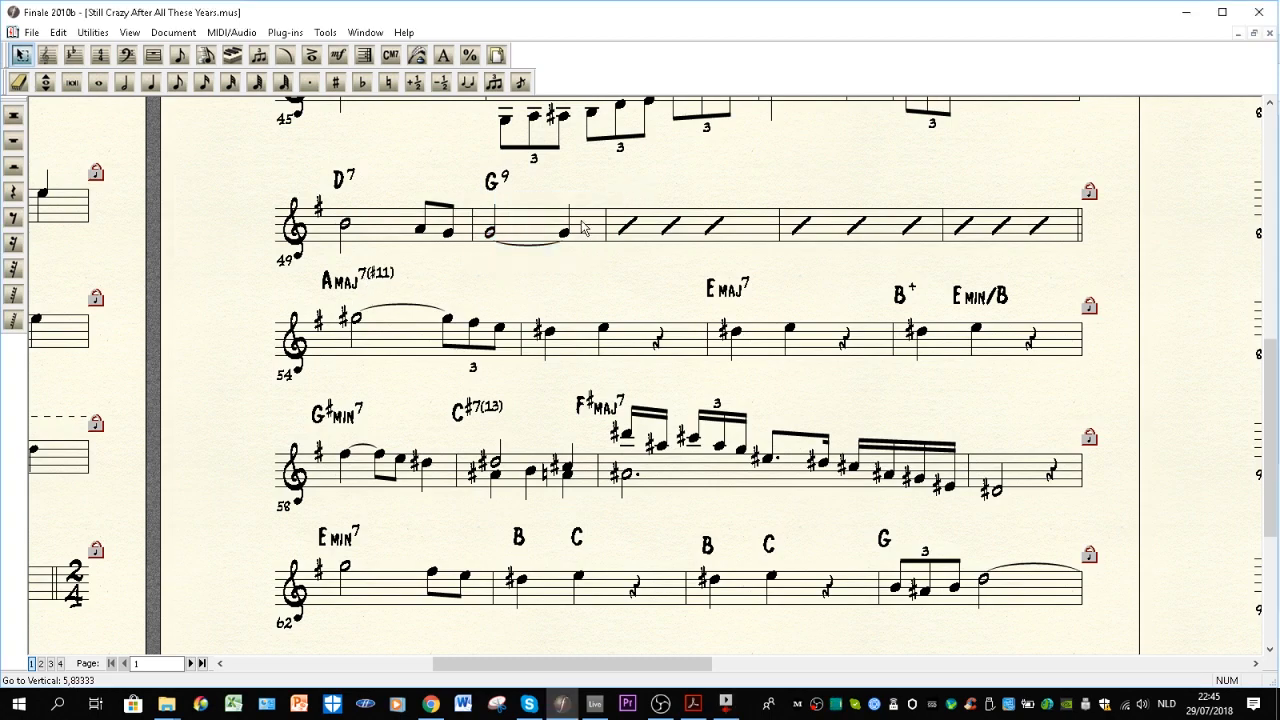
mouse_move(500, 203)
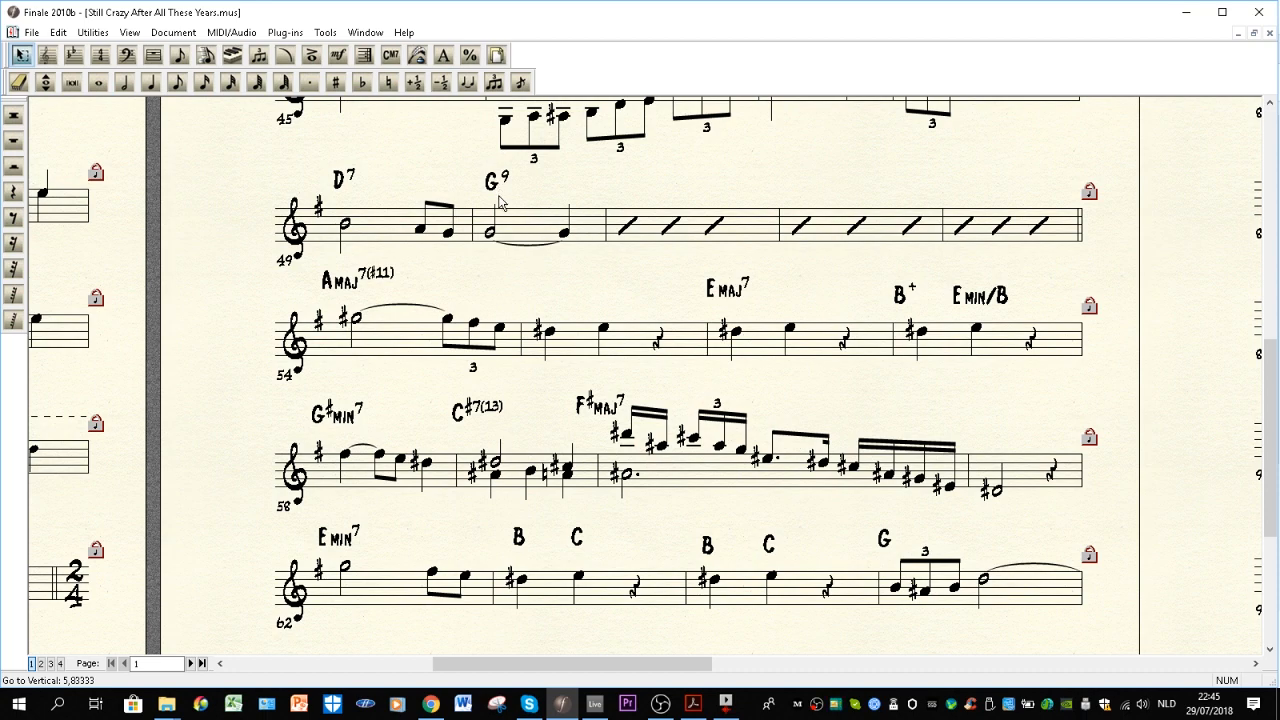
mouse_move(500, 194)
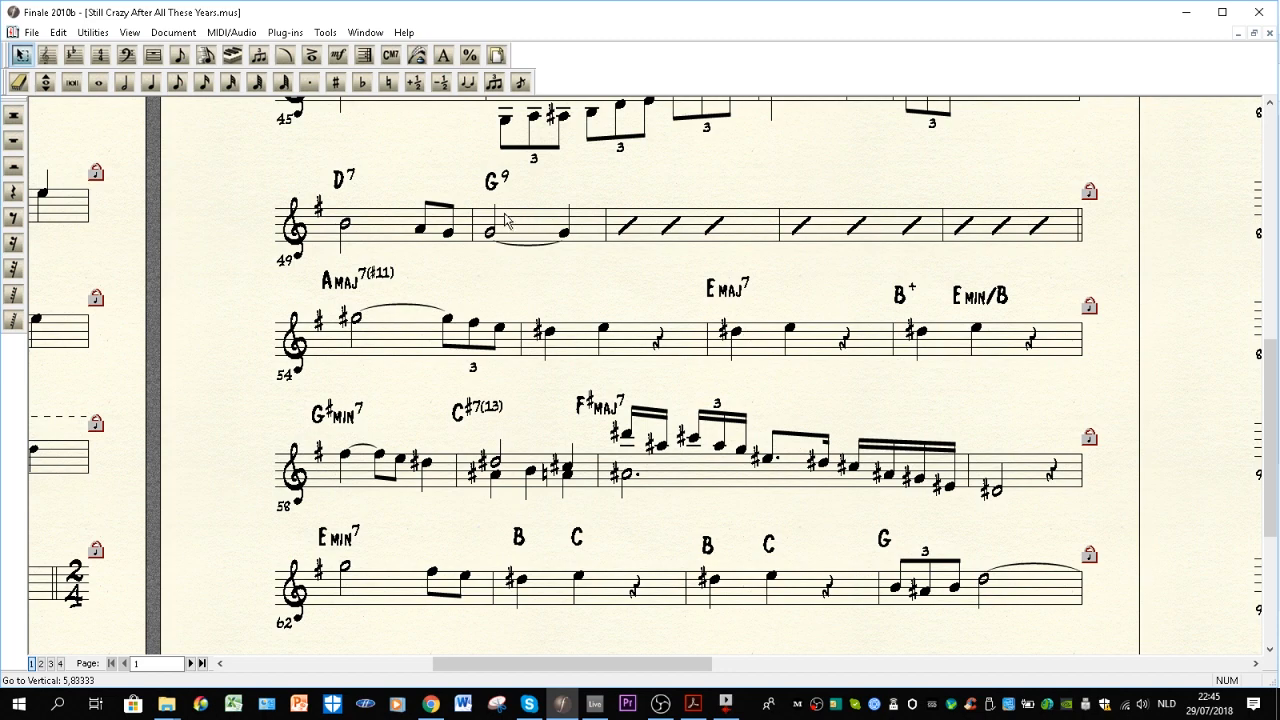
mouse_move(575, 218)
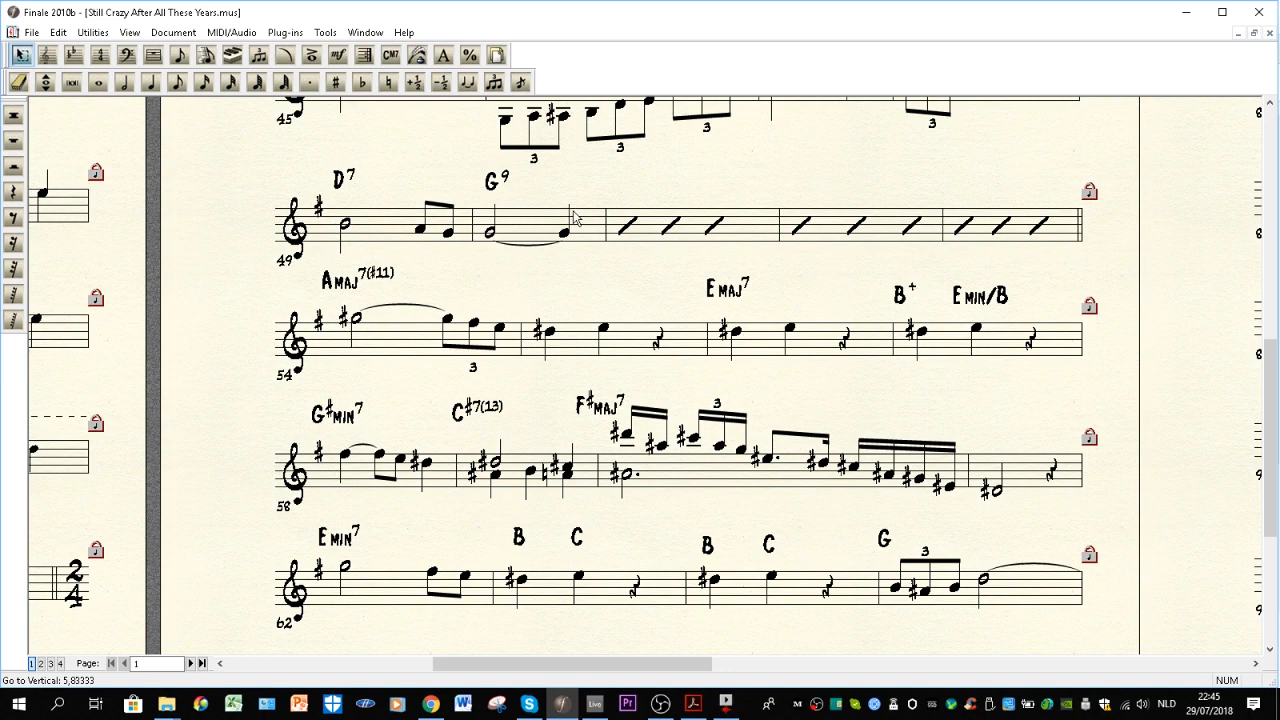
mouse_move(548, 198)
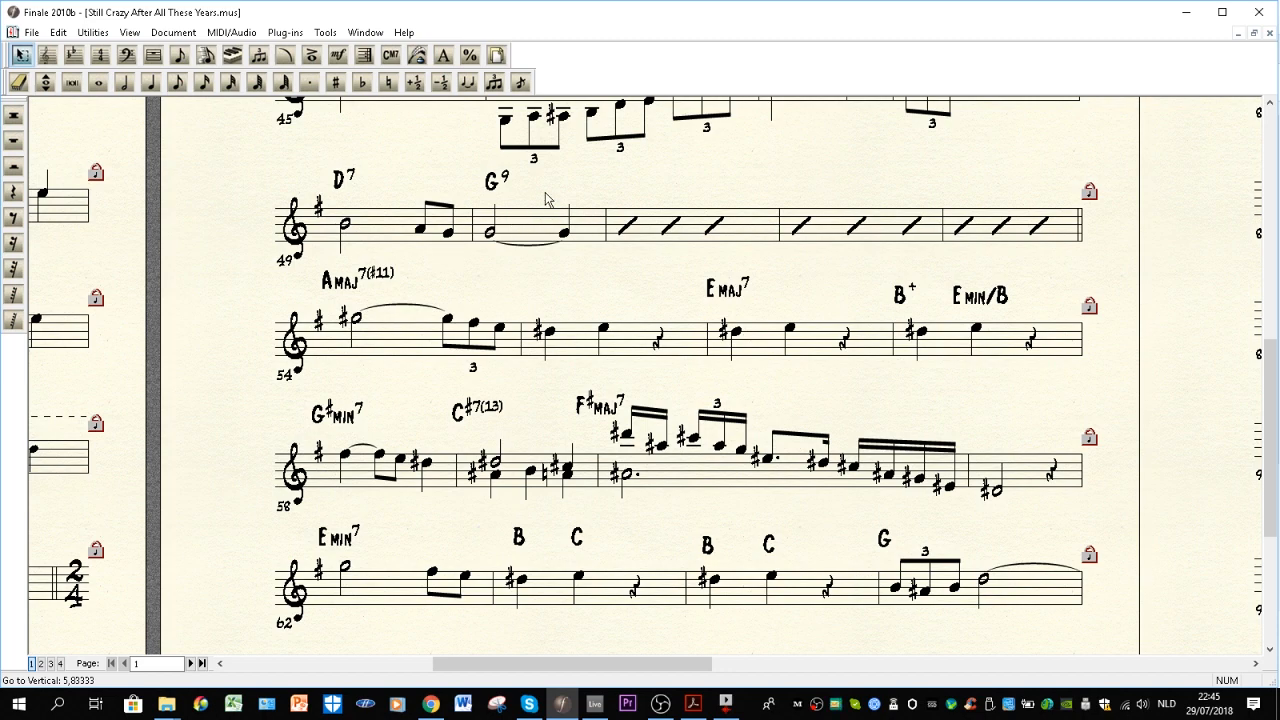
mouse_move(541, 196)
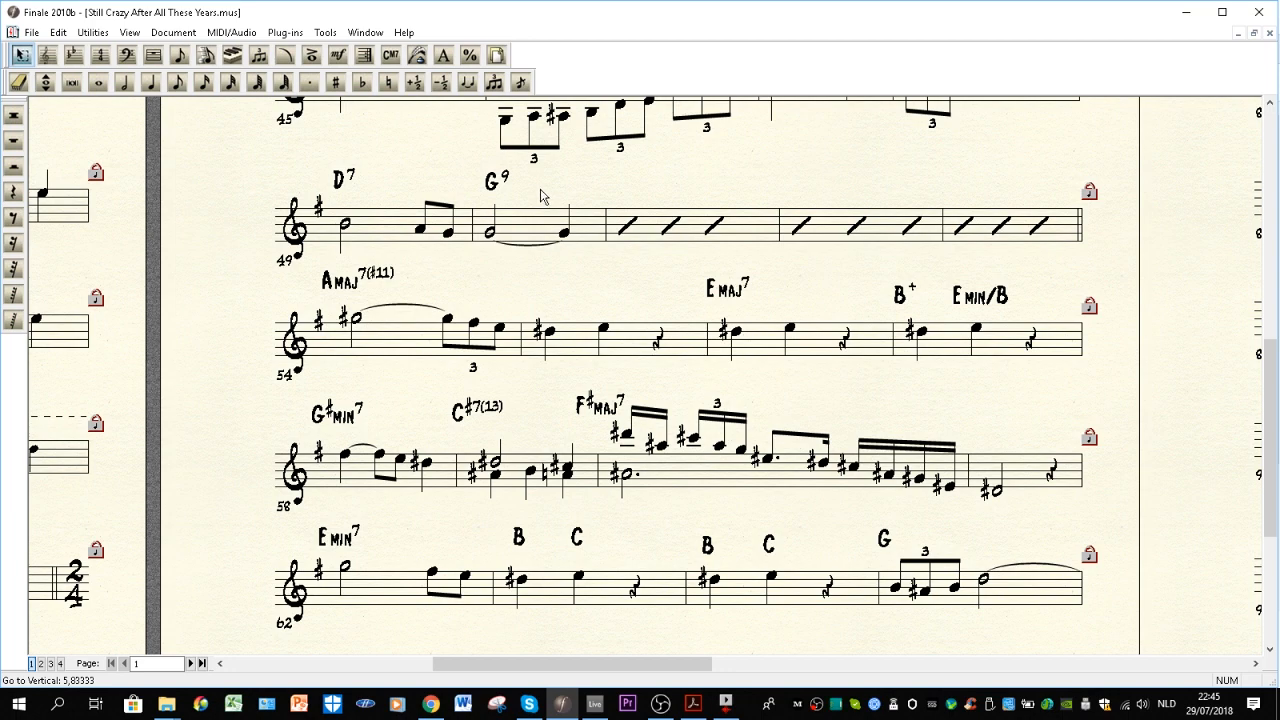
mouse_move(546, 193)
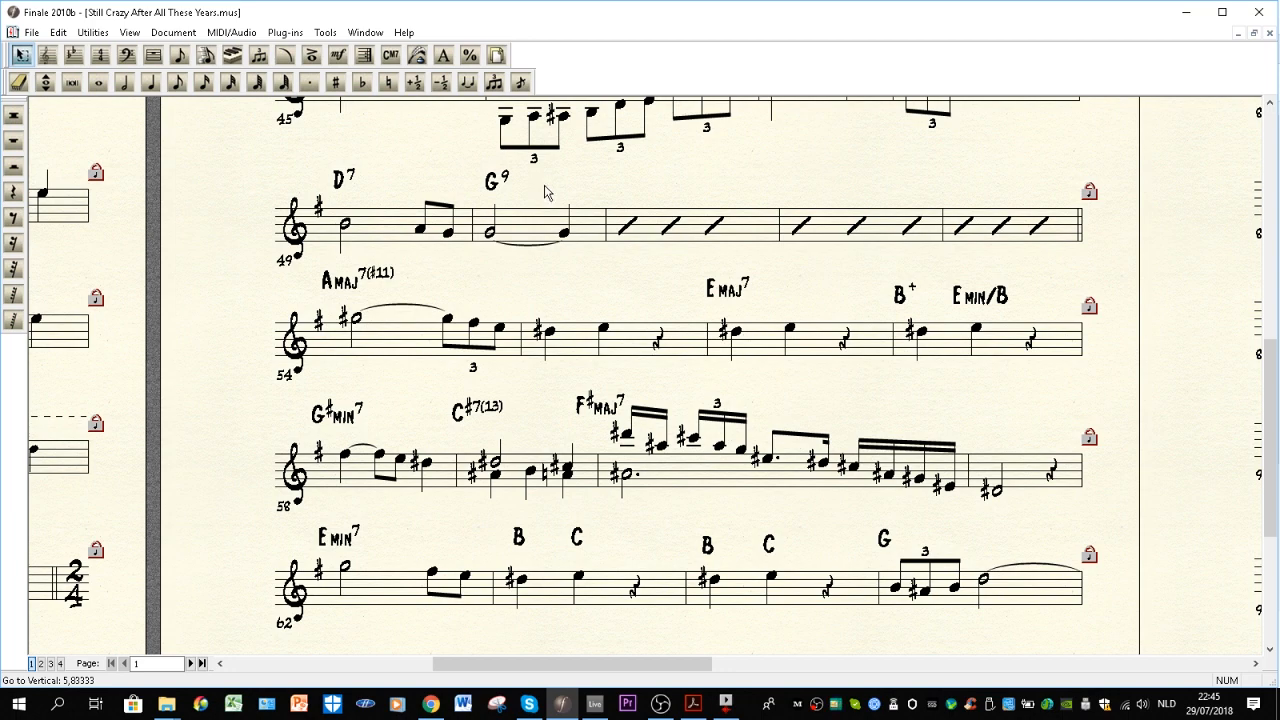
mouse_move(497, 217)
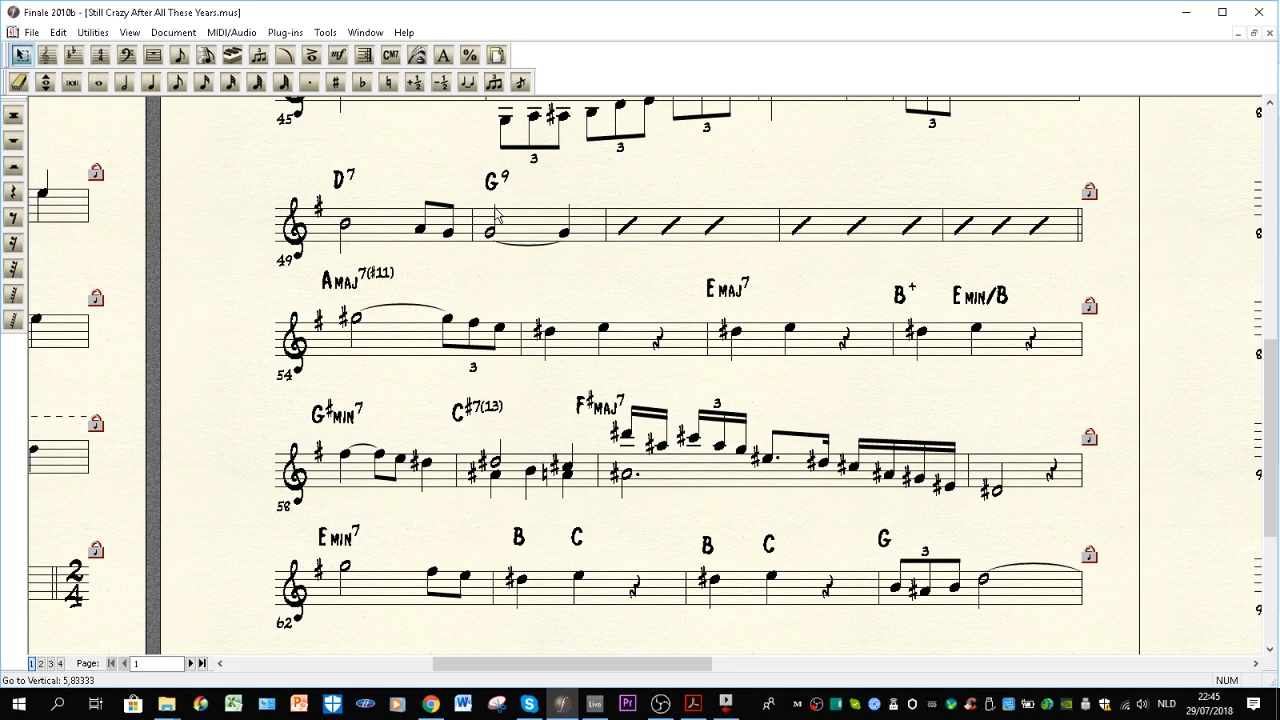
mouse_move(497, 196)
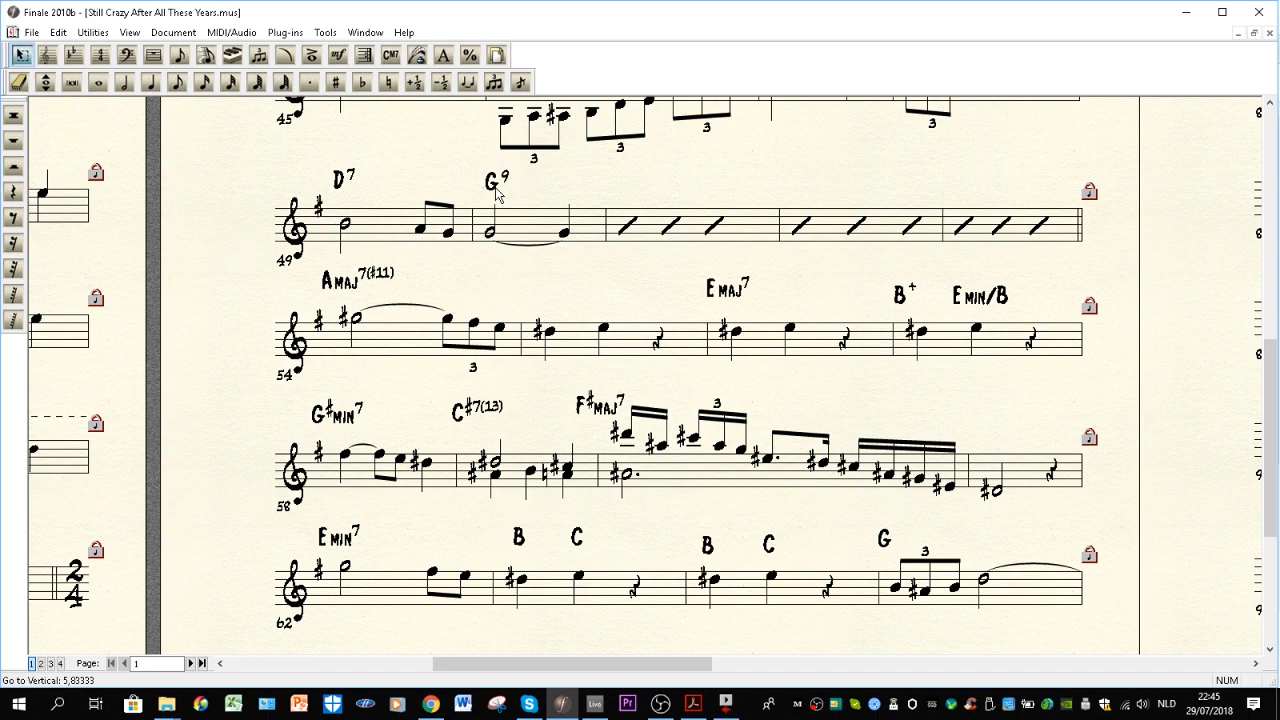
Step: Alternate between the G9 chord and Amaj7(#11), ending with bar 54's Amaj7(#11) selected
click(494, 180)
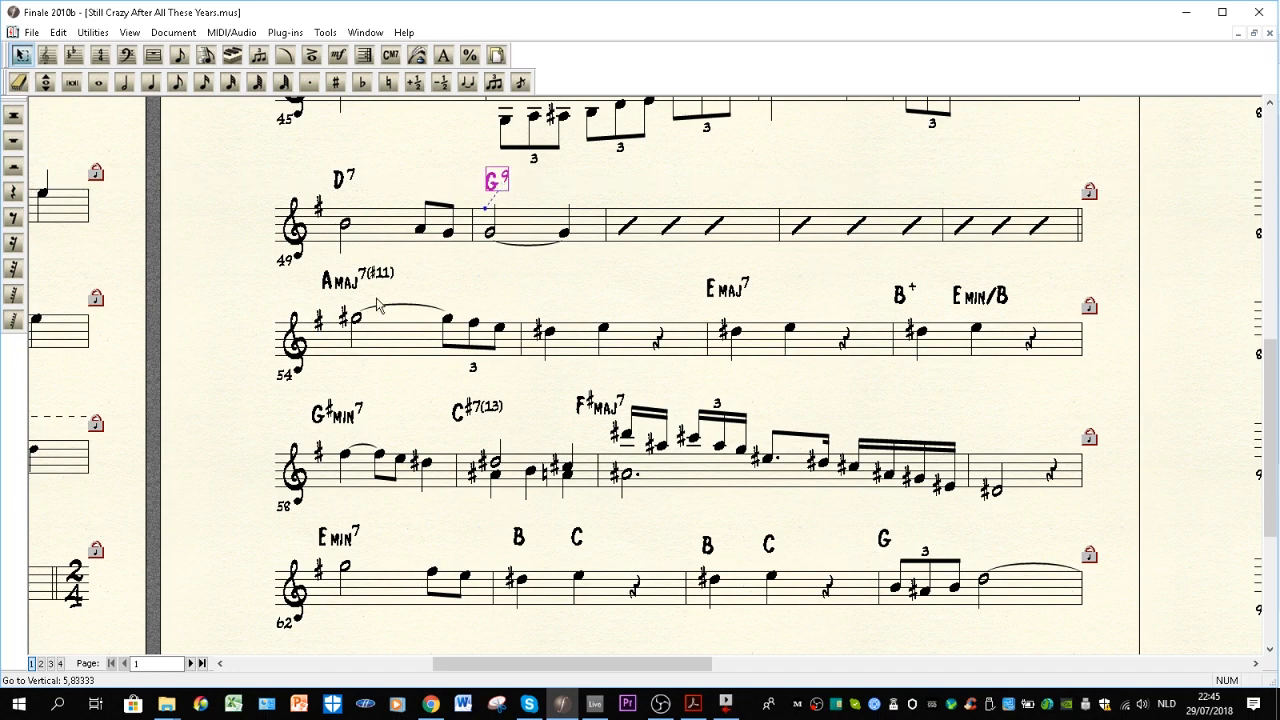
click(340, 278)
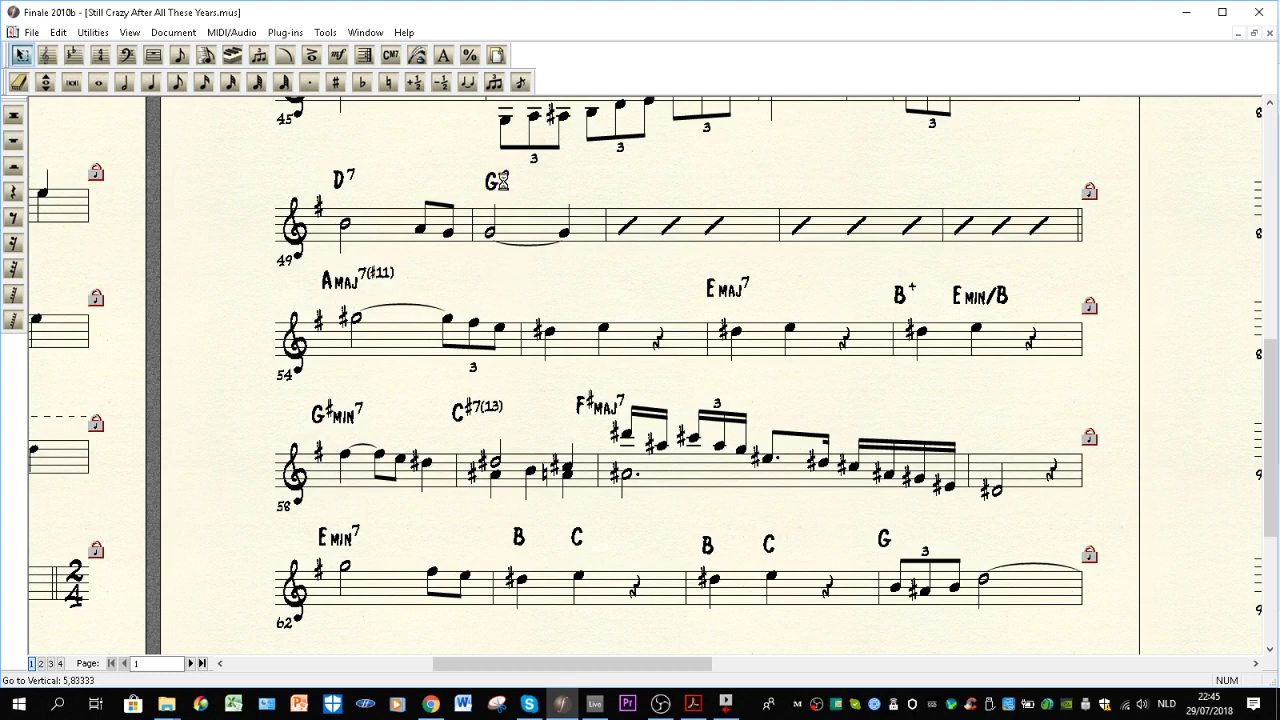
click(345, 277)
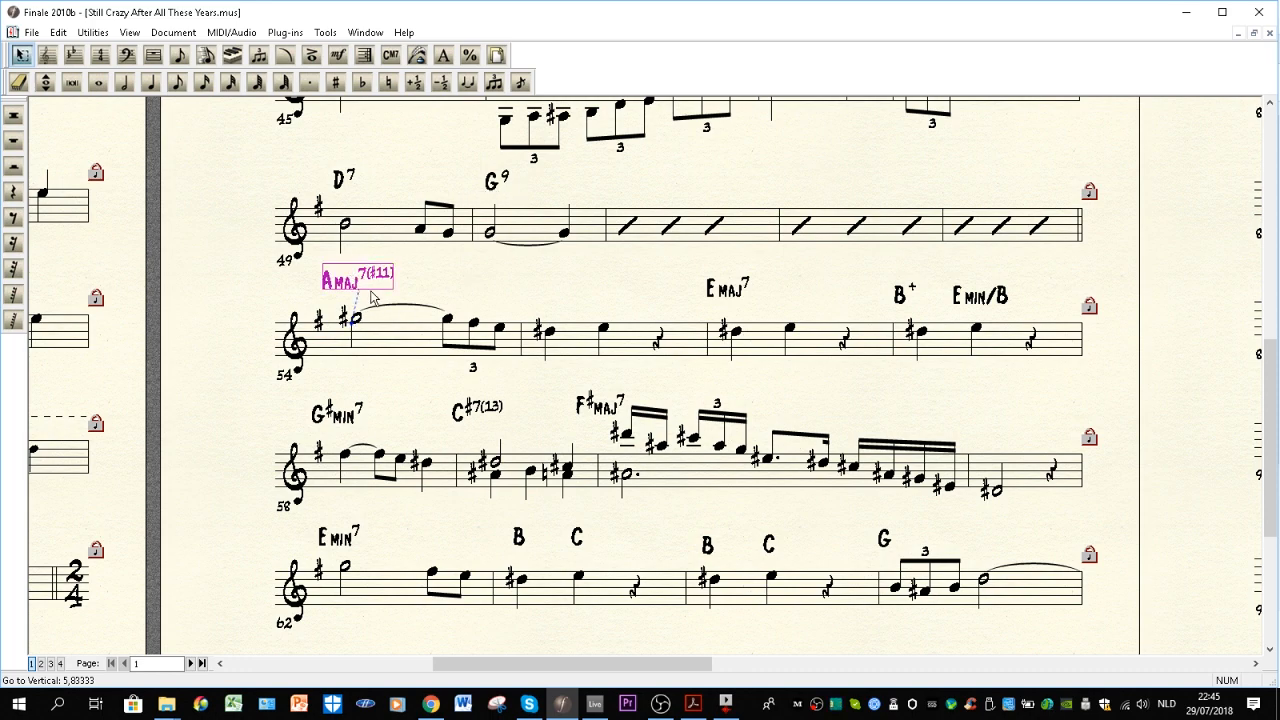
mouse_move(350, 290)
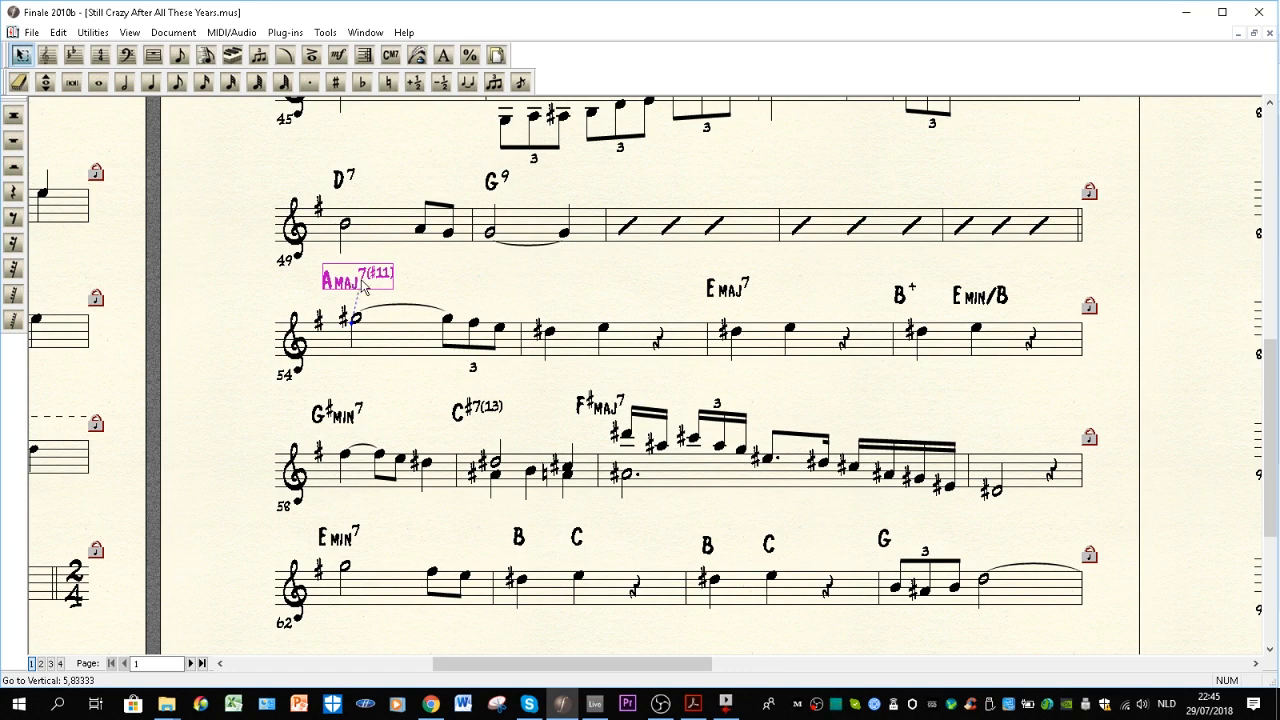
click(727, 288)
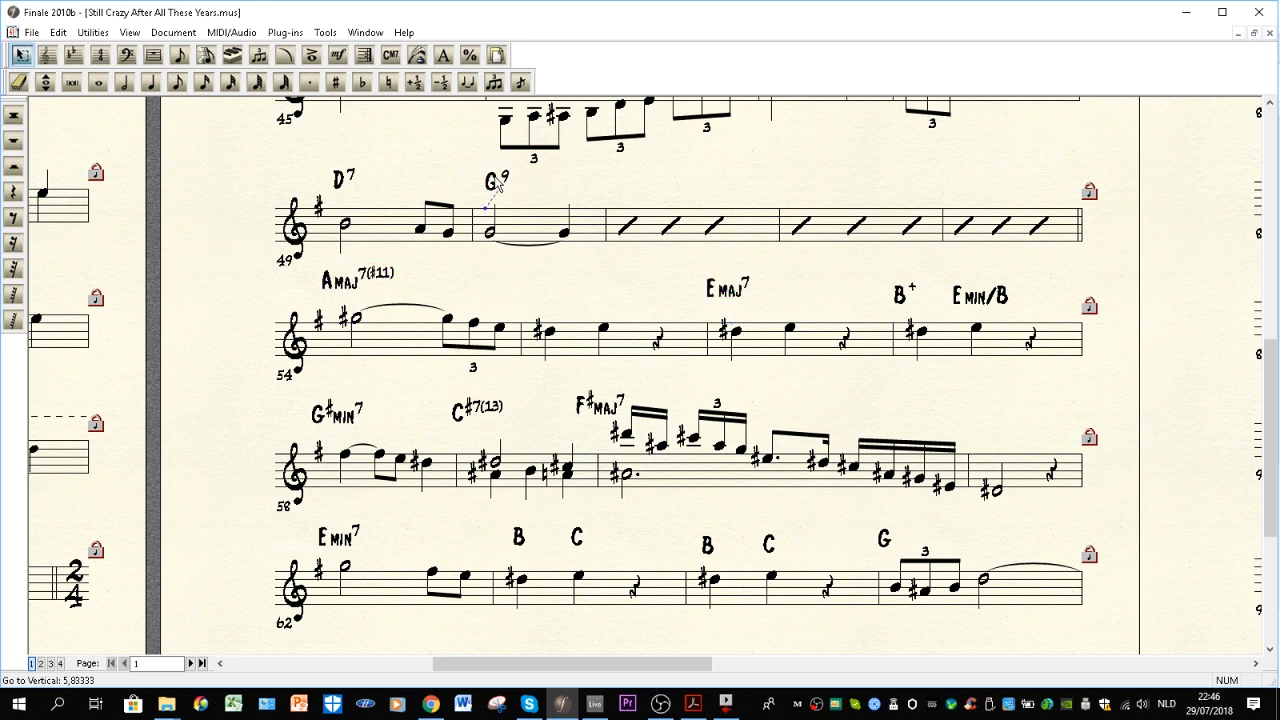
click(345, 285)
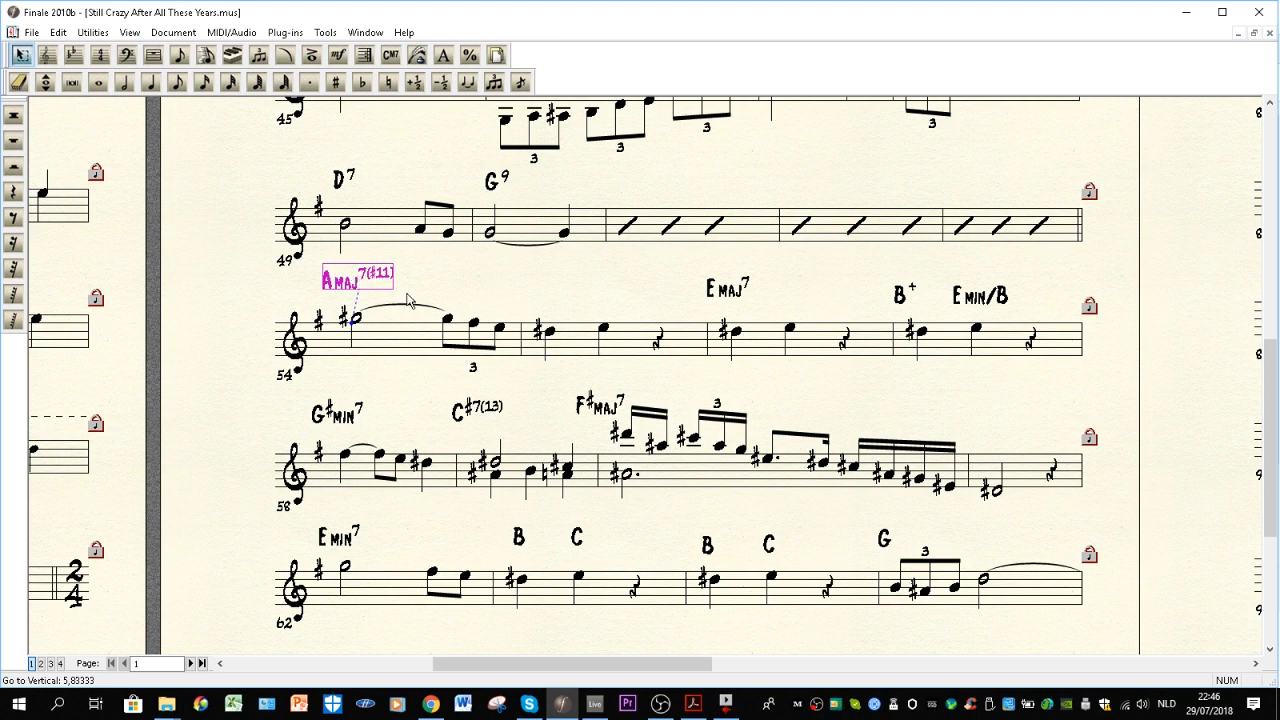
mouse_move(730, 294)
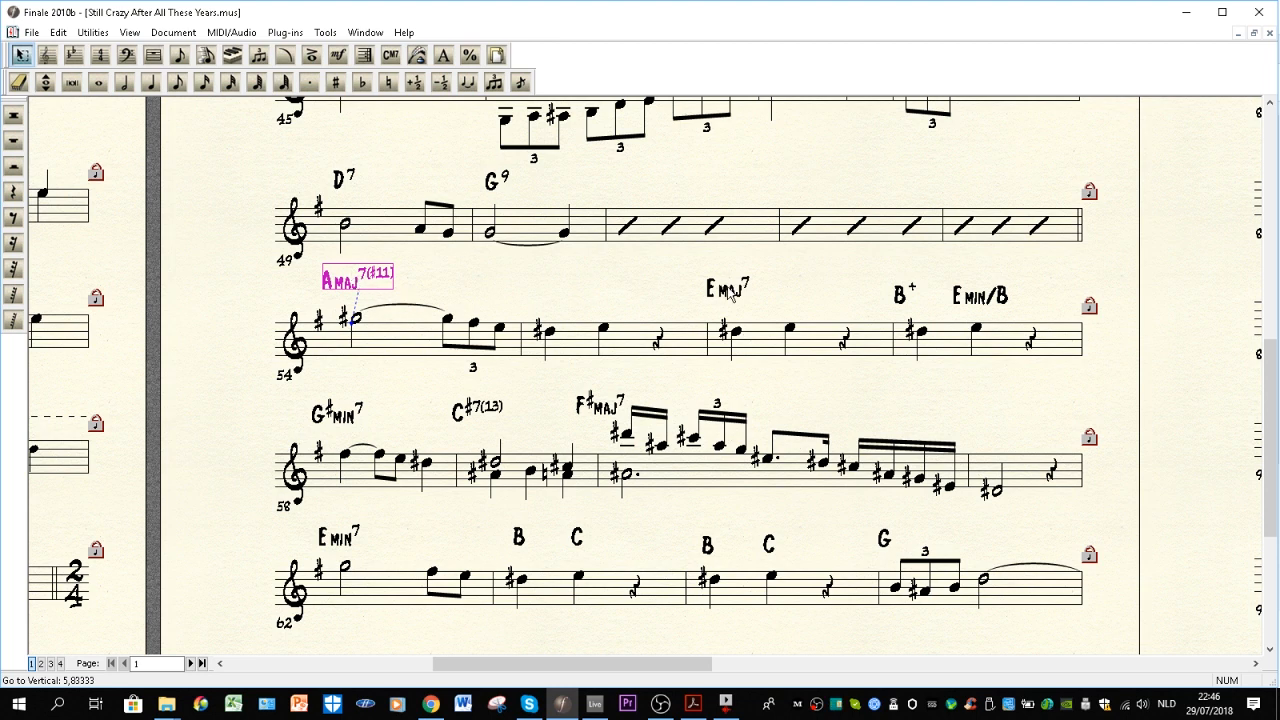
Step: Select the Emaj7 chord symbol above bar 56
click(728, 288)
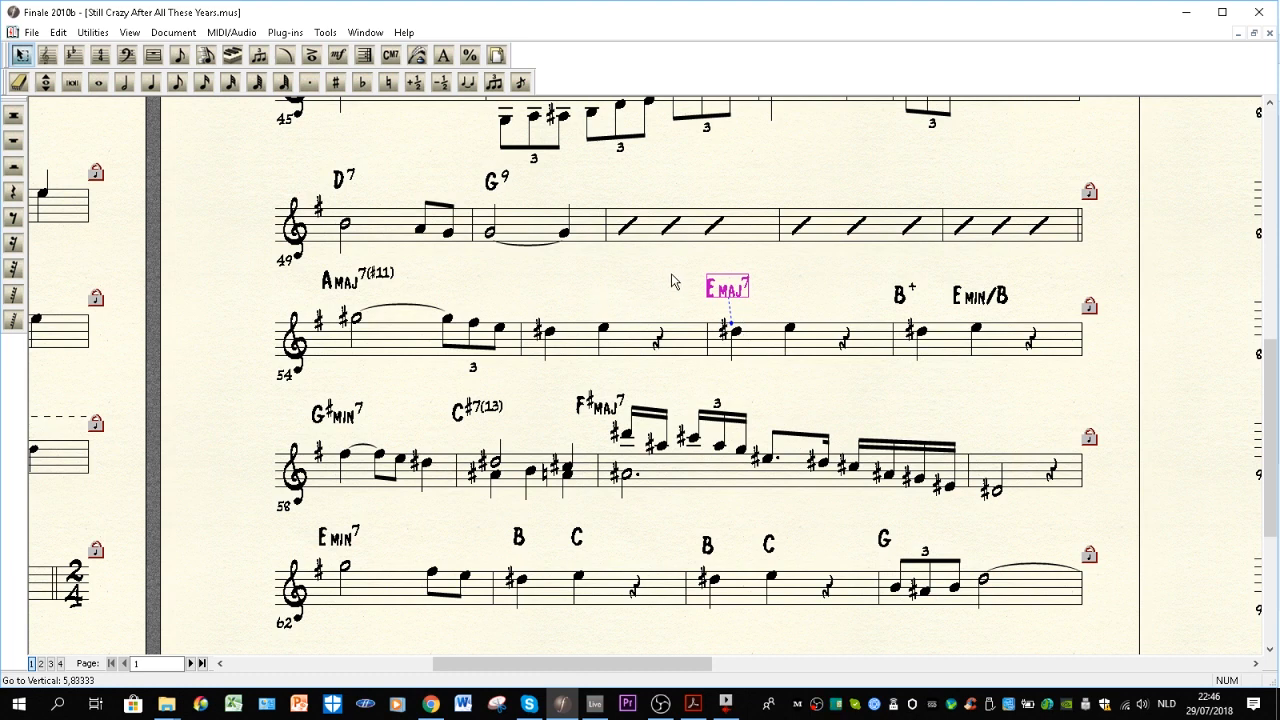
mouse_move(662, 278)
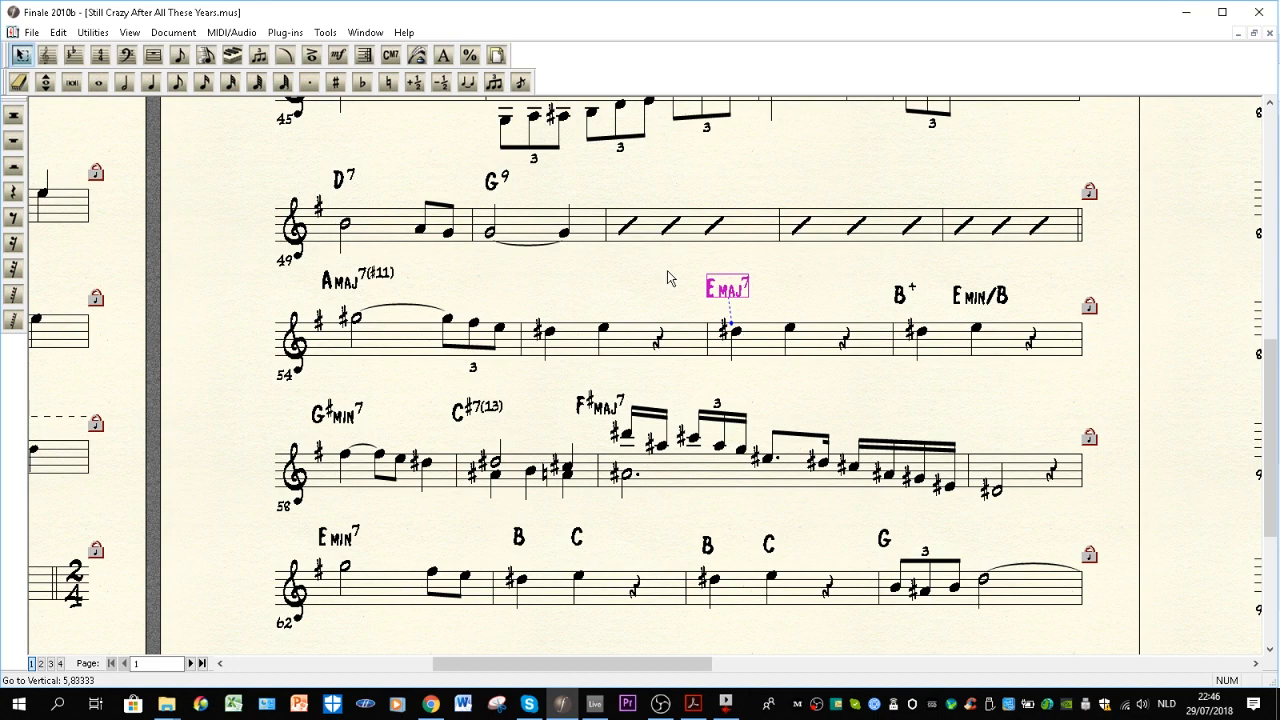
mouse_move(728, 240)
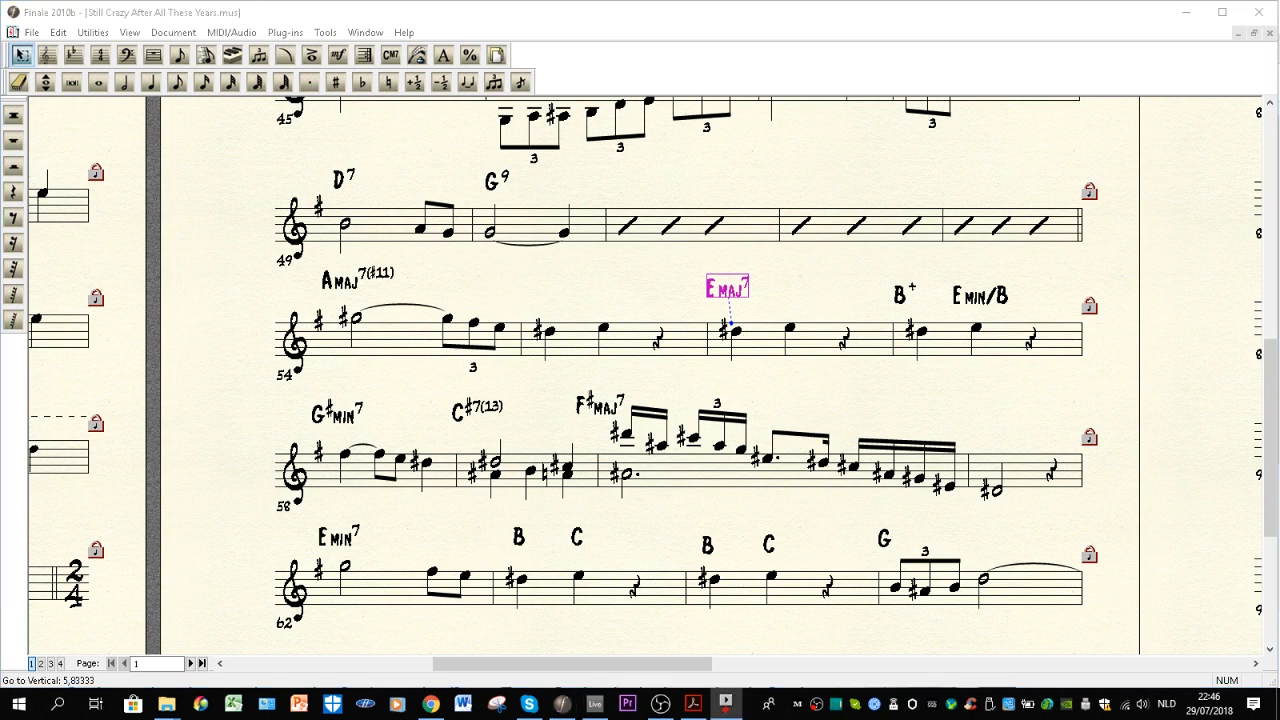
mouse_move(918, 232)
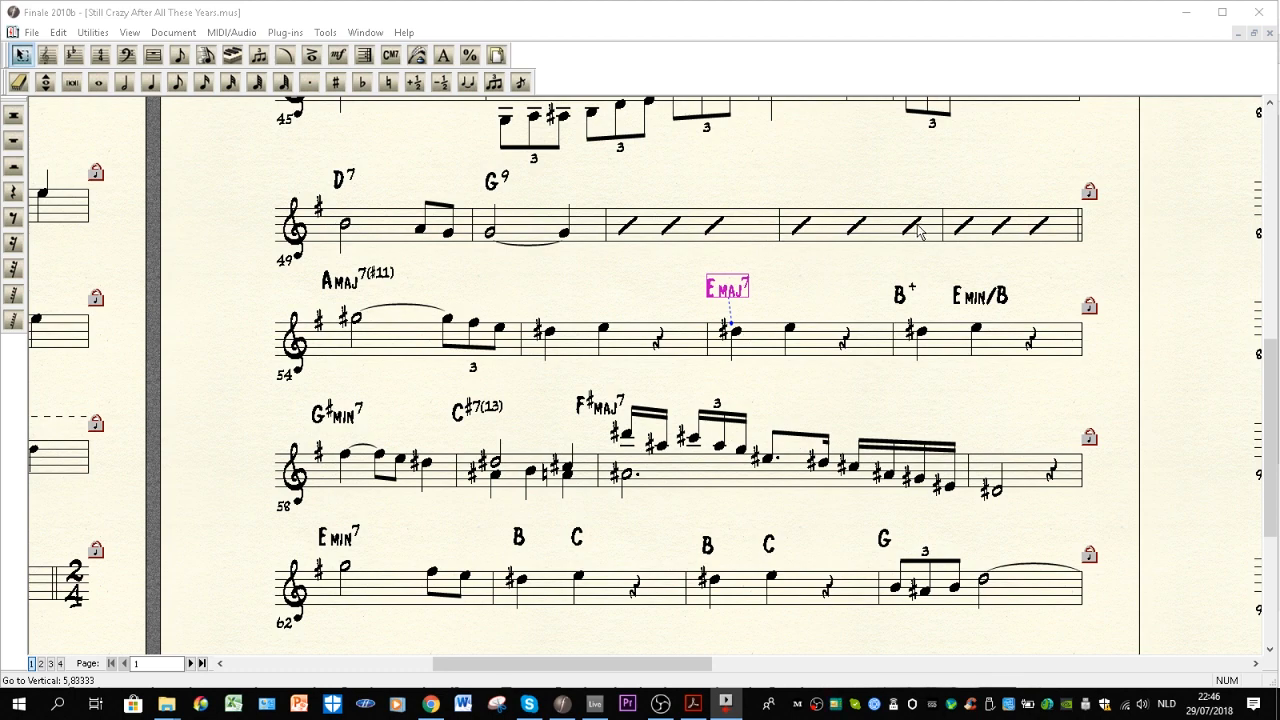
mouse_move(862, 223)
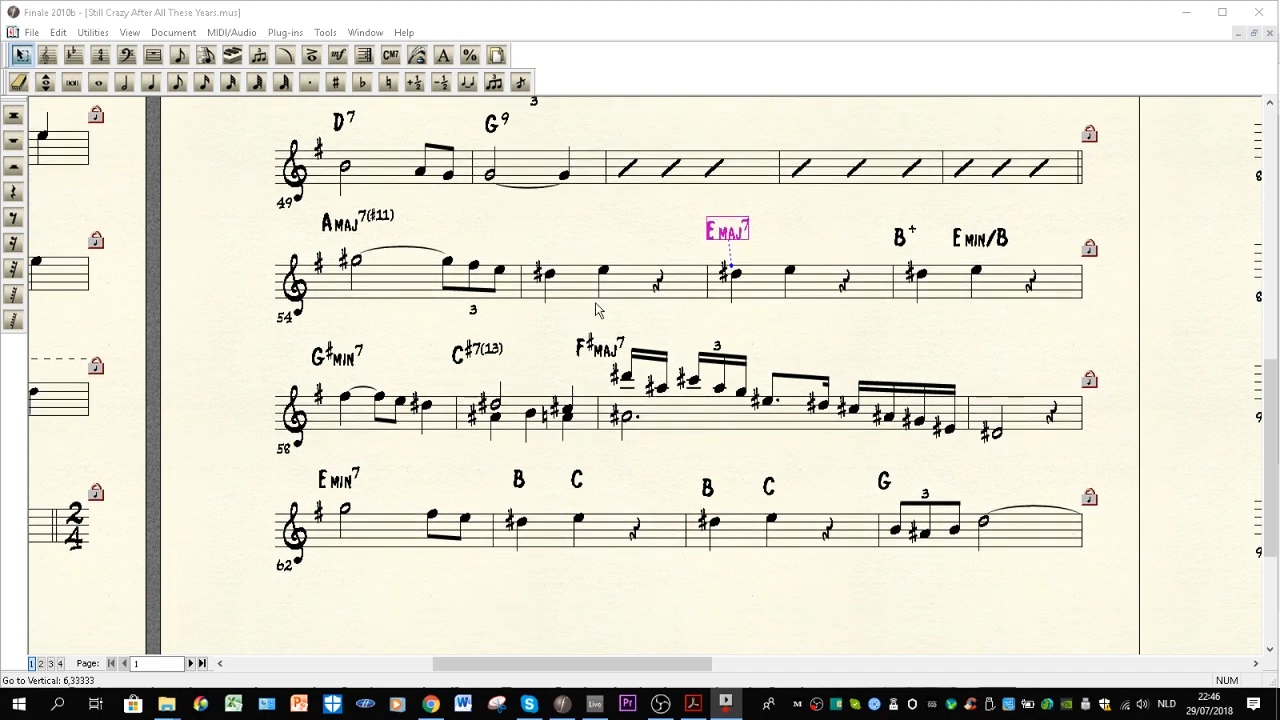
mouse_move(941, 296)
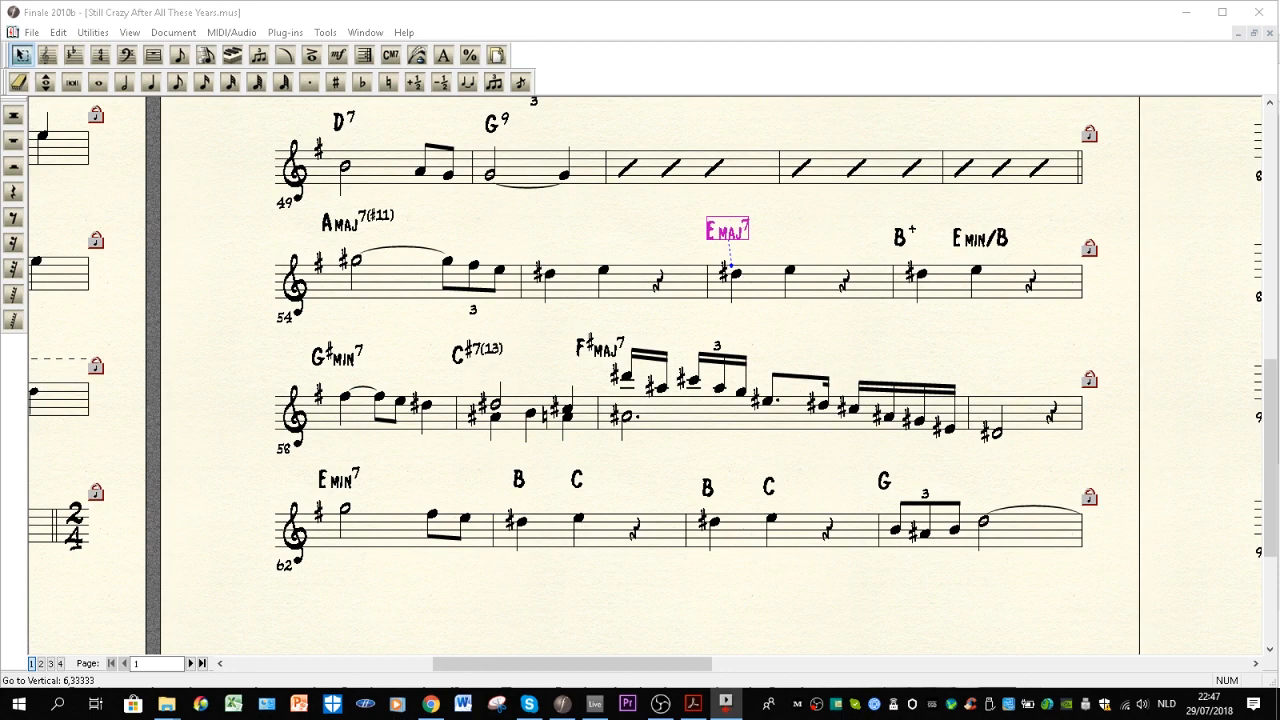
mouse_move(673, 238)
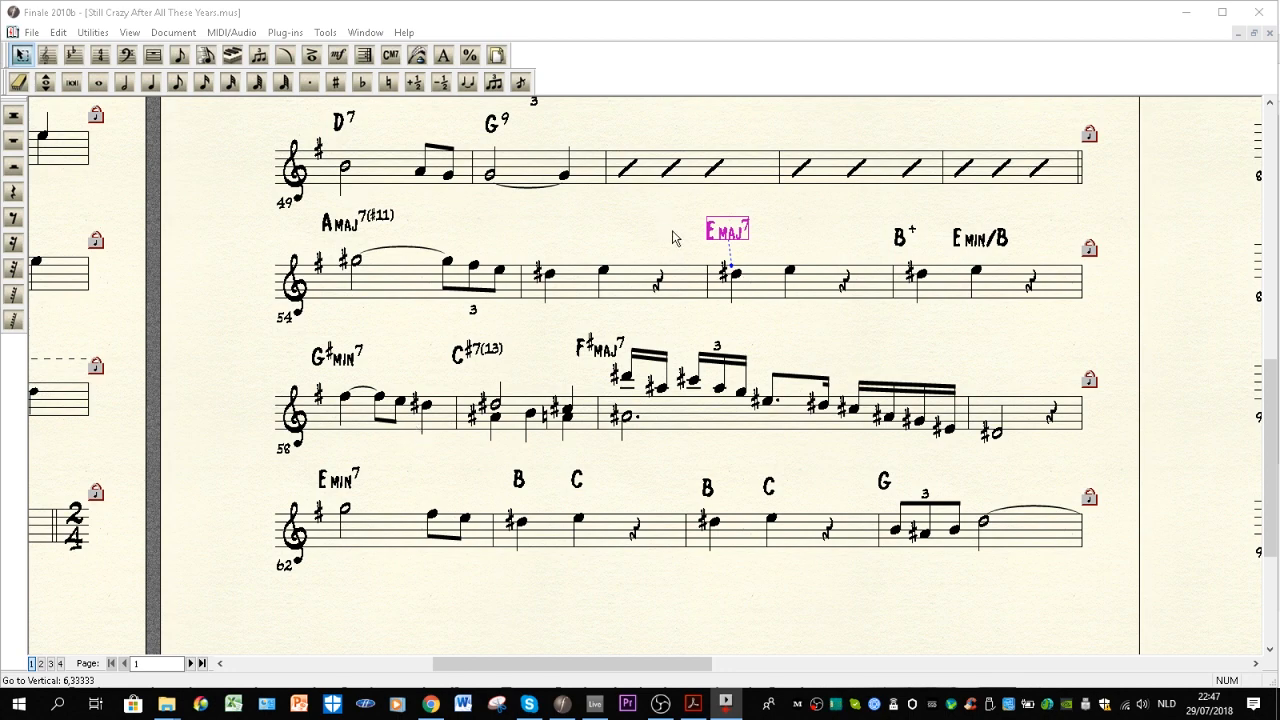
mouse_move(918, 265)
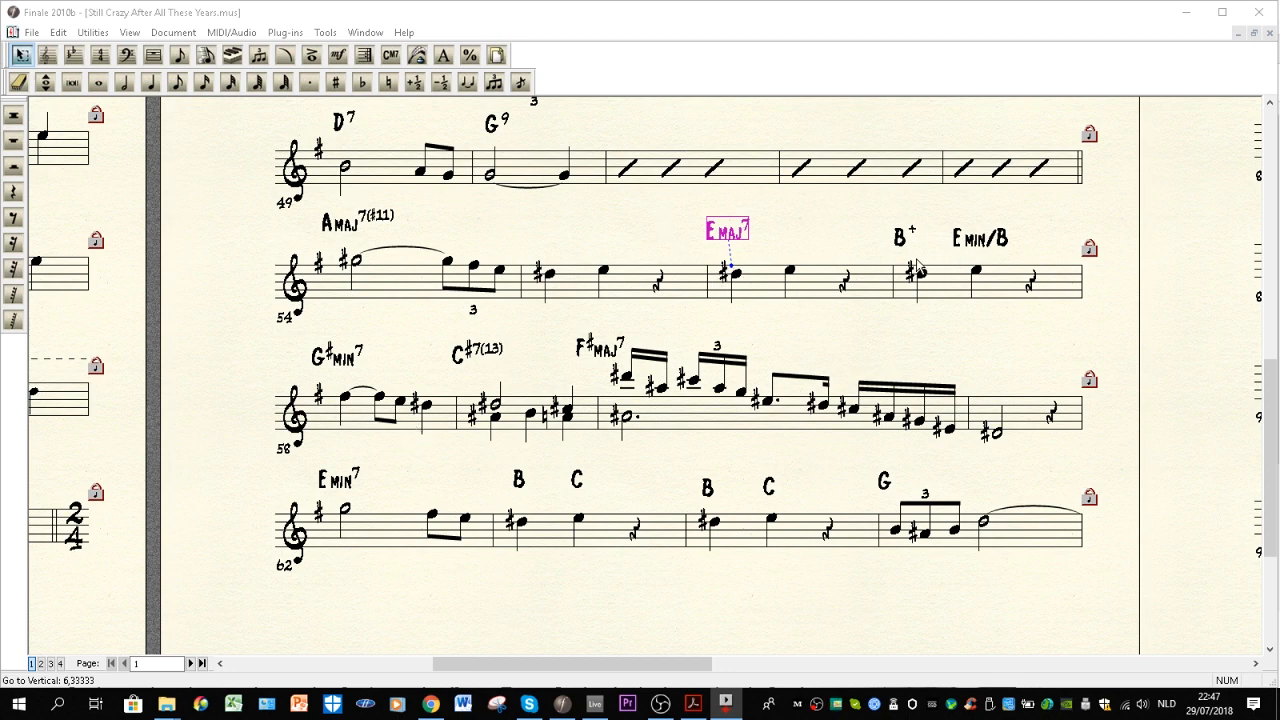
mouse_move(331, 267)
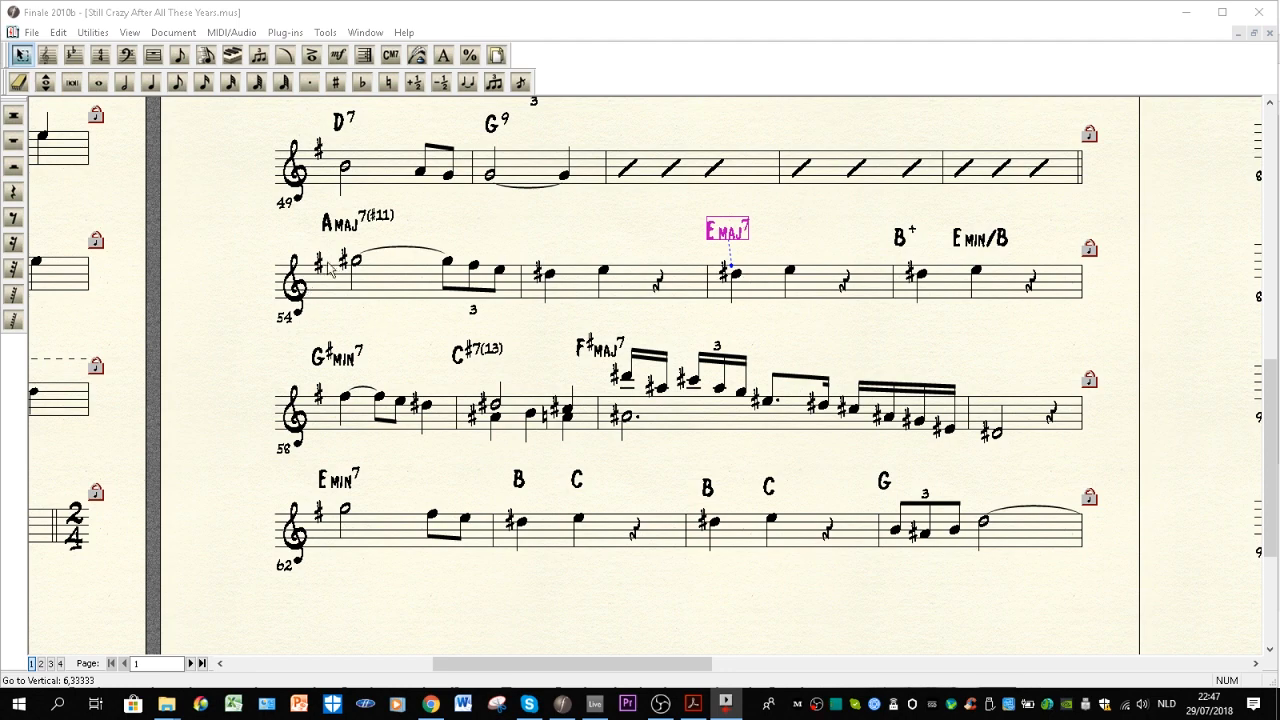
mouse_move(470, 277)
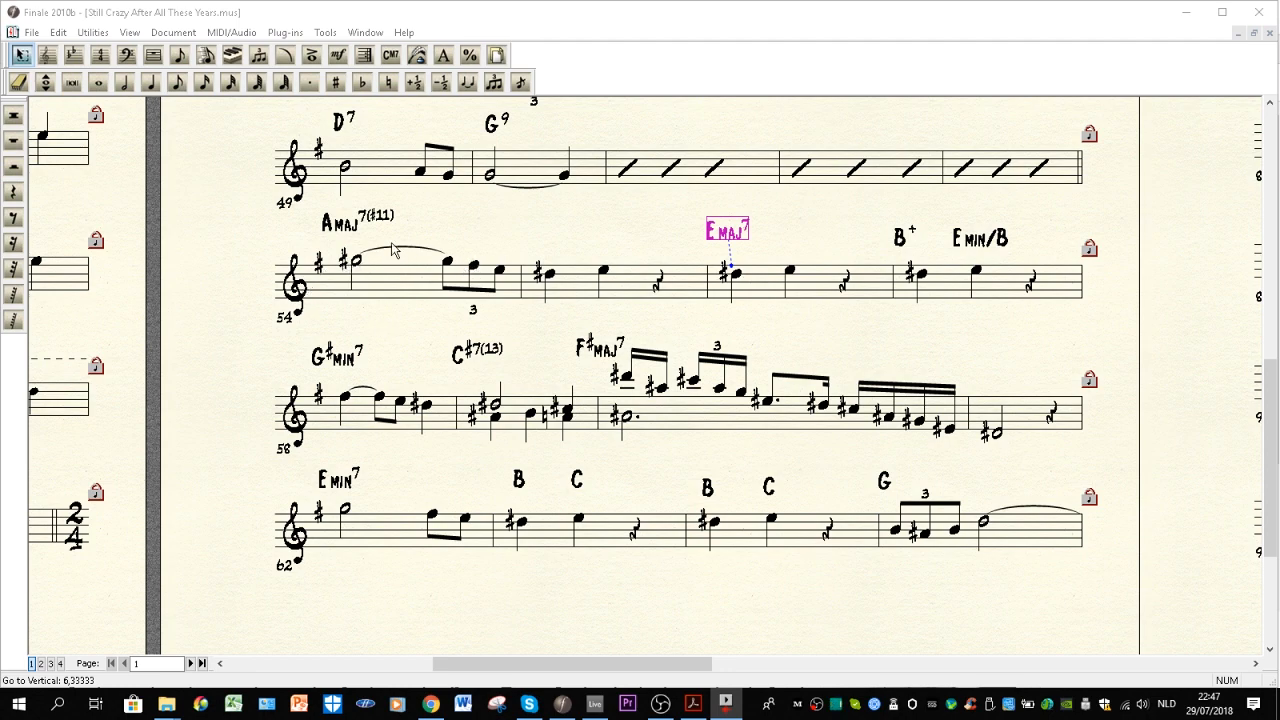
mouse_move(1098, 285)
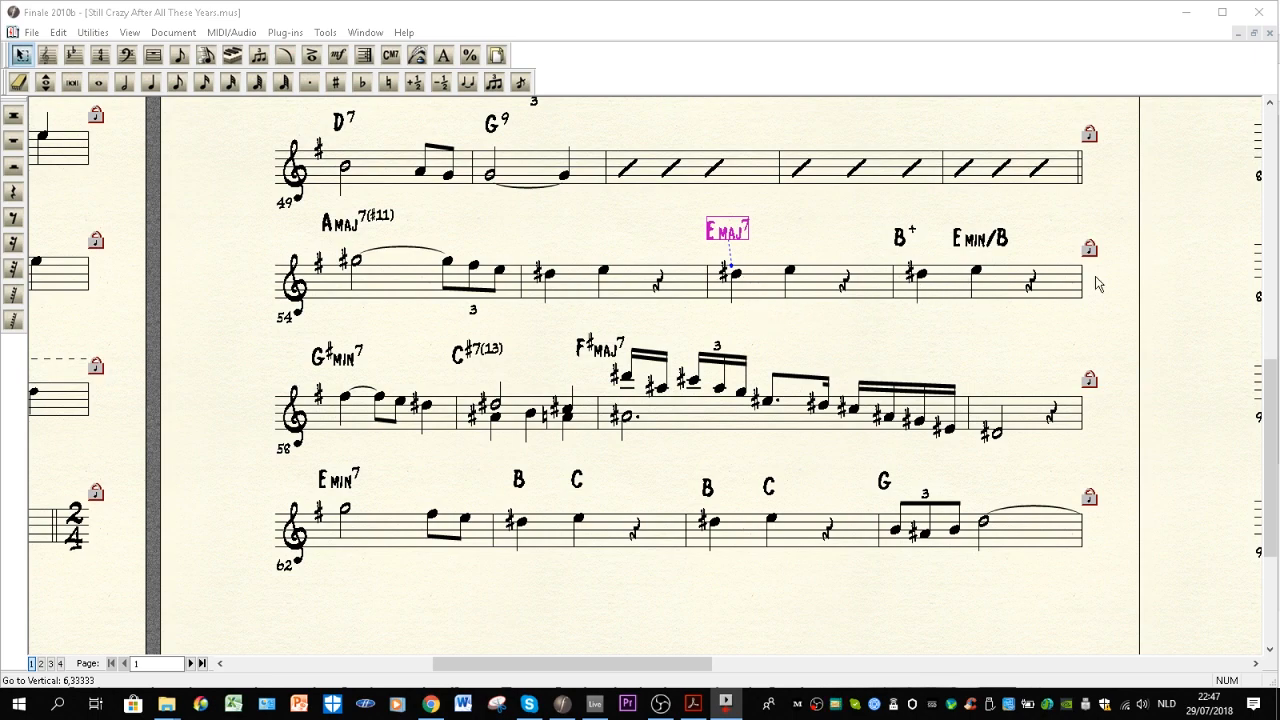
mouse_move(350, 403)
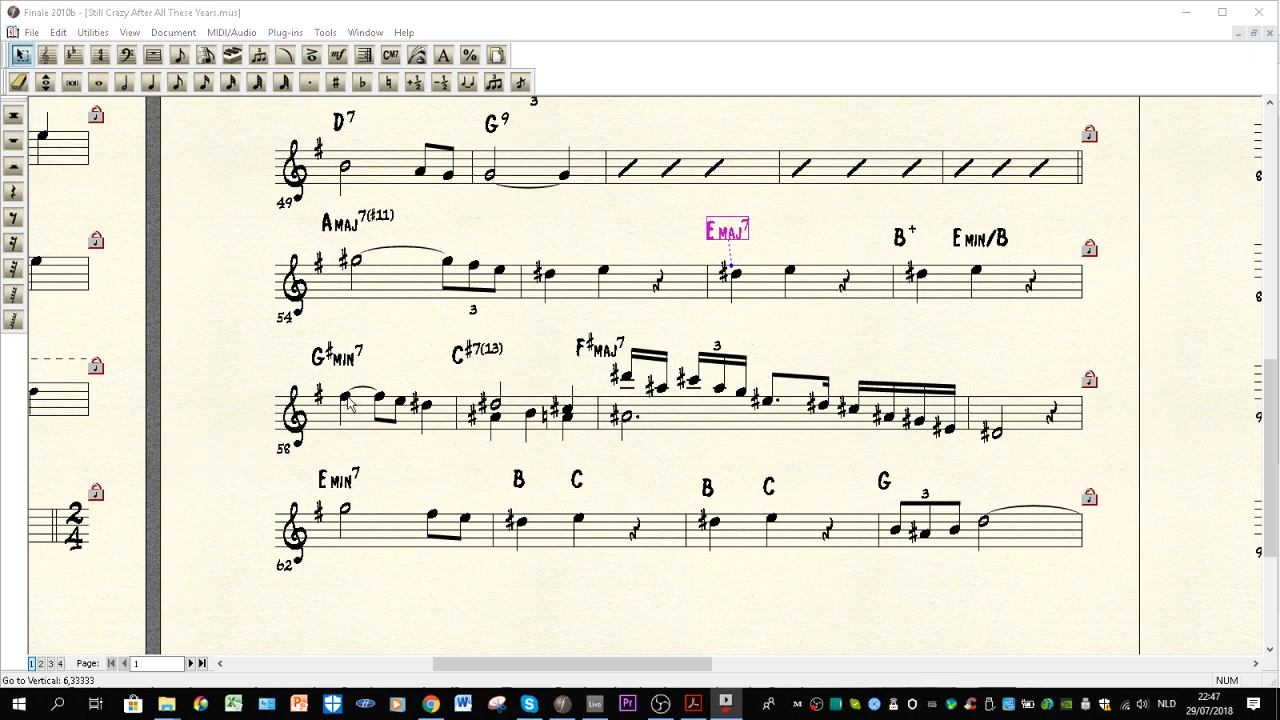
mouse_move(470, 418)
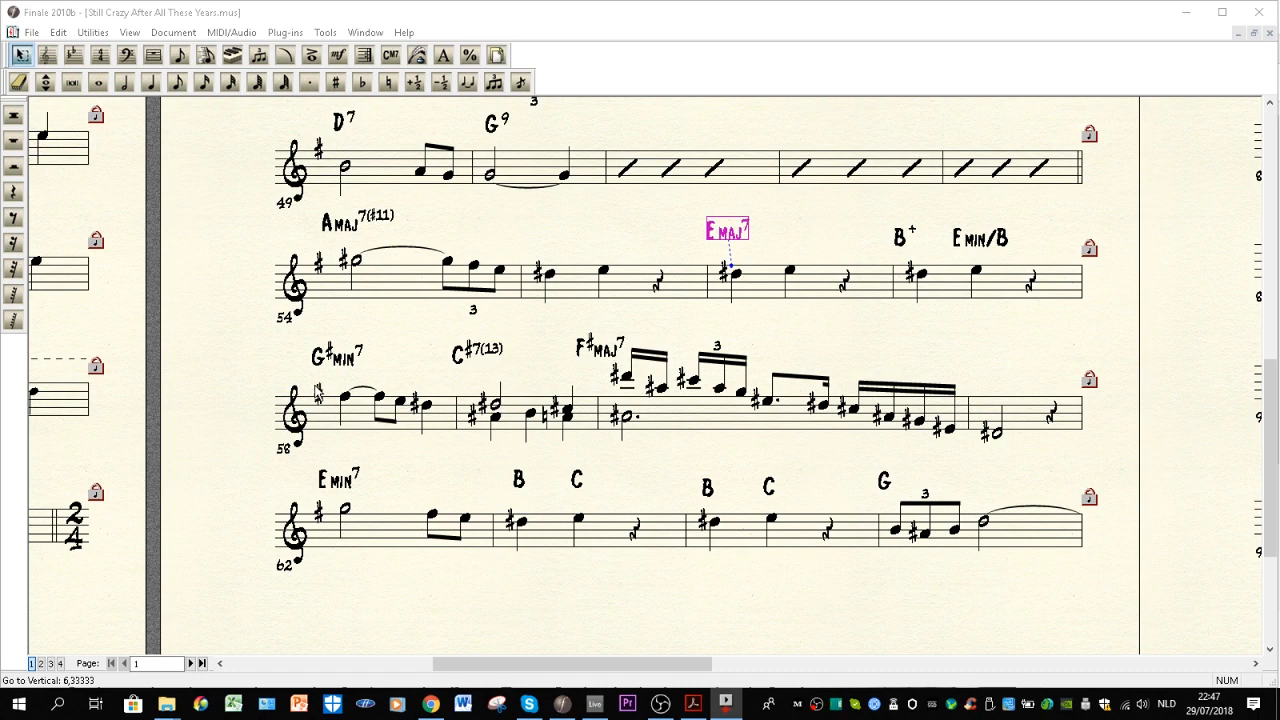
mouse_move(617, 358)
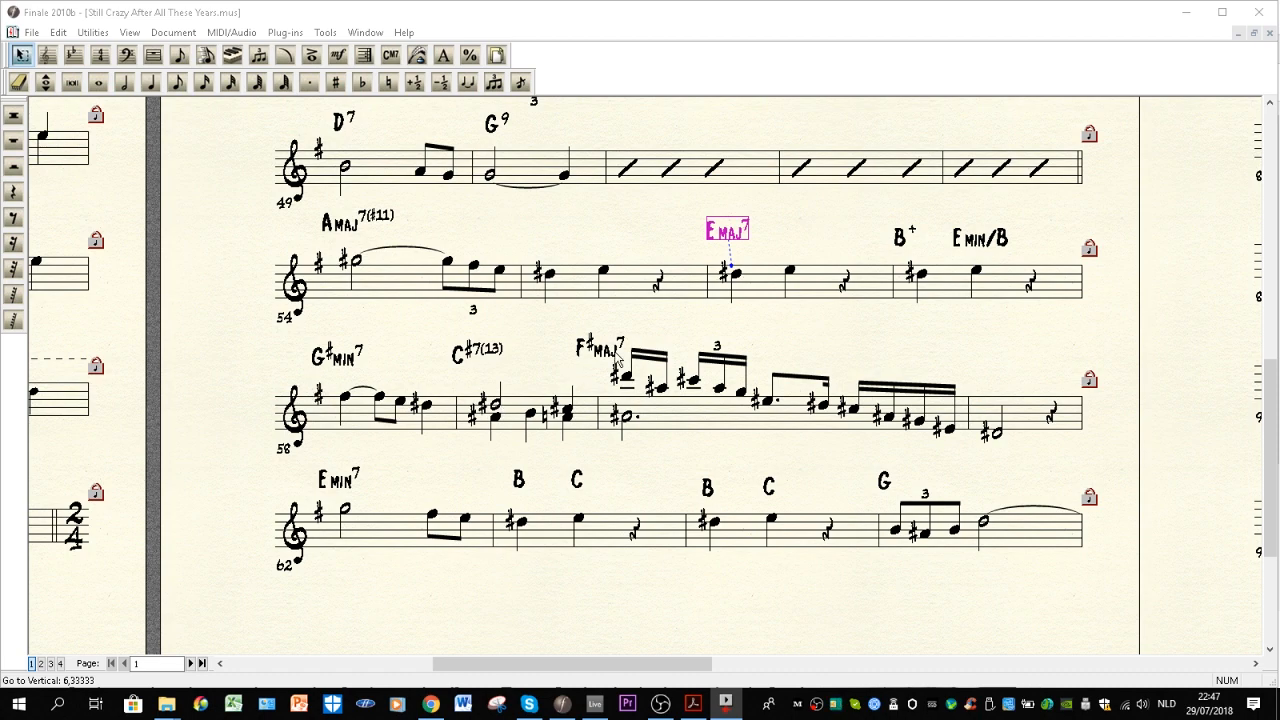
mouse_move(690, 367)
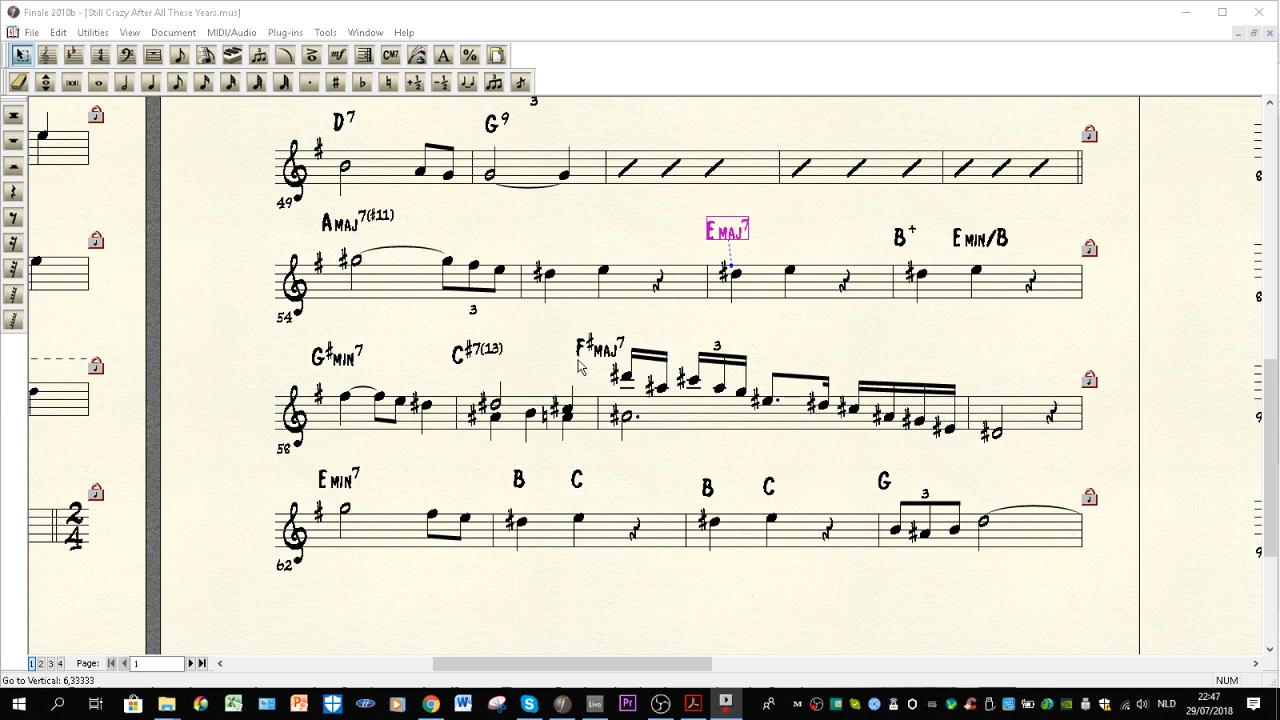
mouse_move(828, 433)
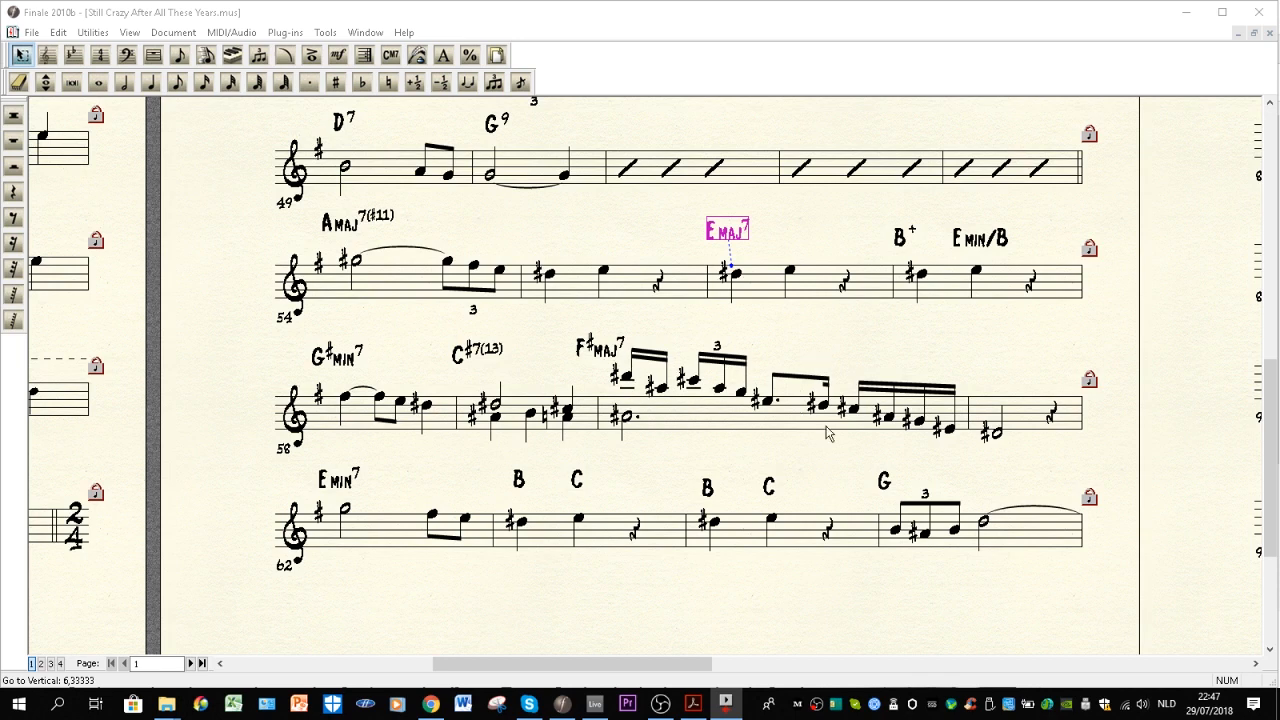
mouse_move(643, 378)
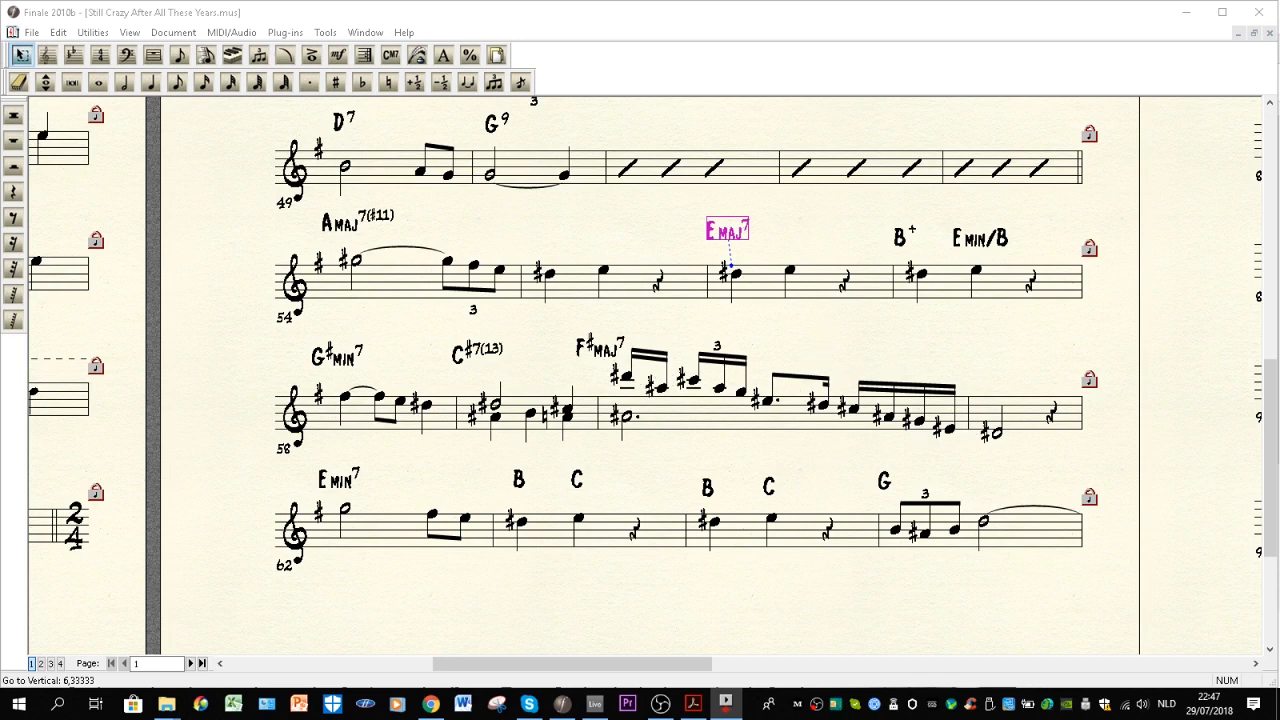
mouse_move(613, 483)
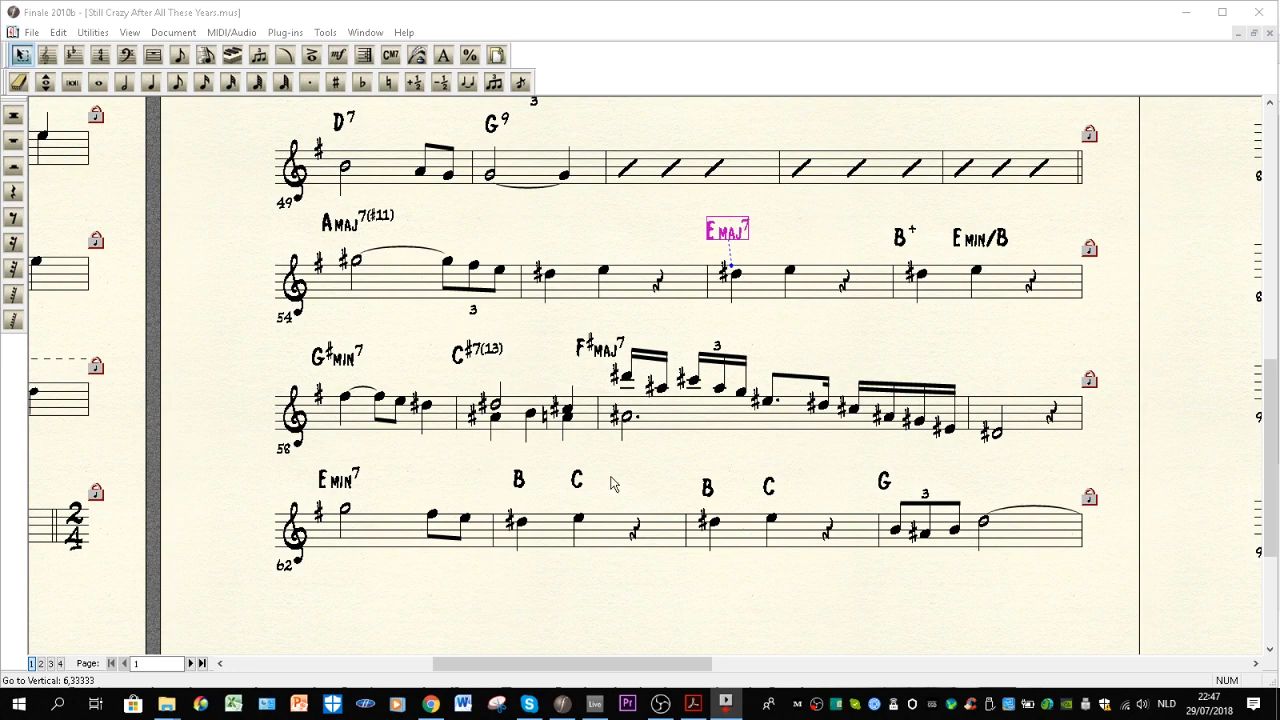
mouse_move(860, 442)
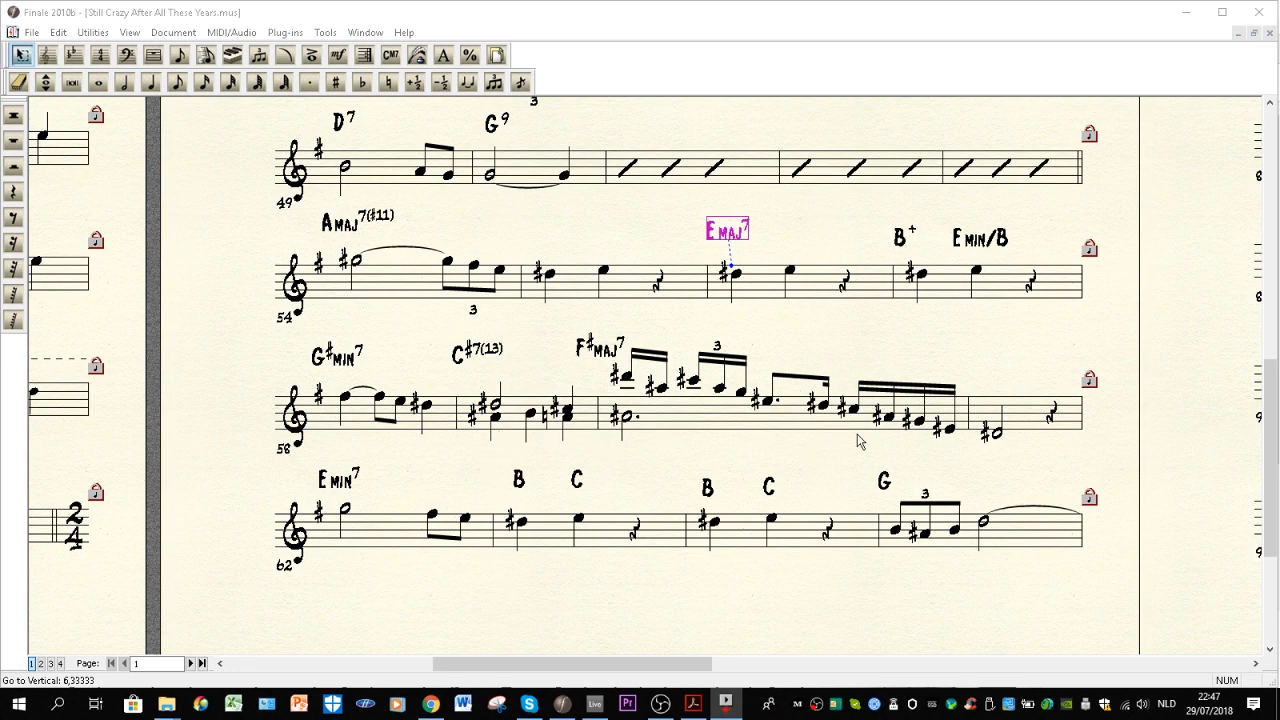
mouse_move(337, 516)
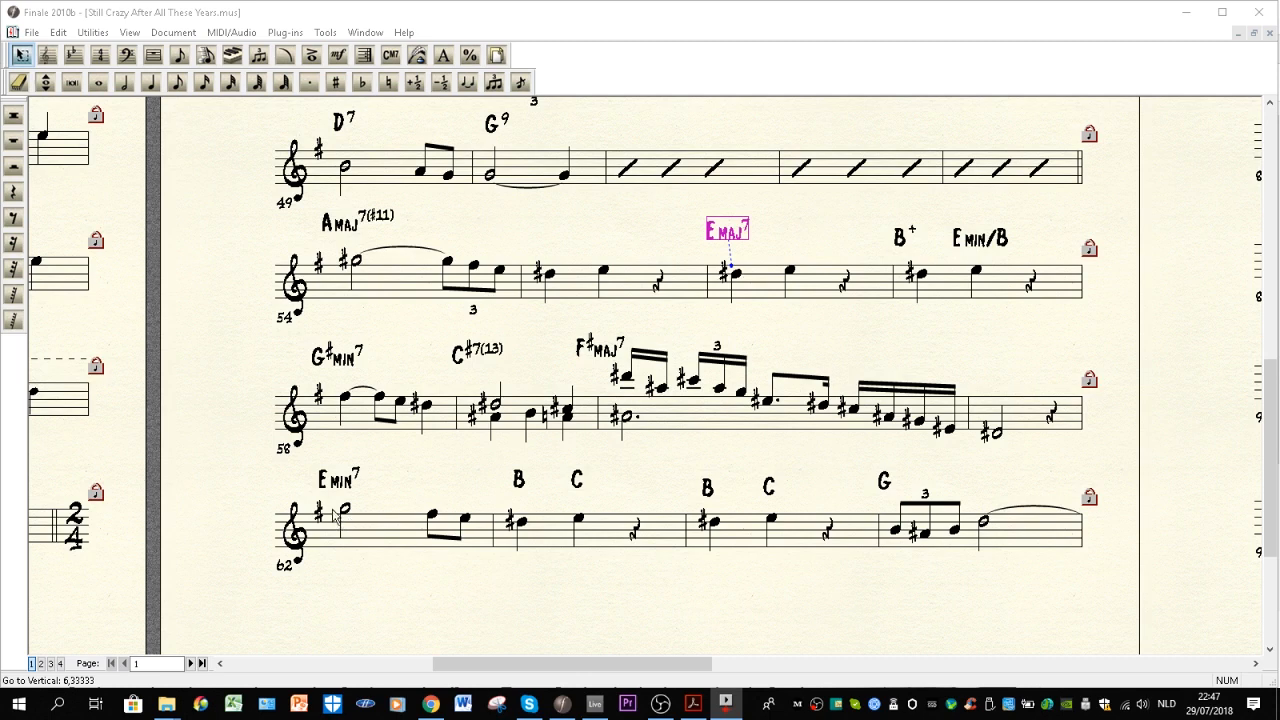
mouse_move(350, 500)
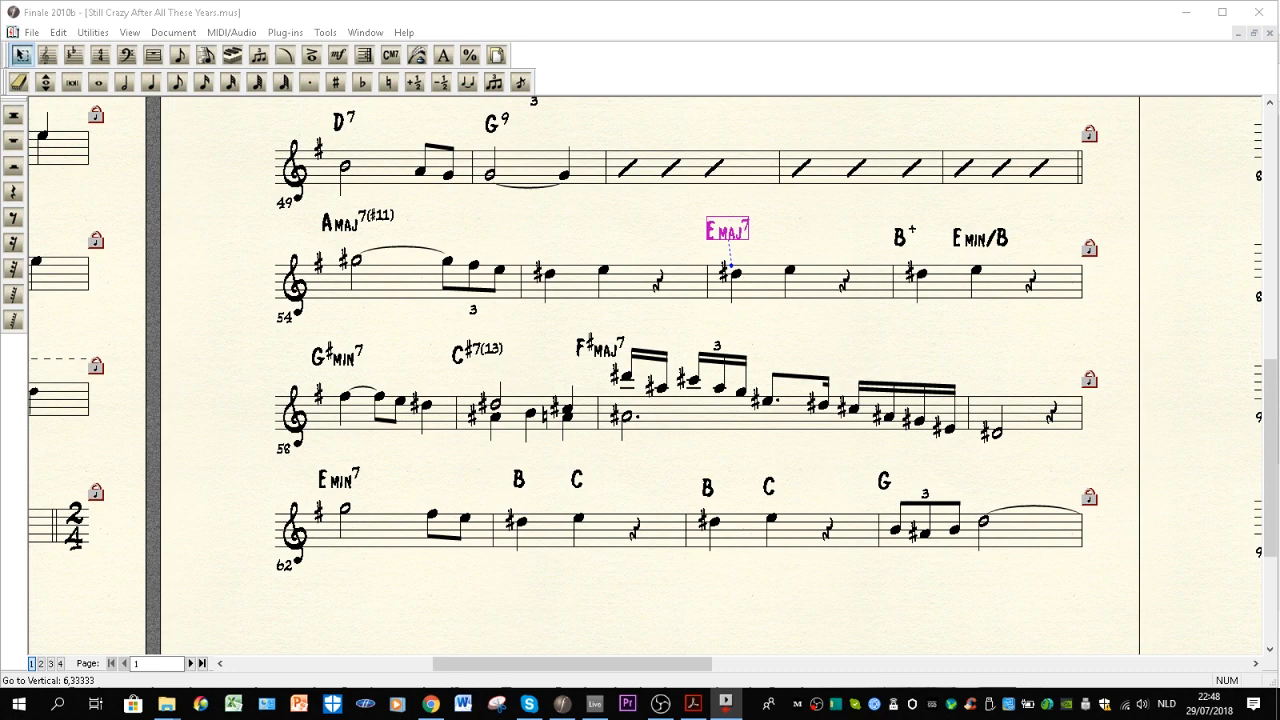
mouse_move(505, 574)
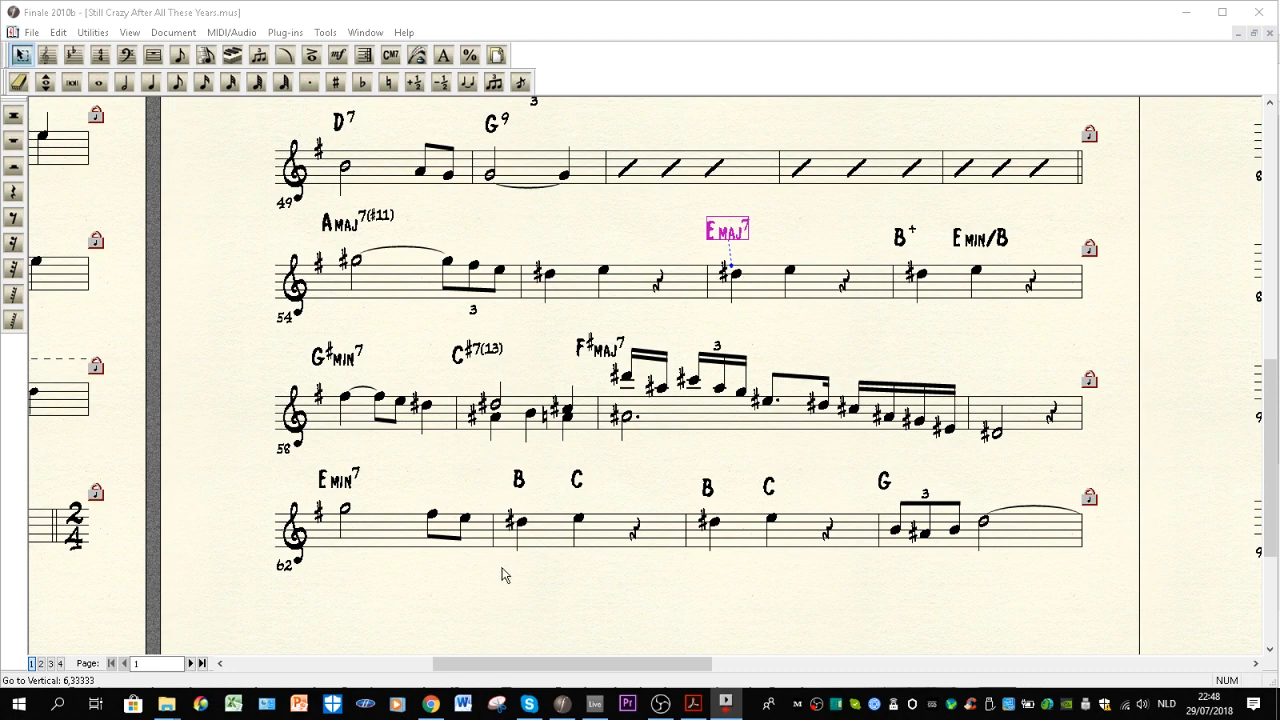
mouse_move(584, 529)
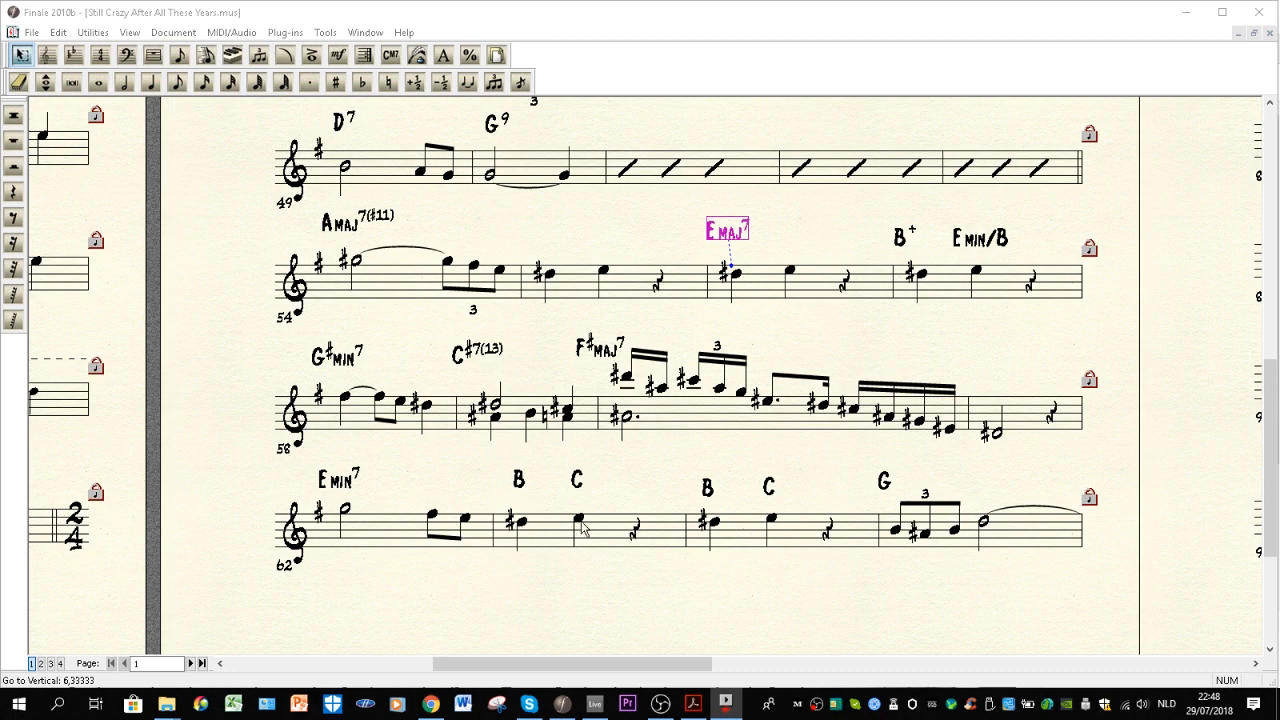
mouse_move(508, 508)
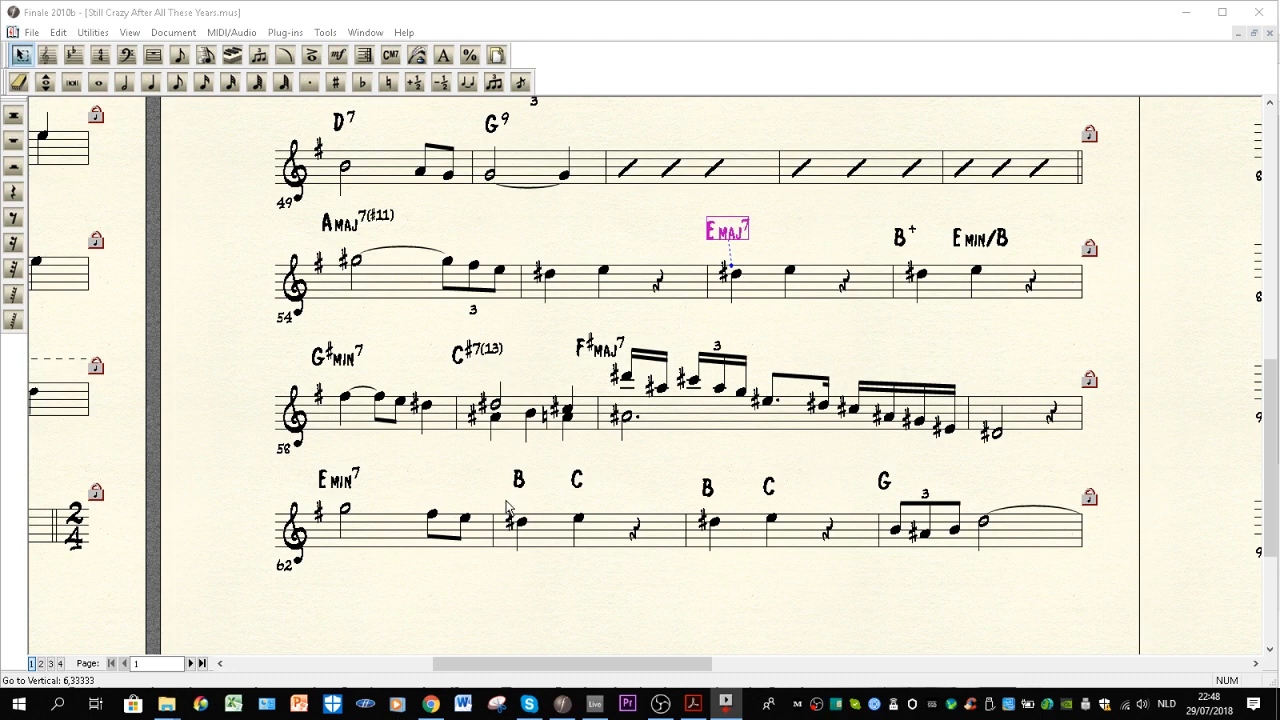
mouse_move(518, 497)
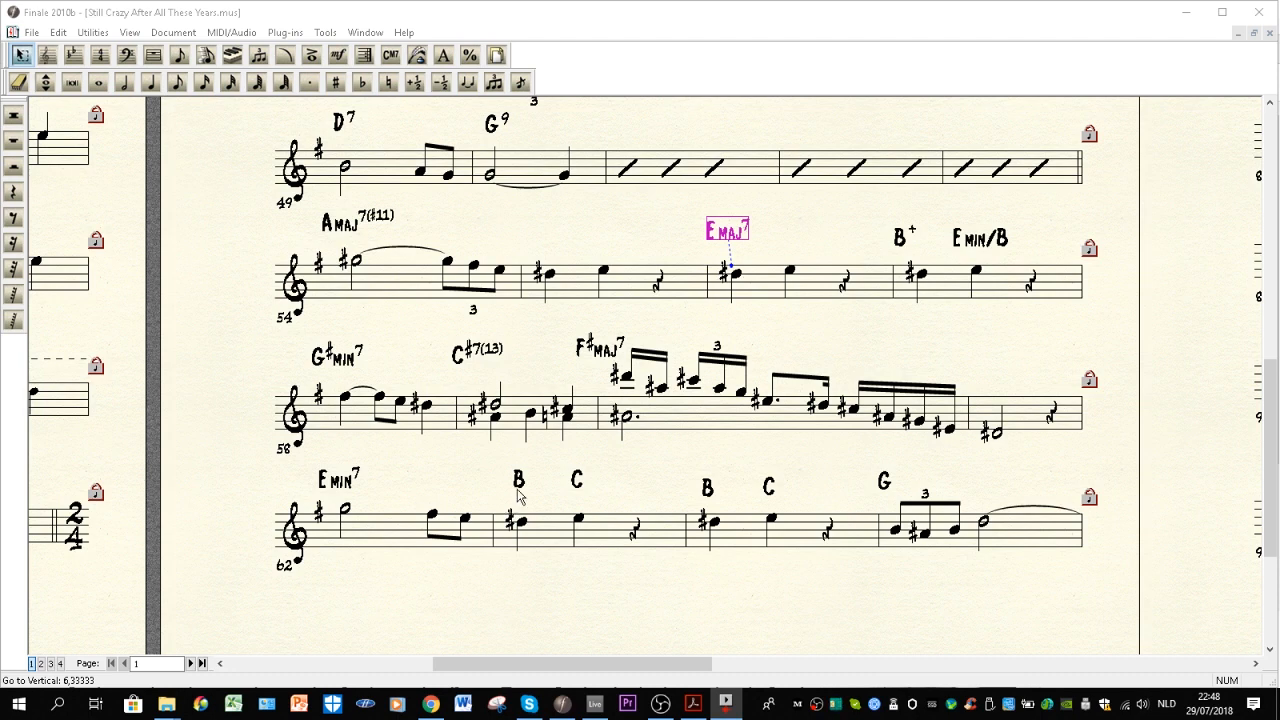
mouse_move(516, 491)
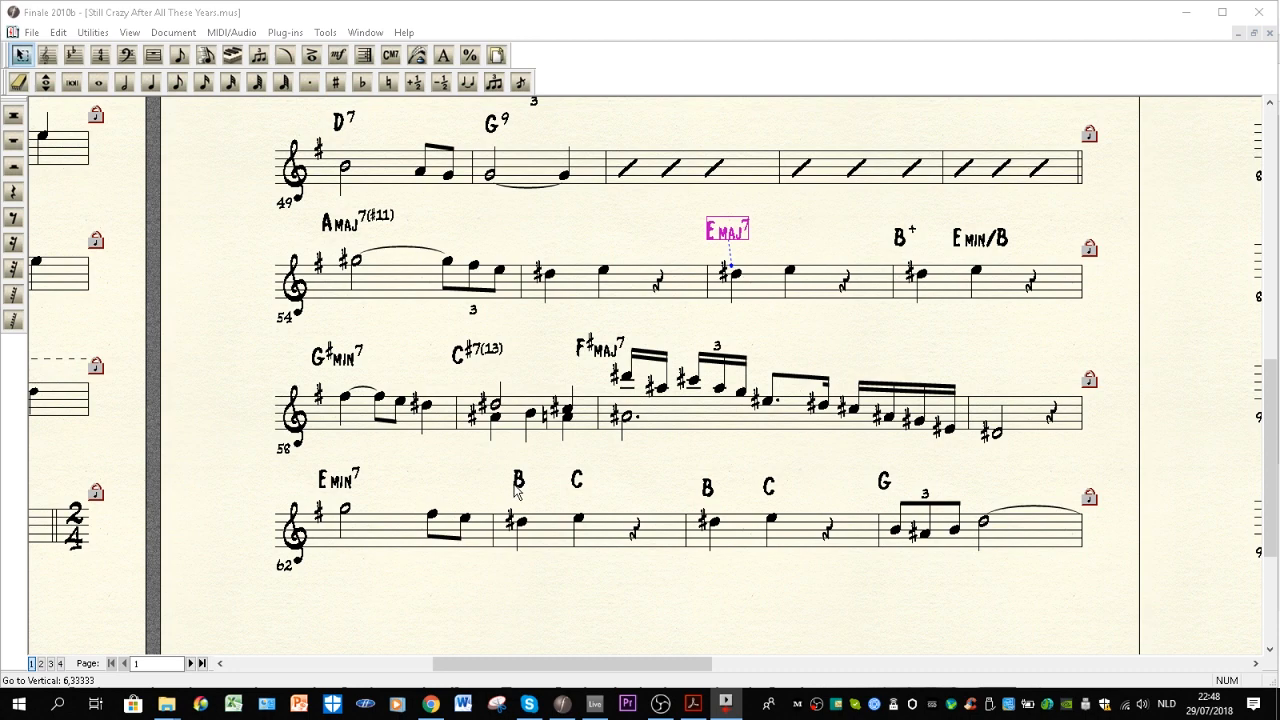
mouse_move(528, 485)
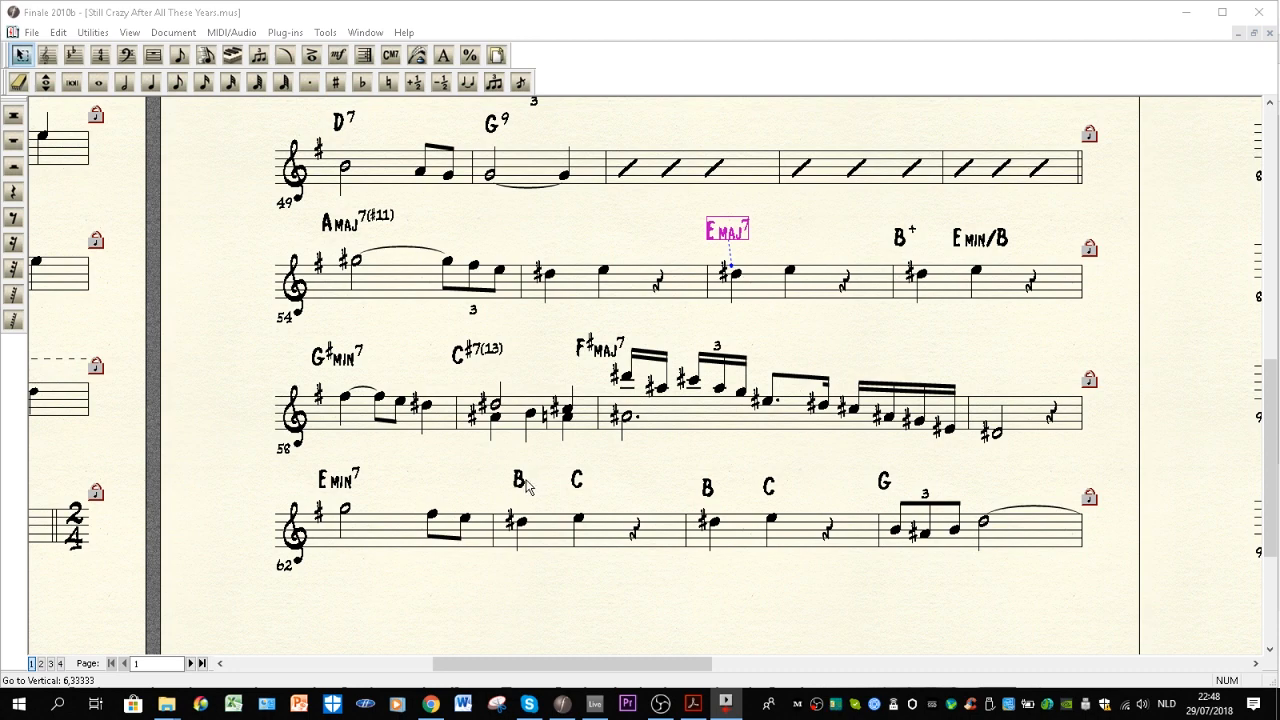
Step: Deselect the Emaj7 chord by clicking beside it
click(518, 478)
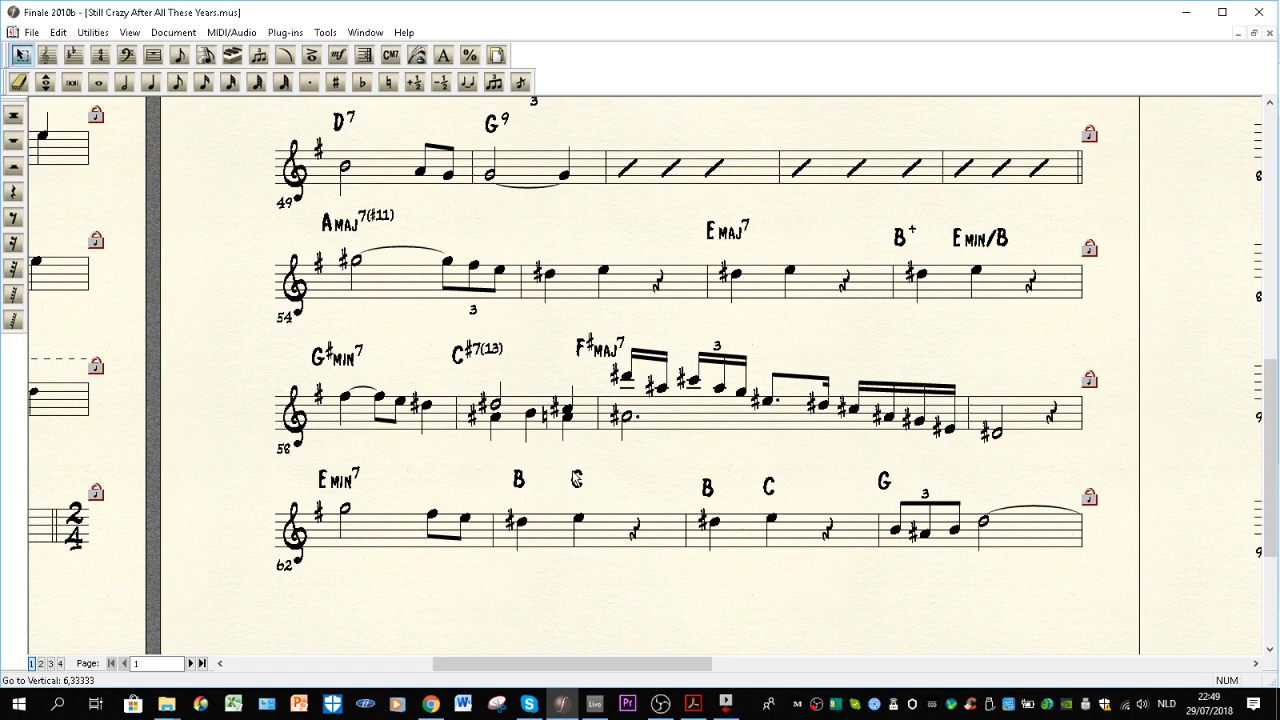
click(576, 478)
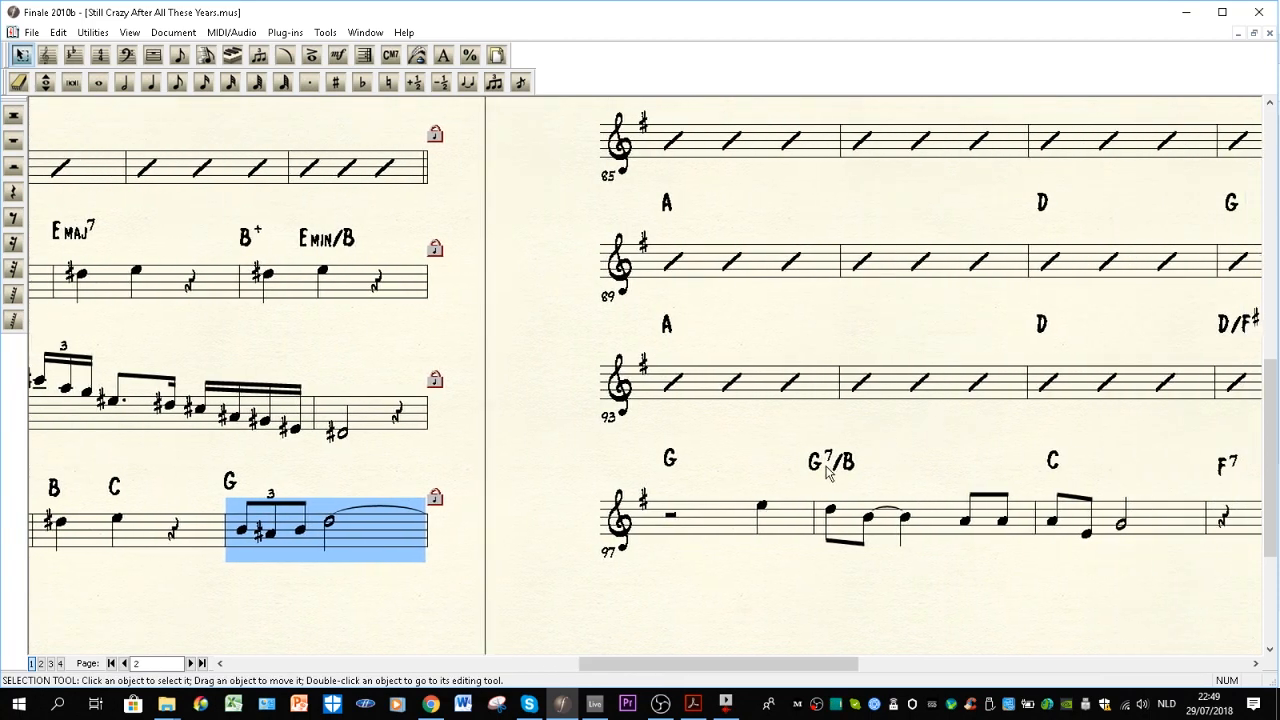
Step: Scroll down to the title page showing bars 66–76
scroll(down, 3)
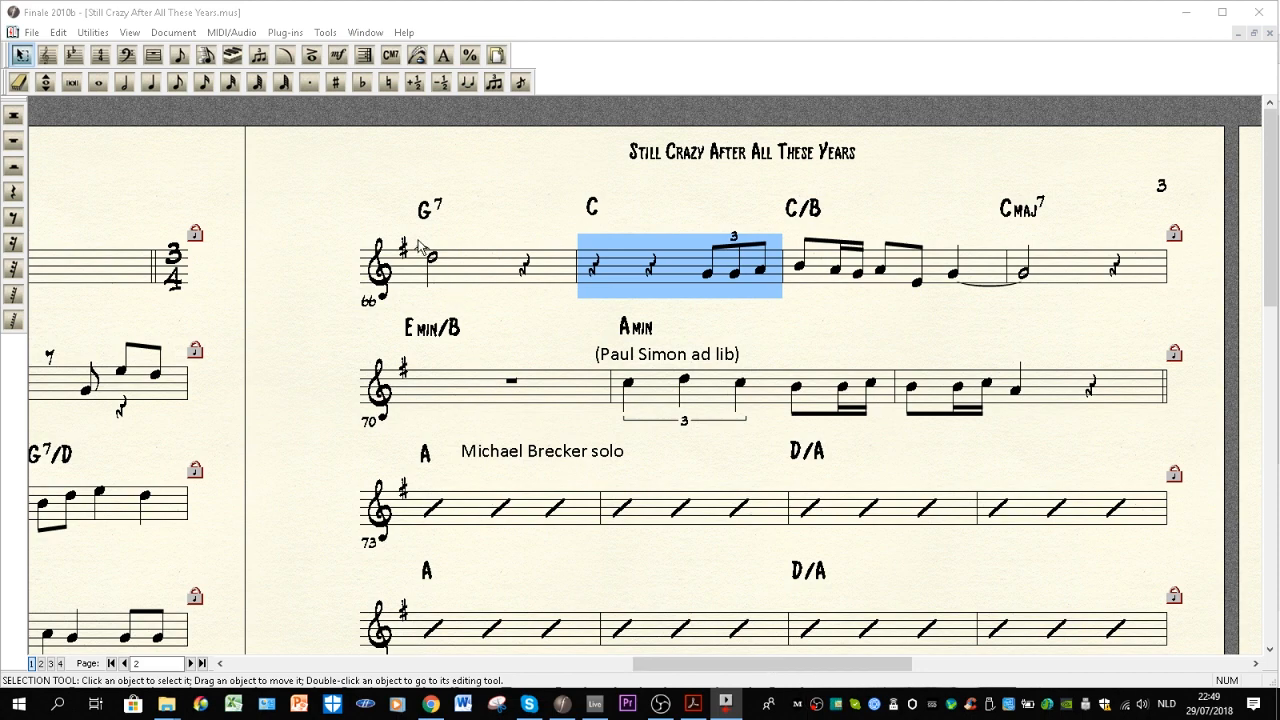
mouse_move(675, 278)
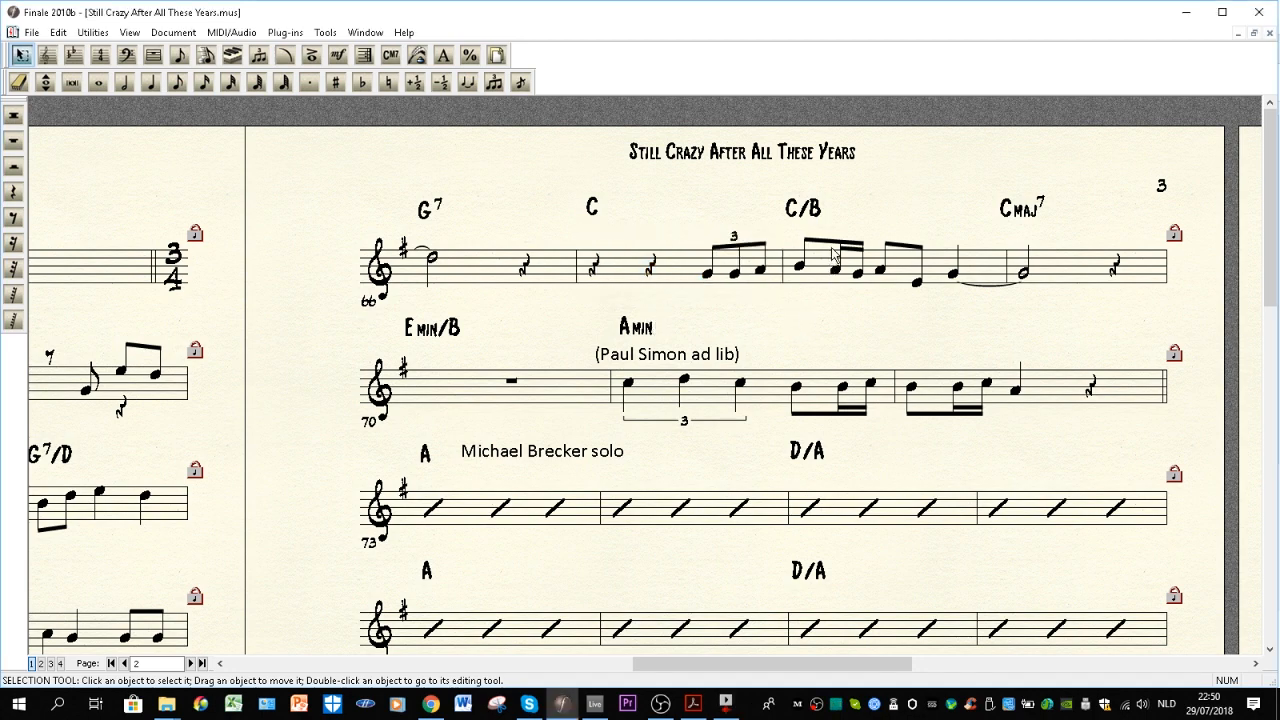
click(835, 265)
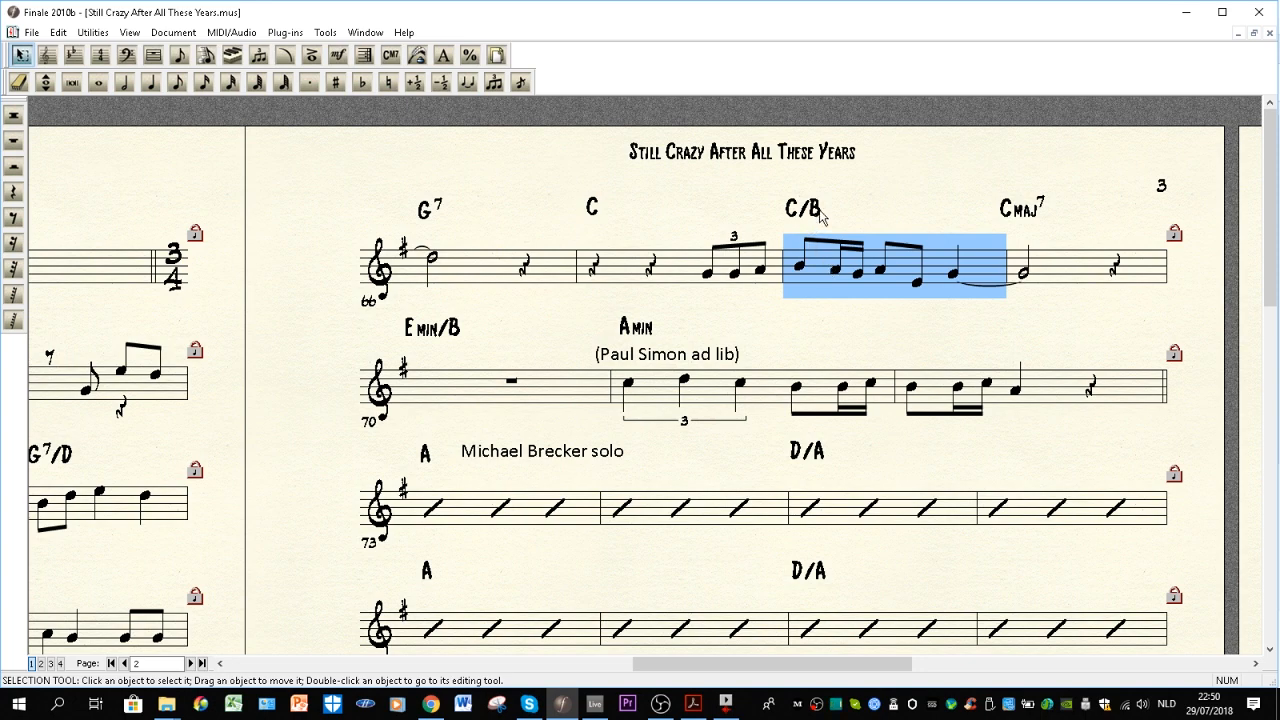
mouse_move(805, 261)
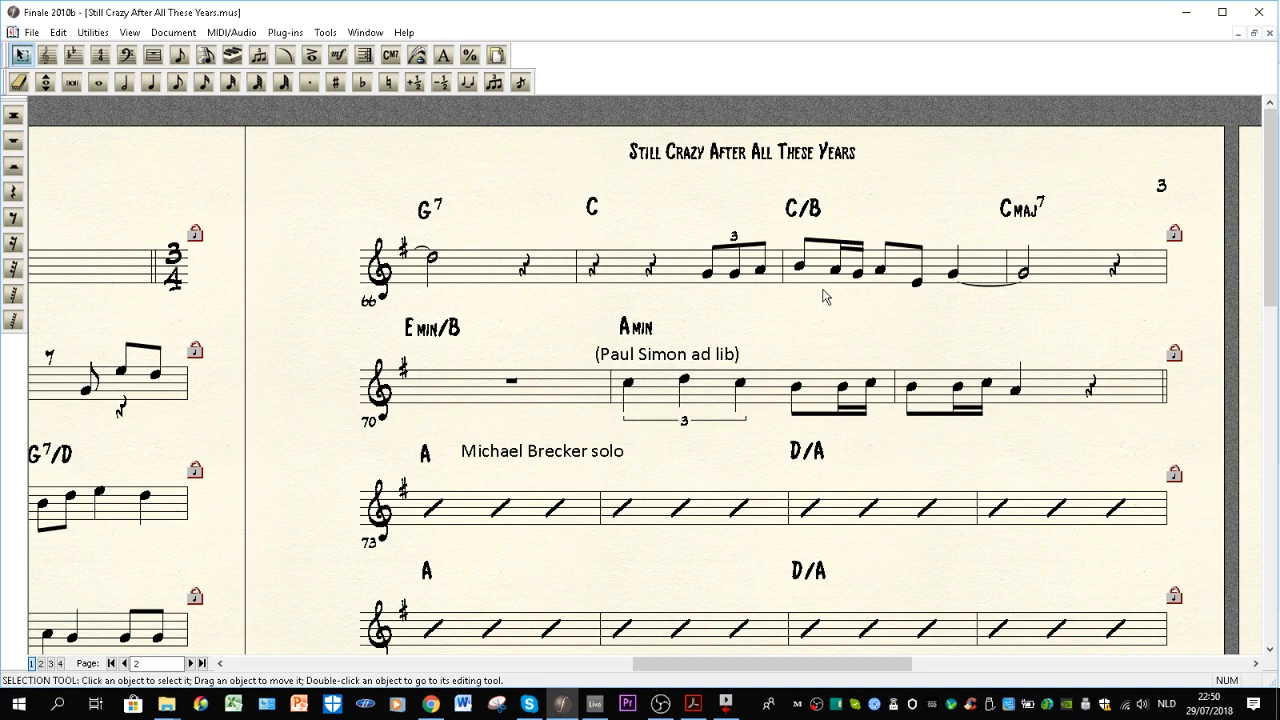
mouse_move(818, 278)
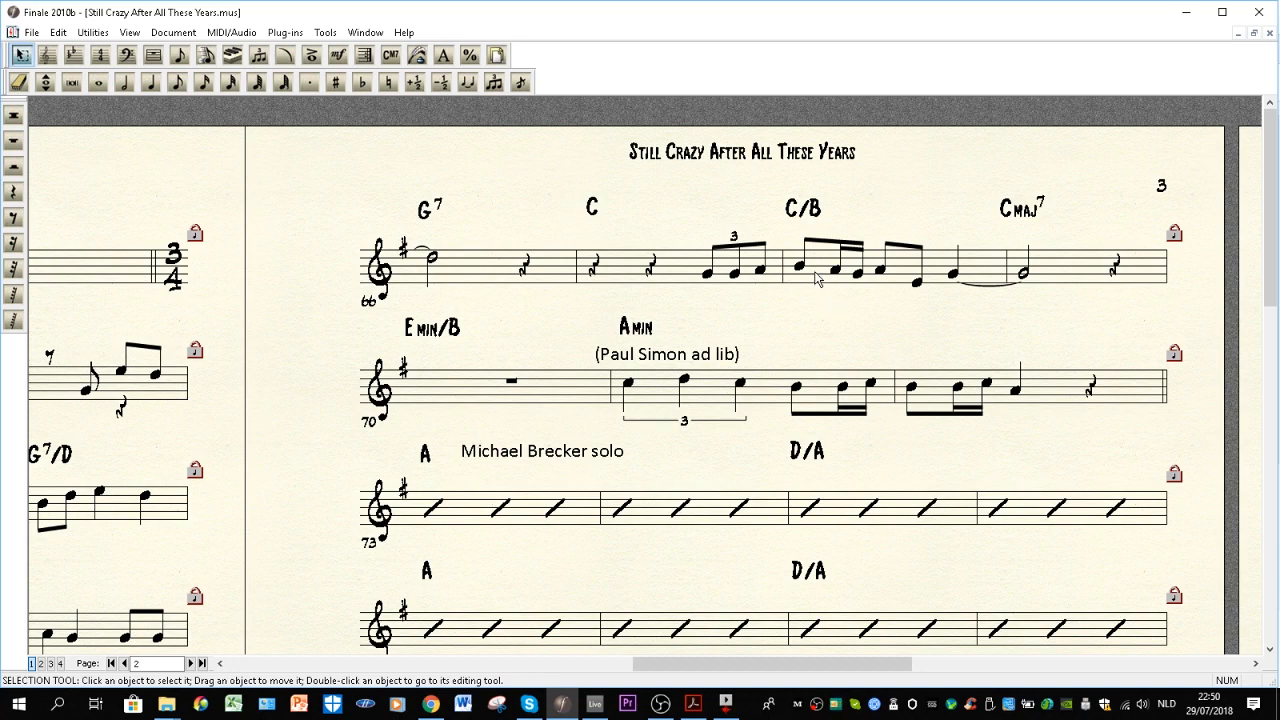
mouse_move(800, 278)
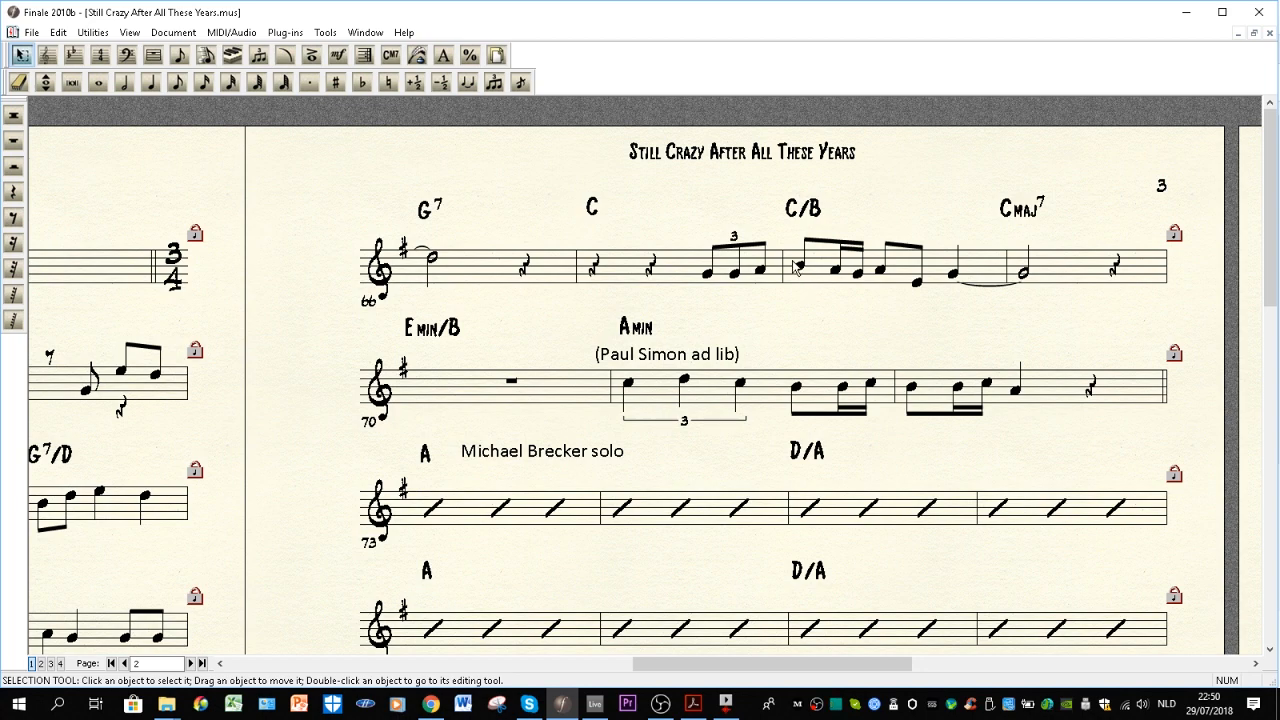
mouse_move(834, 279)
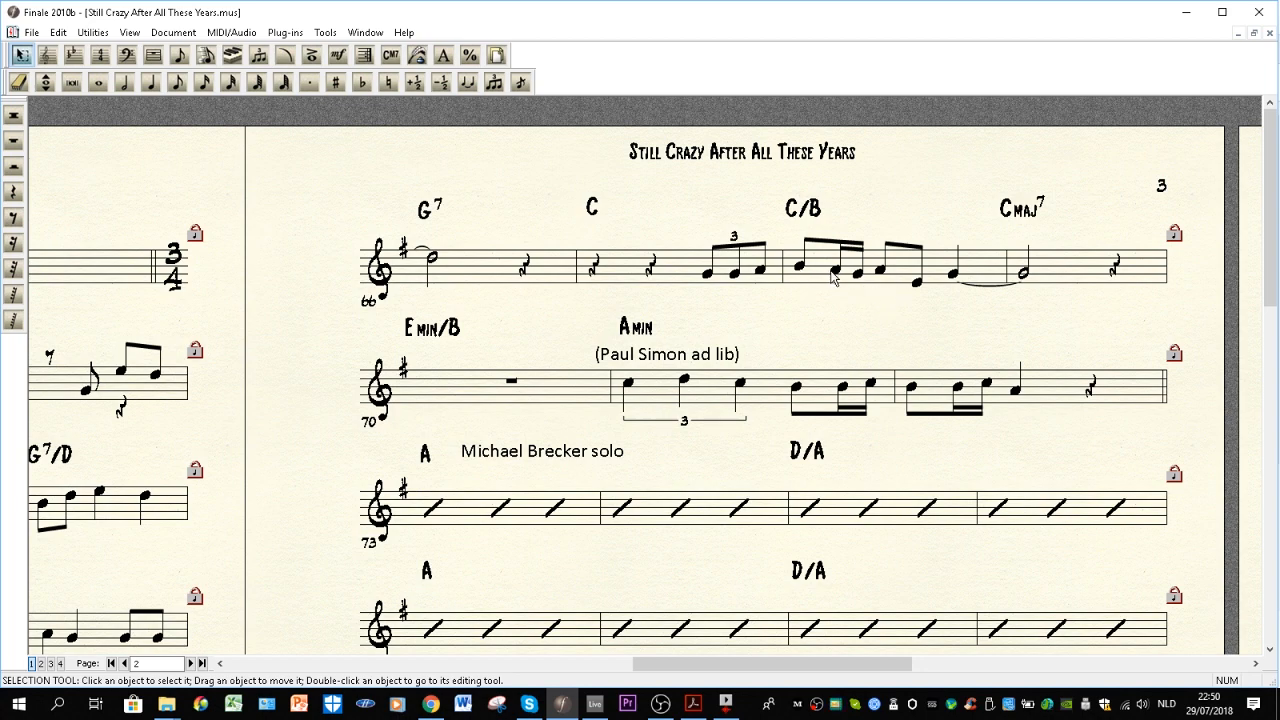
mouse_move(870, 270)
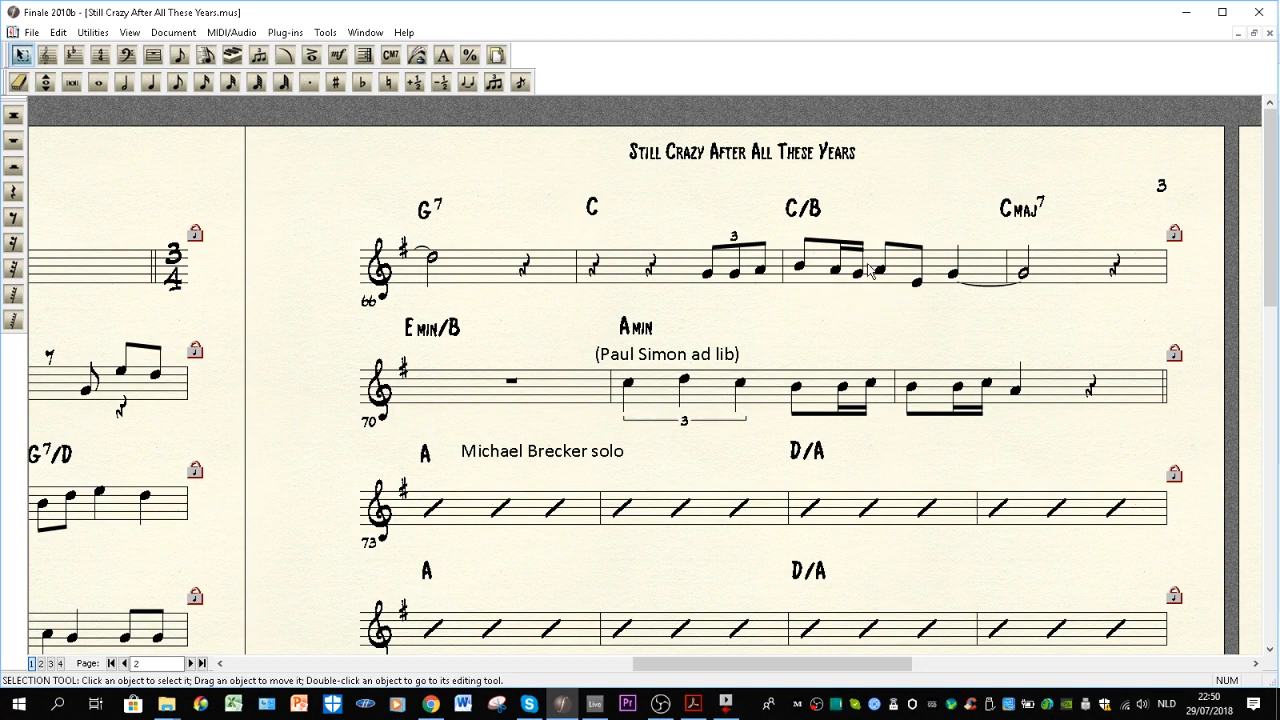
mouse_move(820, 221)
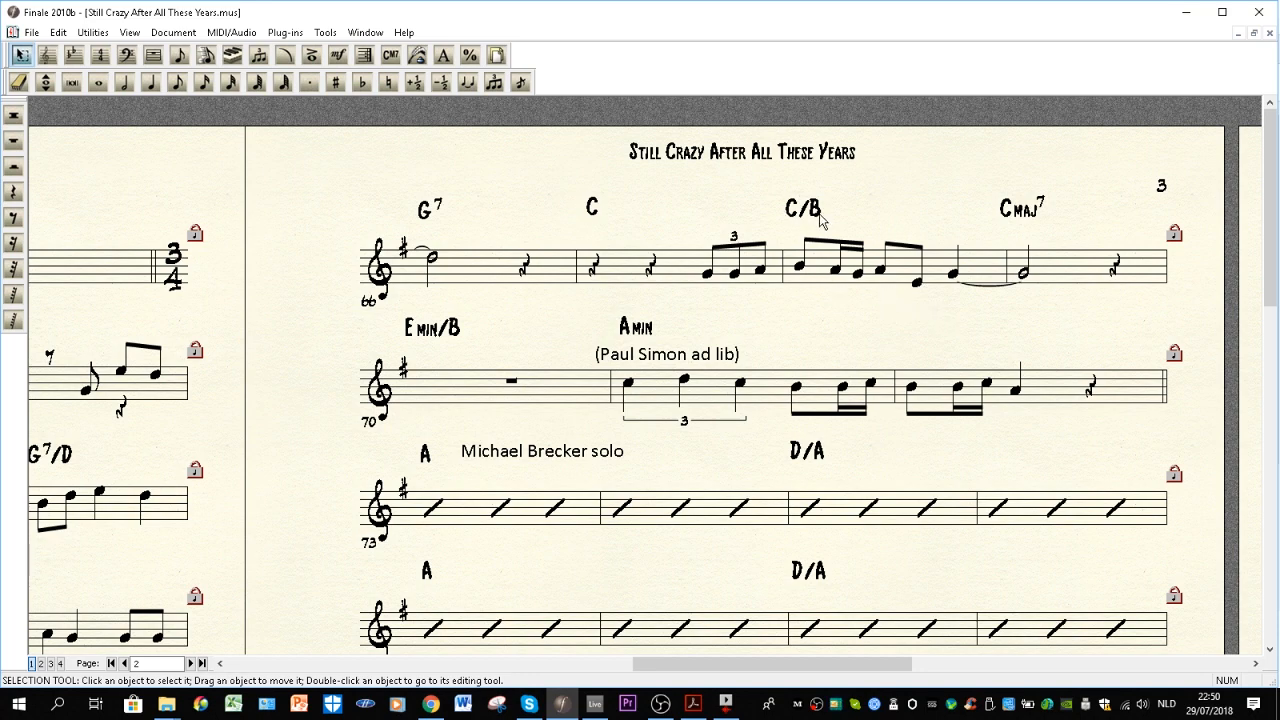
mouse_move(863, 232)
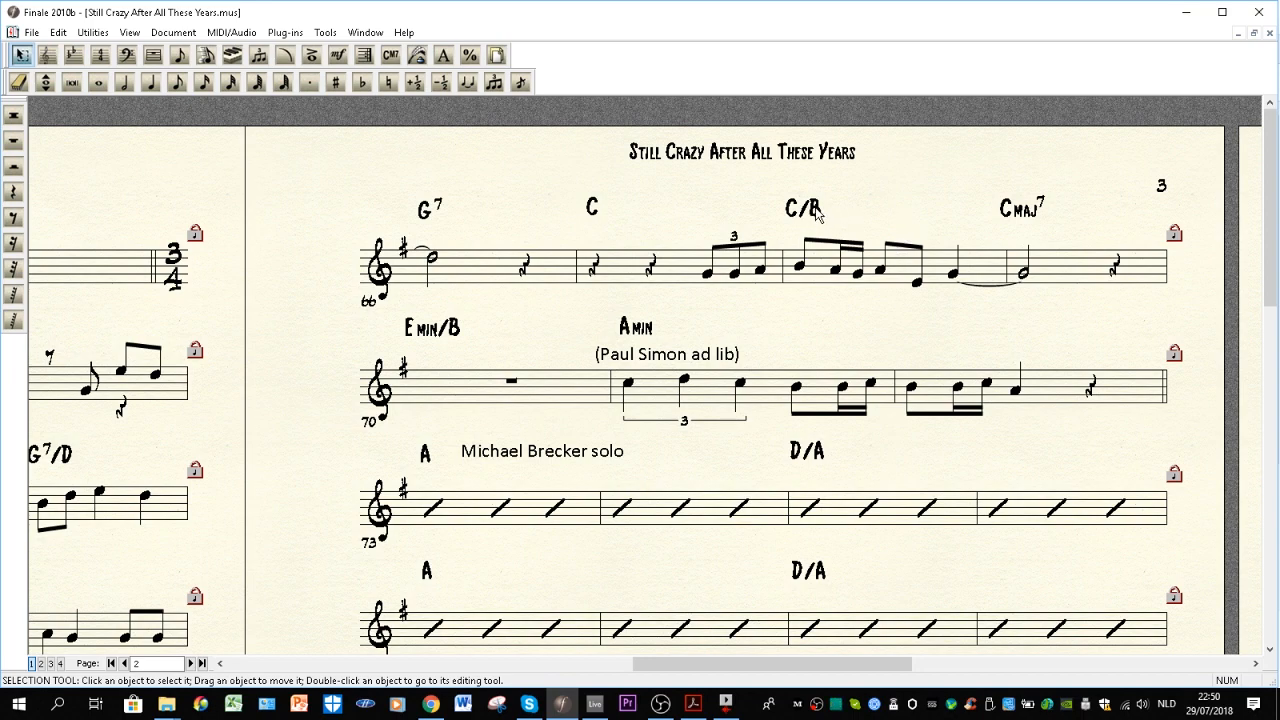
Step: Select the C/B chord symbol twice, then the Cmaj7 chord in bar 69
click(803, 207)
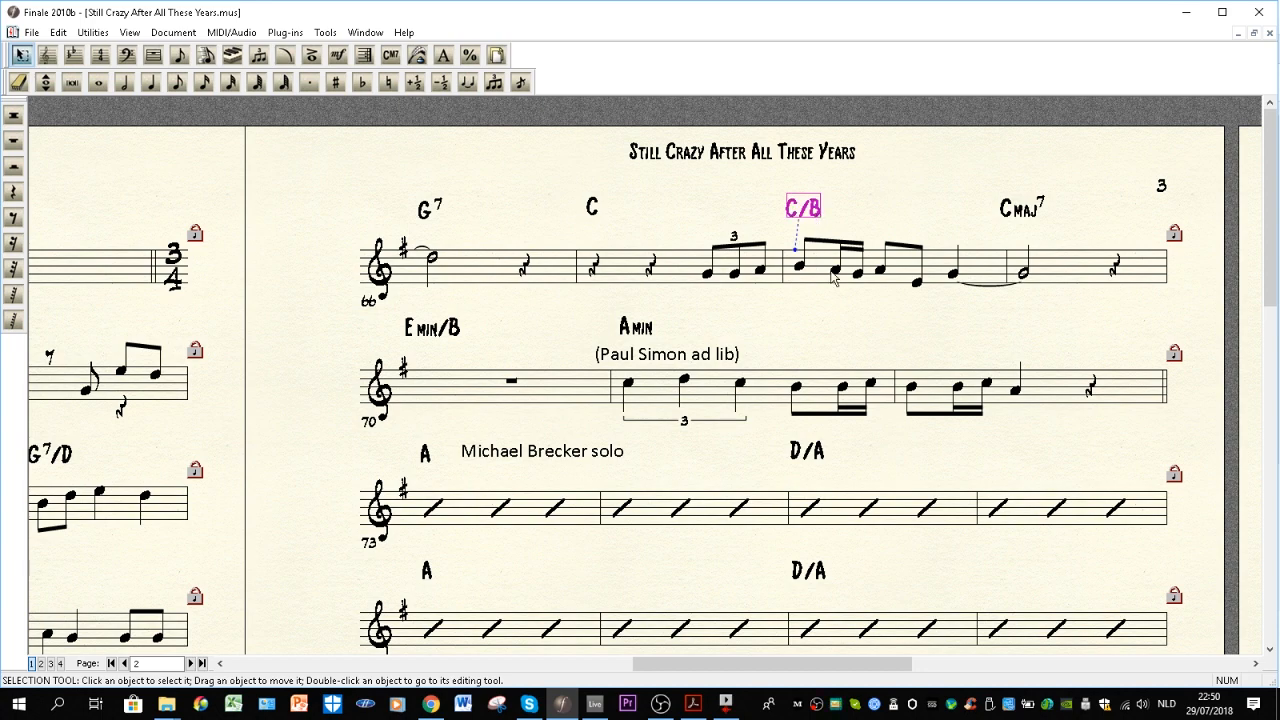
mouse_move(846, 210)
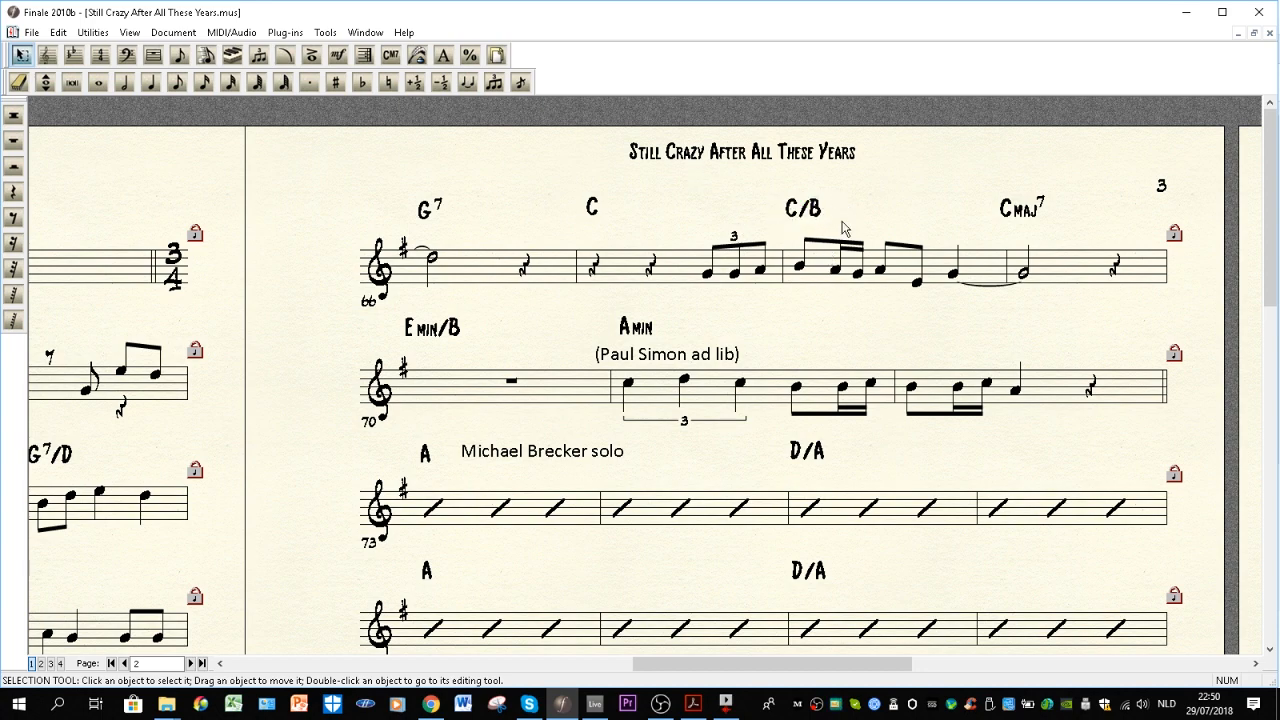
mouse_move(820, 292)
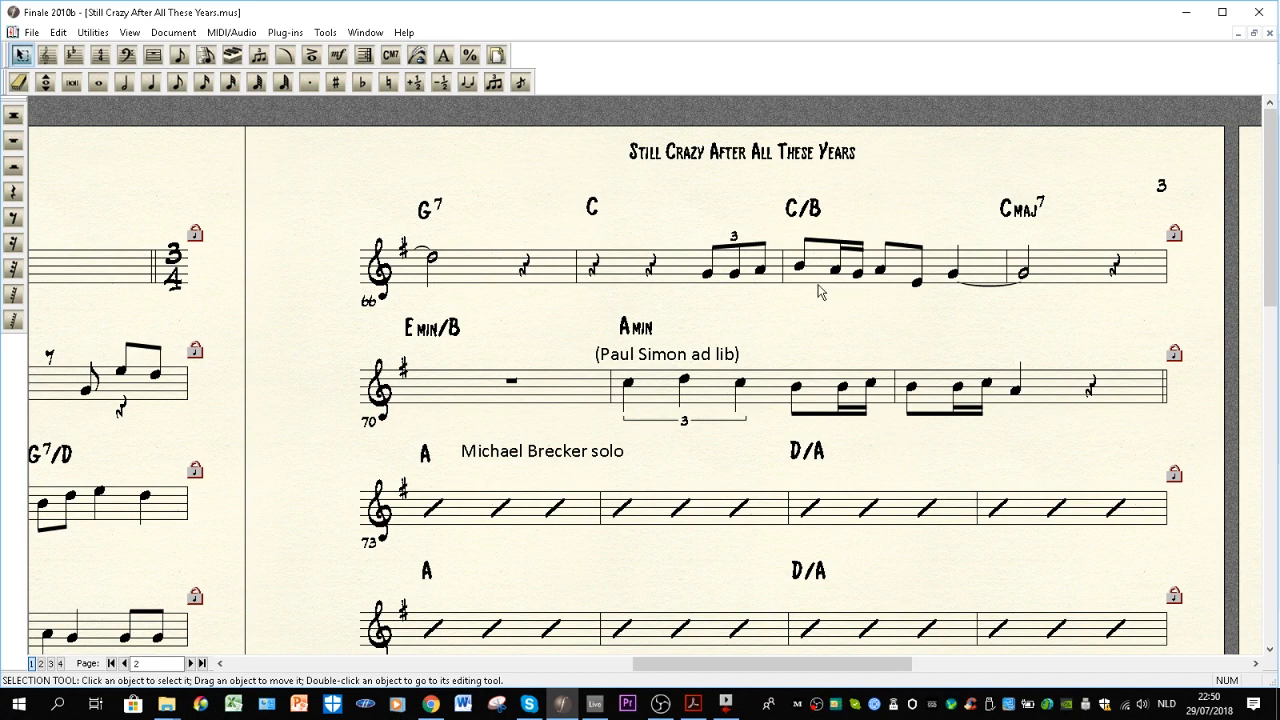
mouse_move(800, 297)
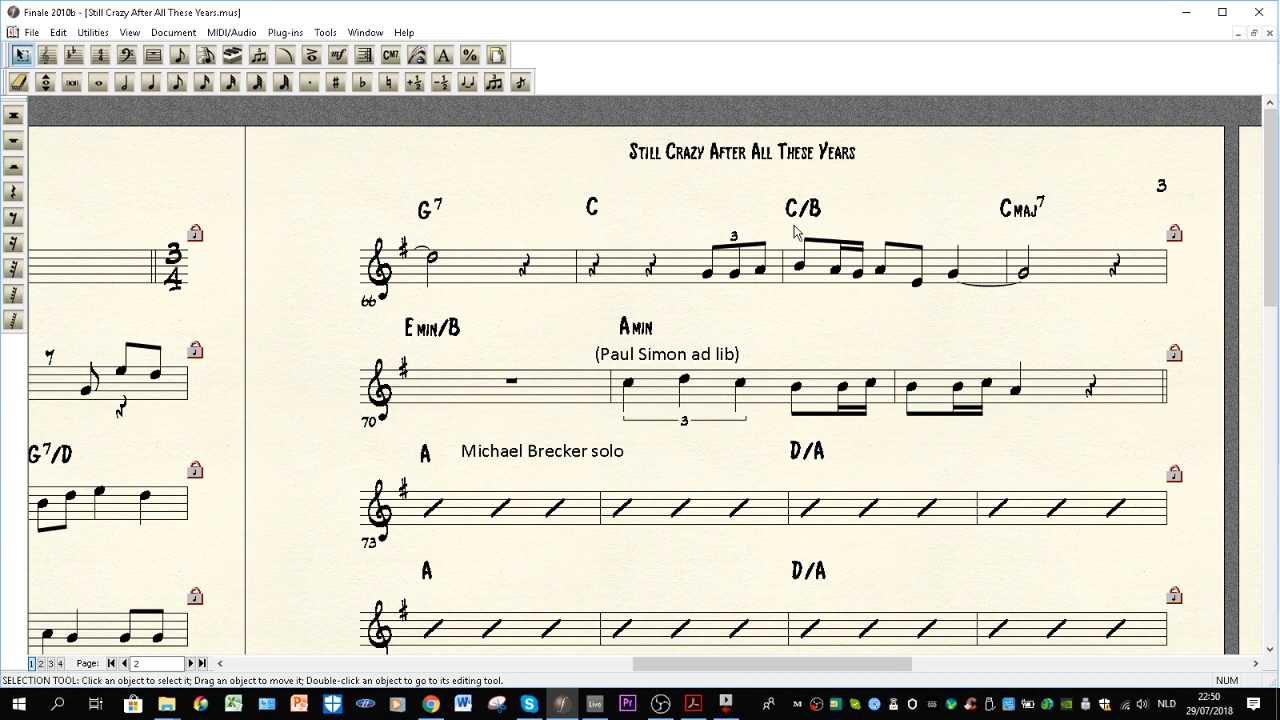
mouse_move(796, 222)
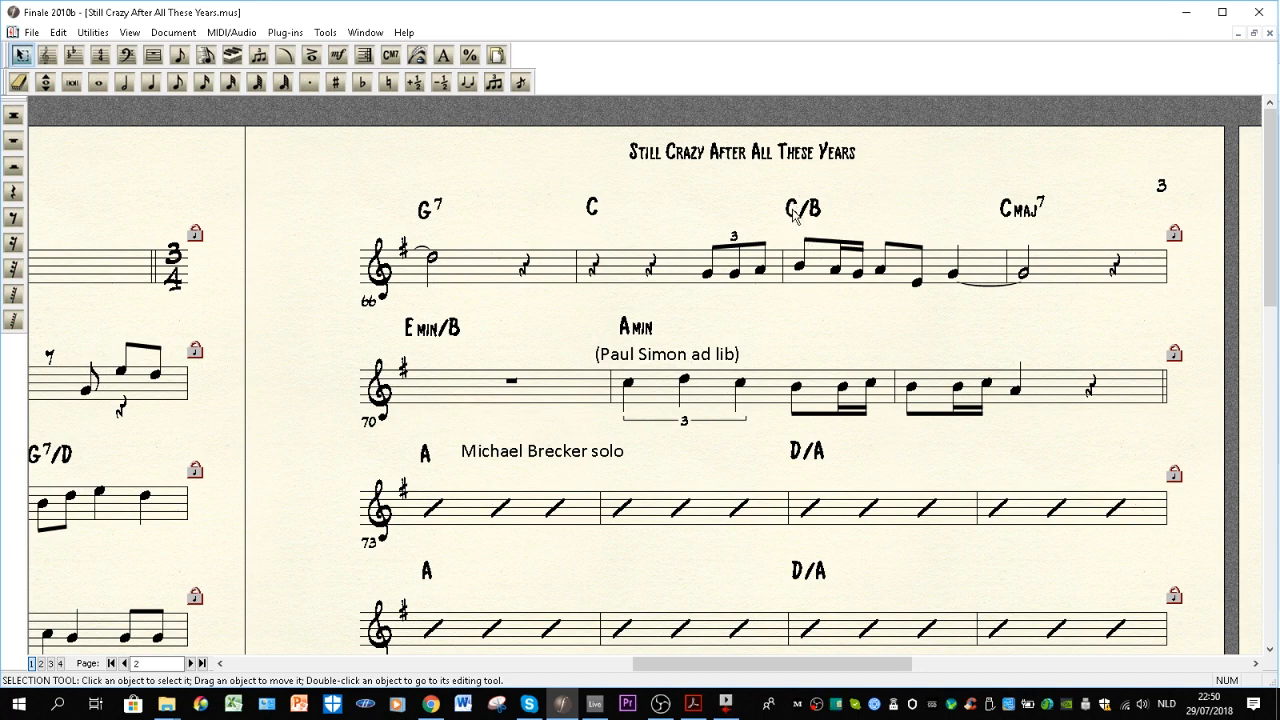
click(803, 207)
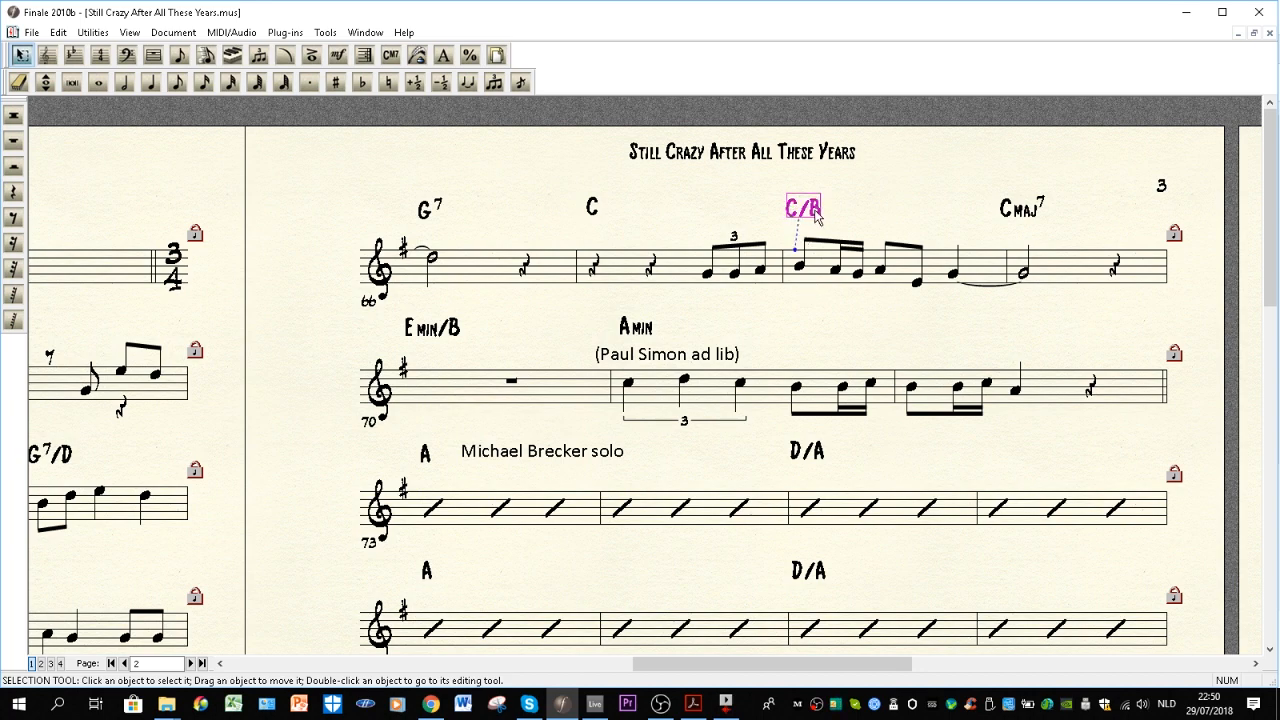
click(1020, 207)
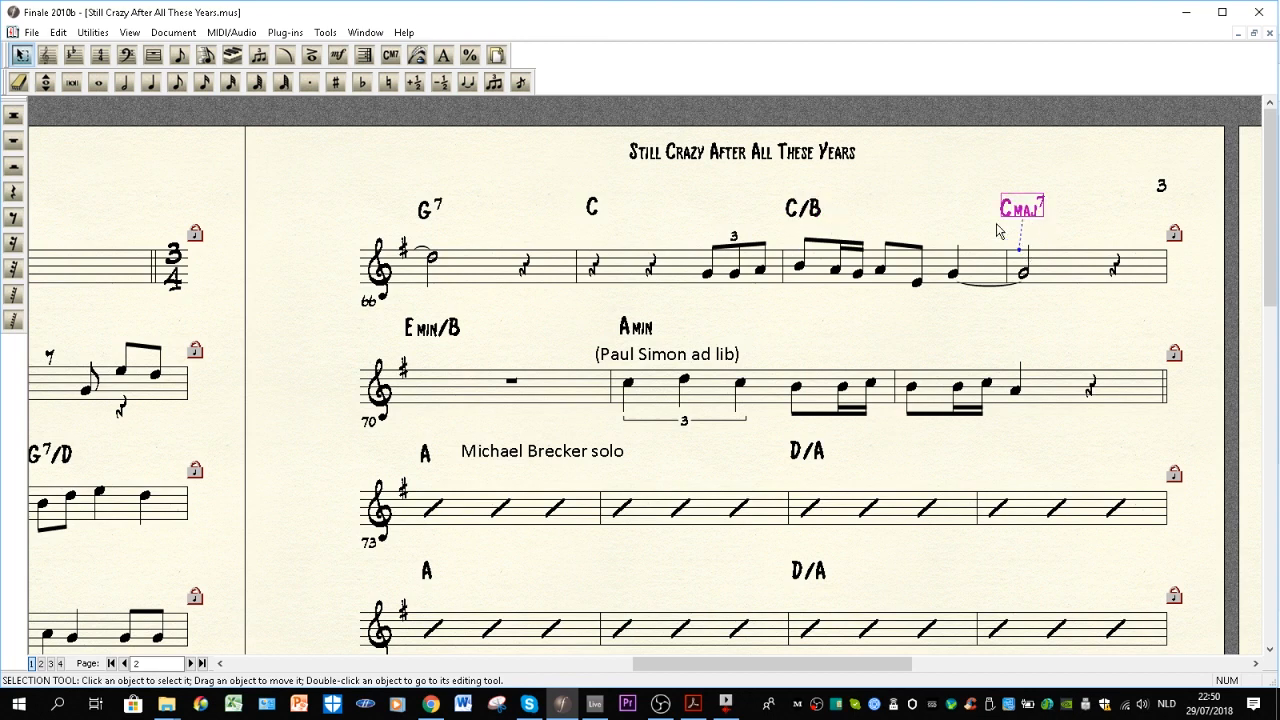
mouse_move(1060, 232)
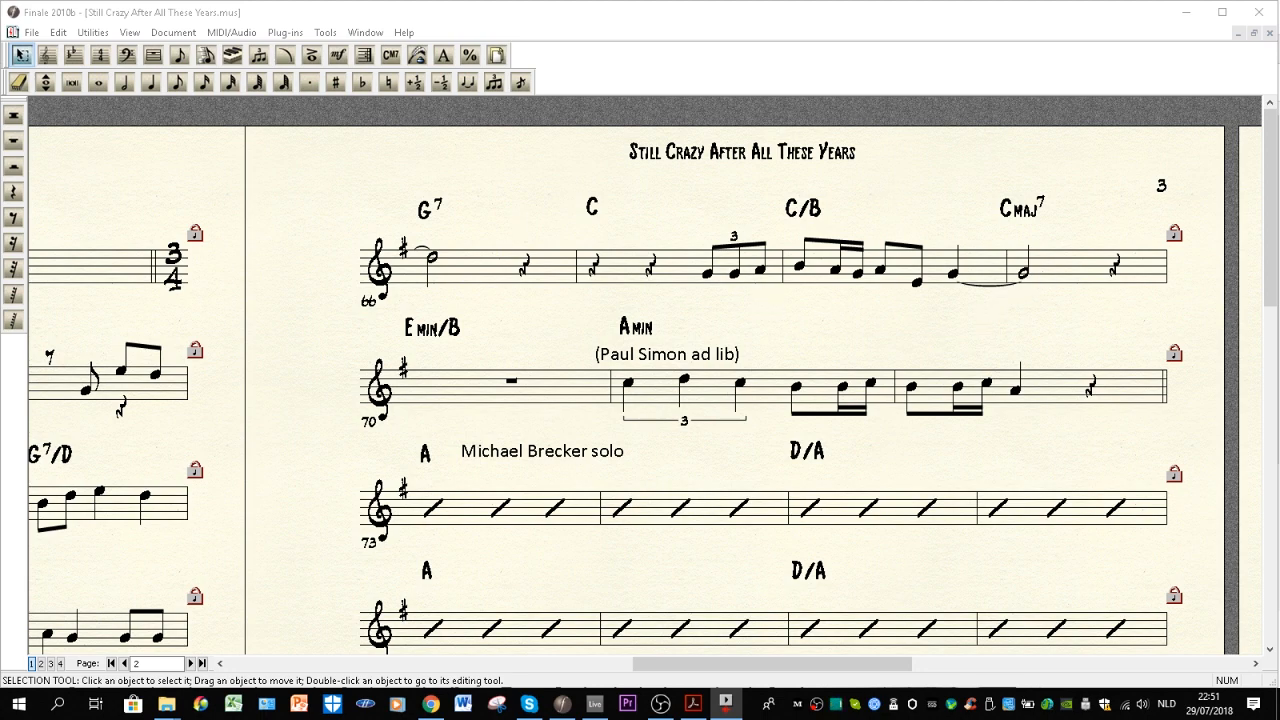
mouse_move(603, 270)
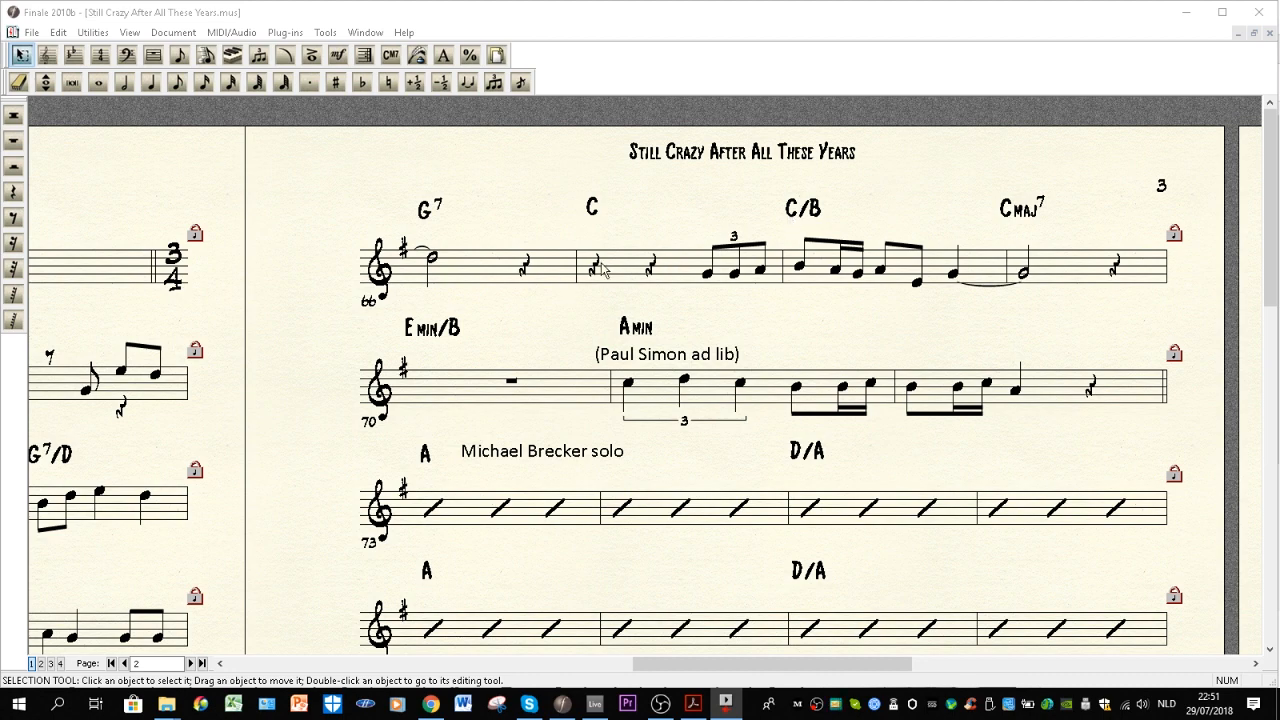
mouse_move(876, 284)
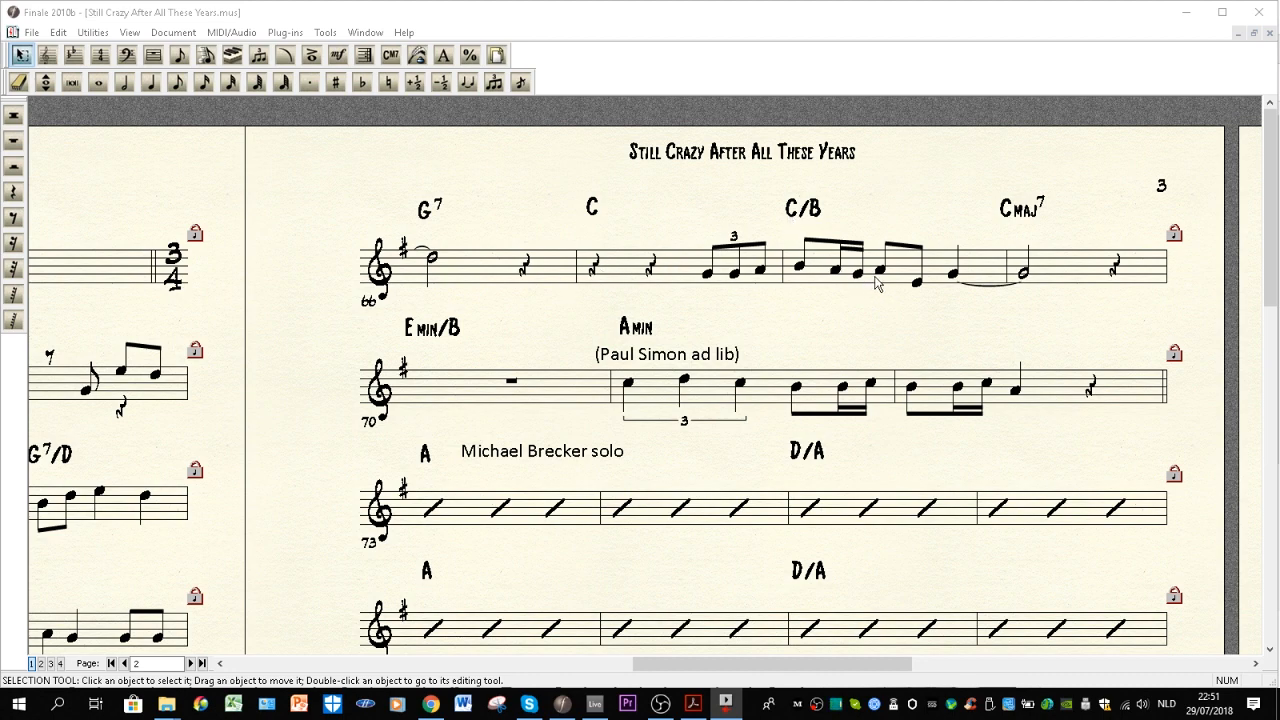
mouse_move(603, 364)
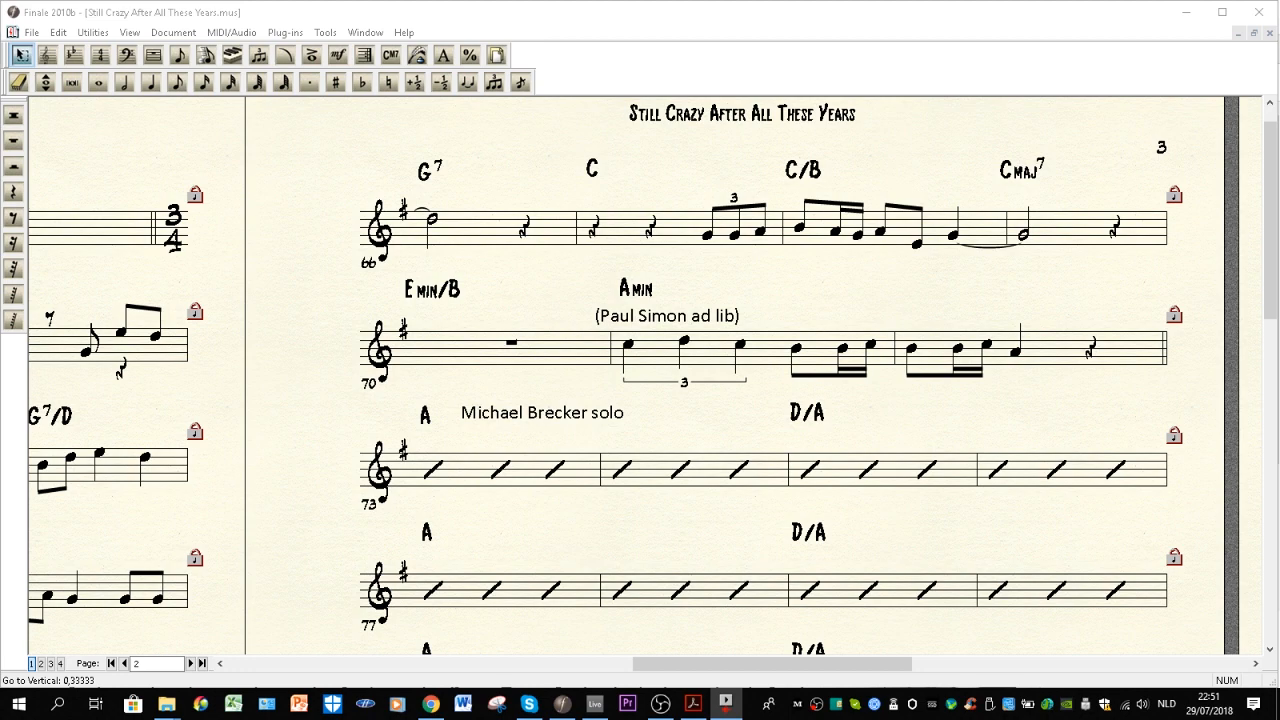
mouse_move(813, 312)
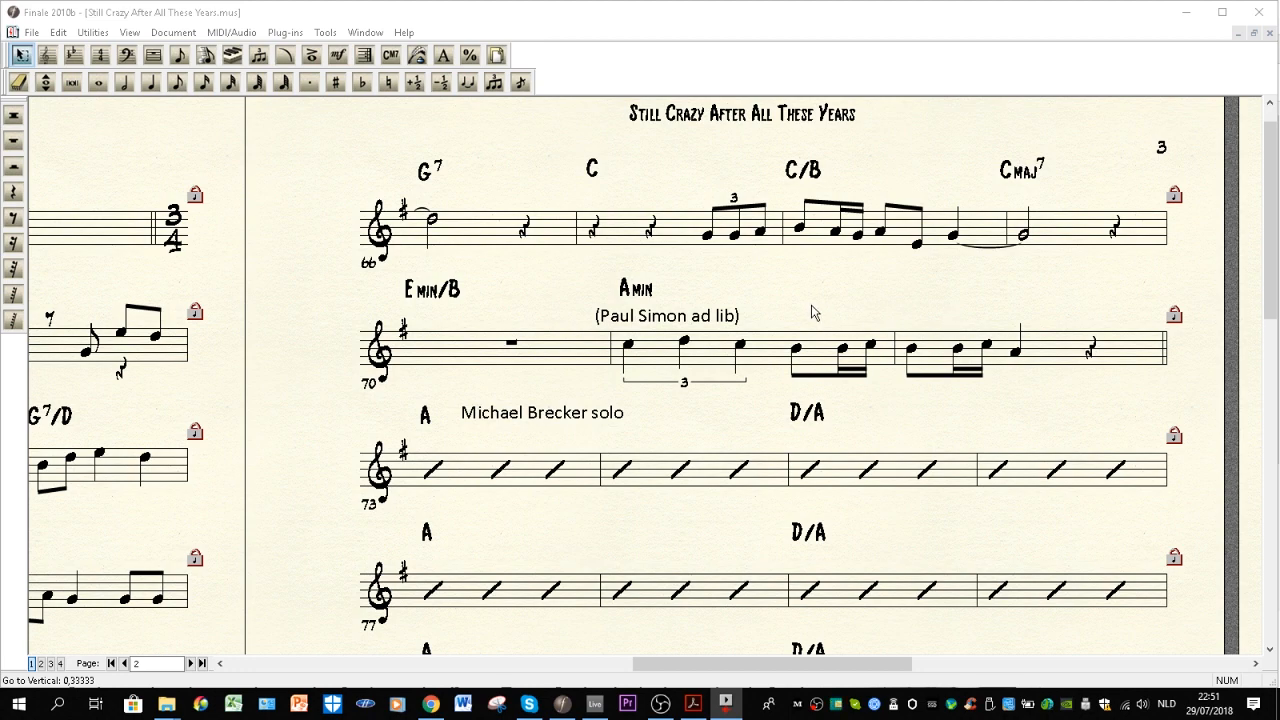
mouse_move(678, 352)
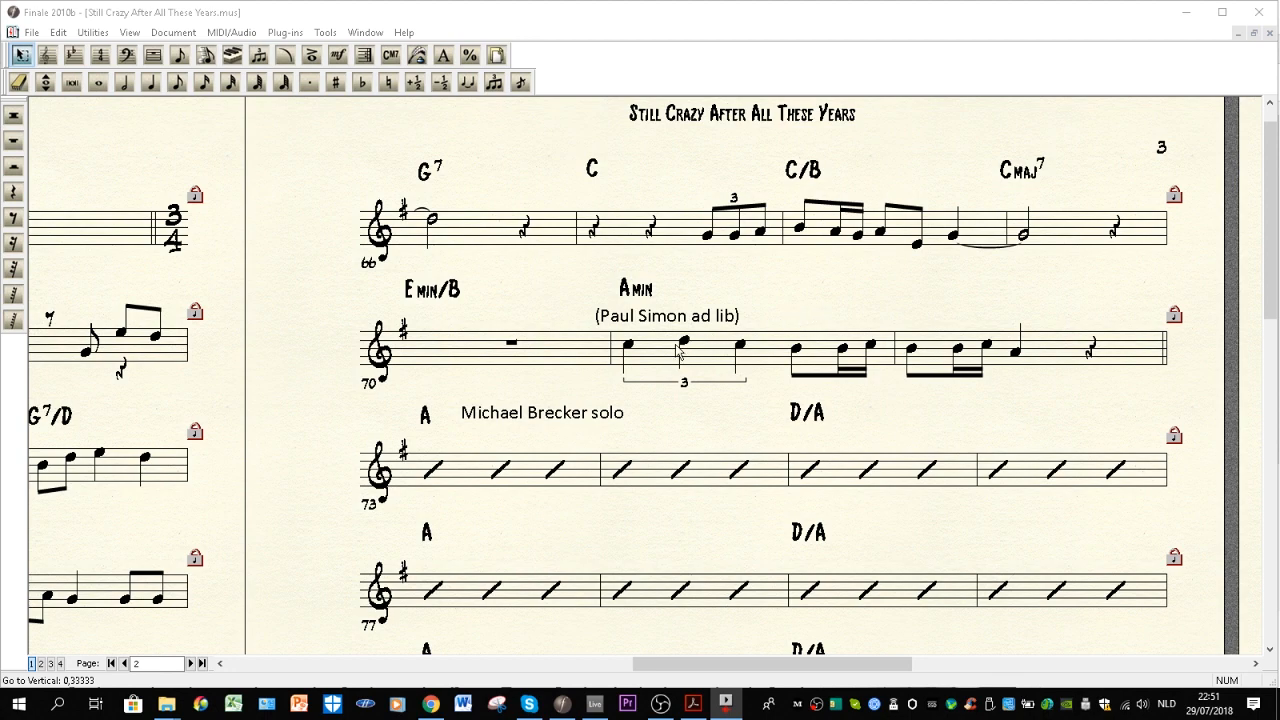
mouse_move(687, 363)
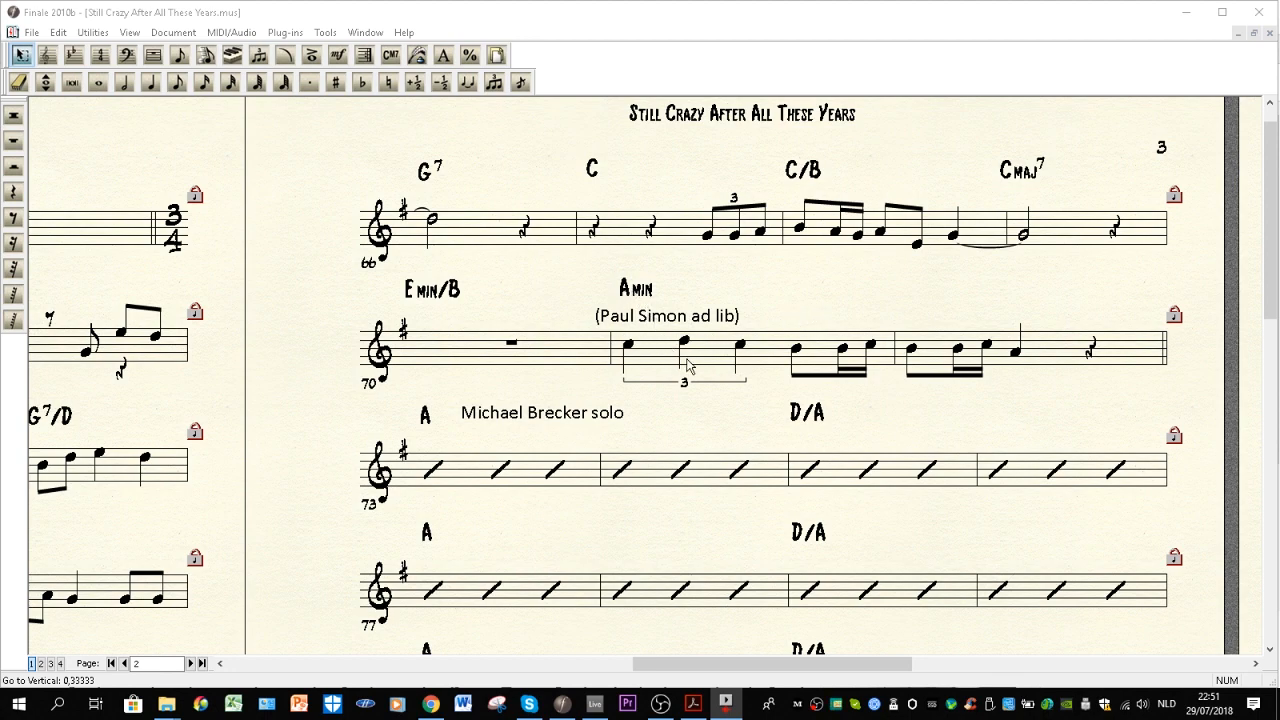
Step: Select bars 71–72 under the Amin chord and Paul Simon ad-lib marking
click(650, 350)
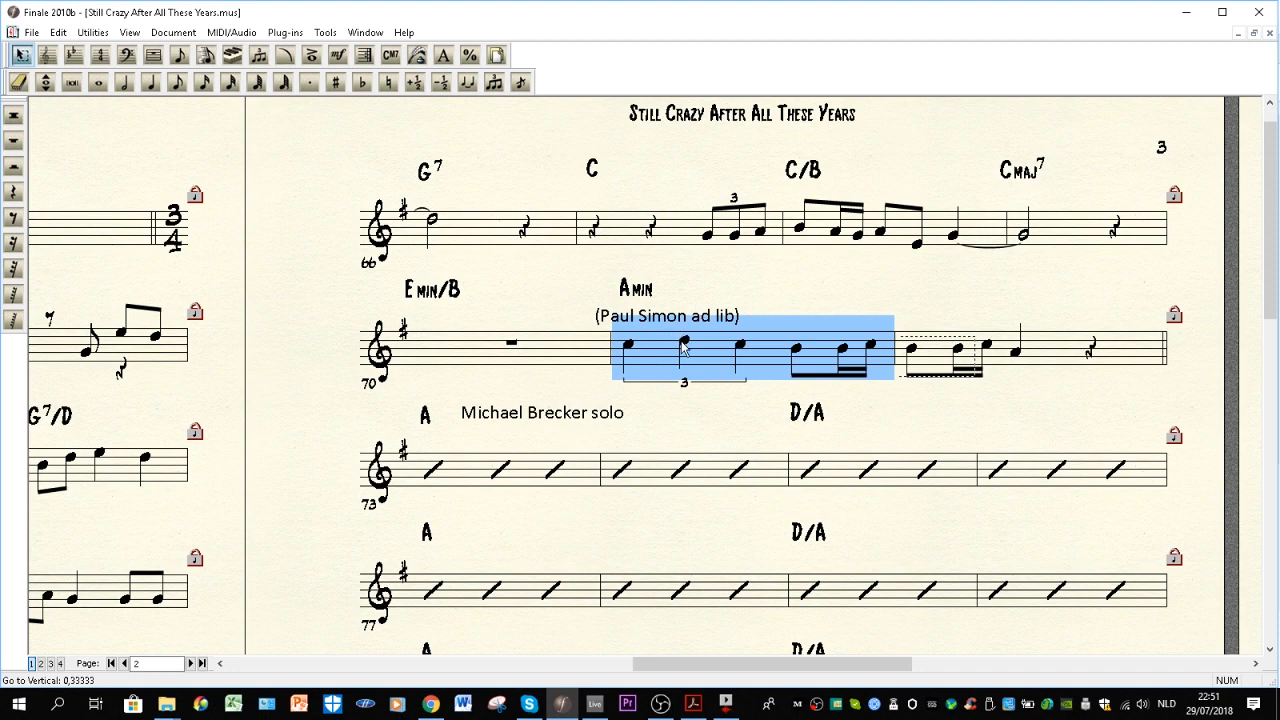
mouse_move(699, 352)
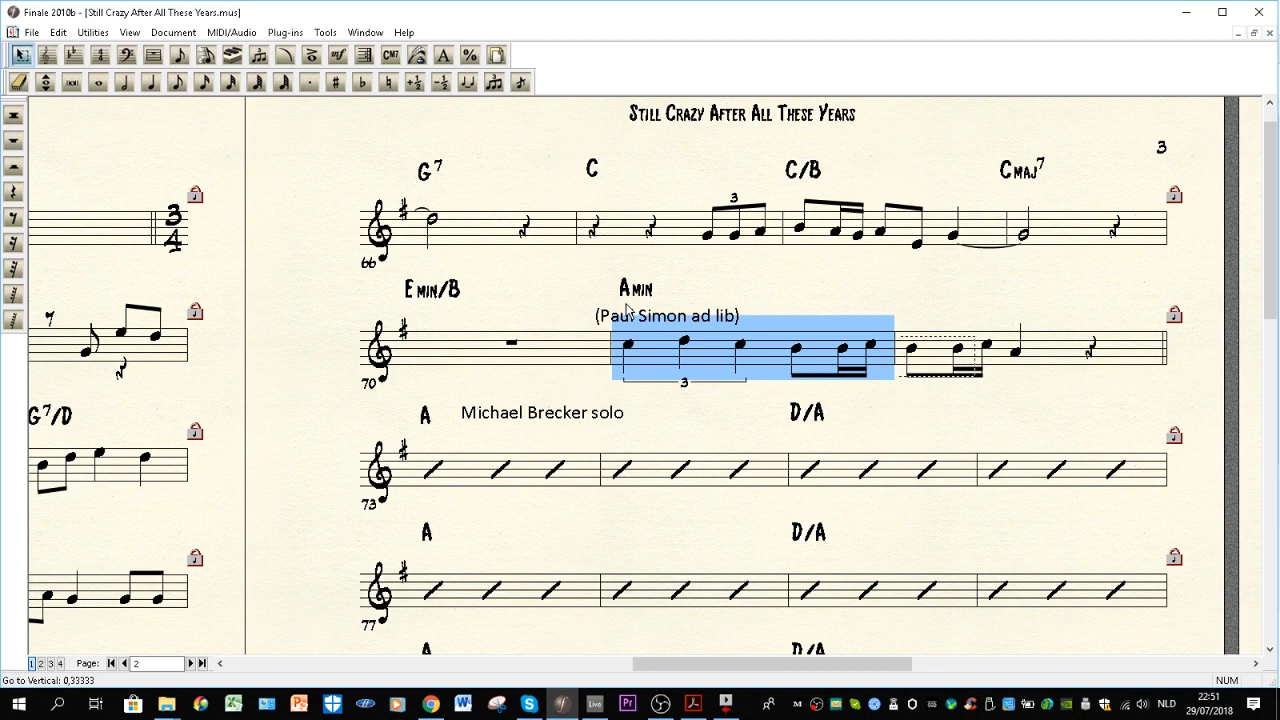
mouse_move(628, 302)
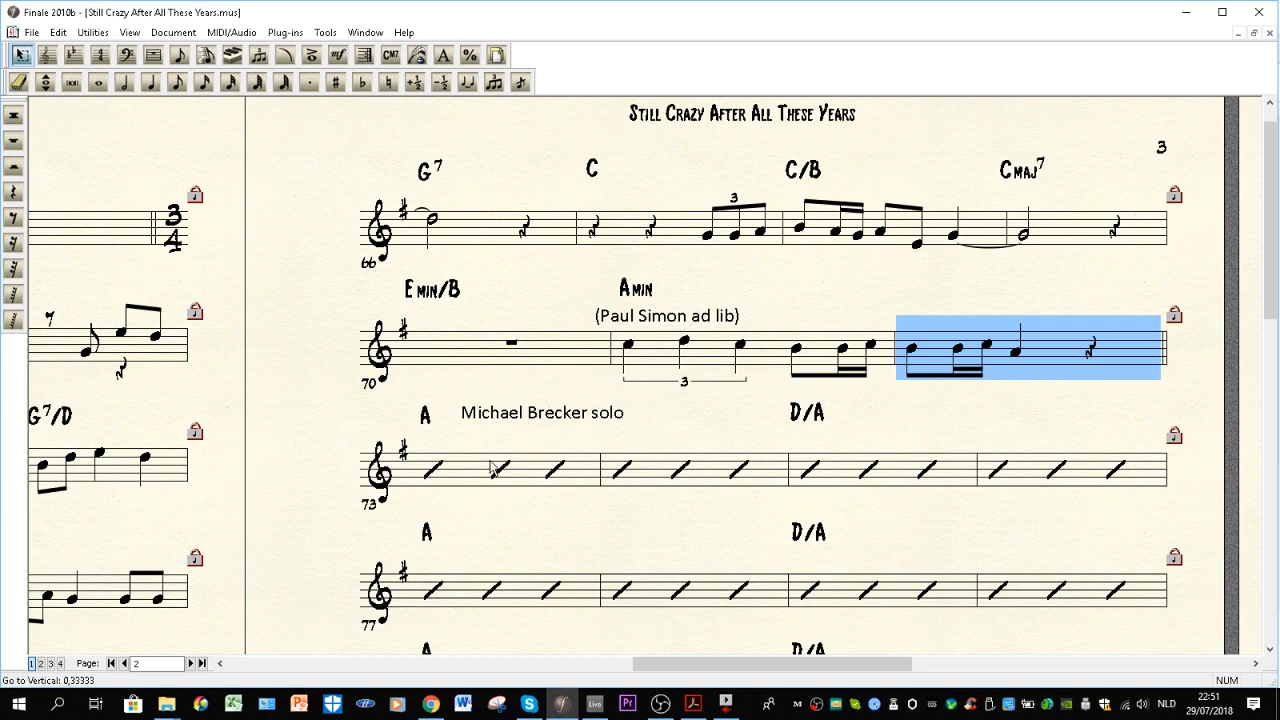
mouse_move(647, 277)
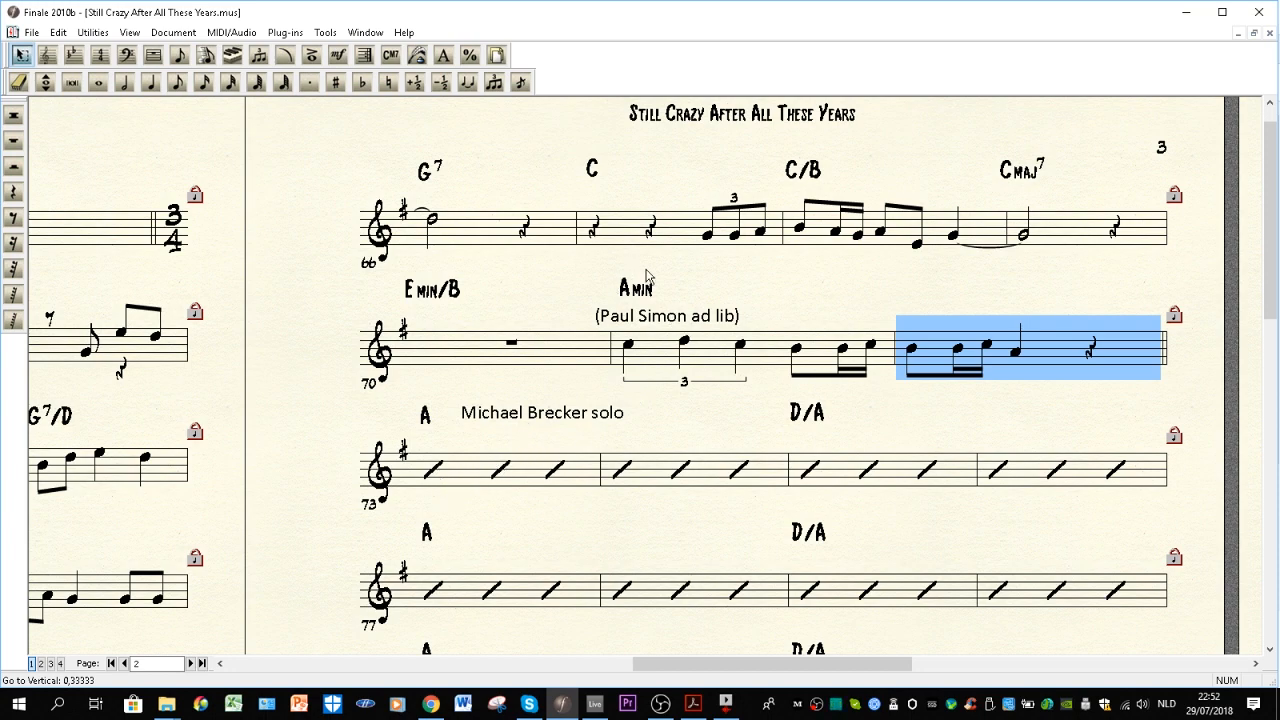
mouse_move(652, 310)
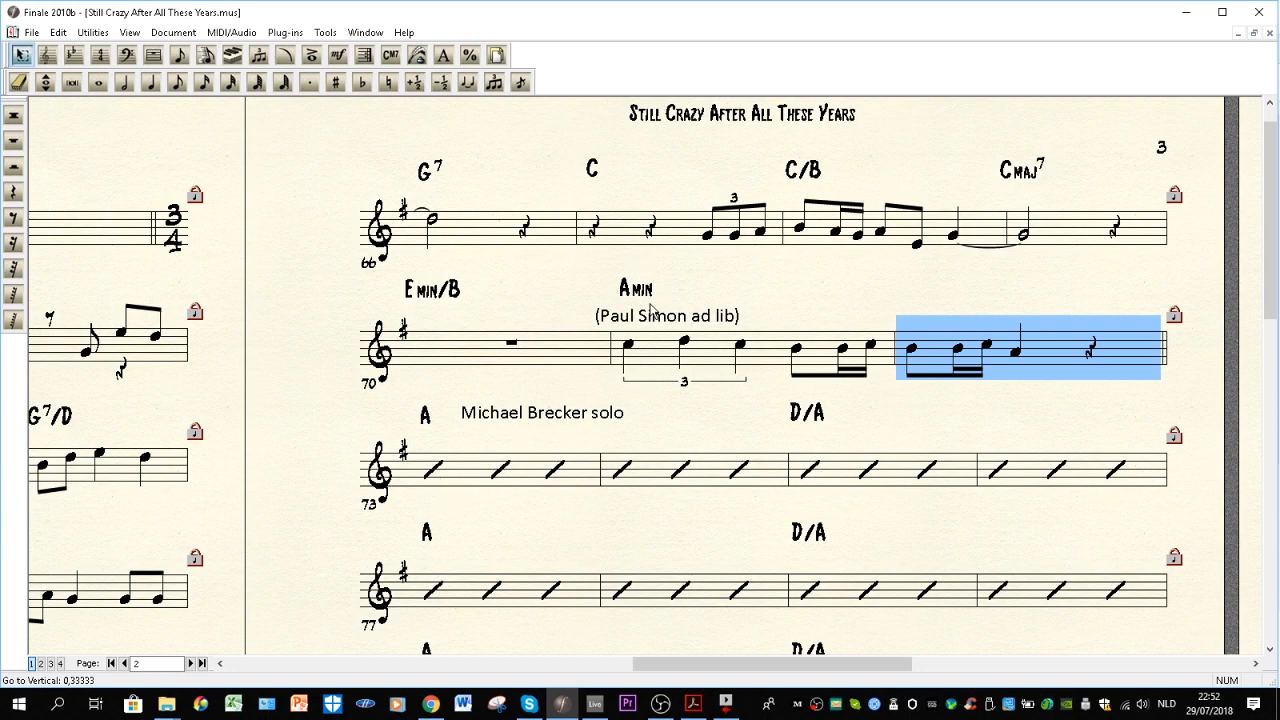
mouse_move(648, 297)
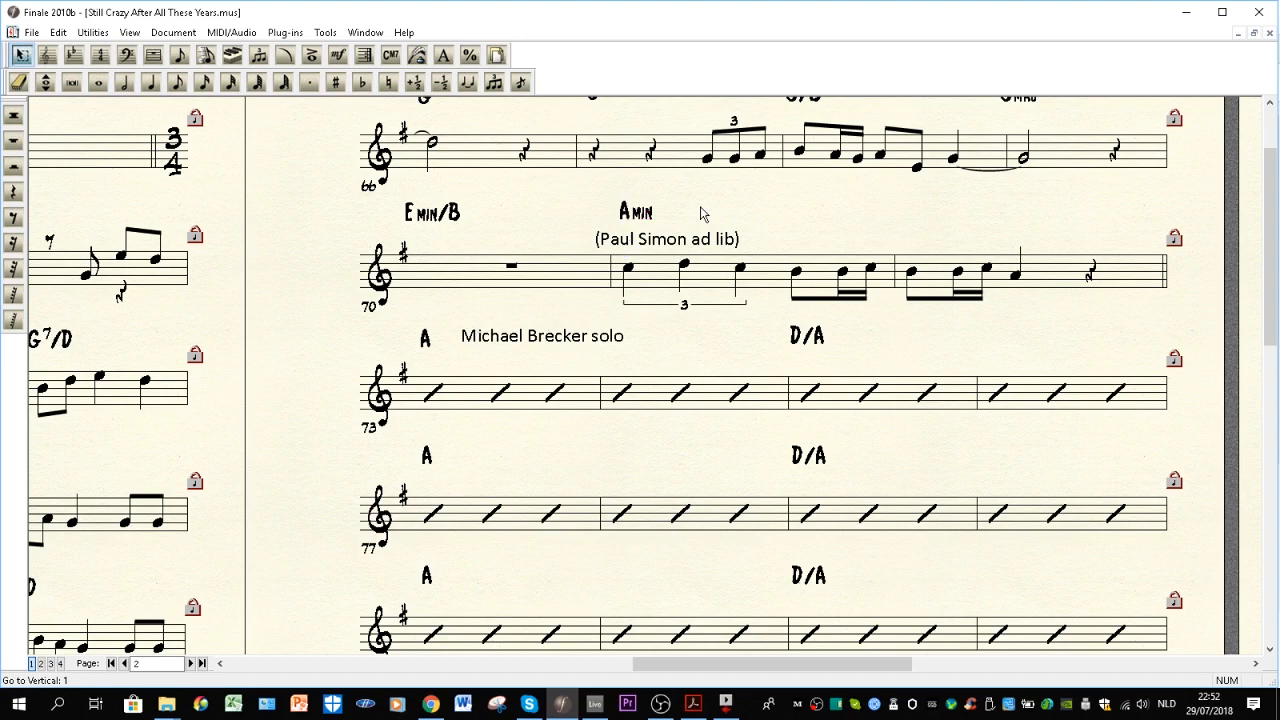
mouse_move(710, 211)
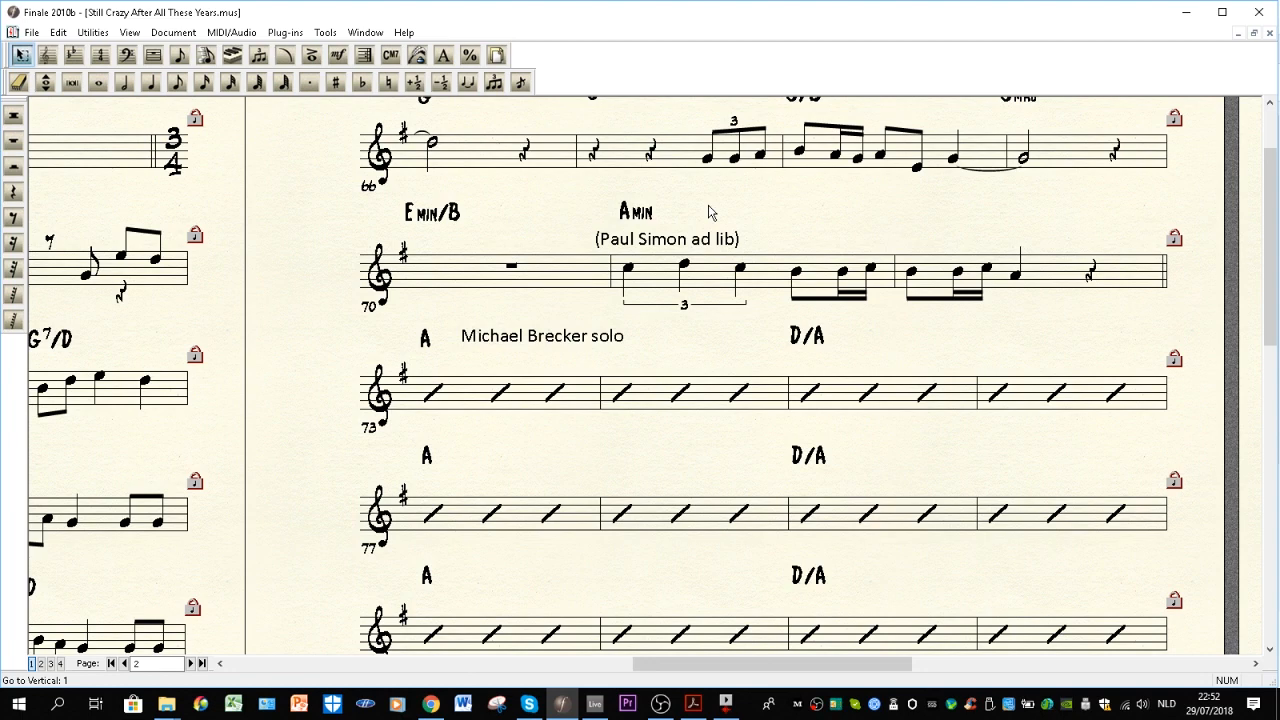
mouse_move(700, 217)
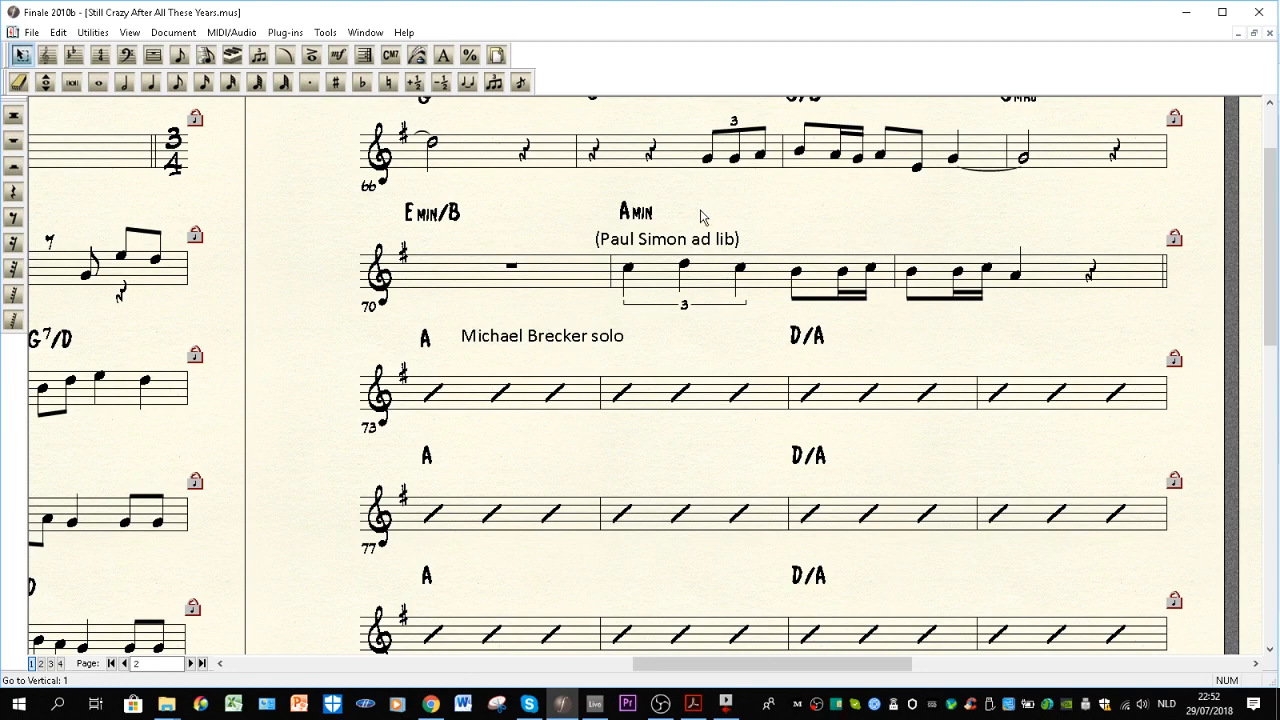
mouse_move(705, 228)
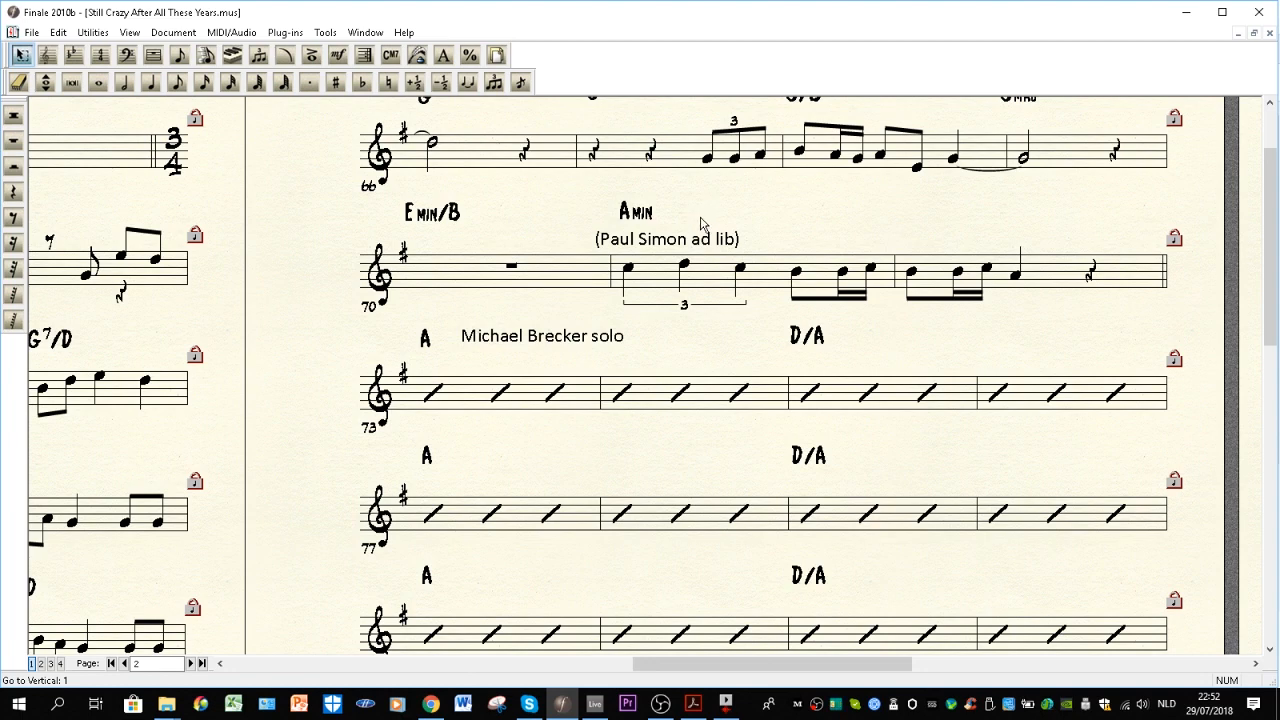
mouse_move(688, 208)
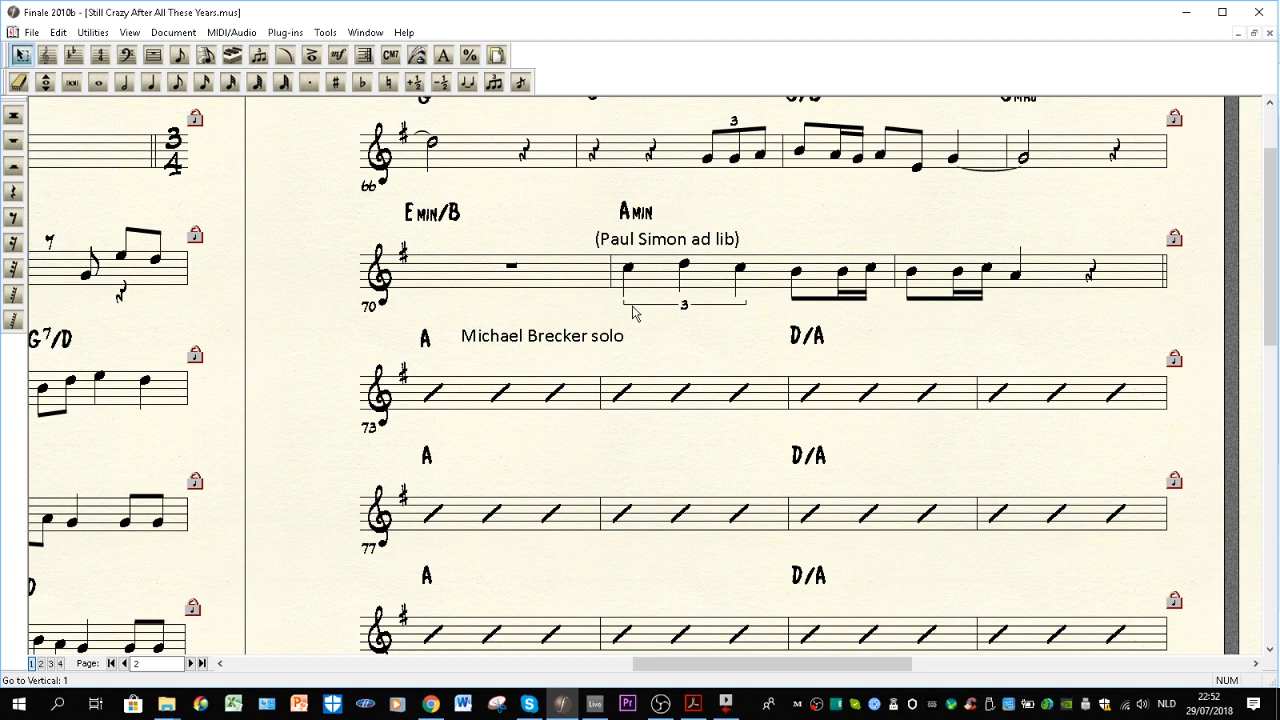
mouse_move(620, 305)
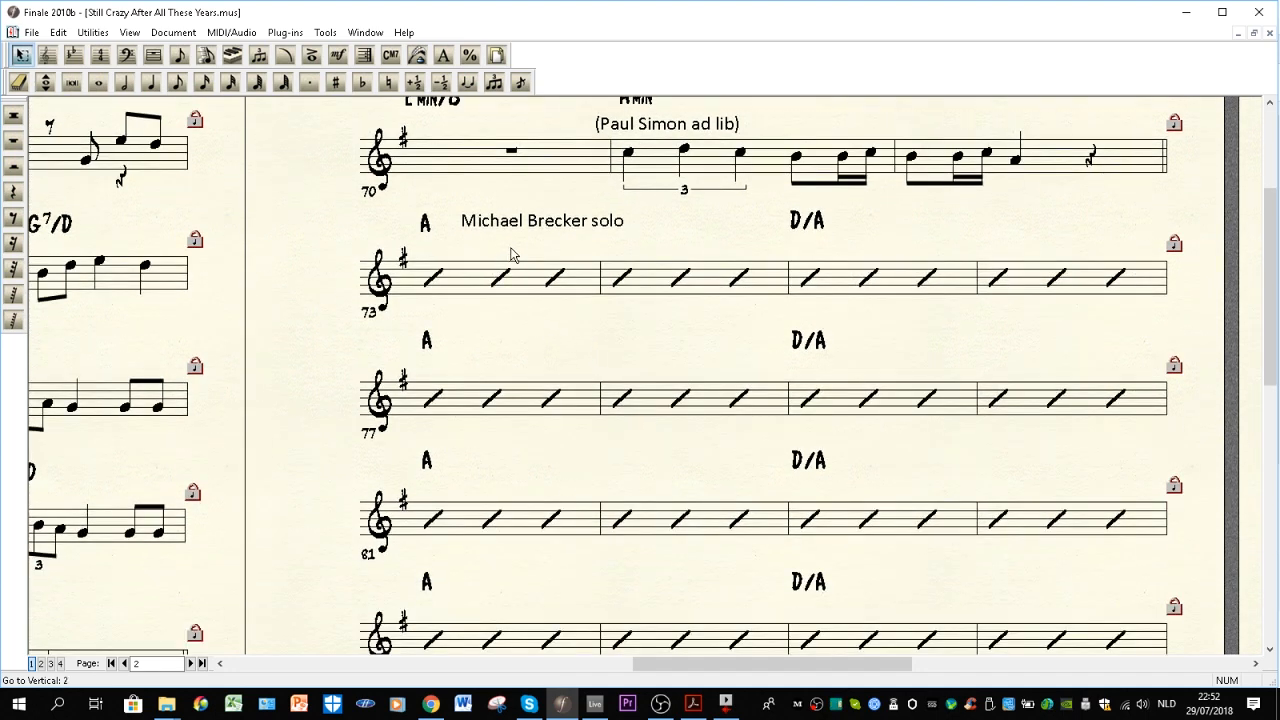
Step: Scroll to bars 85–100 and select the D/F# chord in bar 96
scroll(down, 3)
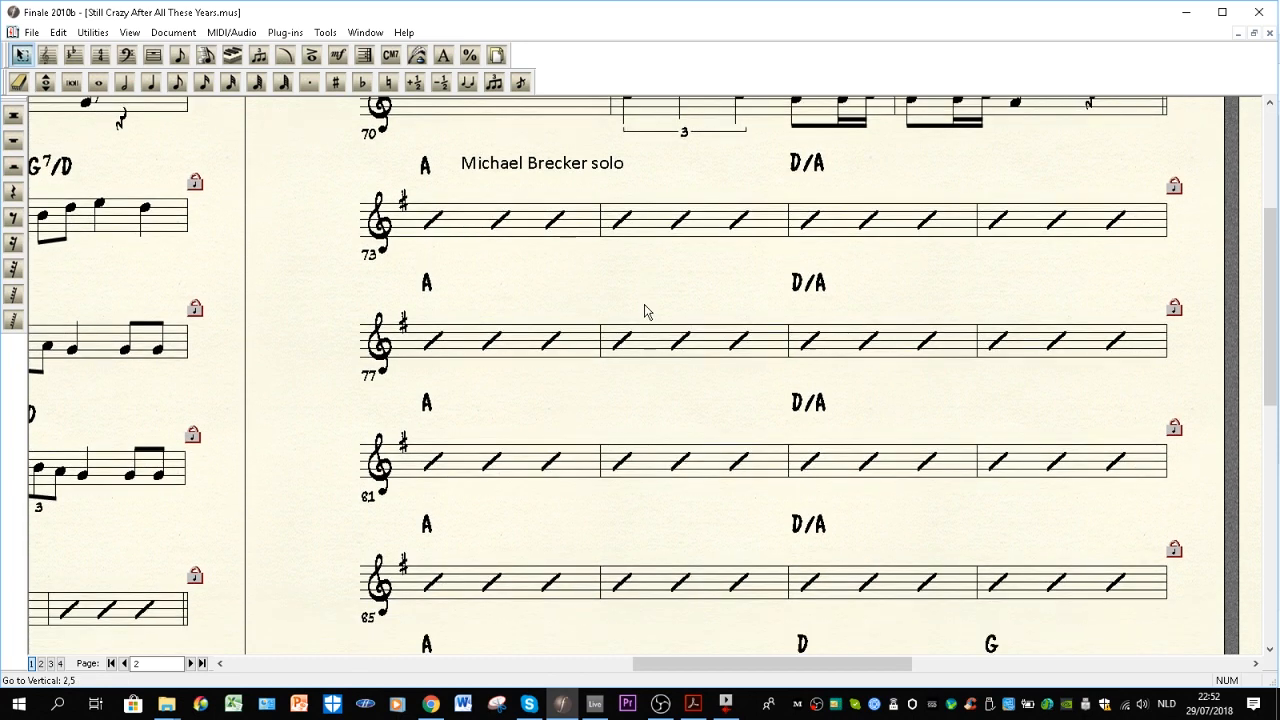
mouse_move(600, 205)
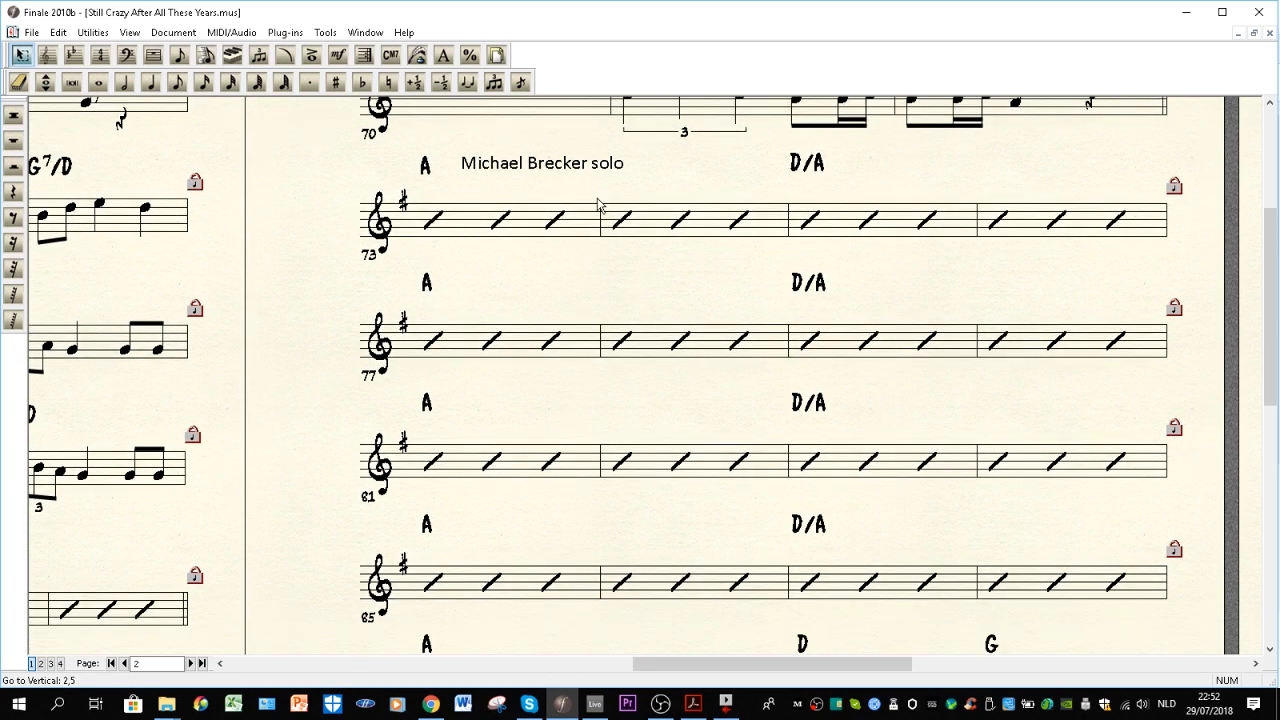
mouse_move(560, 199)
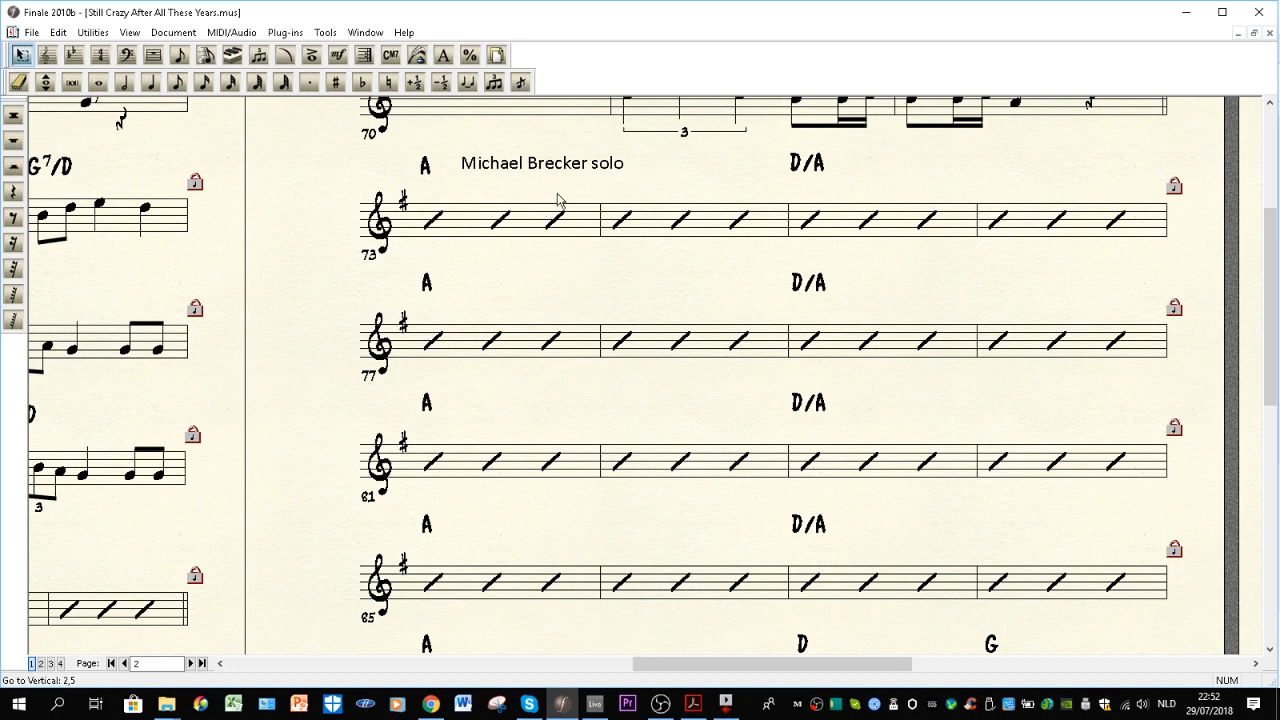
mouse_move(547, 171)
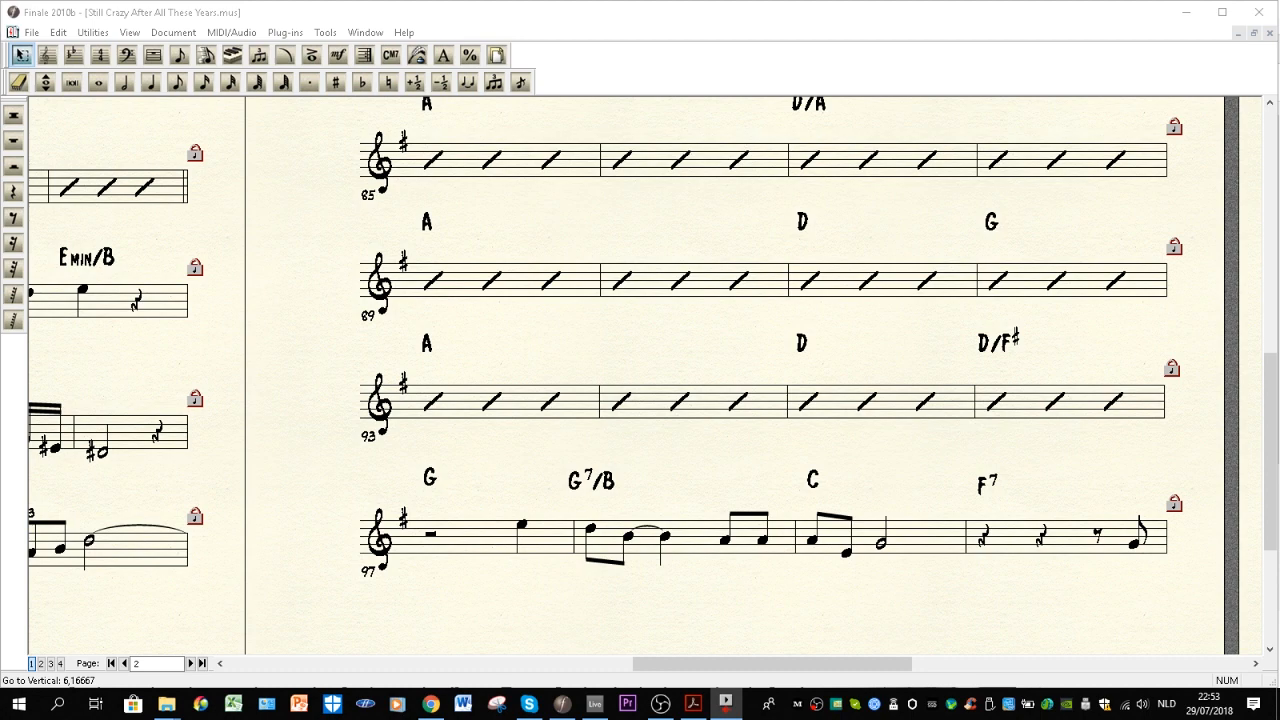
mouse_move(555, 527)
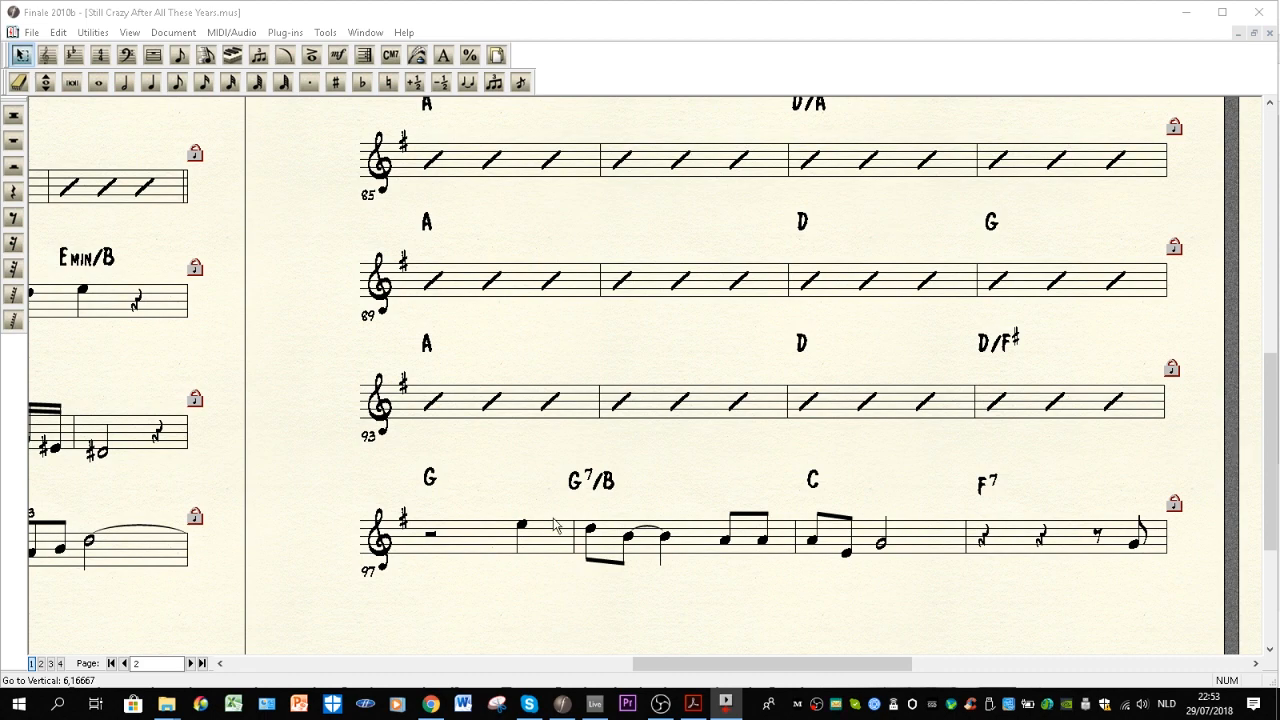
mouse_move(1208, 436)
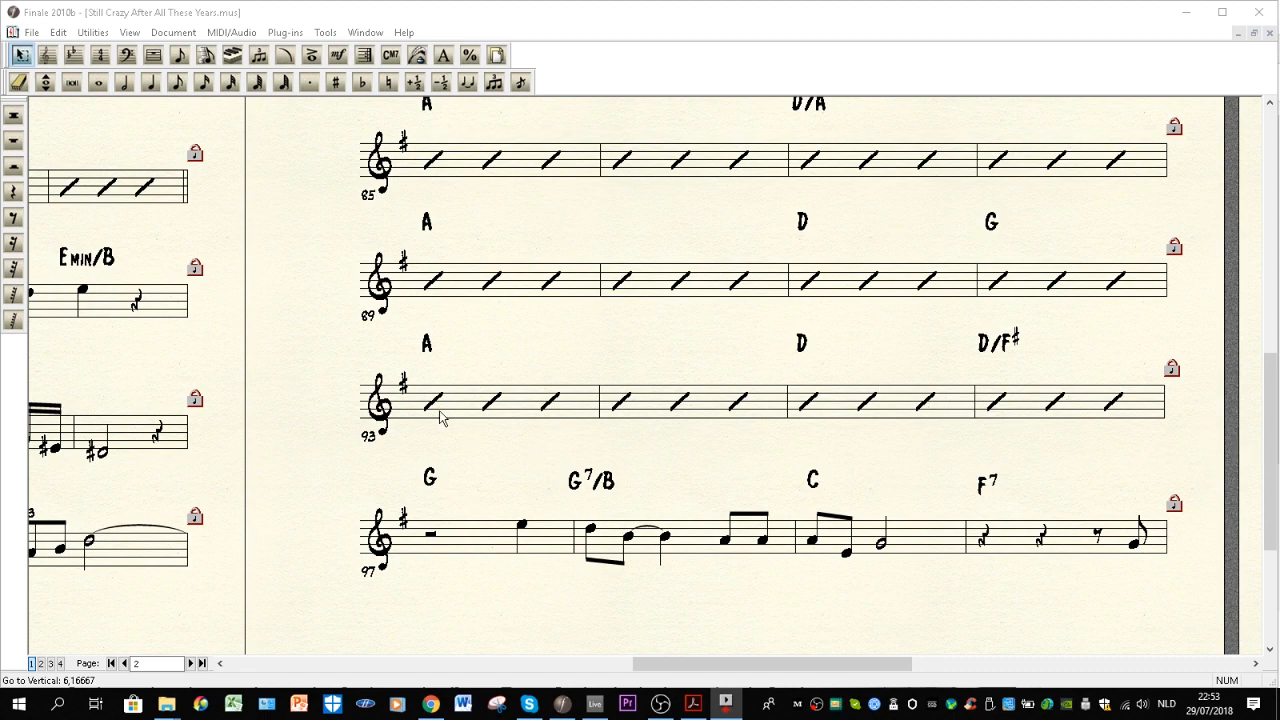
mouse_move(420, 364)
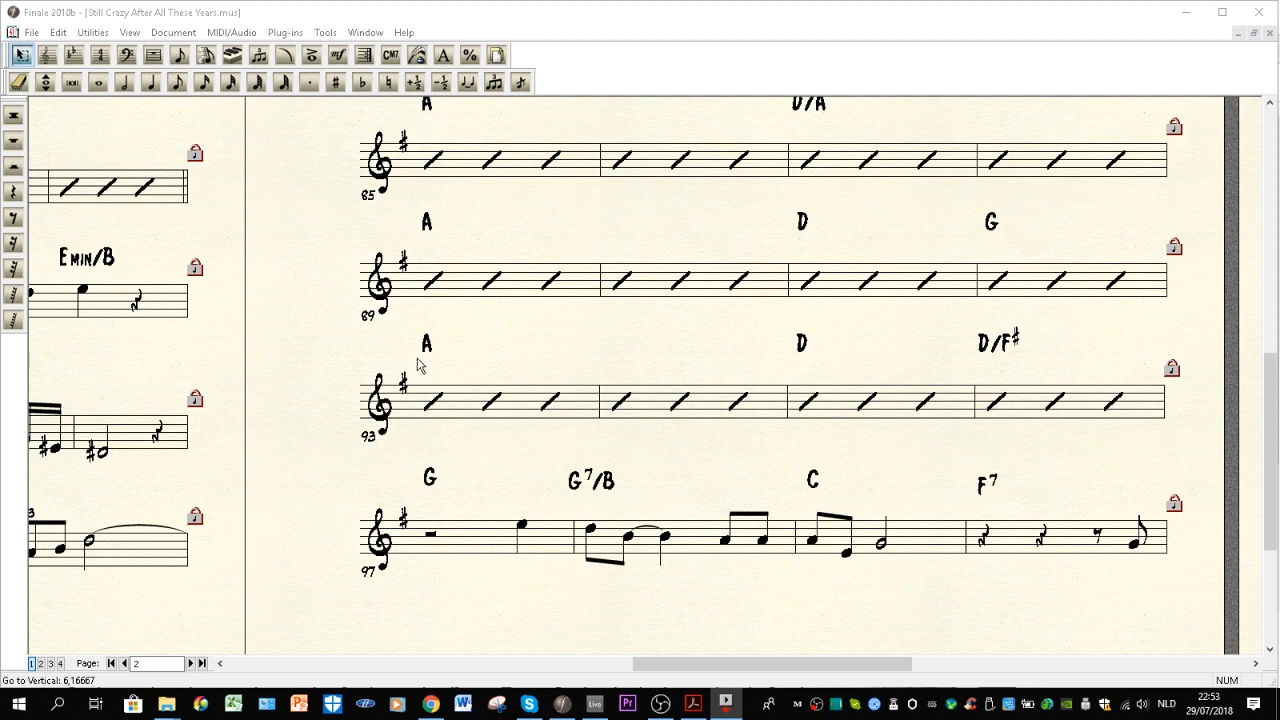
mouse_move(430, 390)
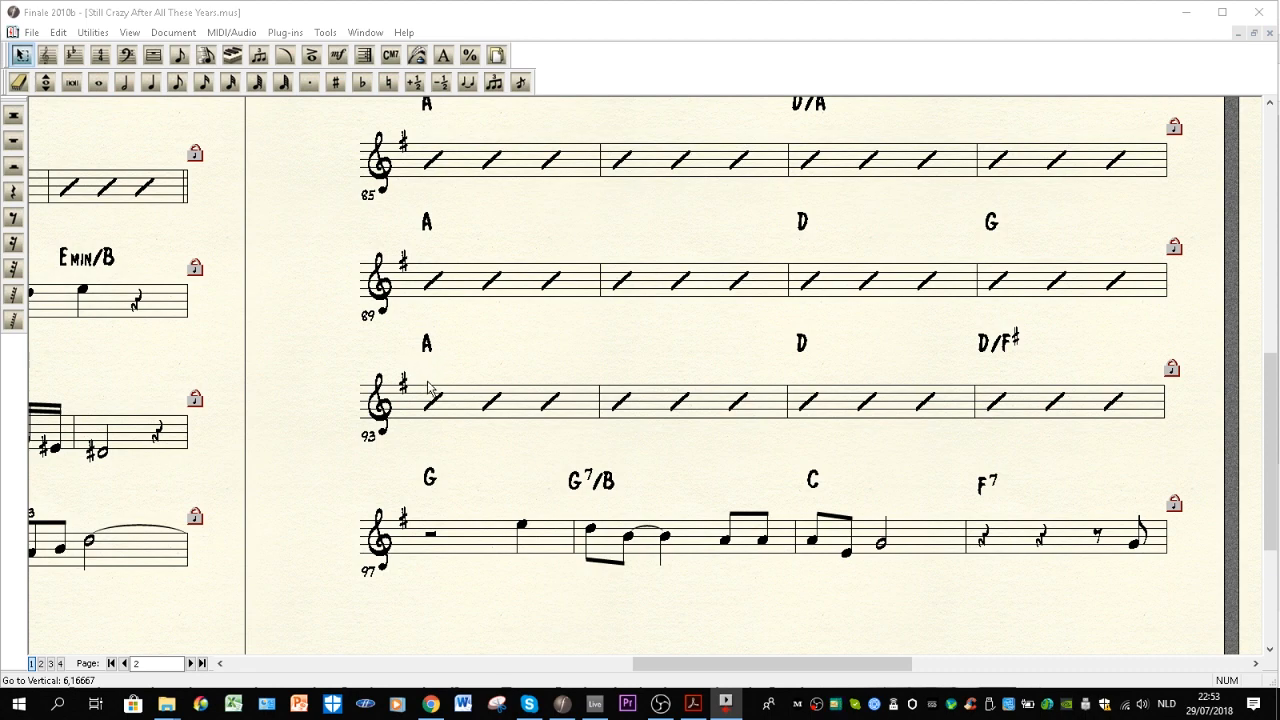
mouse_move(1070, 386)
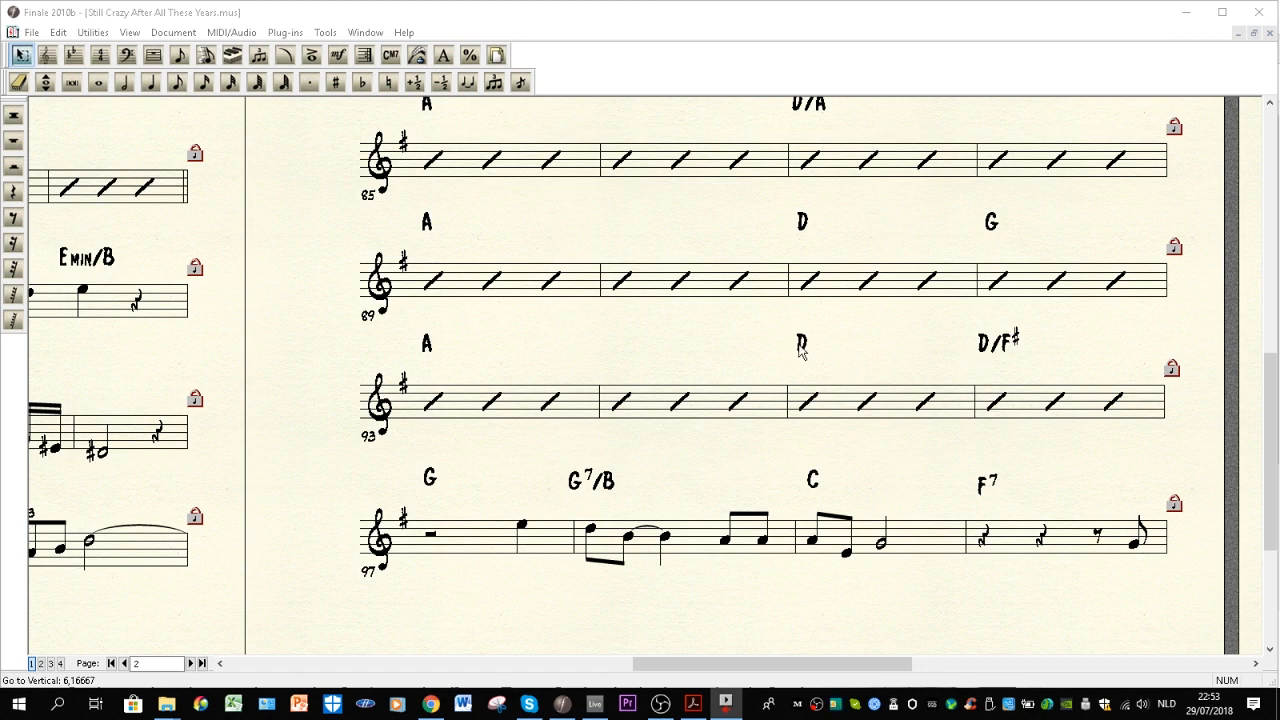
click(800, 342)
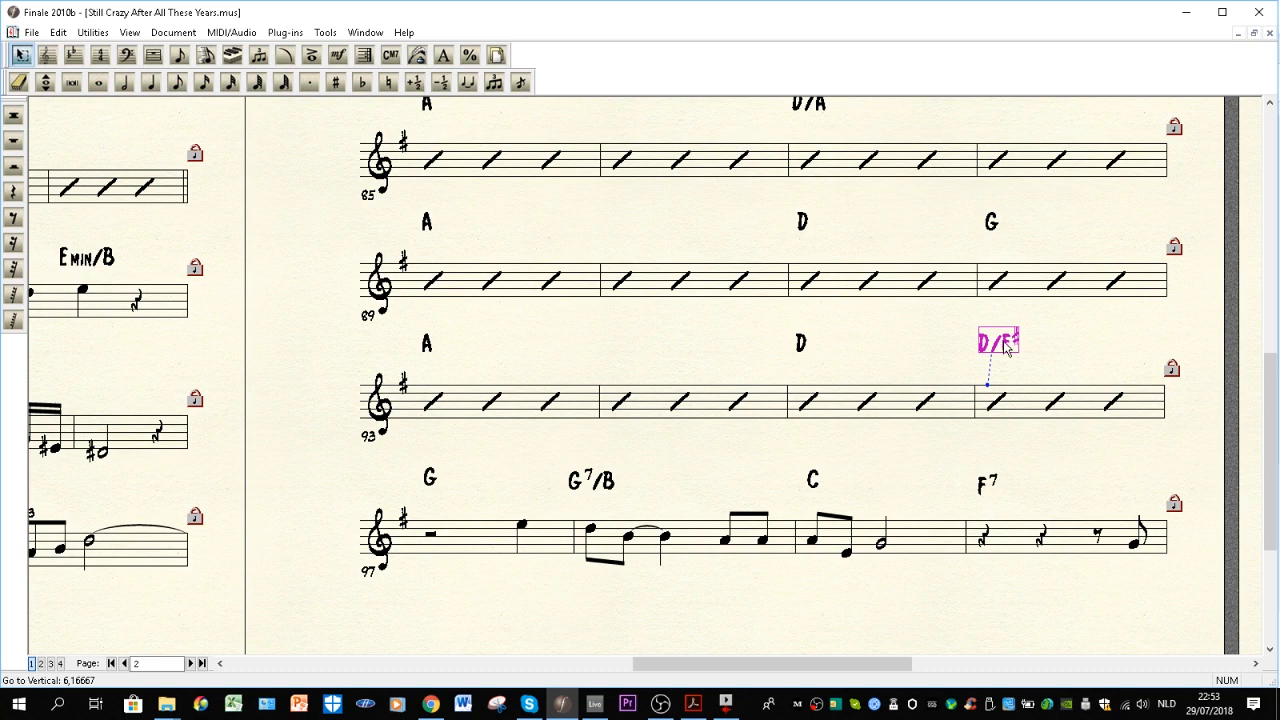
mouse_move(432, 494)
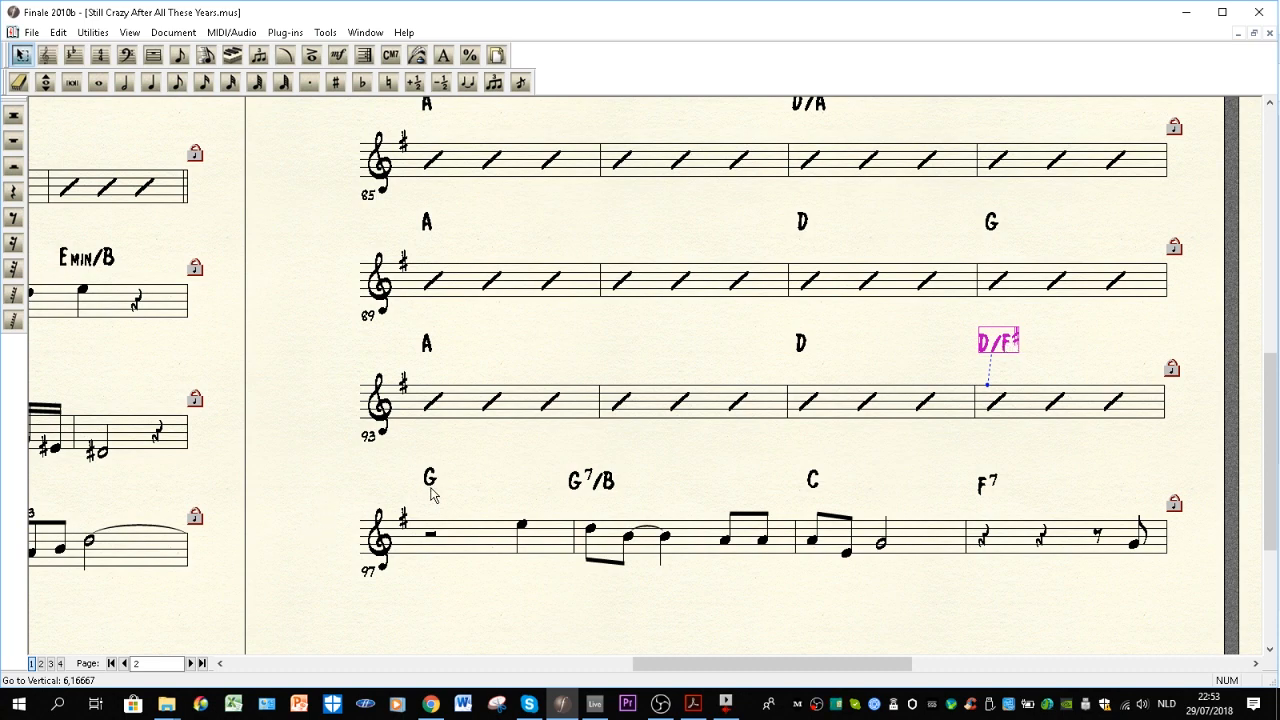
mouse_move(410, 361)
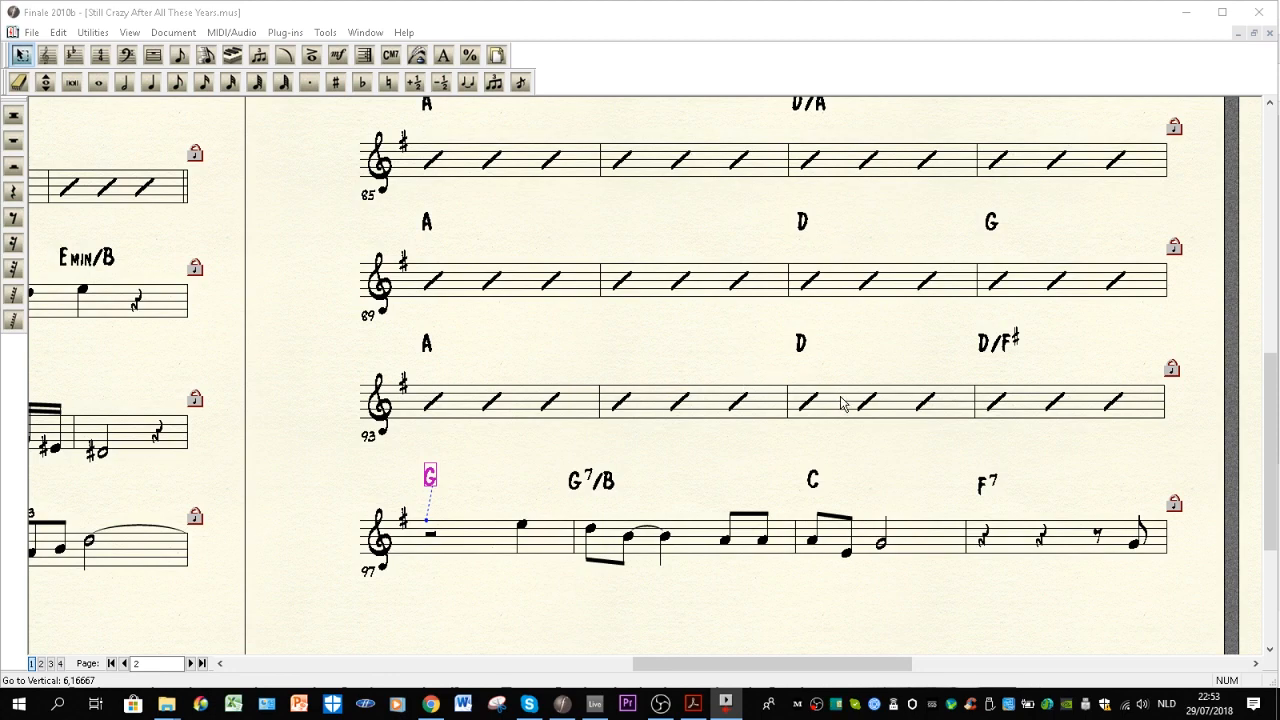
mouse_move(429, 530)
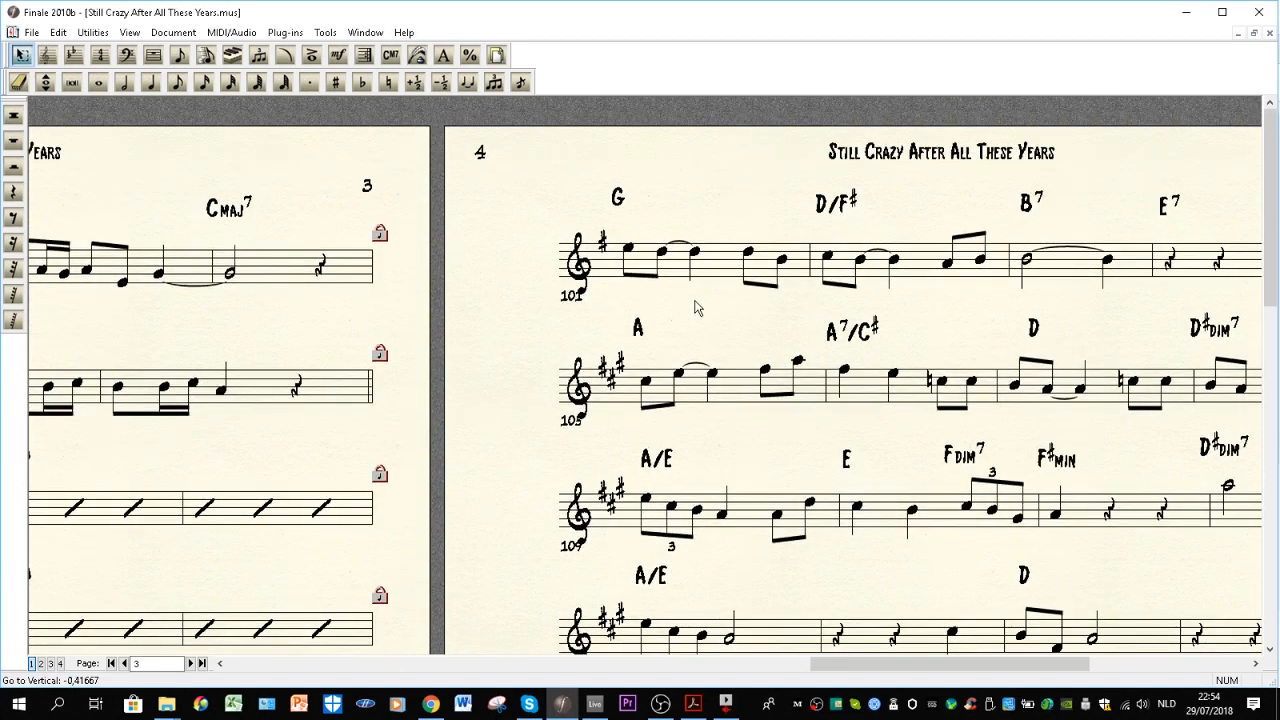
mouse_move(891, 253)
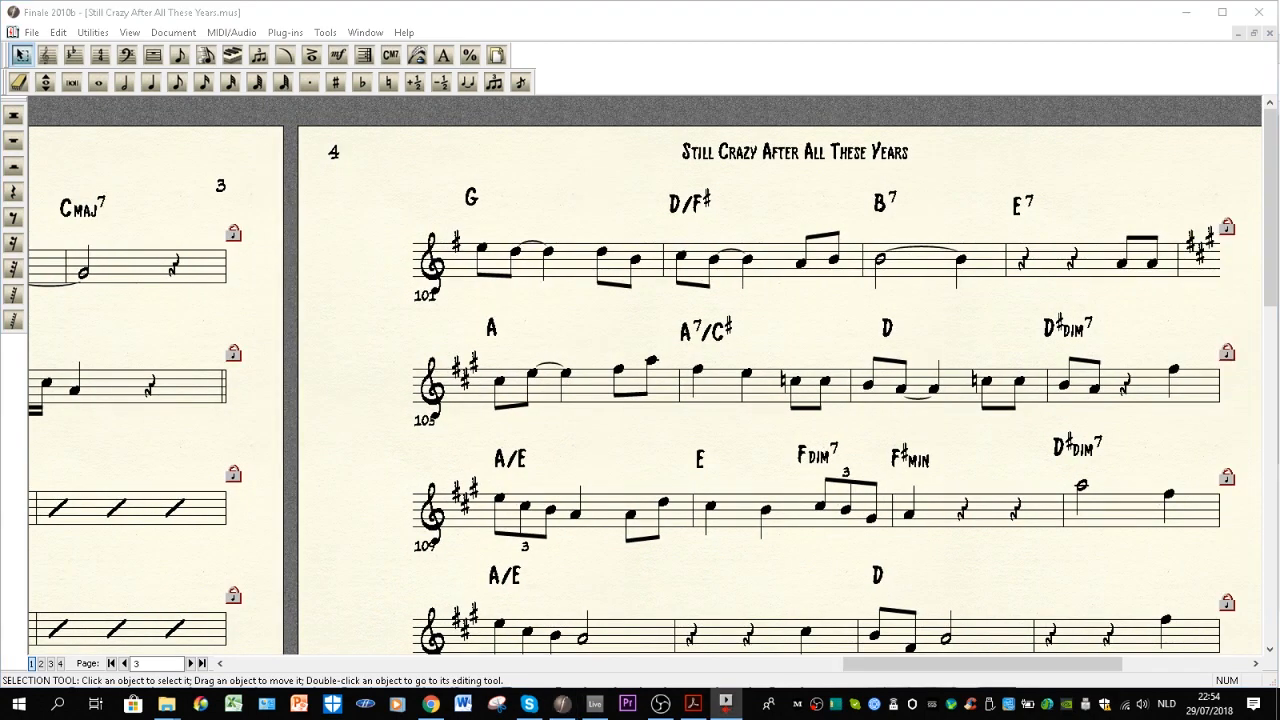
mouse_move(757, 297)
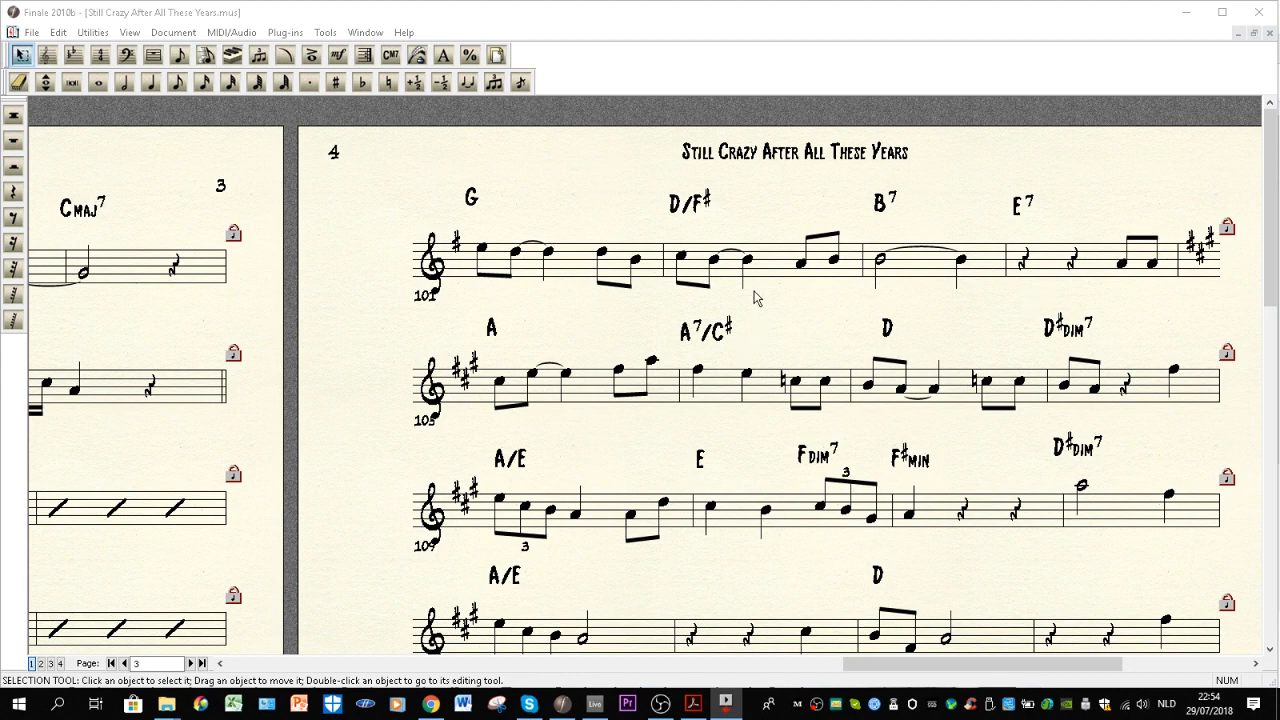
mouse_move(747, 257)
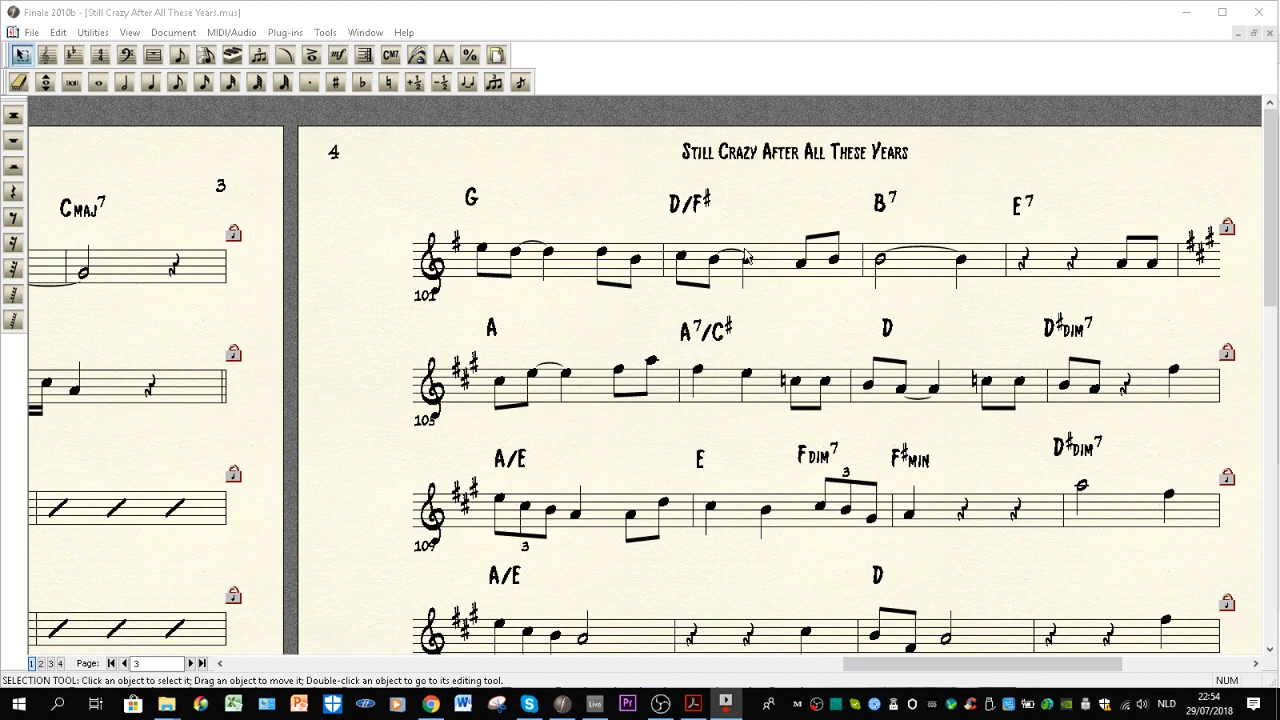
mouse_move(615, 318)
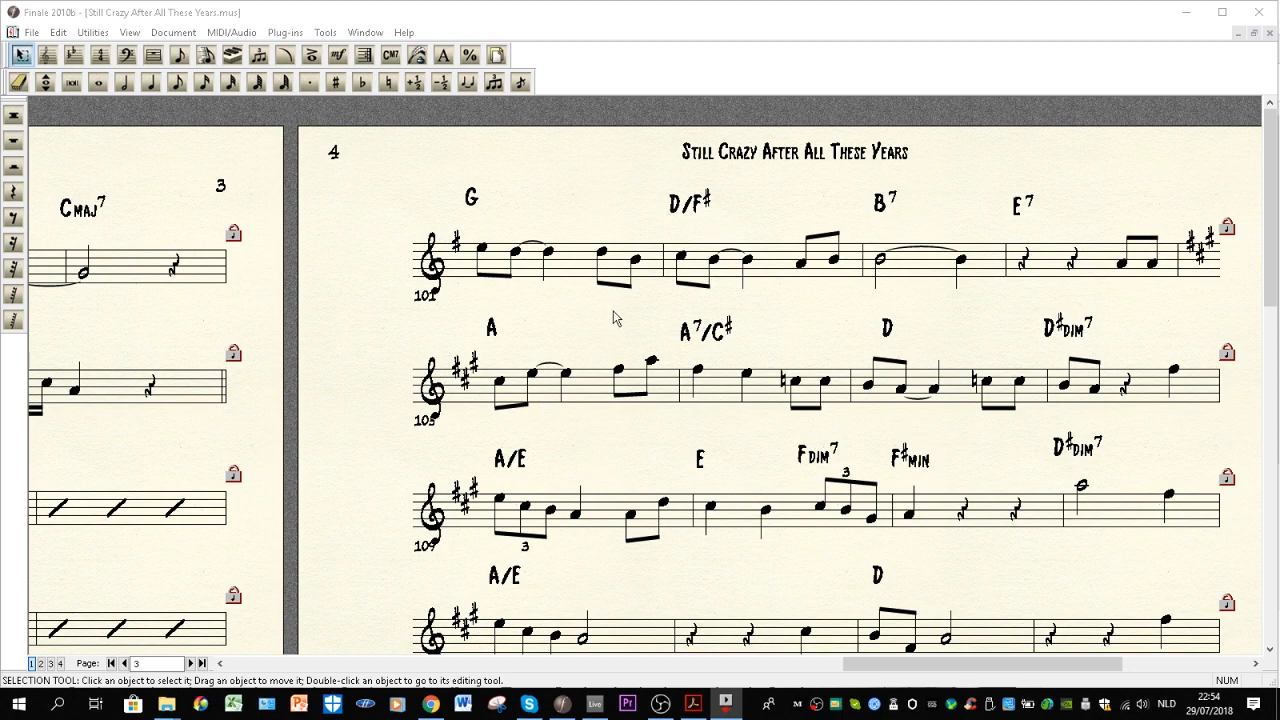
mouse_move(685, 264)
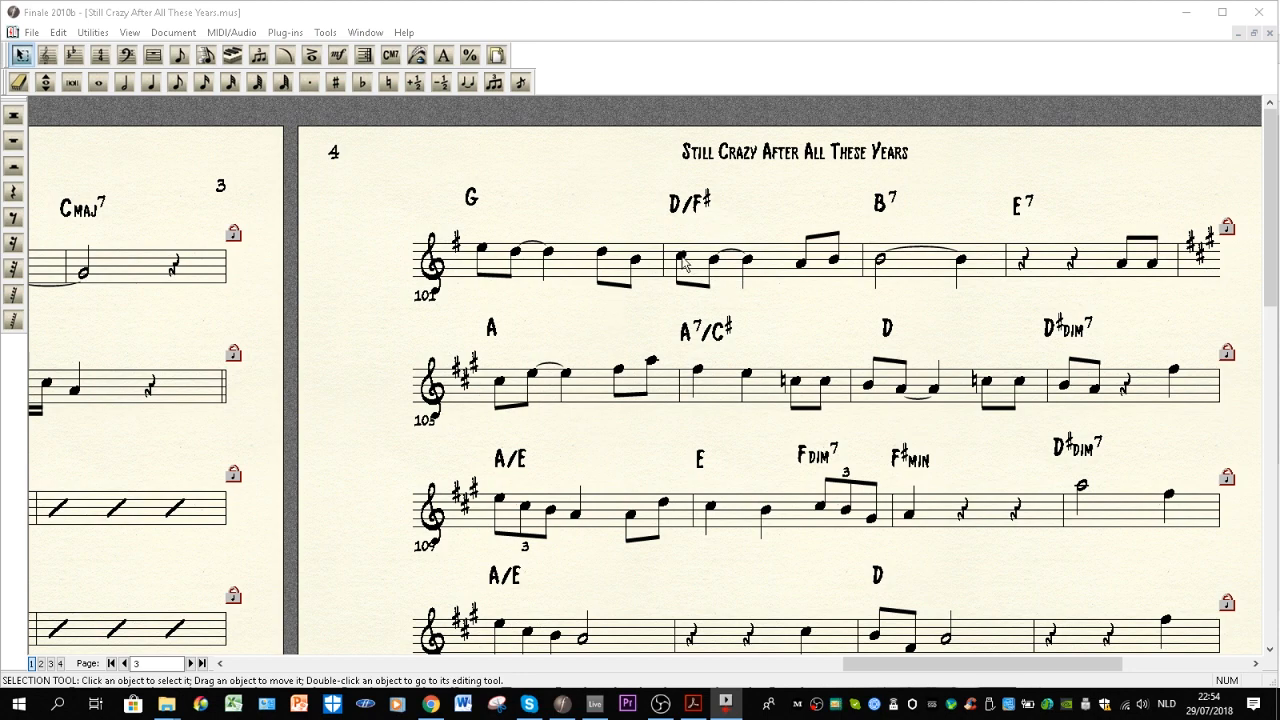
mouse_move(528, 219)
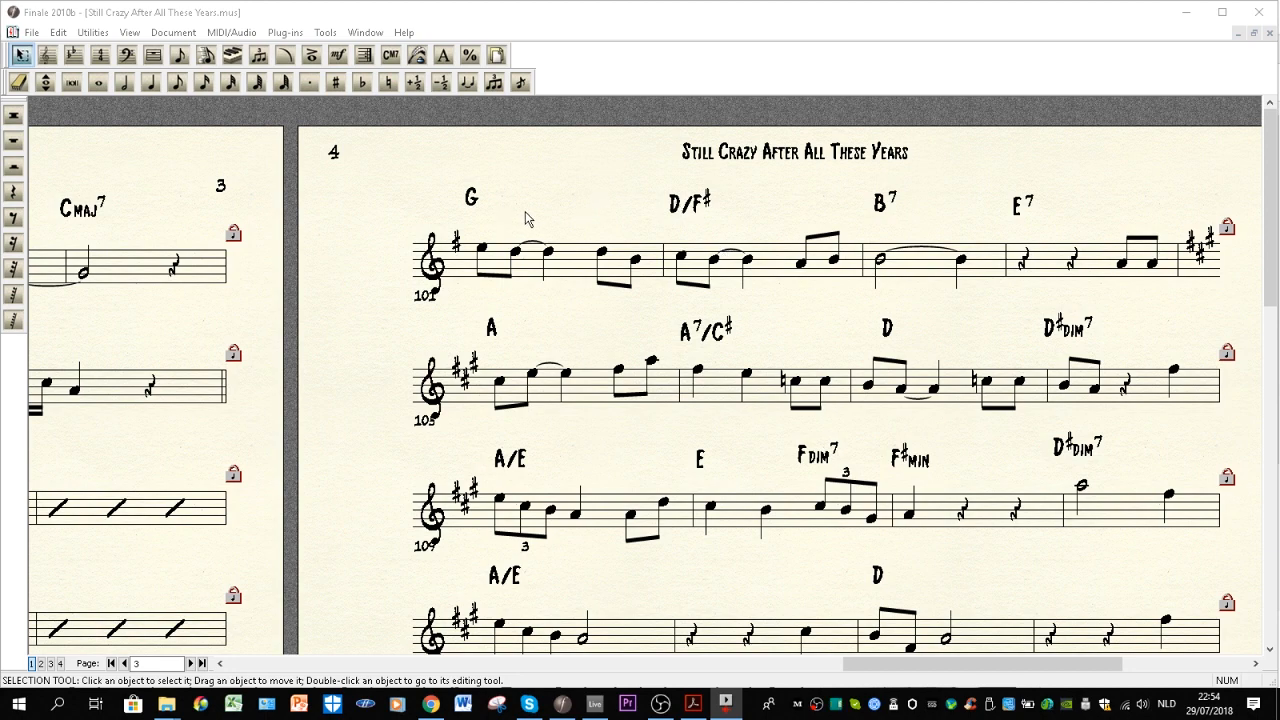
Step: Select the D/F# chord in bar 102, then the E7 chord in bar 104
click(689, 202)
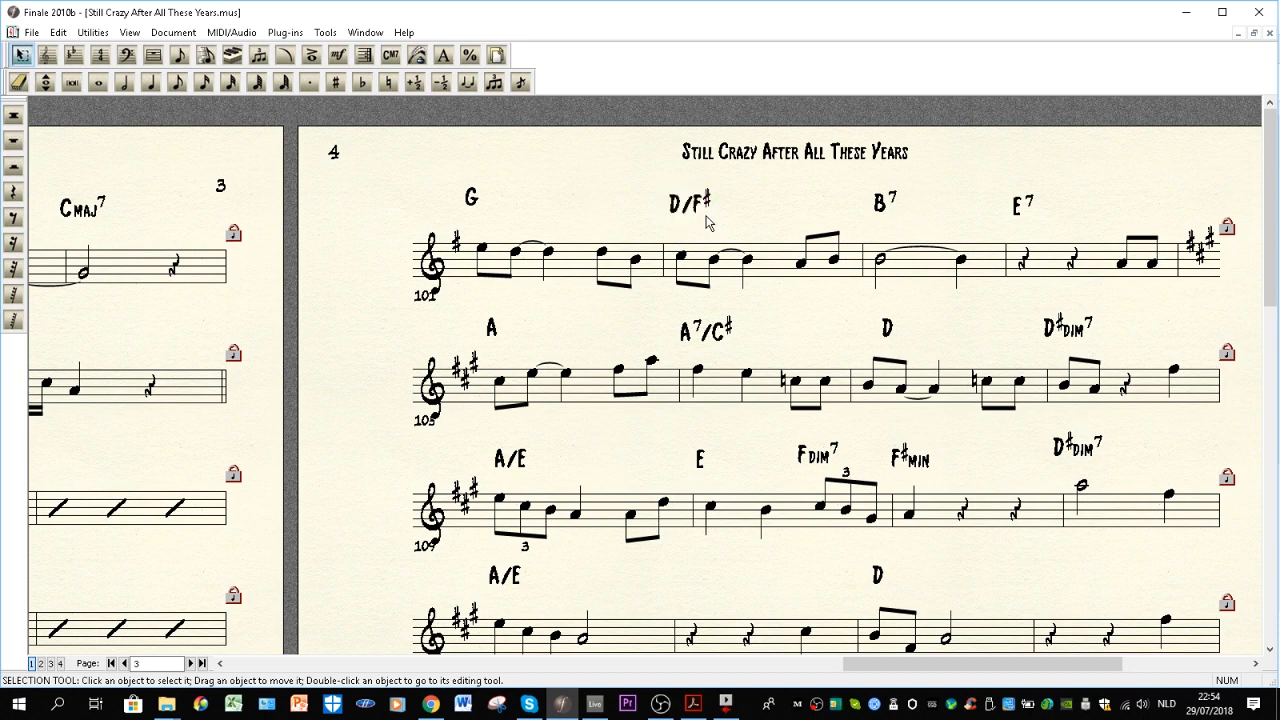
click(688, 203)
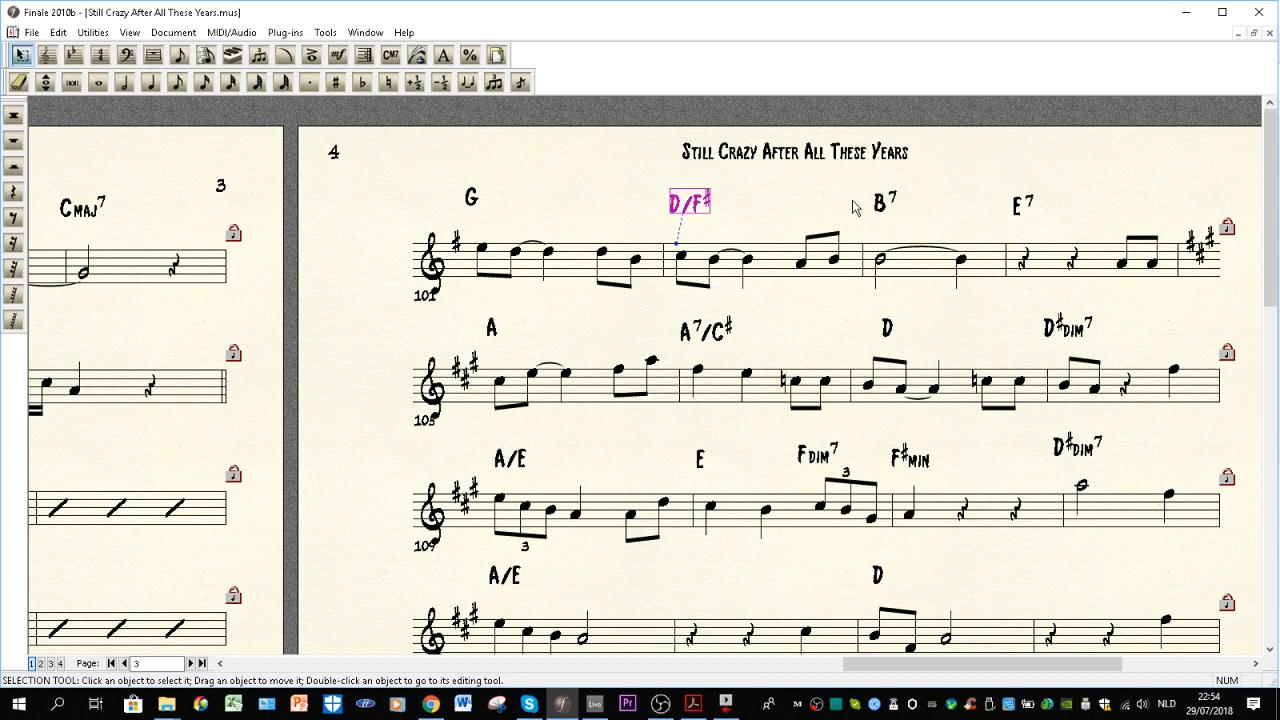
click(884, 201)
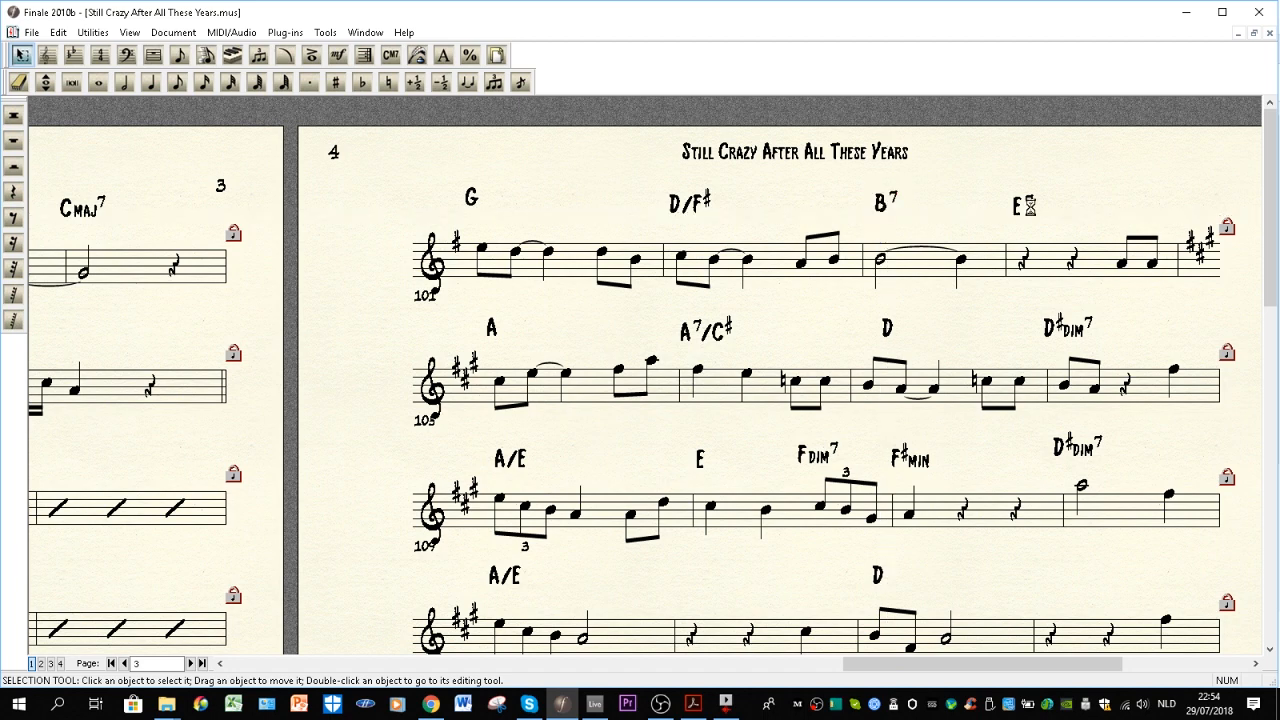
click(1020, 205)
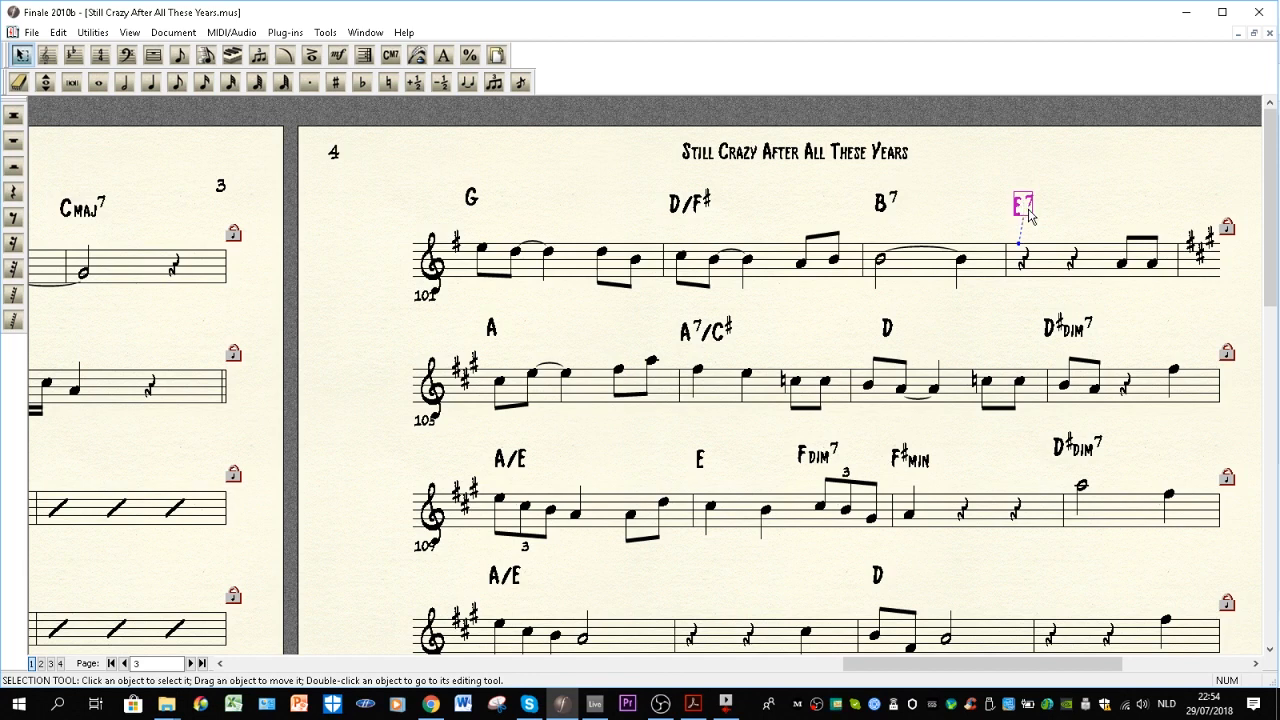
mouse_move(635, 347)
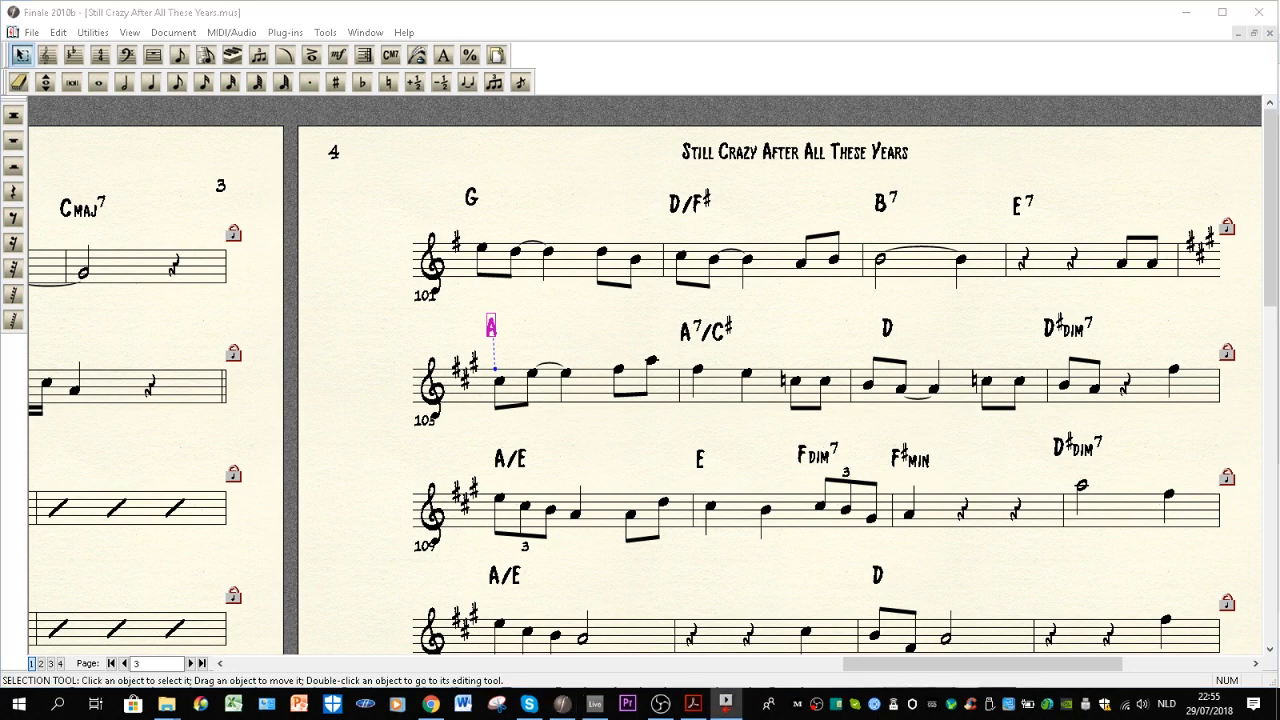
mouse_move(765, 290)
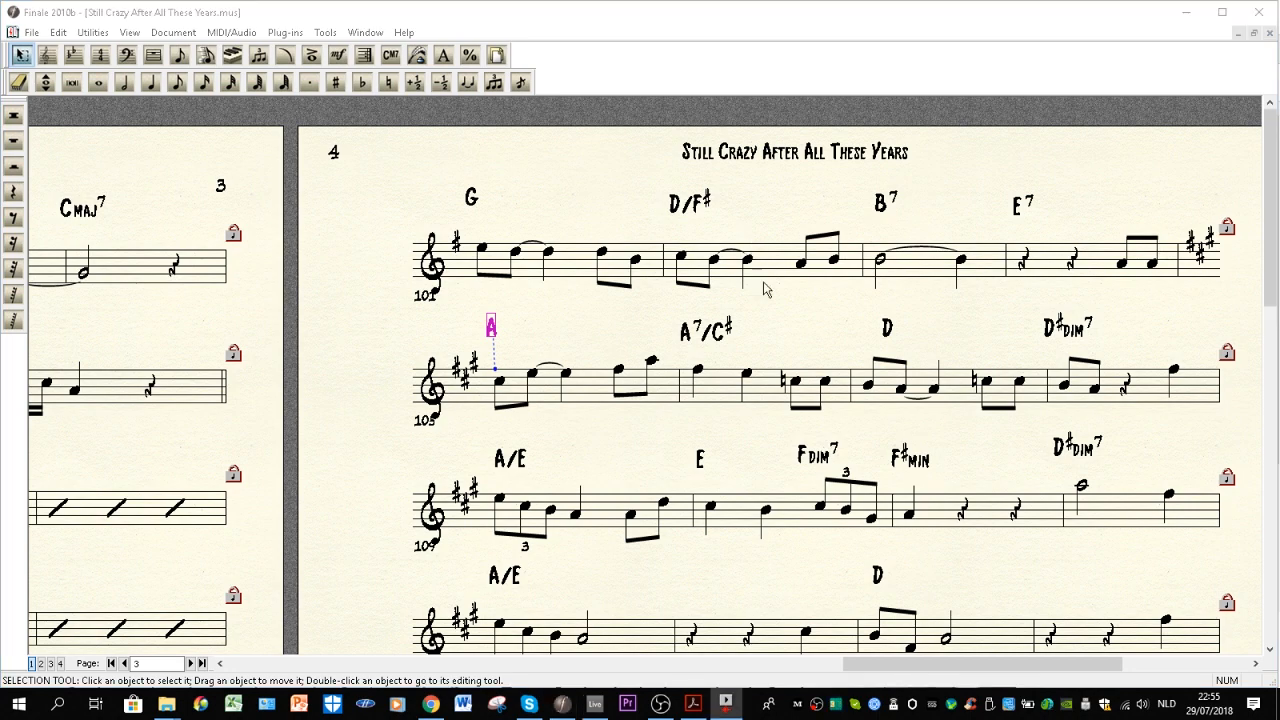
mouse_move(725, 377)
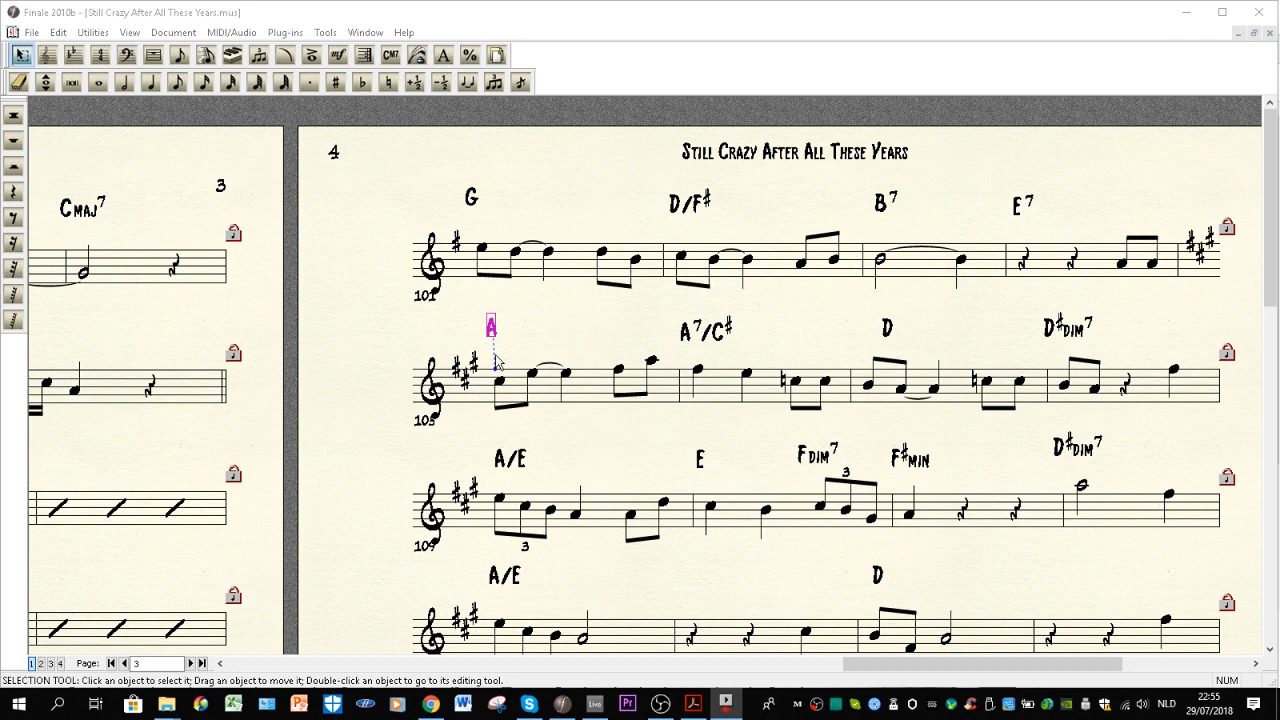
mouse_move(477, 369)
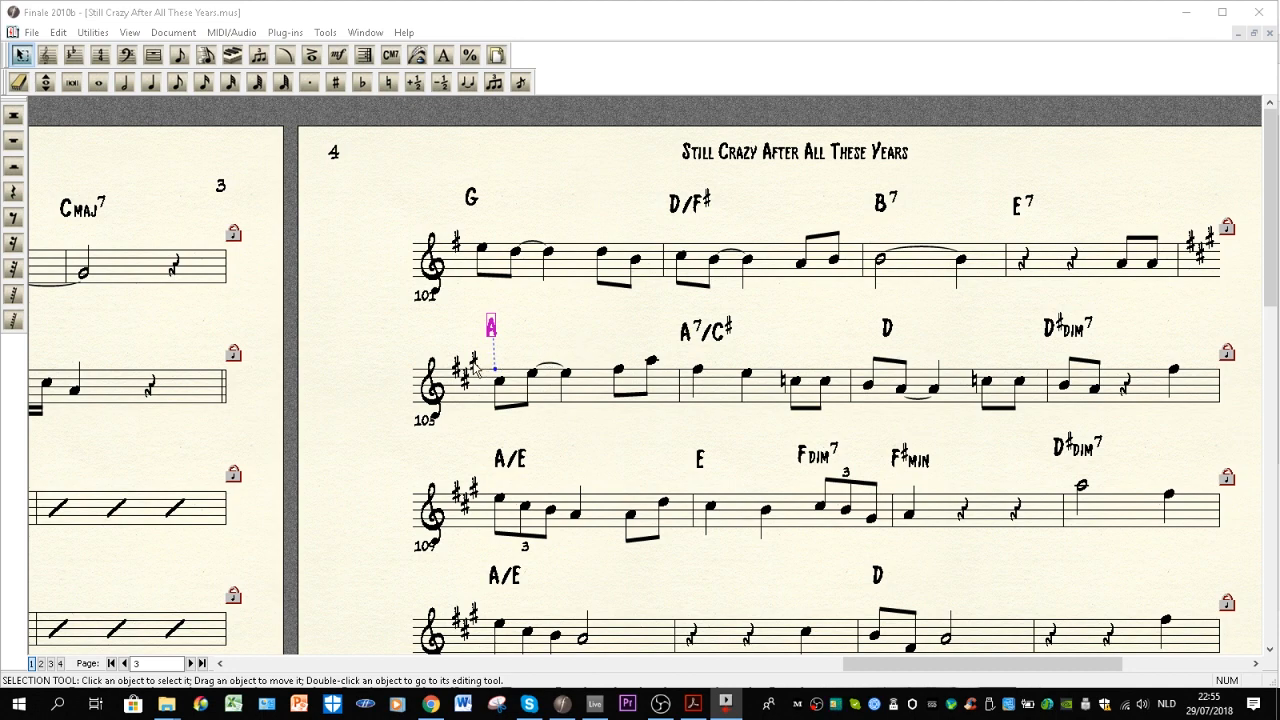
mouse_move(490, 370)
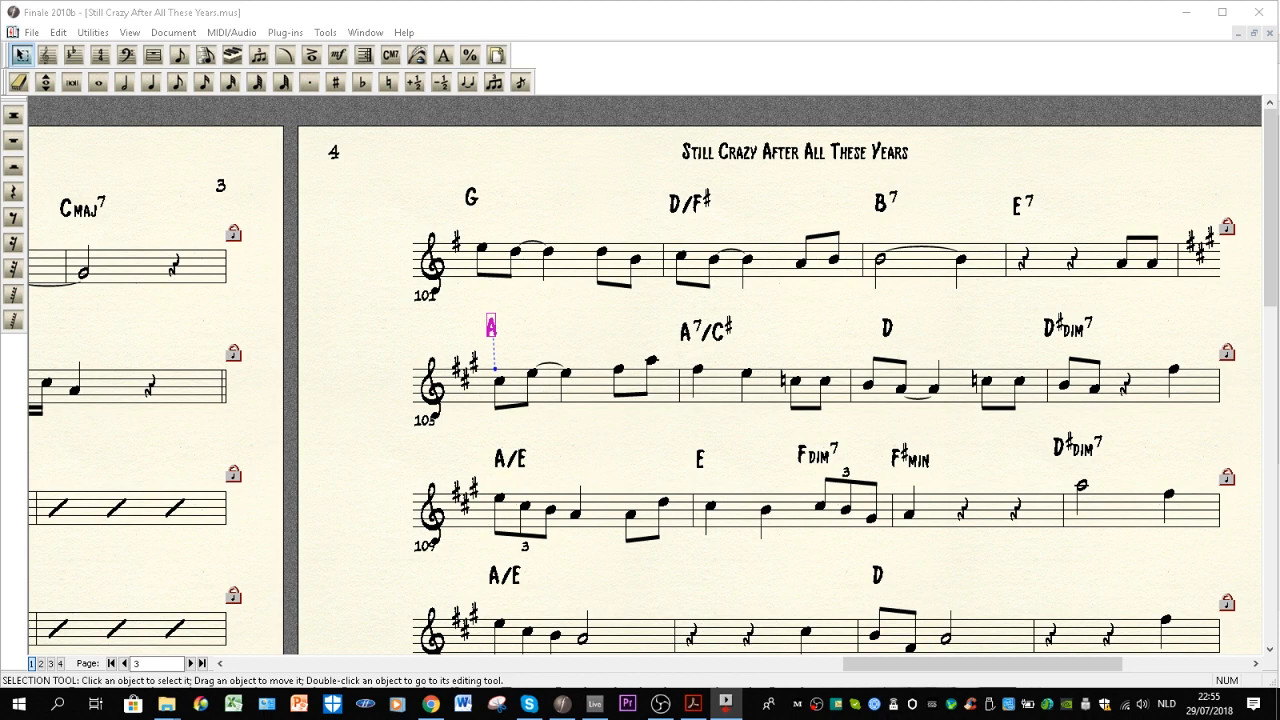
mouse_move(795, 179)
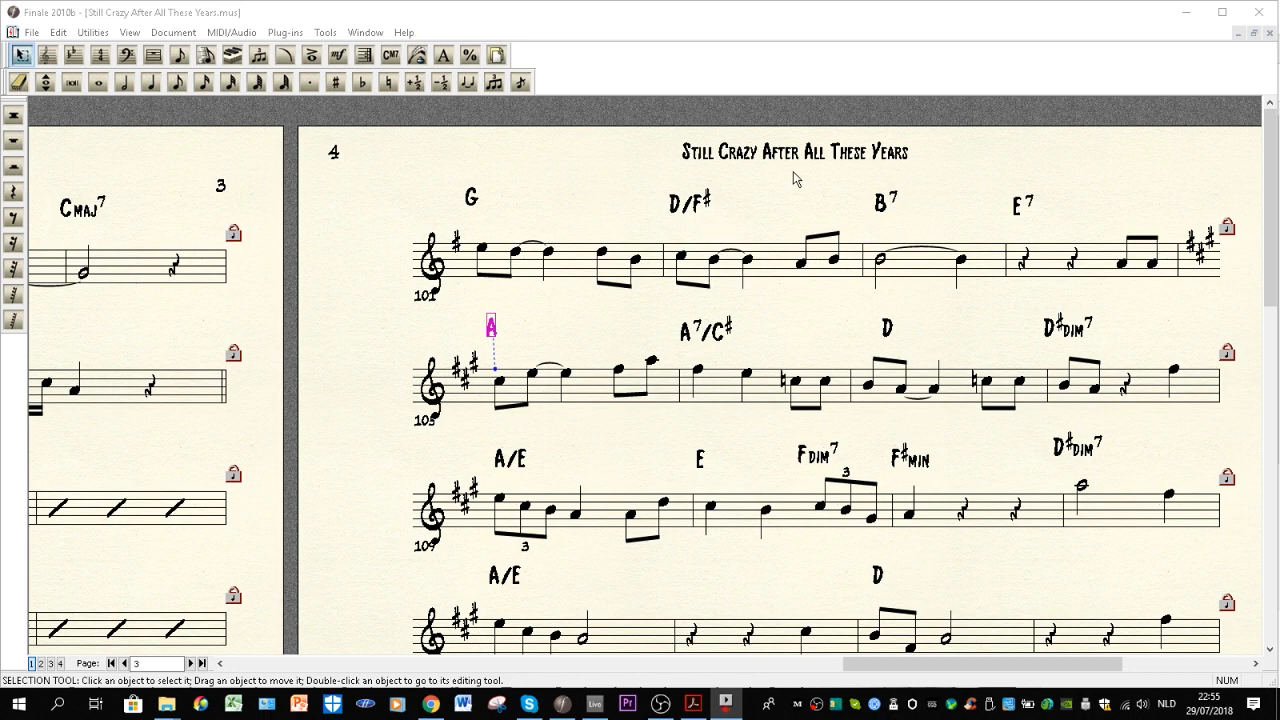
mouse_move(498, 253)
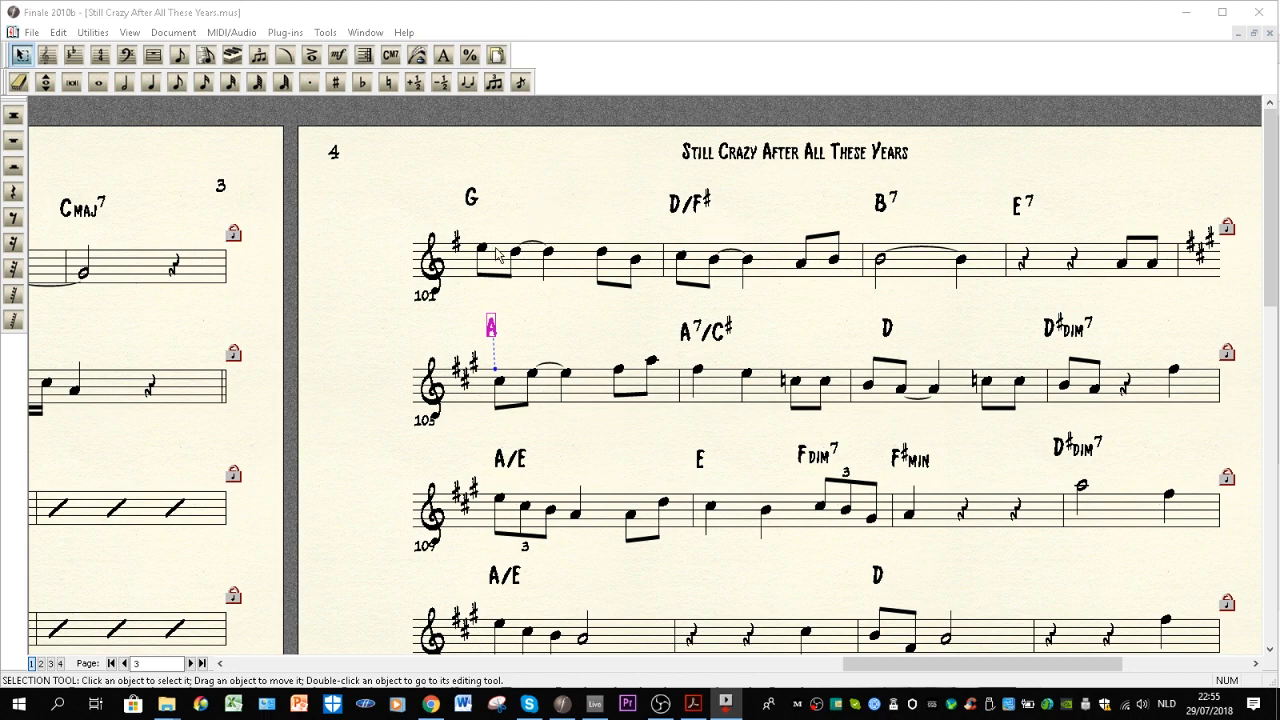
mouse_move(906, 265)
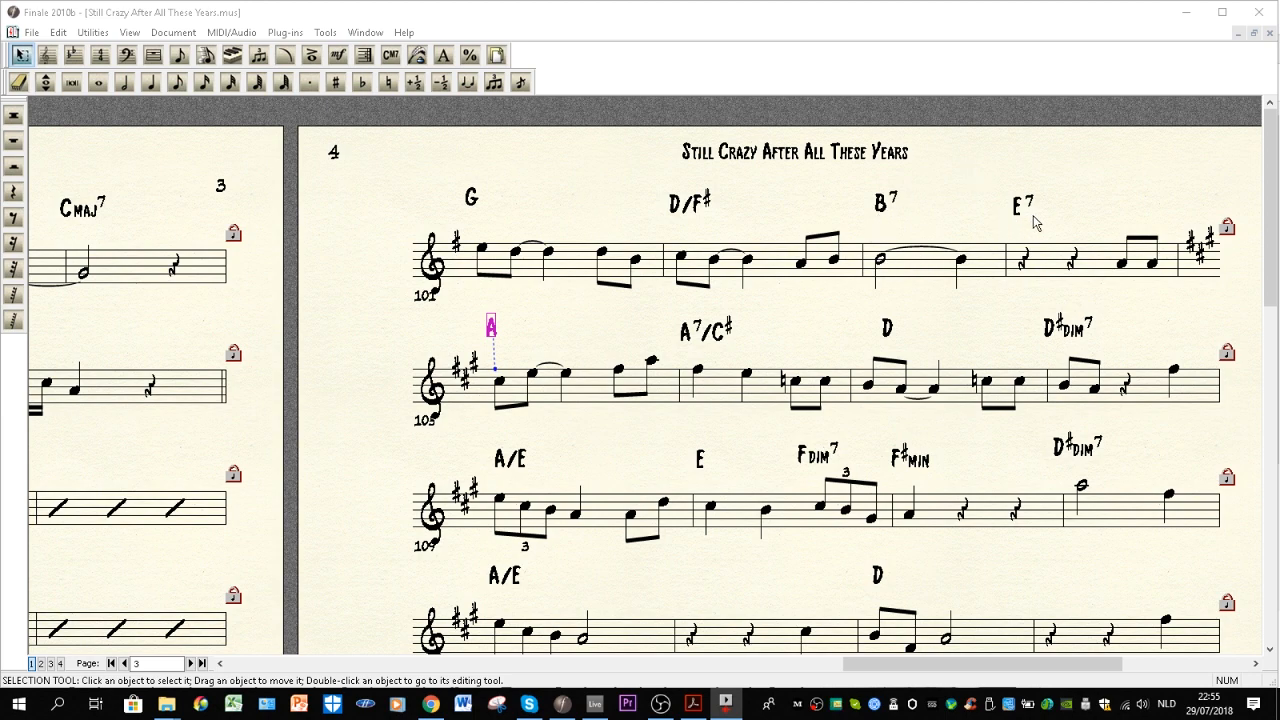
mouse_move(726, 296)
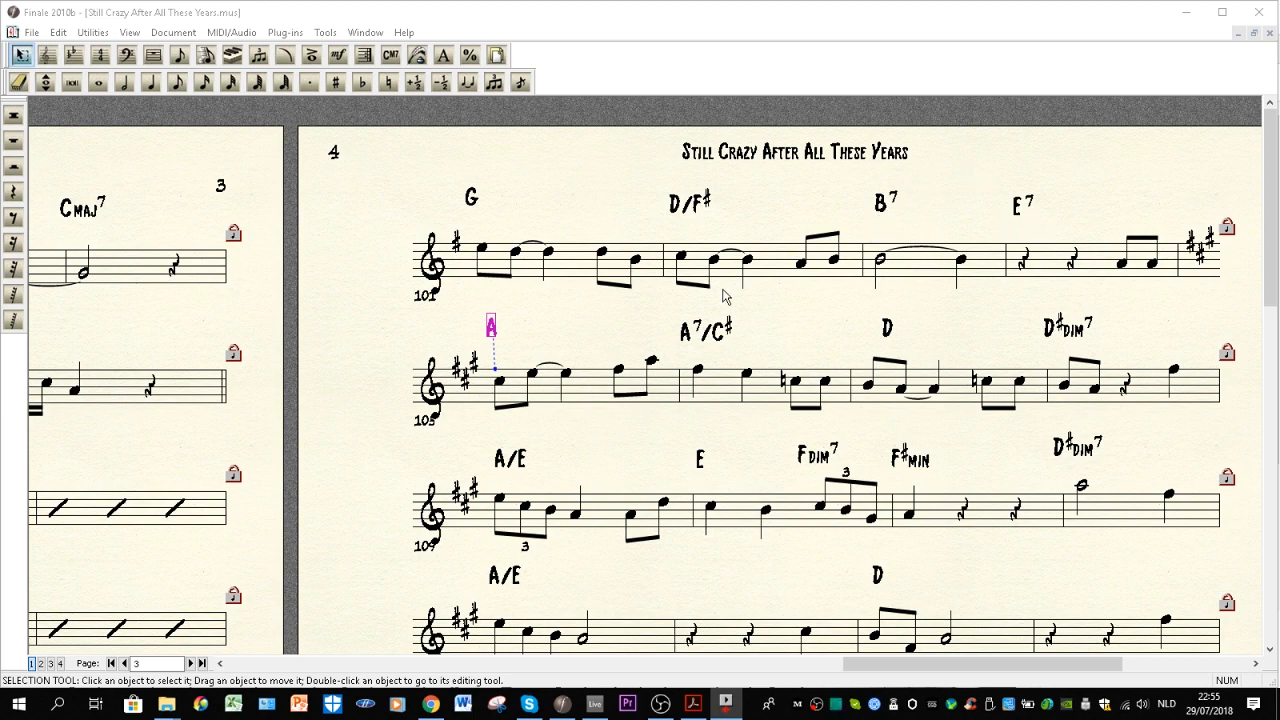
mouse_move(925, 400)
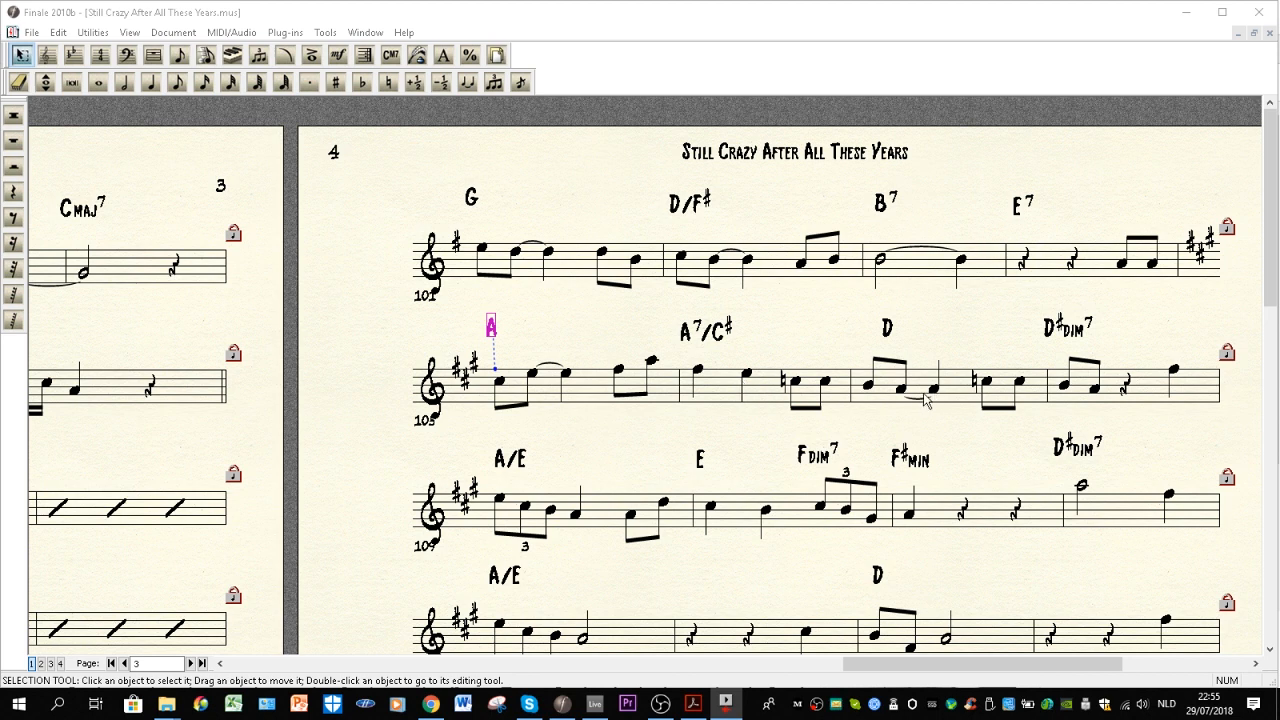
mouse_move(1098, 388)
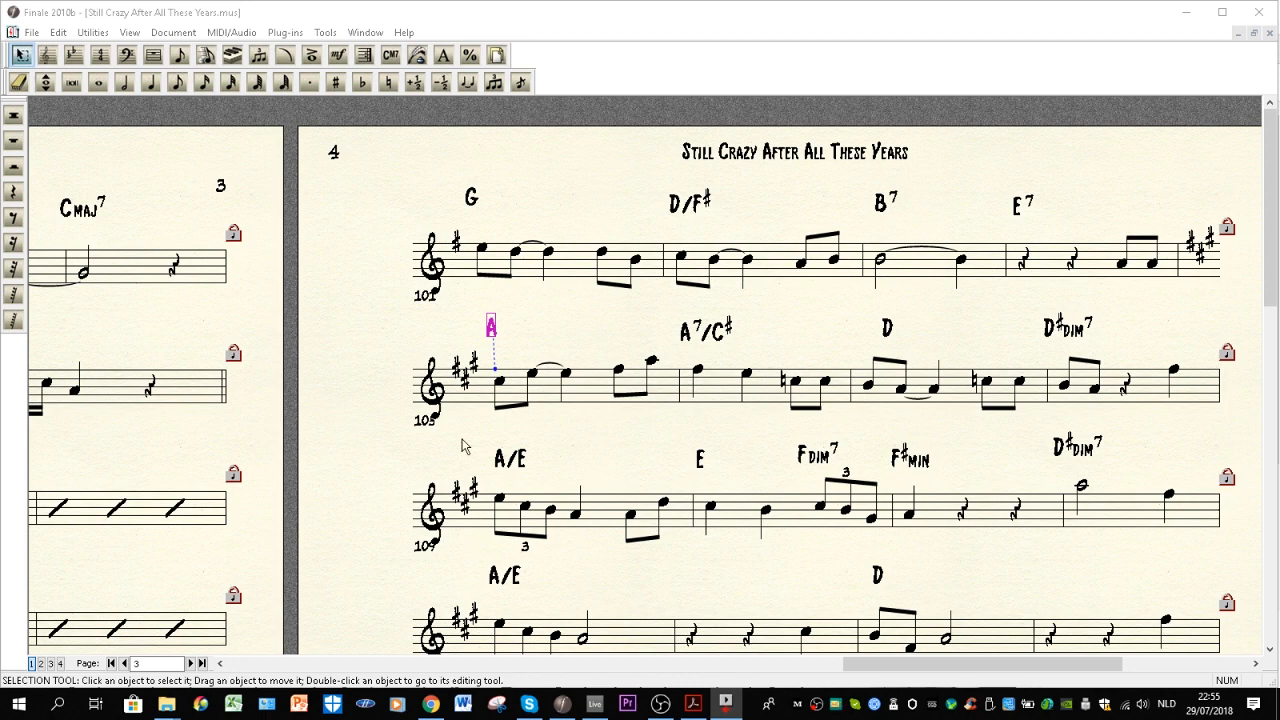
mouse_move(752, 488)
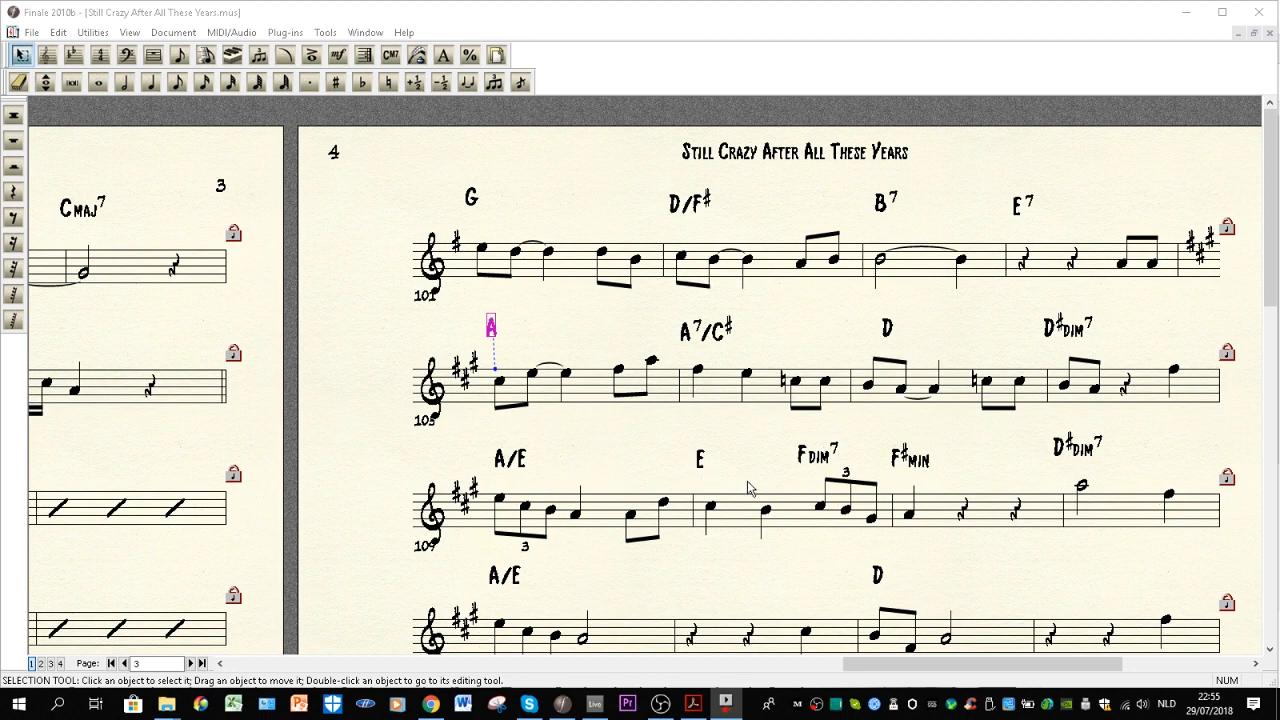
Step: Scroll to the last system and select the final A chord over the fermata
scroll(down, 3)
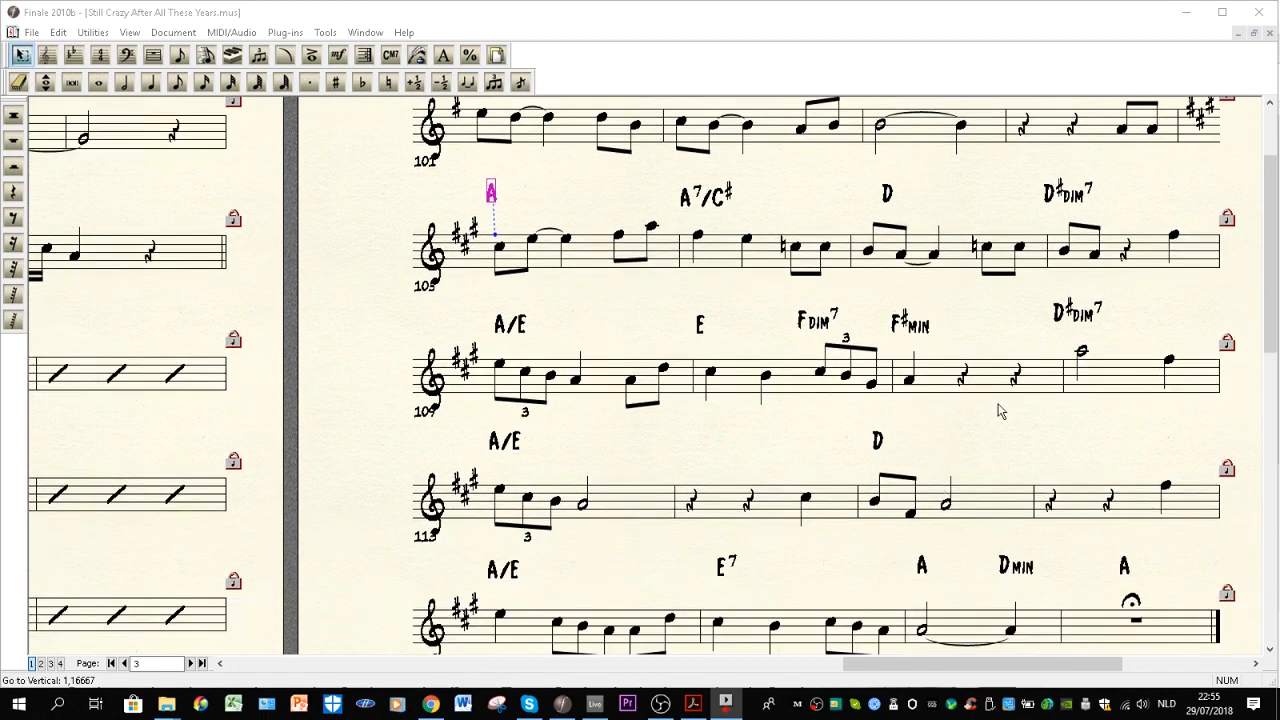
mouse_move(613, 508)
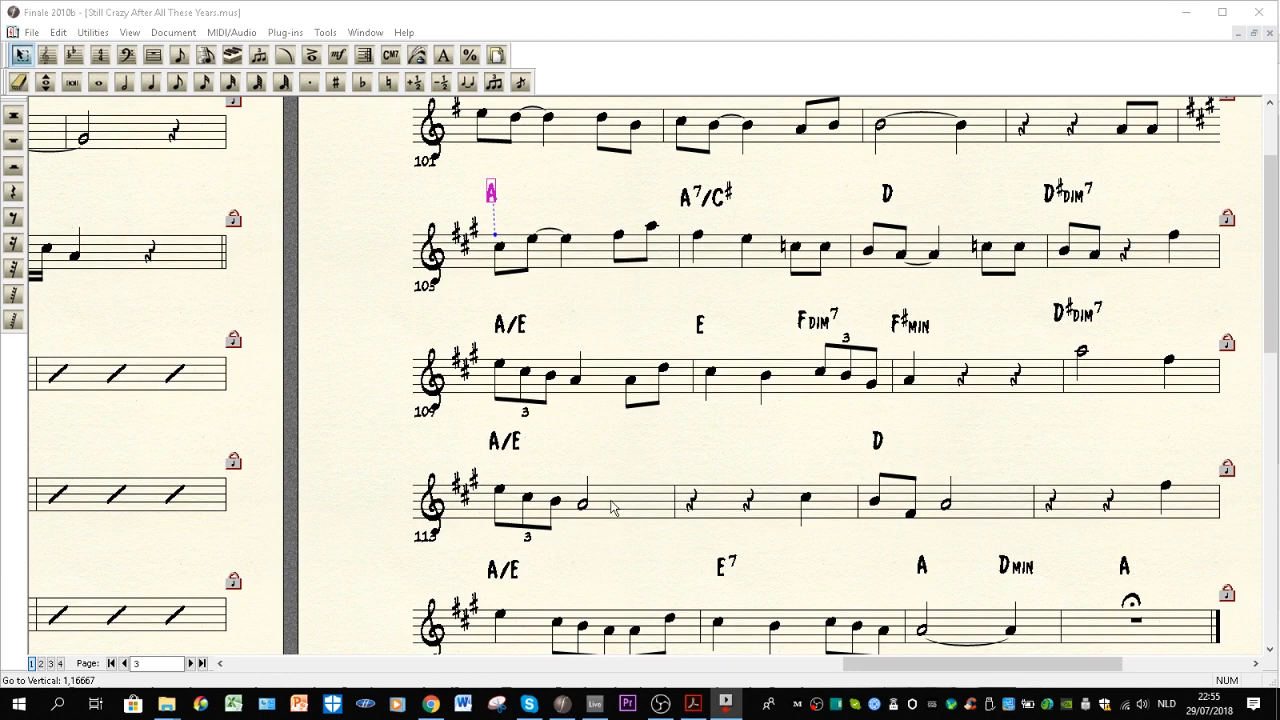
mouse_move(668, 490)
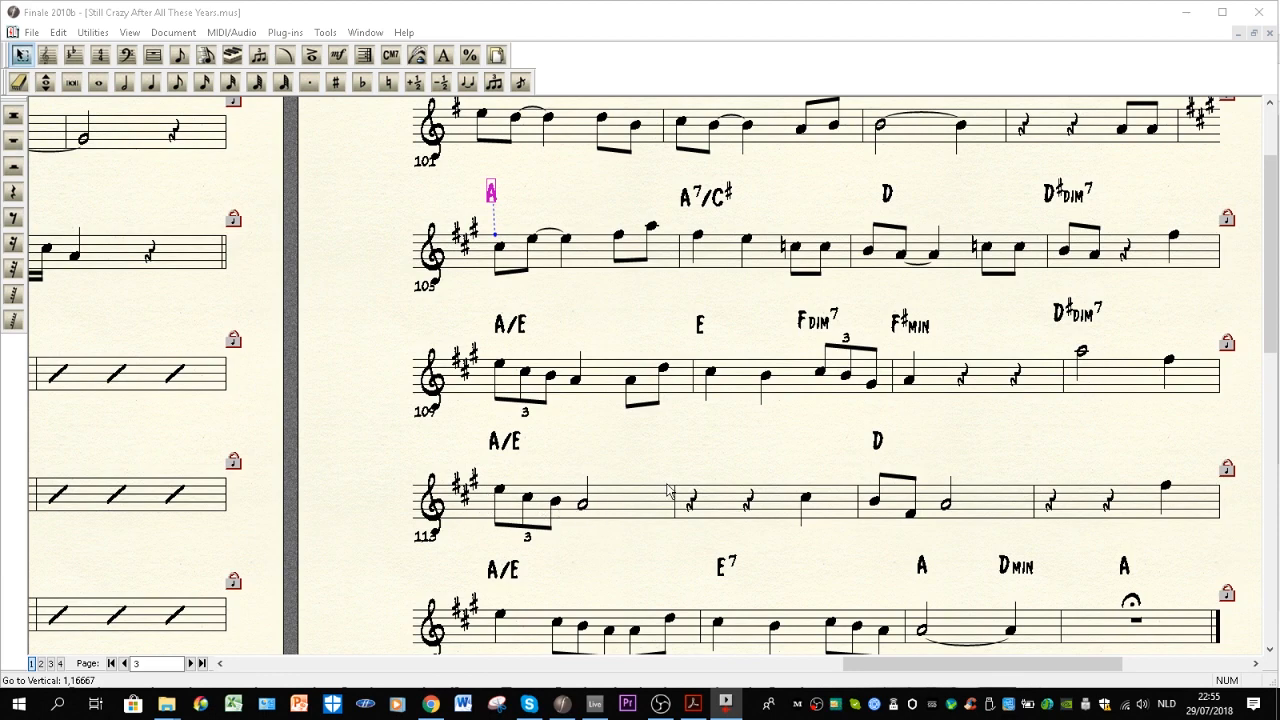
mouse_move(876, 473)
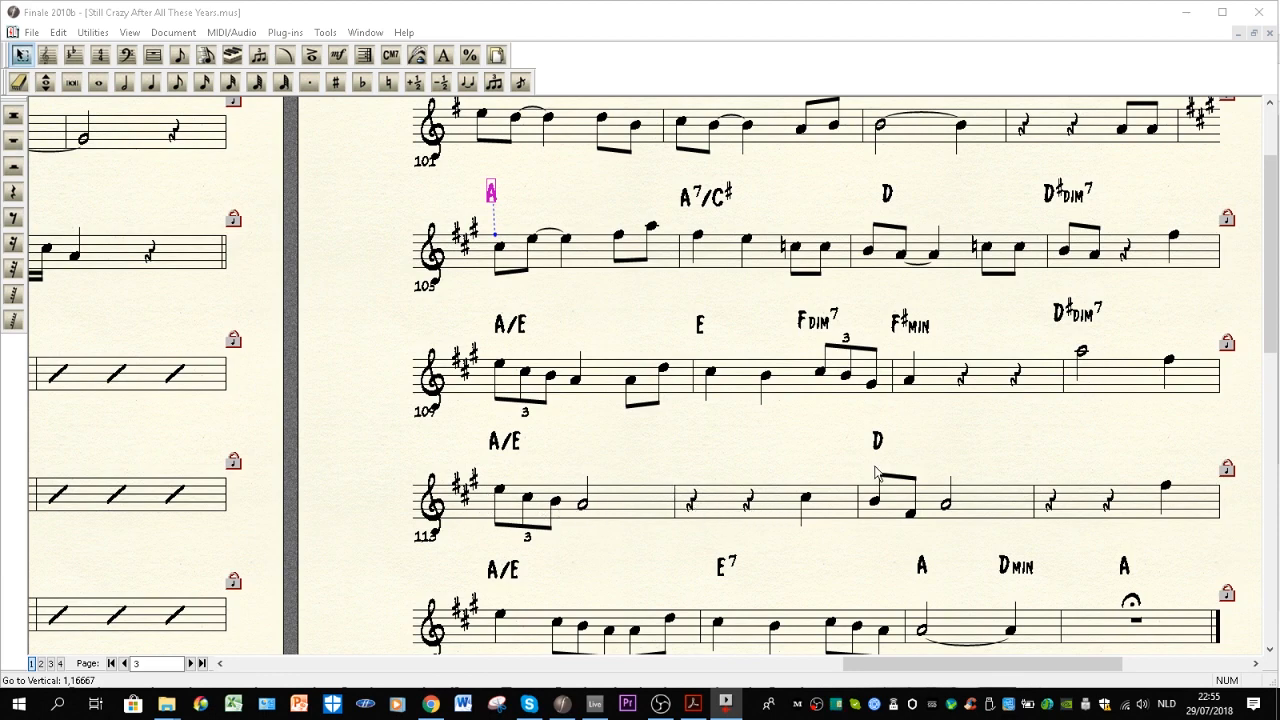
scroll(down, 3)
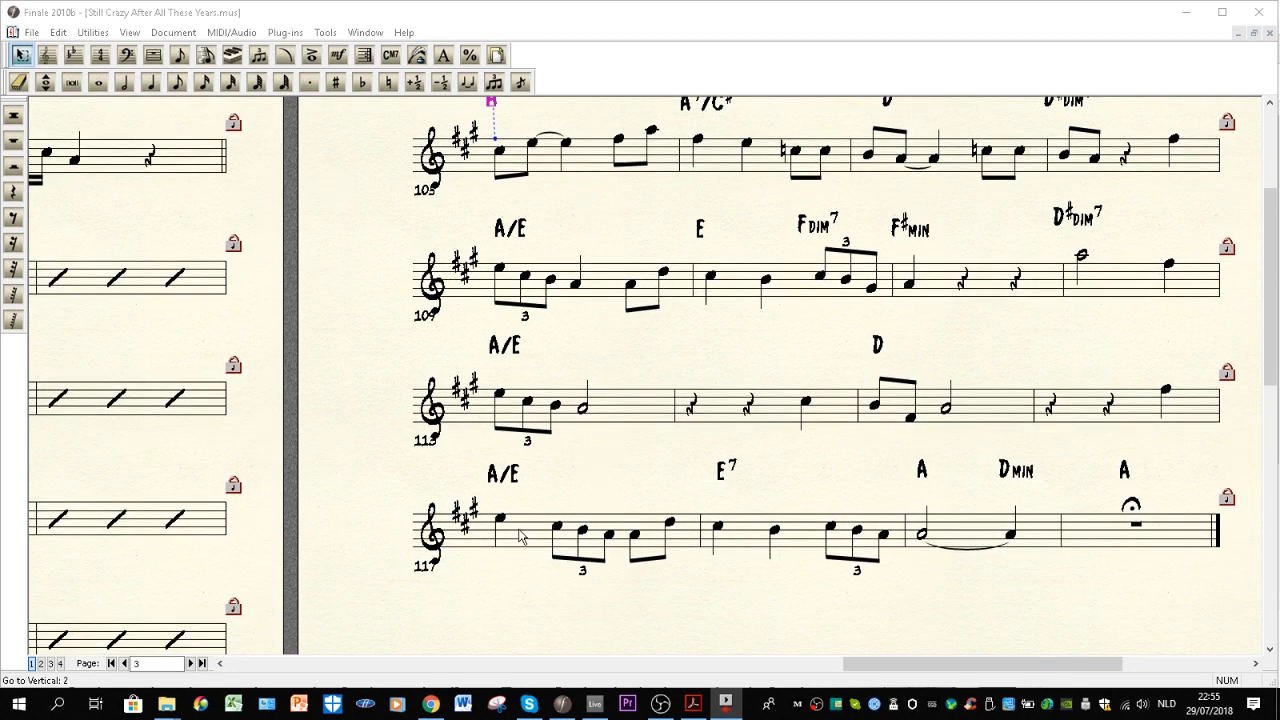
mouse_move(770, 525)
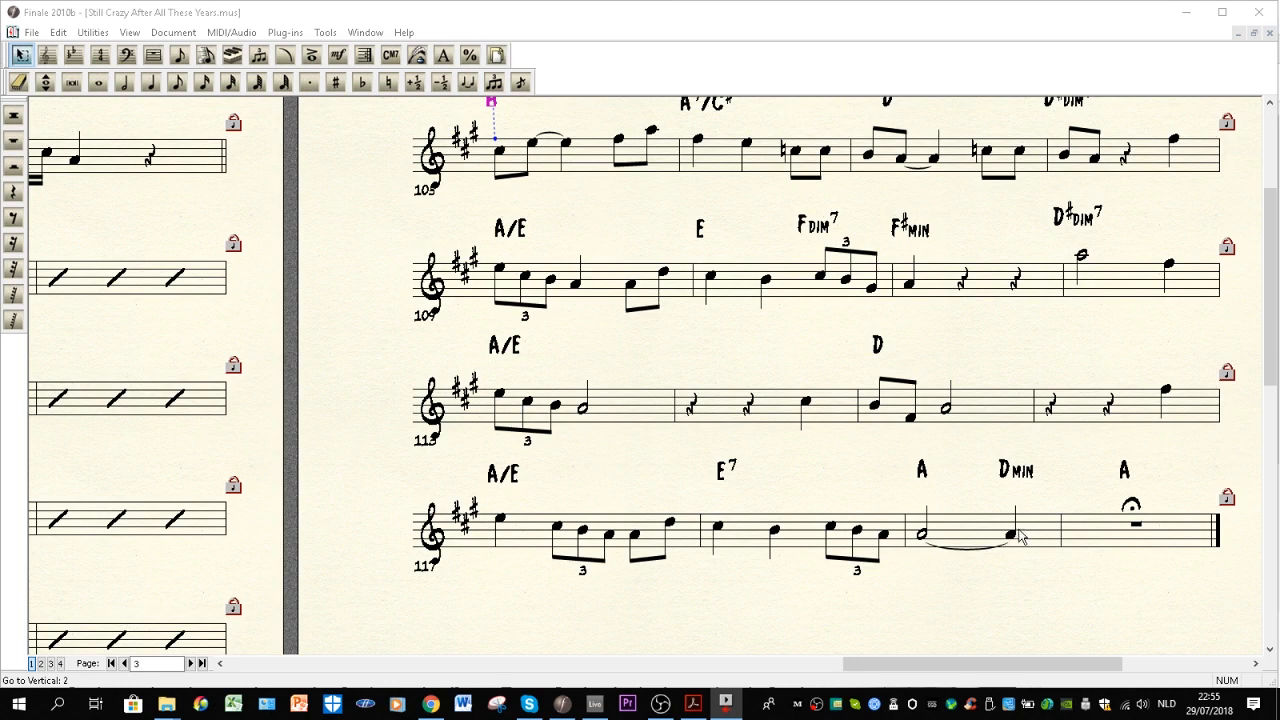
mouse_move(1125, 533)
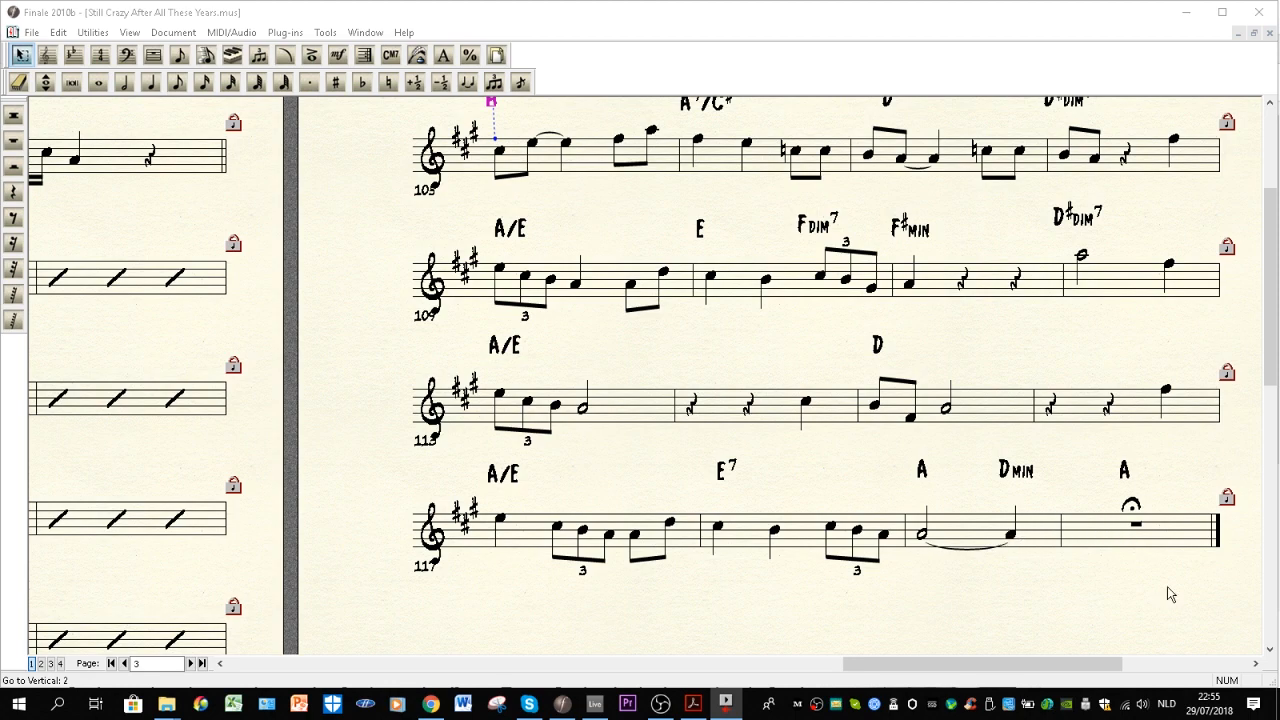
mouse_move(980, 566)
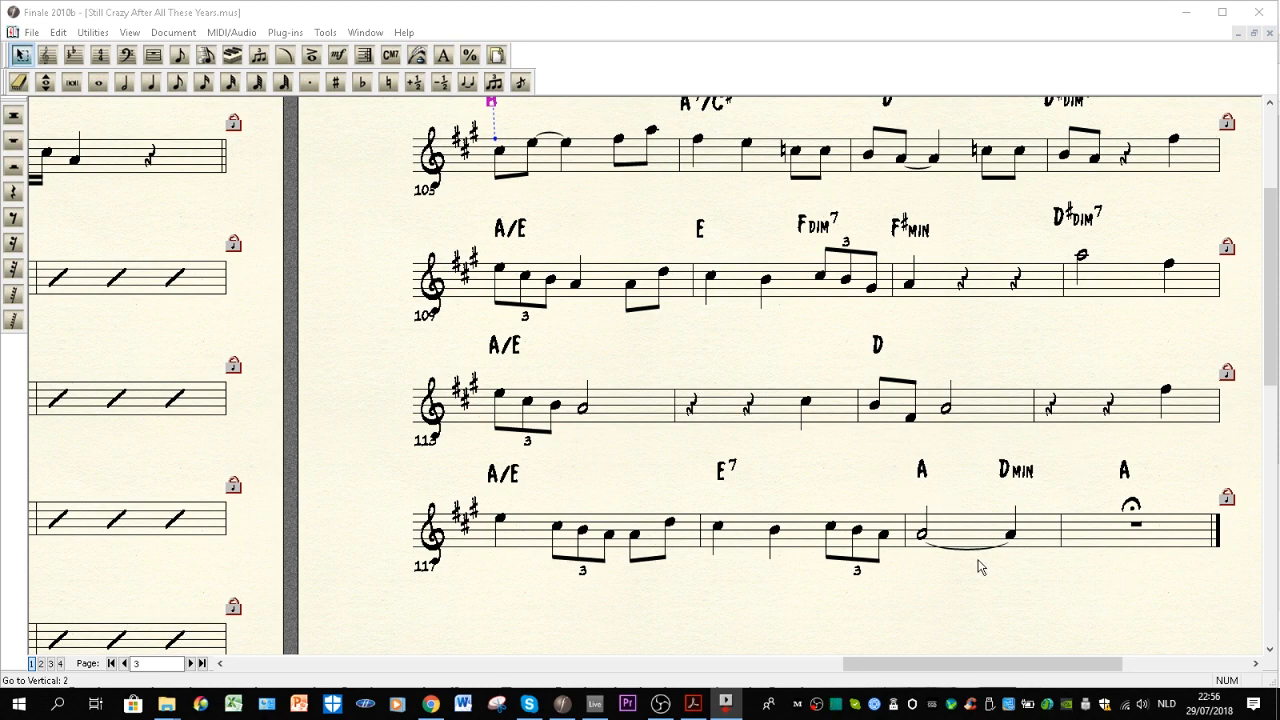
mouse_move(920, 460)
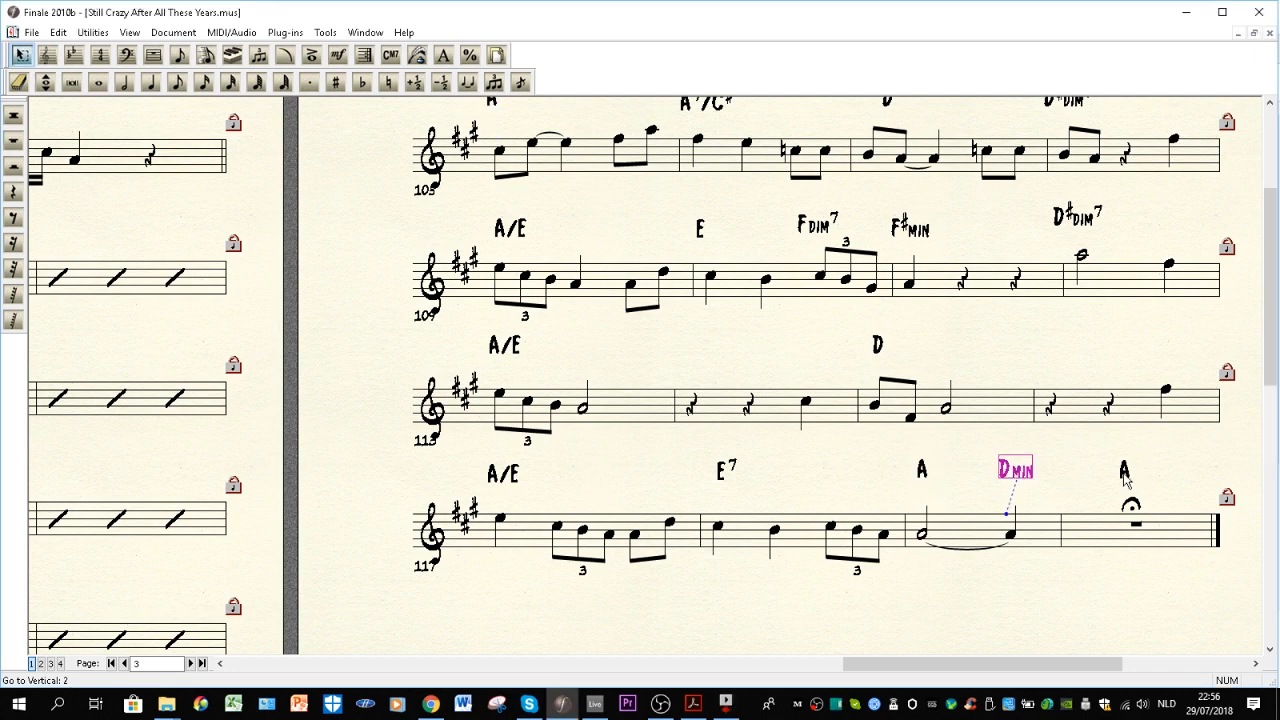
click(1123, 468)
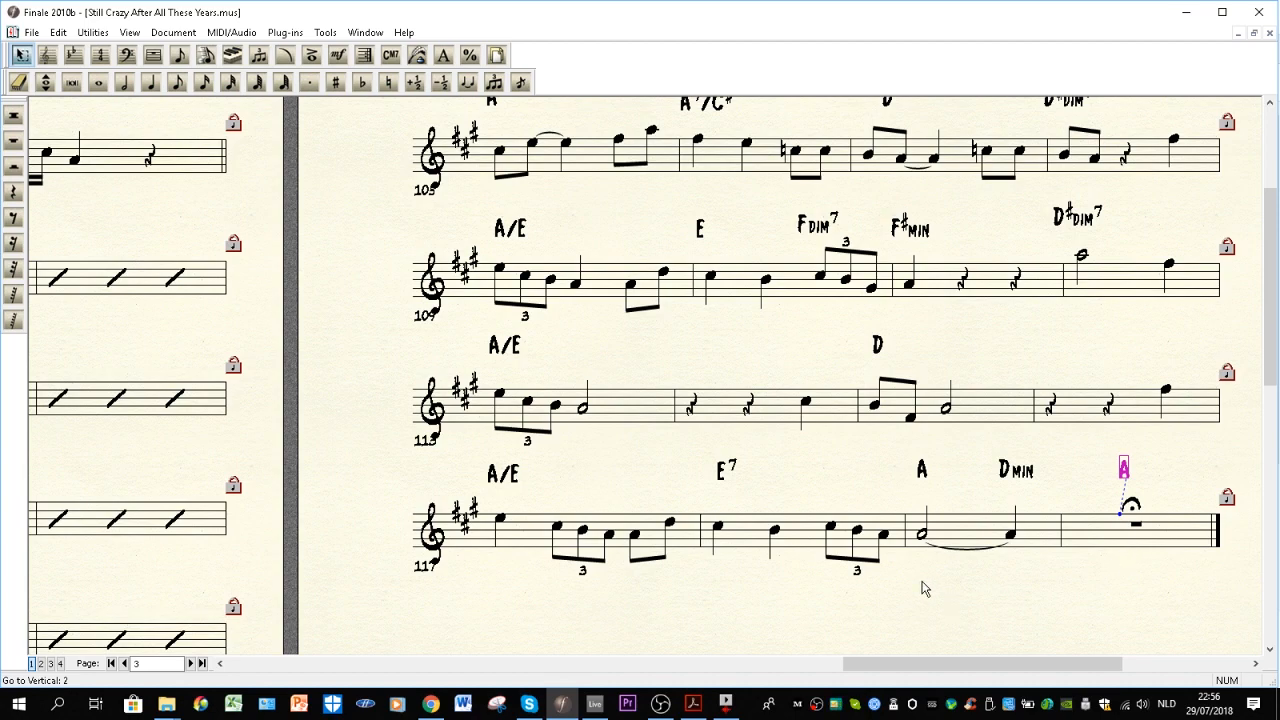
scroll(down, 3)
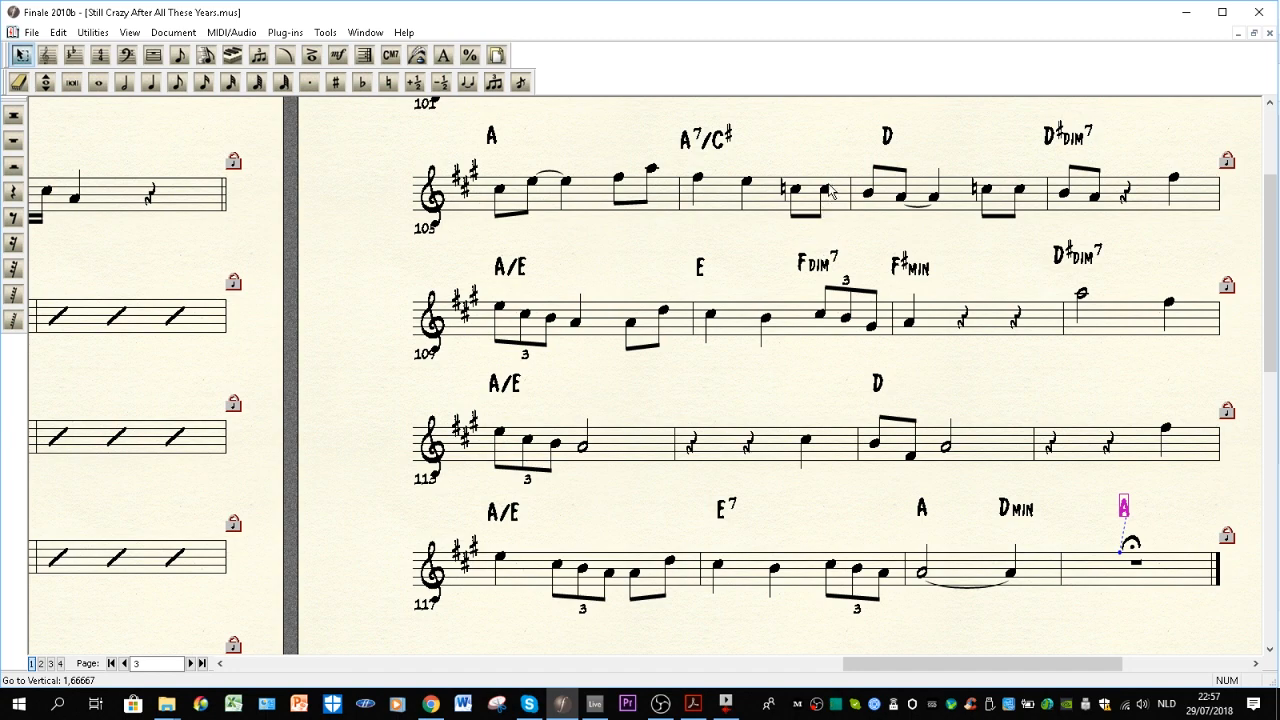
mouse_move(788, 108)
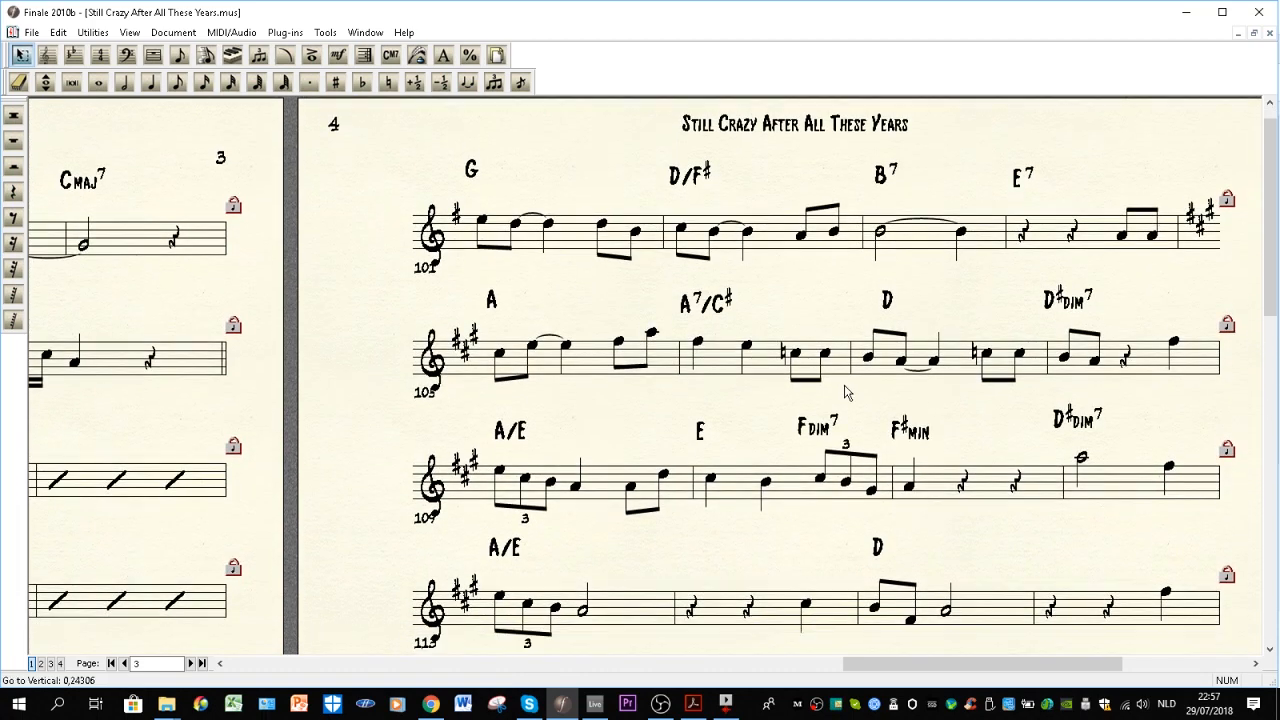
mouse_move(967, 648)
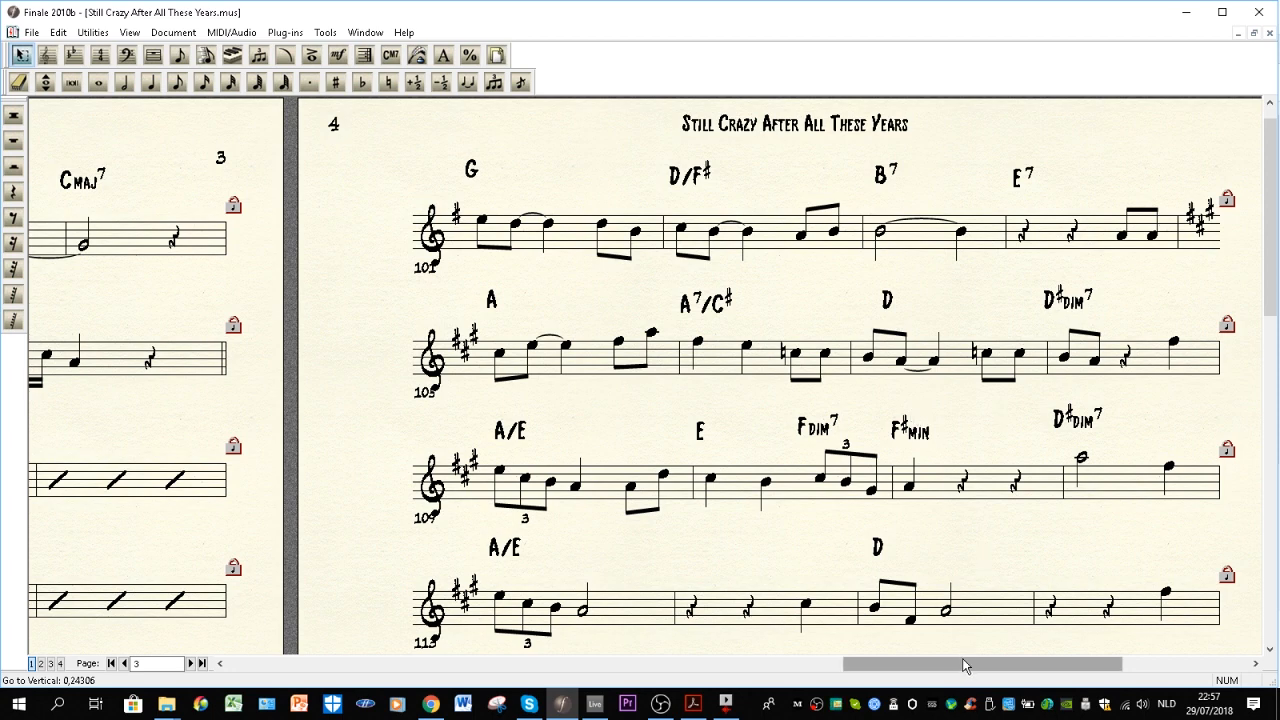
mouse_move(930, 584)
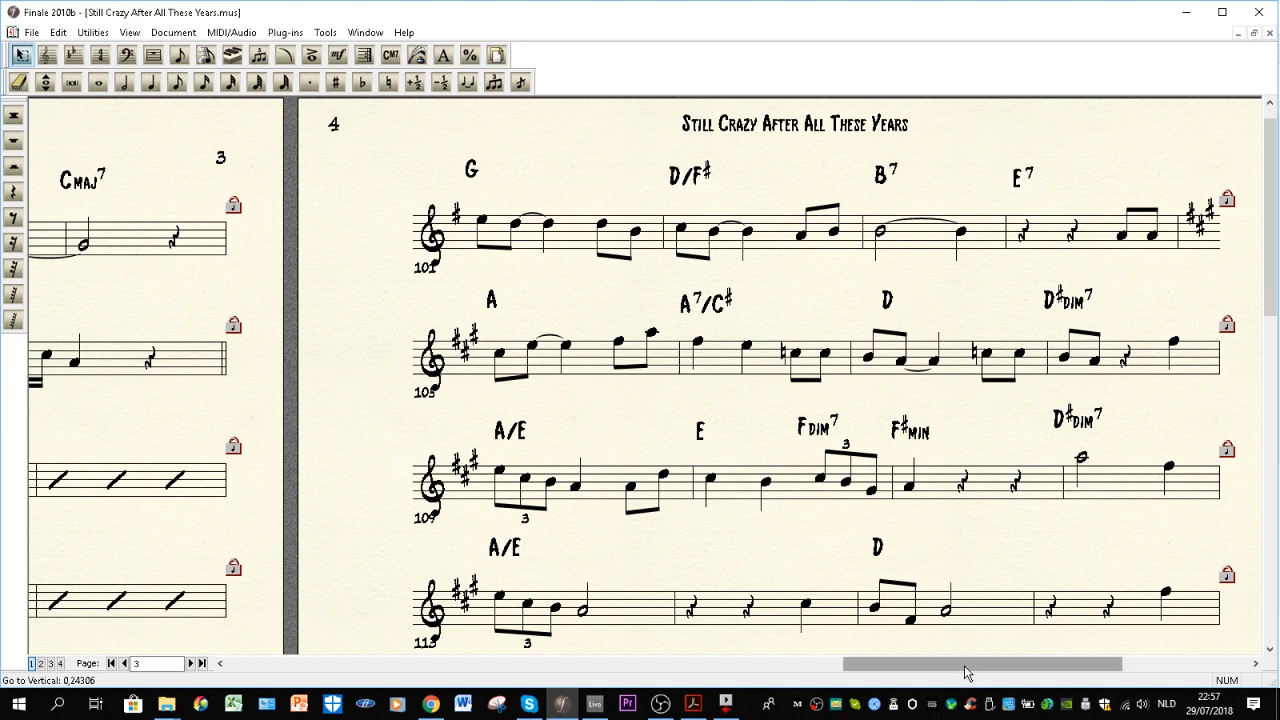
mouse_move(968, 480)
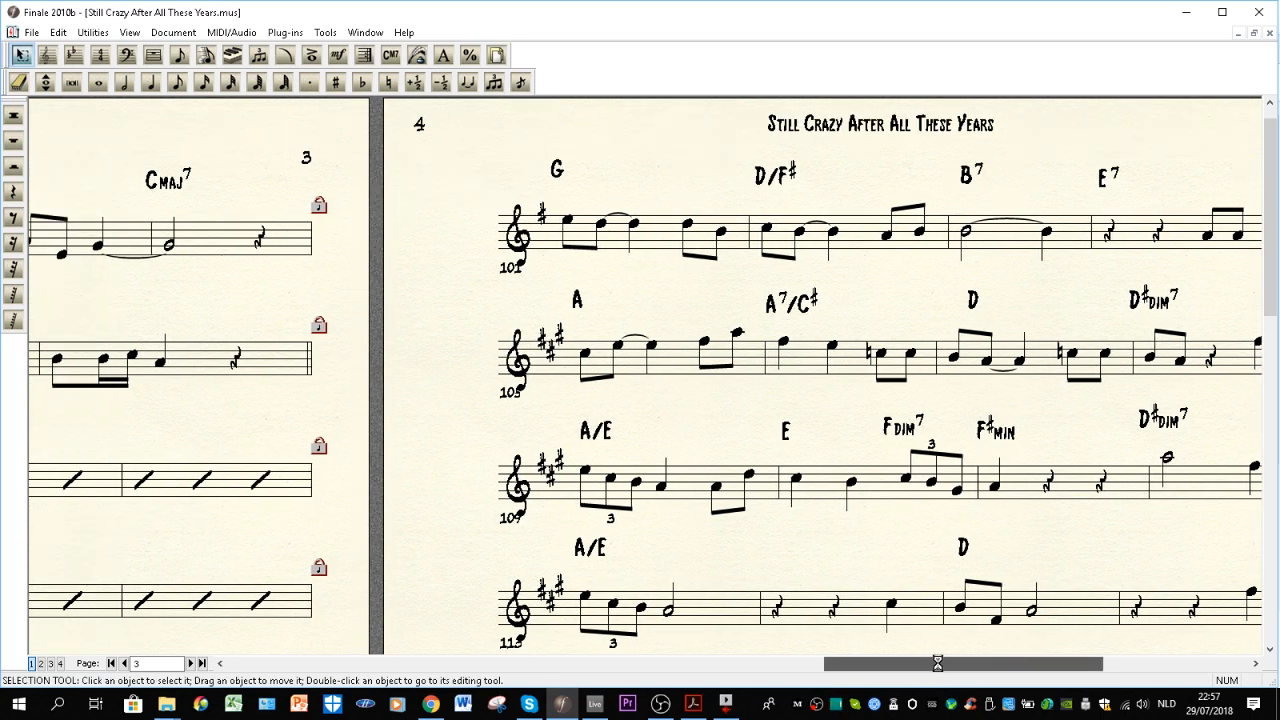
Step: Recentre page 4 (bars 101–116) by dragging the horizontal scrollbar
drag(937, 663, 965, 671)
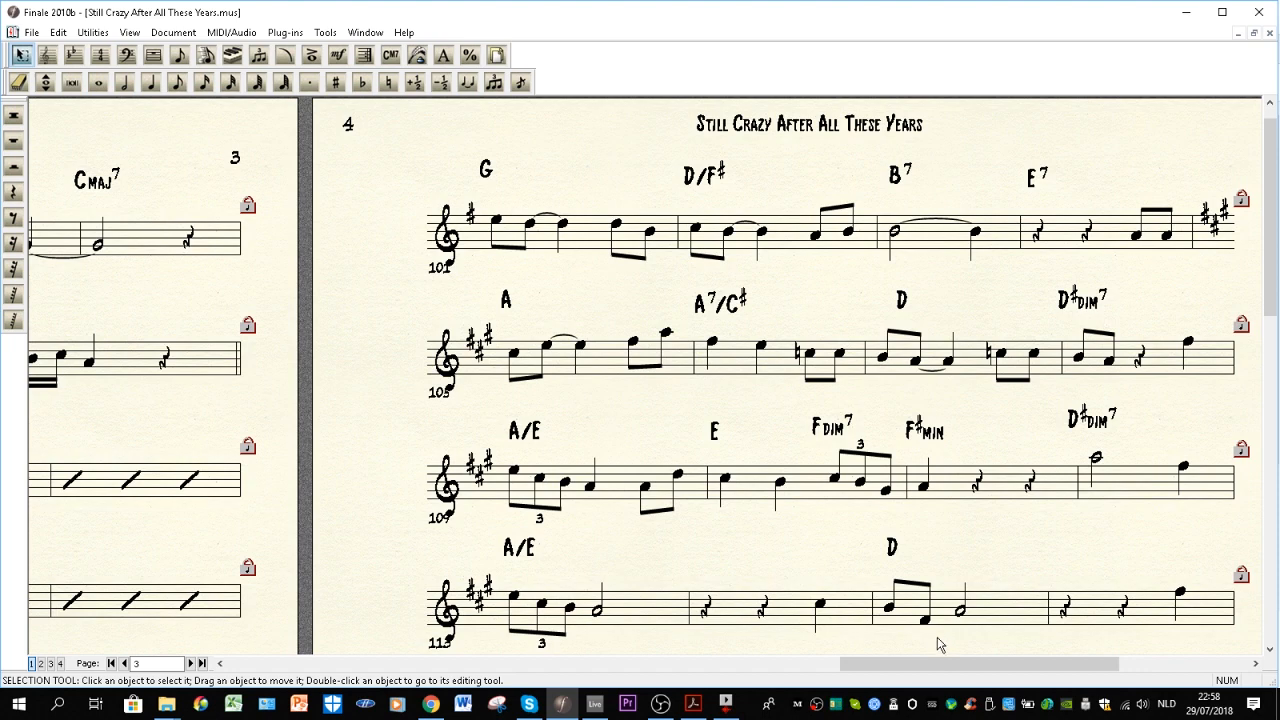
mouse_move(1059, 256)
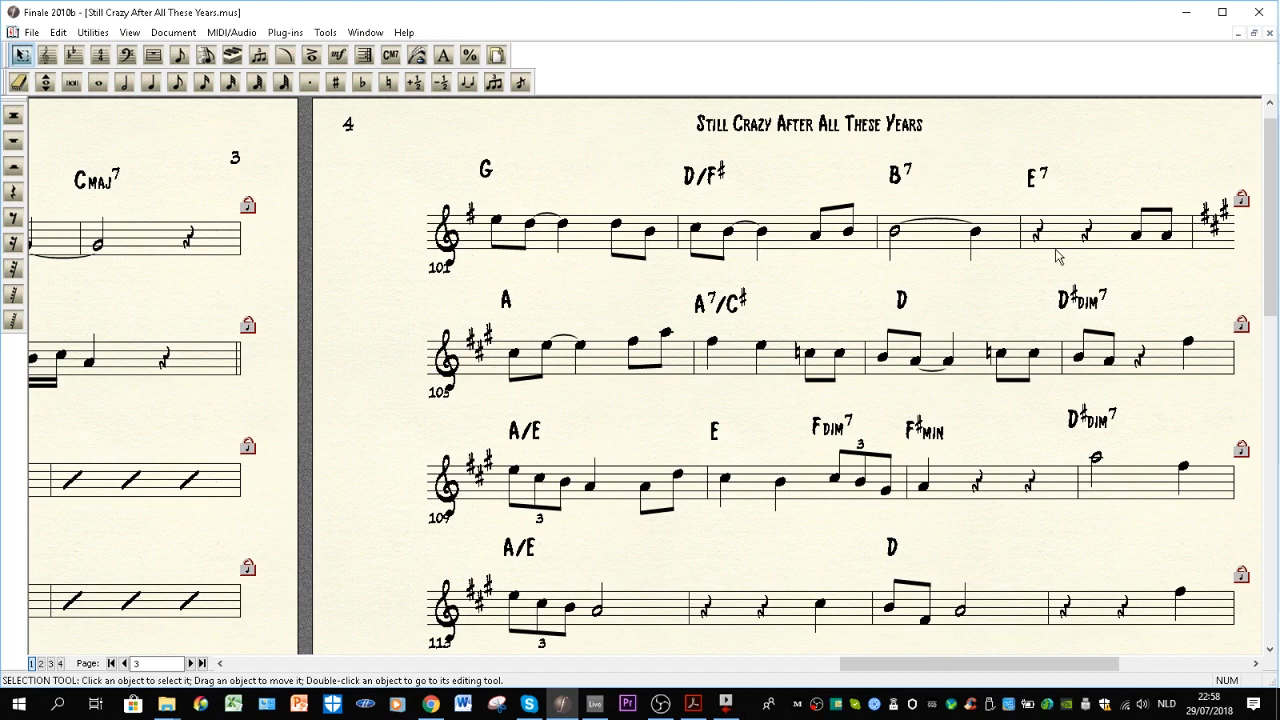